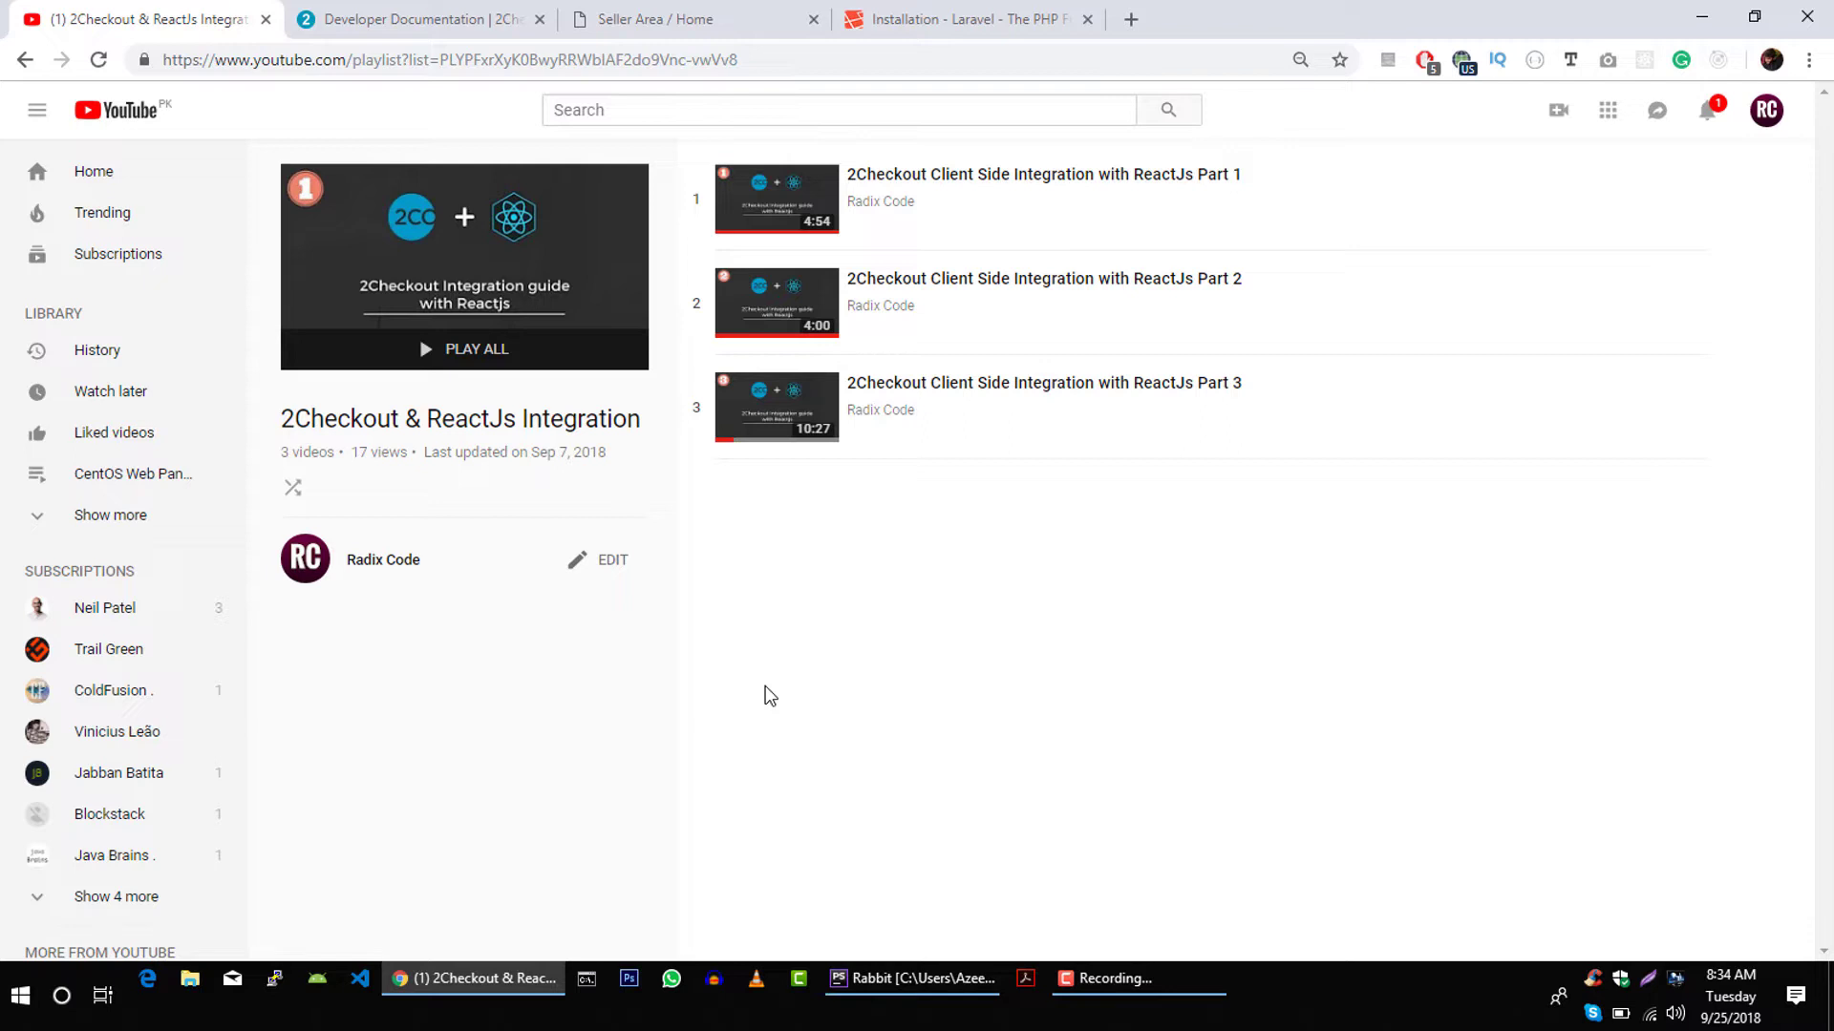
- Switch Chrome to the Laravel installation documentation tab and scroll down the page
click(959, 19)
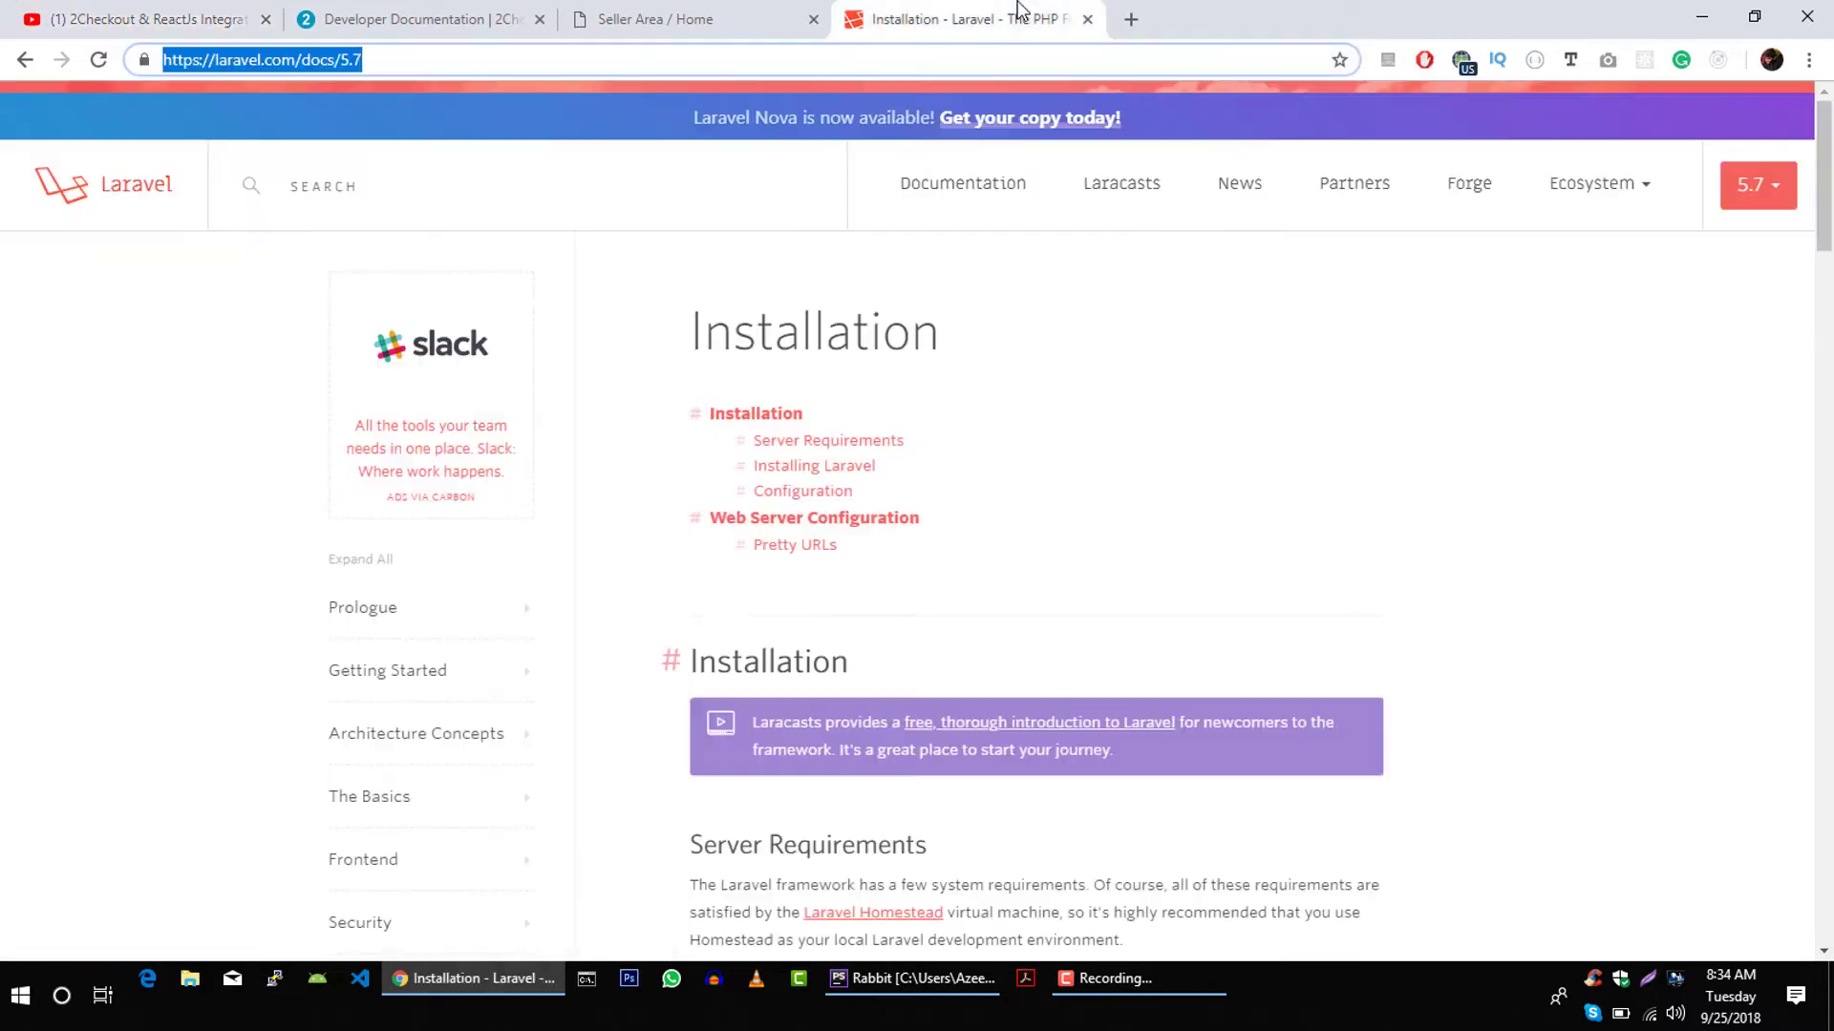
scroll(down, 3)
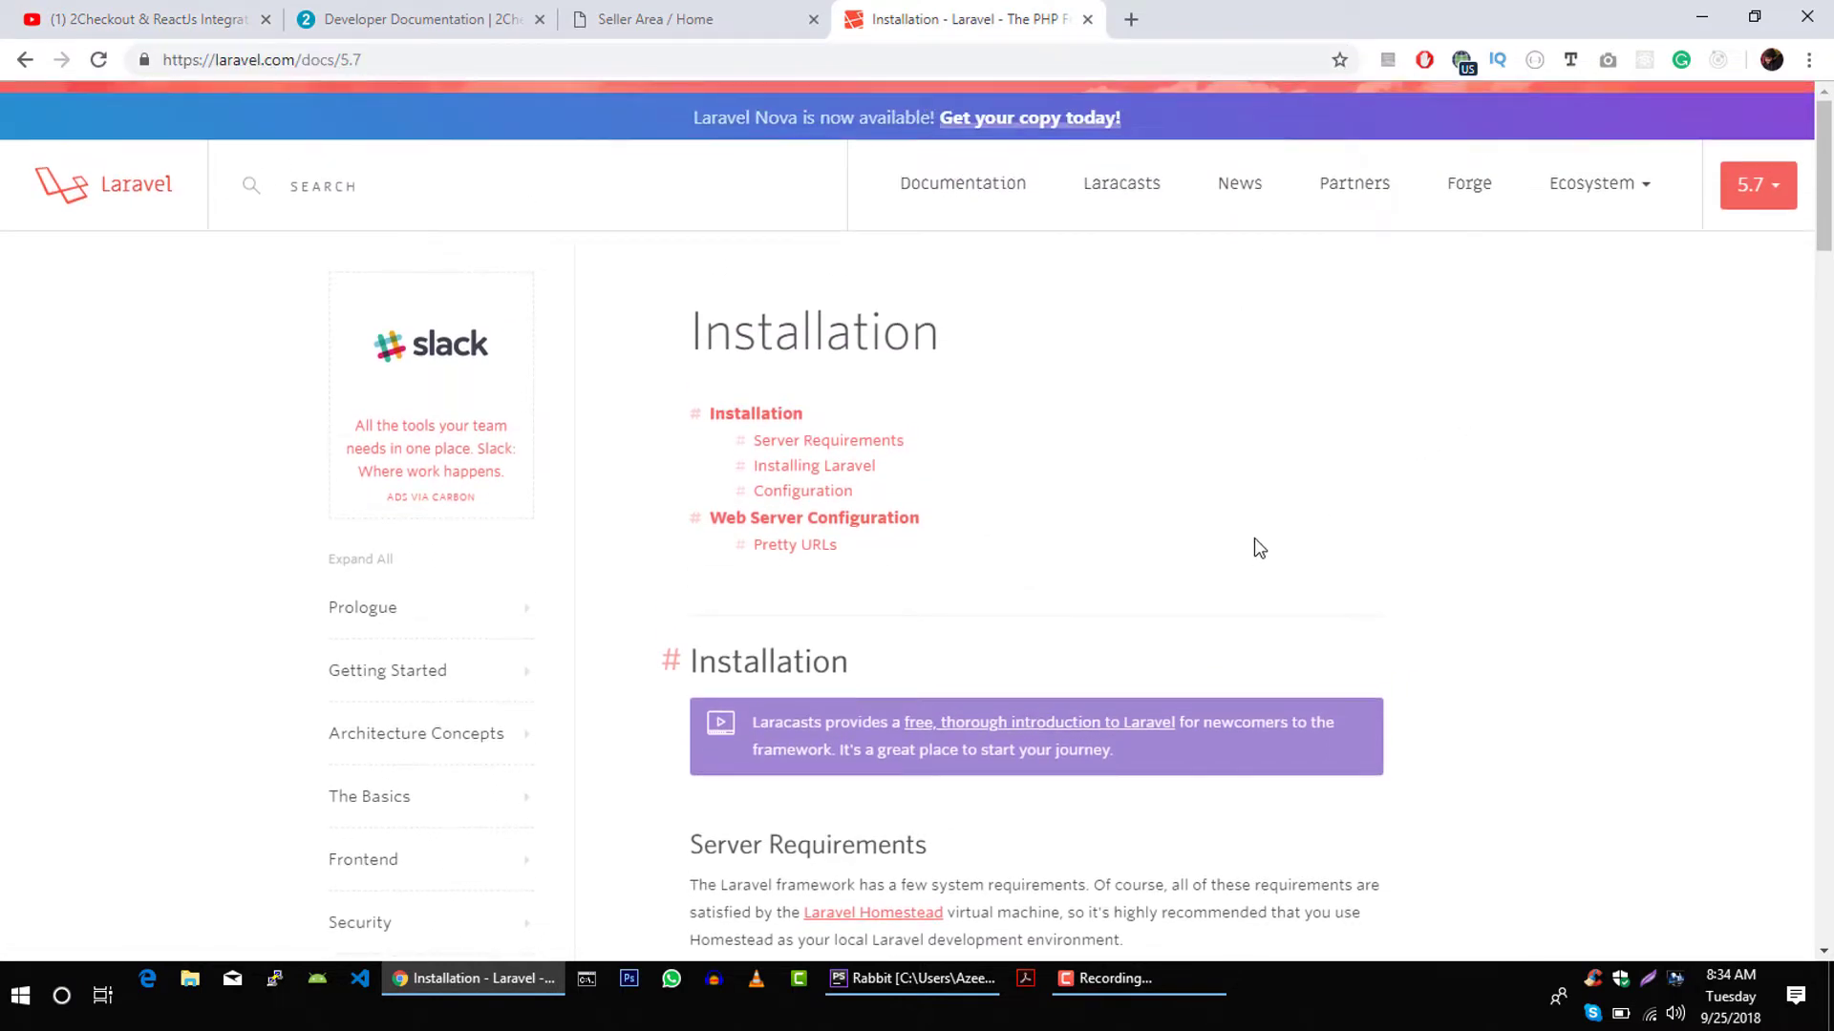
mouse_move(813, 466)
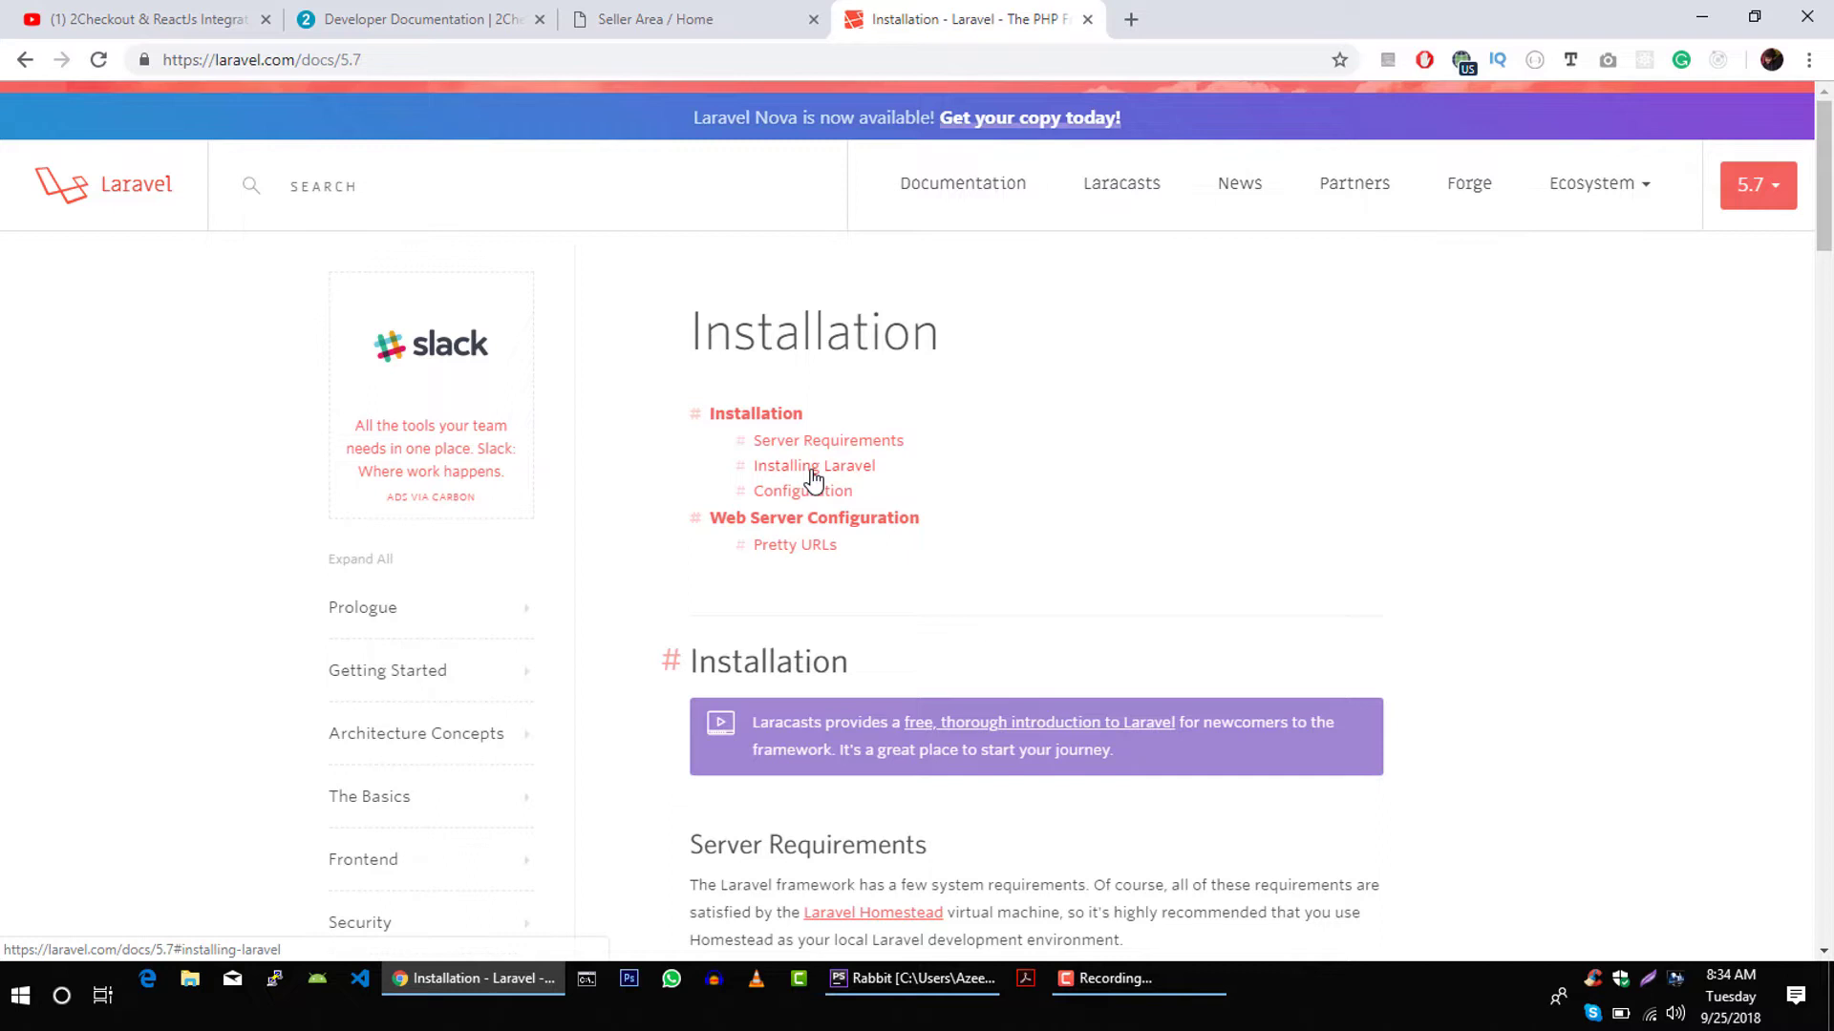
- Jump to Installing Laravel and select the full composer create-project command
click(811, 466)
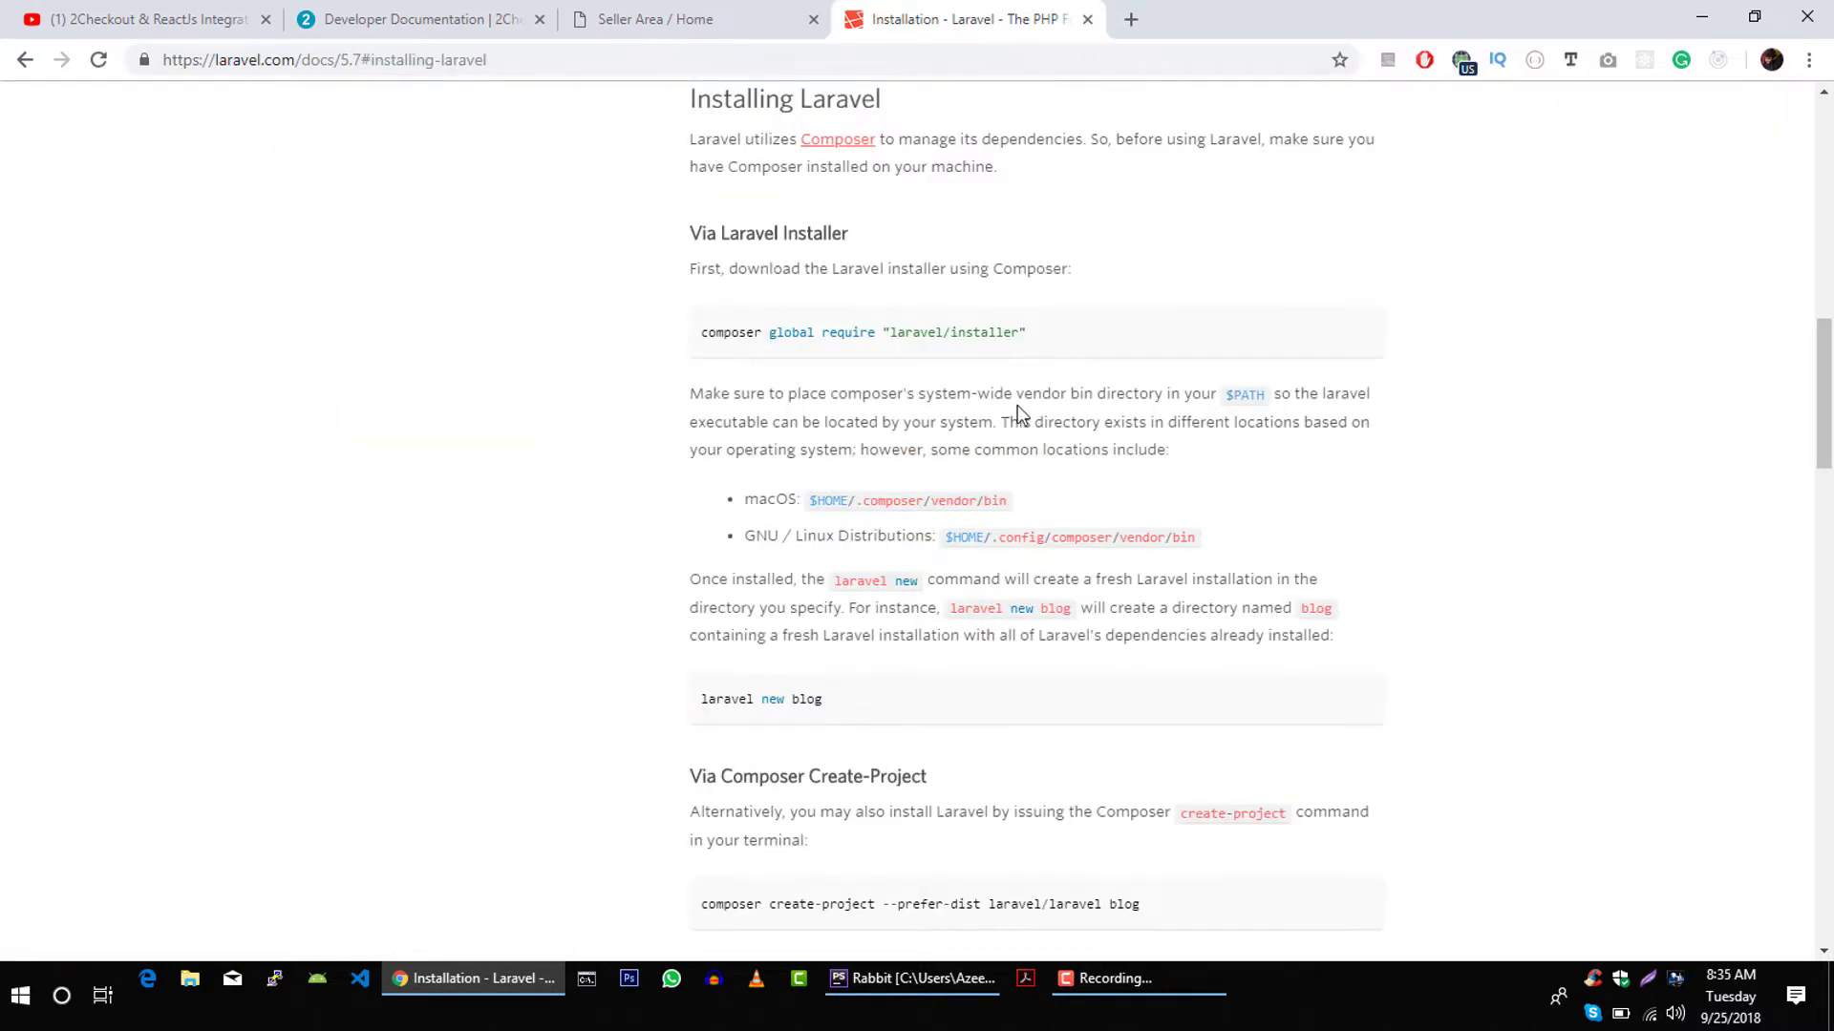
scroll(down, 3)
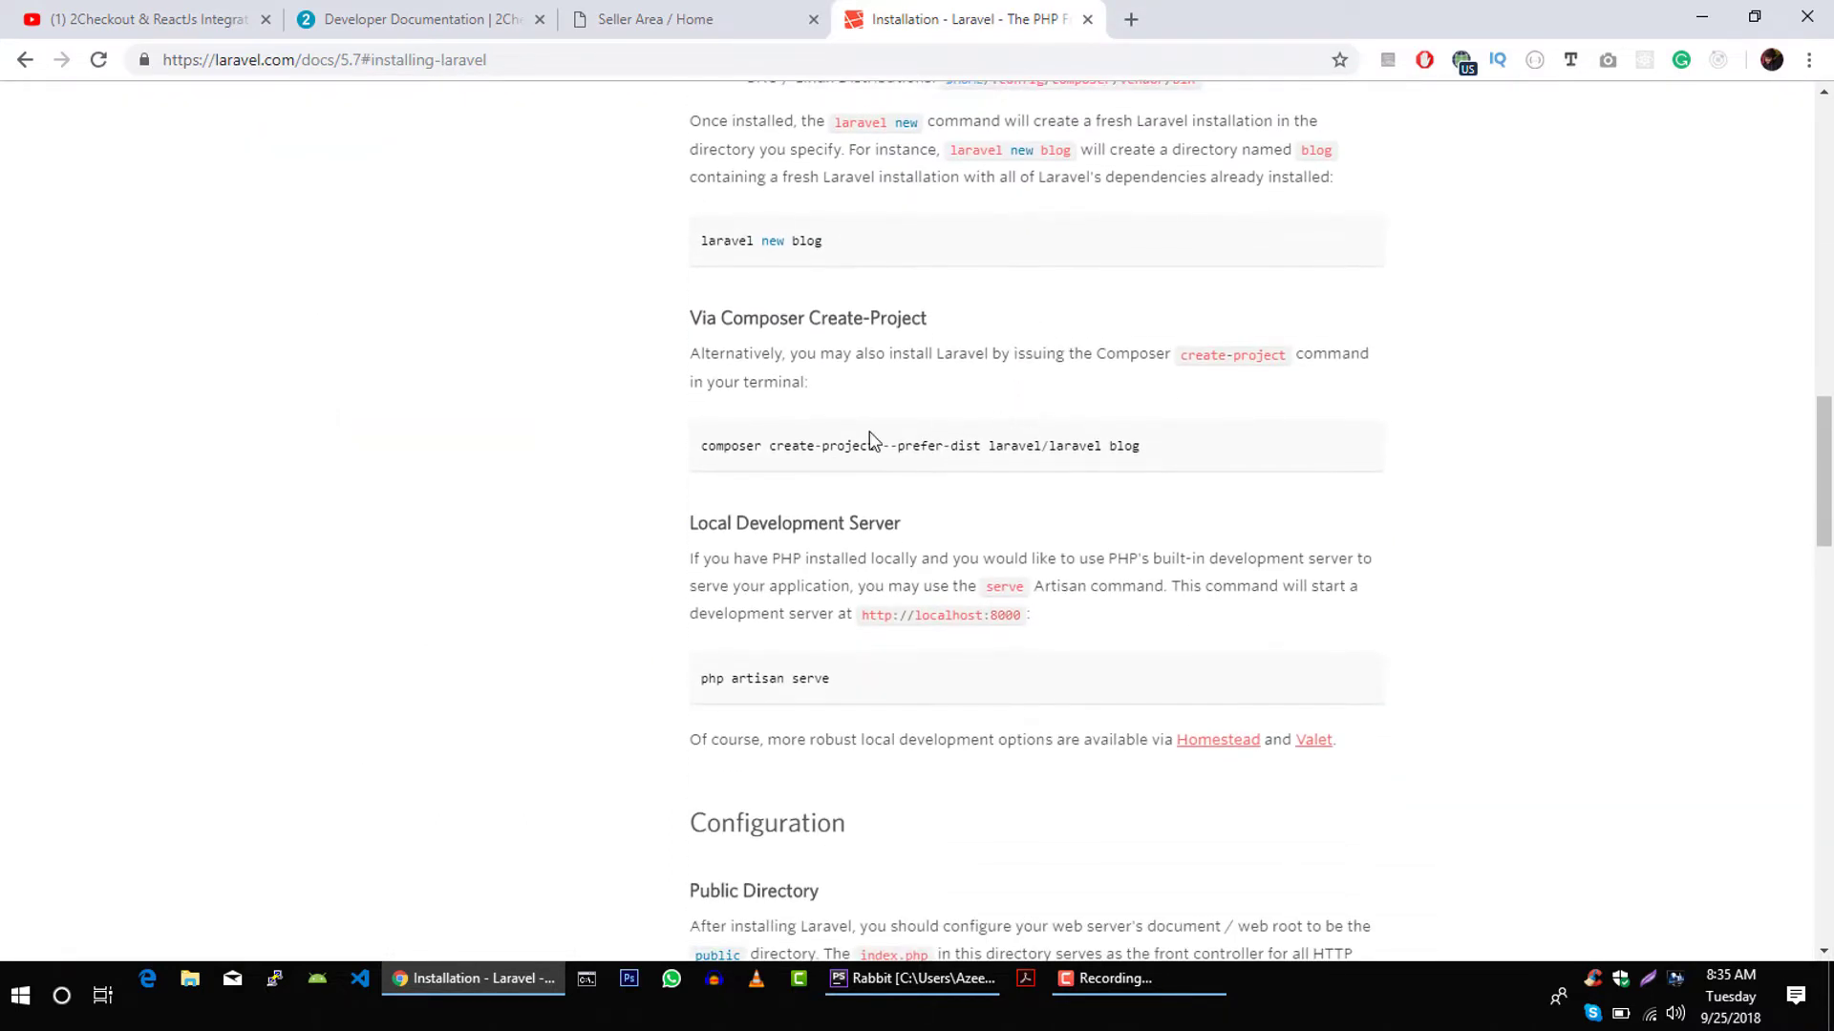
double_click(720, 354)
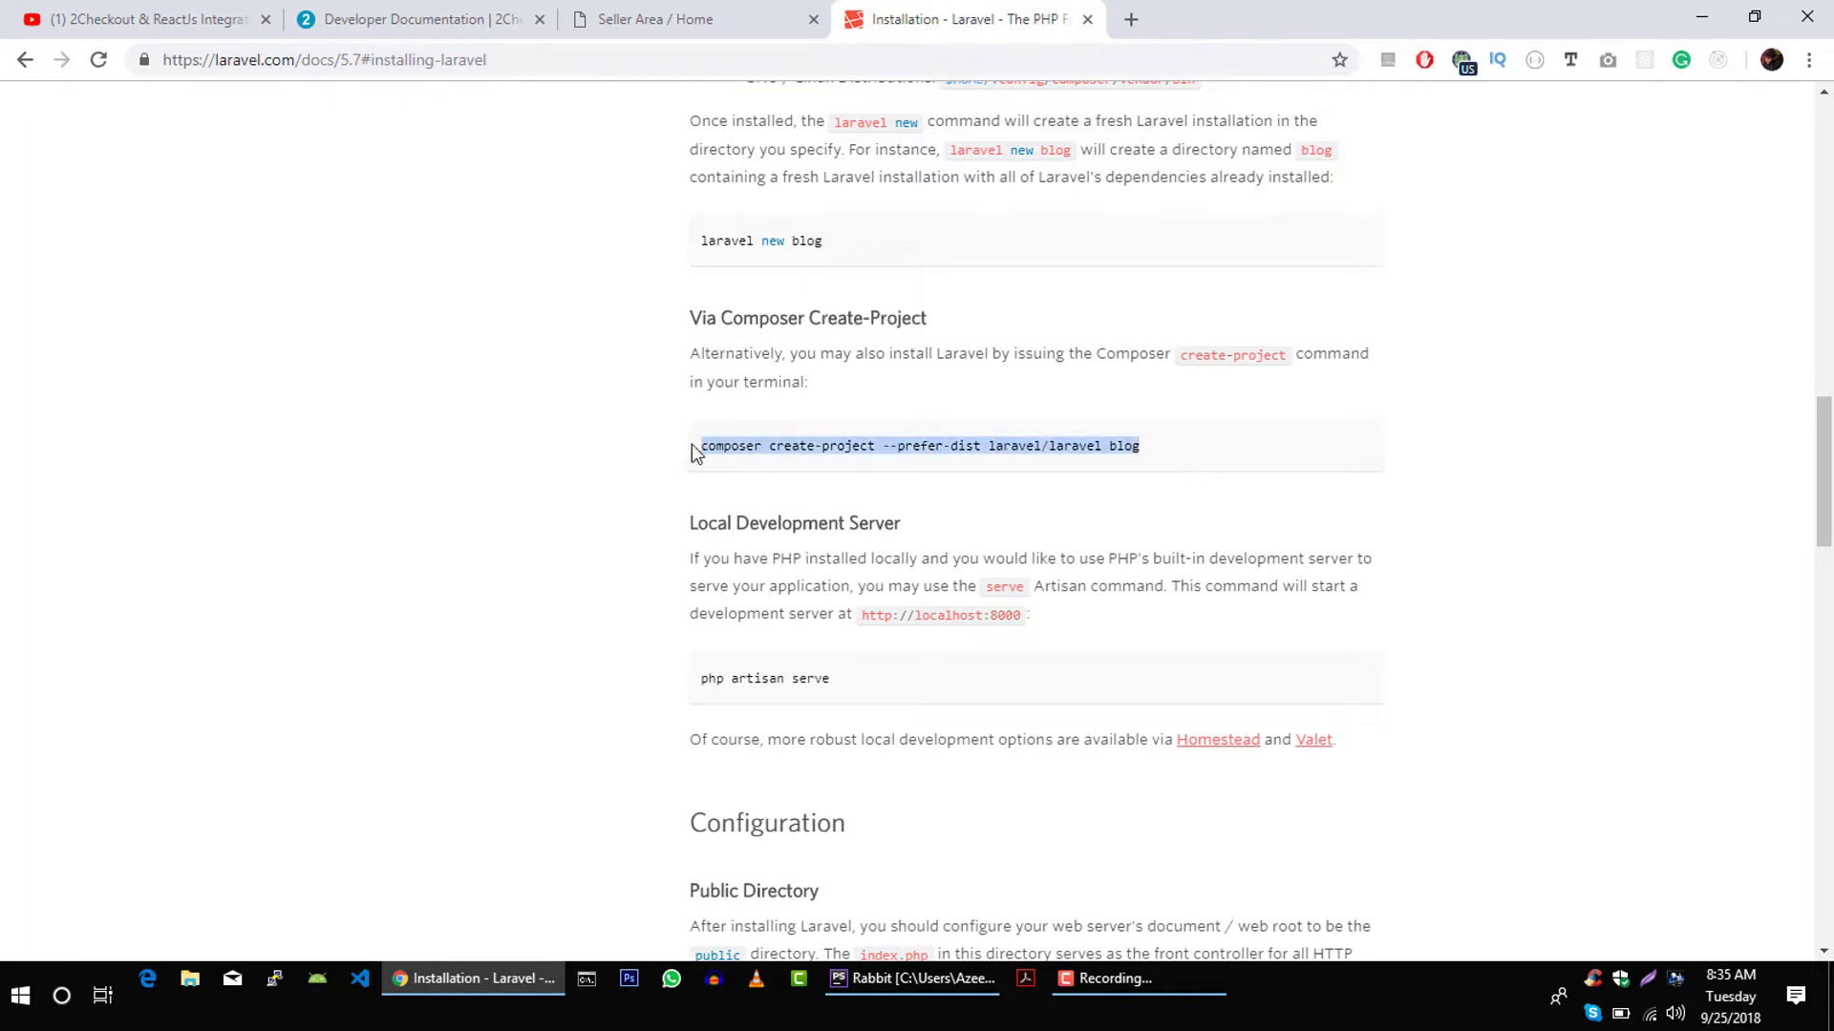
scroll(up, 3)
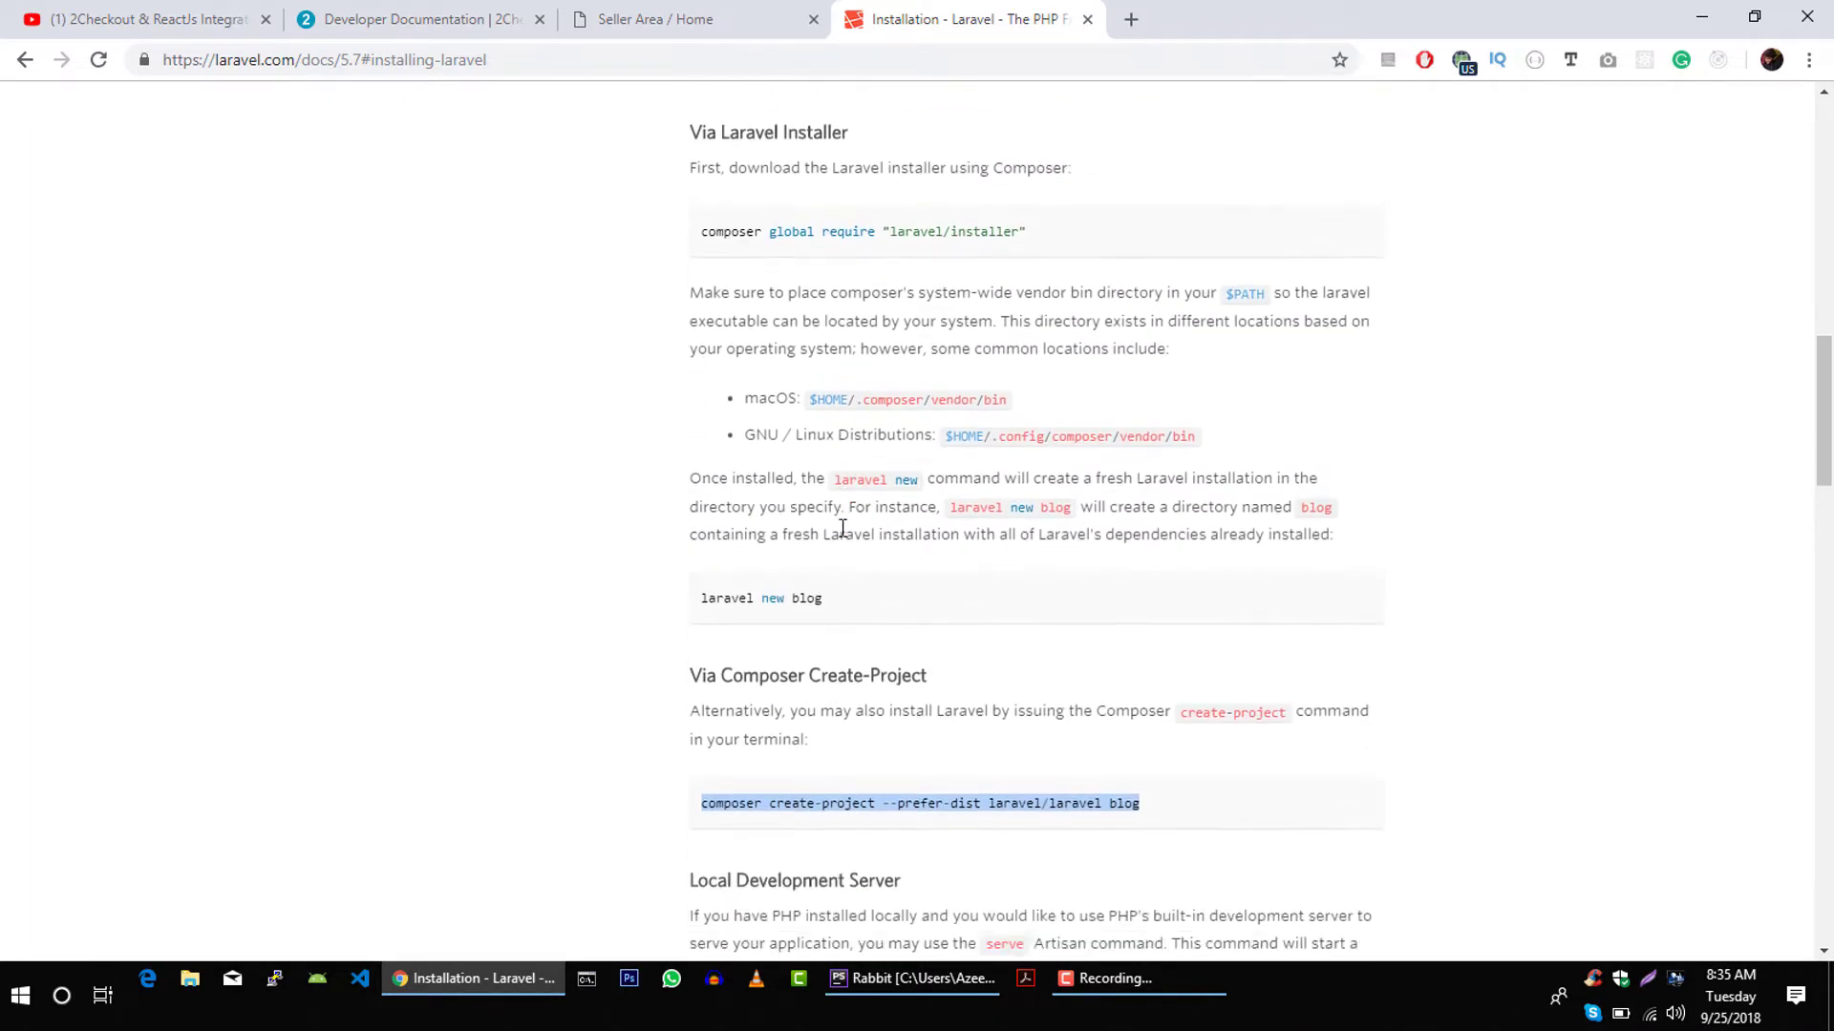
scroll(down, 3)
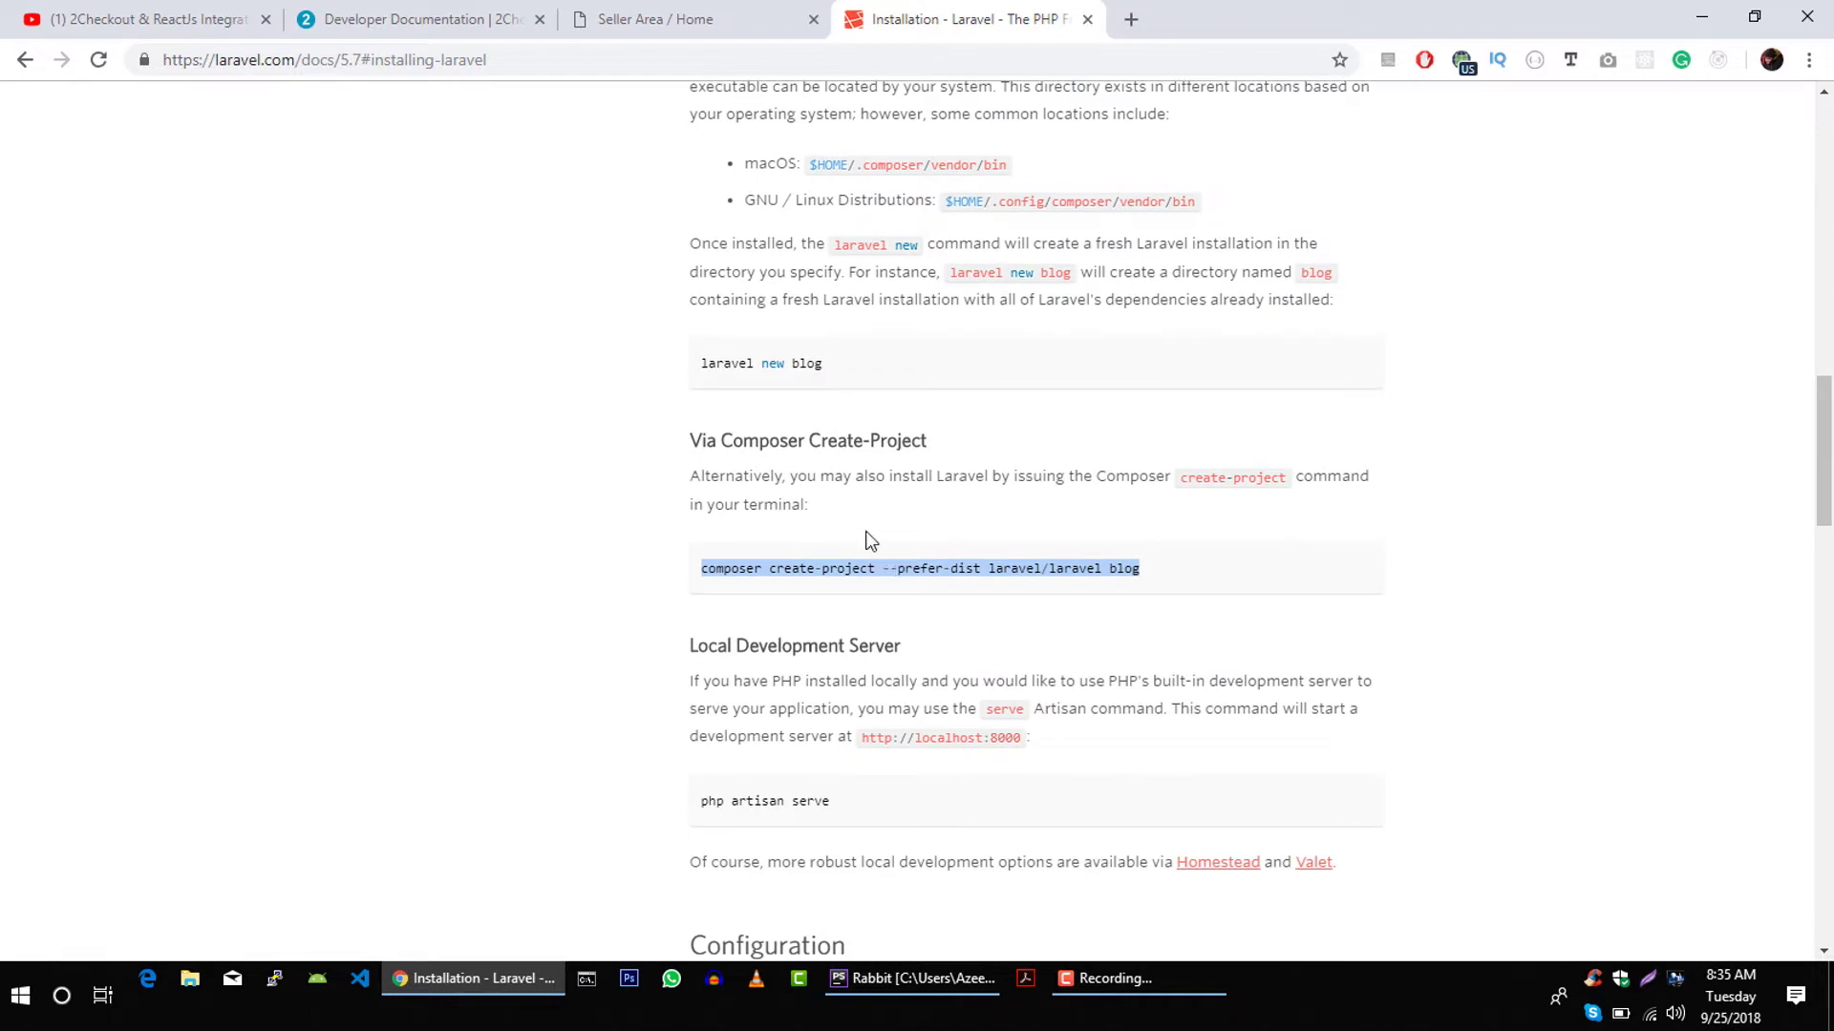
scroll(up, 3)
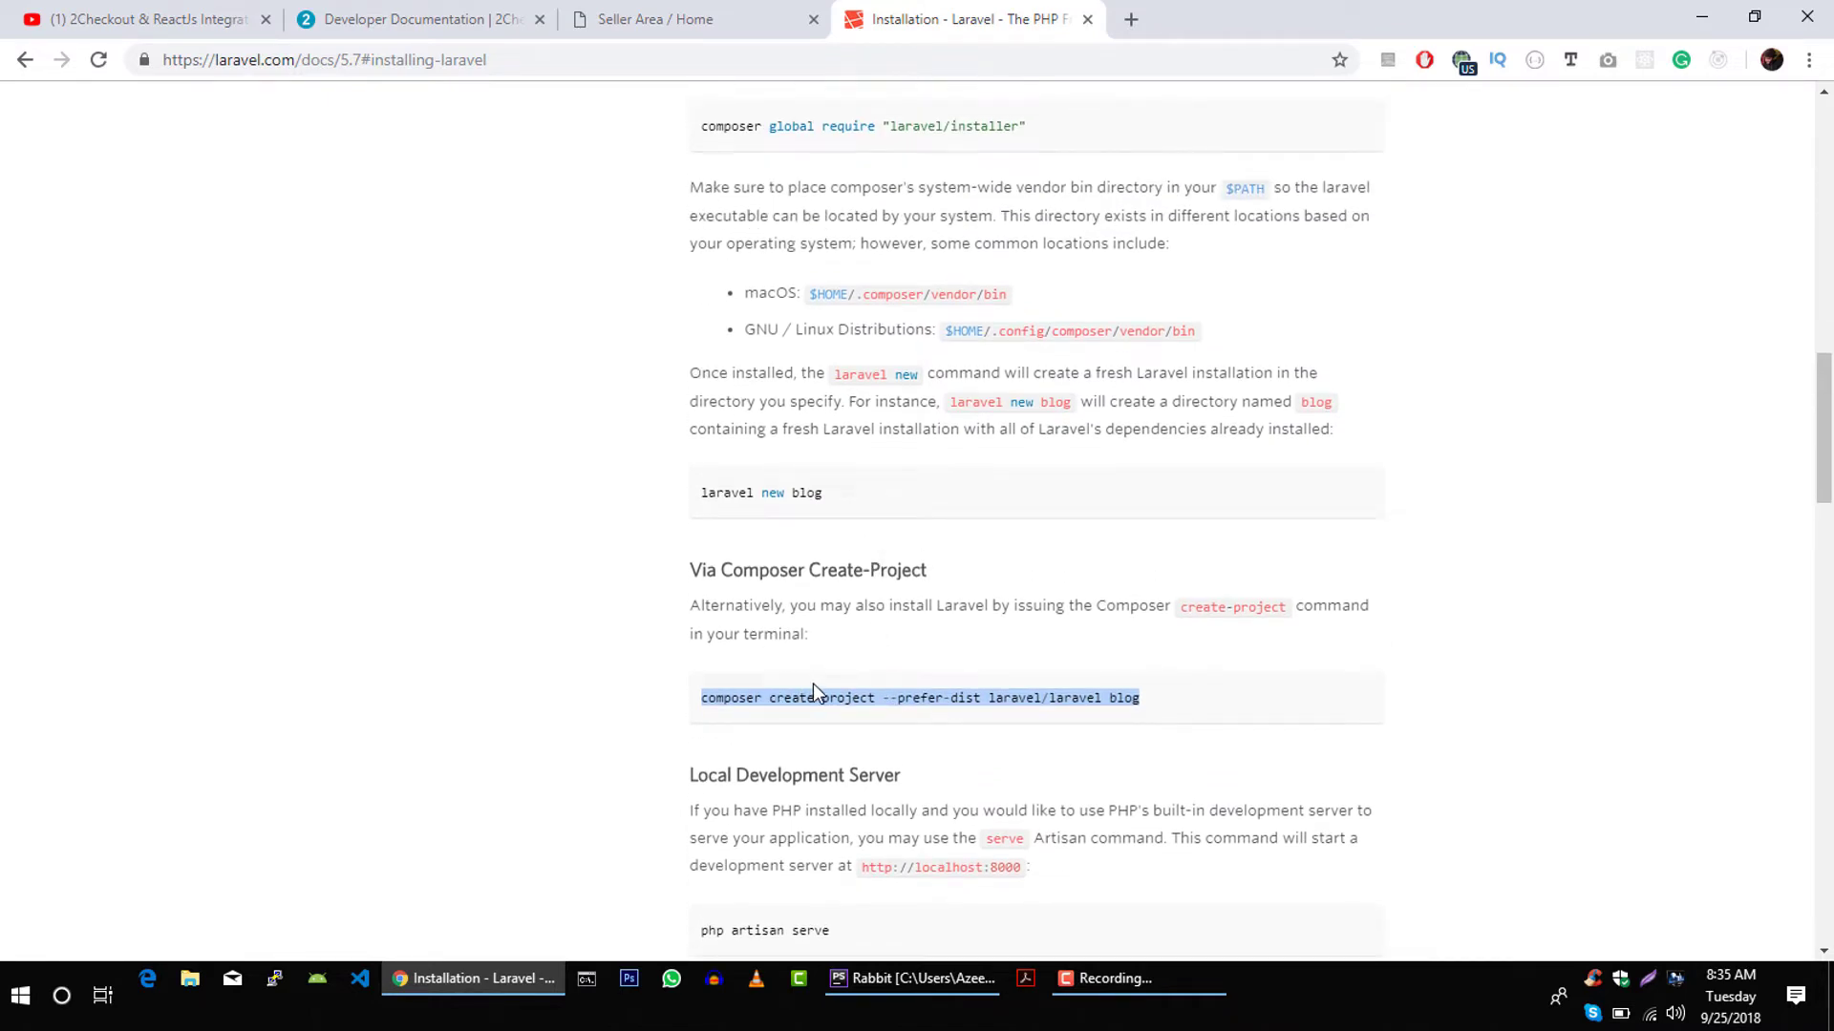
scroll(up, 3)
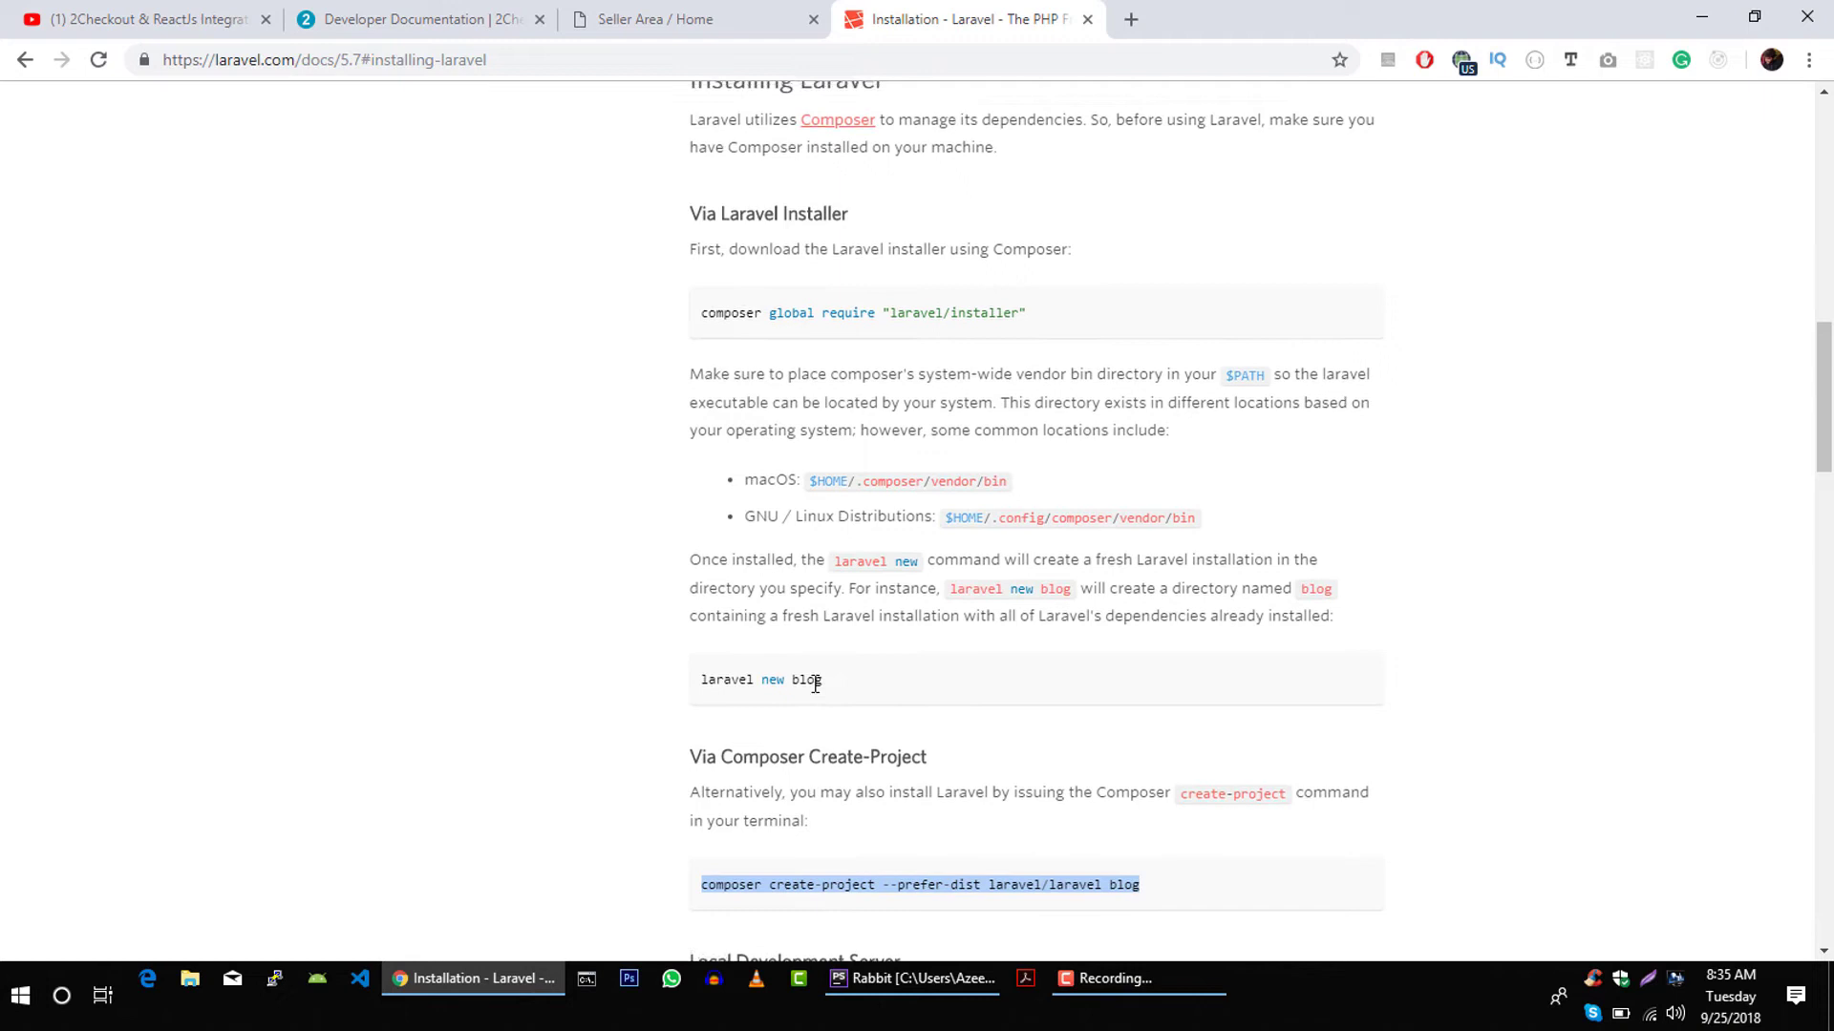
scroll(up, 3)
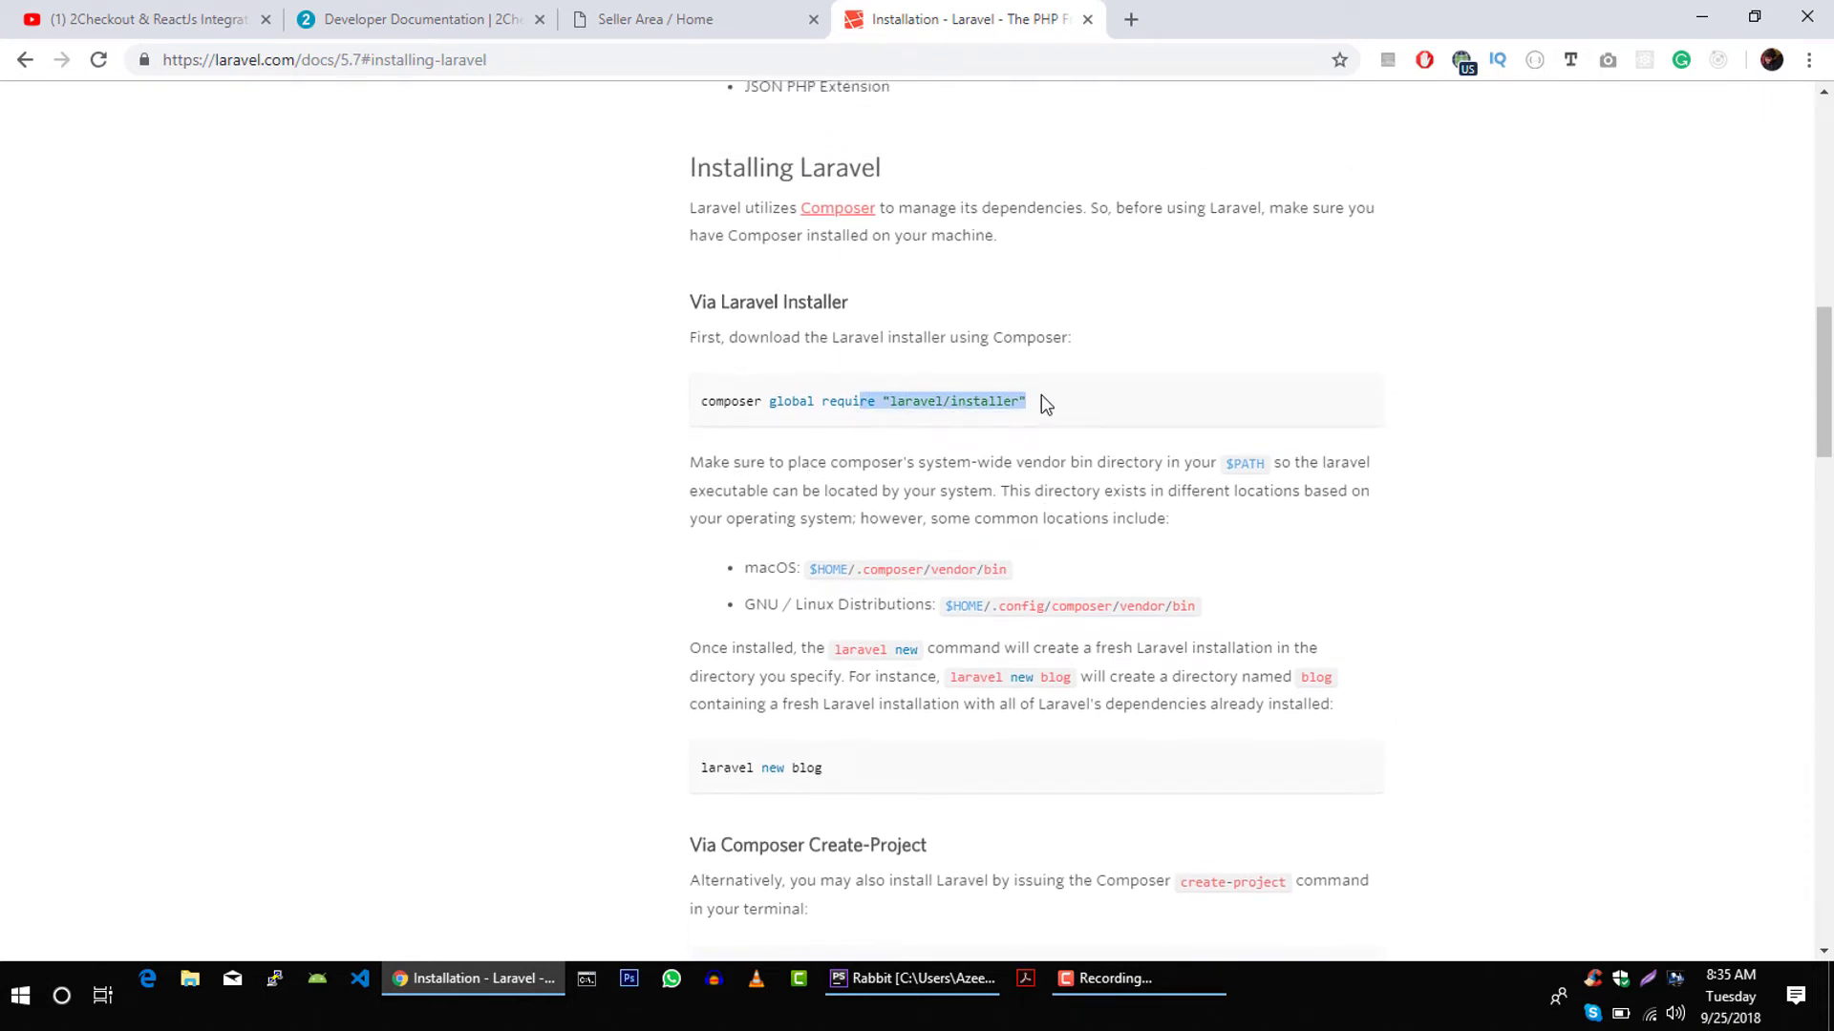
scroll(down, 3)
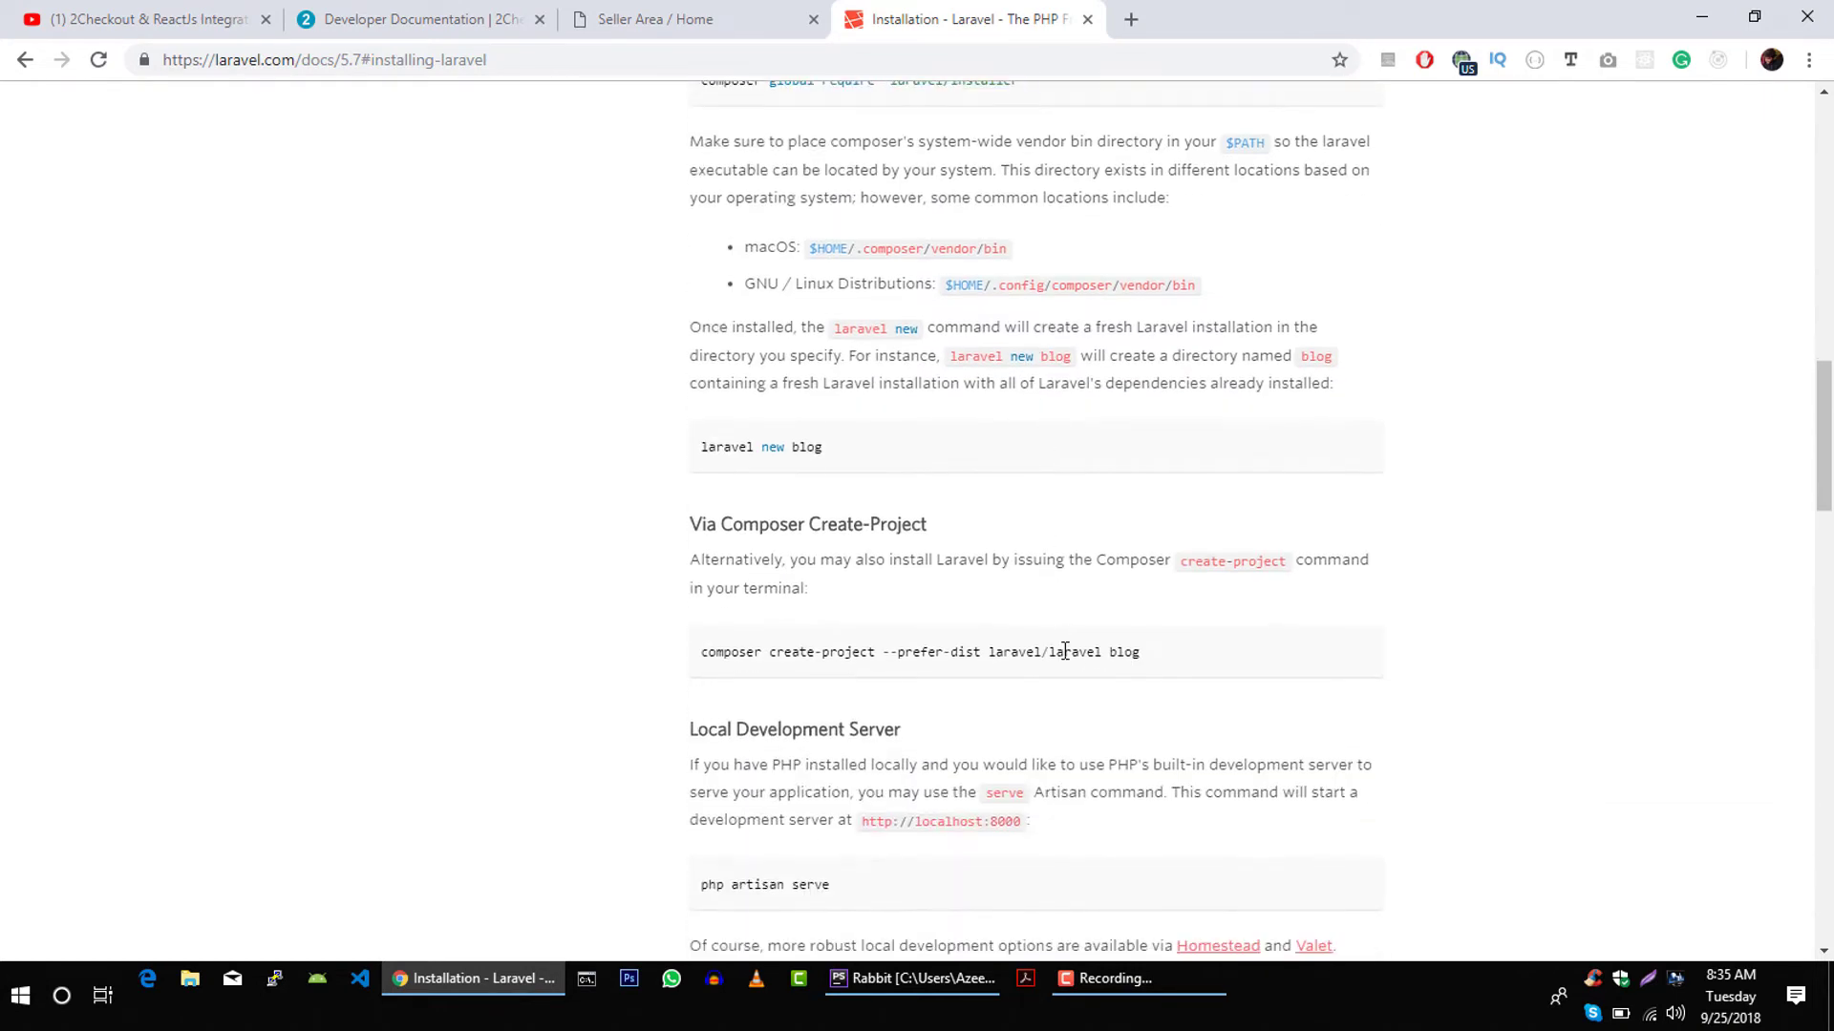
triple_click(919, 651)
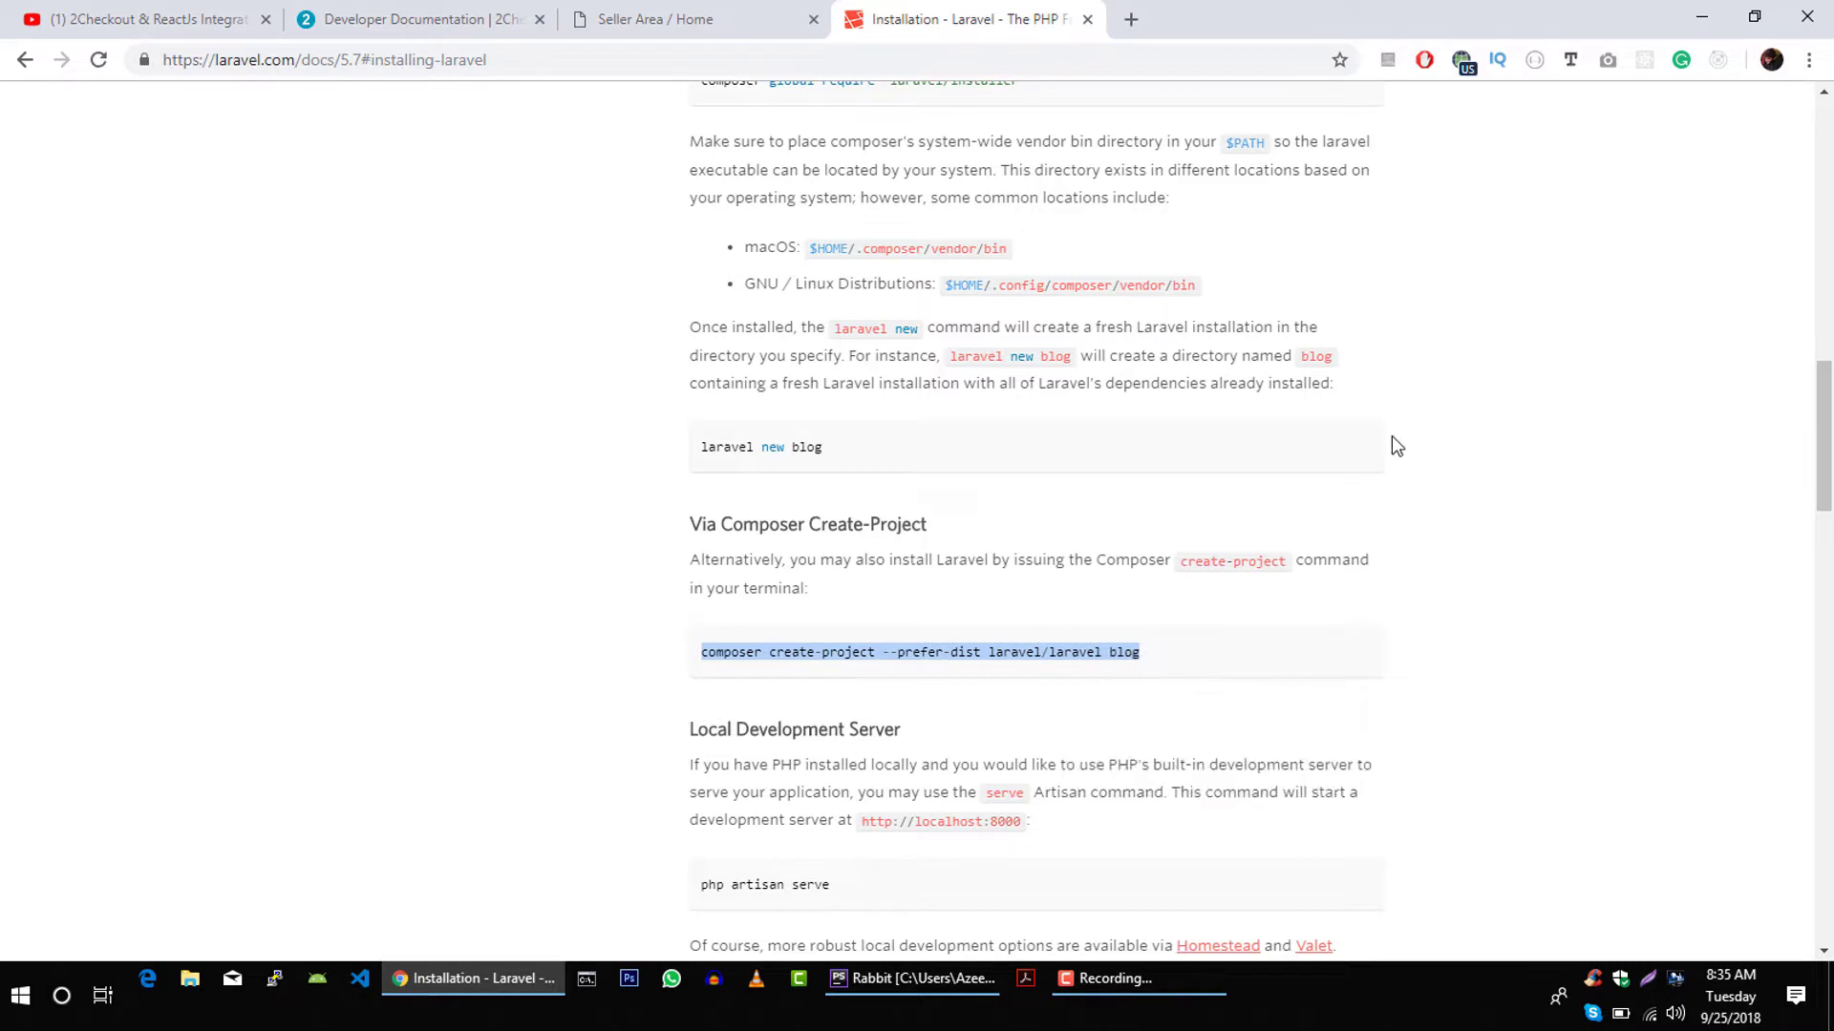
click(188, 979)
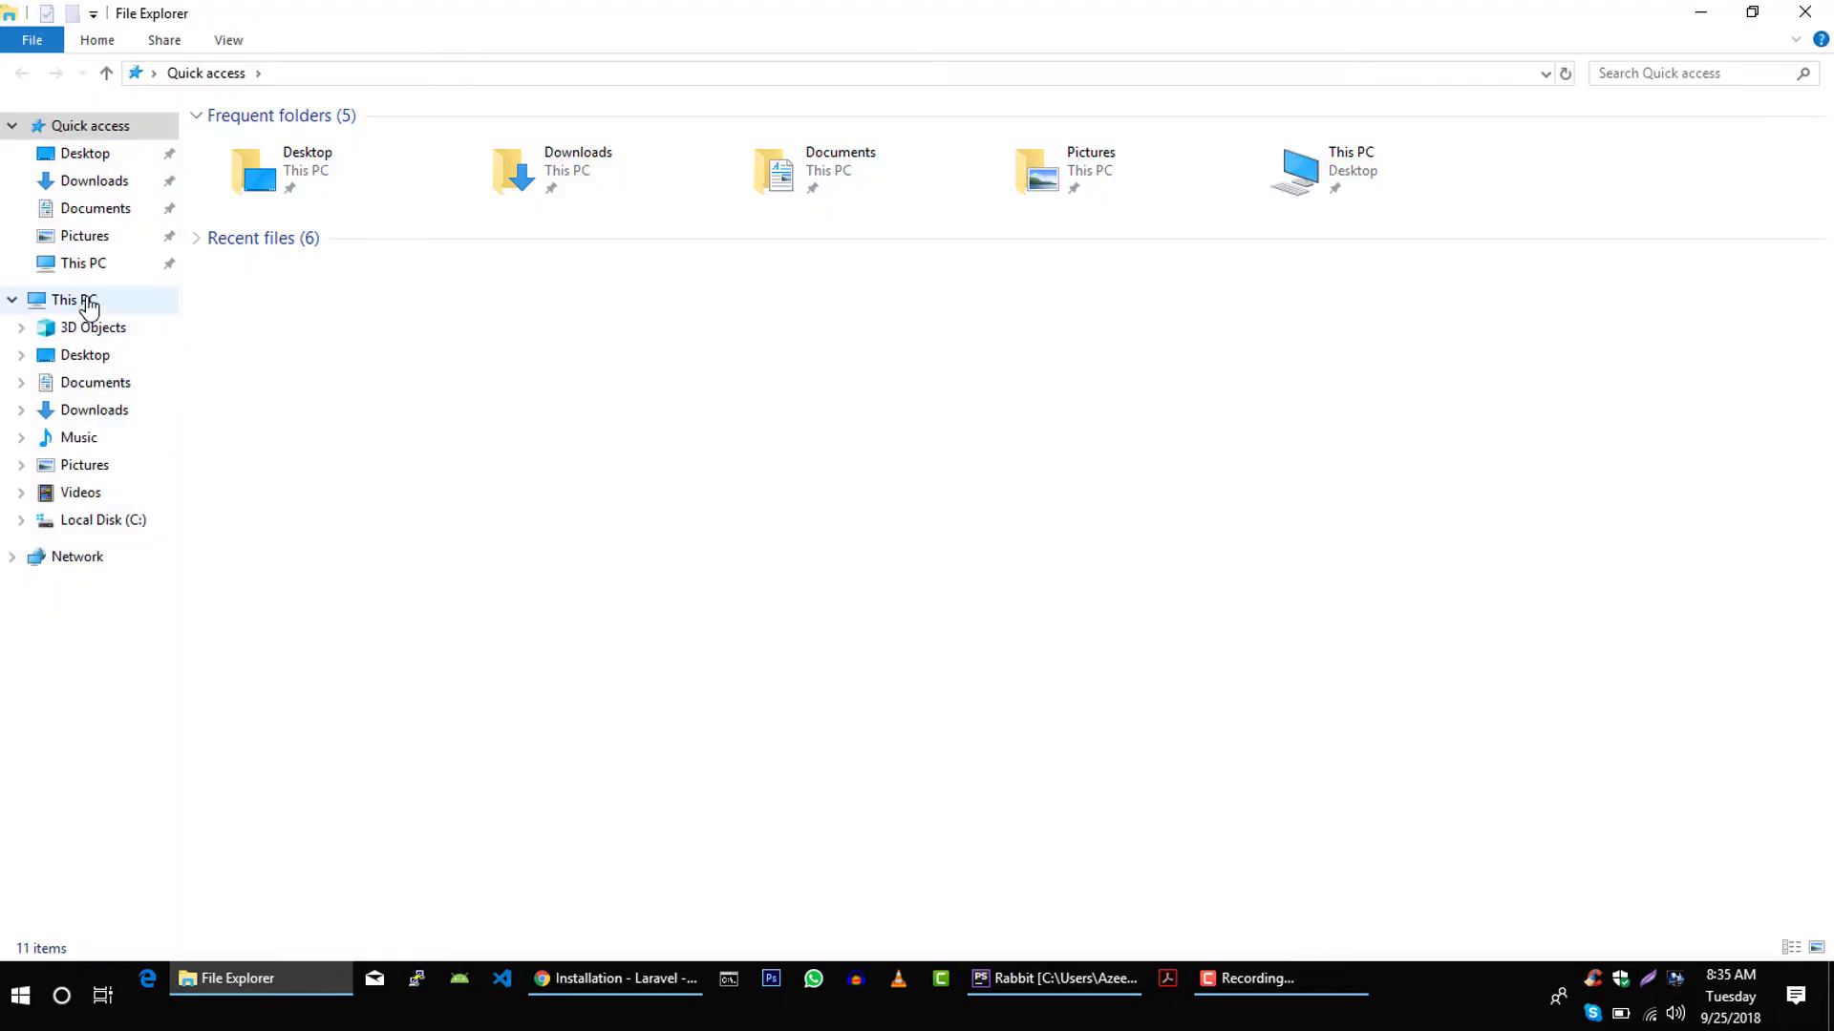
- Navigate File Explorer to Desktop > workspace > PHPStorm
click(84, 354)
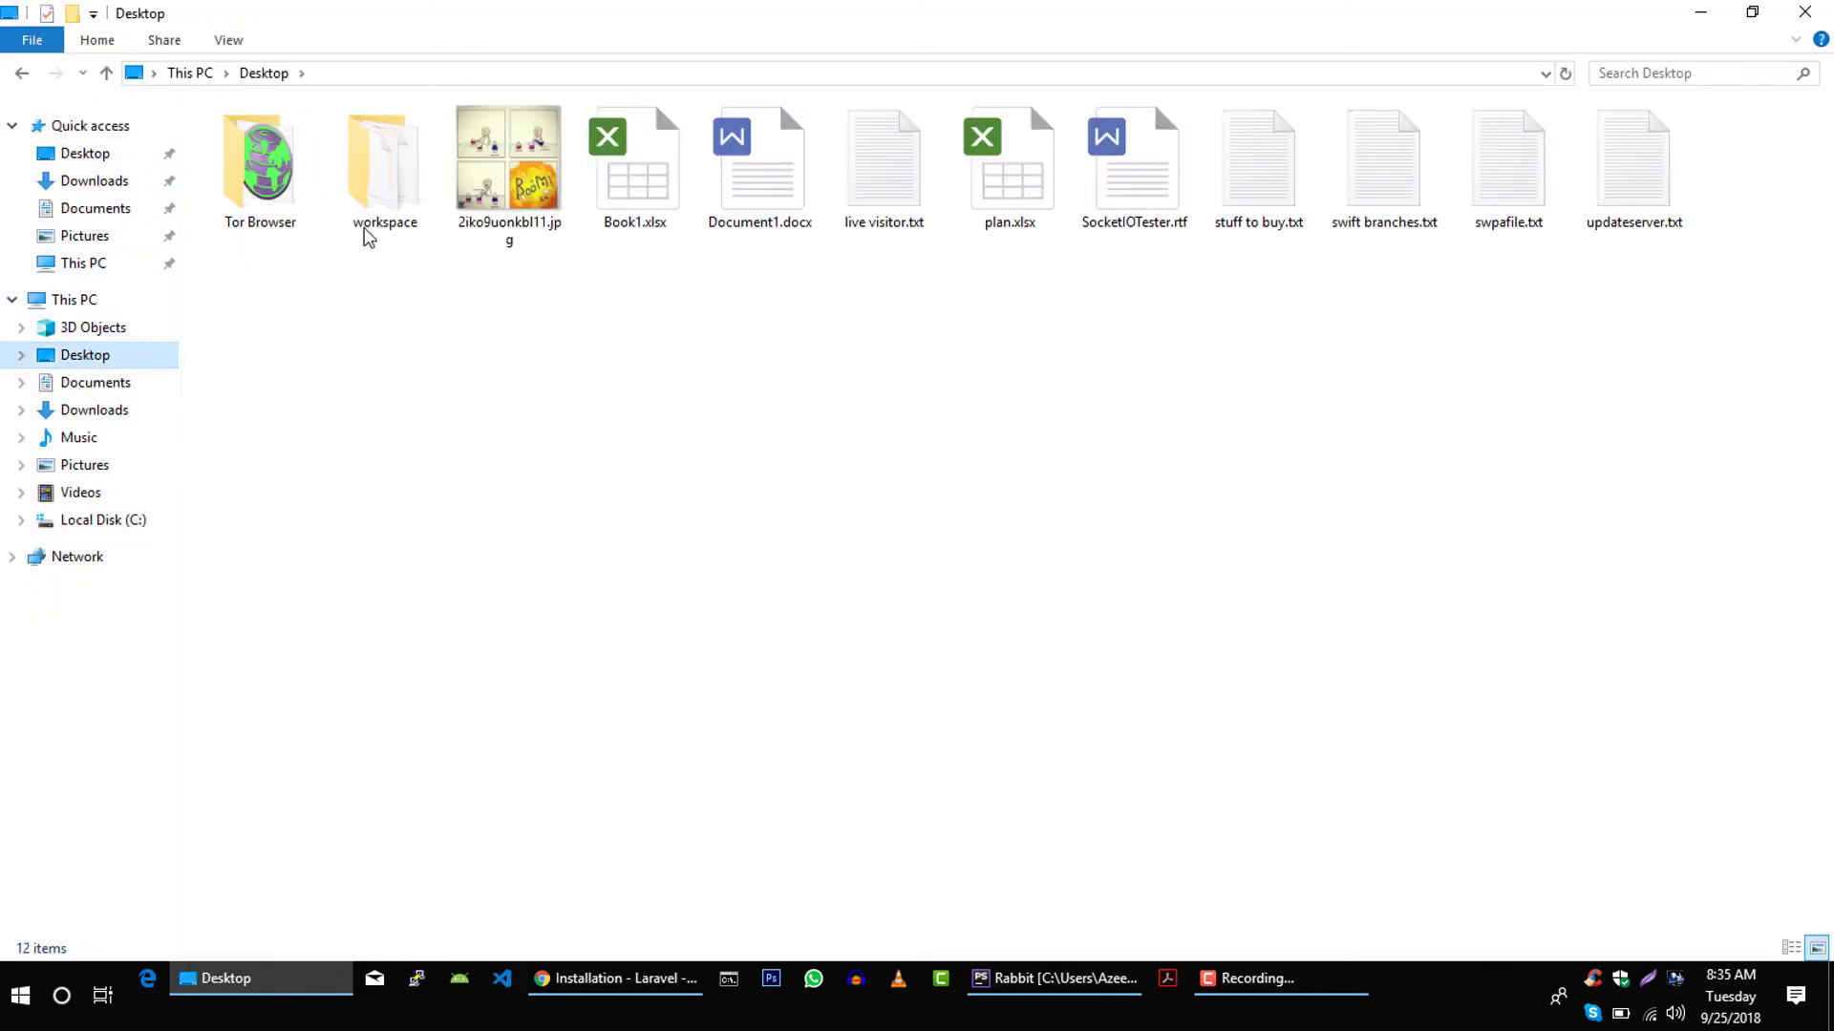
double_click(382, 157)
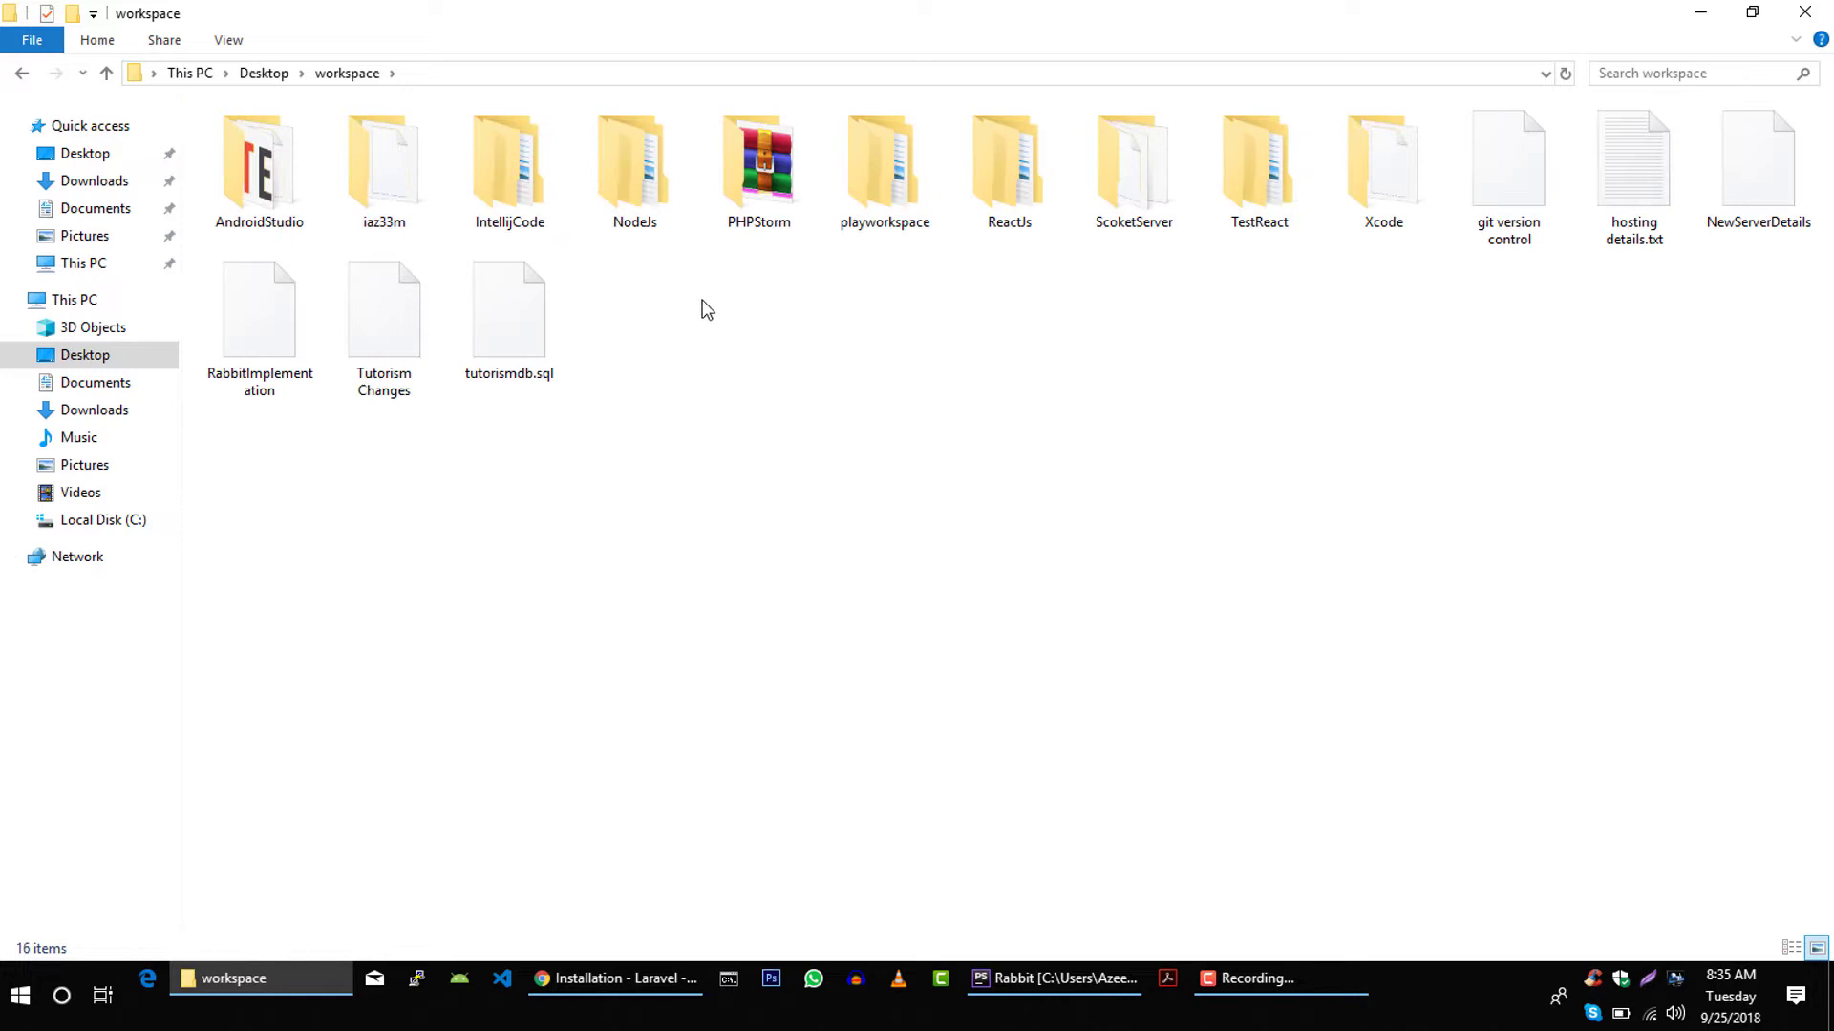
click(757, 163)
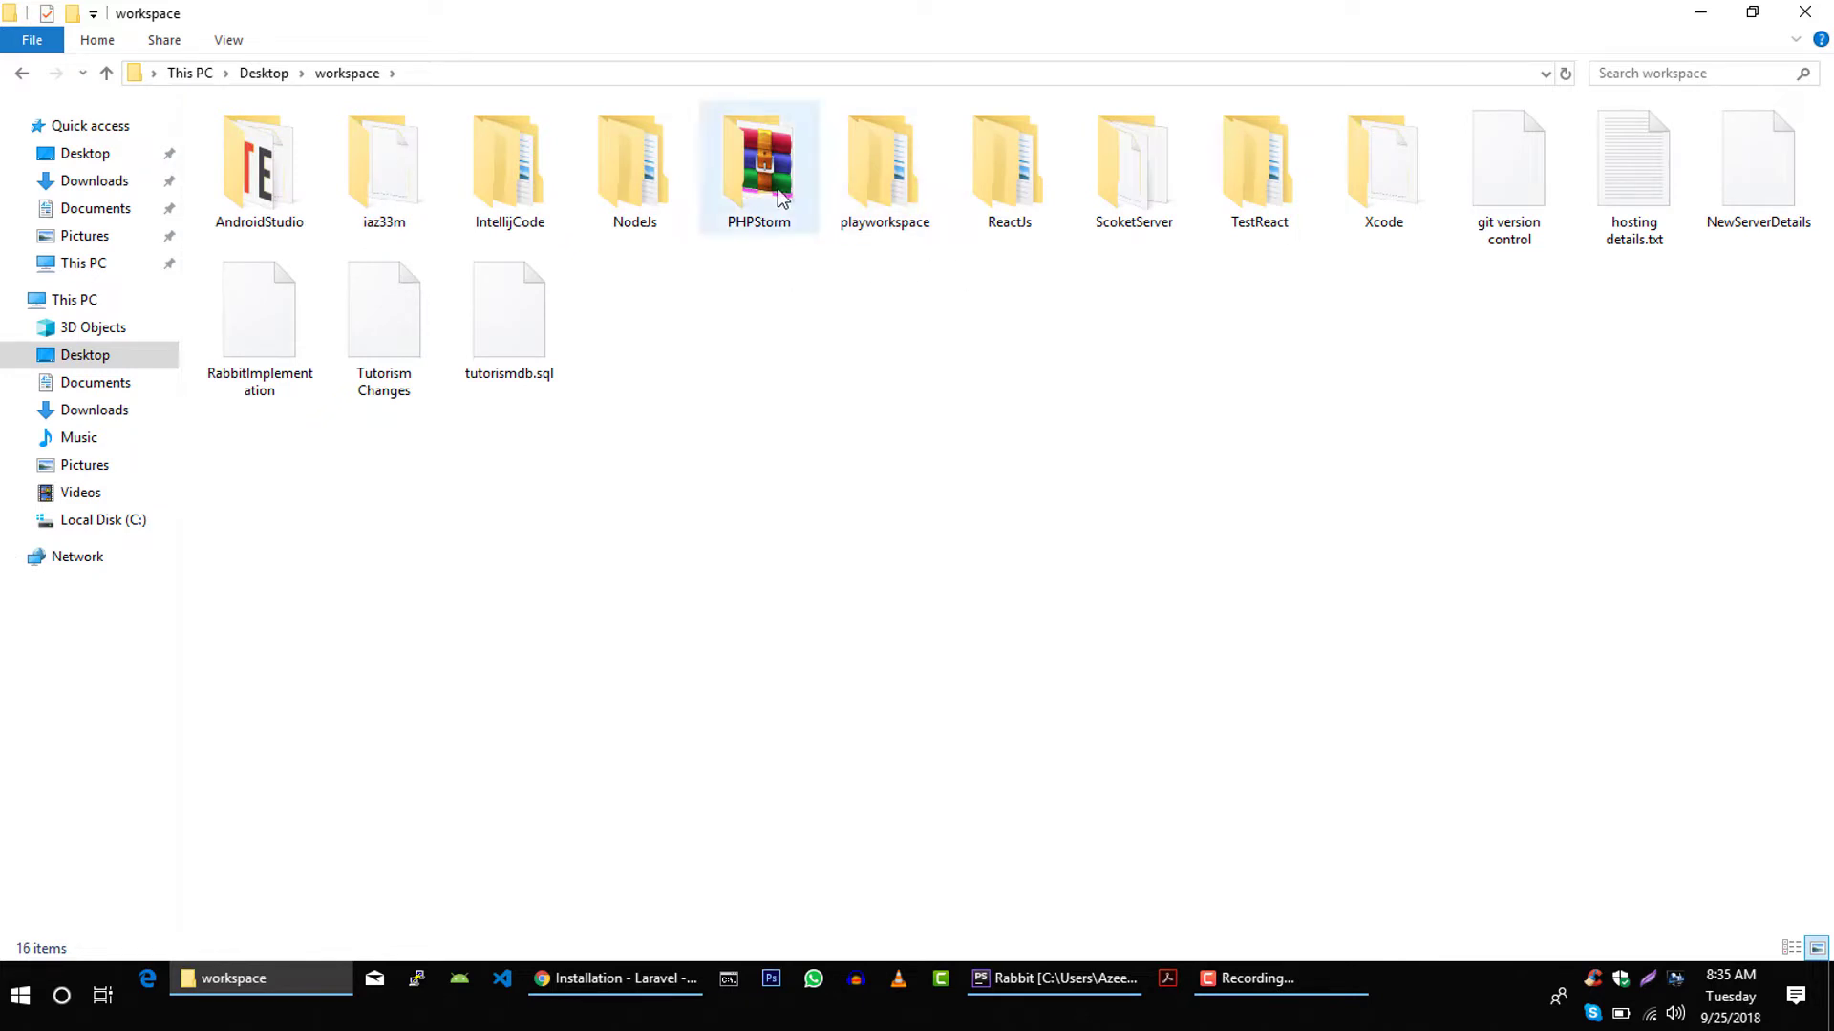
double_click(757, 163)
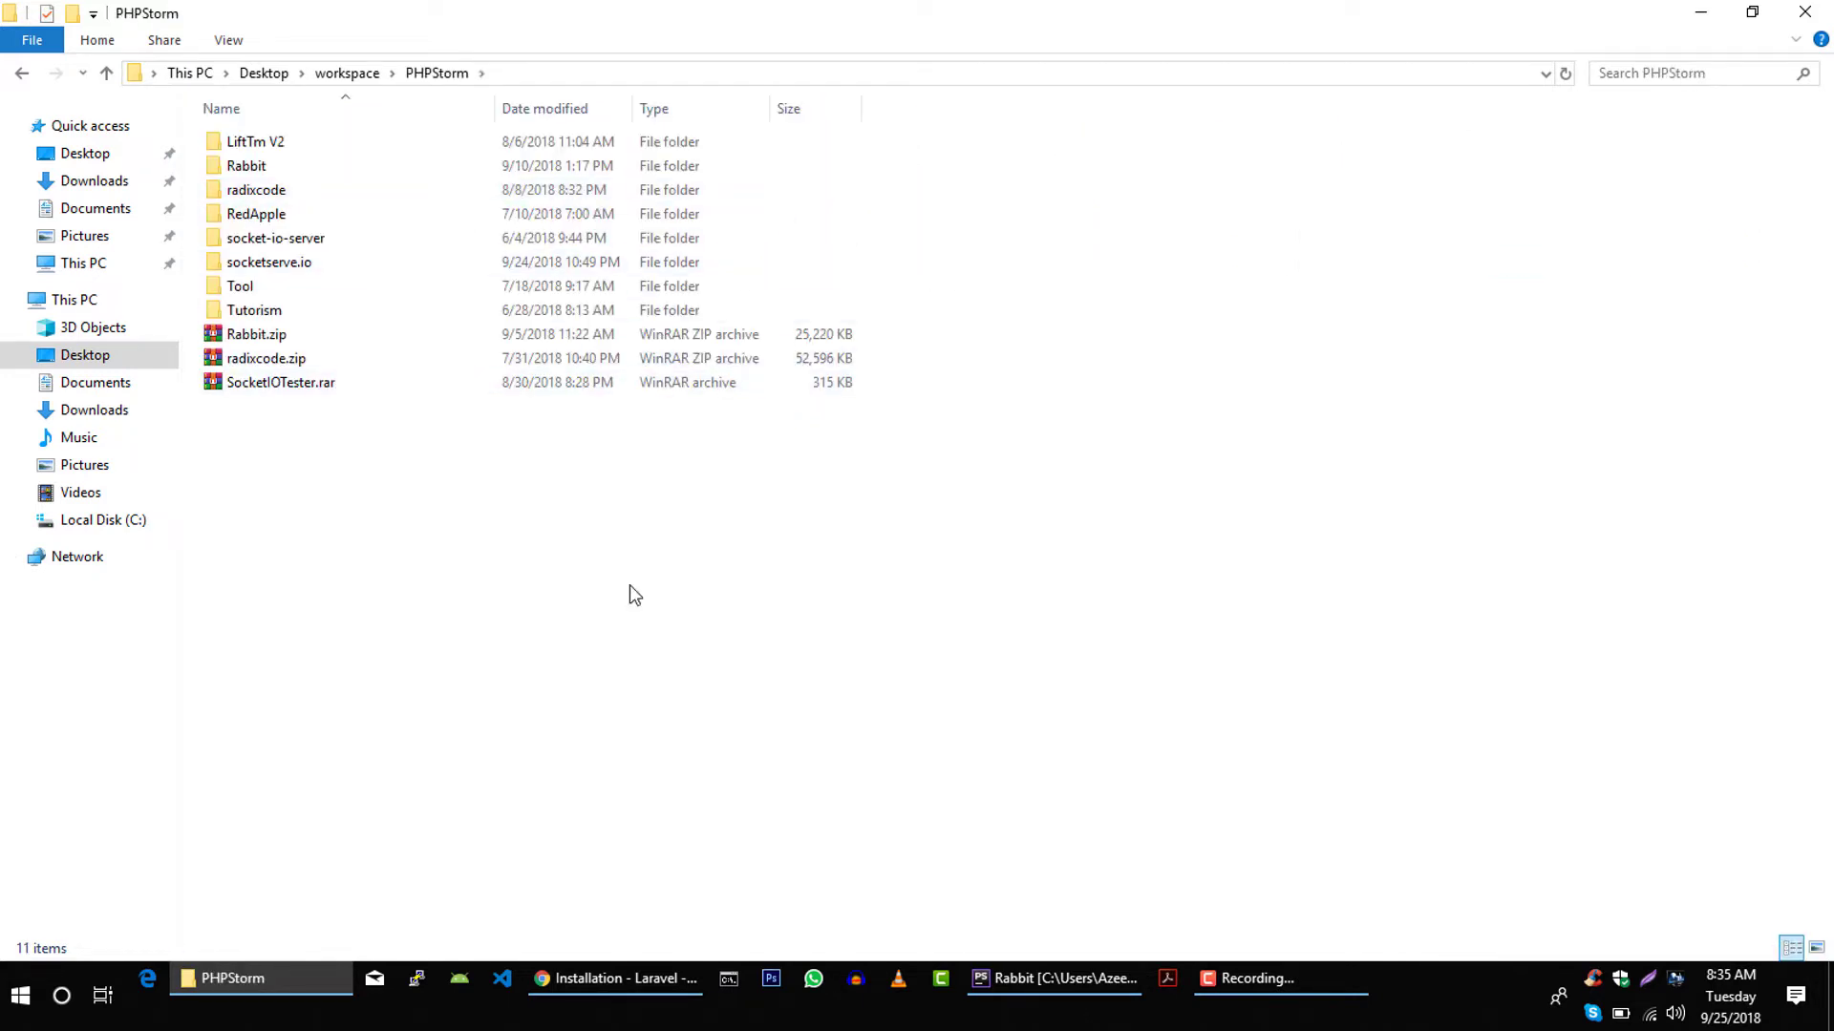
mouse_move(573, 595)
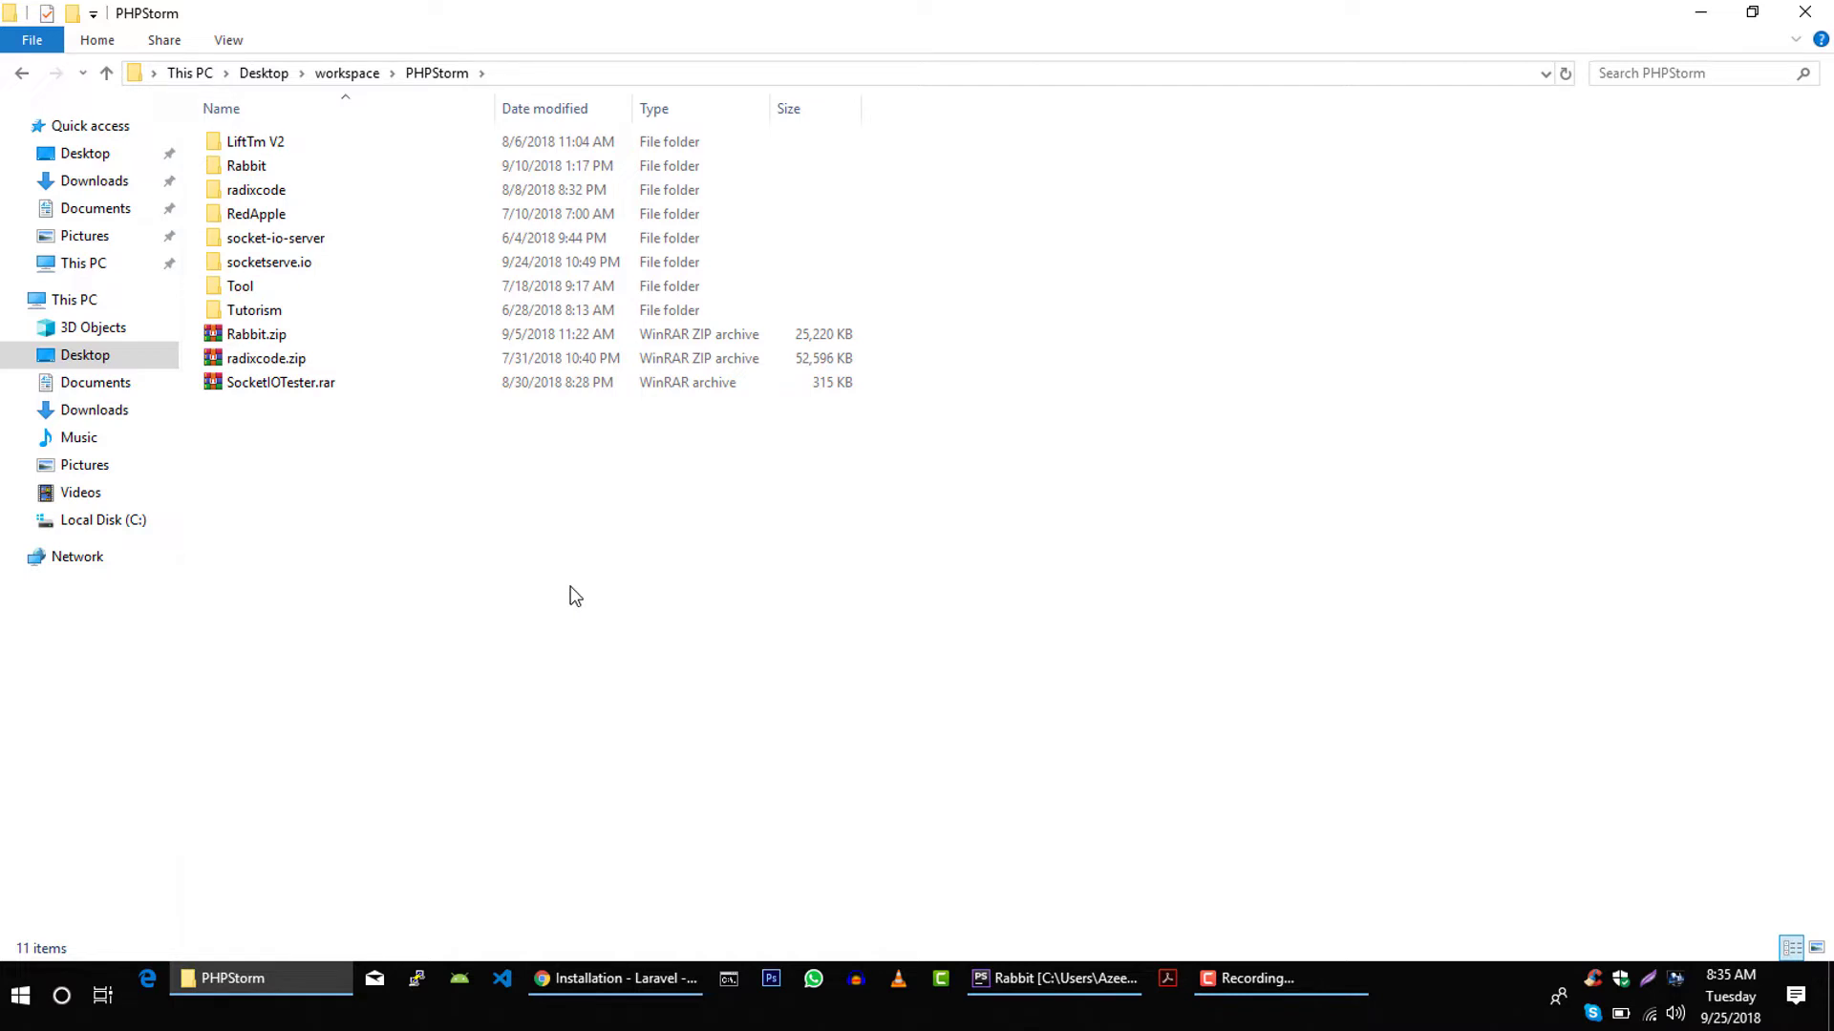
- Open a PowerShell window in the PHPStorm folder, close it, and reopen the folder menu
right_click(574, 595)
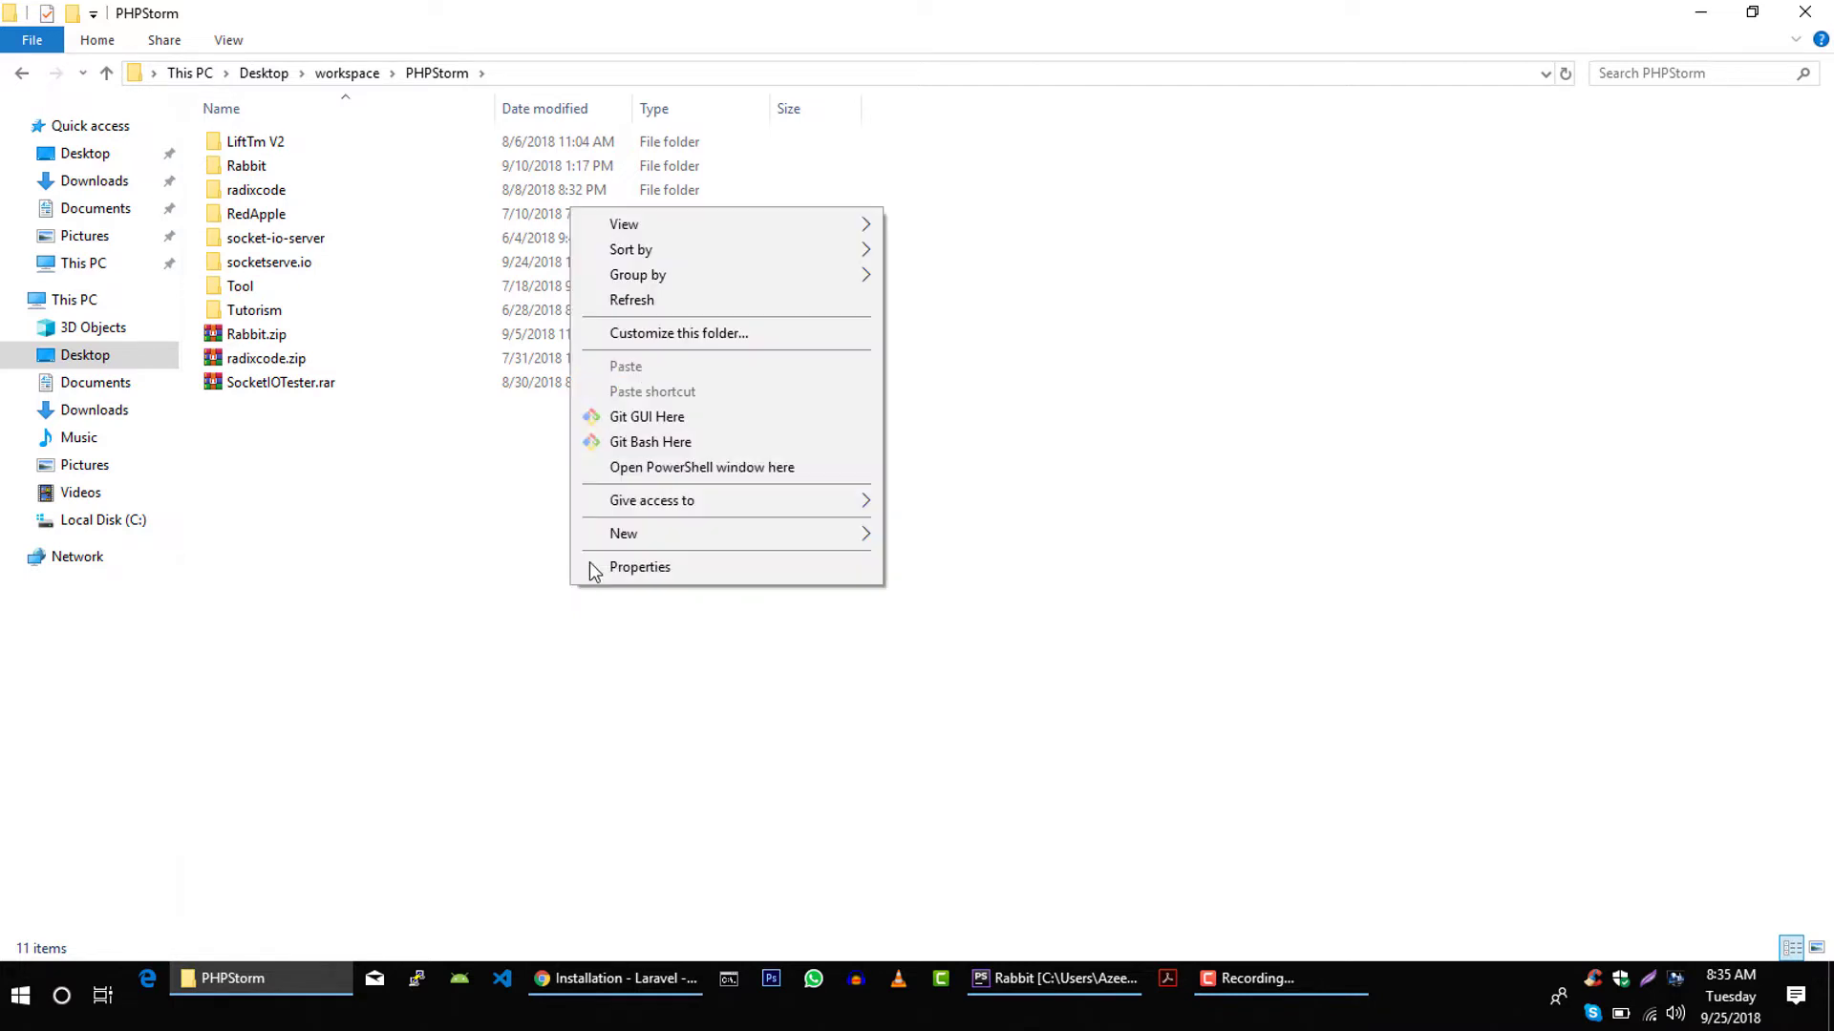
mouse_move(702, 467)
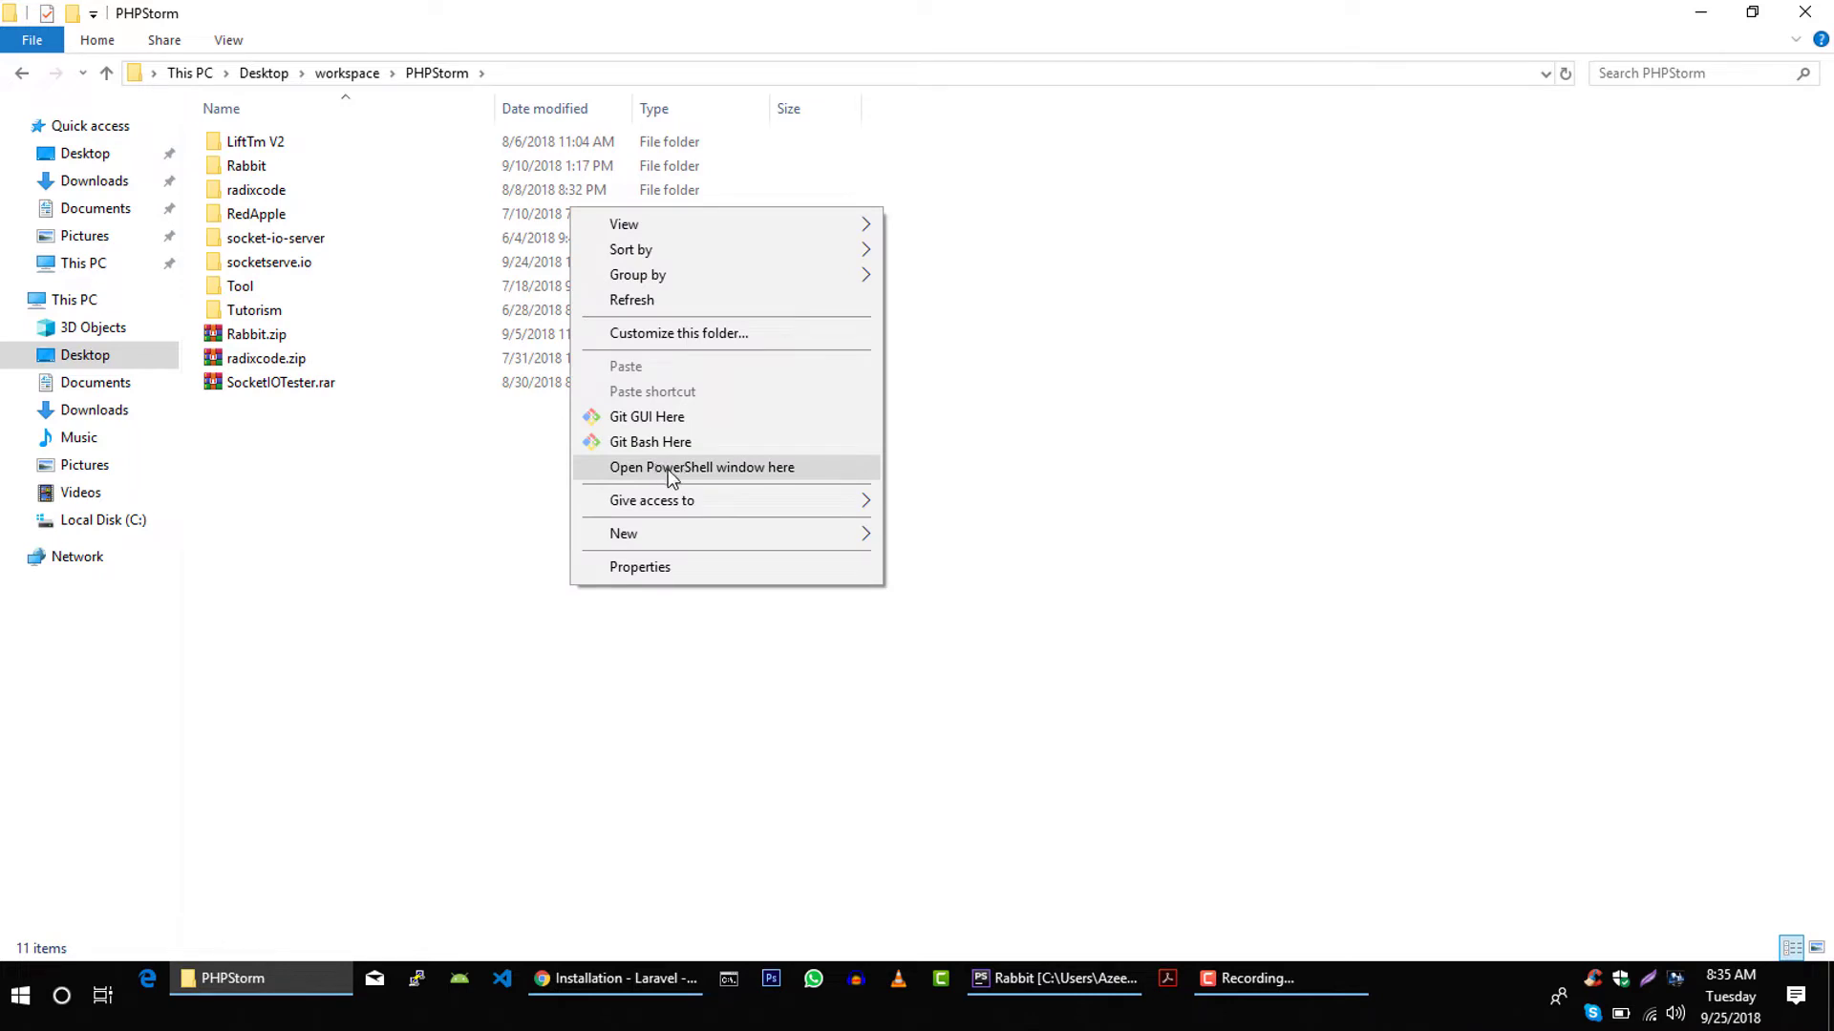
click(702, 467)
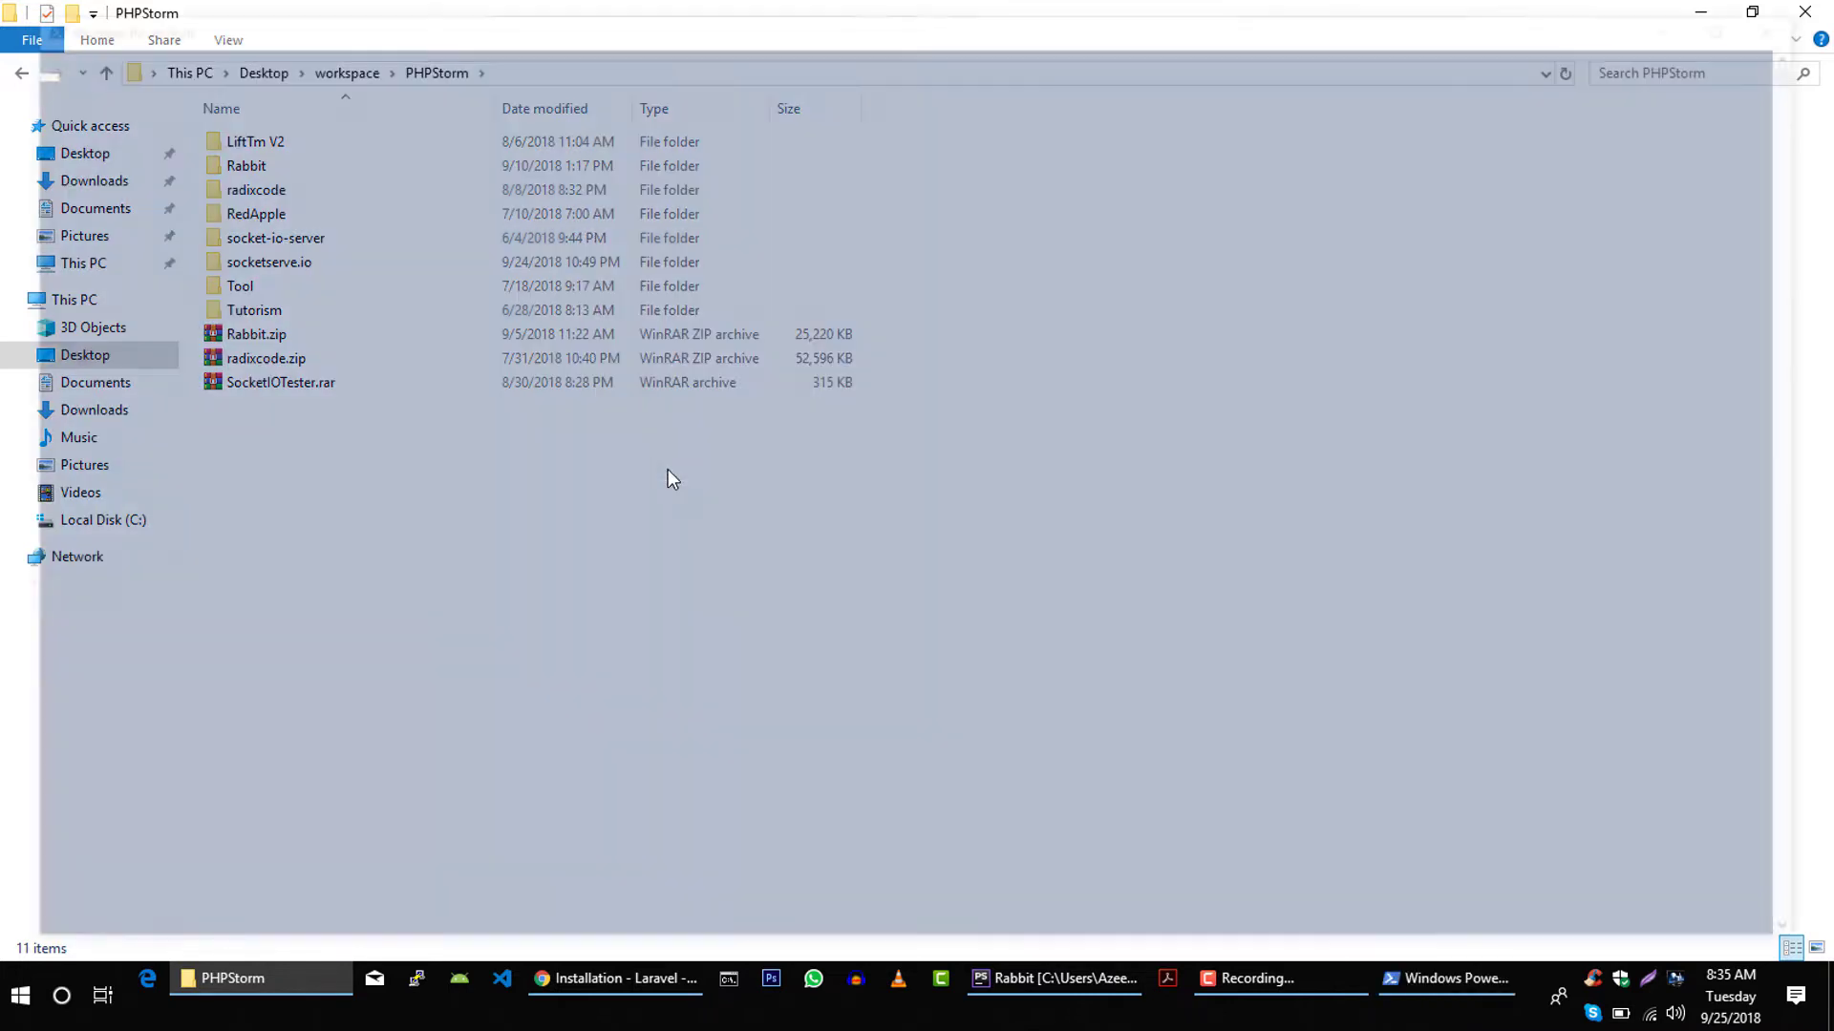
click(1444, 979)
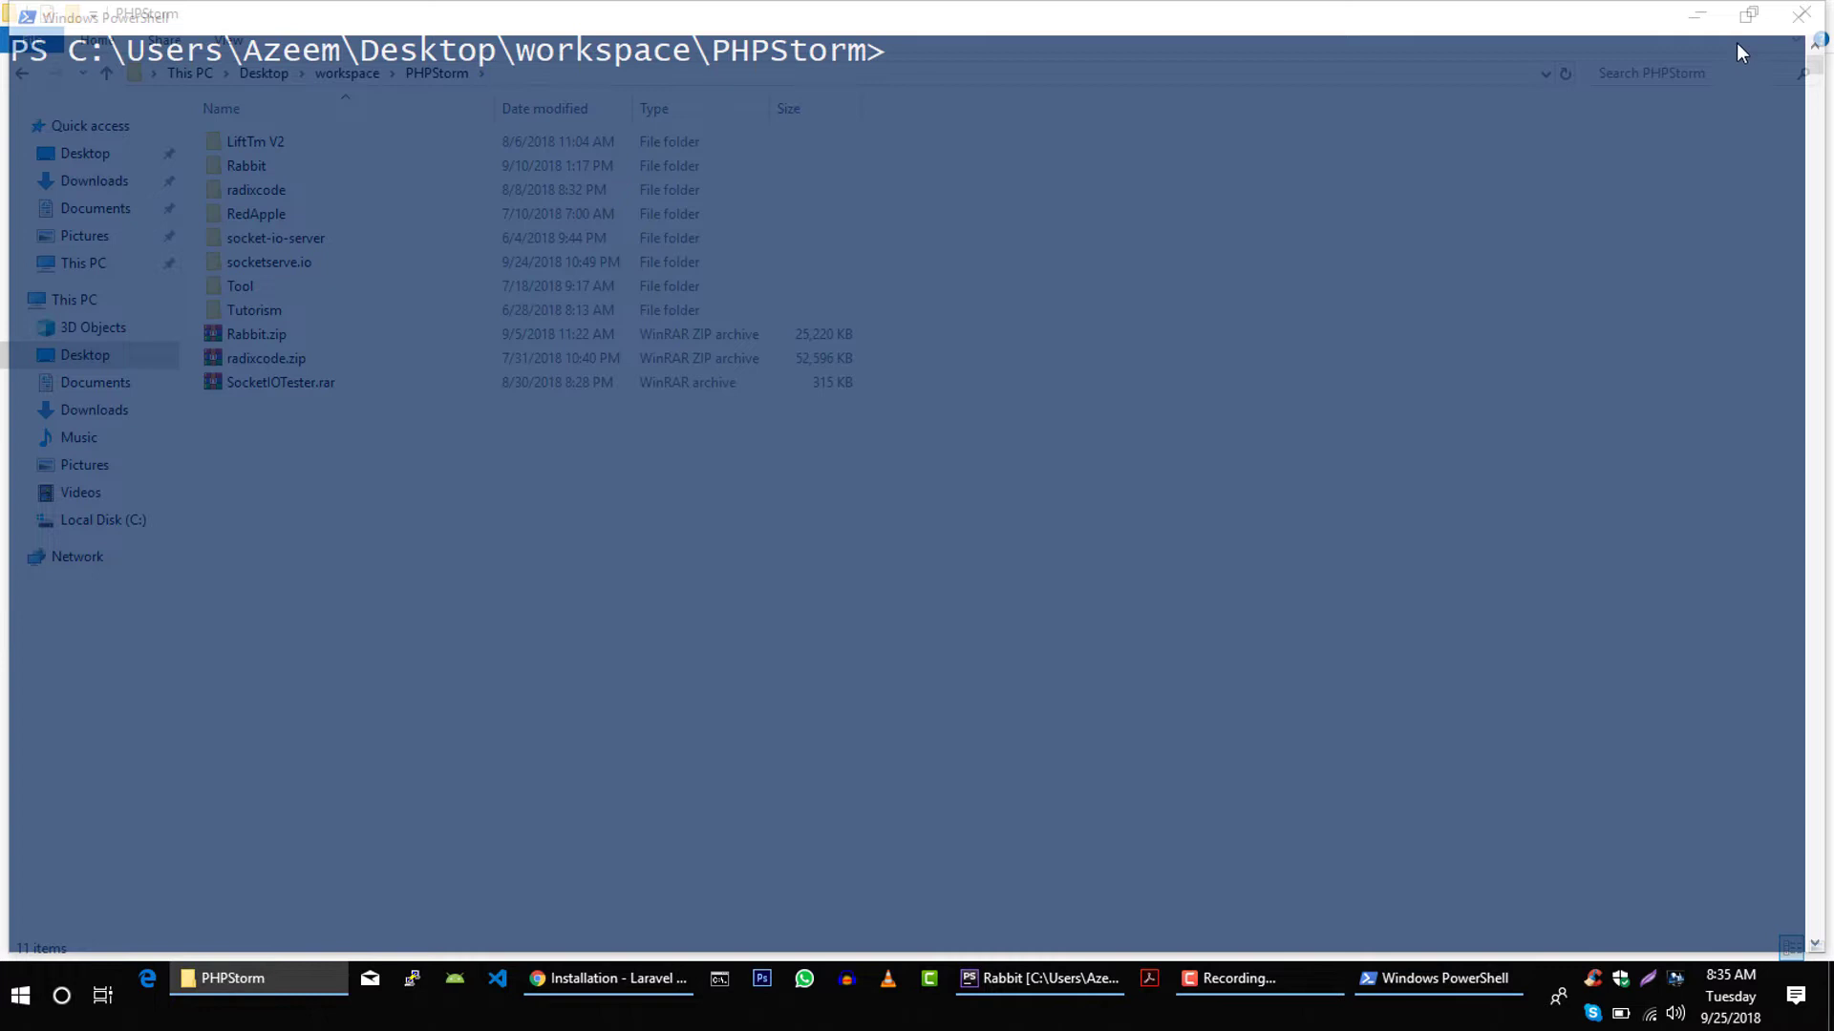
right_click(556, 609)
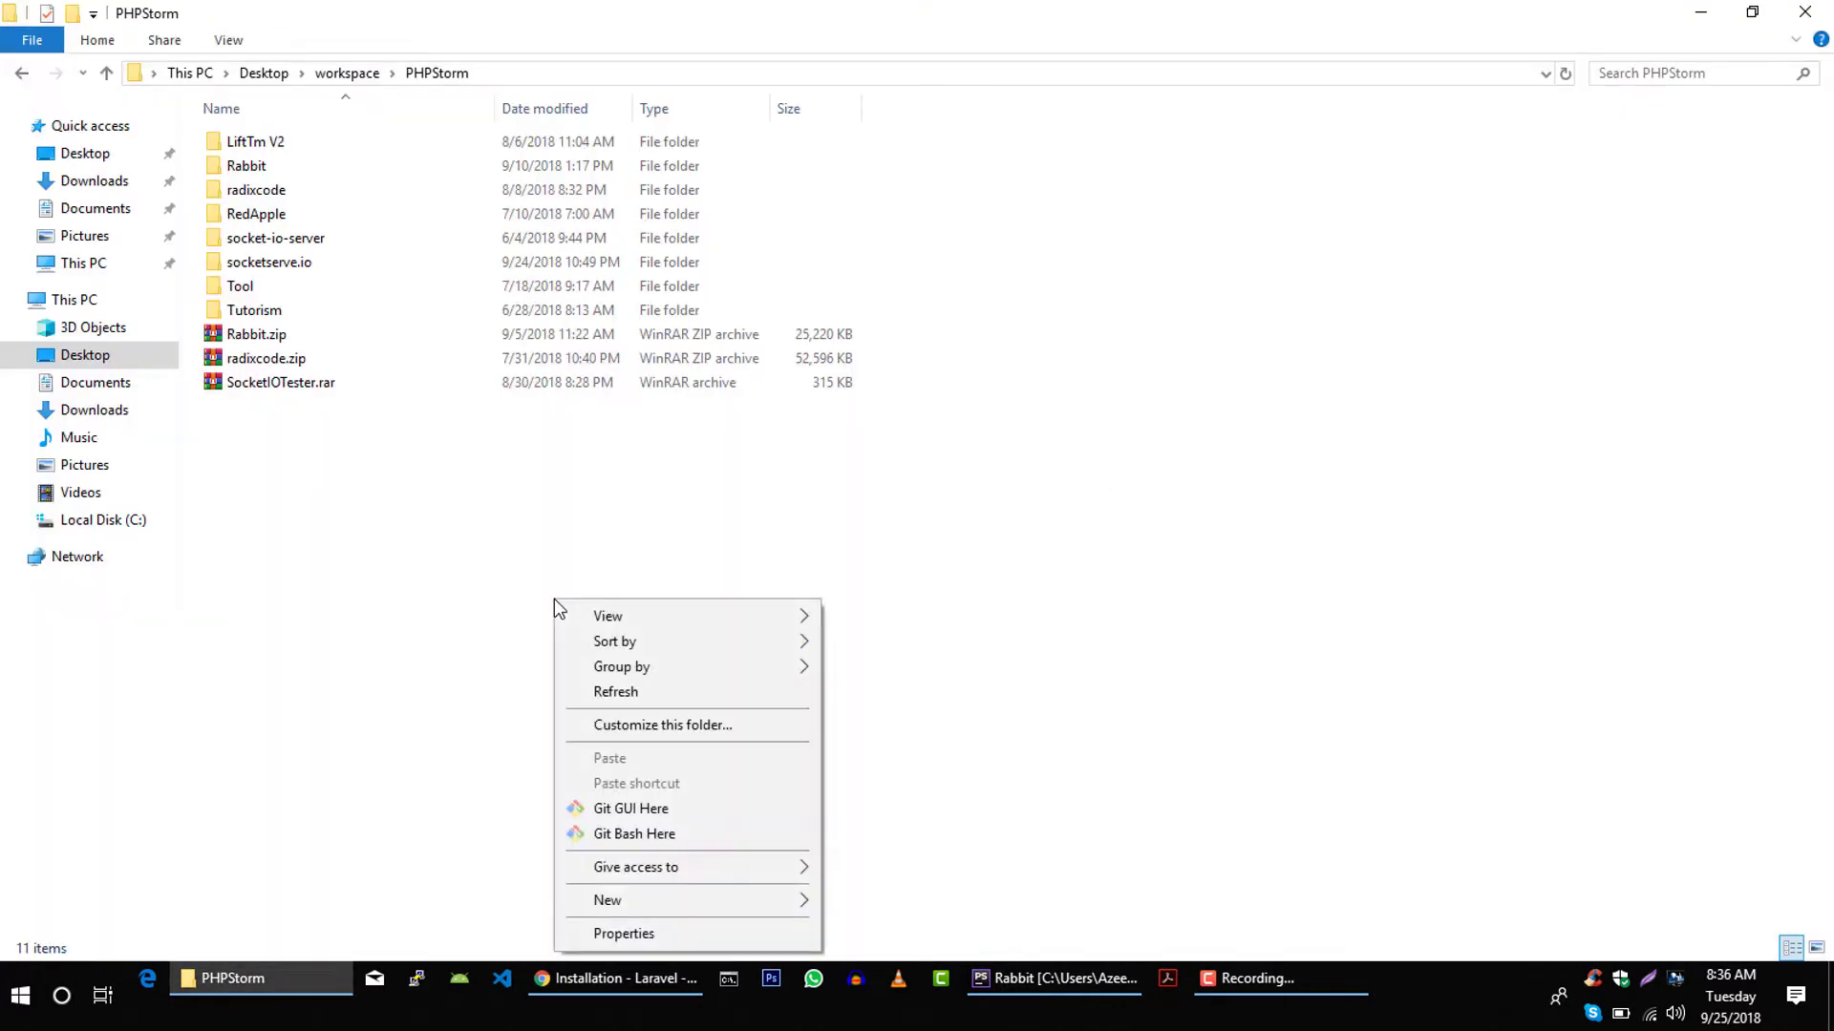
mouse_move(667, 834)
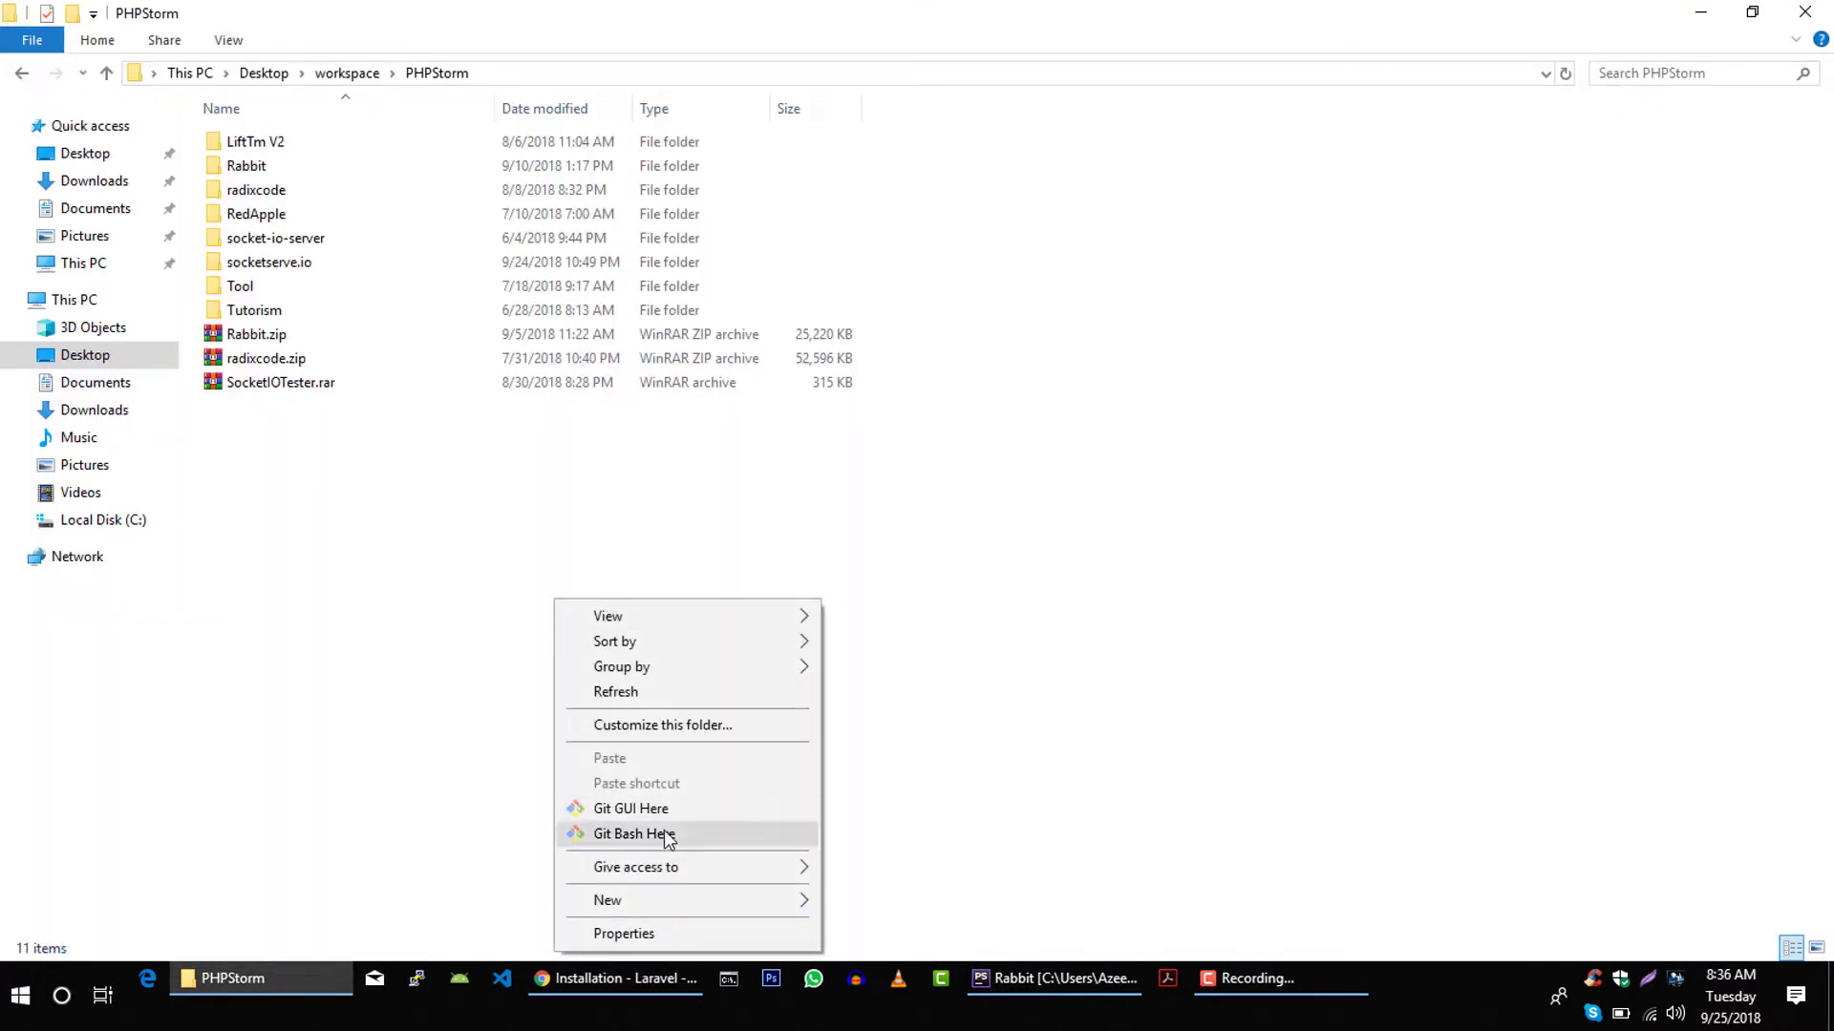
mouse_move(650, 838)
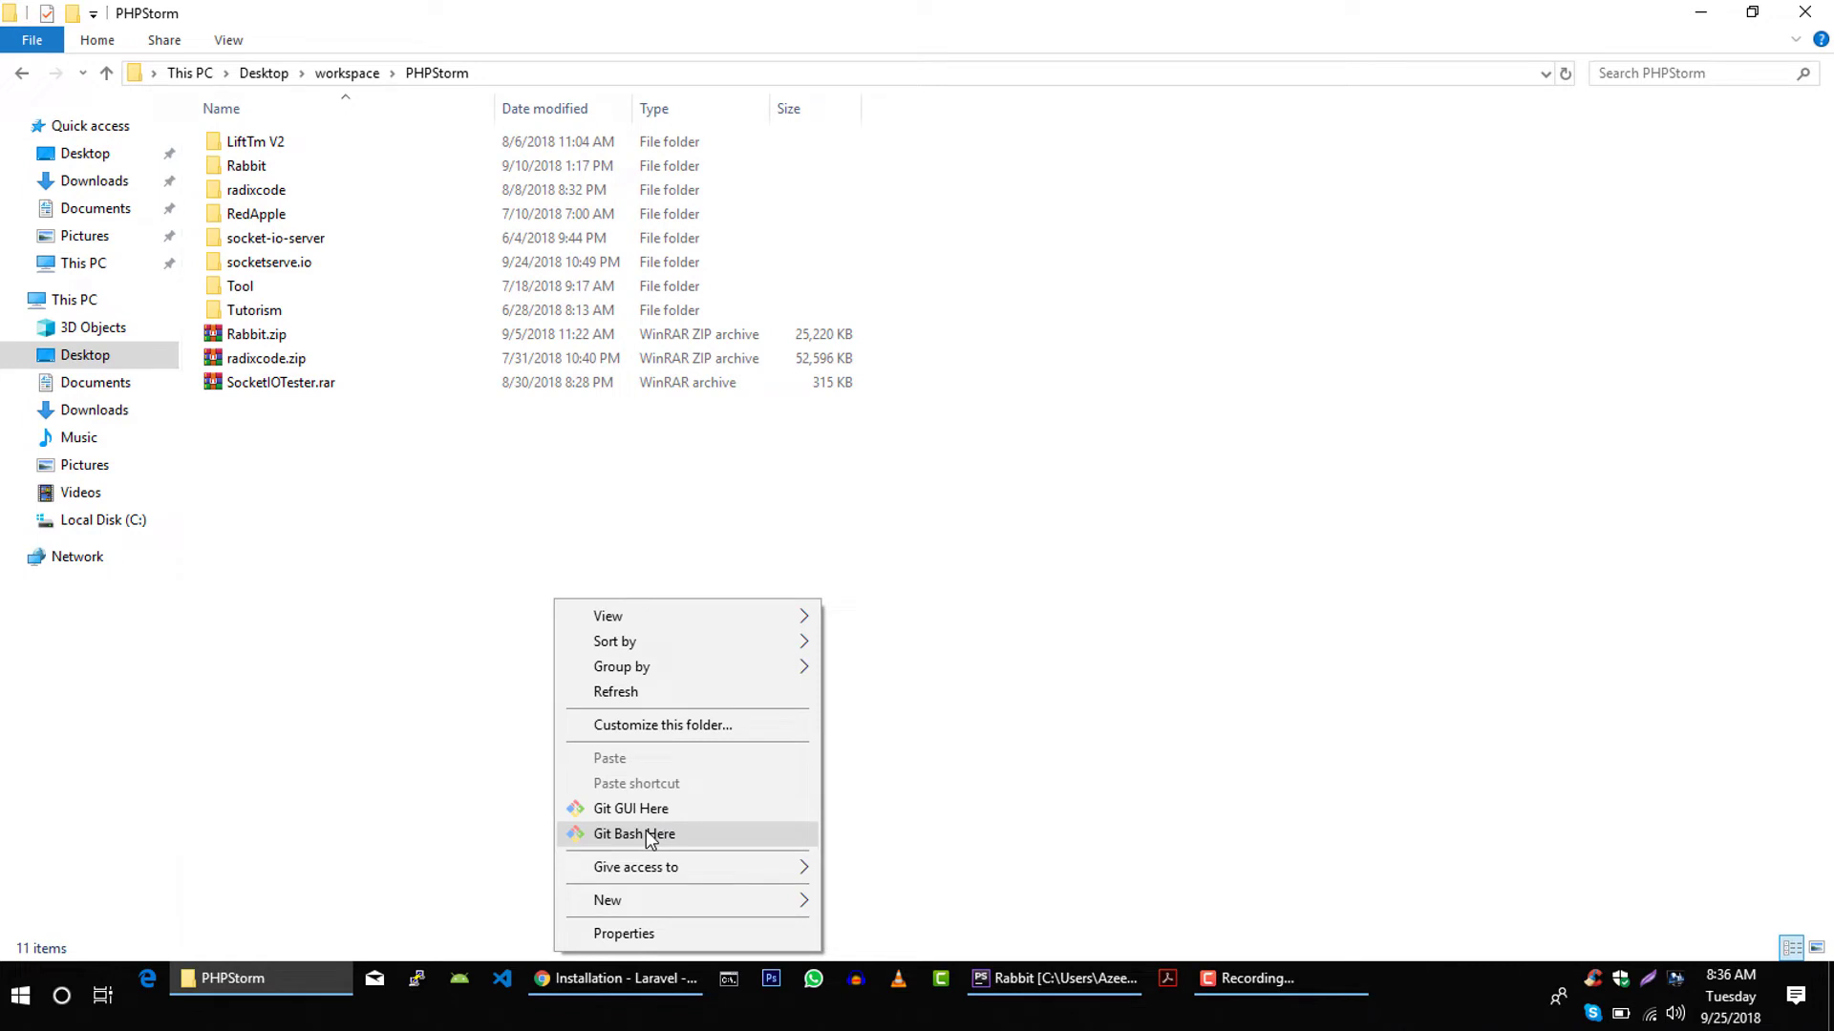
- In a maximized Git Bash, run composer create-project laravel/laravel naming the project 2checkoutLaravel
click(634, 834)
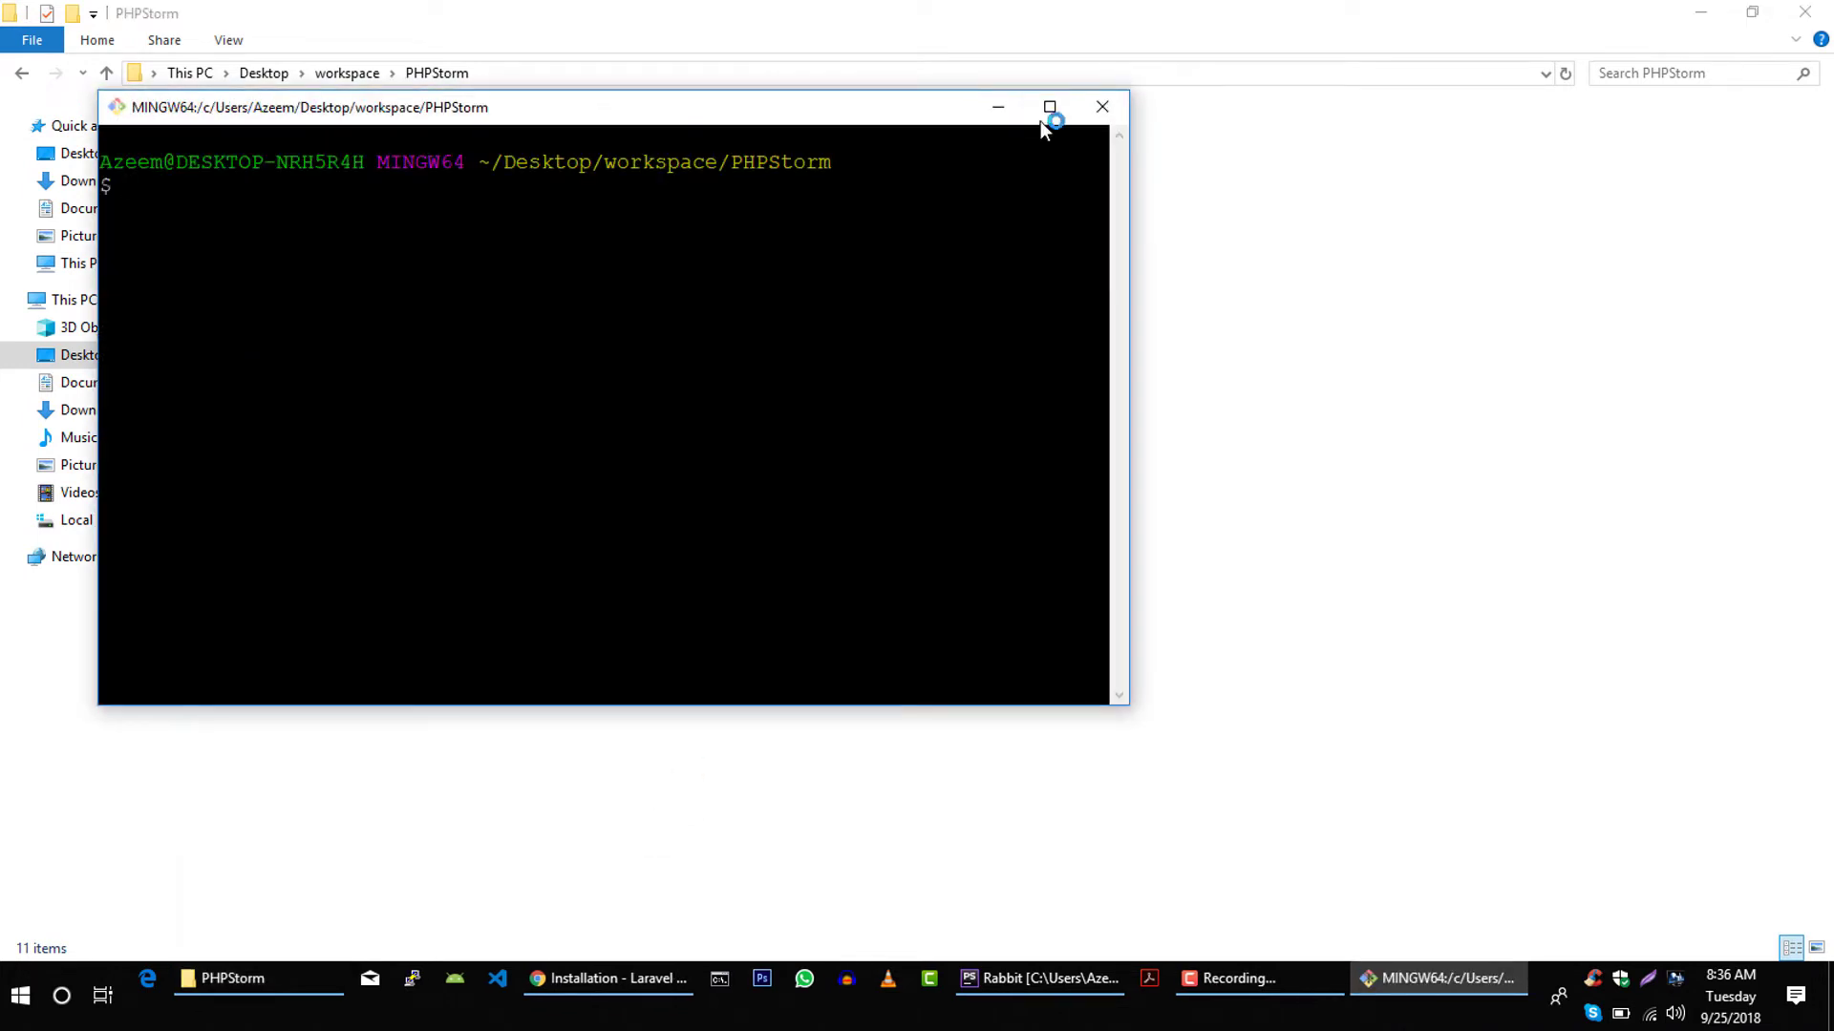
click(1048, 106)
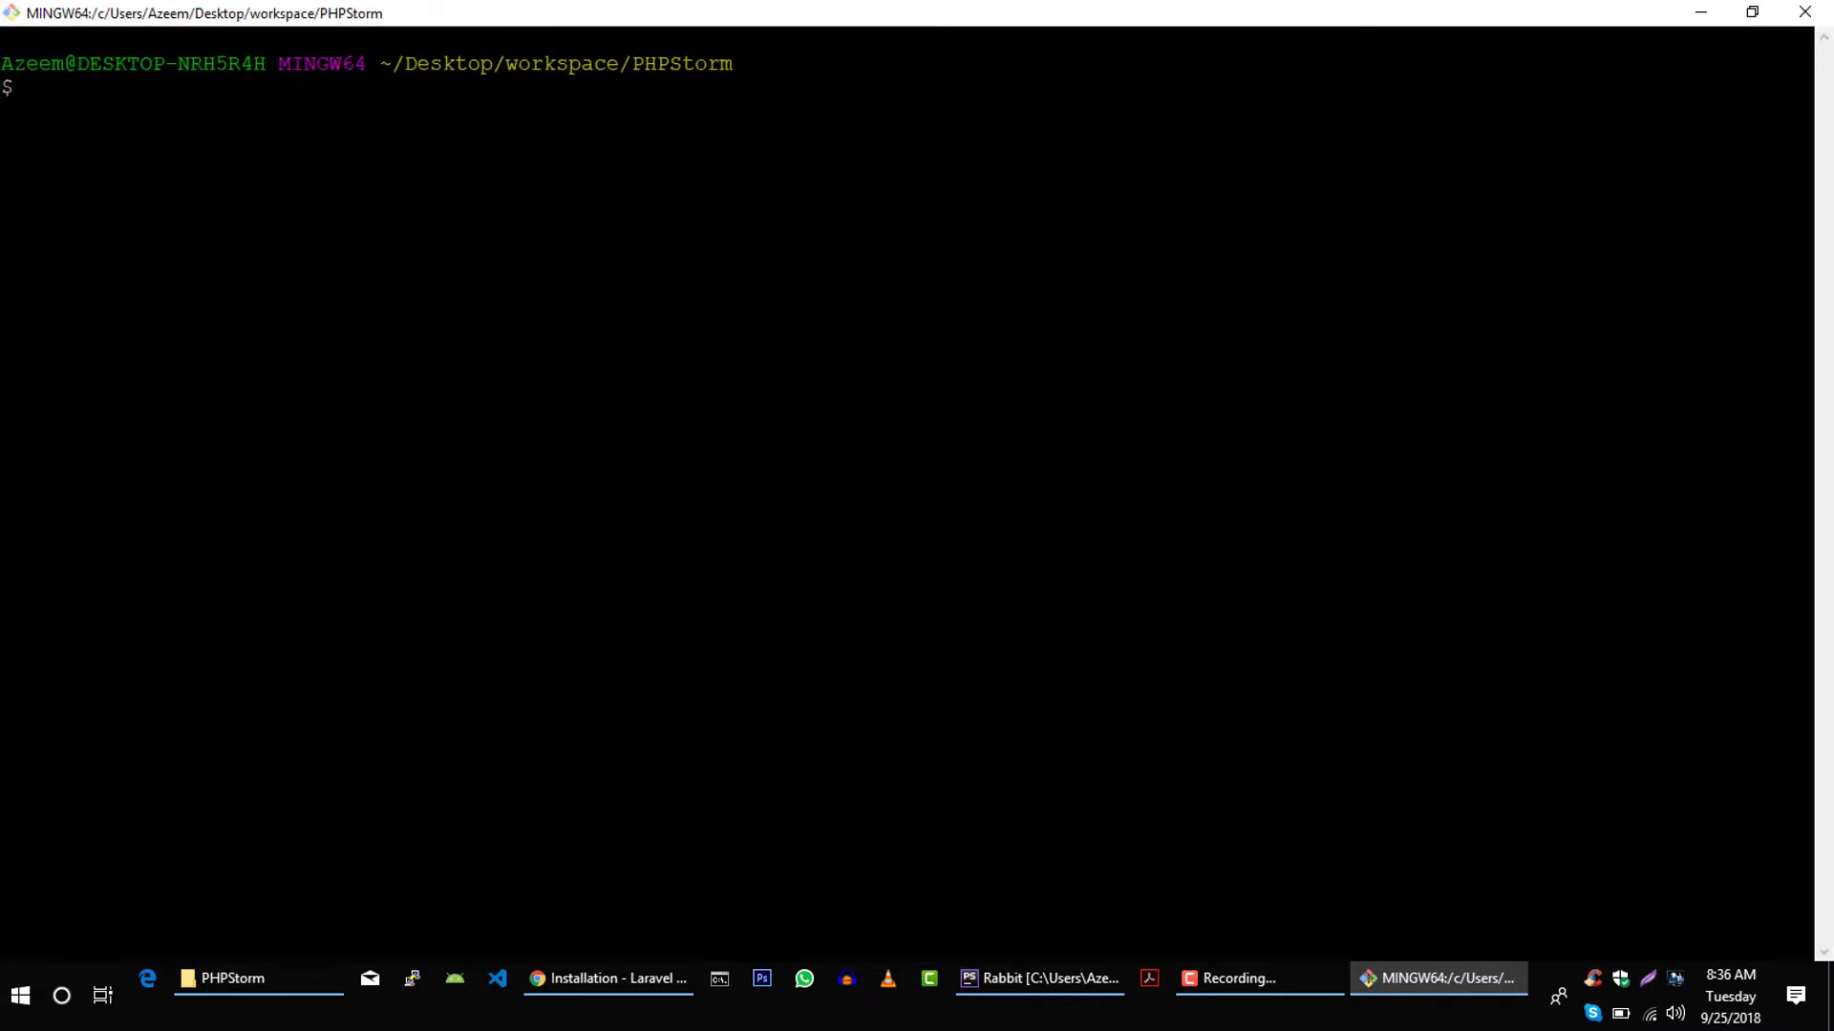
text(composer create-project --prefer-dist laravel/laravel blog)
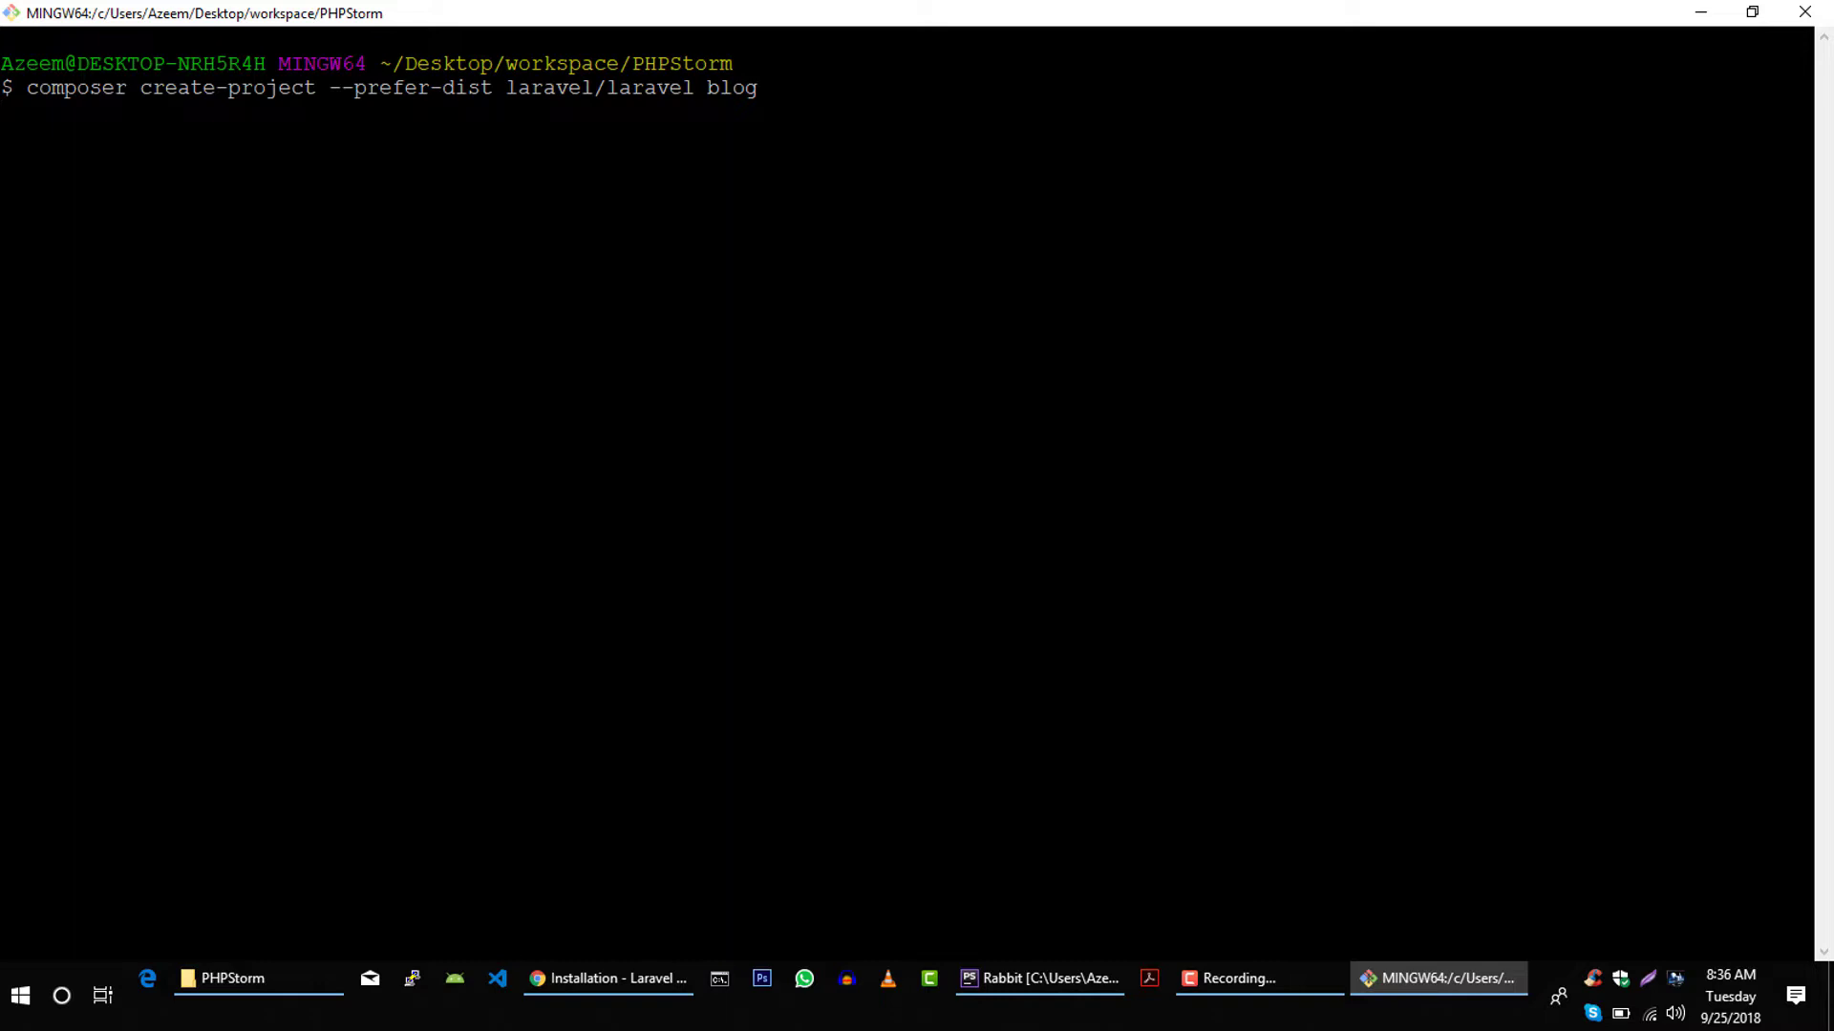
key(Return)
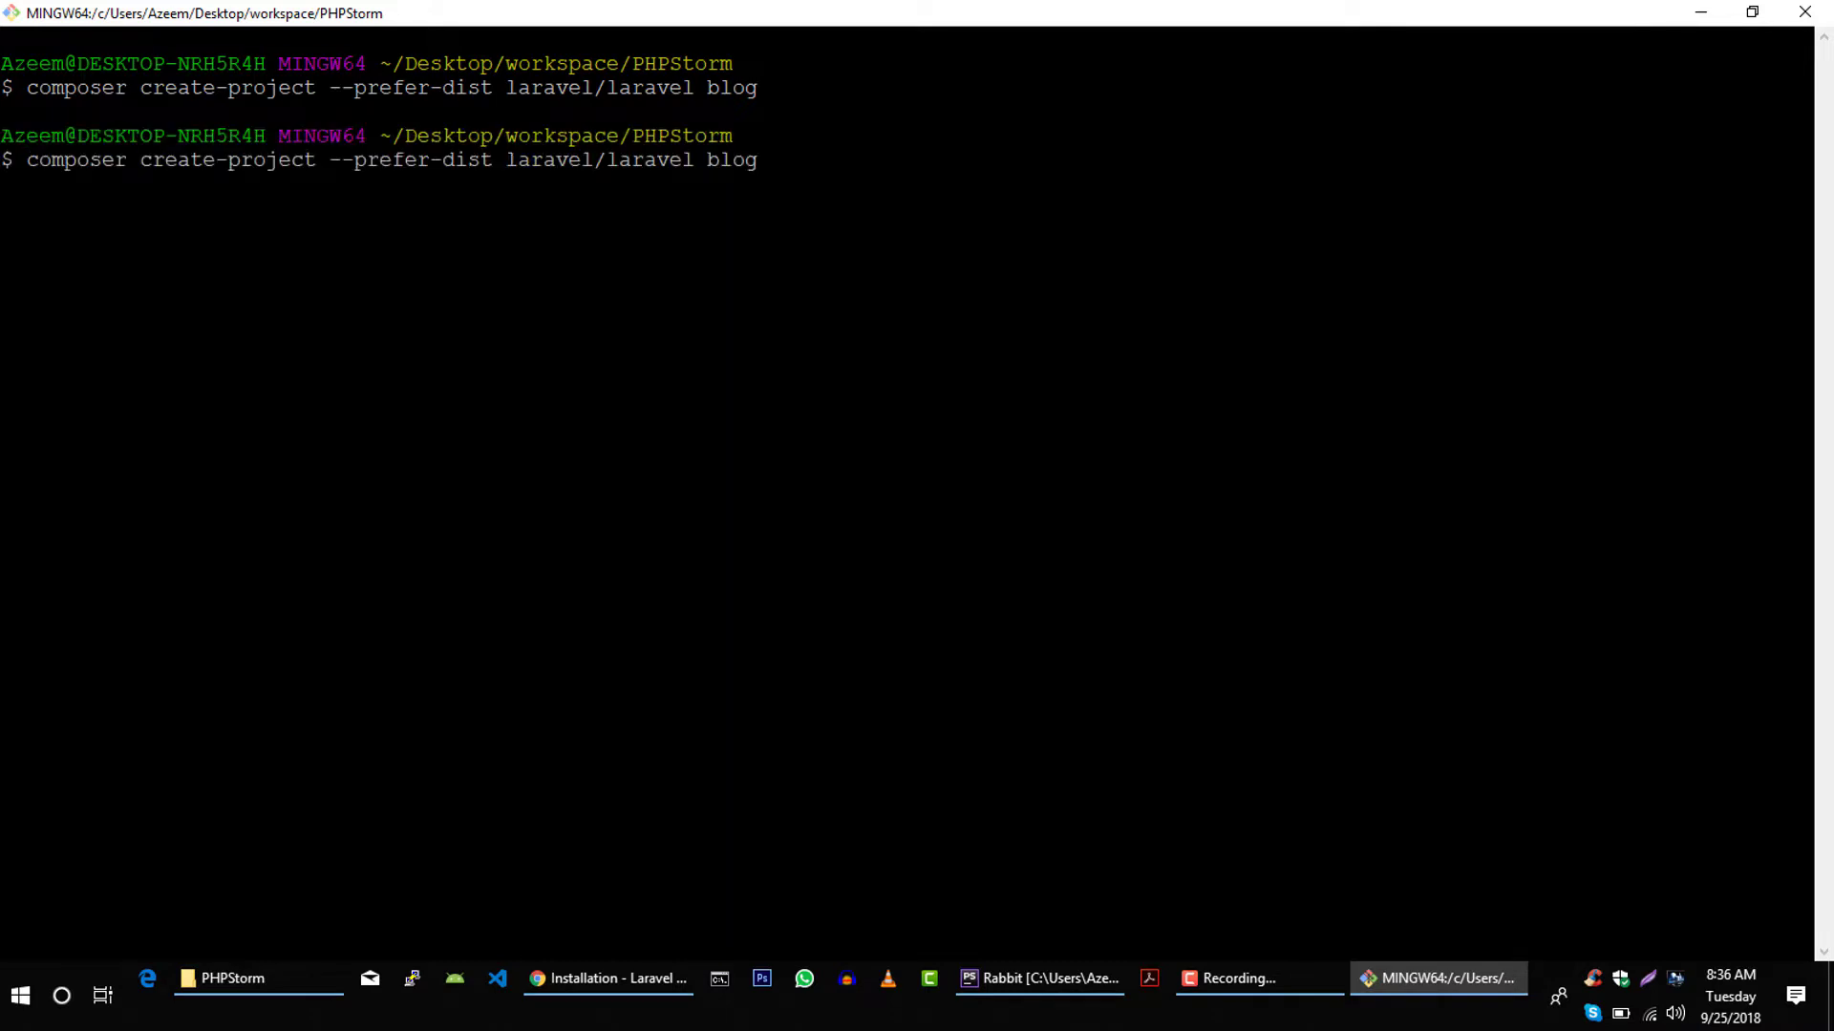
key(Backspace)
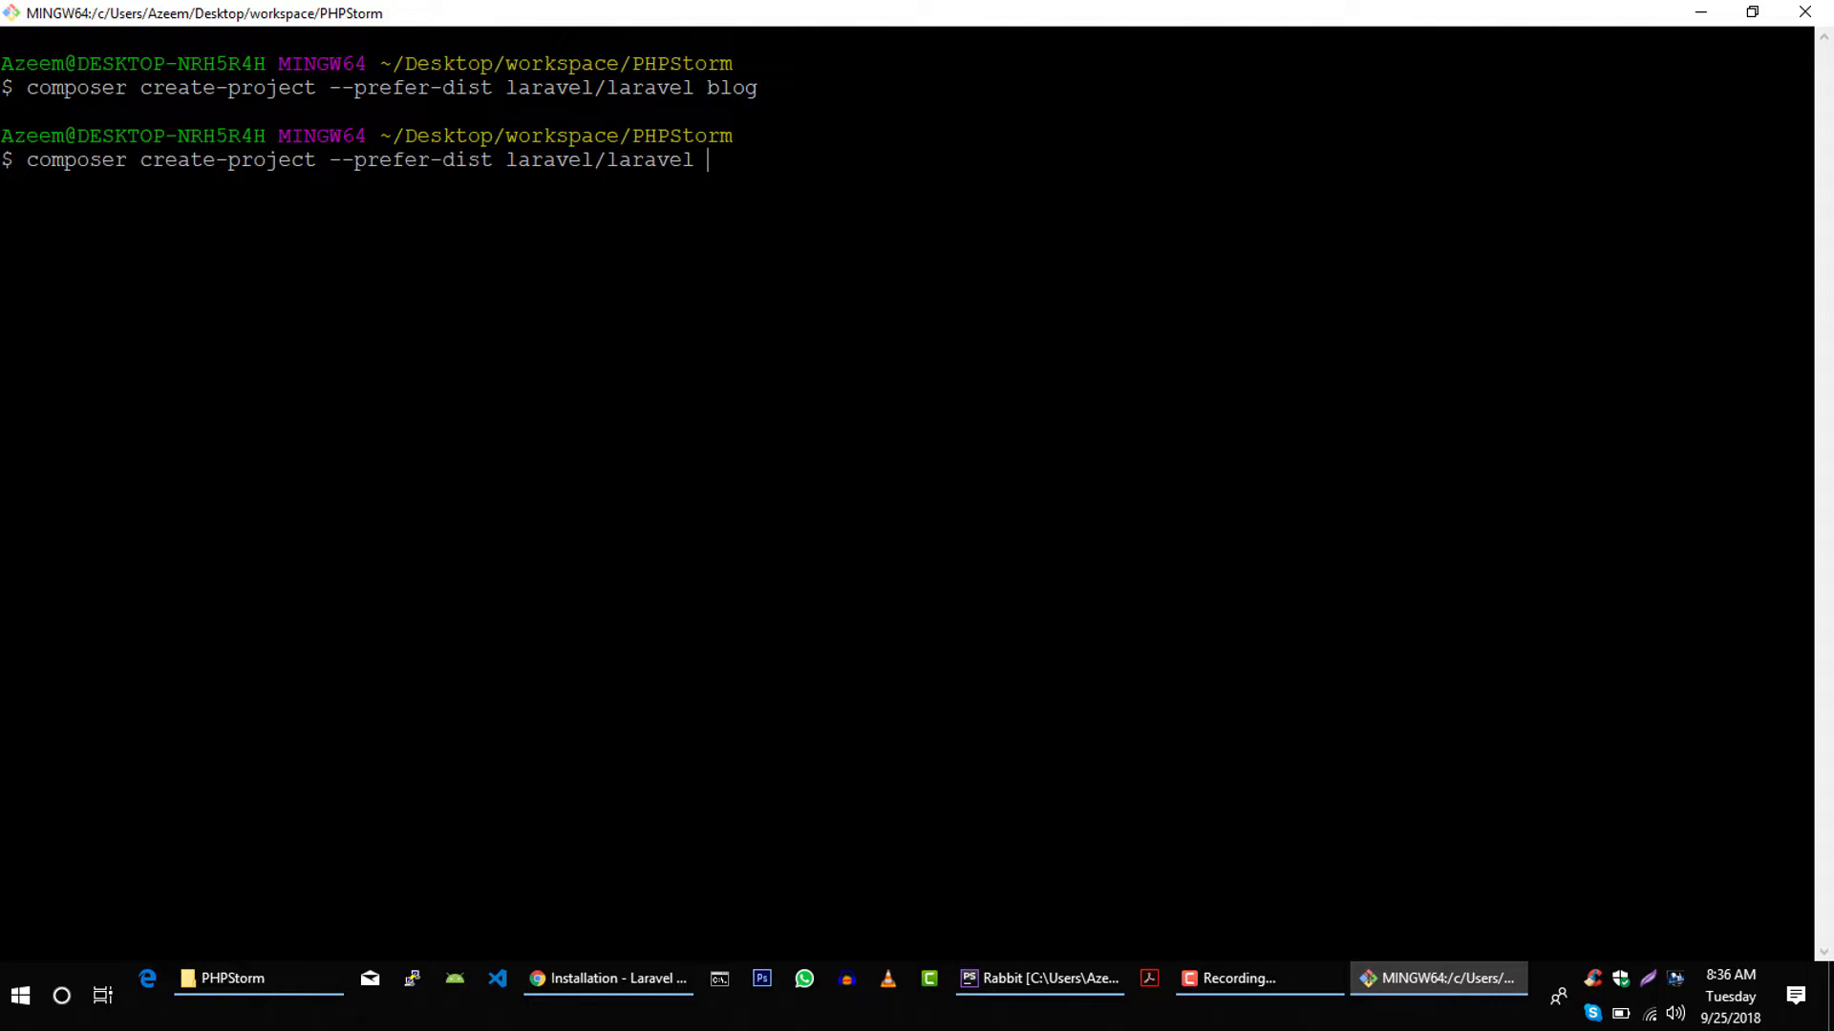
text(2checkout)
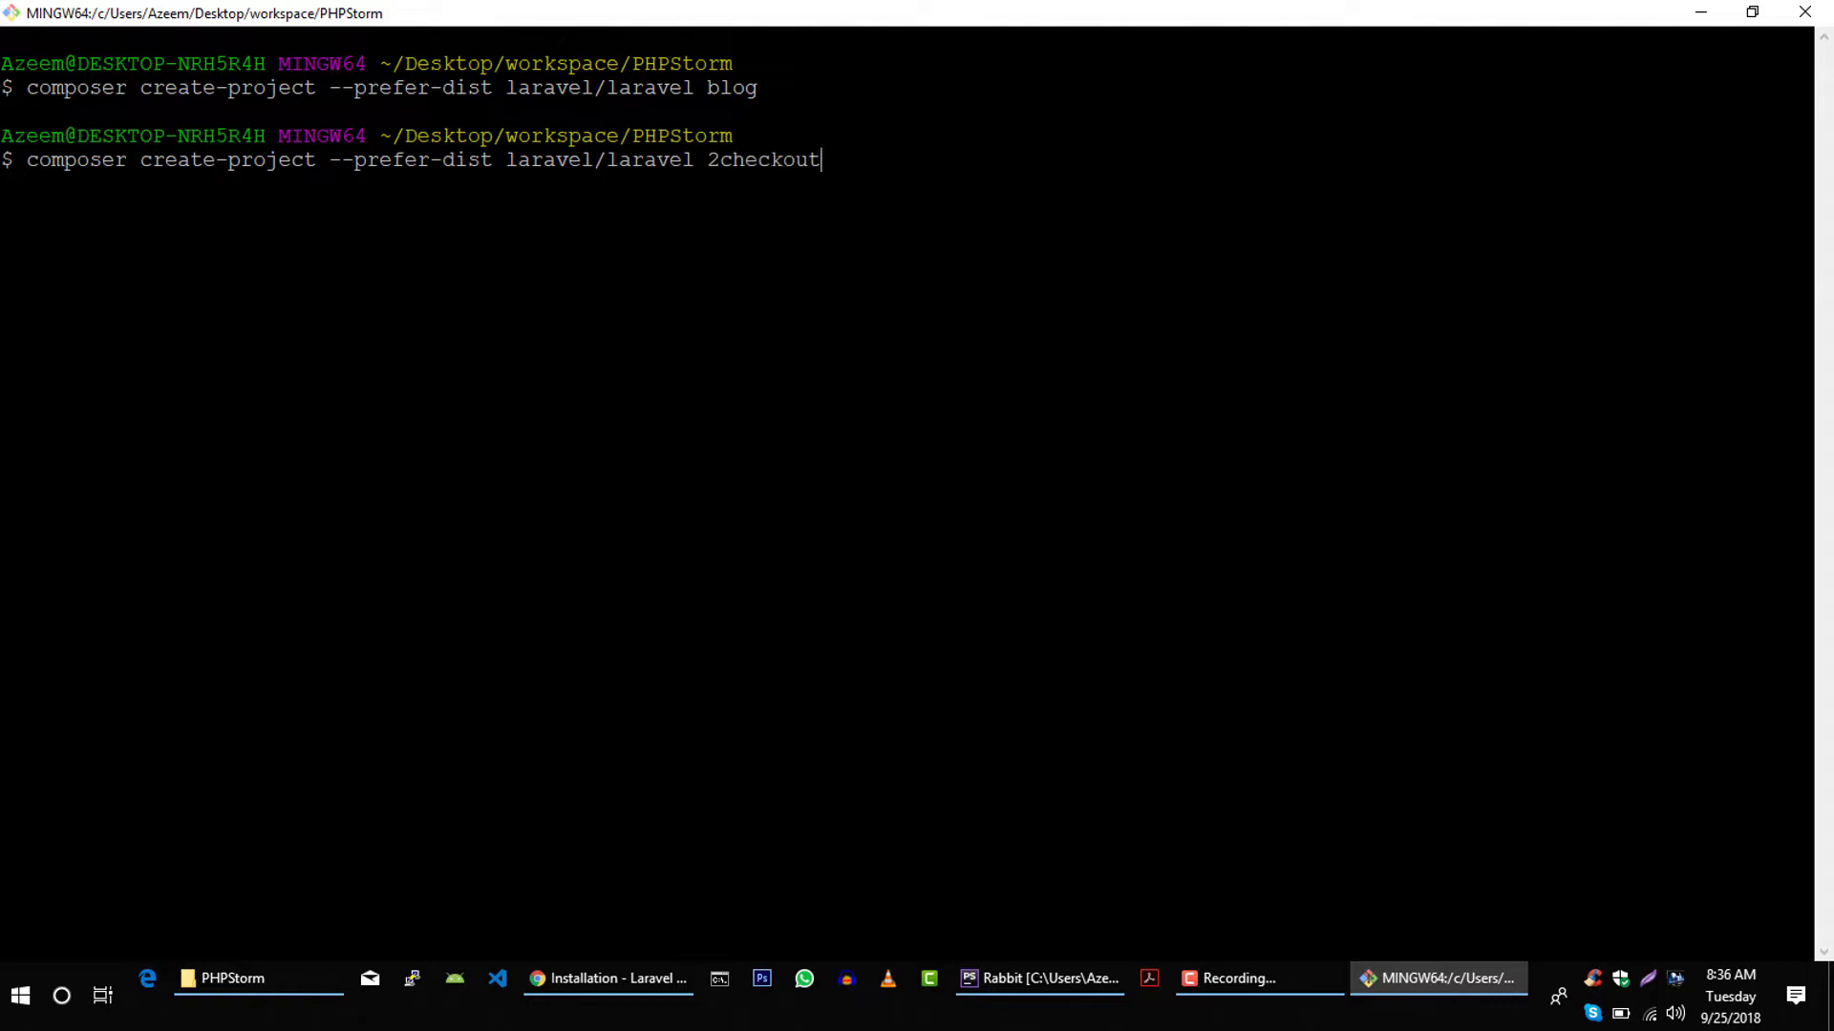
text(Laravel)
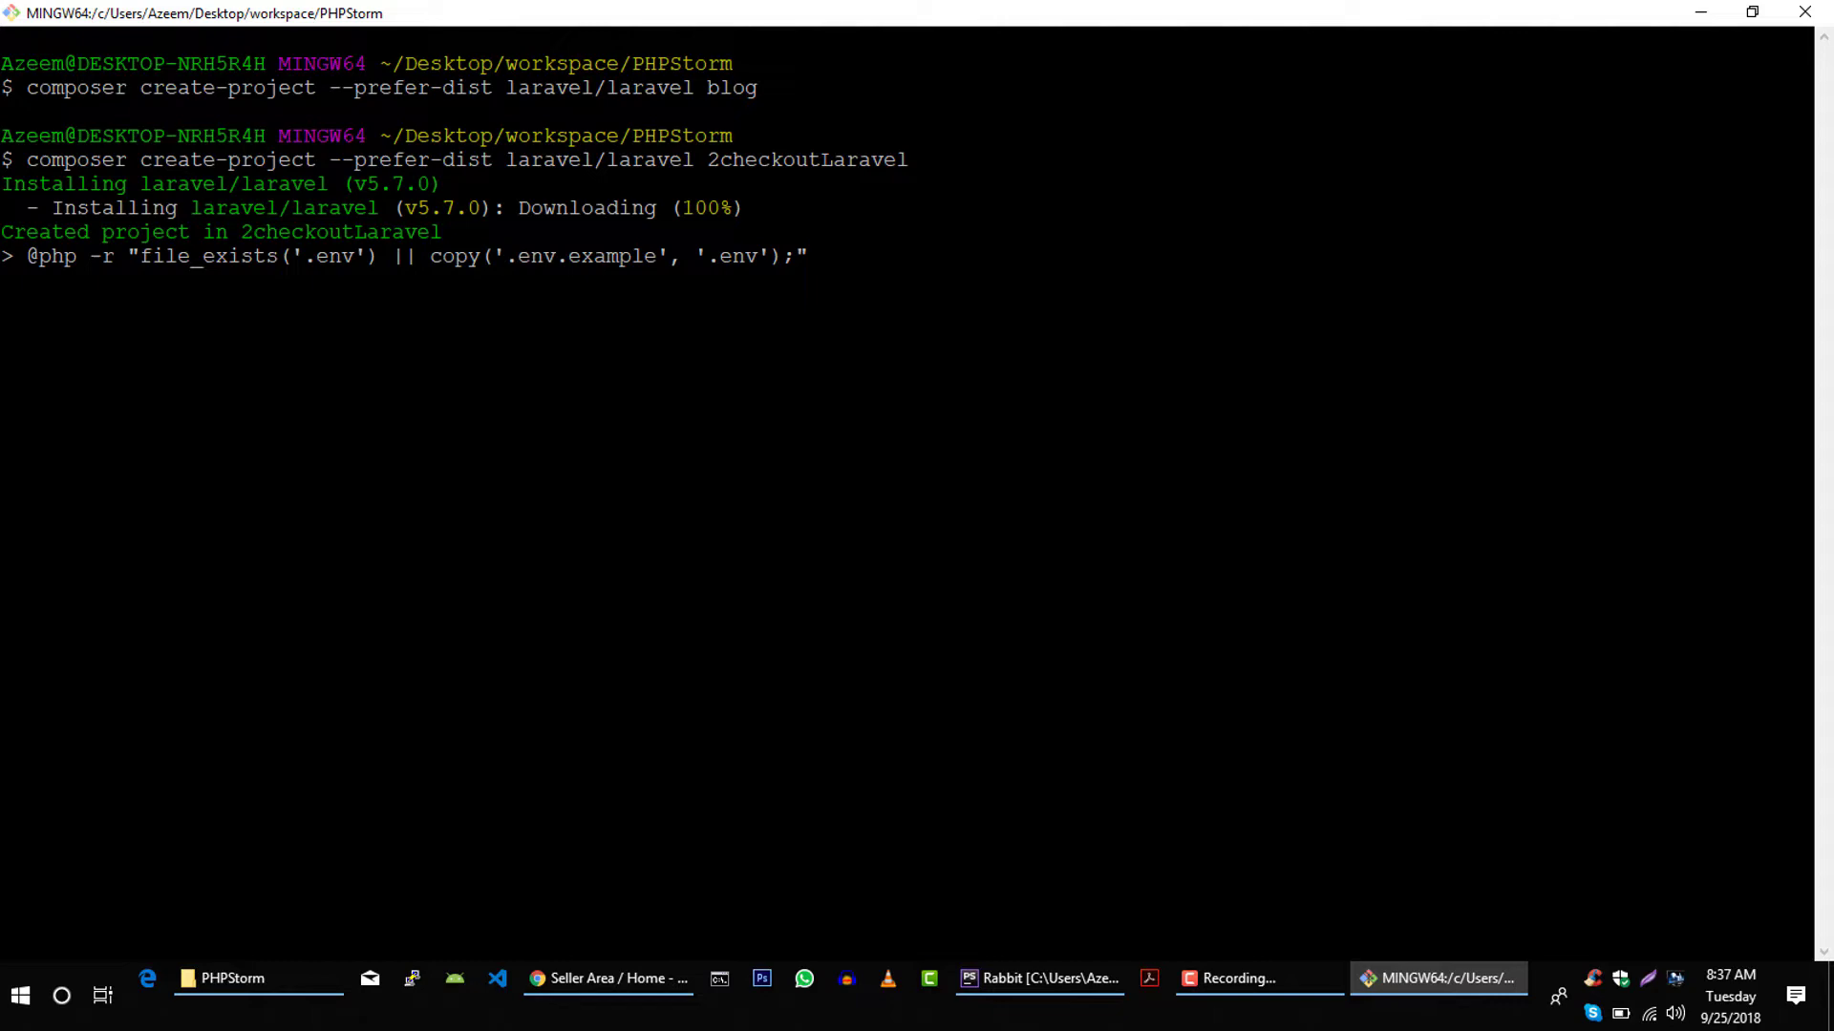
- Switch to Chrome's 2Checkout developer documentation tab and scroll down
click(607, 979)
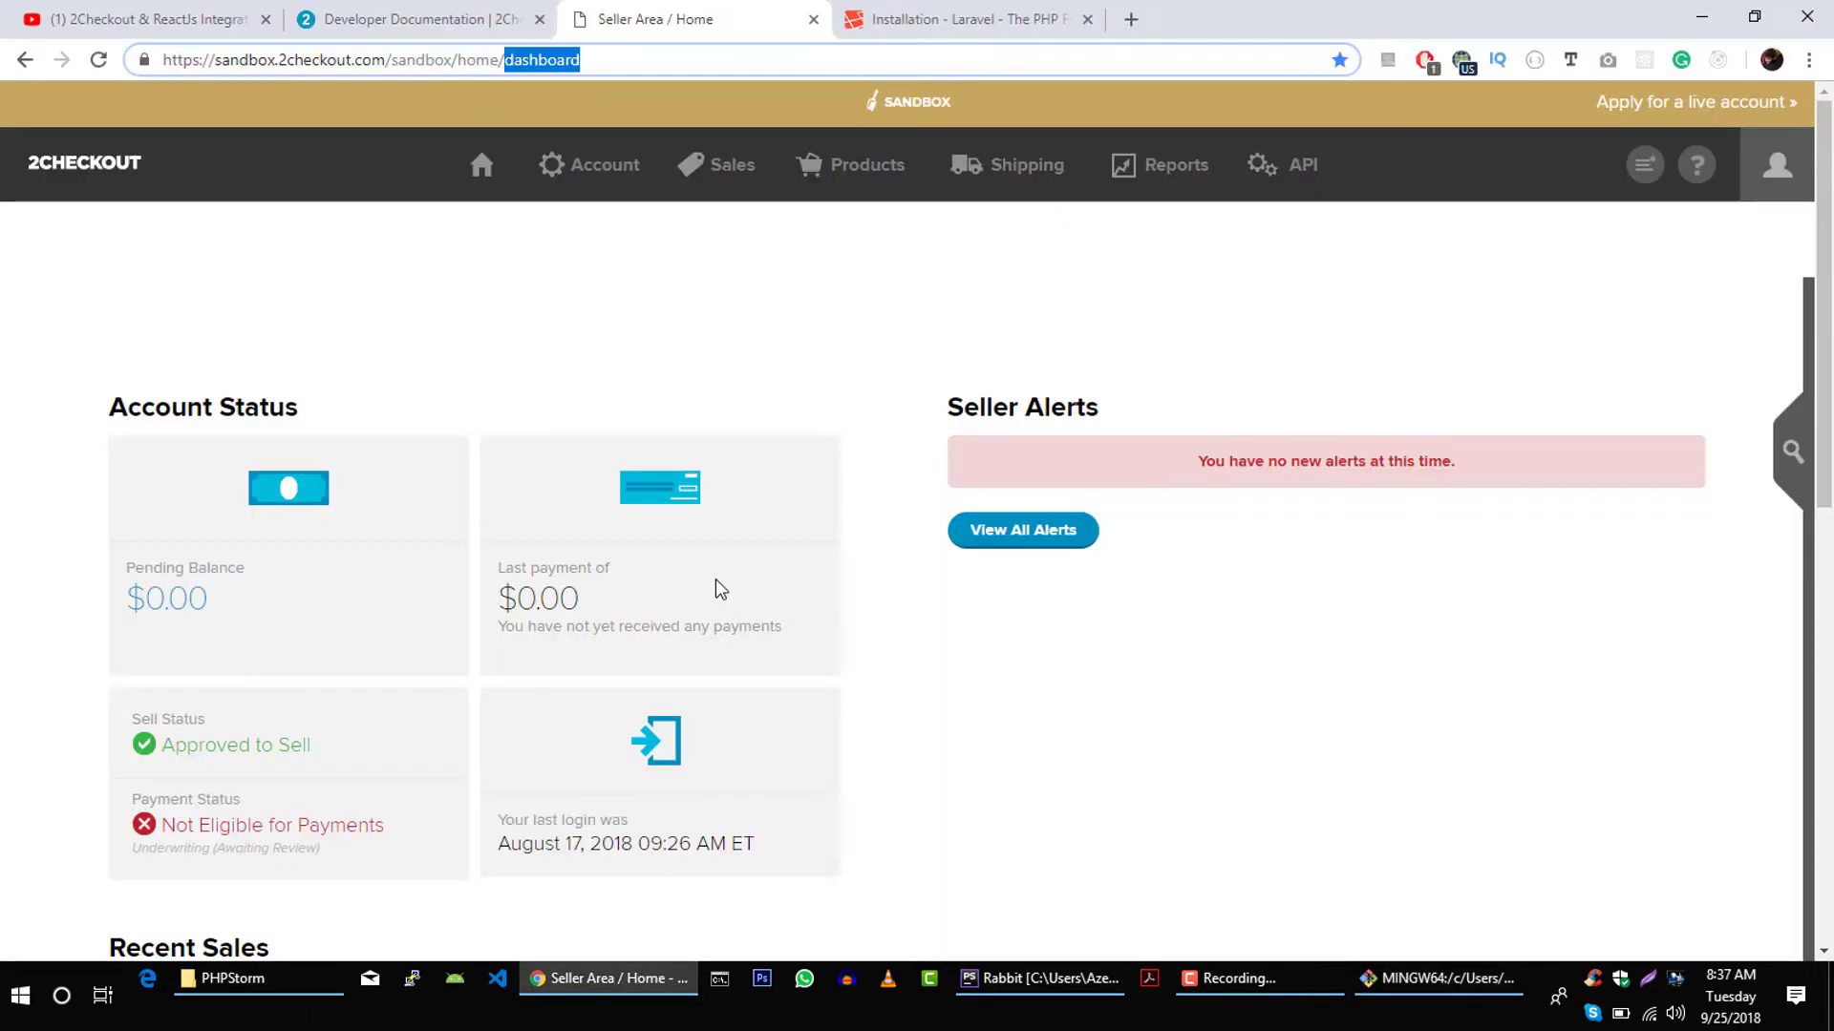
click(415, 19)
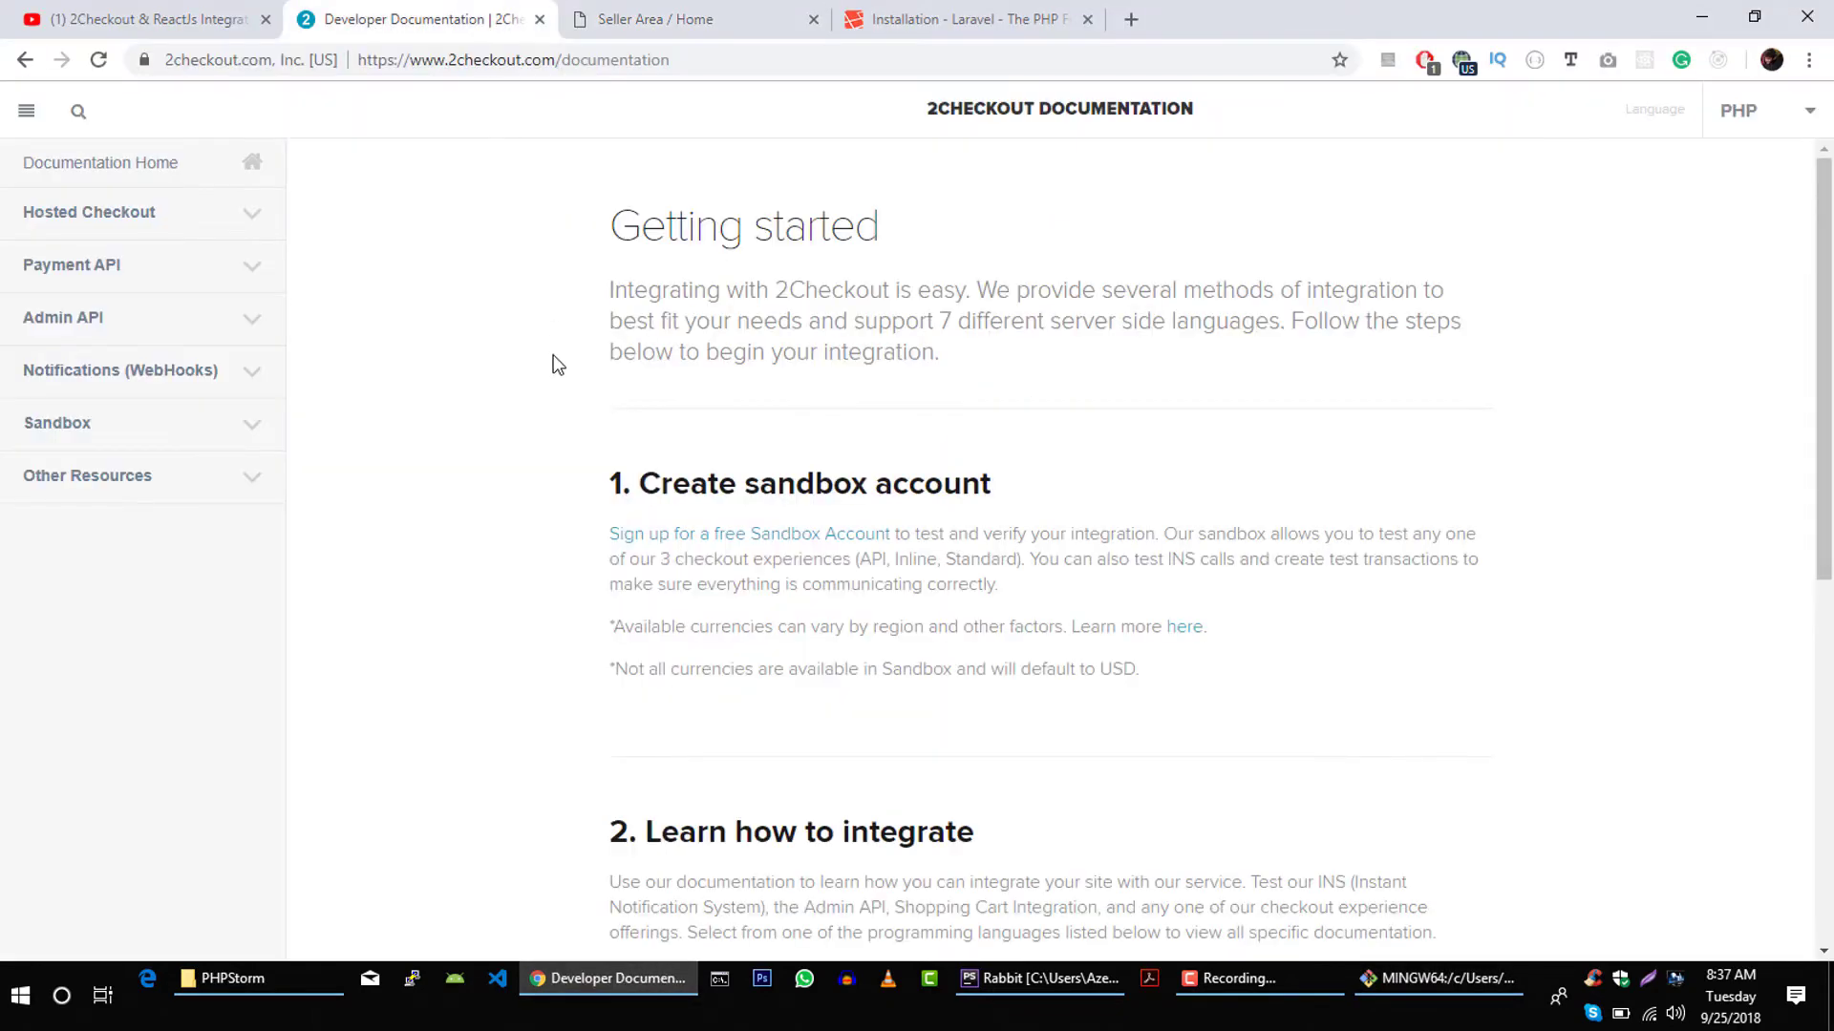
scroll(down, 3)
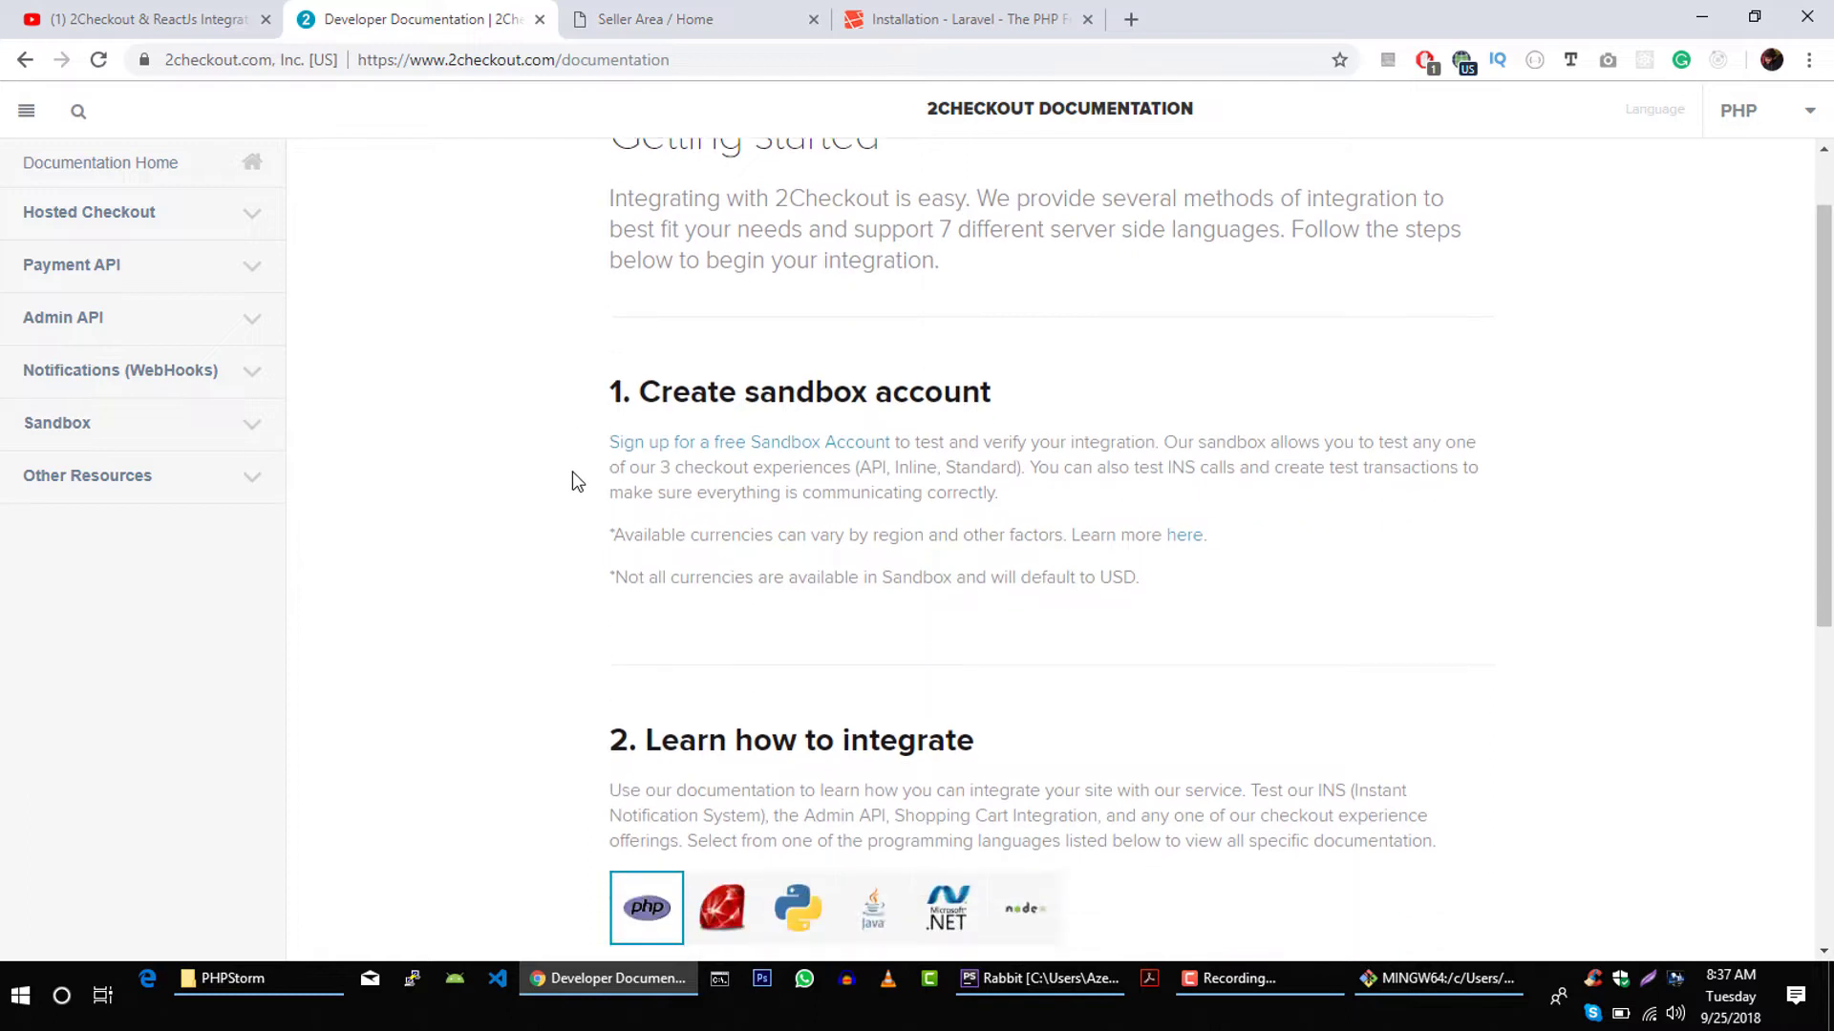
scroll(down, 3)
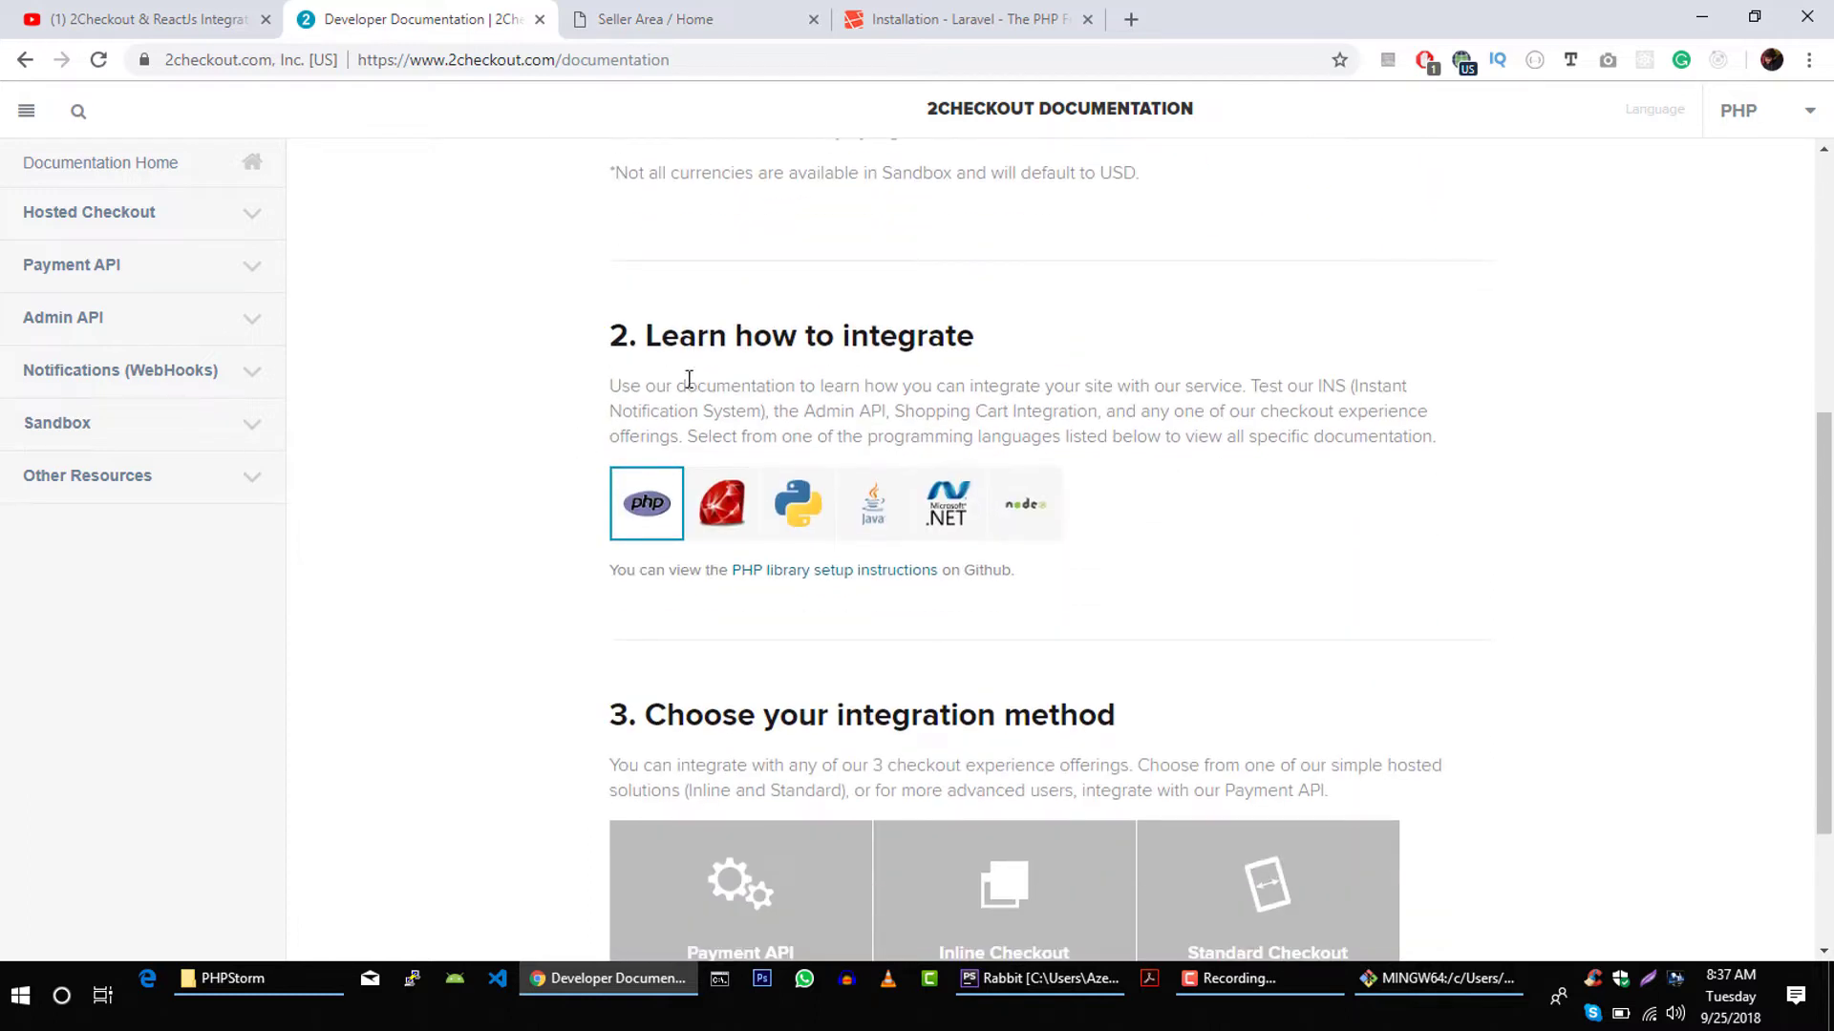
mouse_move(667, 488)
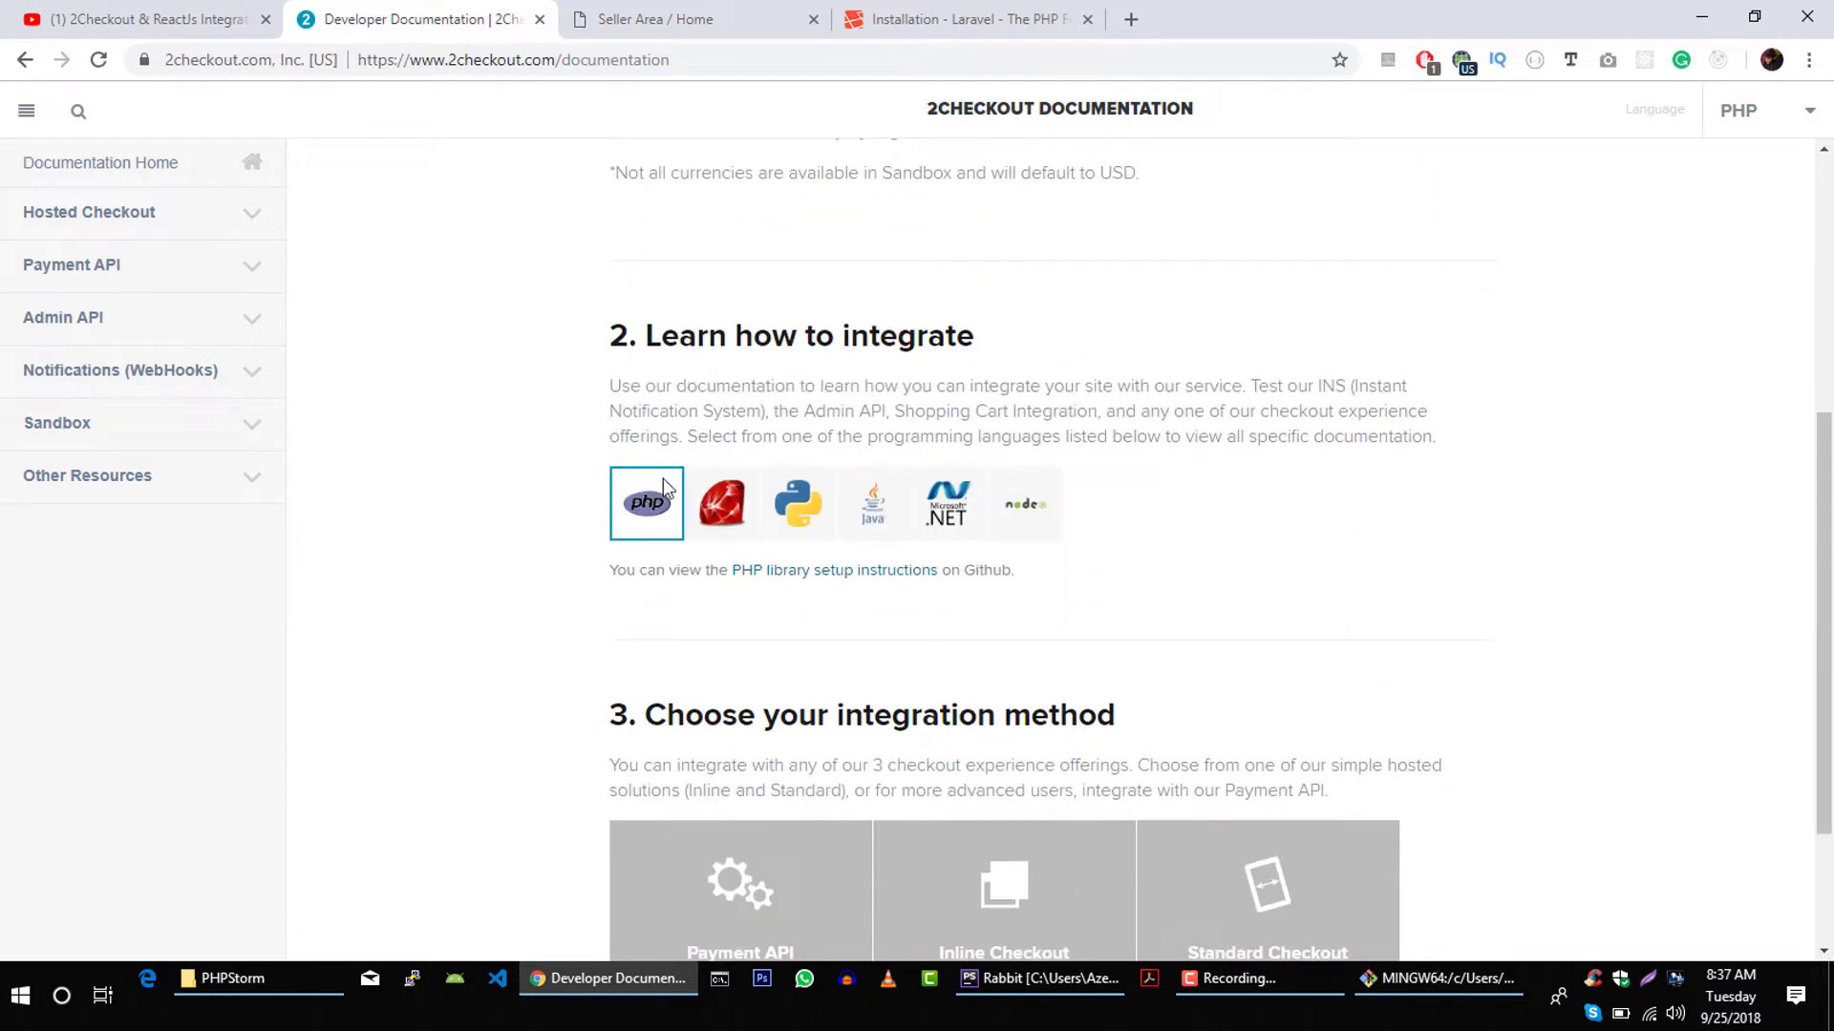
mouse_move(802, 578)
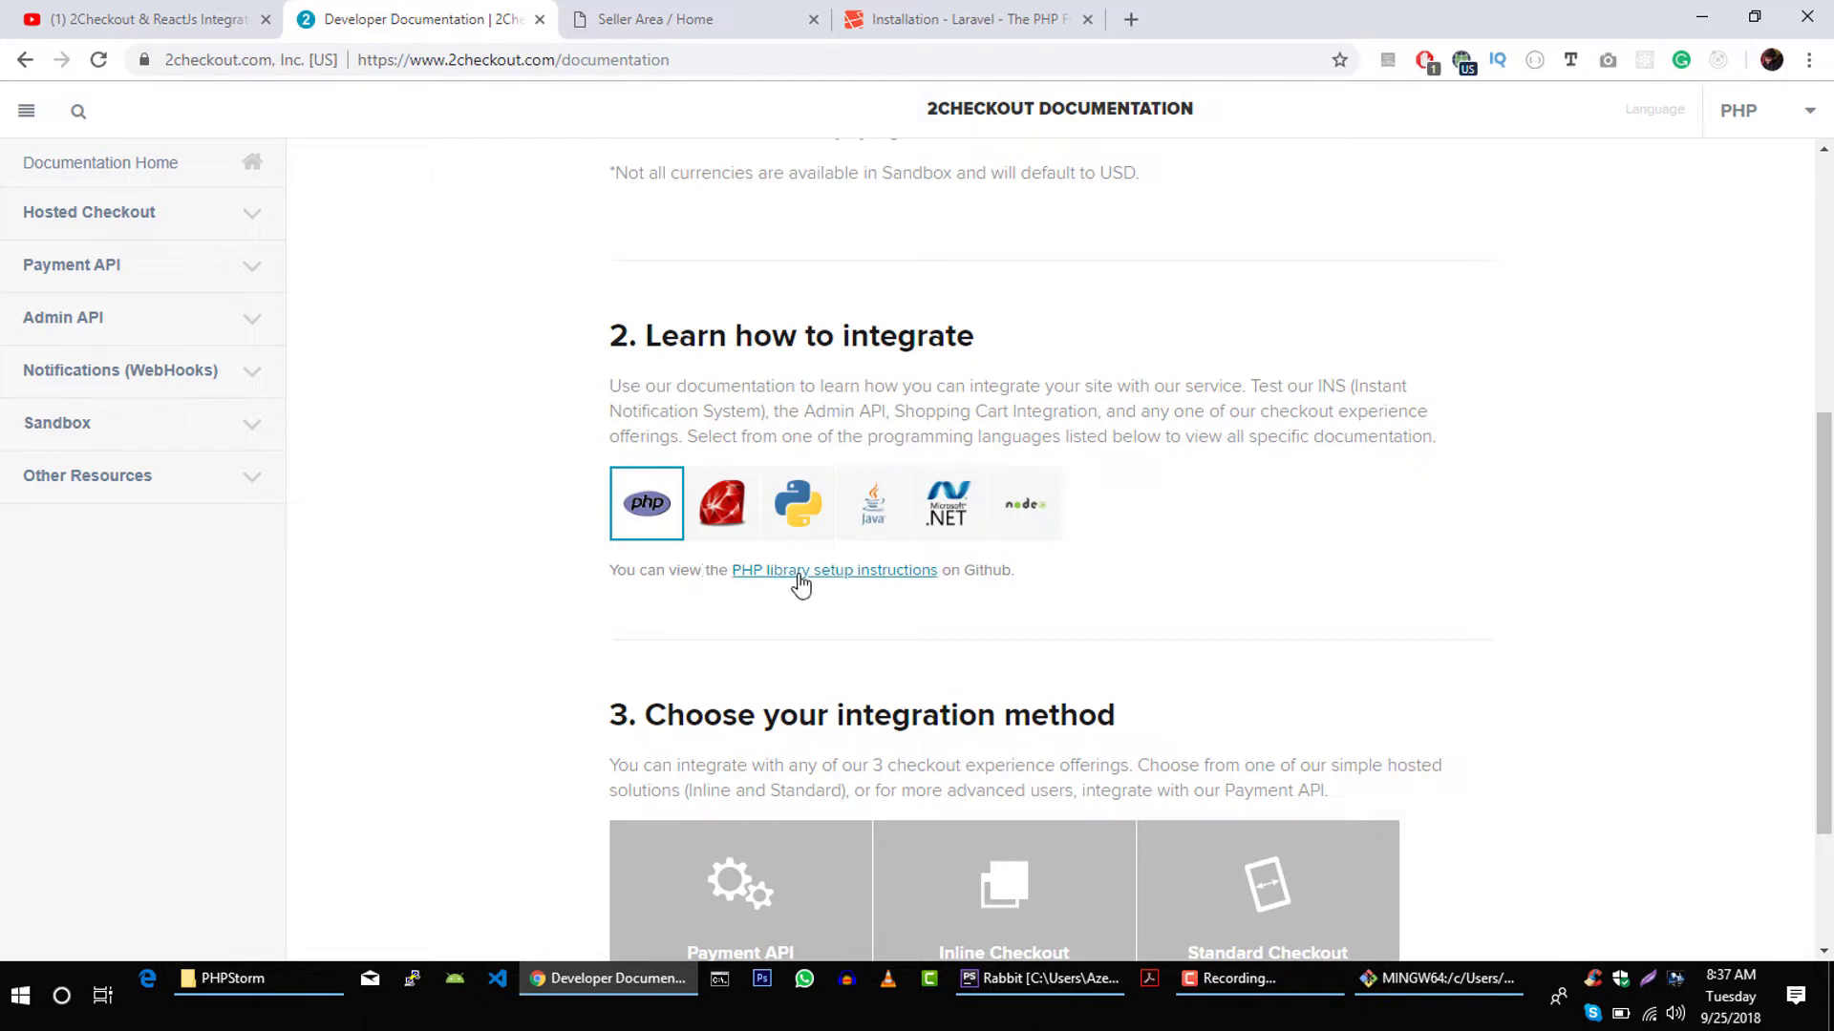
mouse_move(861, 582)
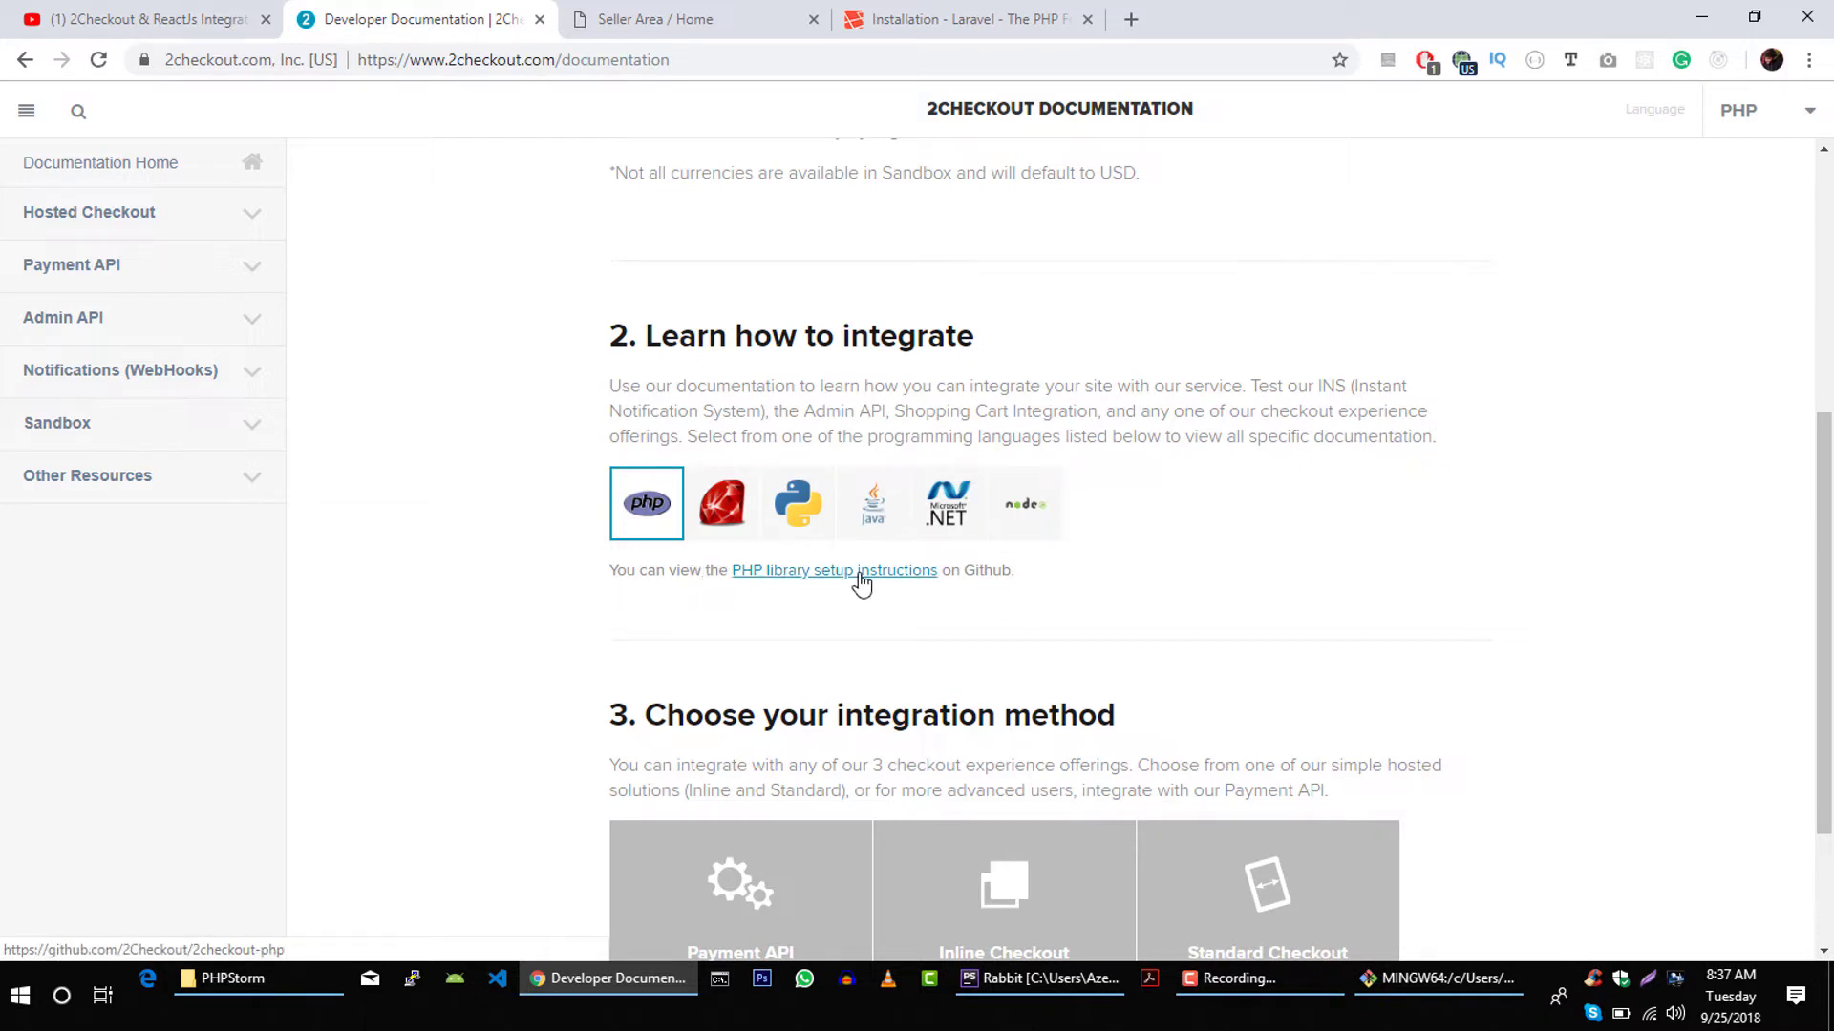
- Open the PHP library setup instructions in a new tab and read the README example
right_click(834, 569)
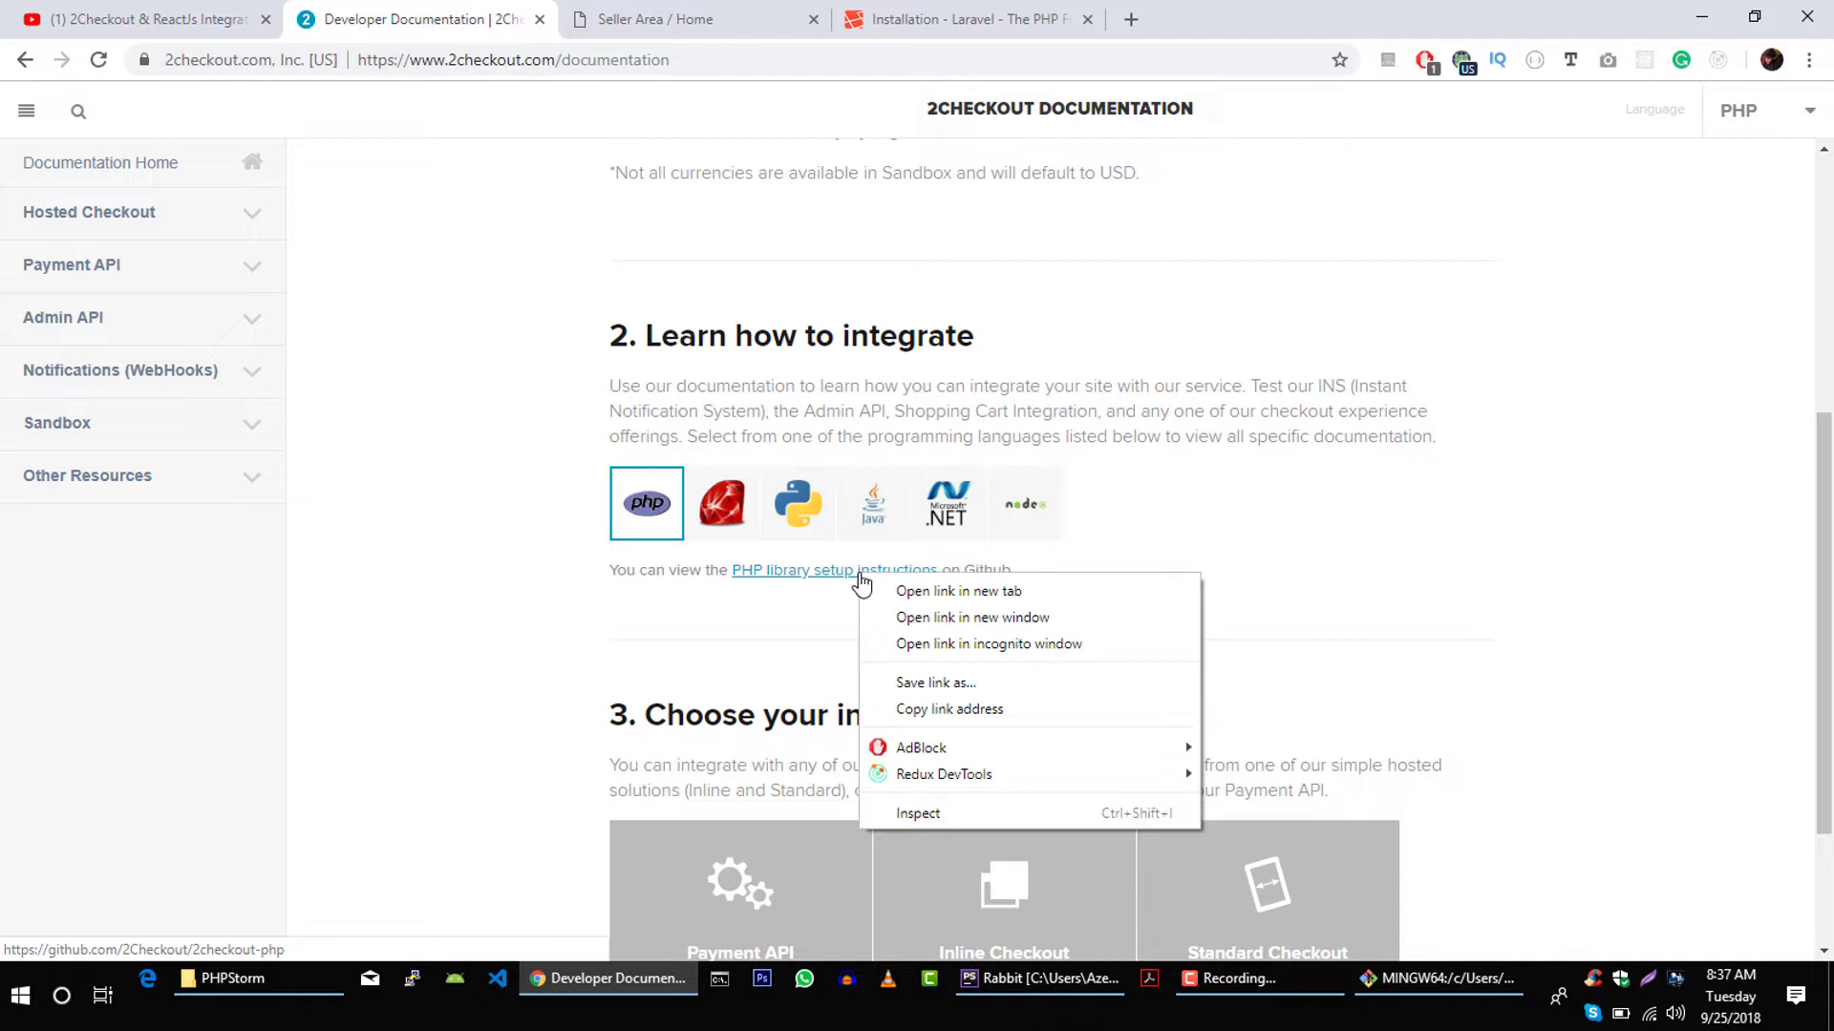
click(957, 591)
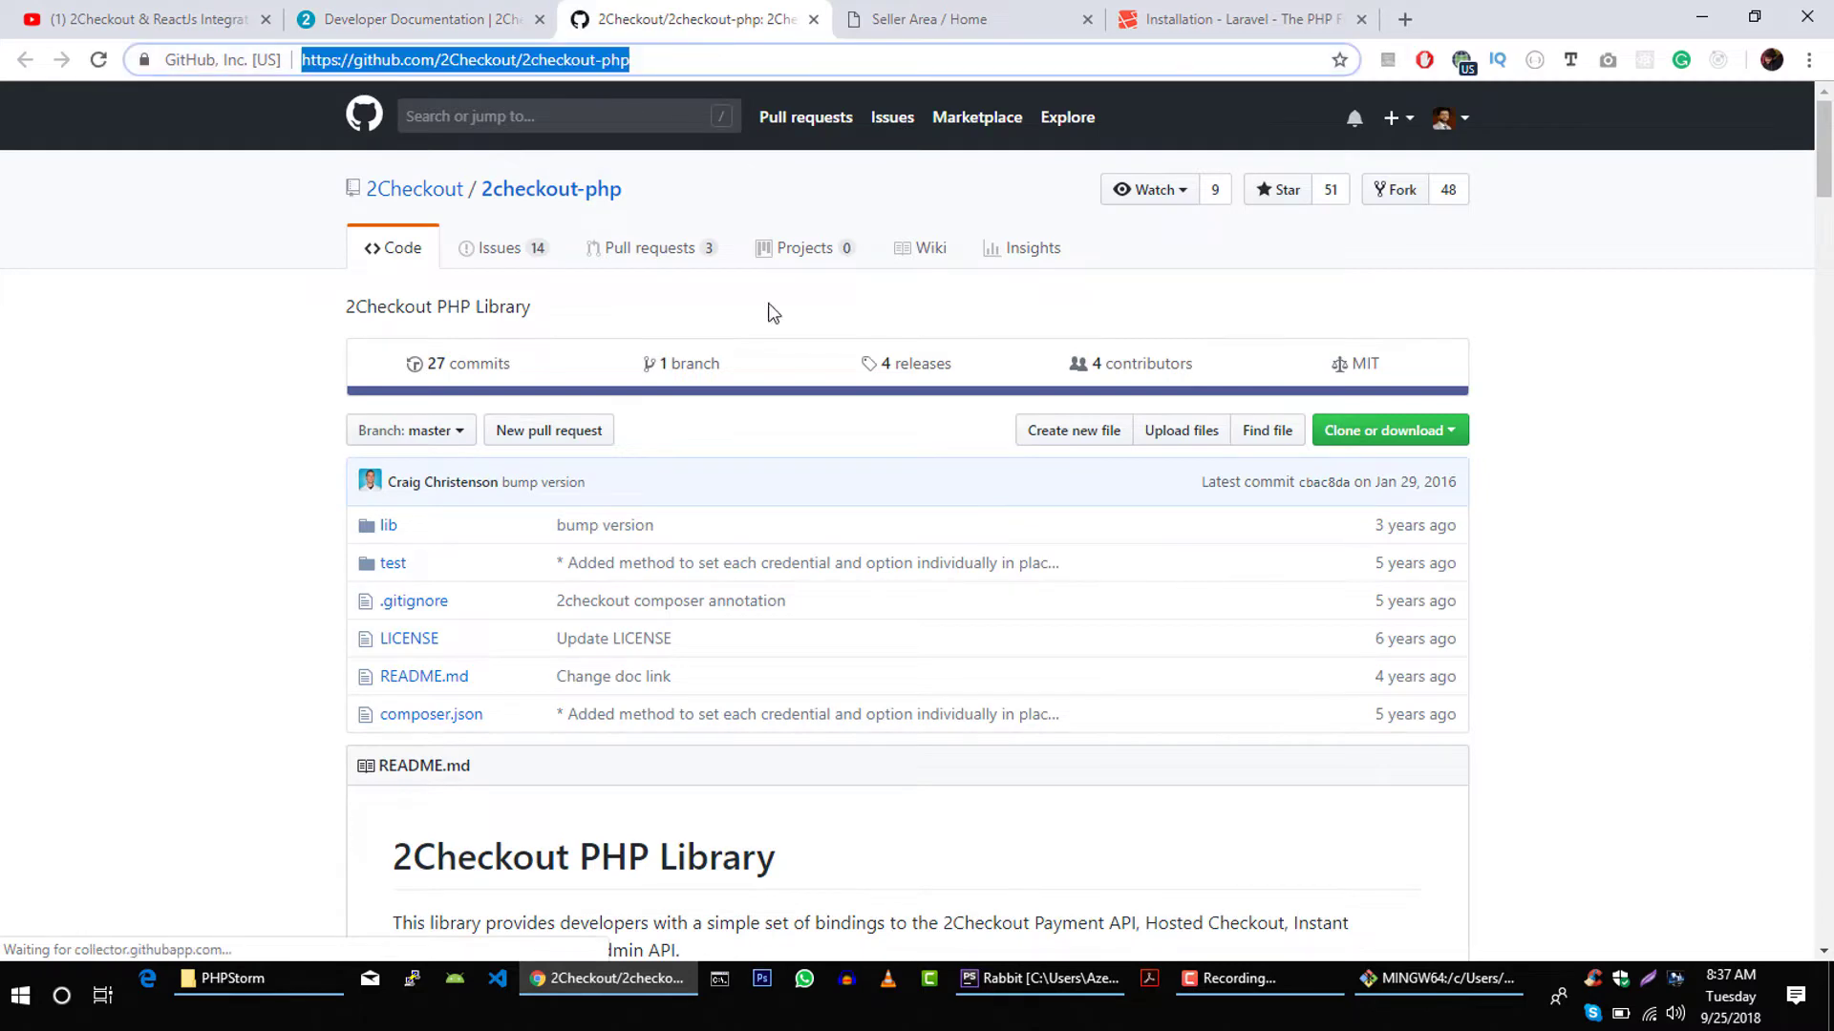
scroll(down, 3)
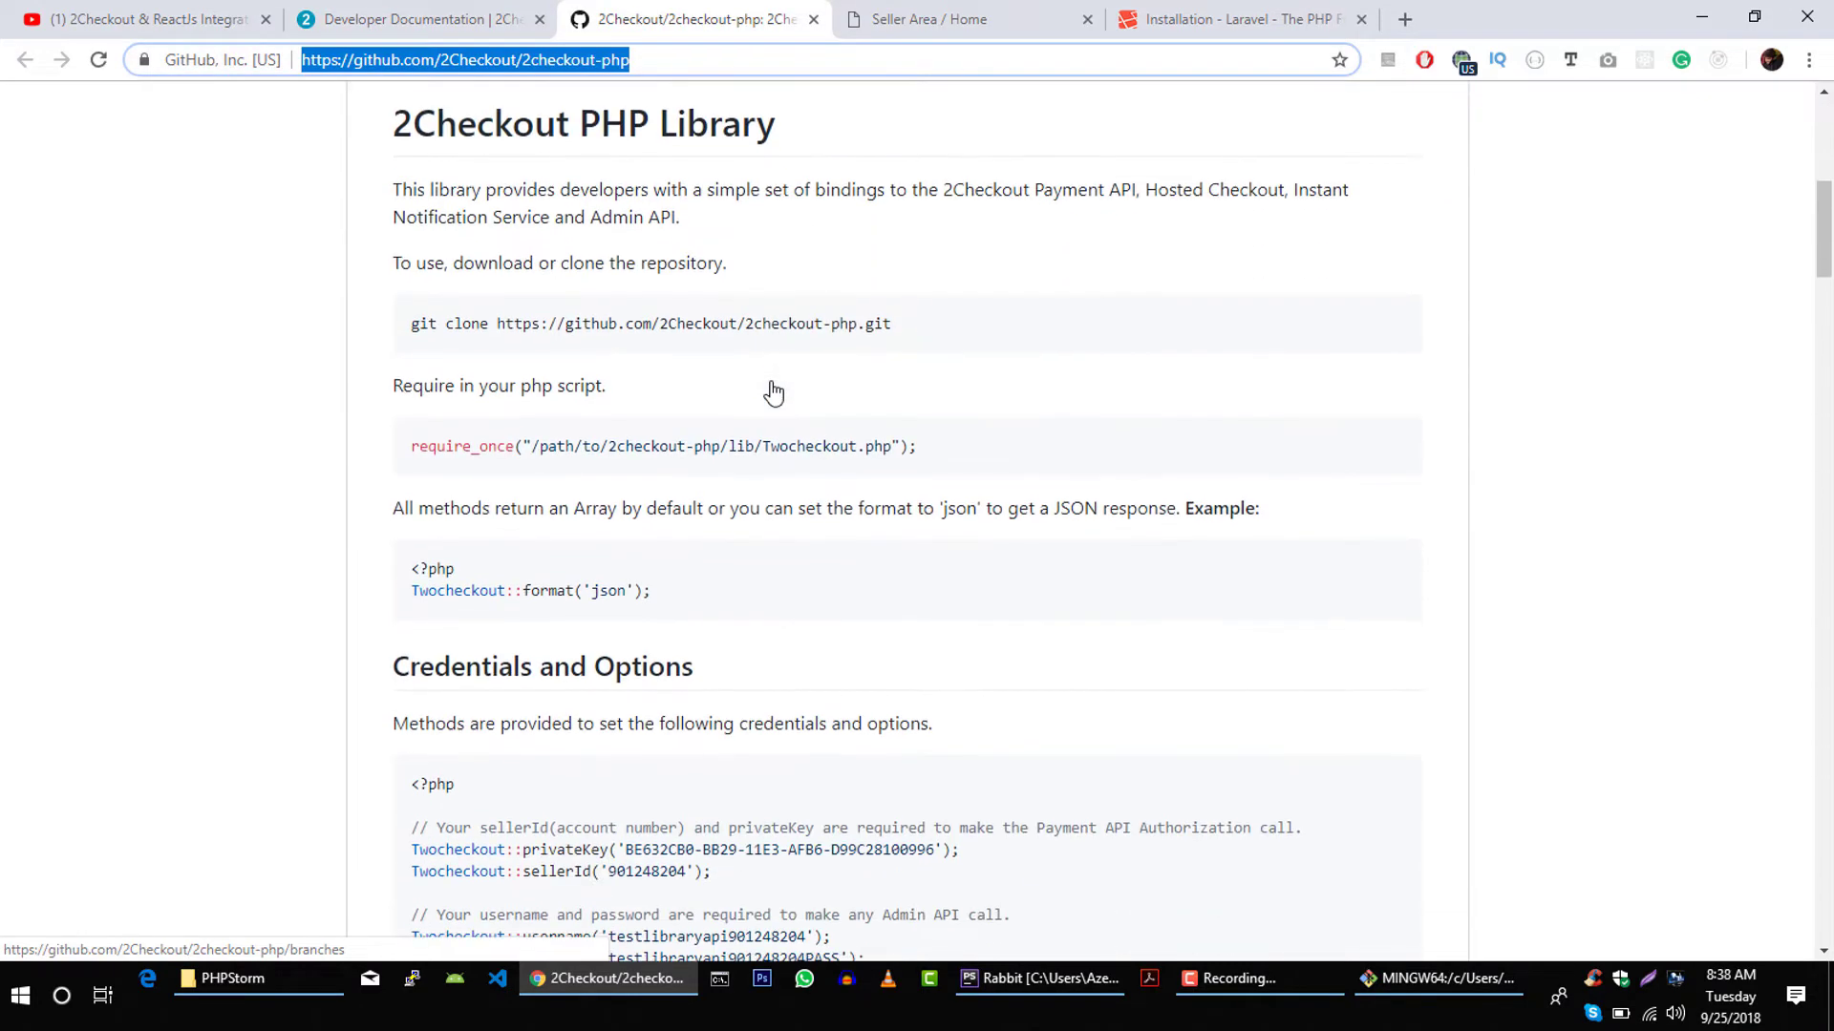
scroll(down, 3)
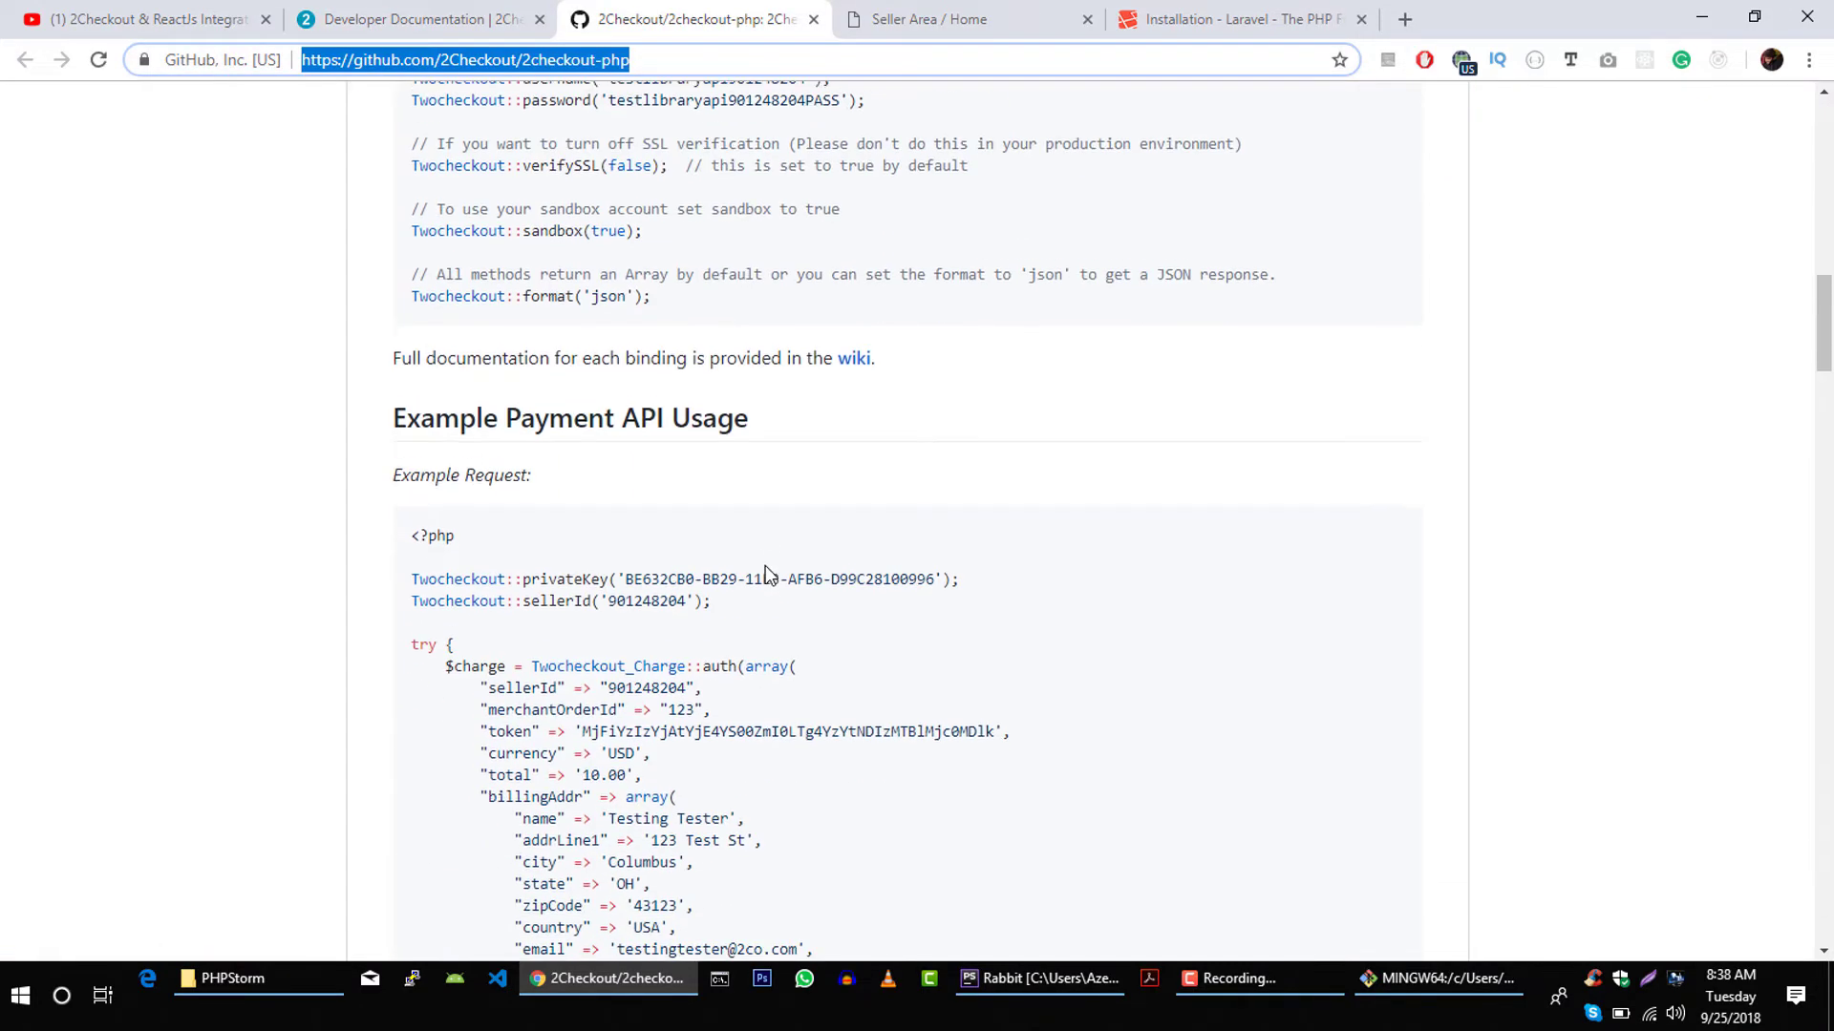
scroll(down, 3)
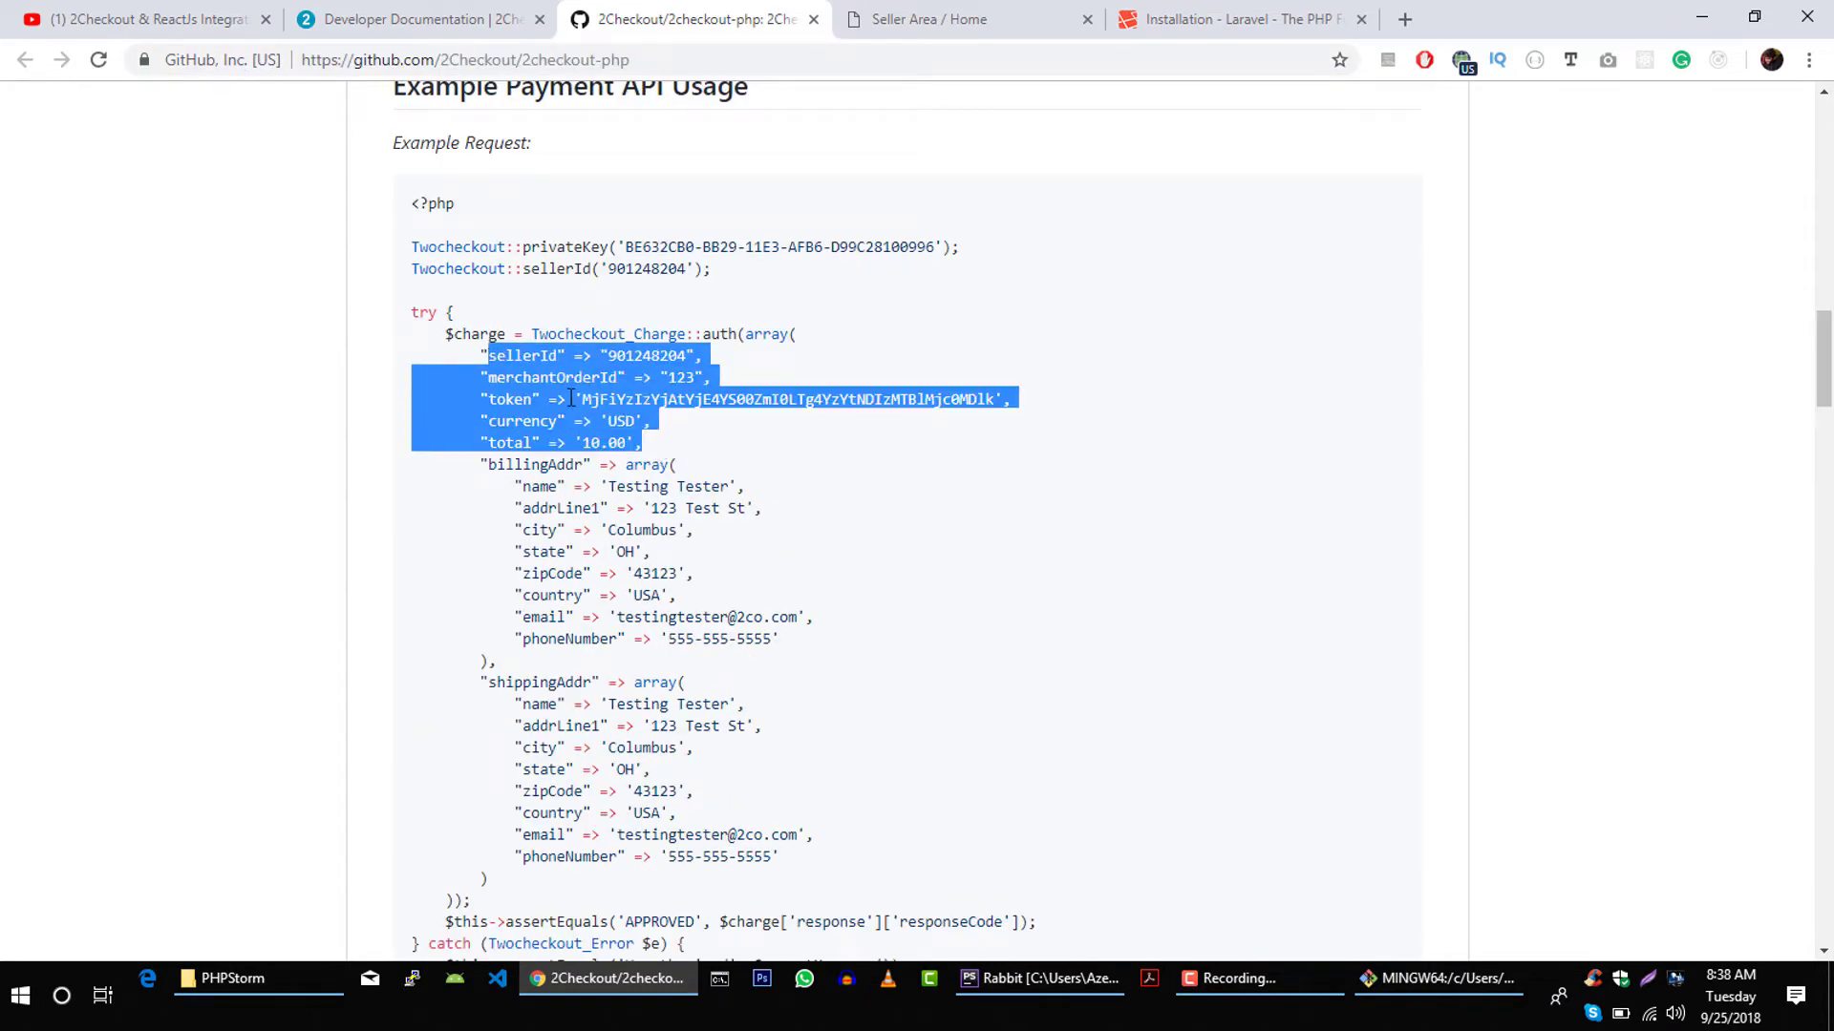
click(573, 399)
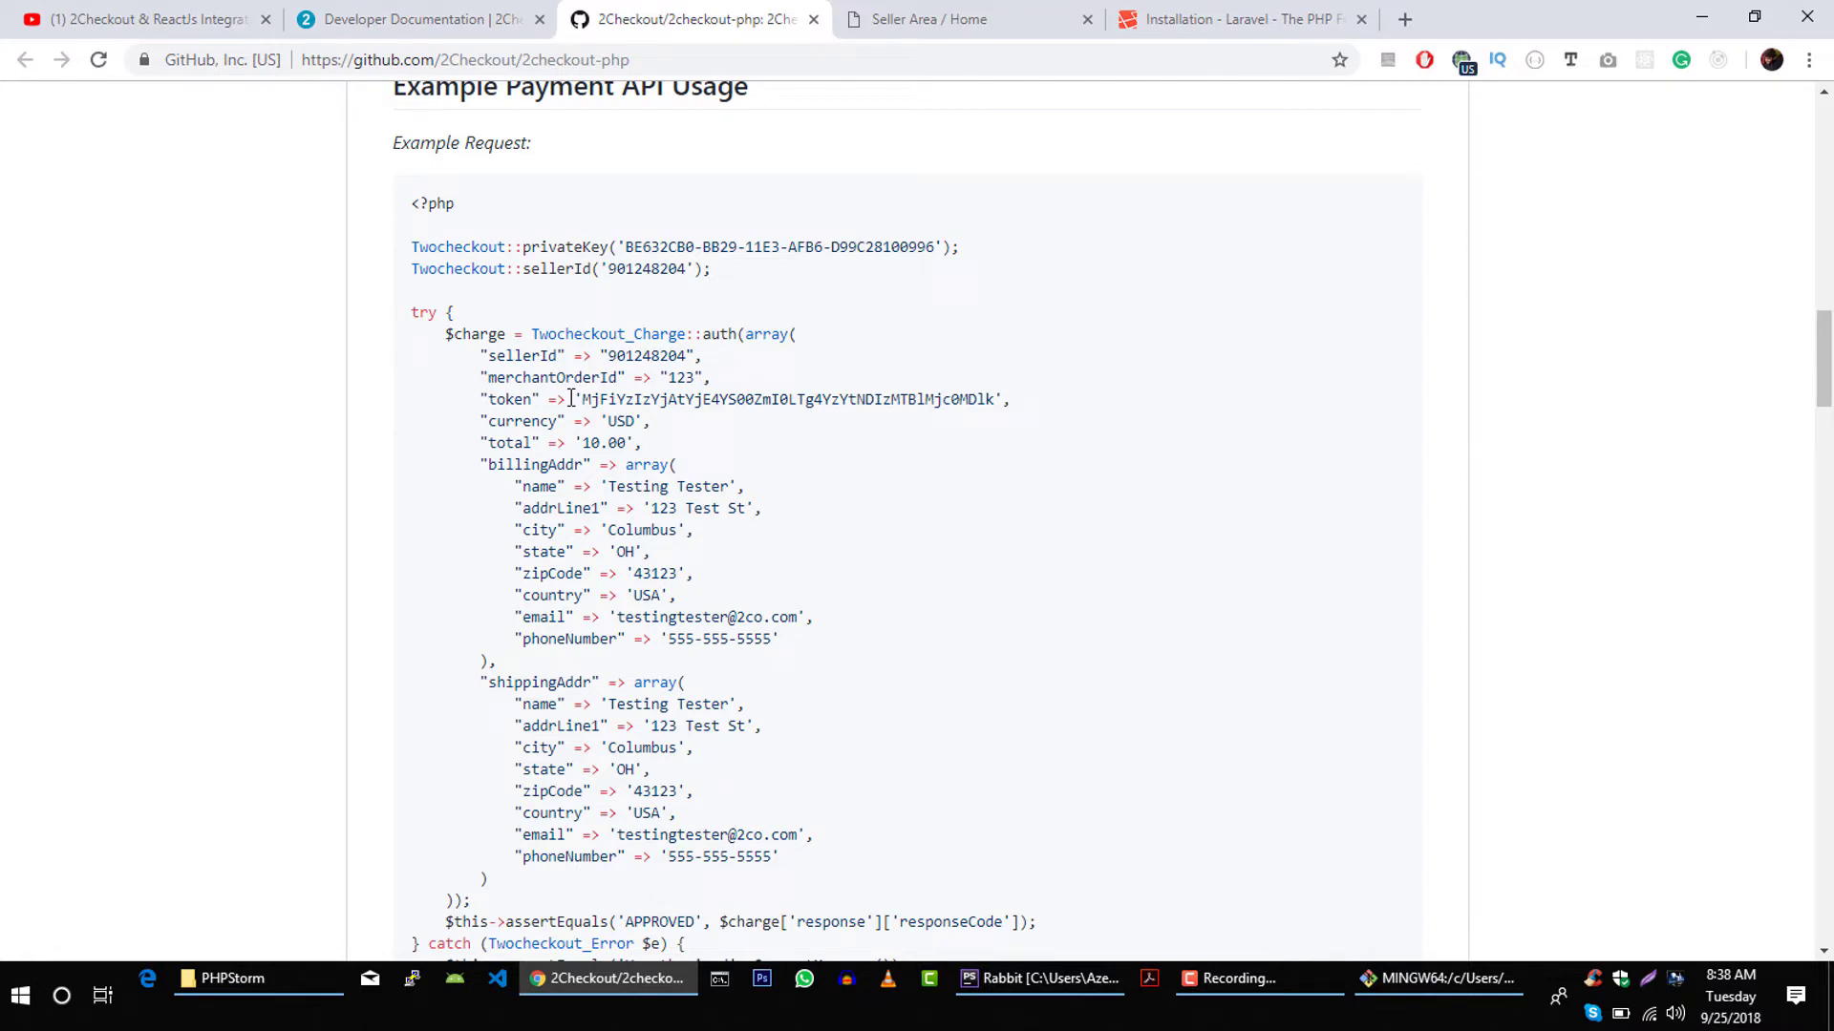
scroll(down, 3)
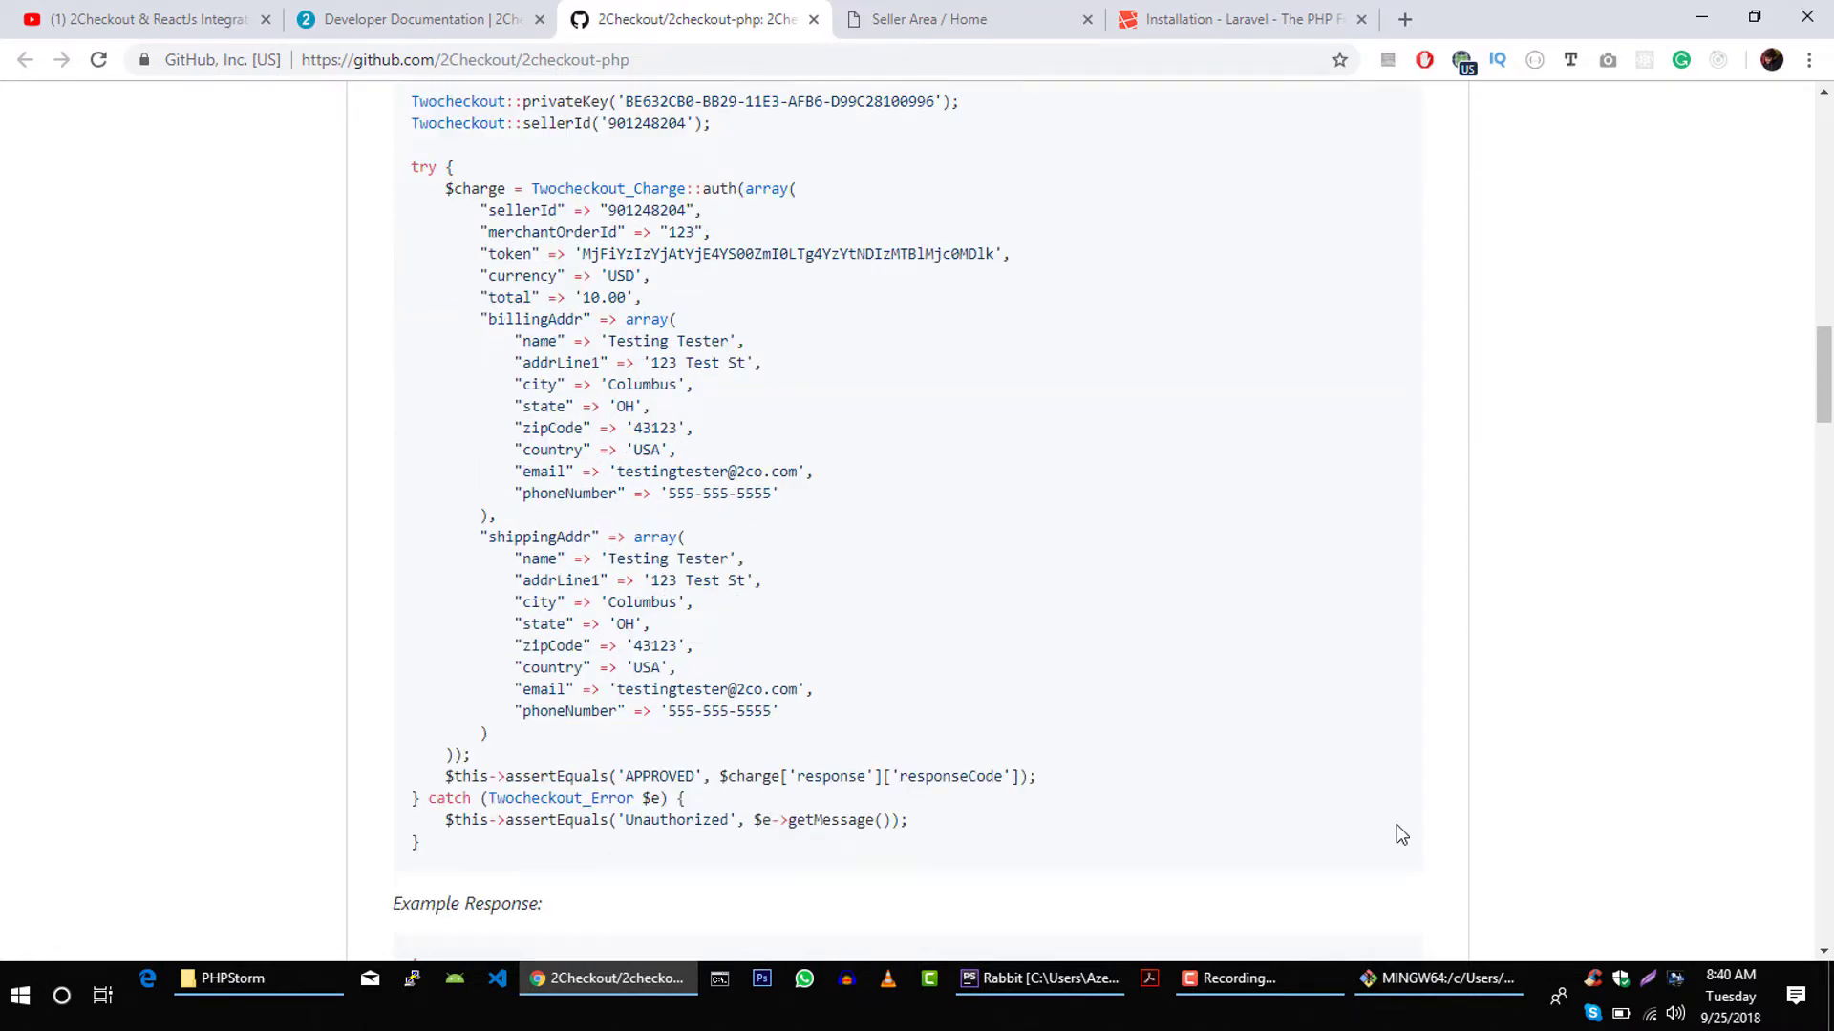
click(1437, 979)
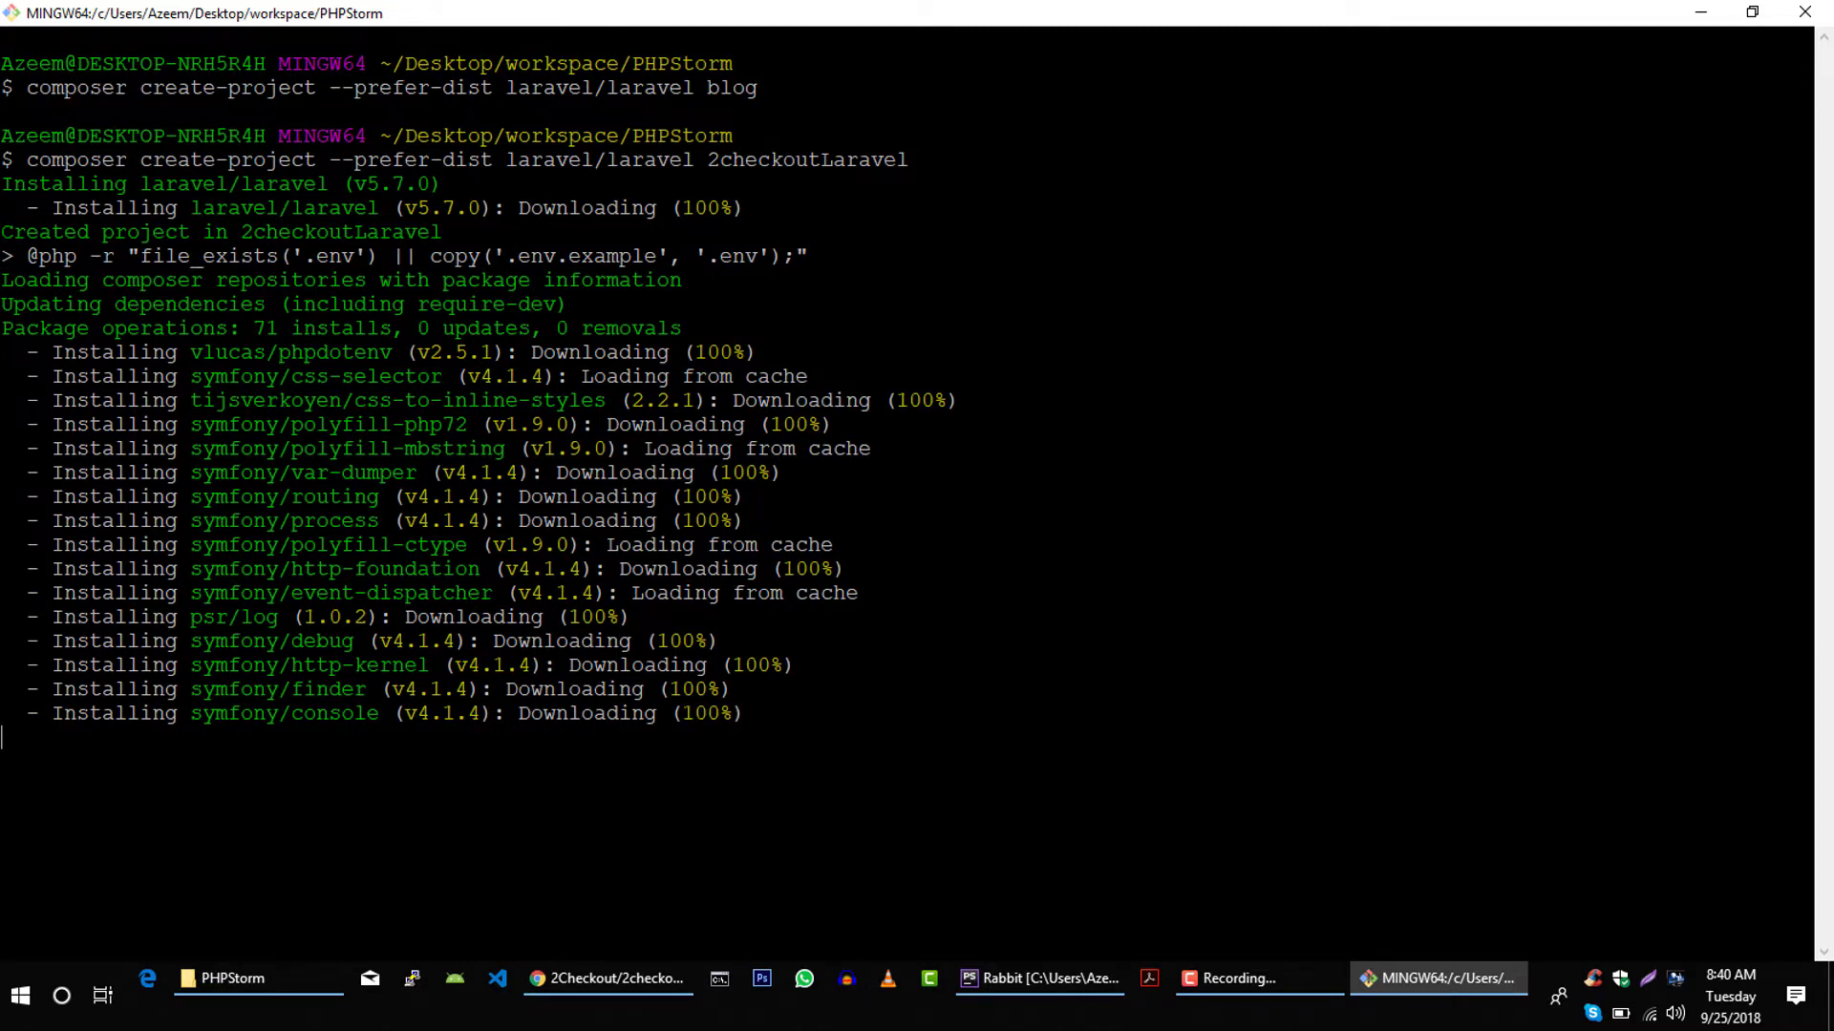
- Open the 2checkoutLaravel folder as a project via File > Open
click(1038, 979)
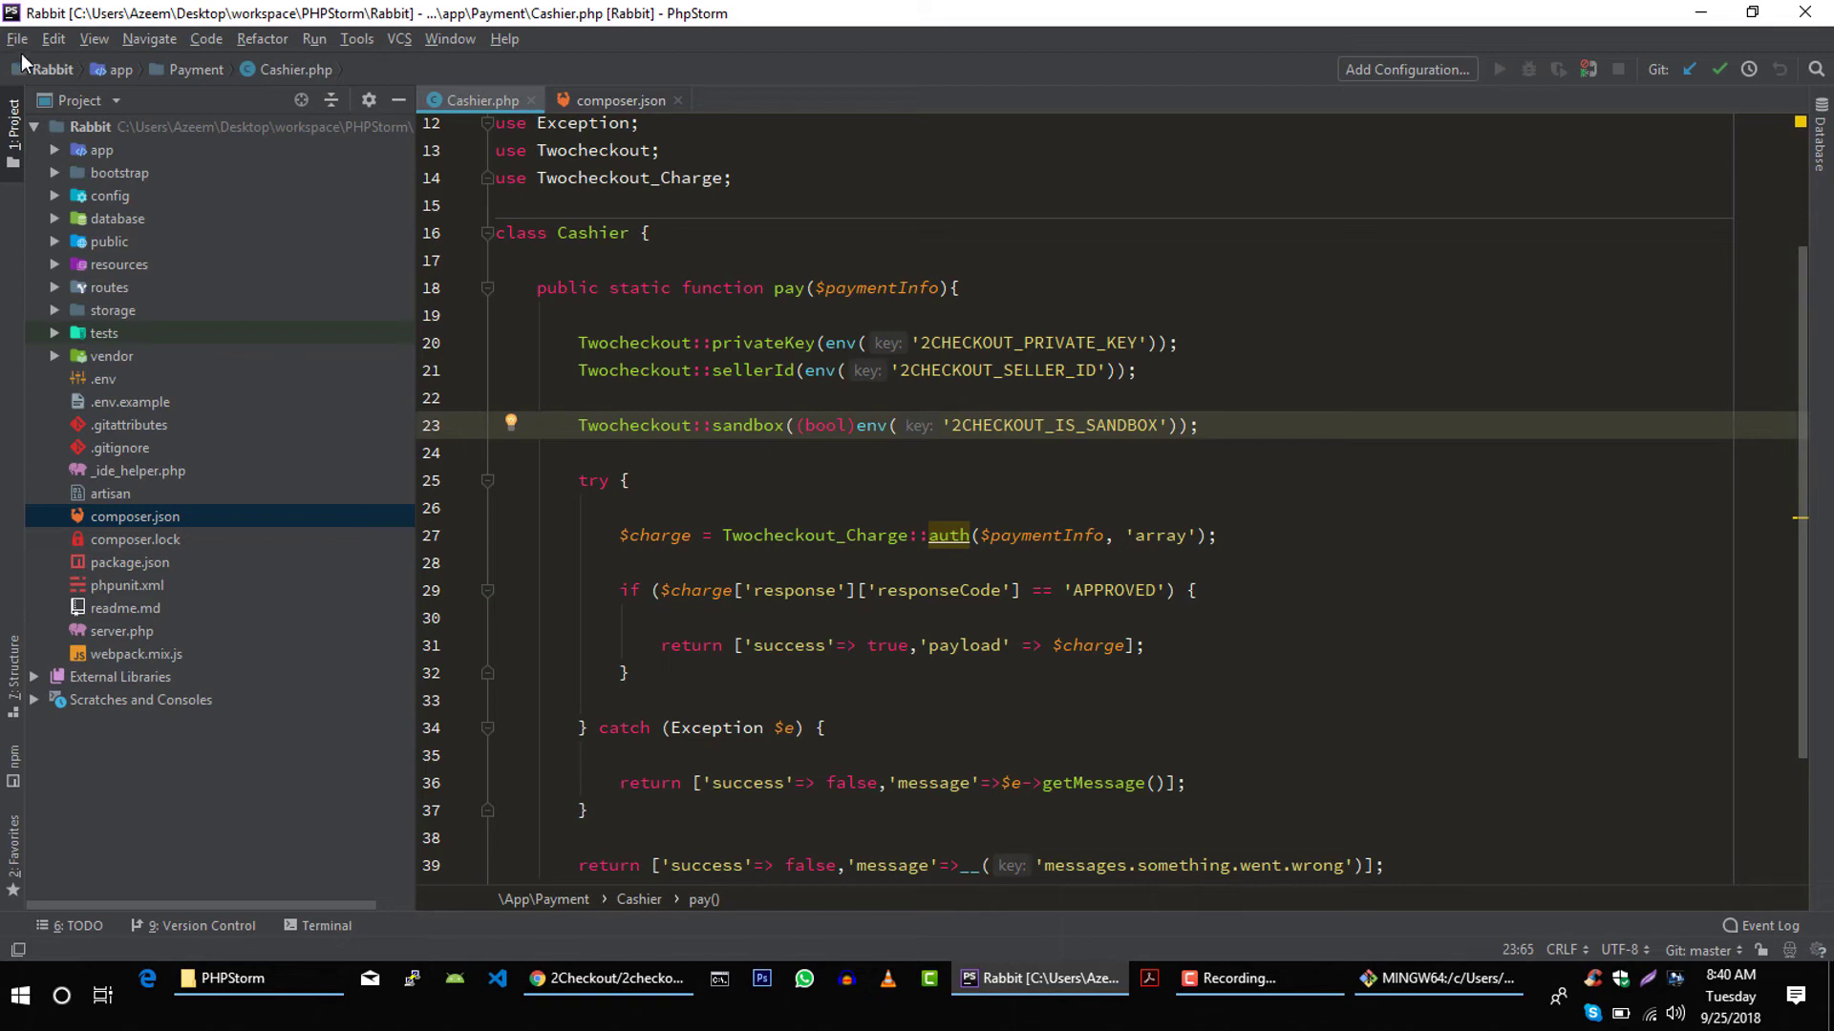
click(17, 39)
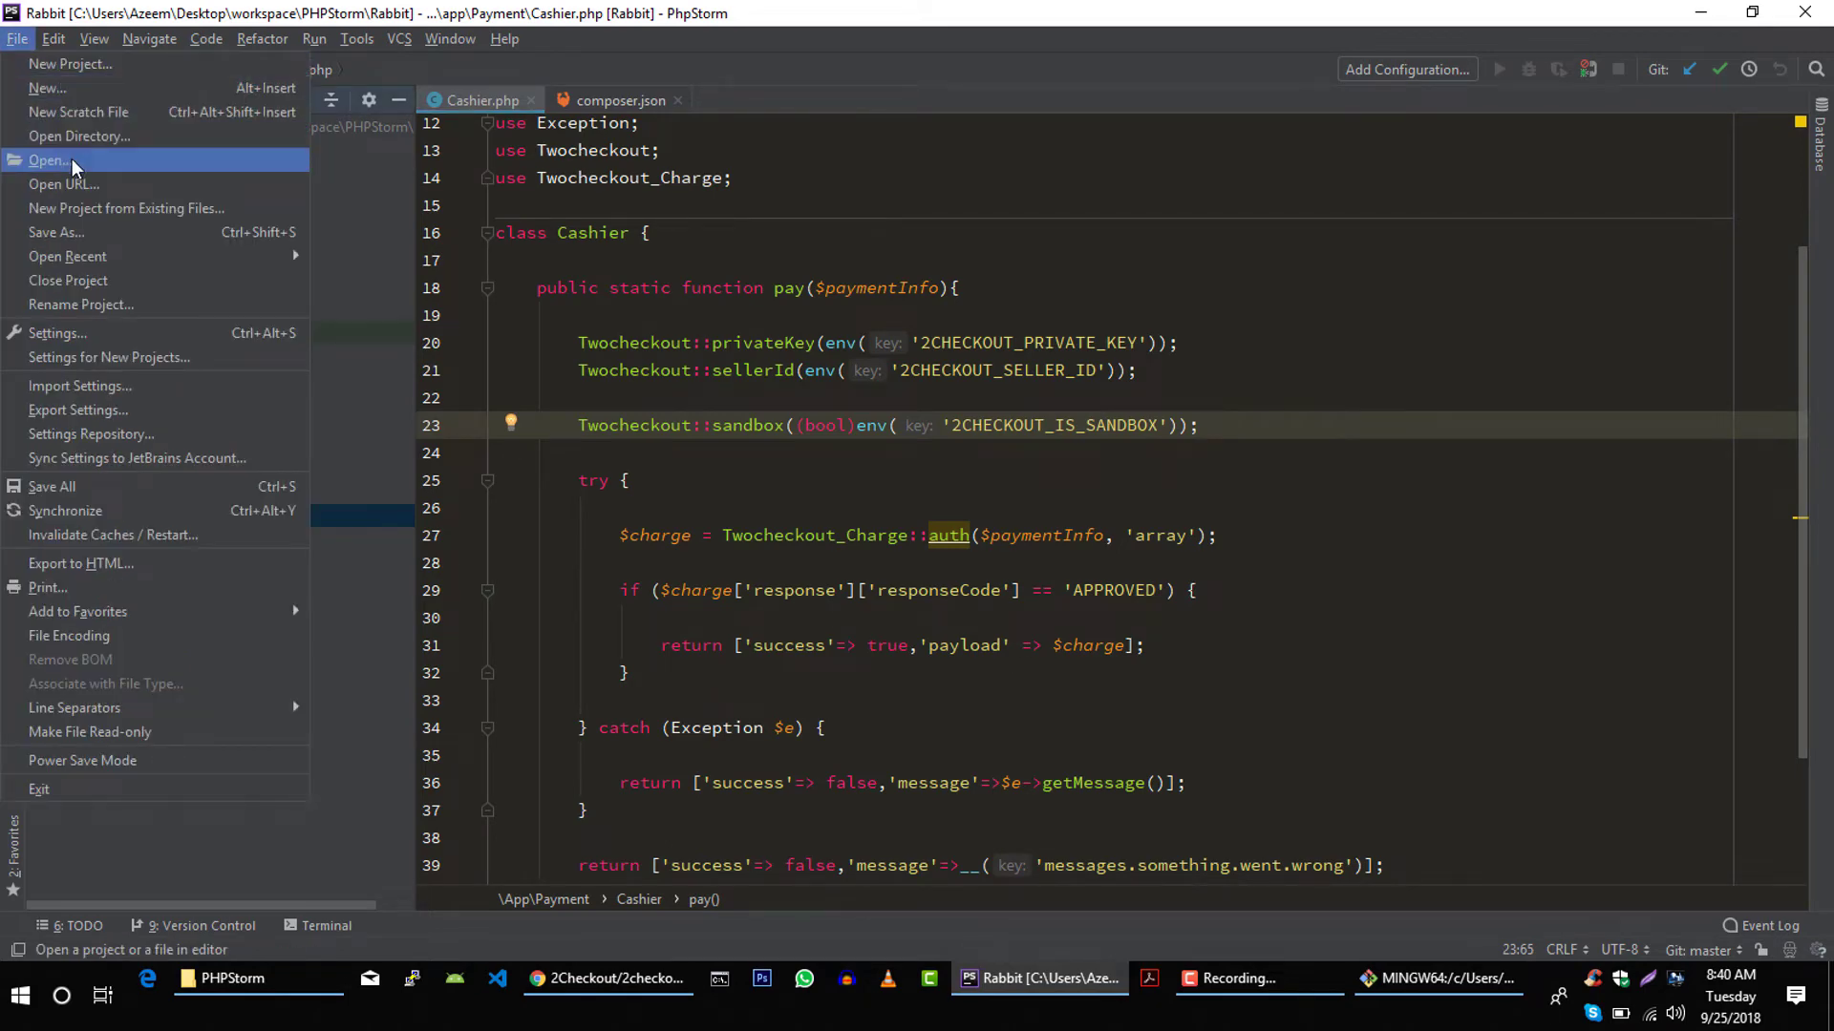
click(49, 160)
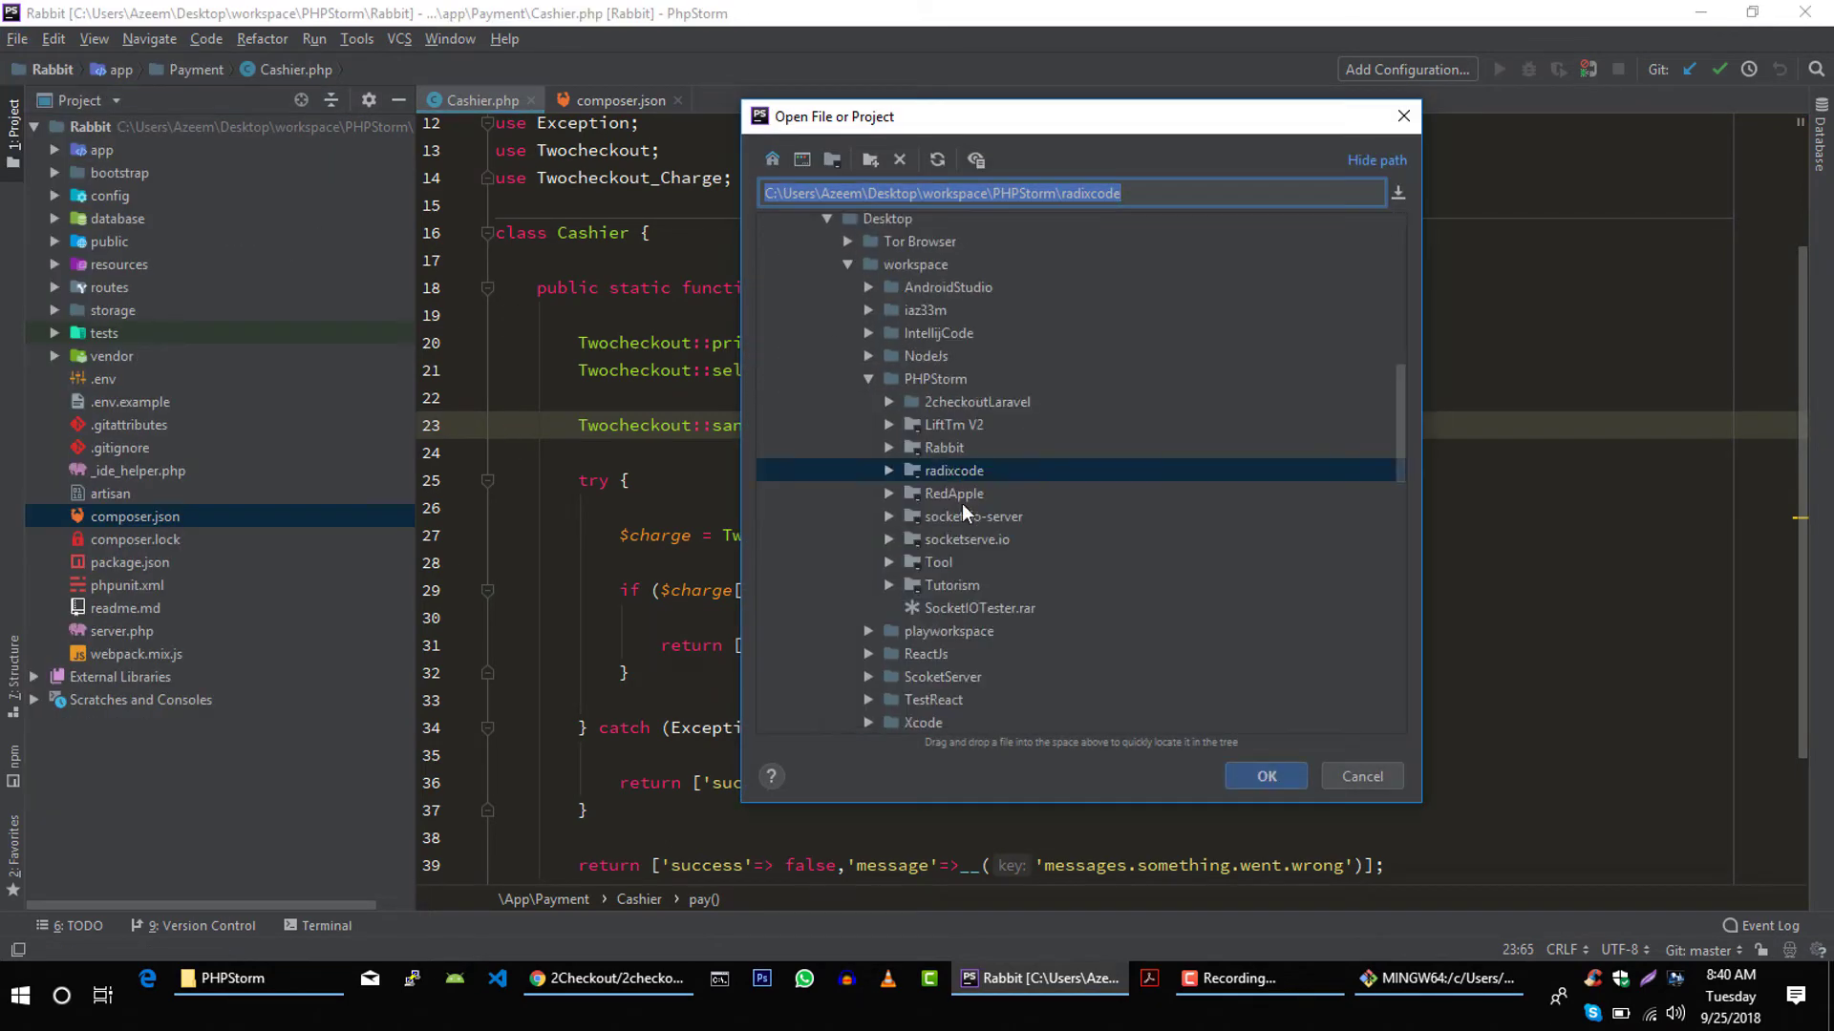
click(976, 401)
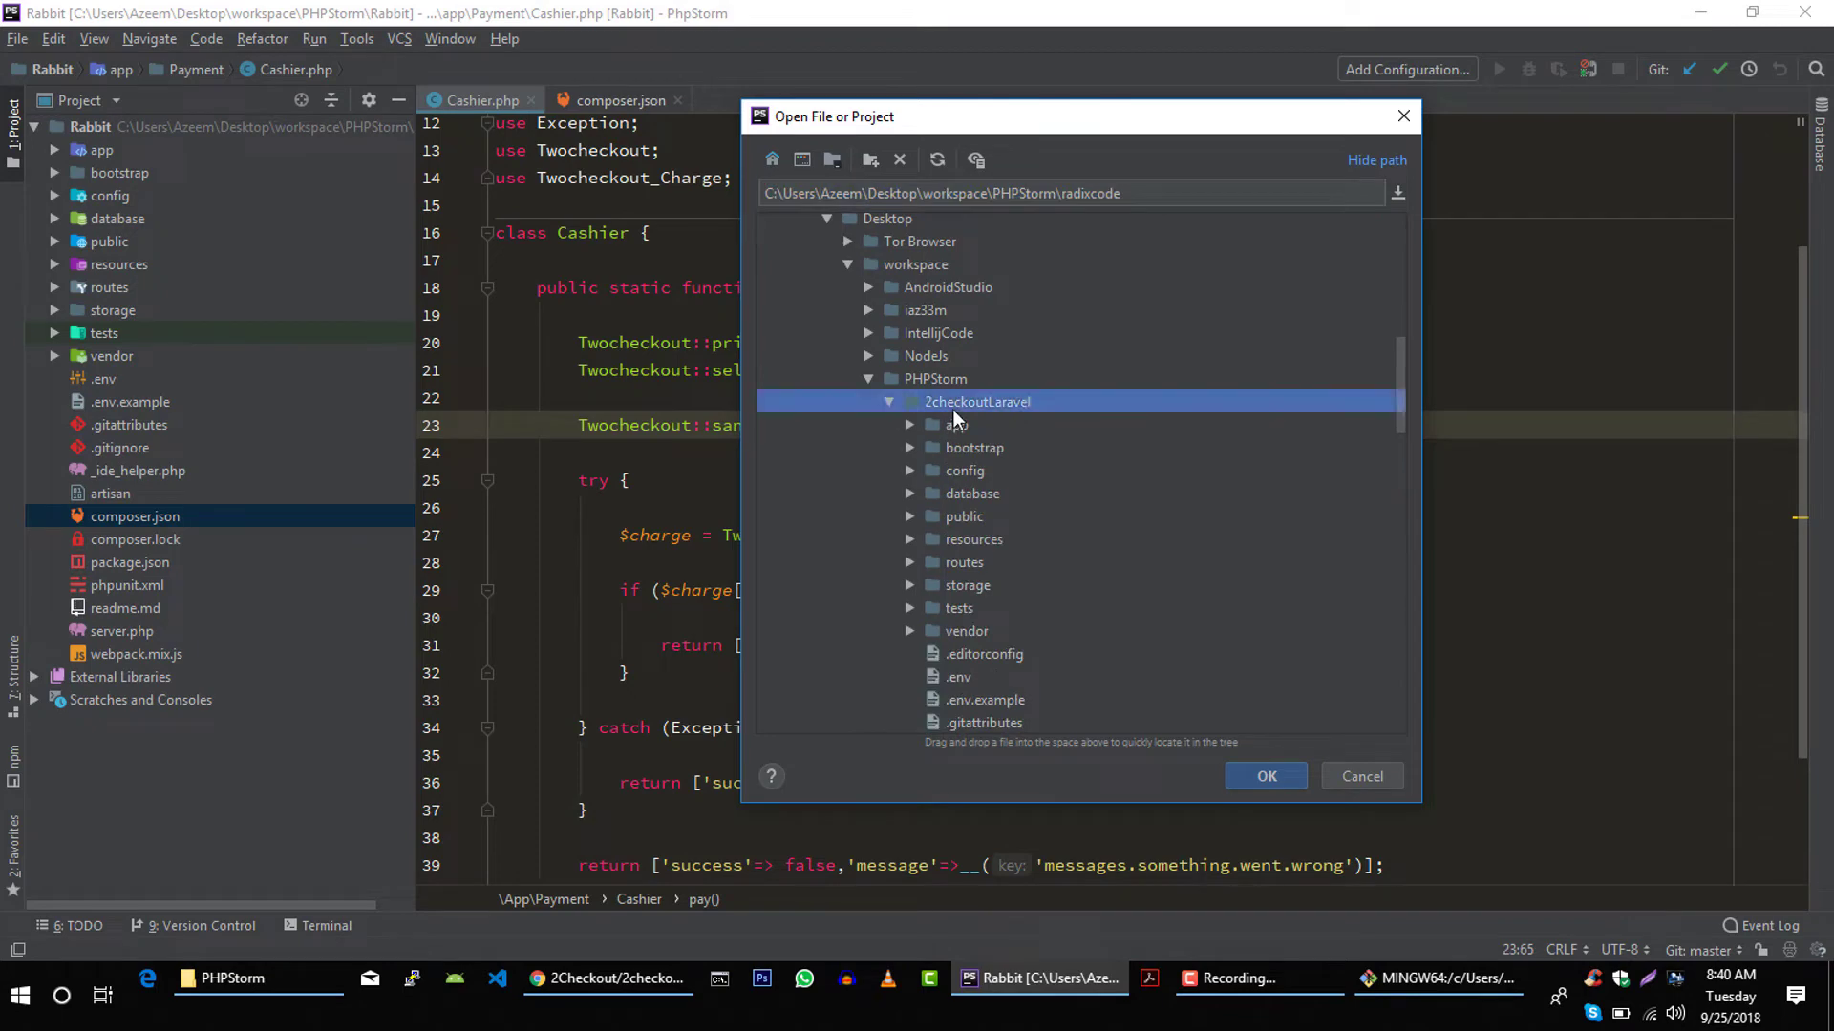
click(1265, 776)
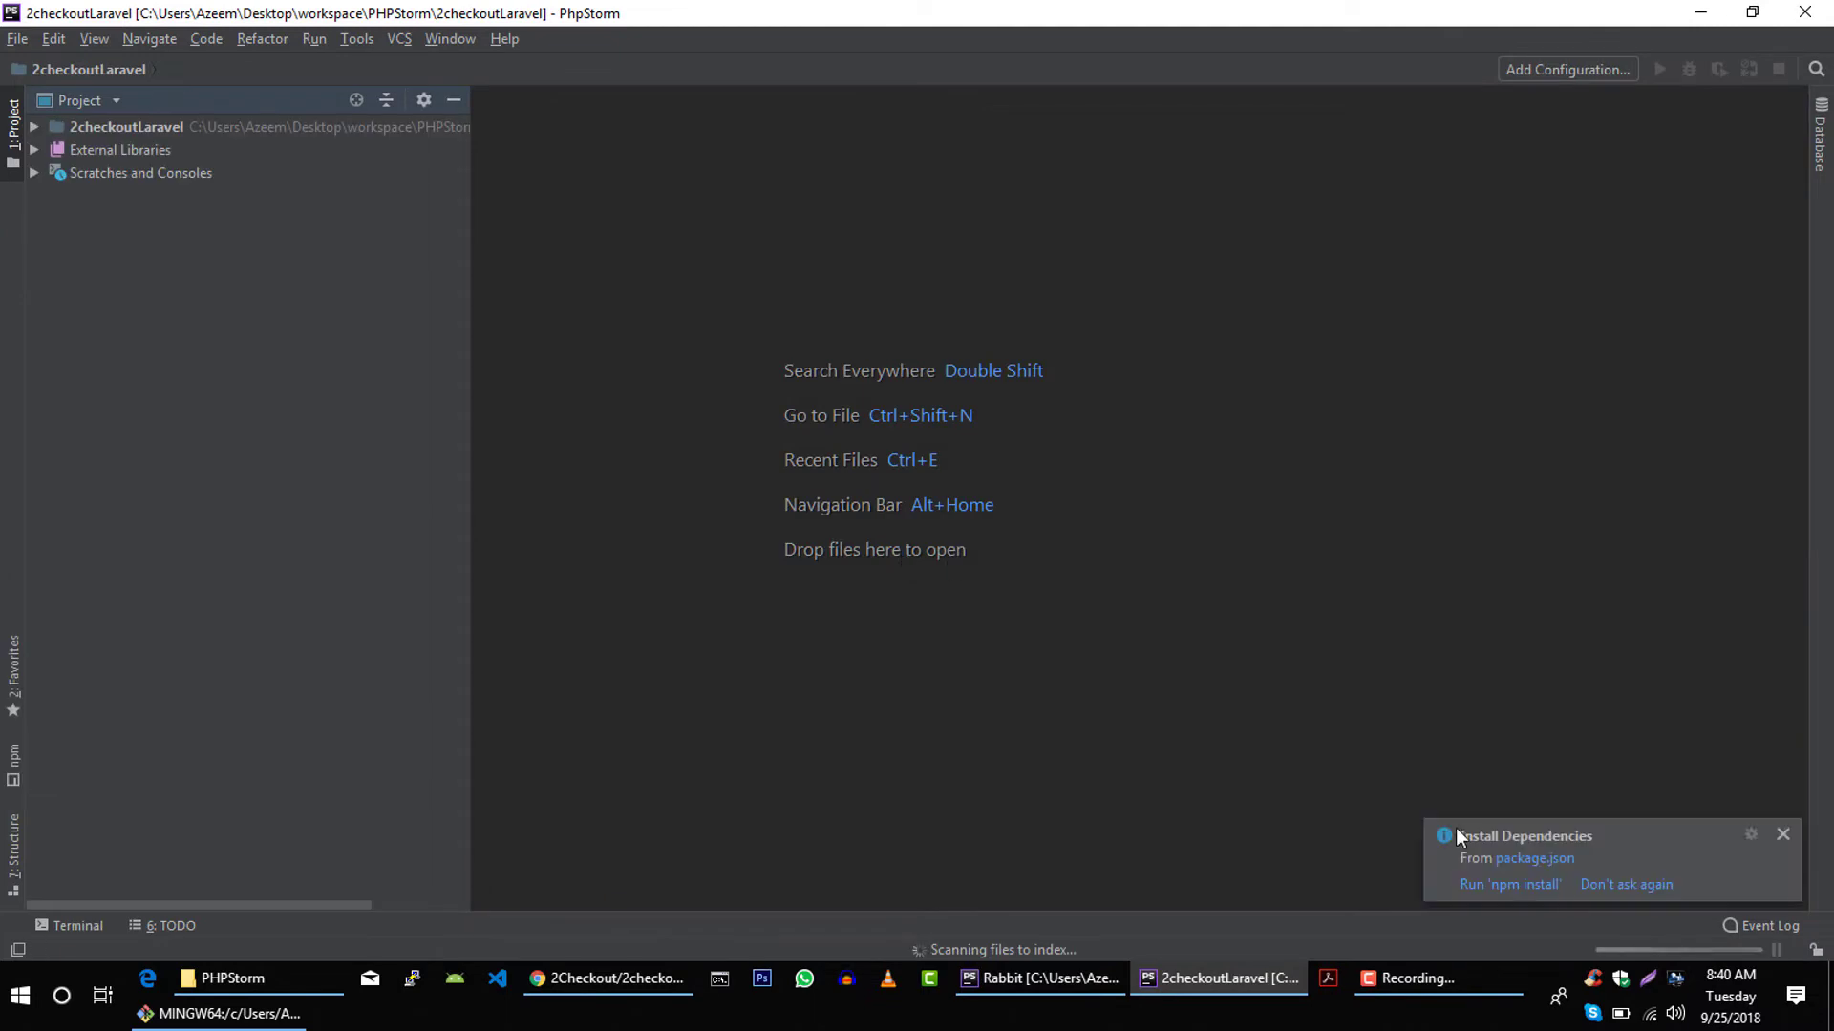
- Create a Payment directory under app and bring up its context menu
click(35, 126)
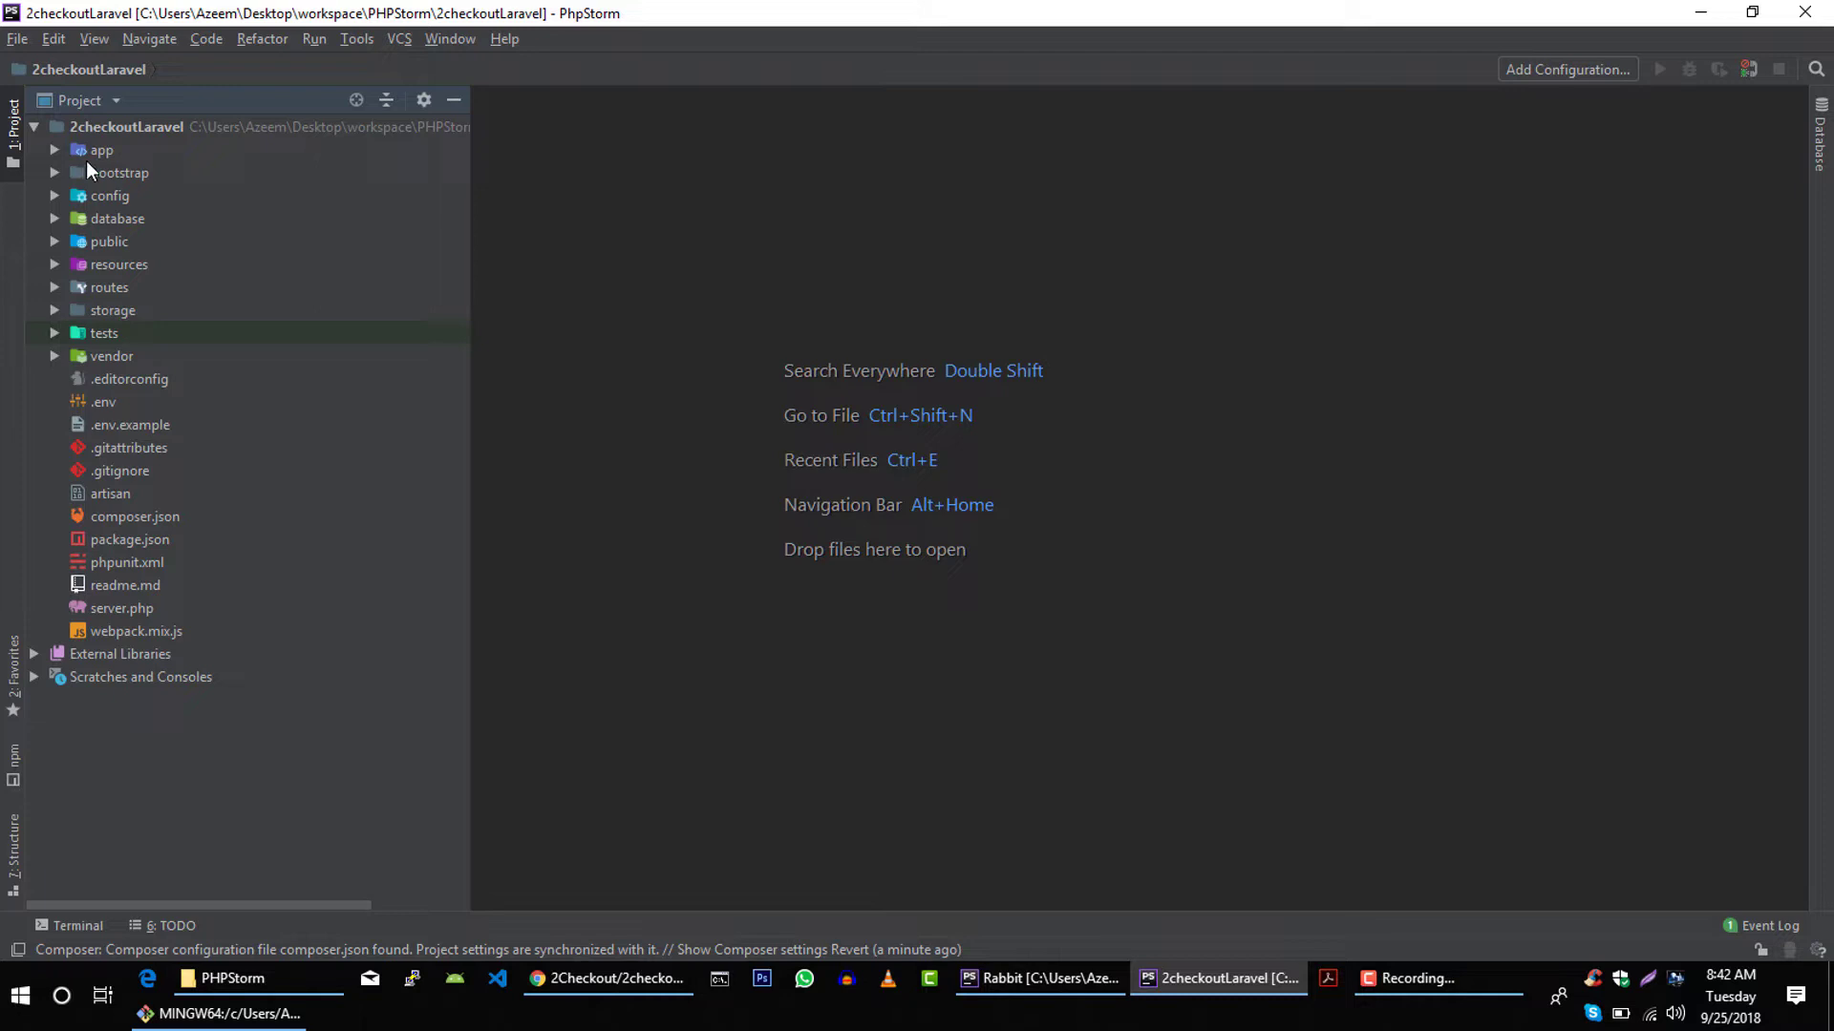
click(102, 150)
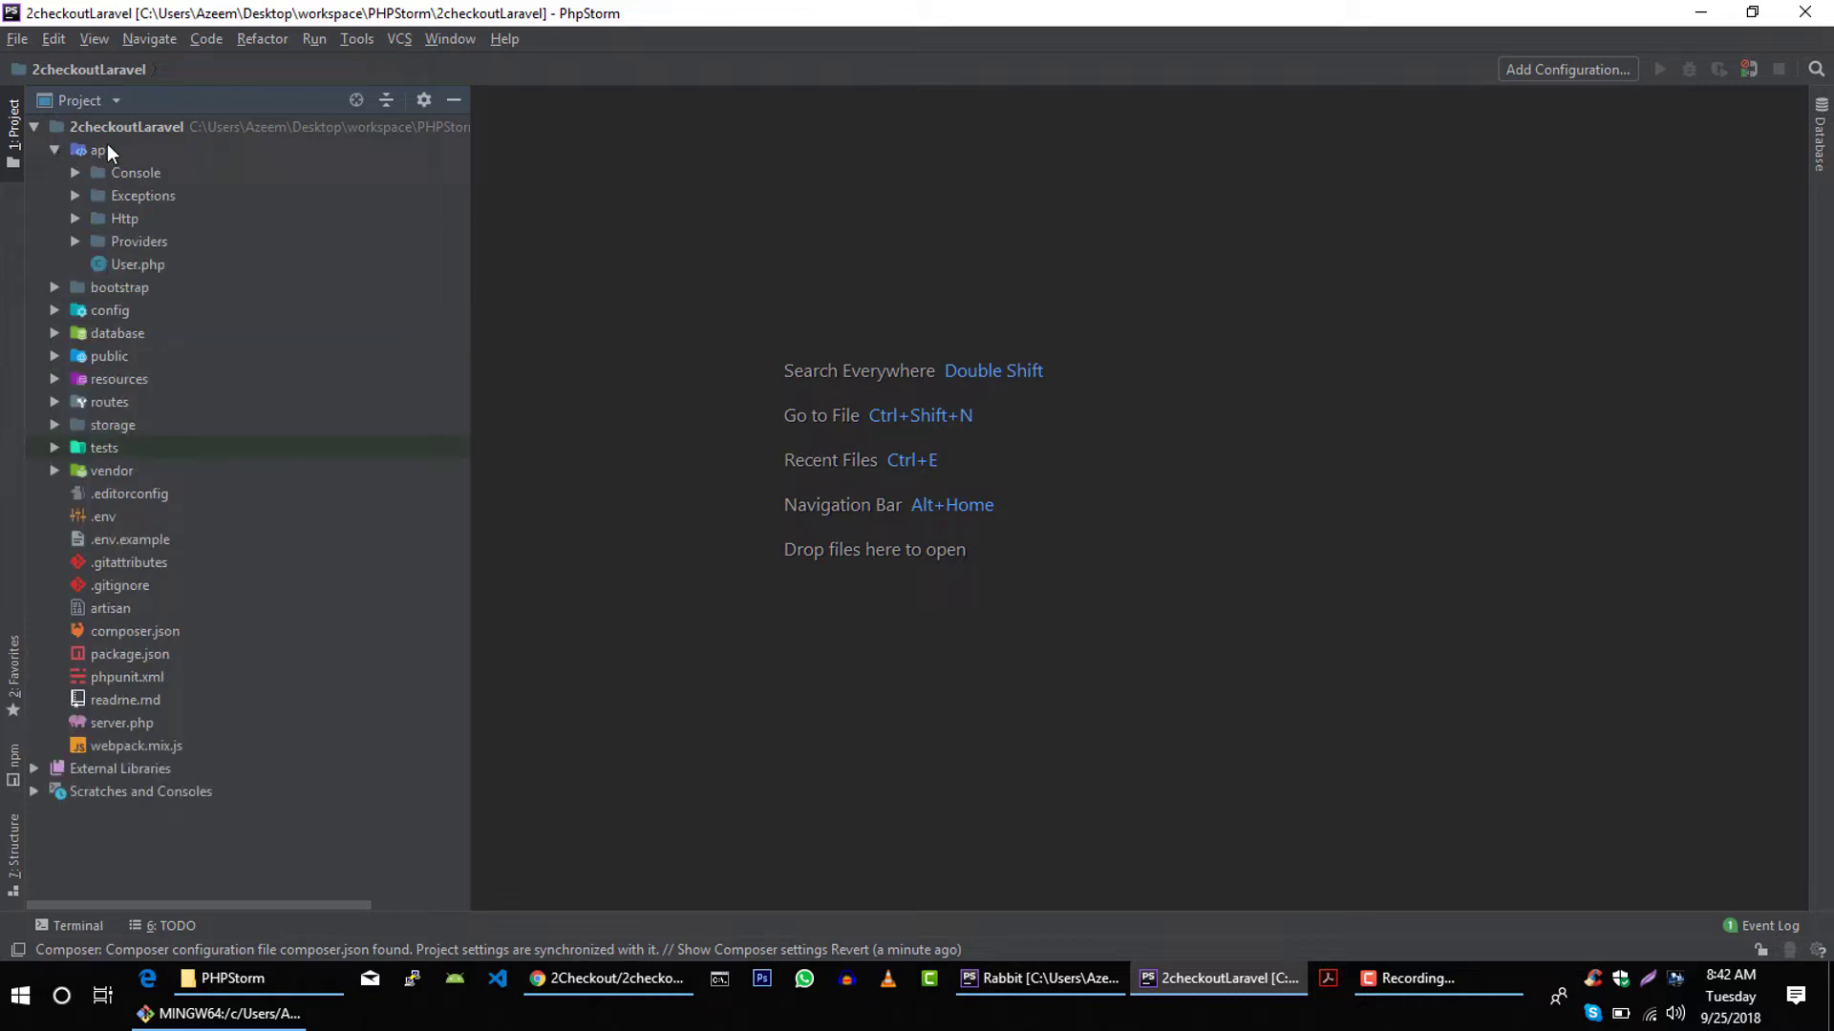
click(97, 149)
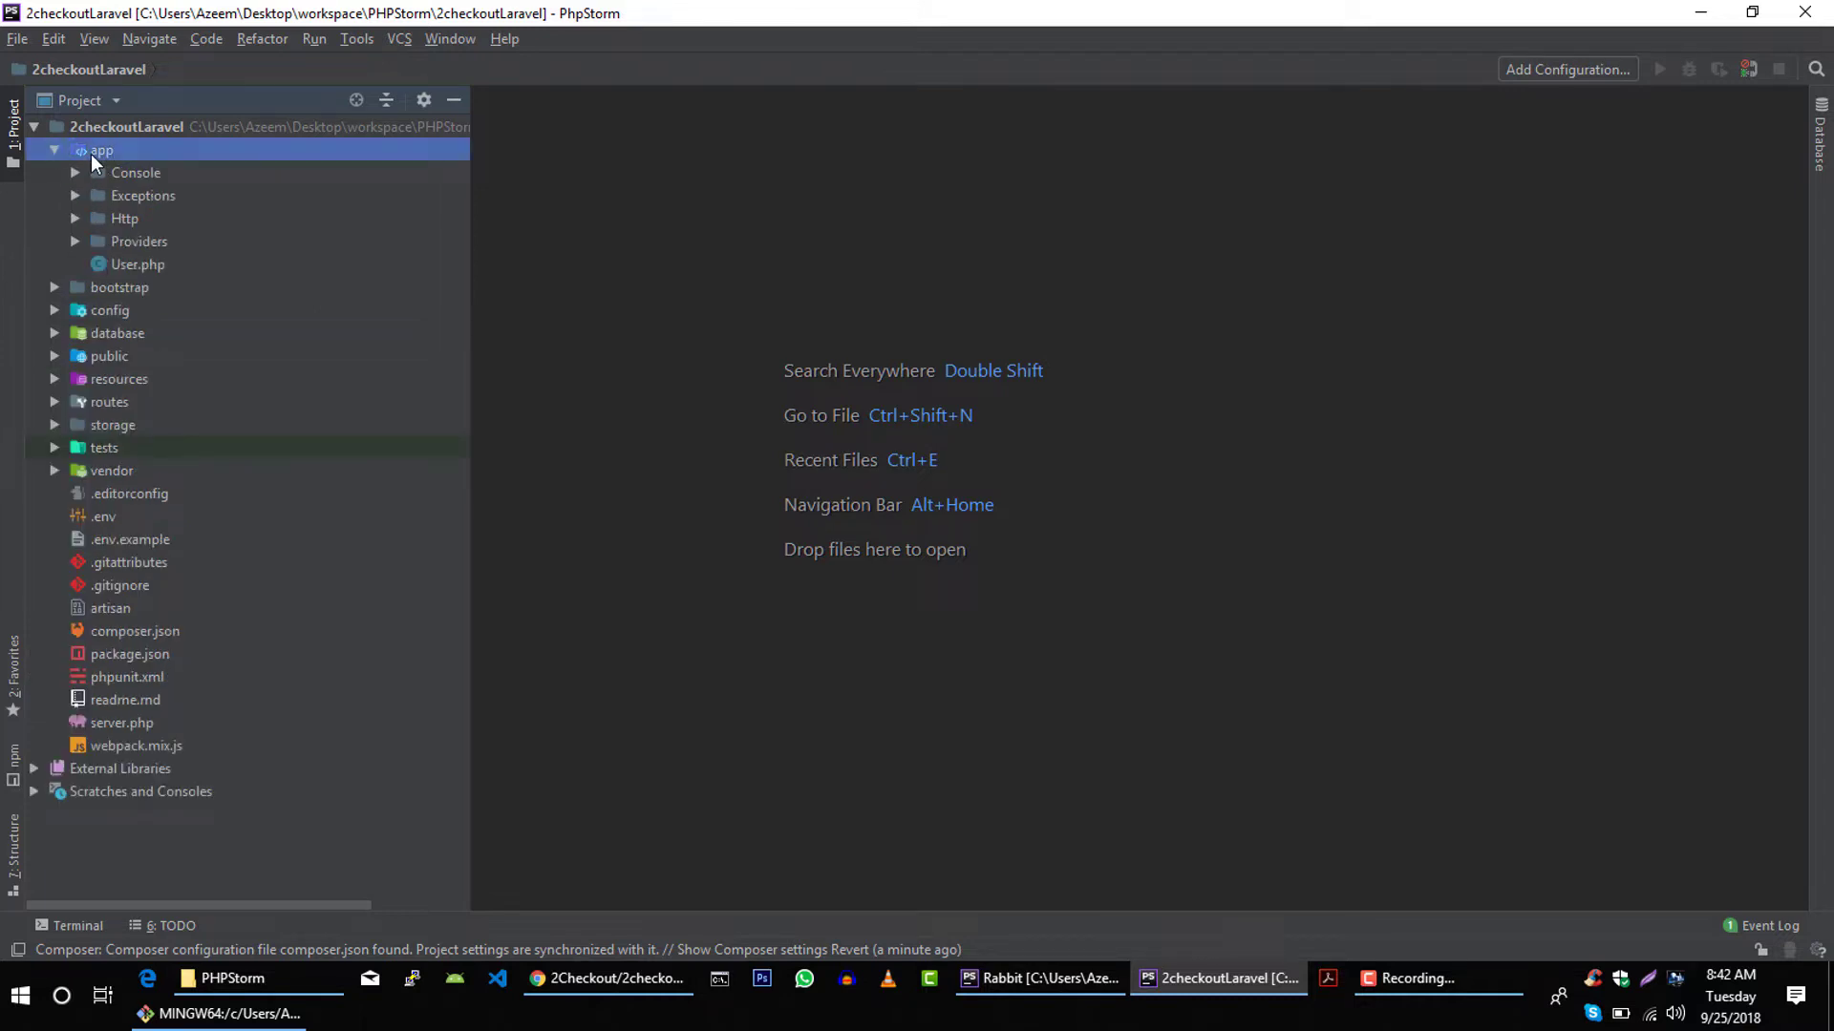
right_click(100, 150)
text(Pa)
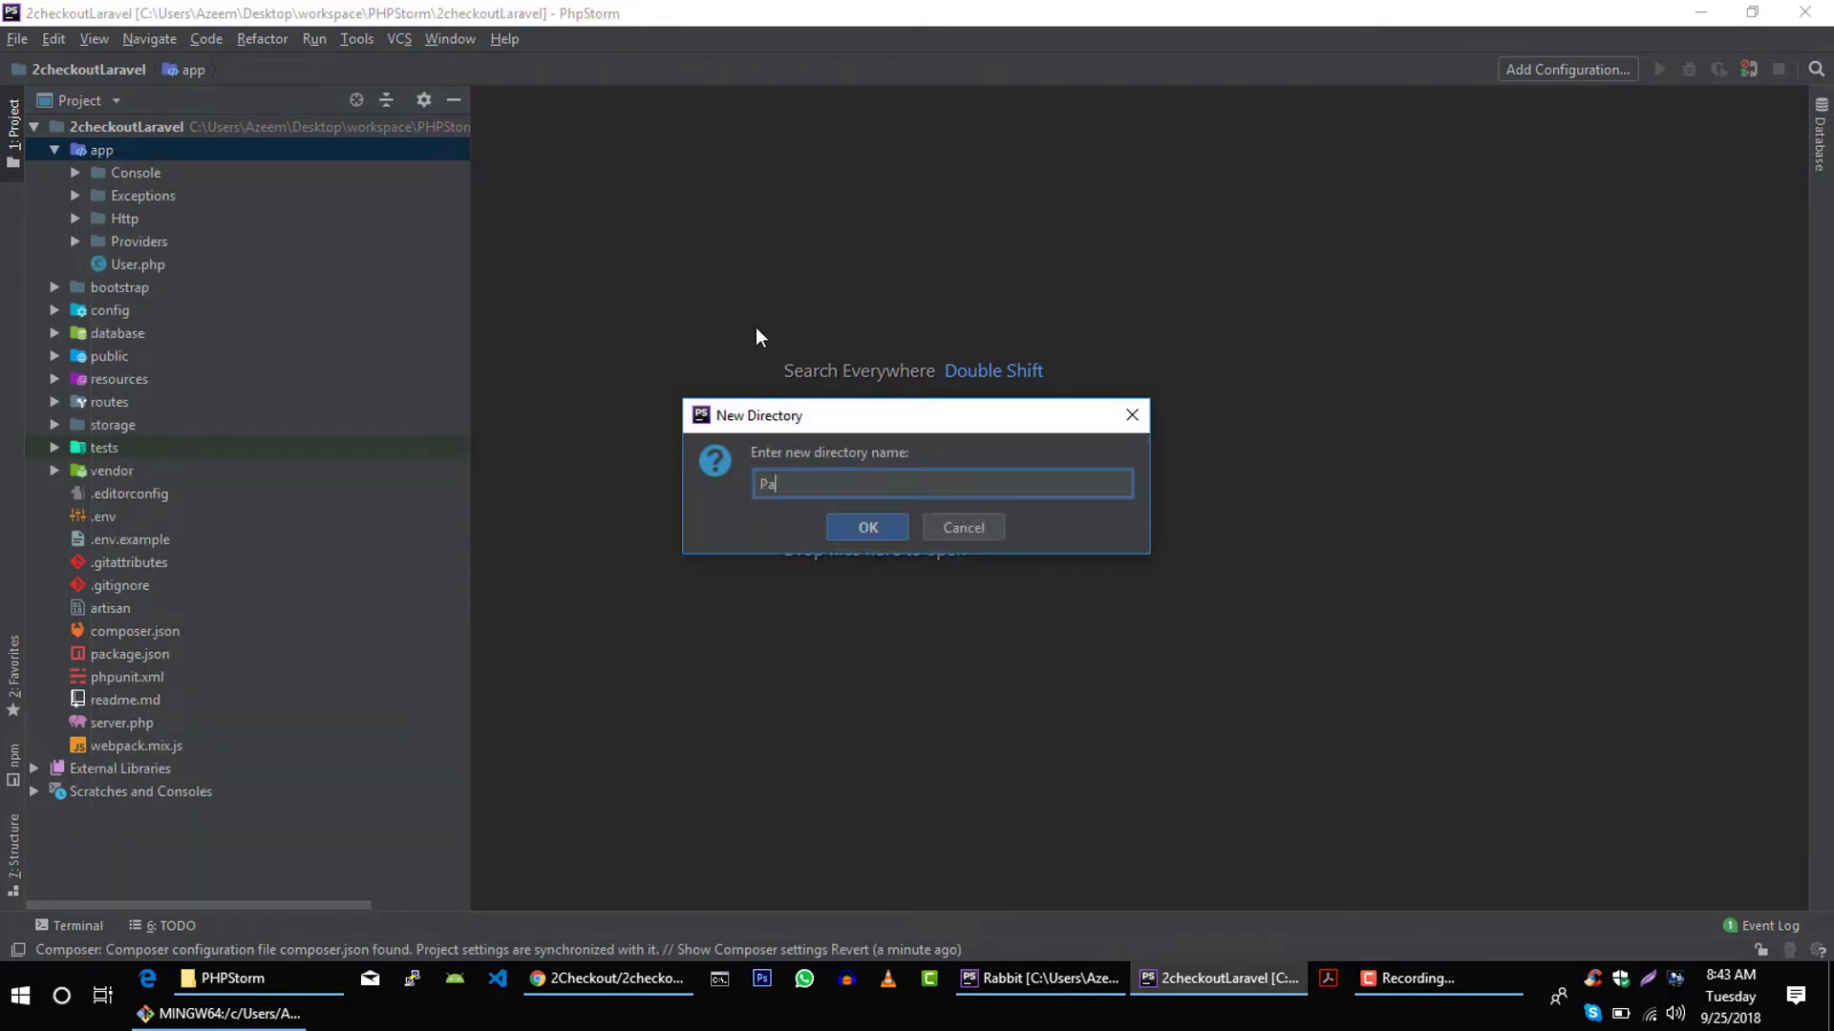
key(ctrl+a)
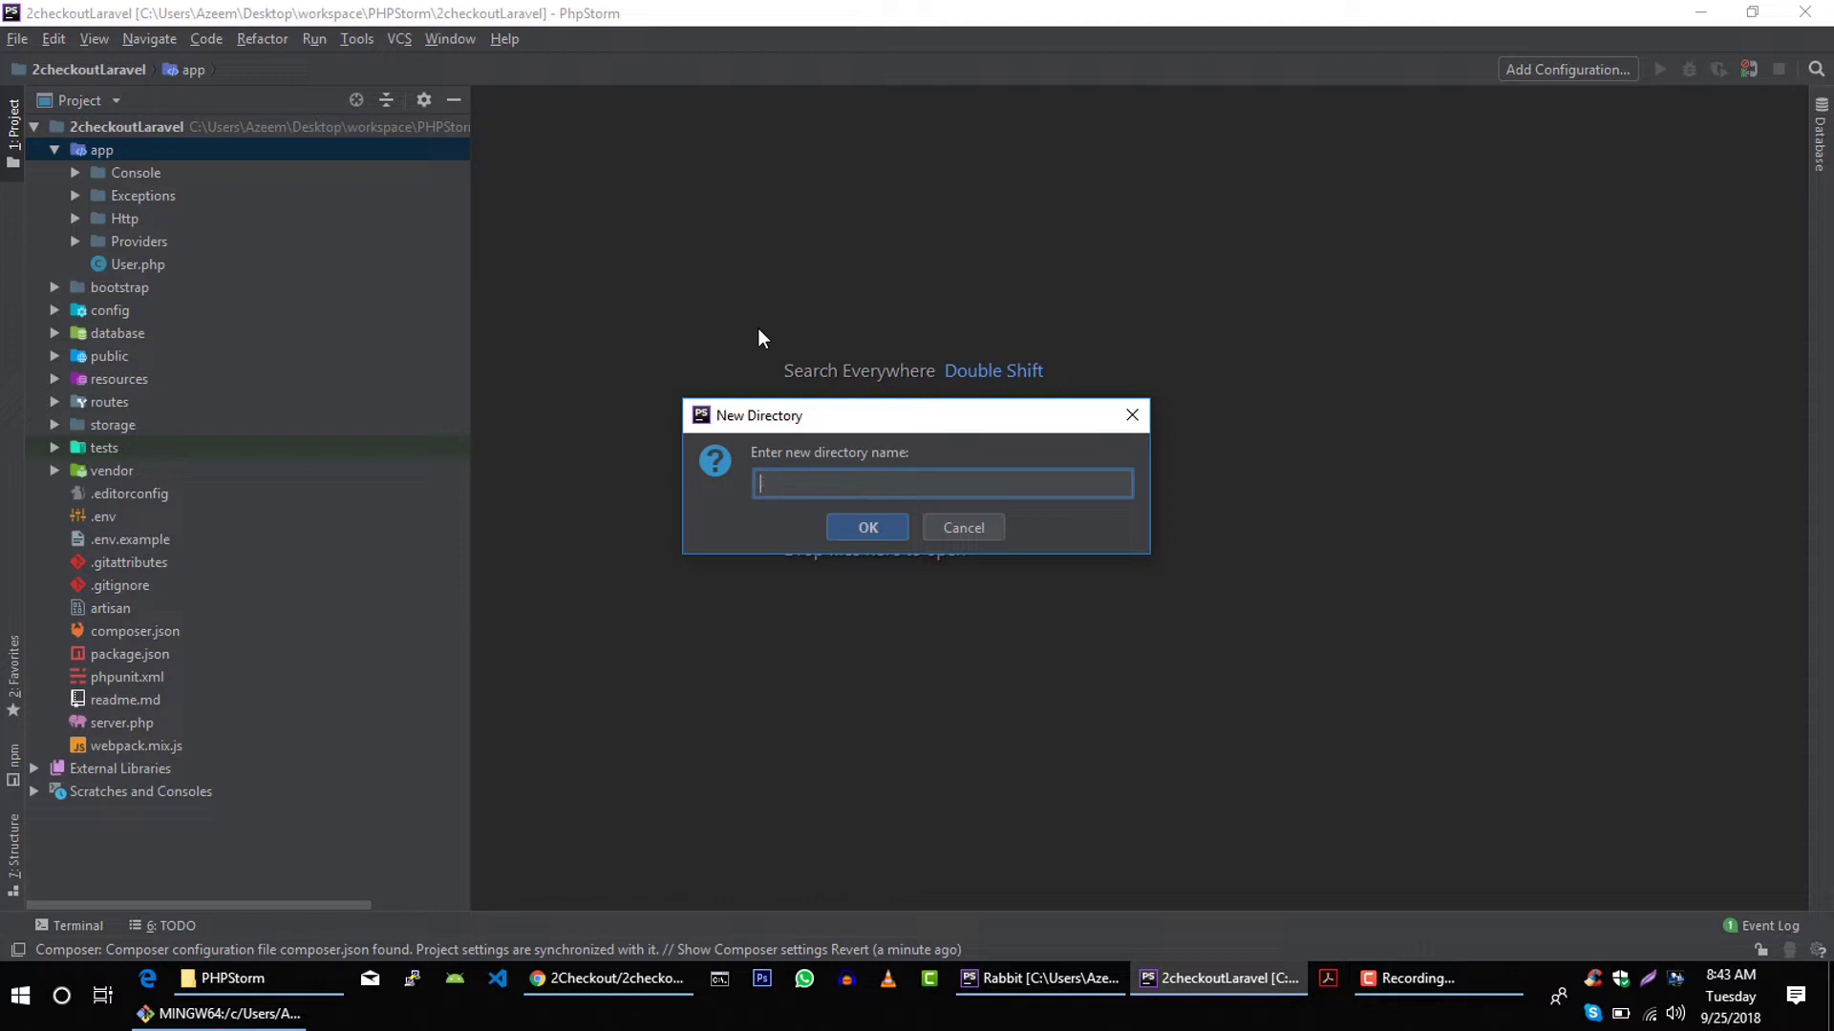
text(Payment)
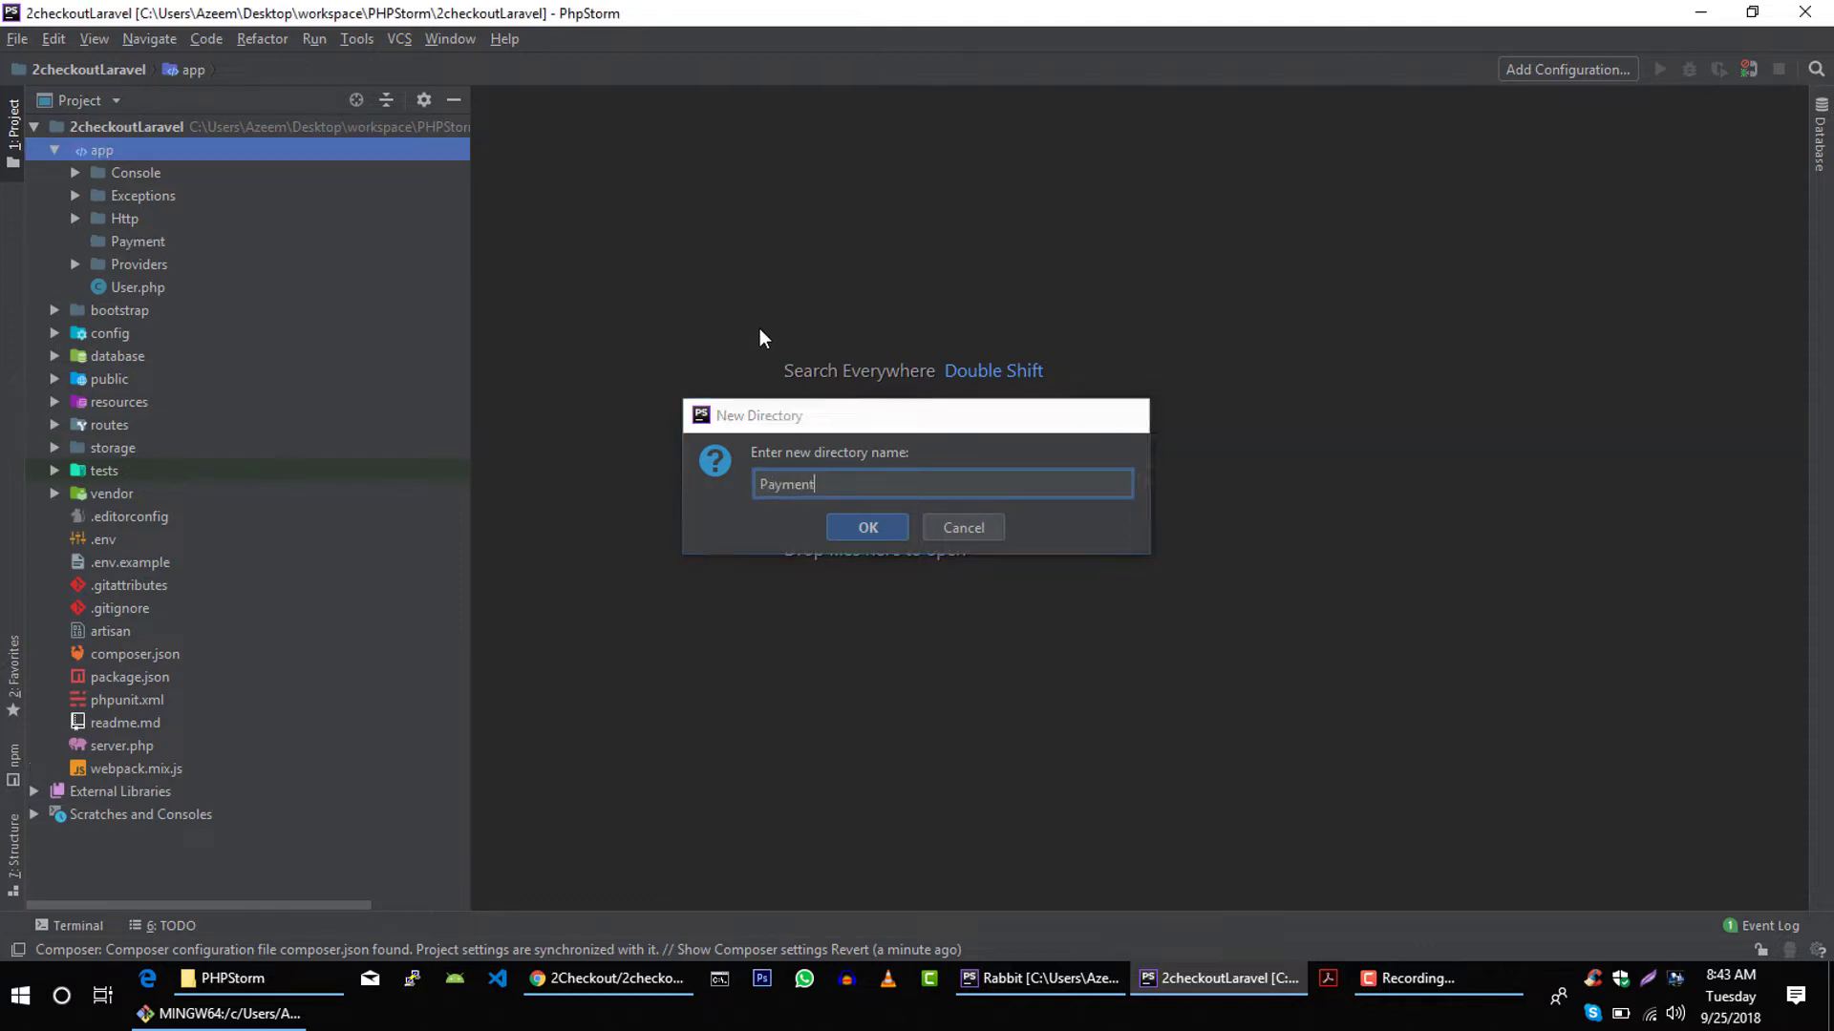
click(868, 527)
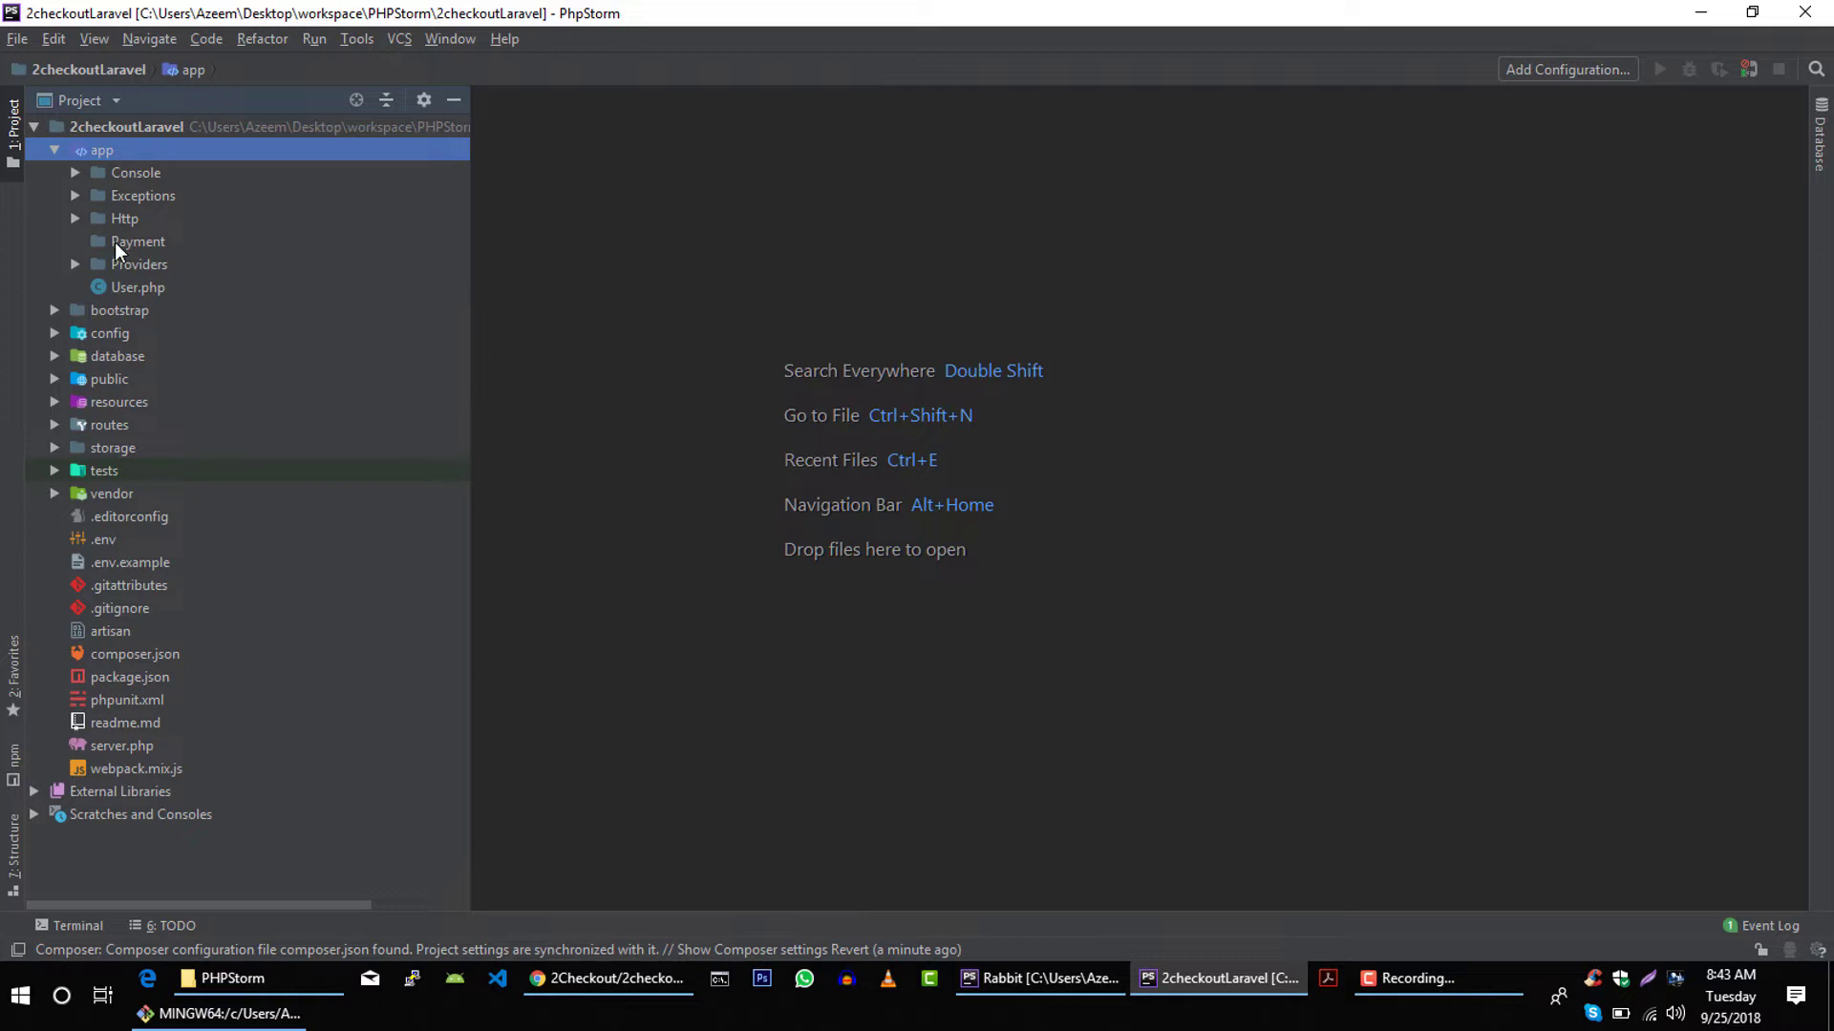
right_click(137, 241)
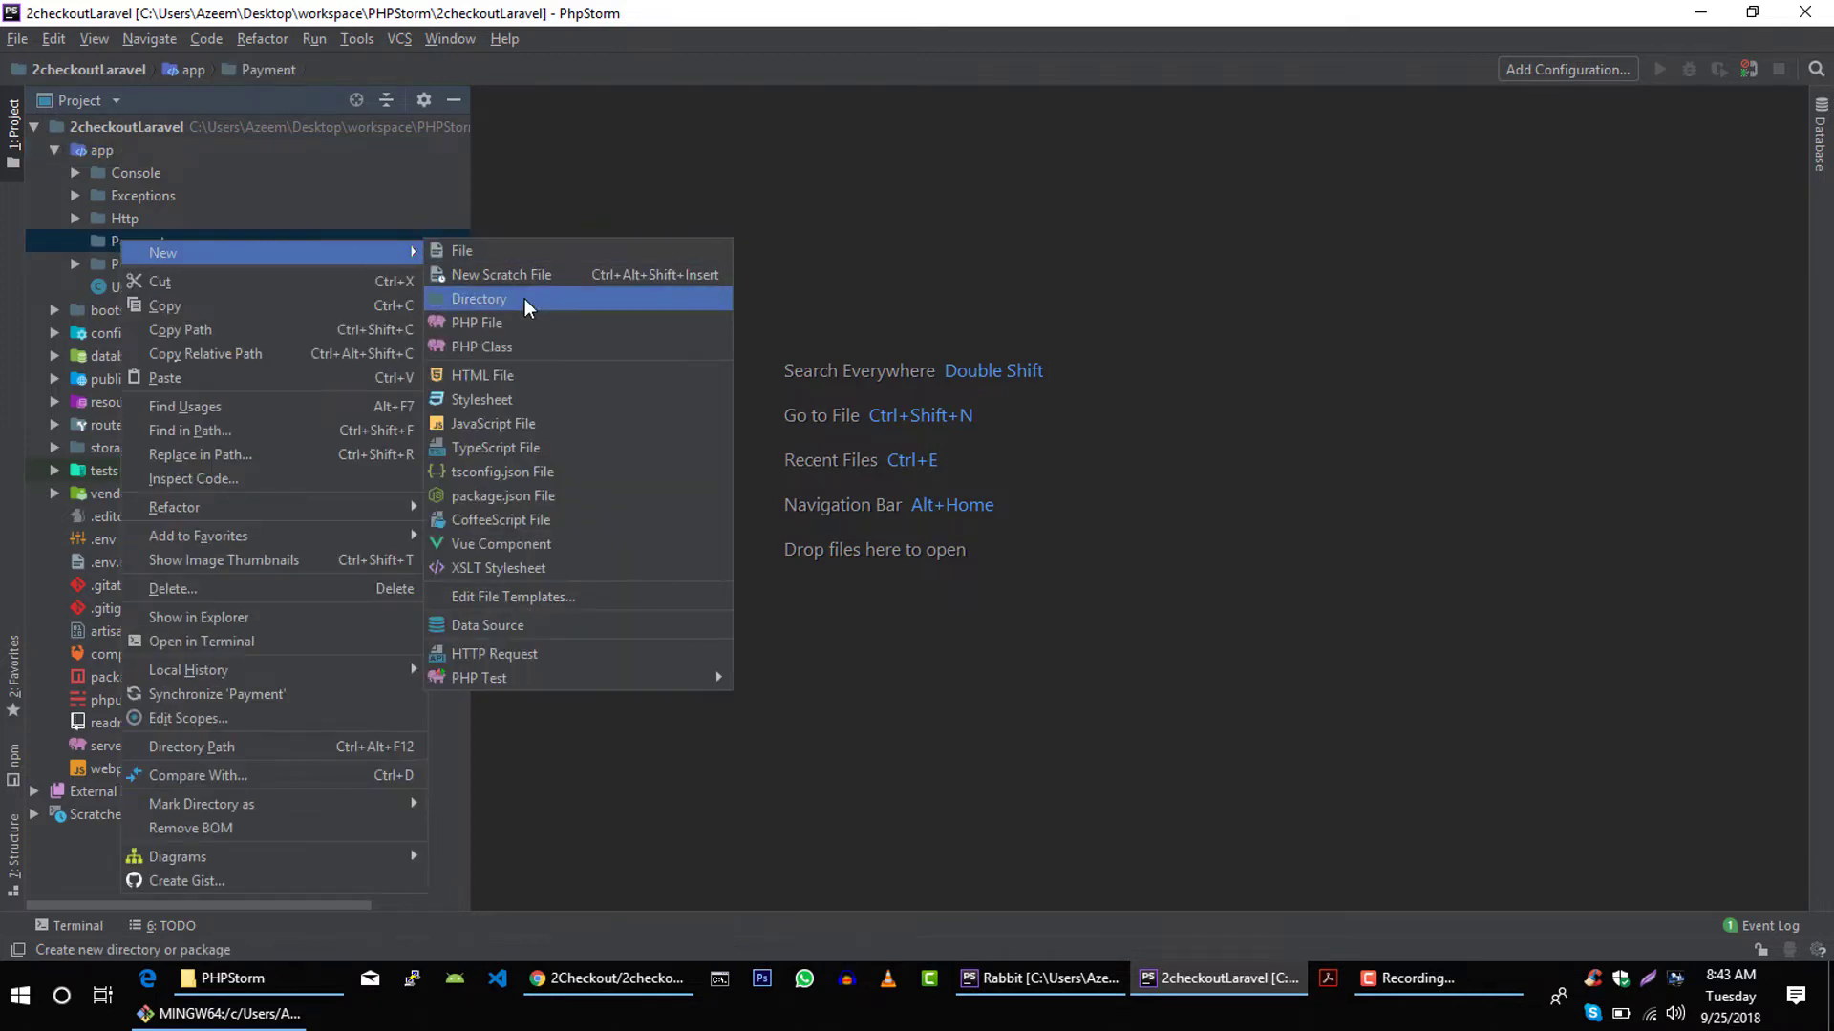
- Create a new PHP class named Cashier in the Payment folder
click(479, 346)
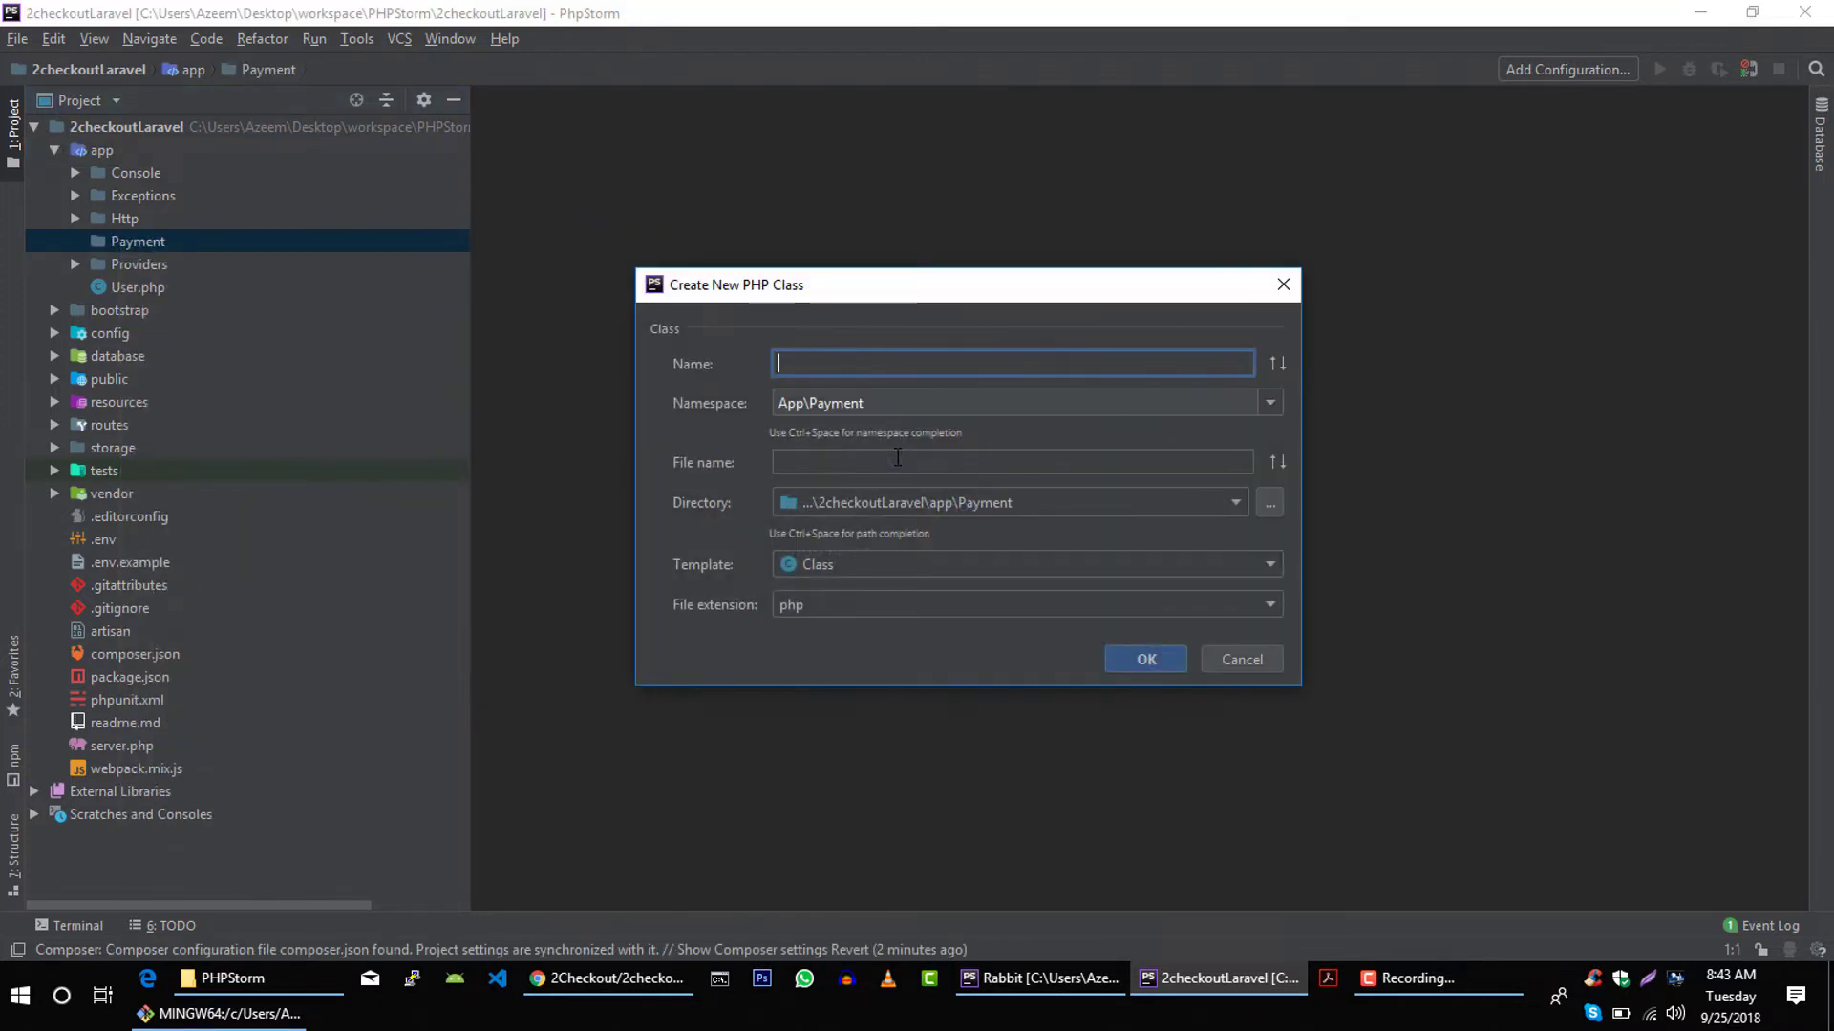
mouse_move(727, 371)
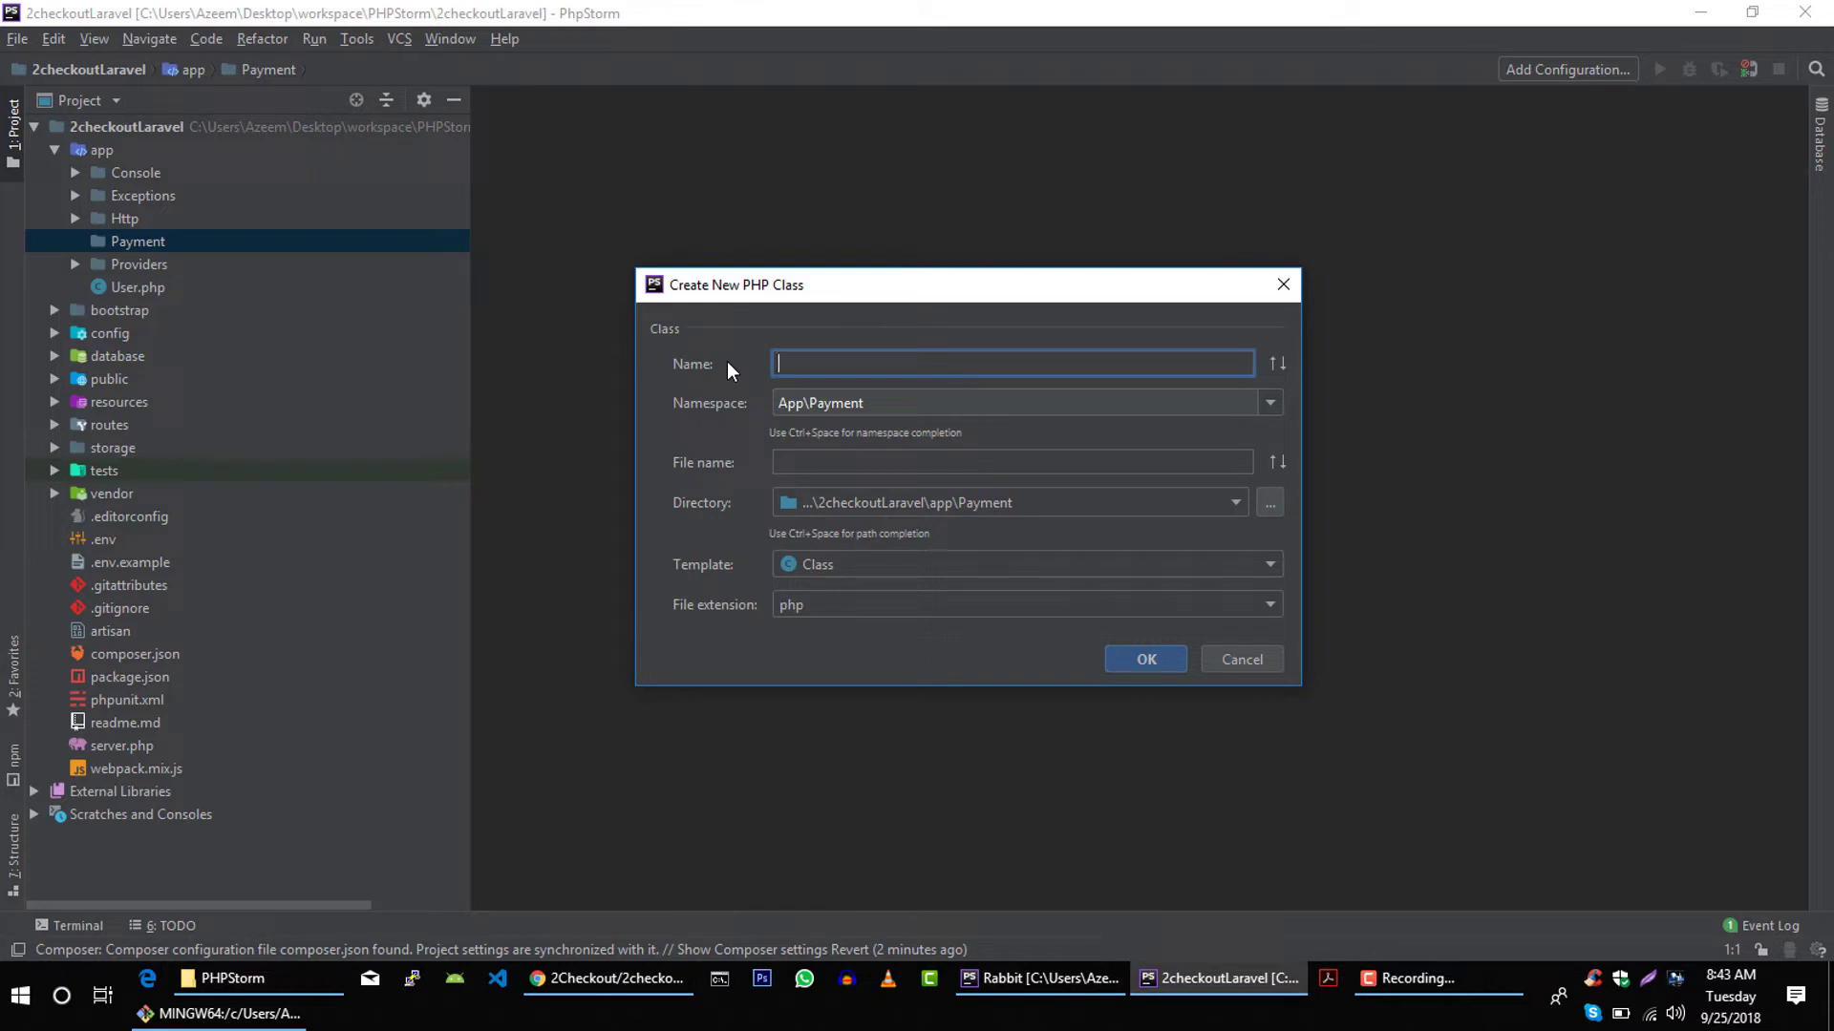
text(Cash)
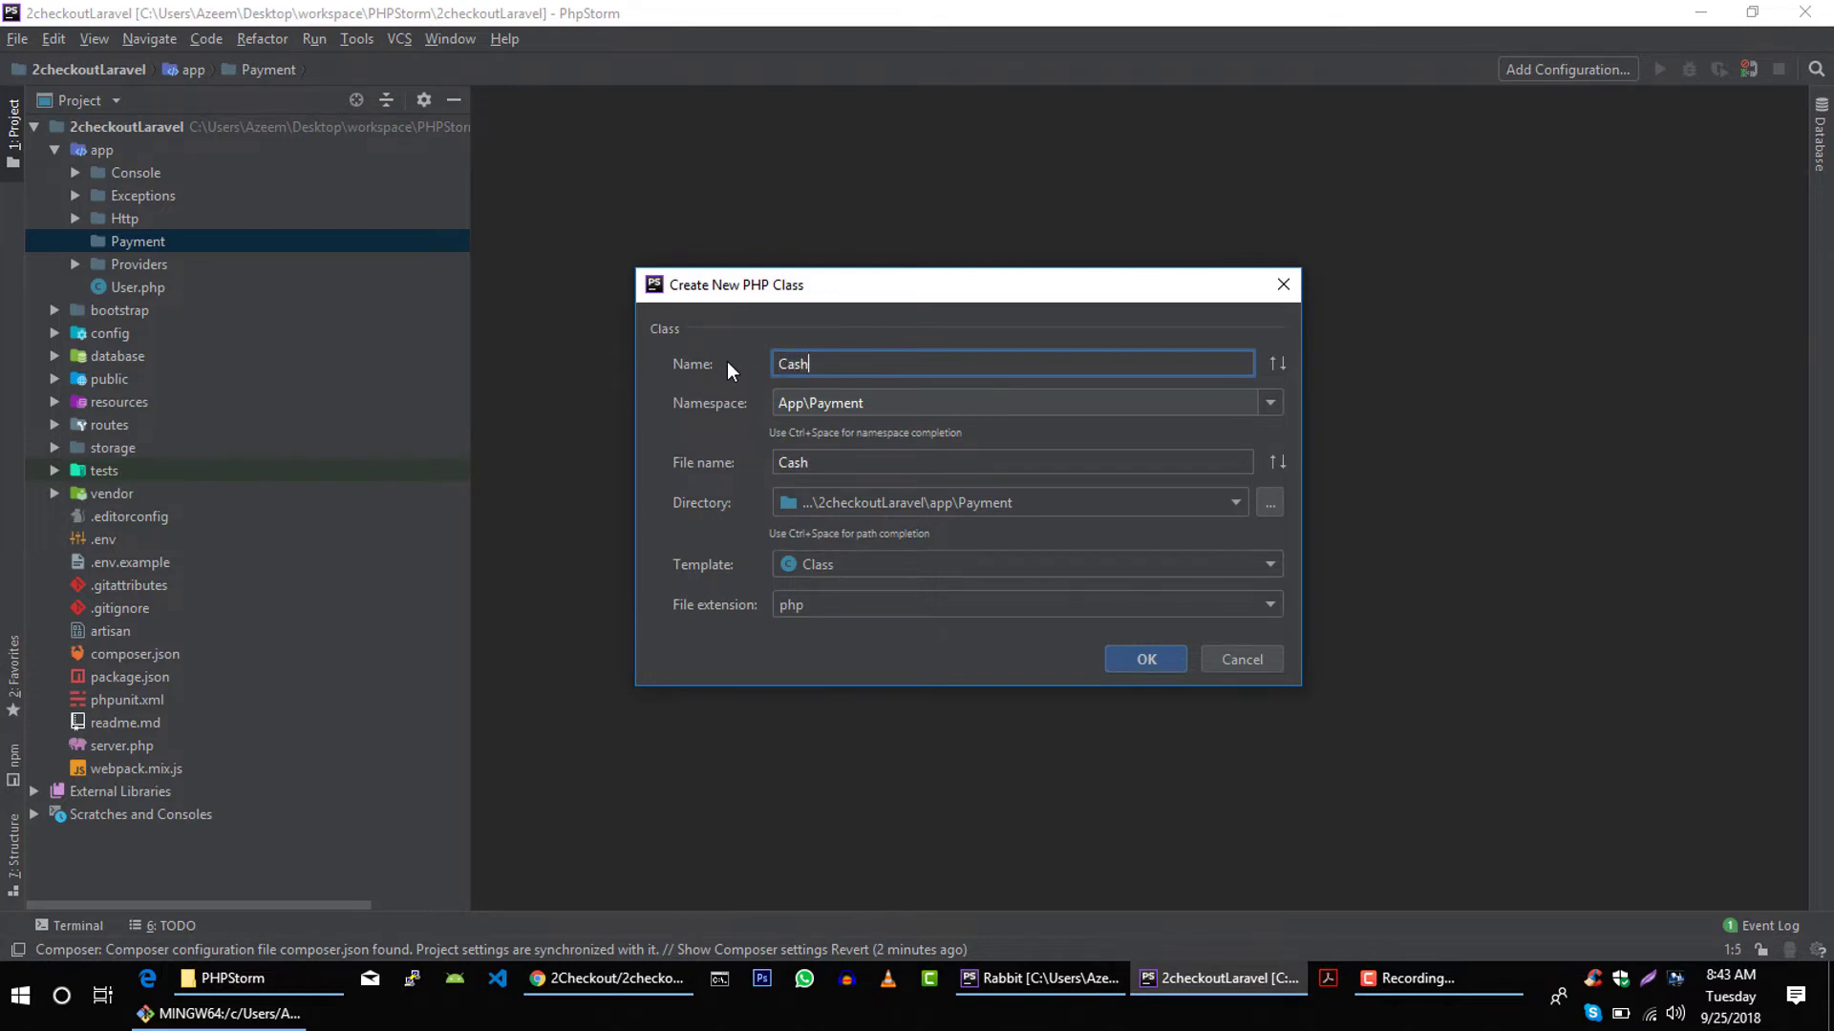
text(ier)
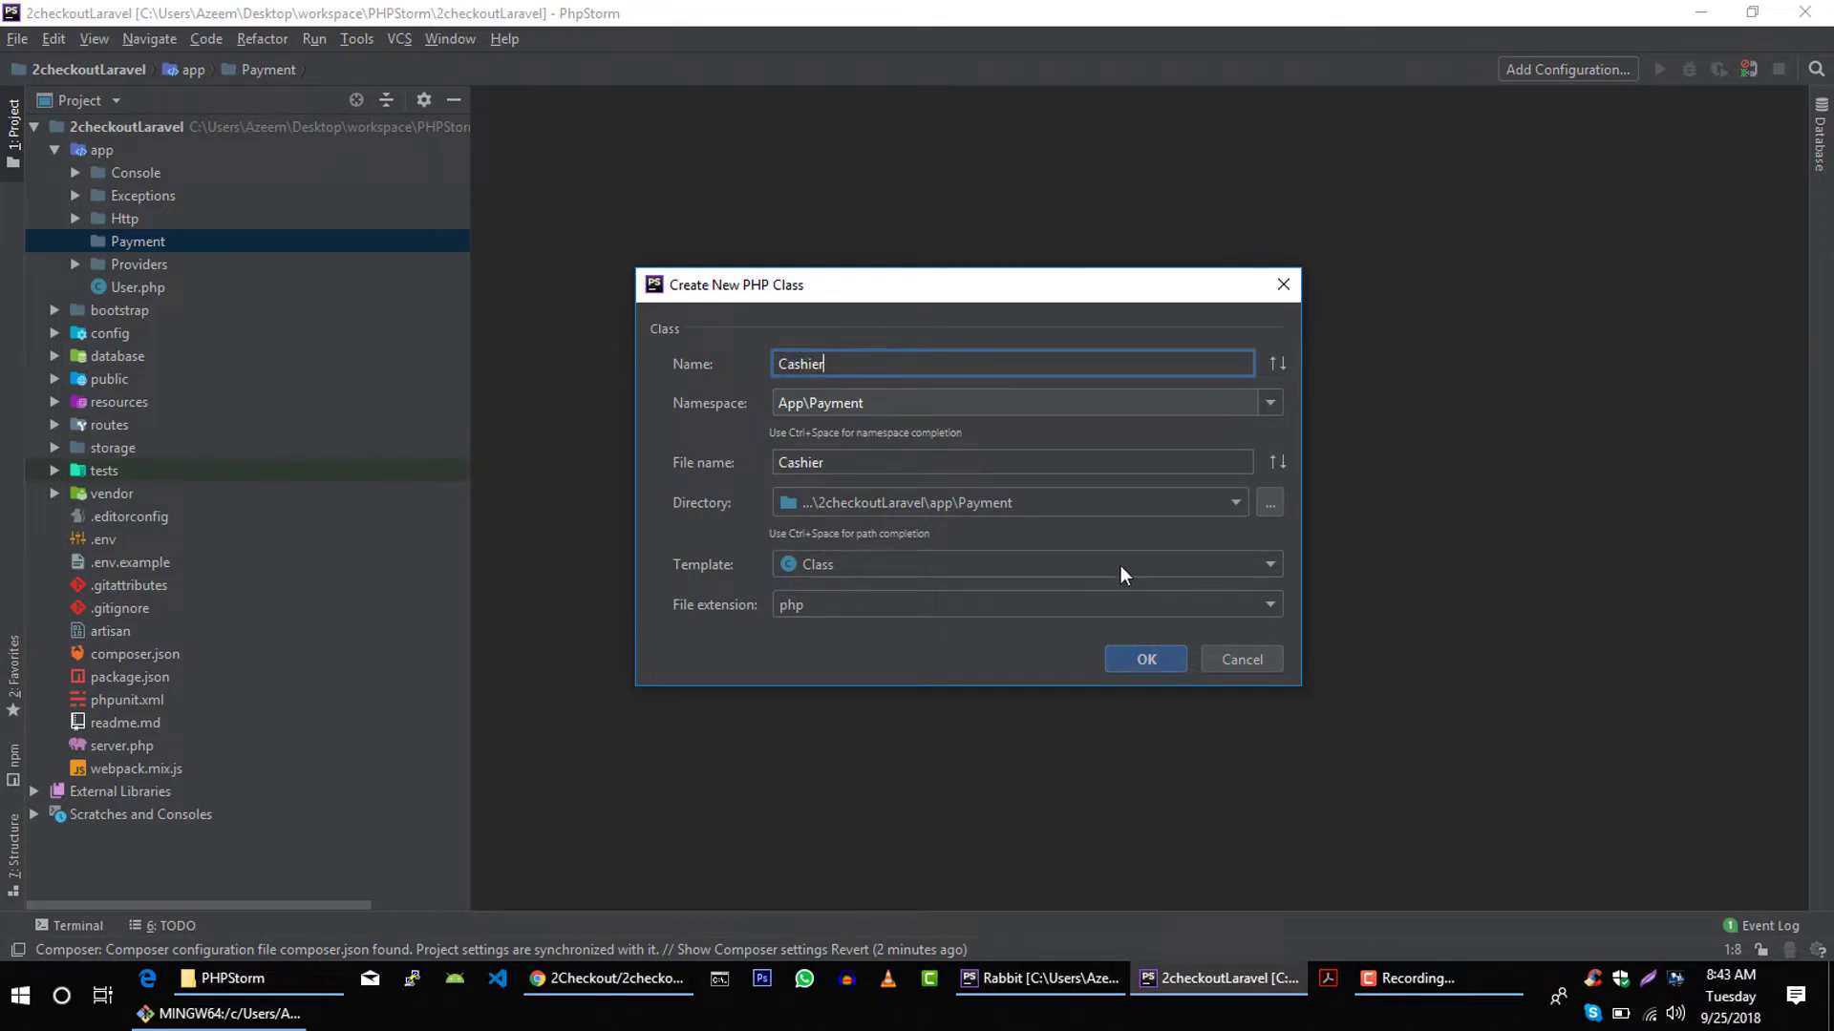
mouse_move(1047, 511)
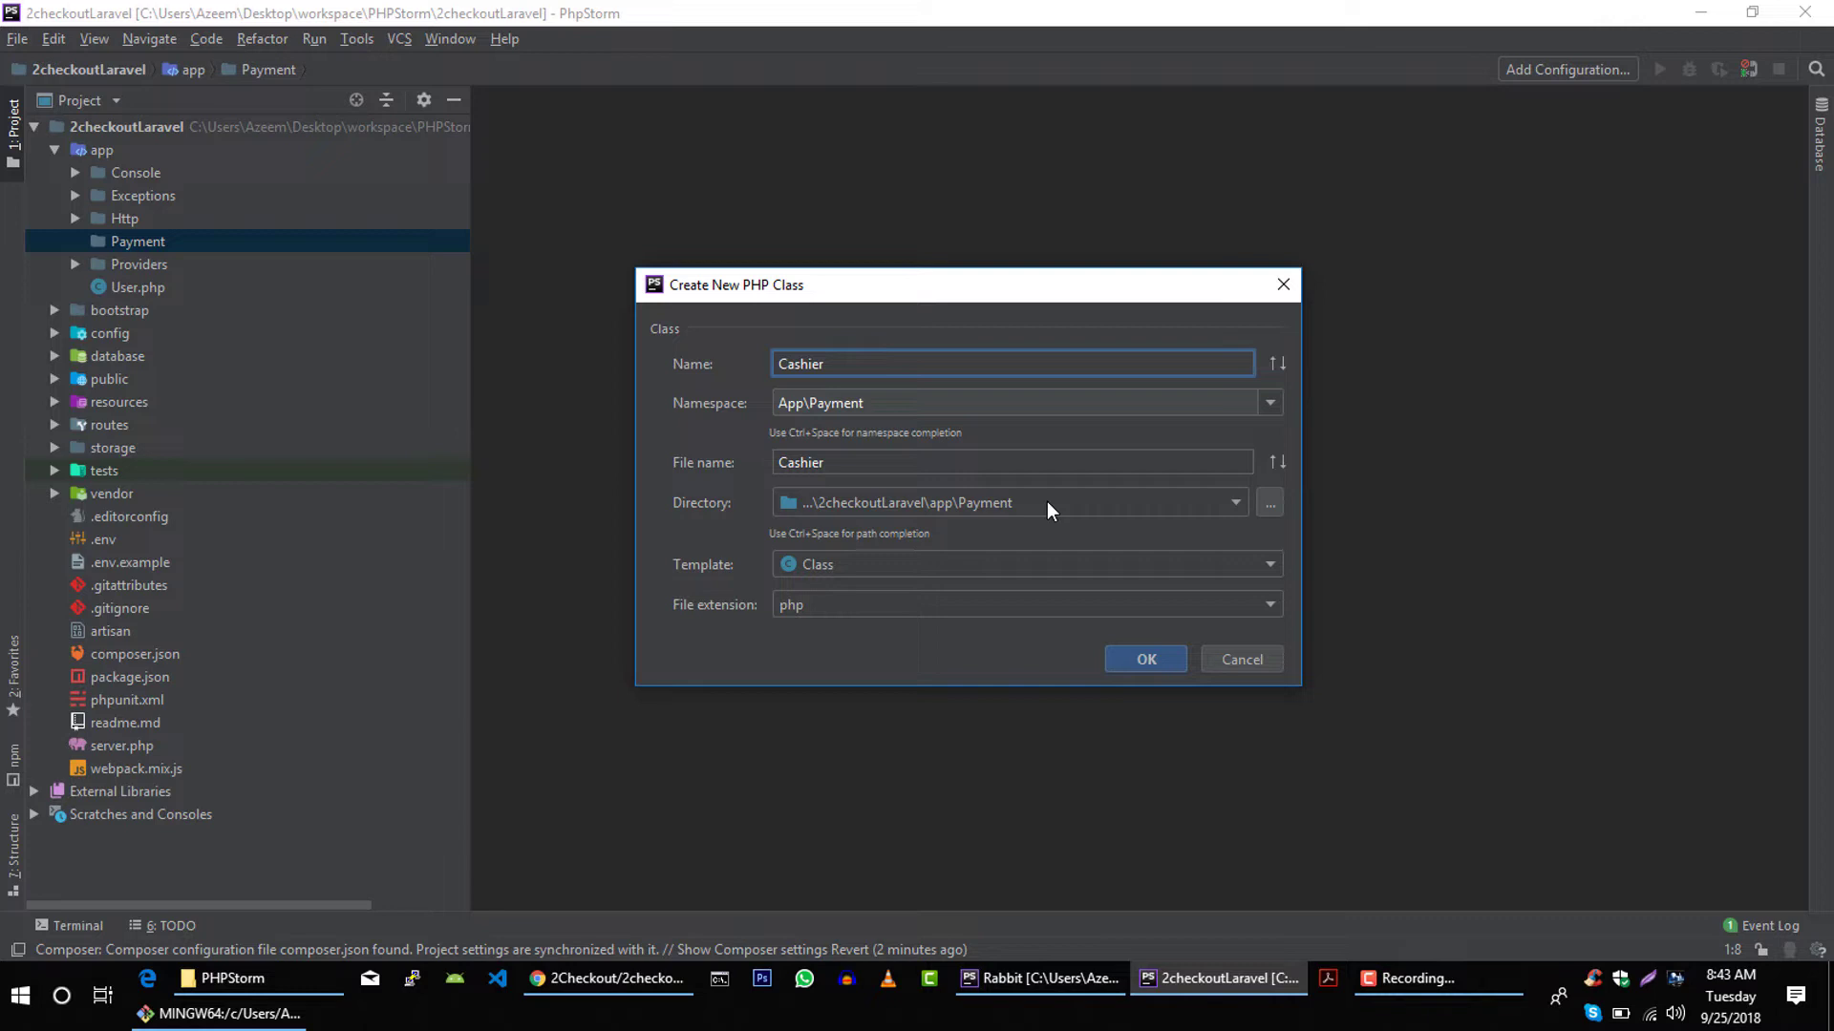
click(1144, 658)
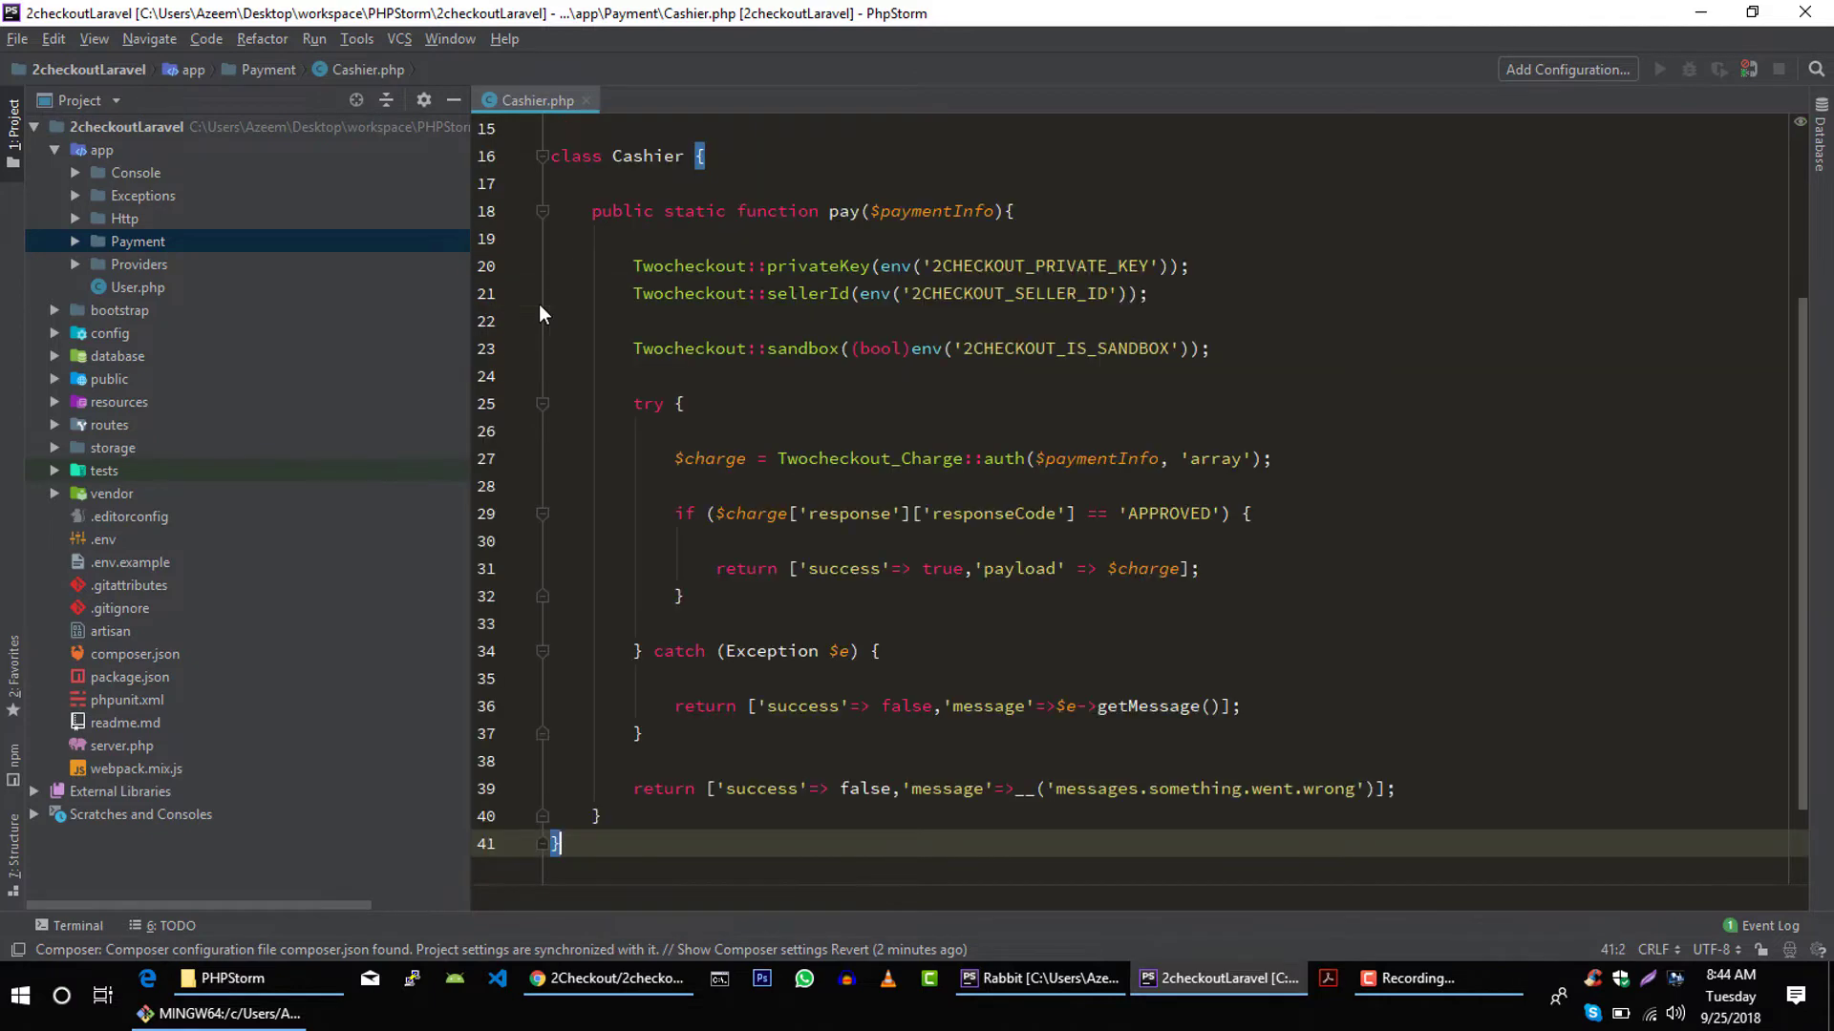
scroll(up, 3)
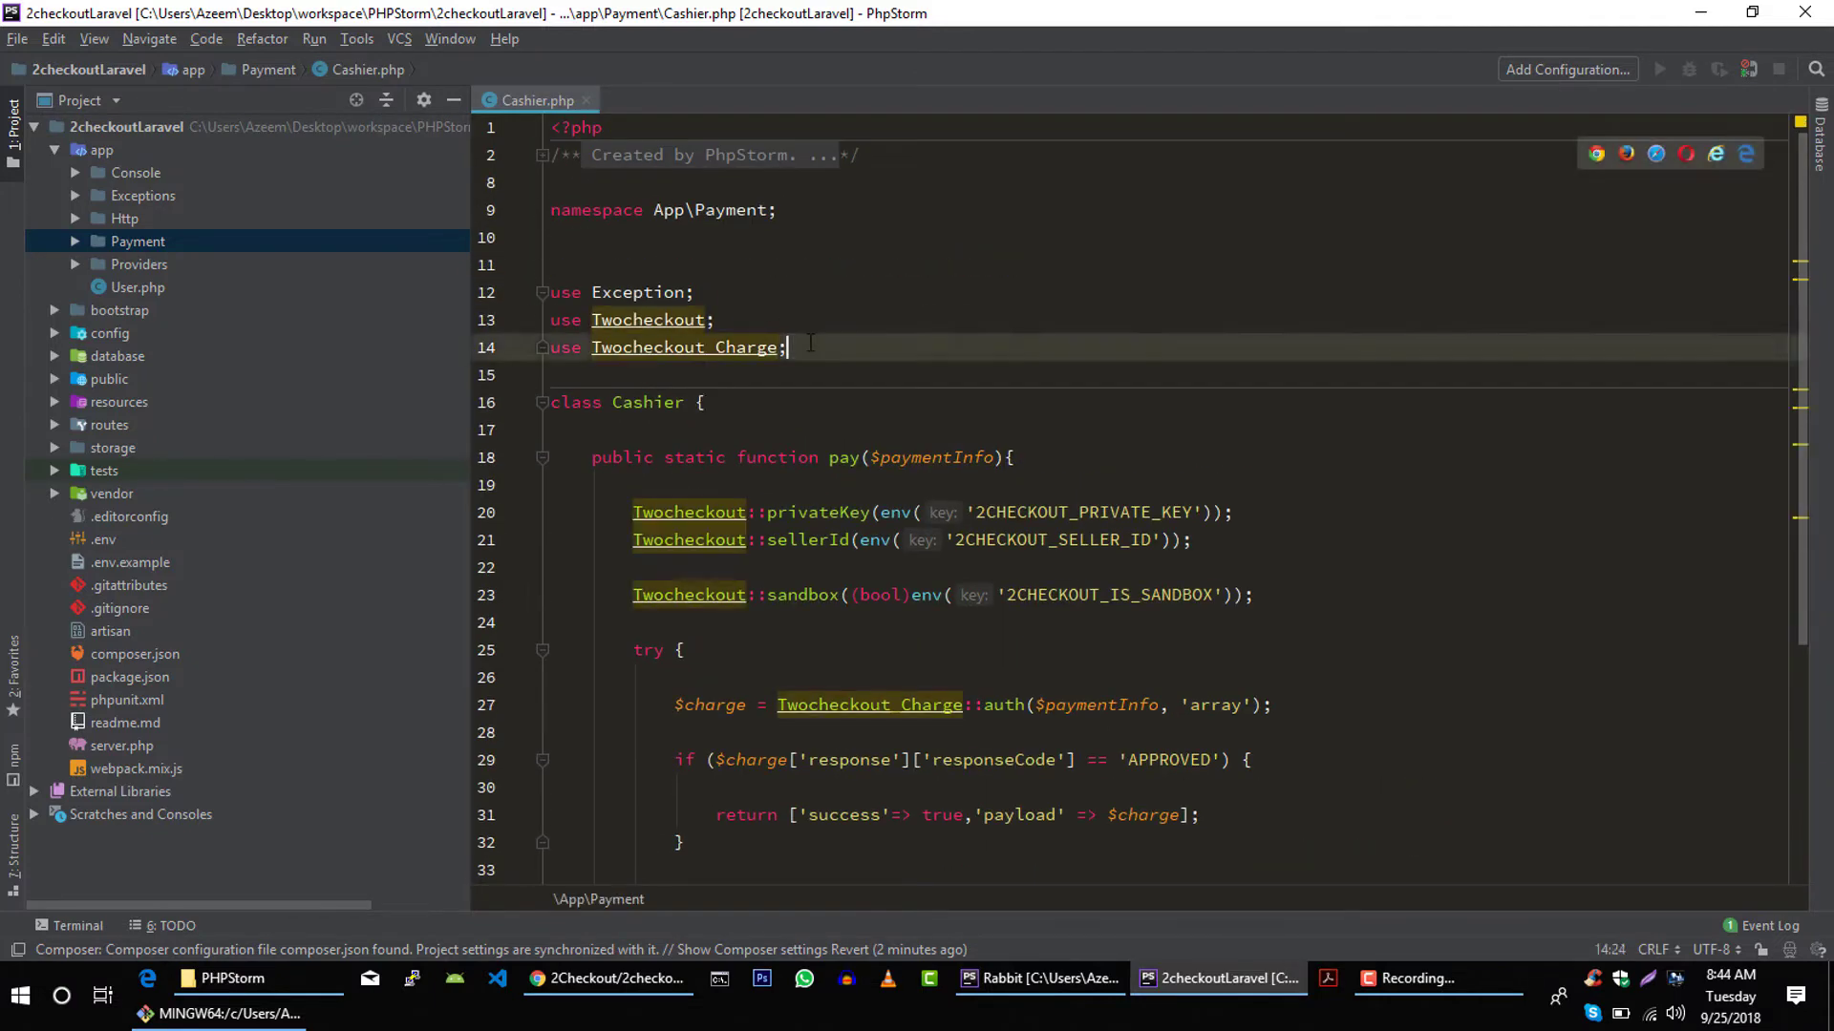
scroll(down, 3)
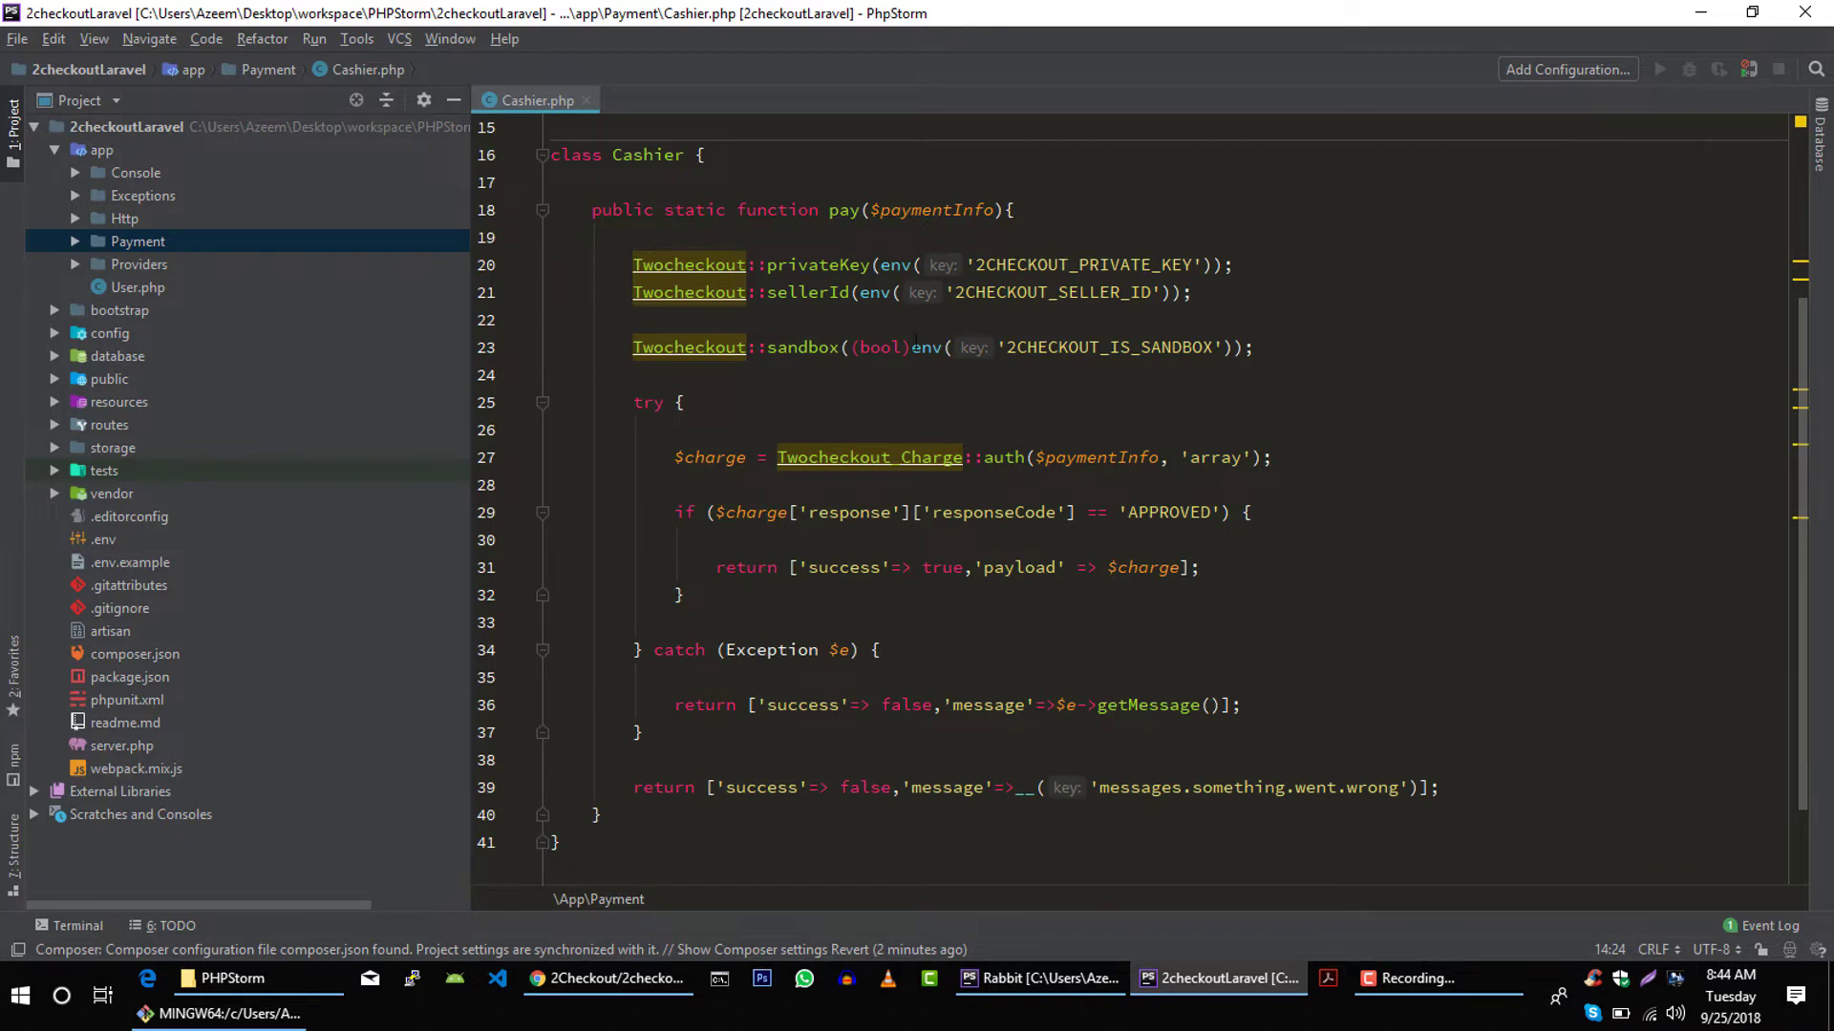
scroll(up, 3)
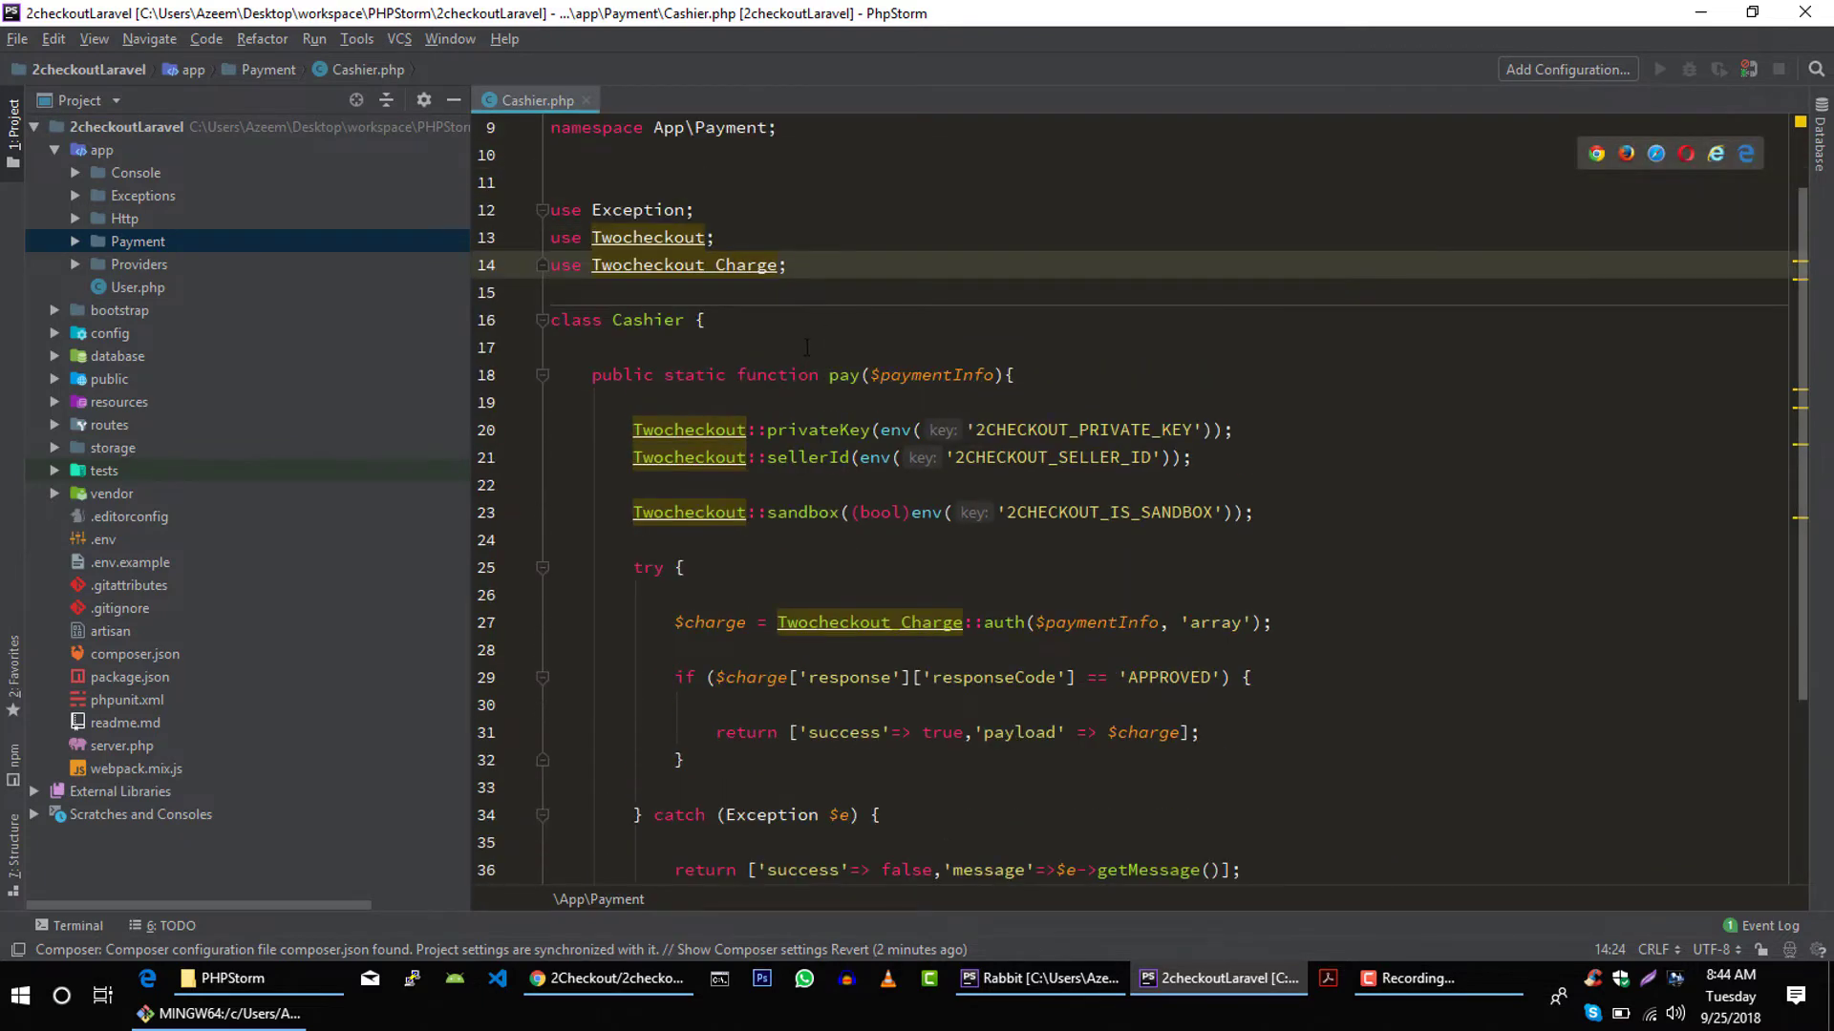
click(819, 375)
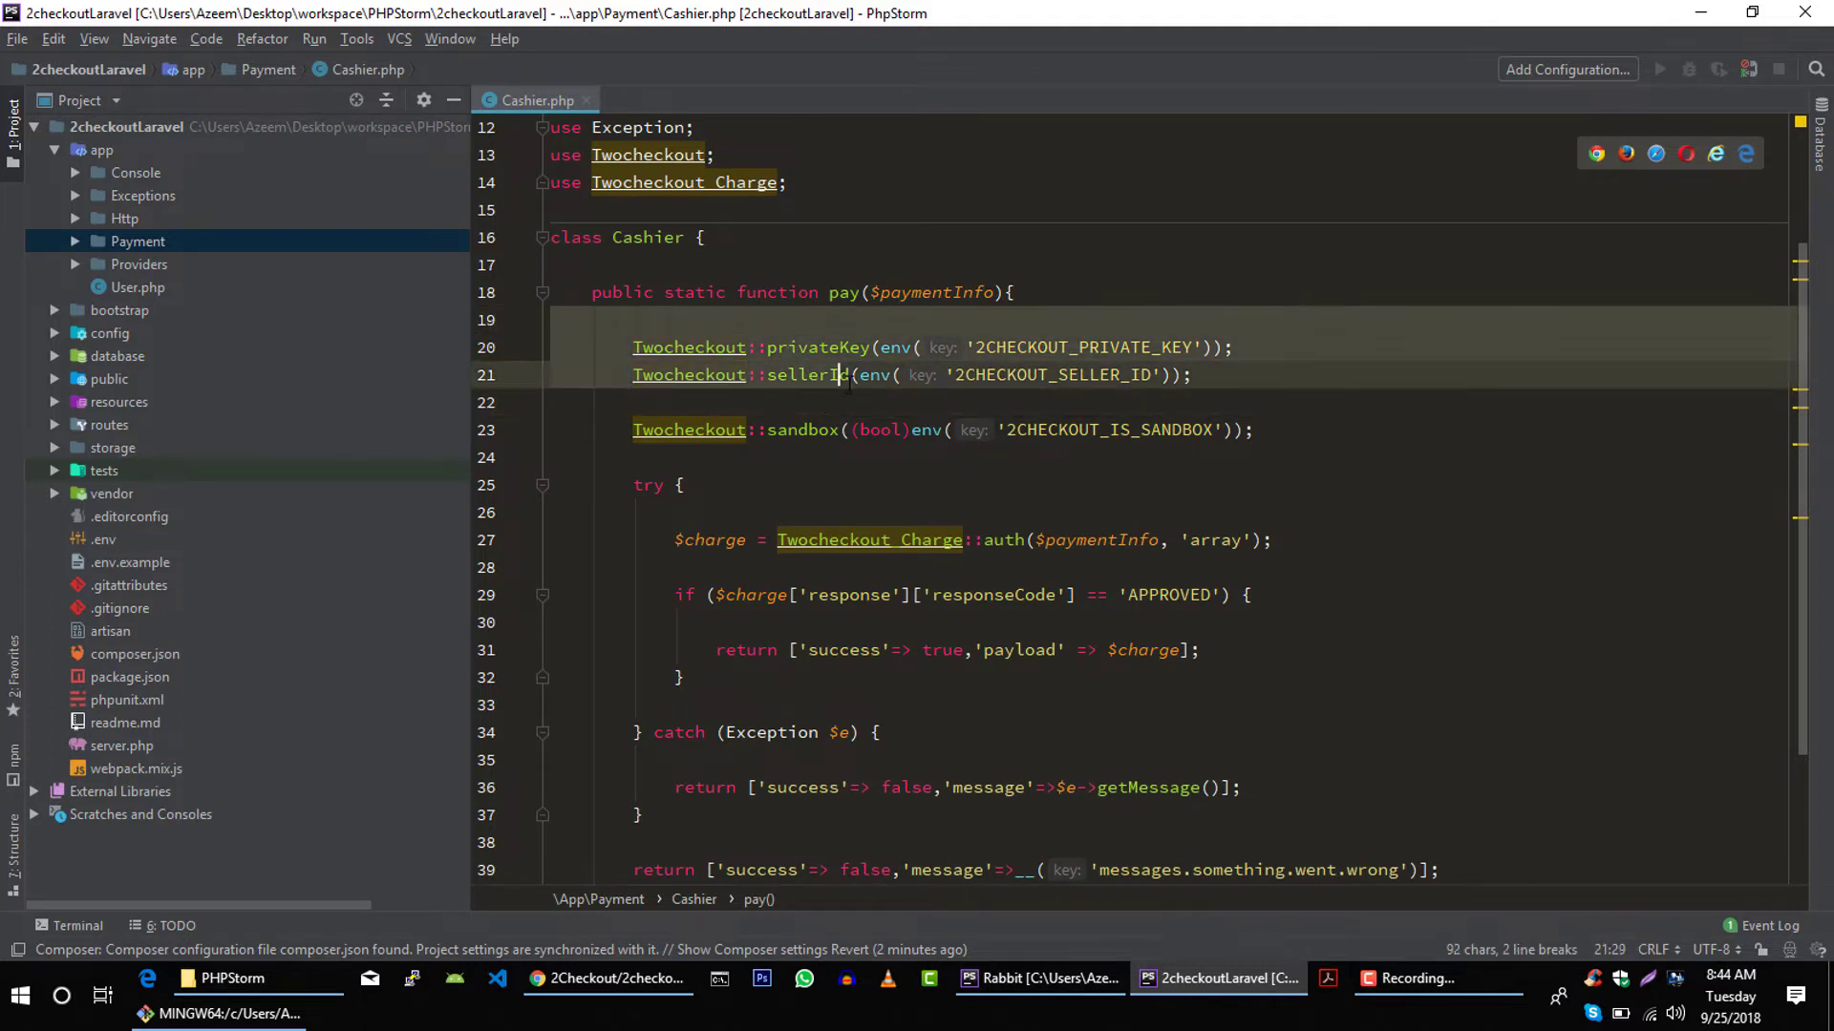
scroll(down, 3)
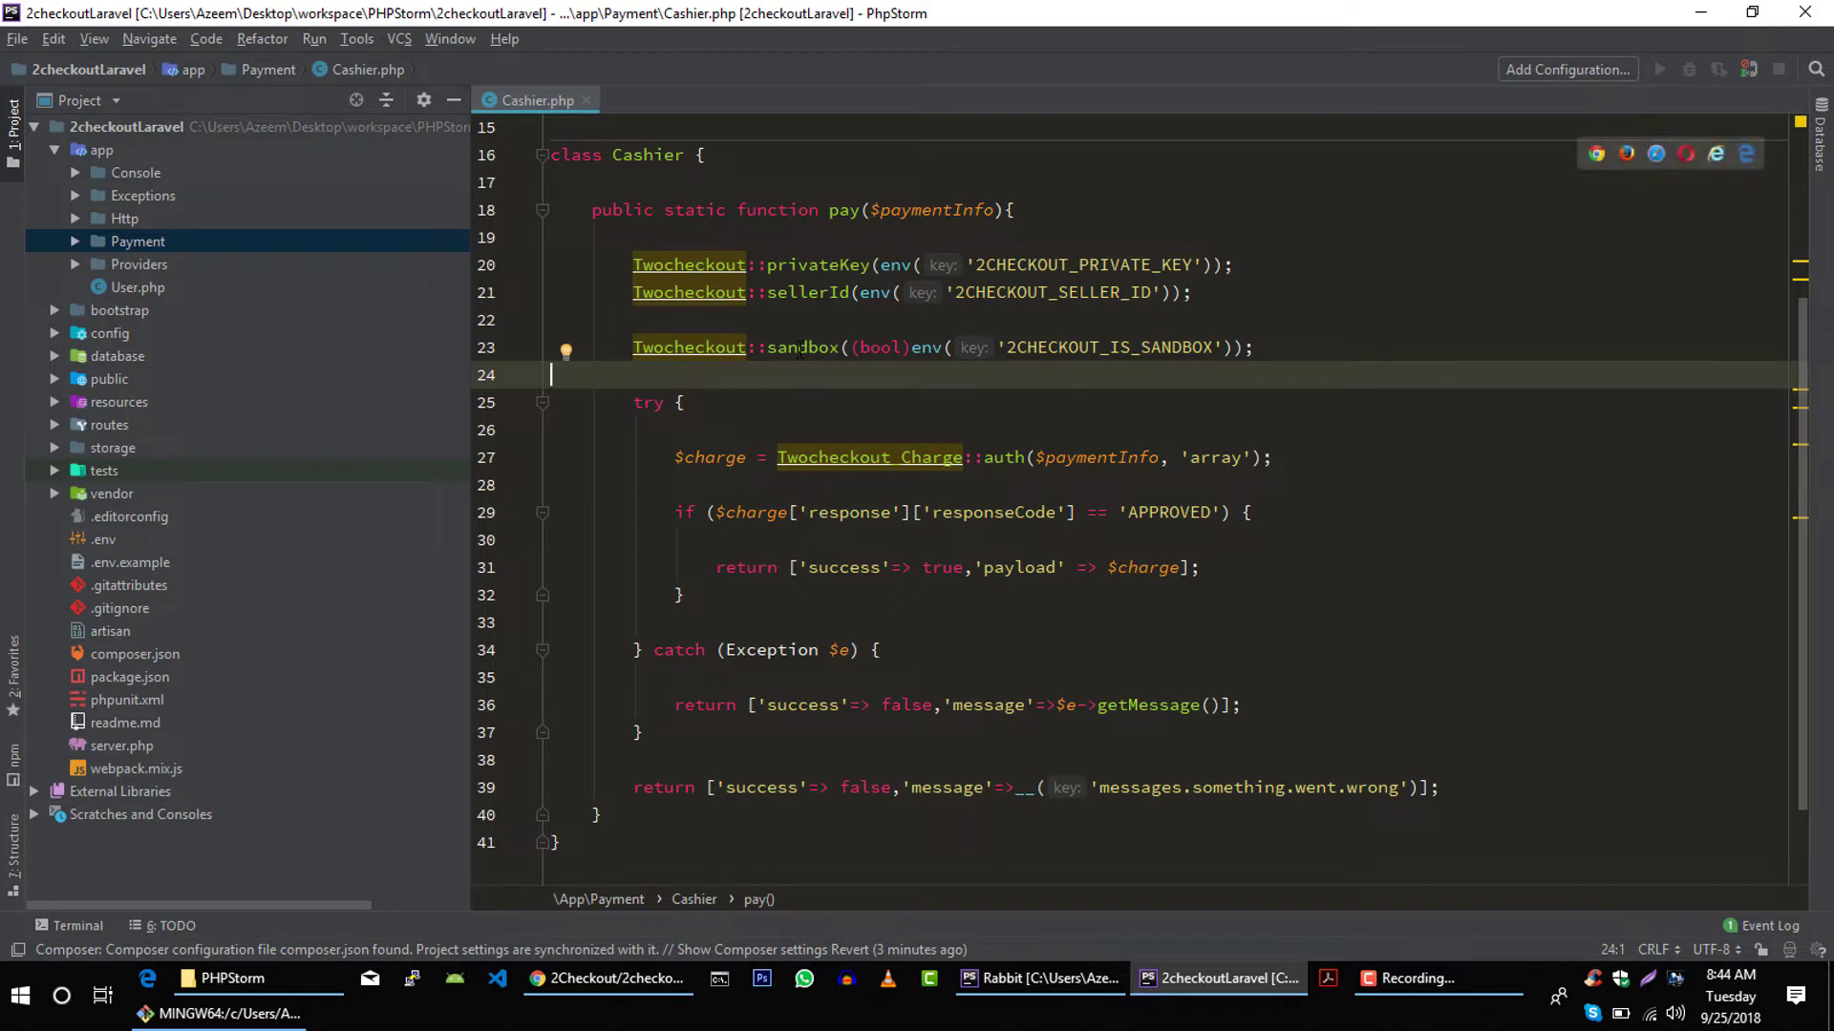
click(838, 347)
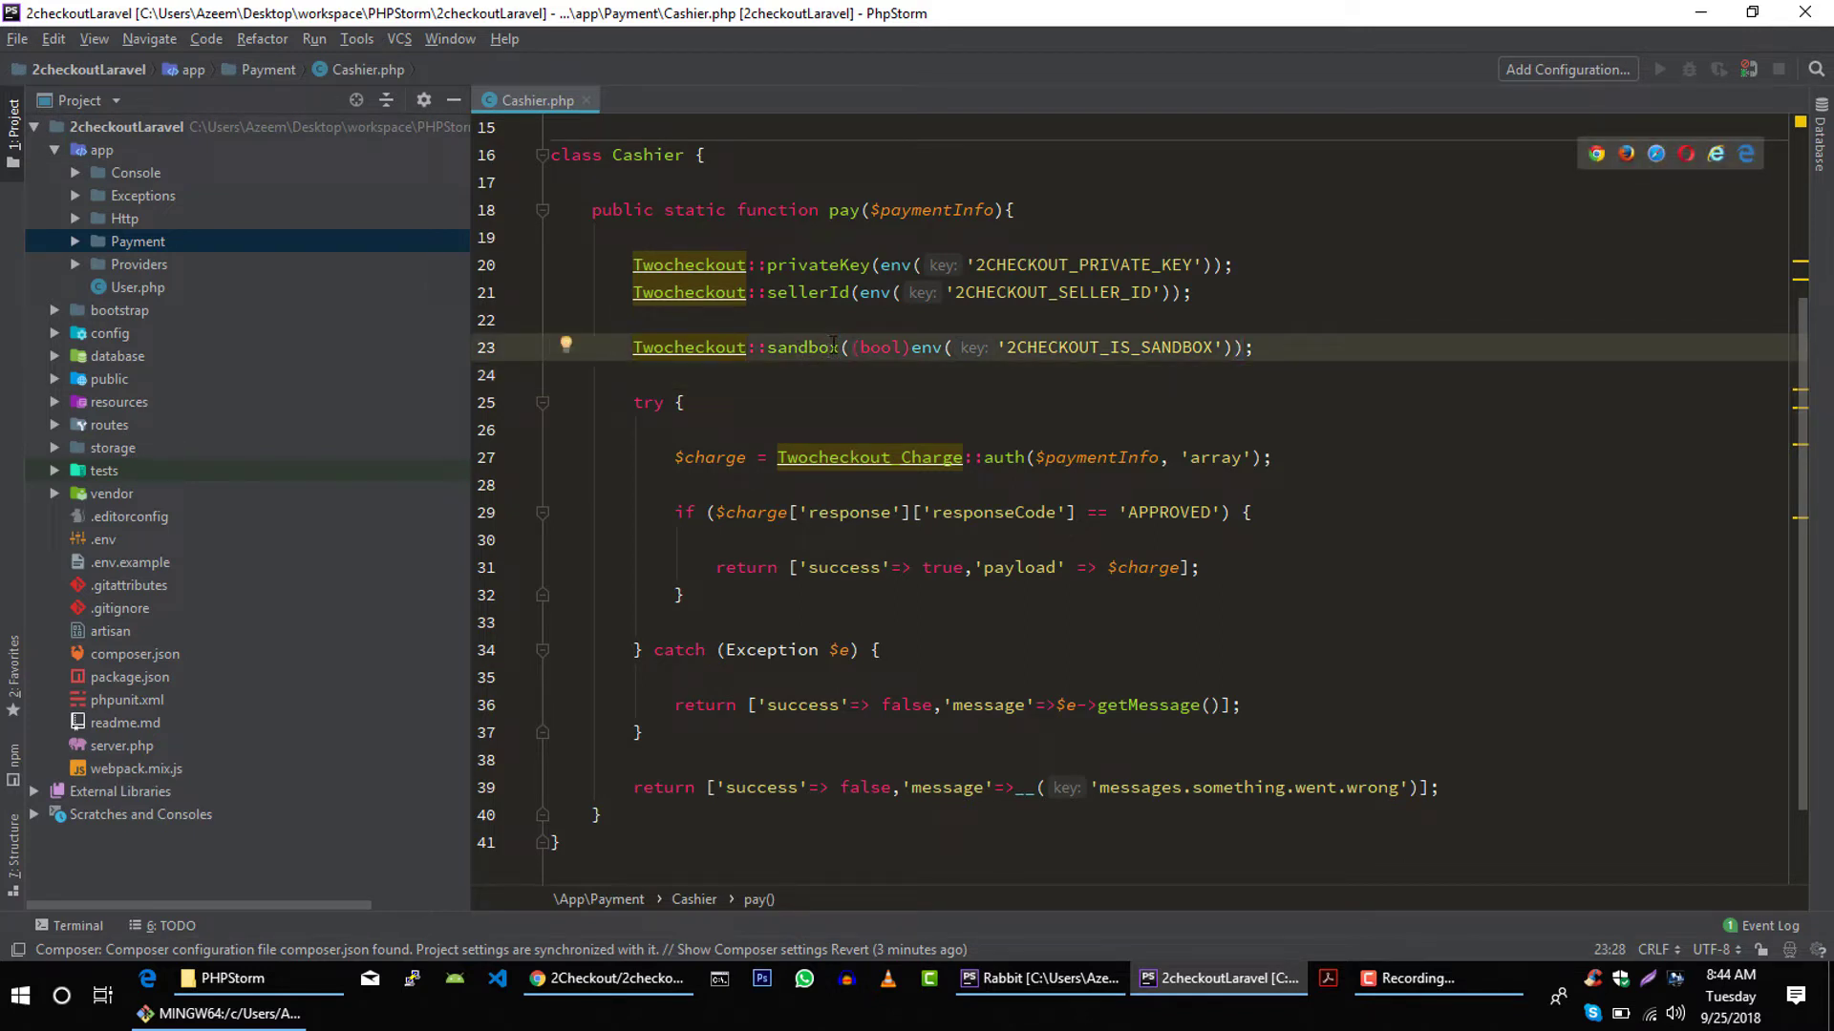
mouse_move(868, 457)
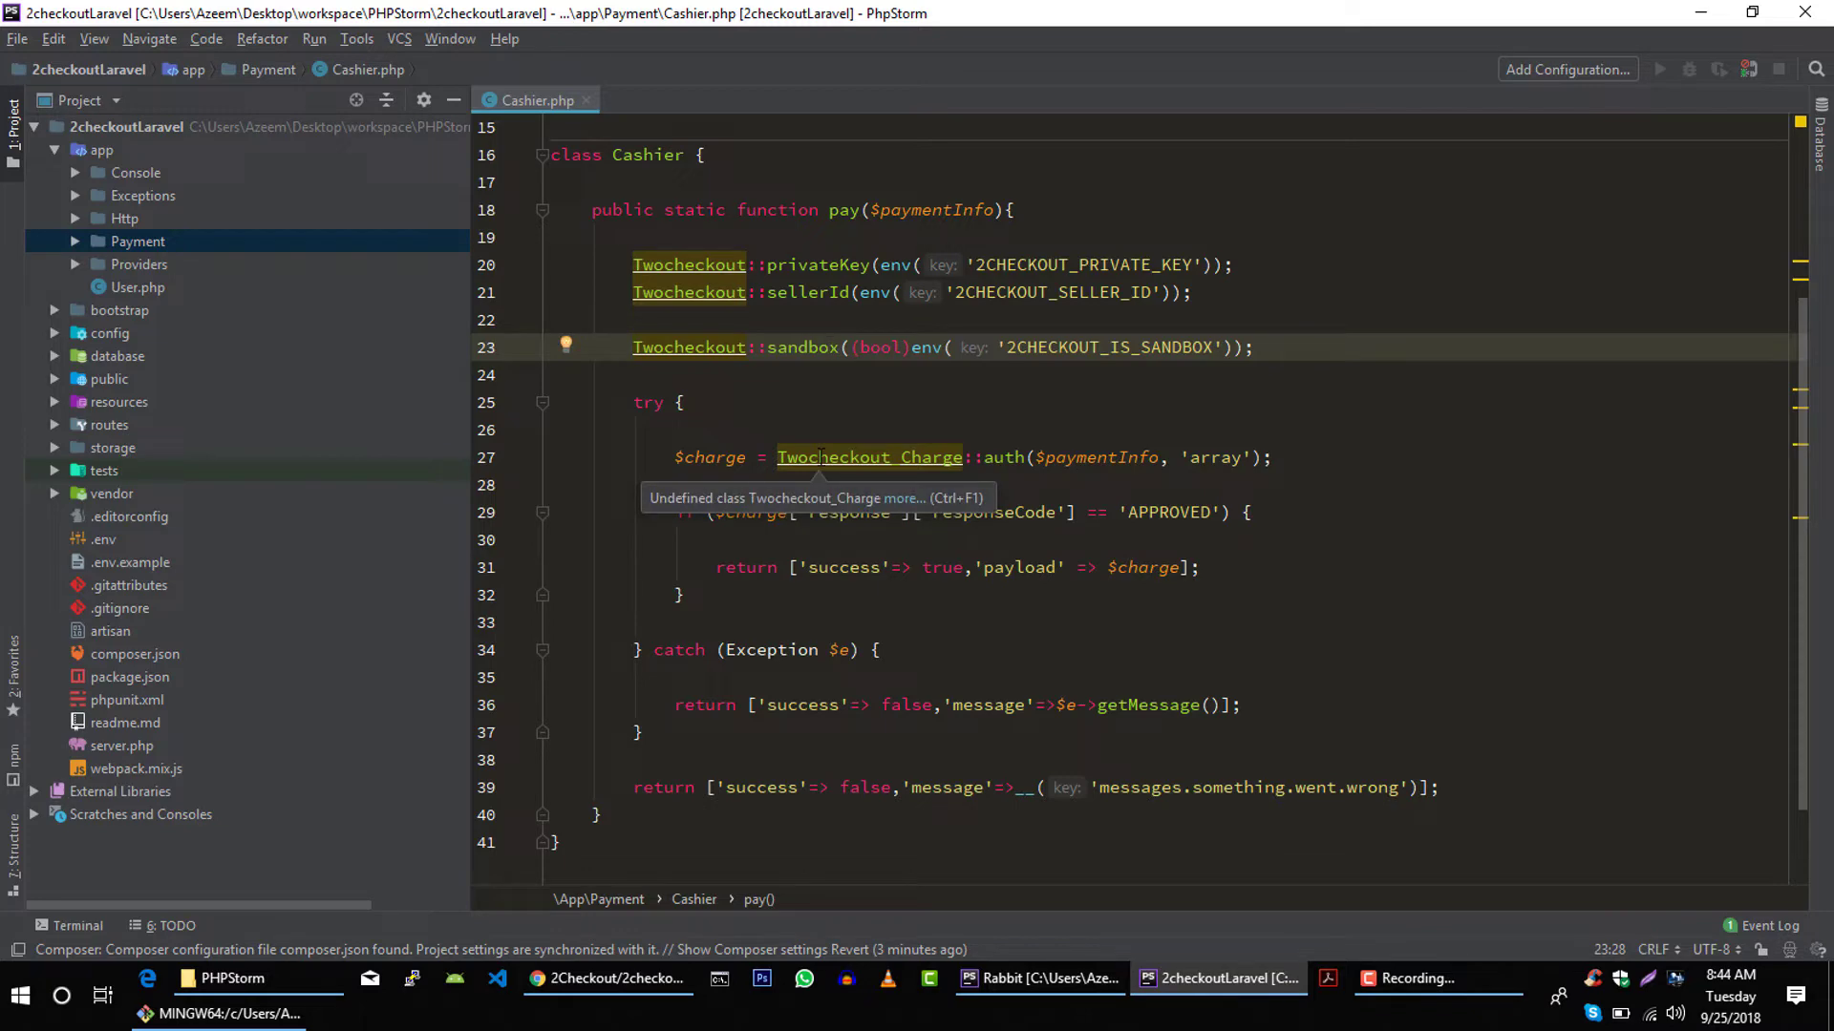
click(607, 979)
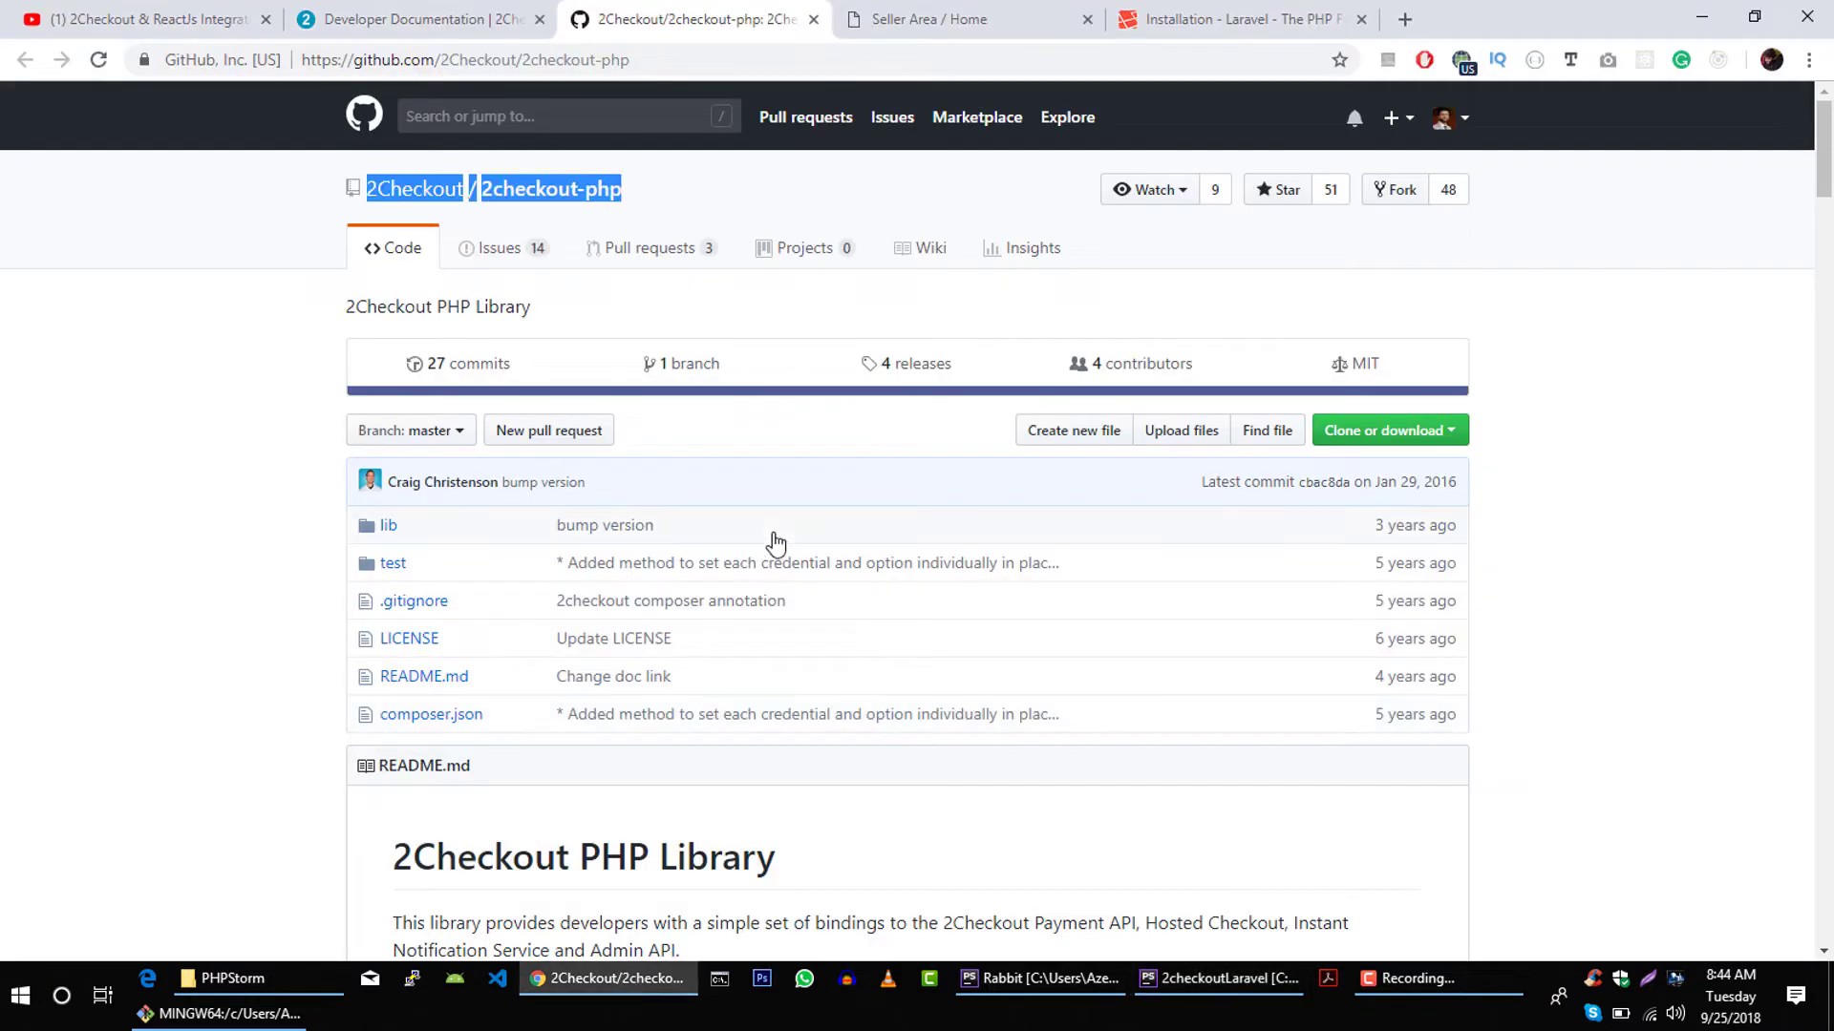
- Search the 2checkout-php README for 'sandbox' and select true in sandbox(true)
scroll(down, 3)
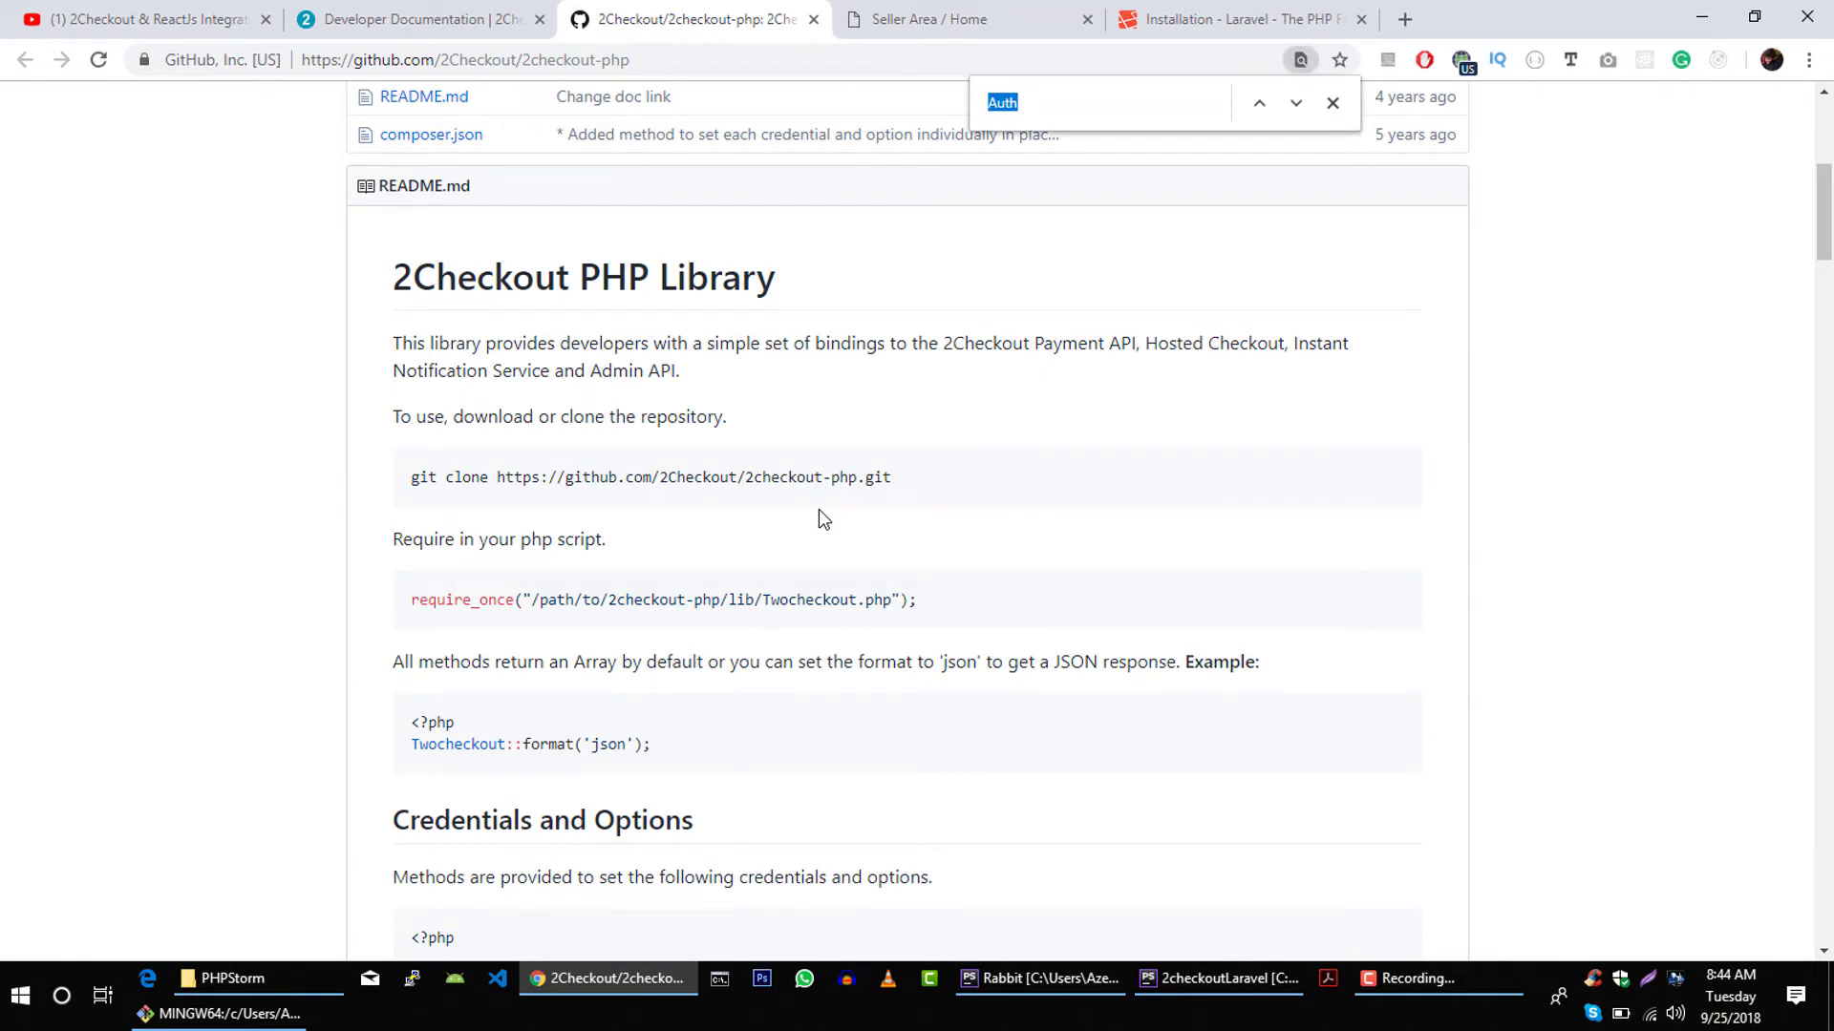
text(sandbox)
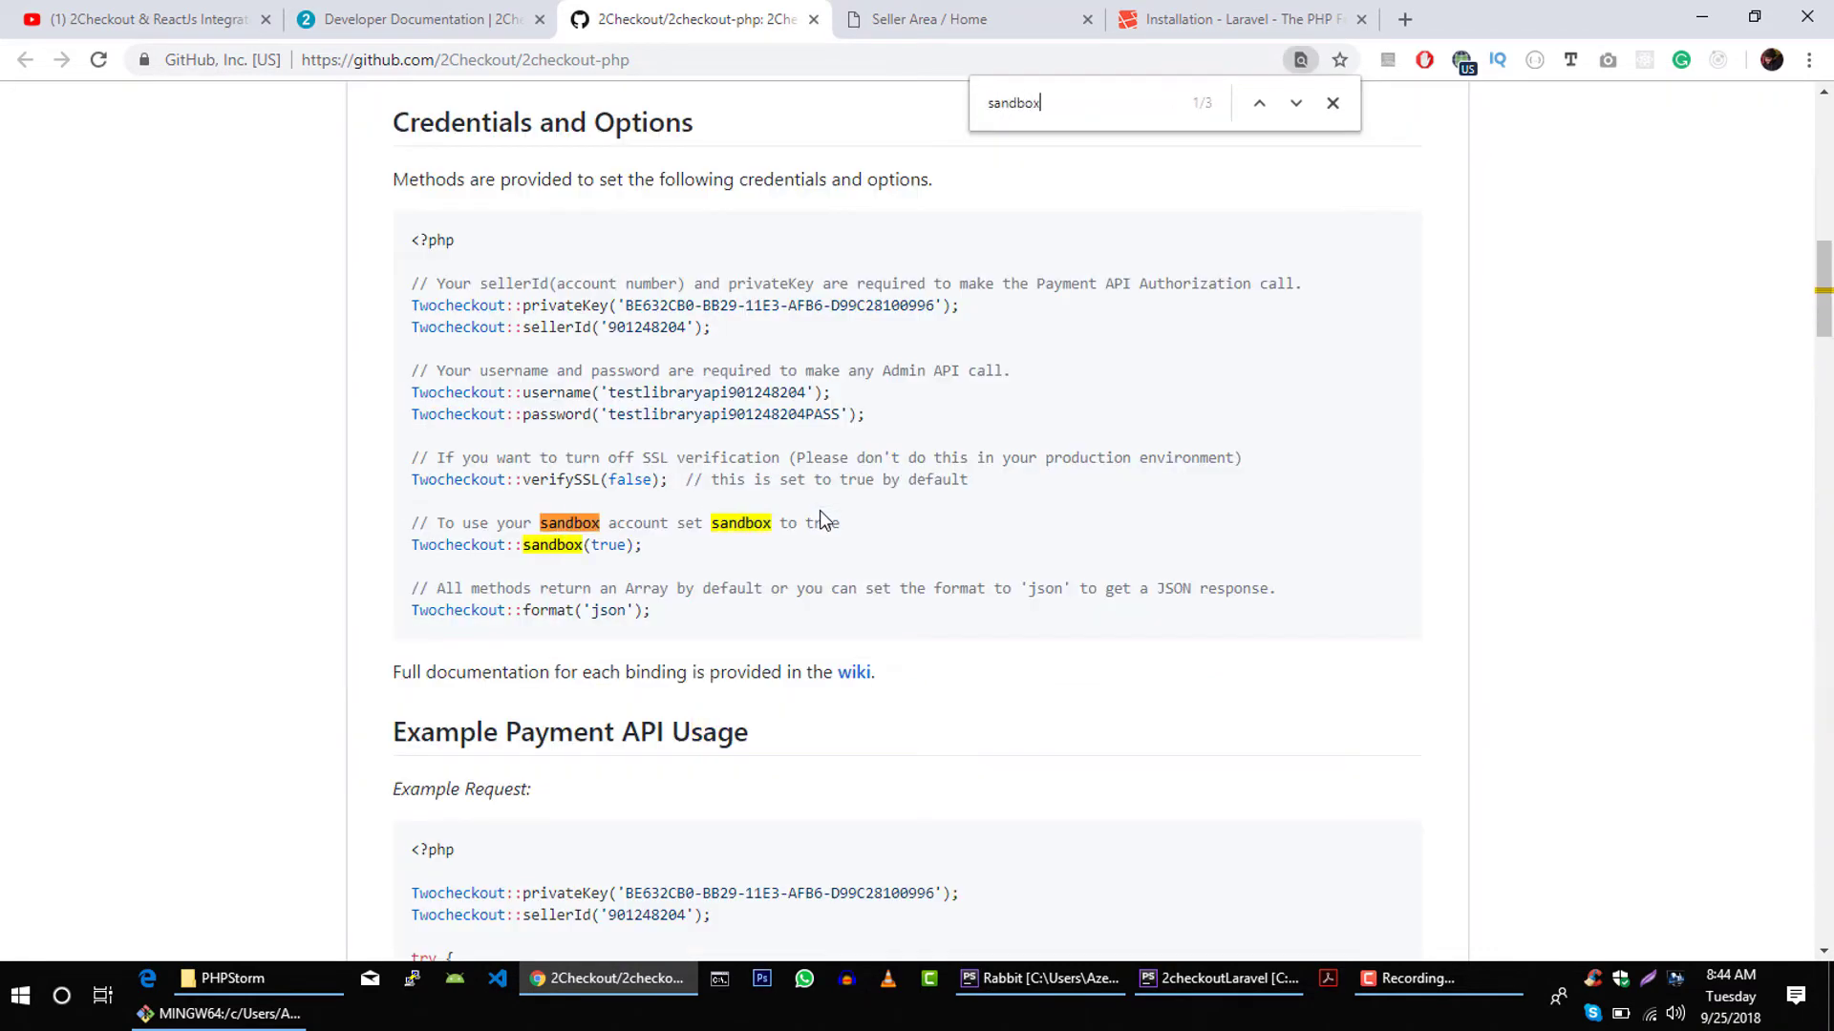
scroll(down, 3)
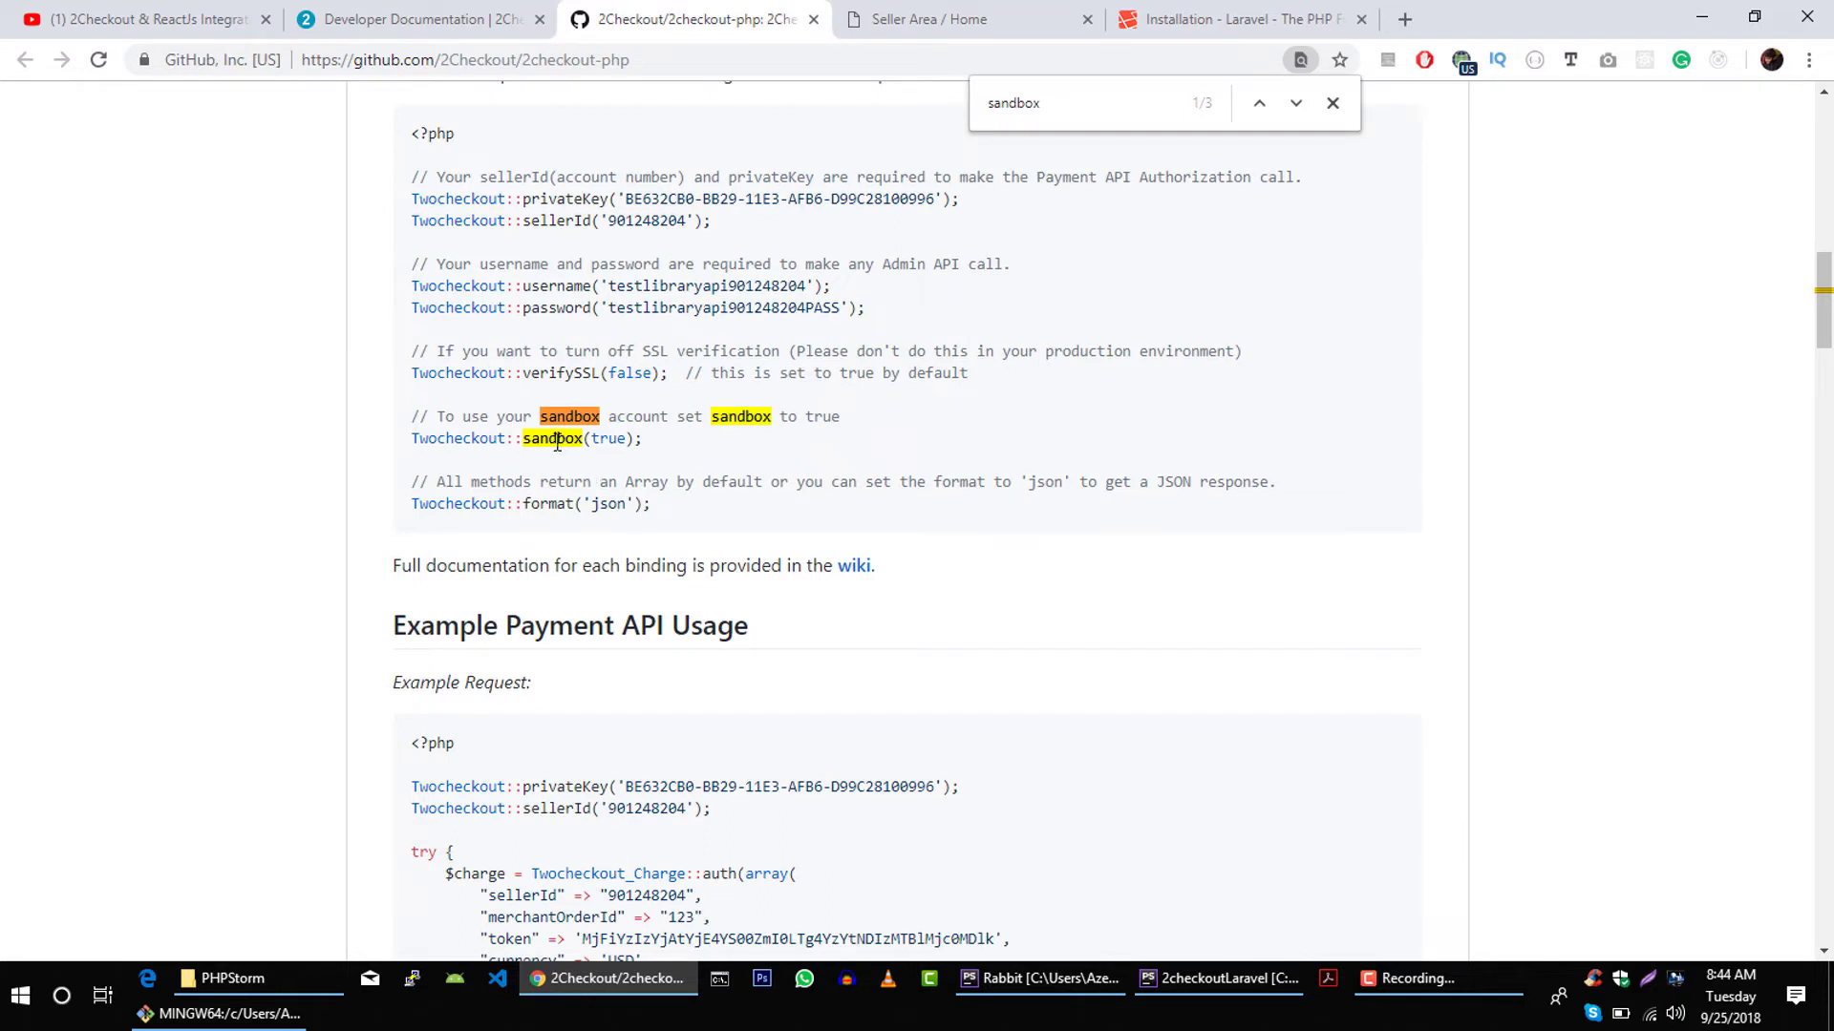
drag(541, 416, 665, 416)
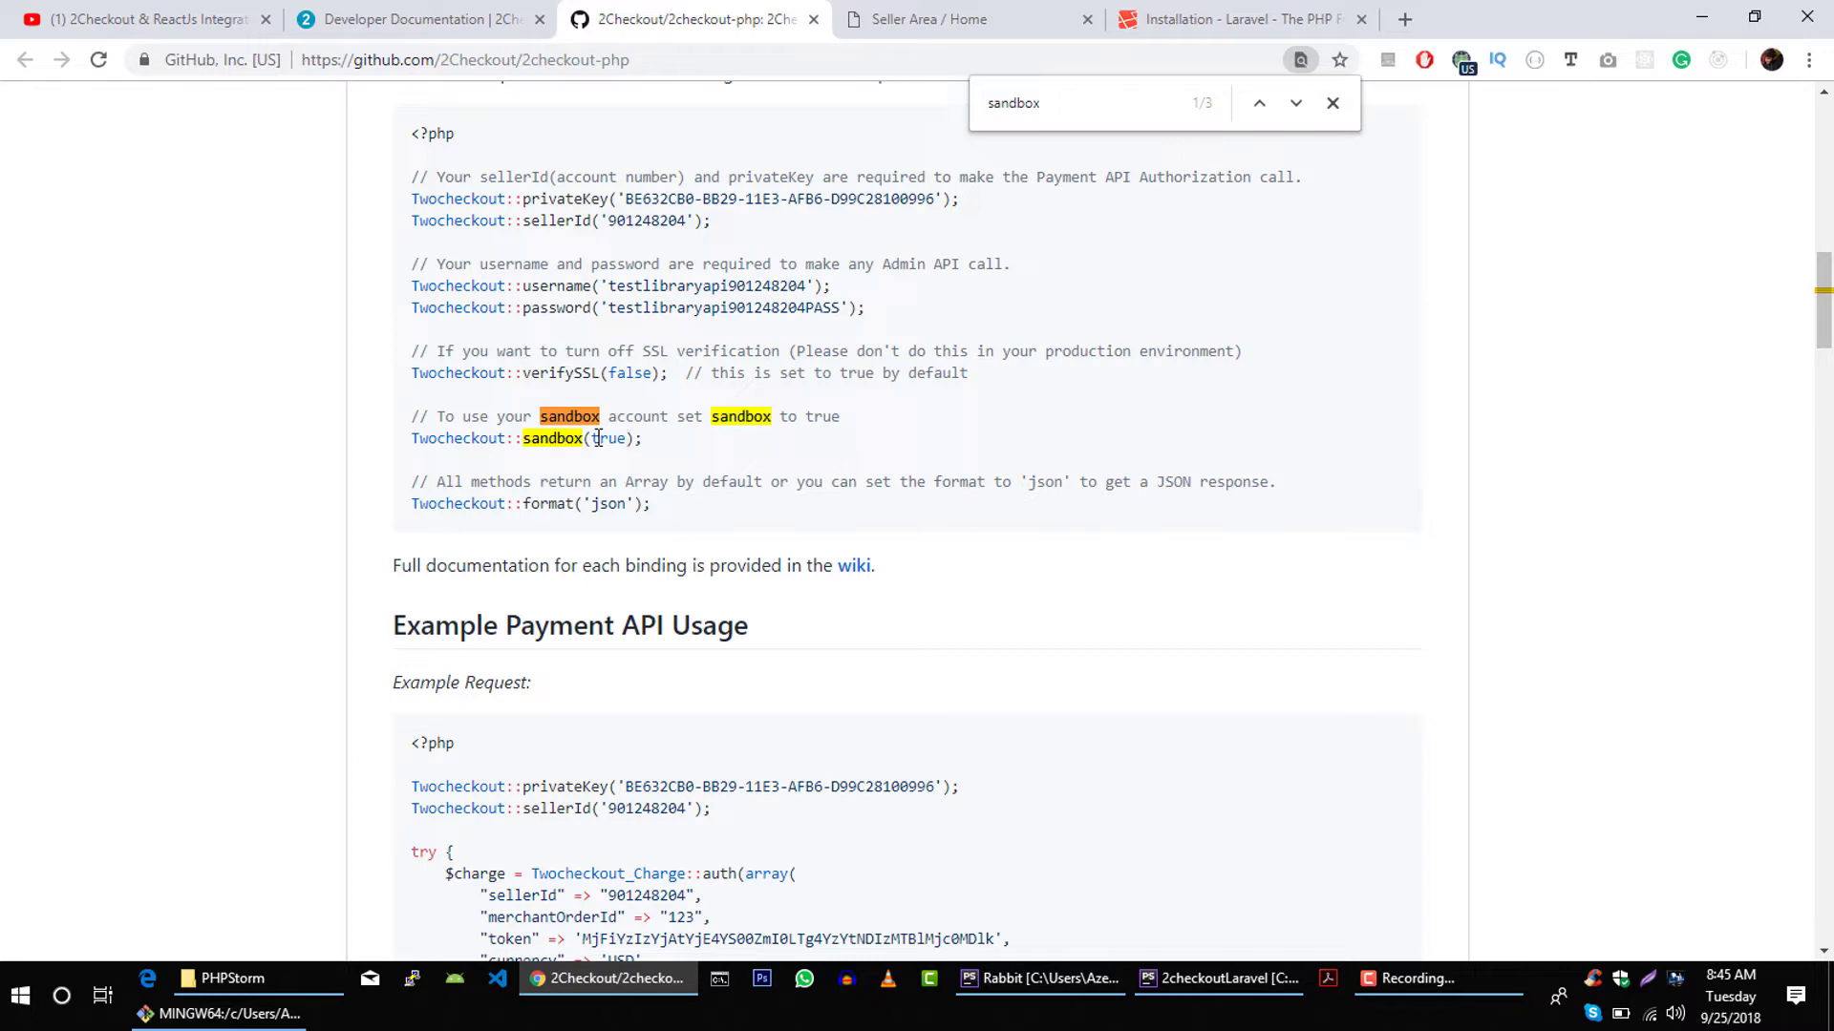
double_click(608, 437)
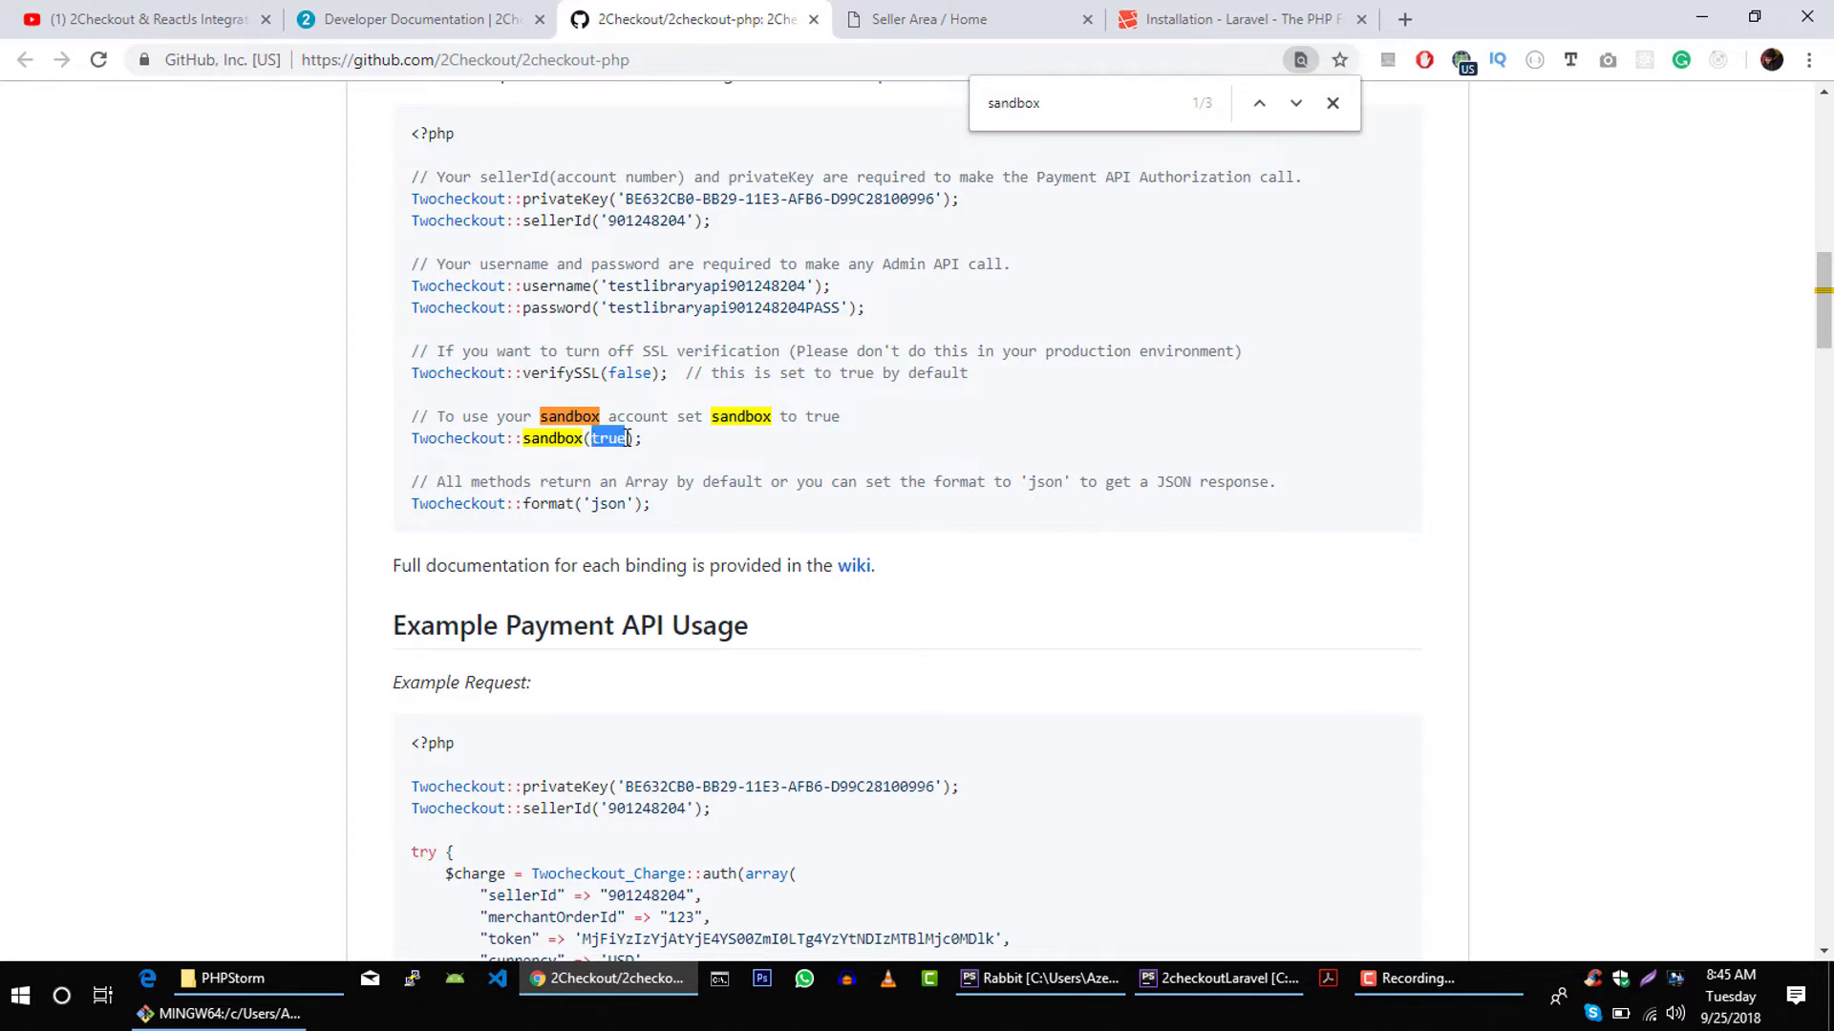
click(1215, 979)
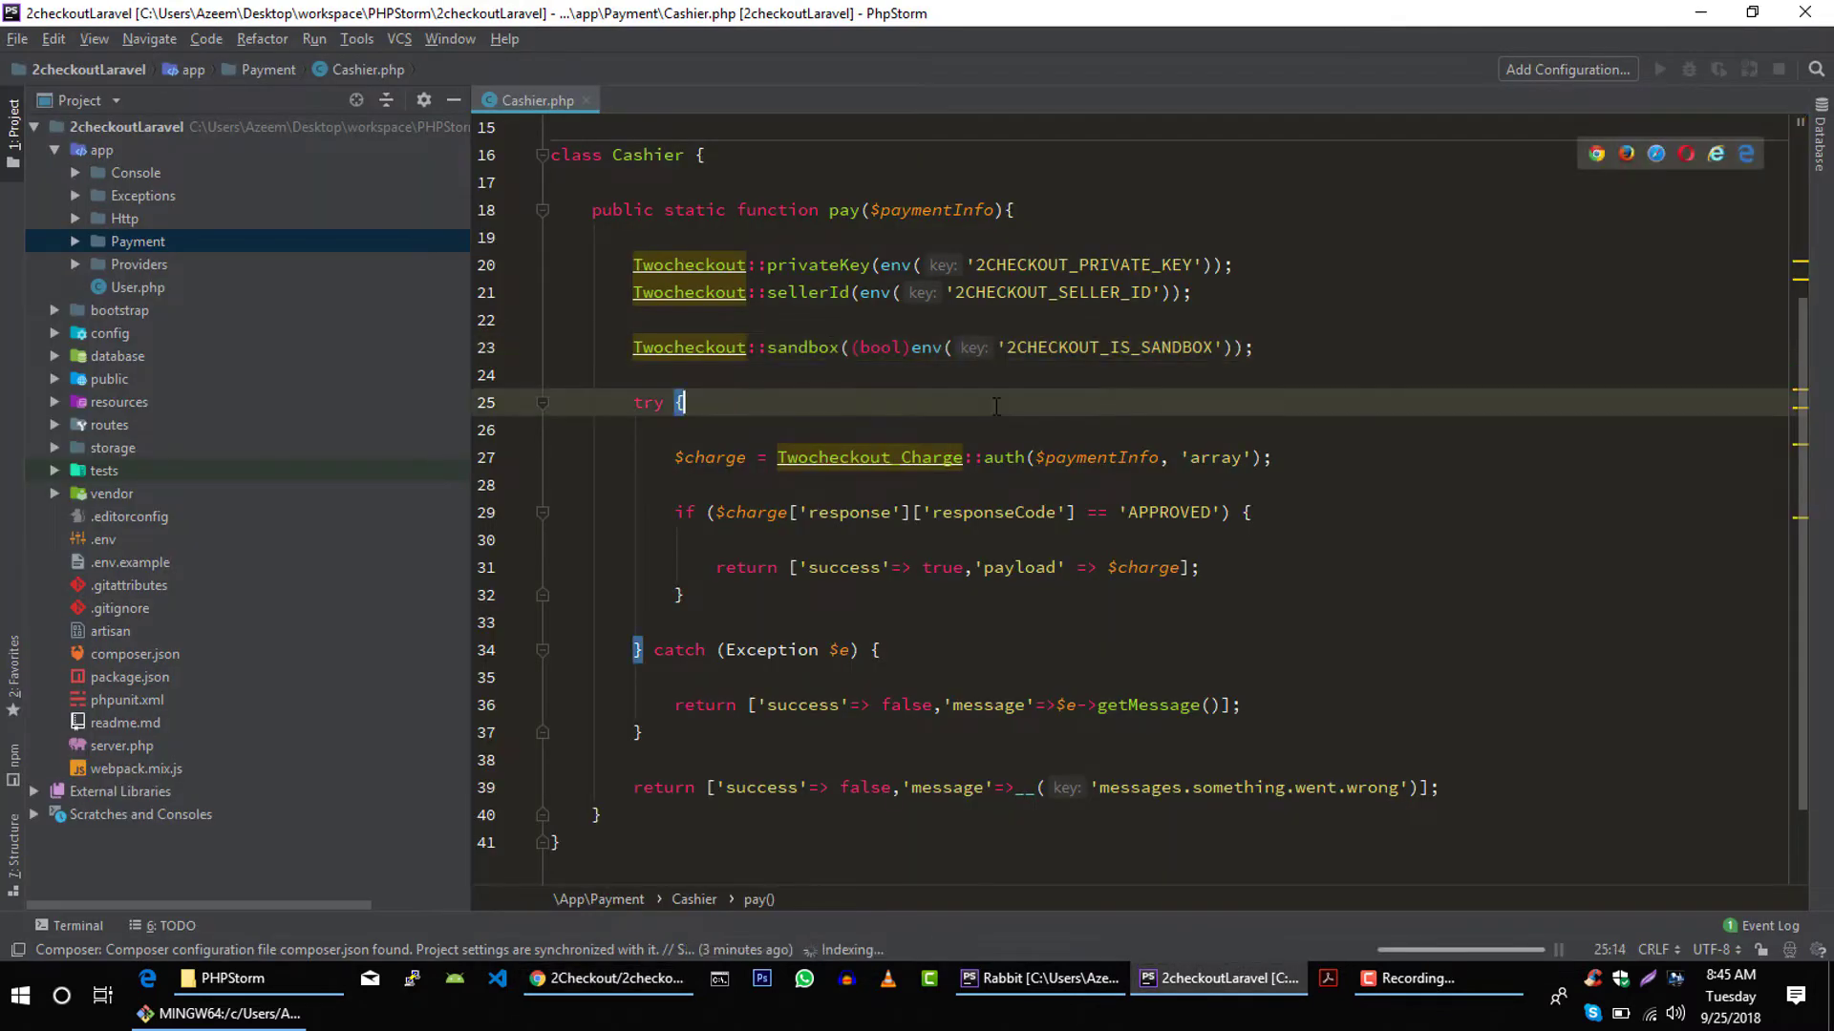
- Review Cashier's pay() code, checking the auth payment info and APPROVED response check
click(1132, 348)
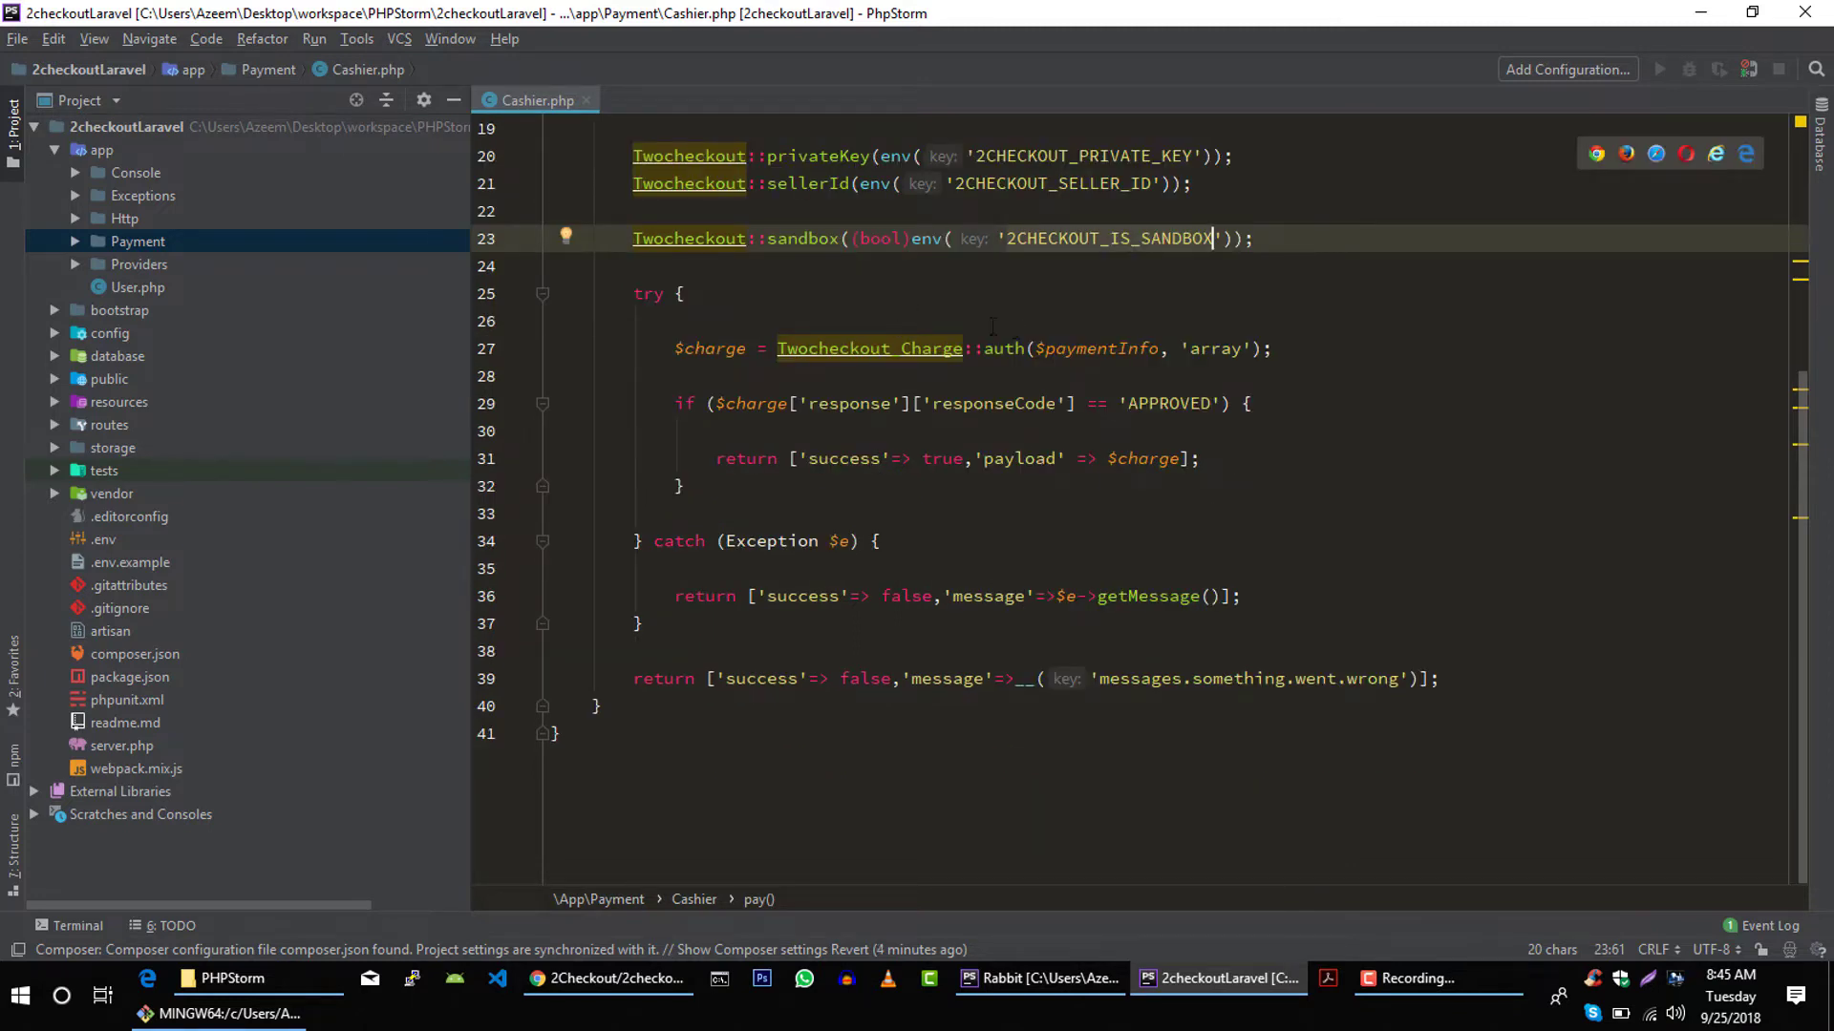
scroll(up, 3)
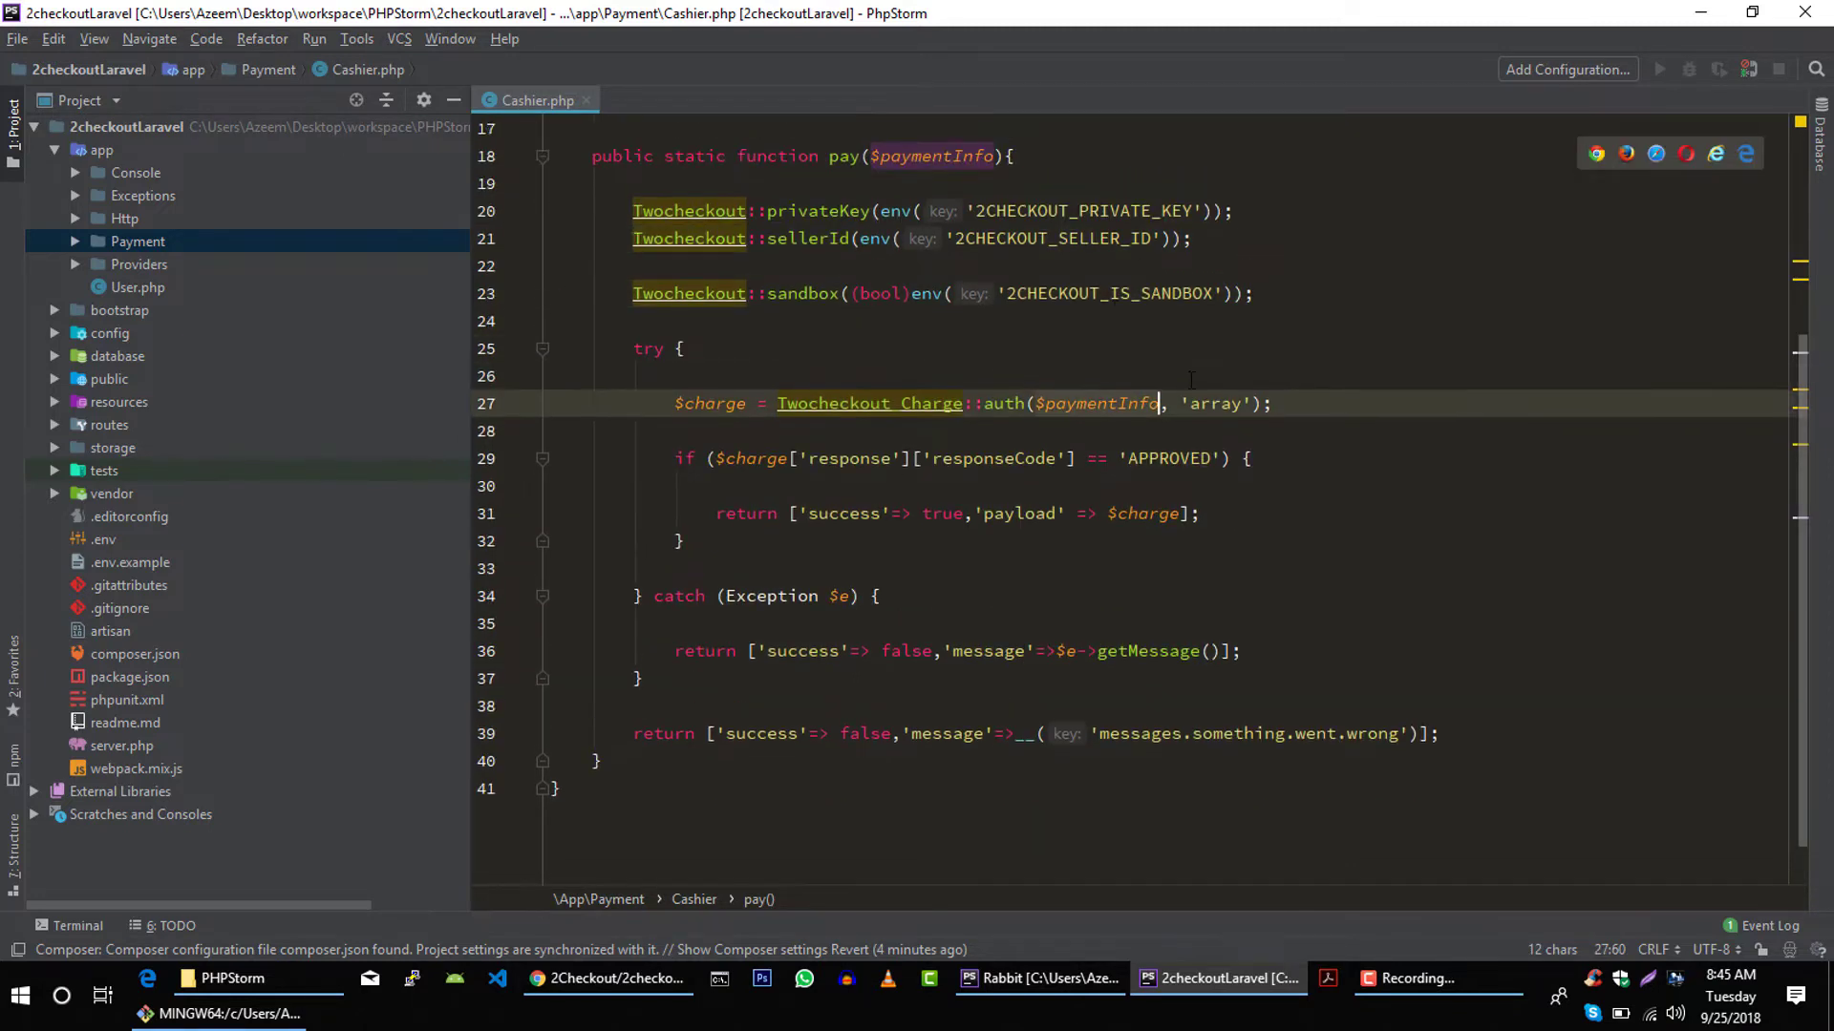
click(957, 458)
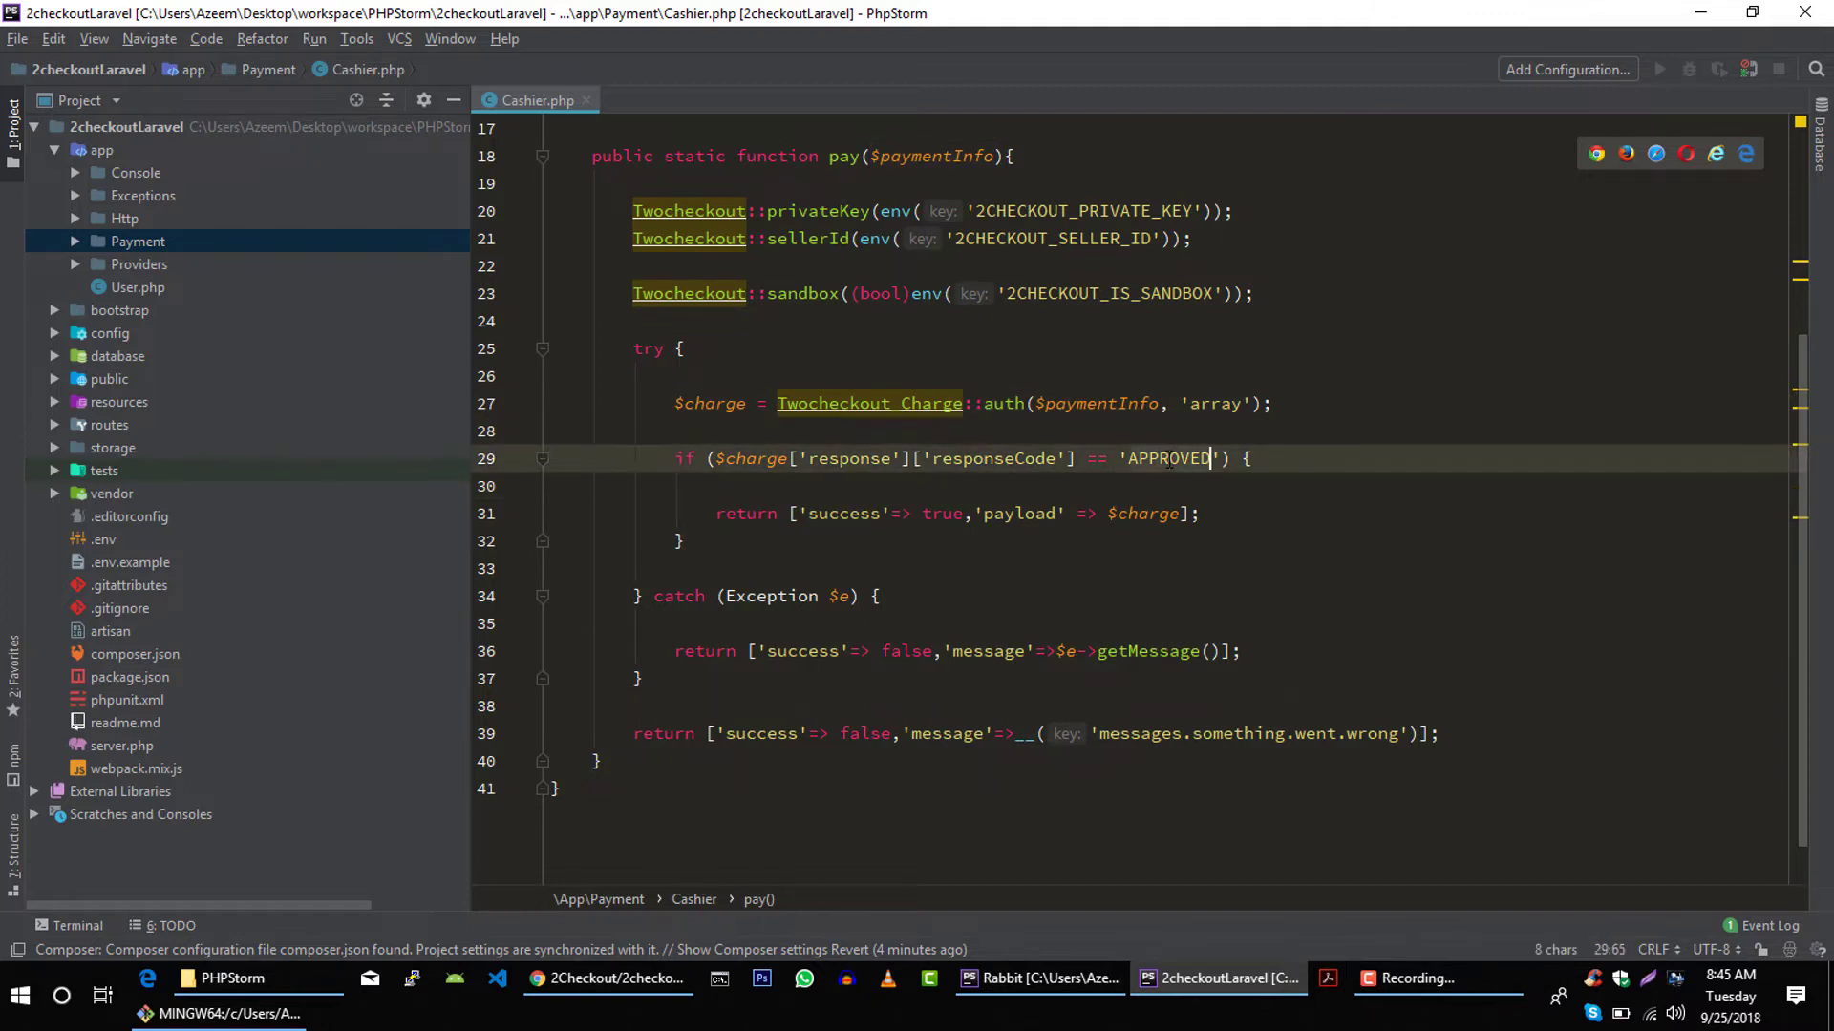
click(1053, 514)
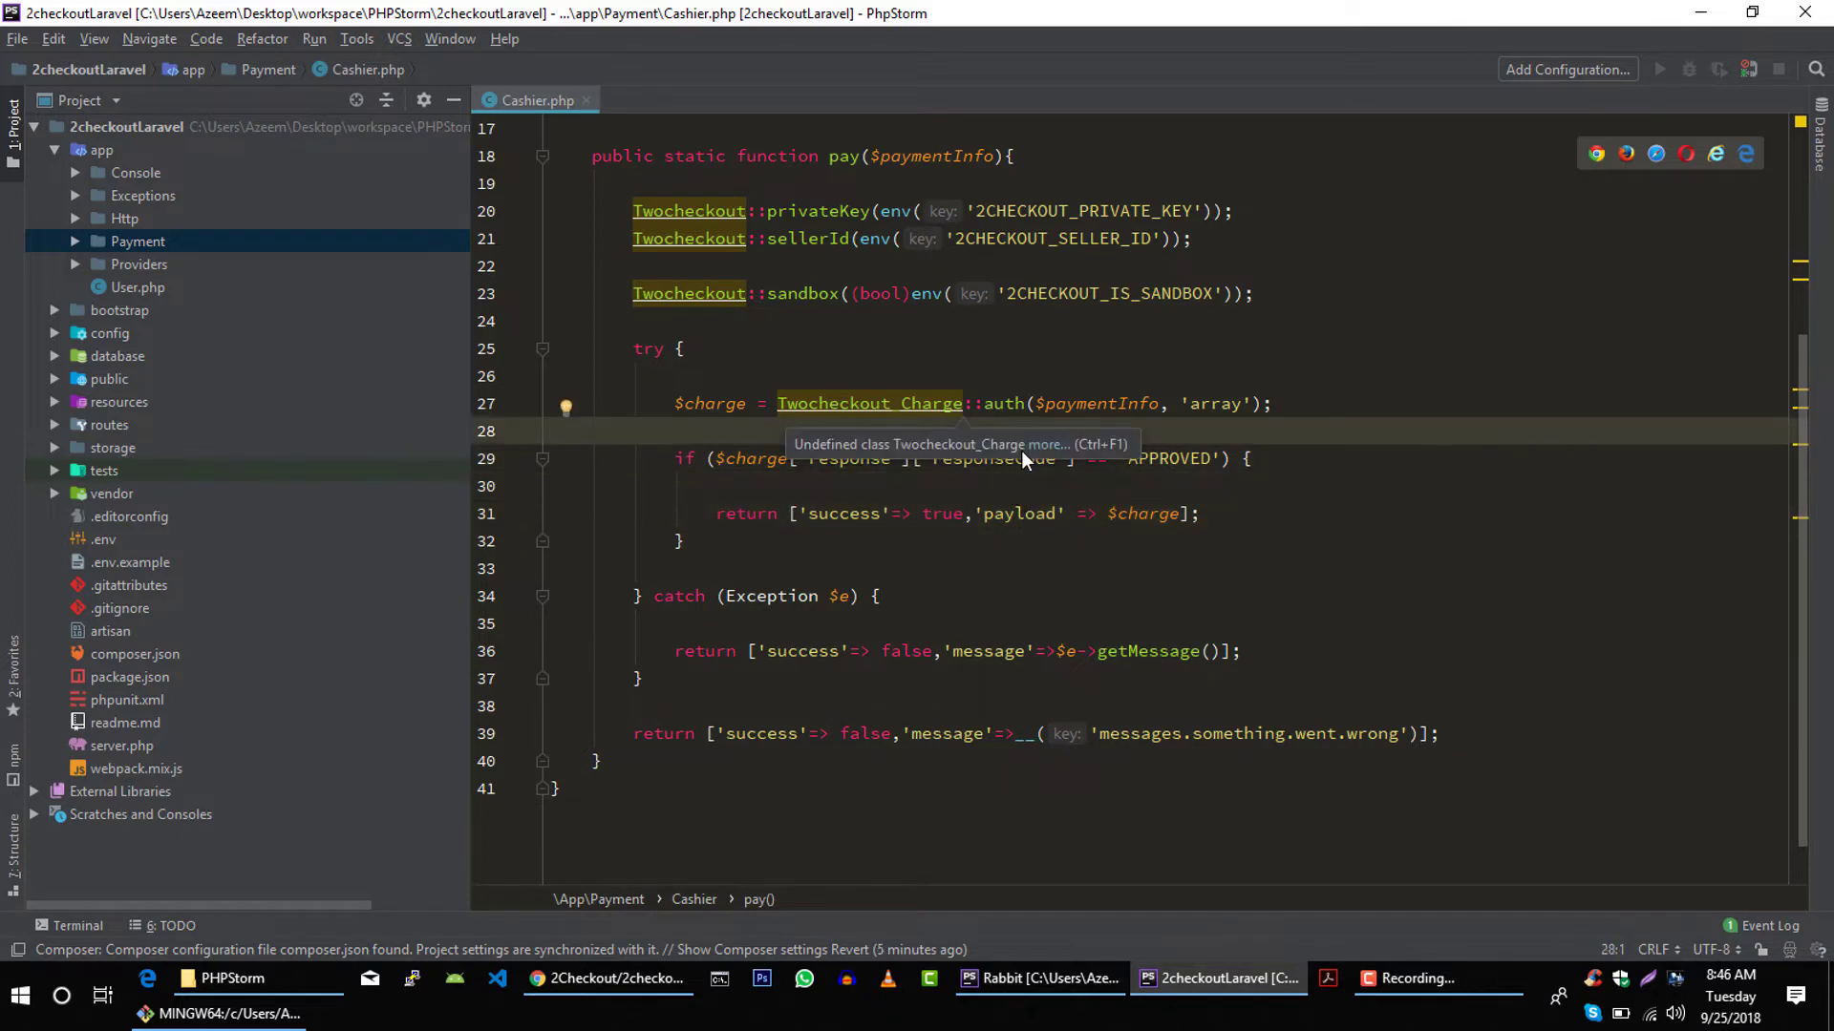
scroll(up, 3)
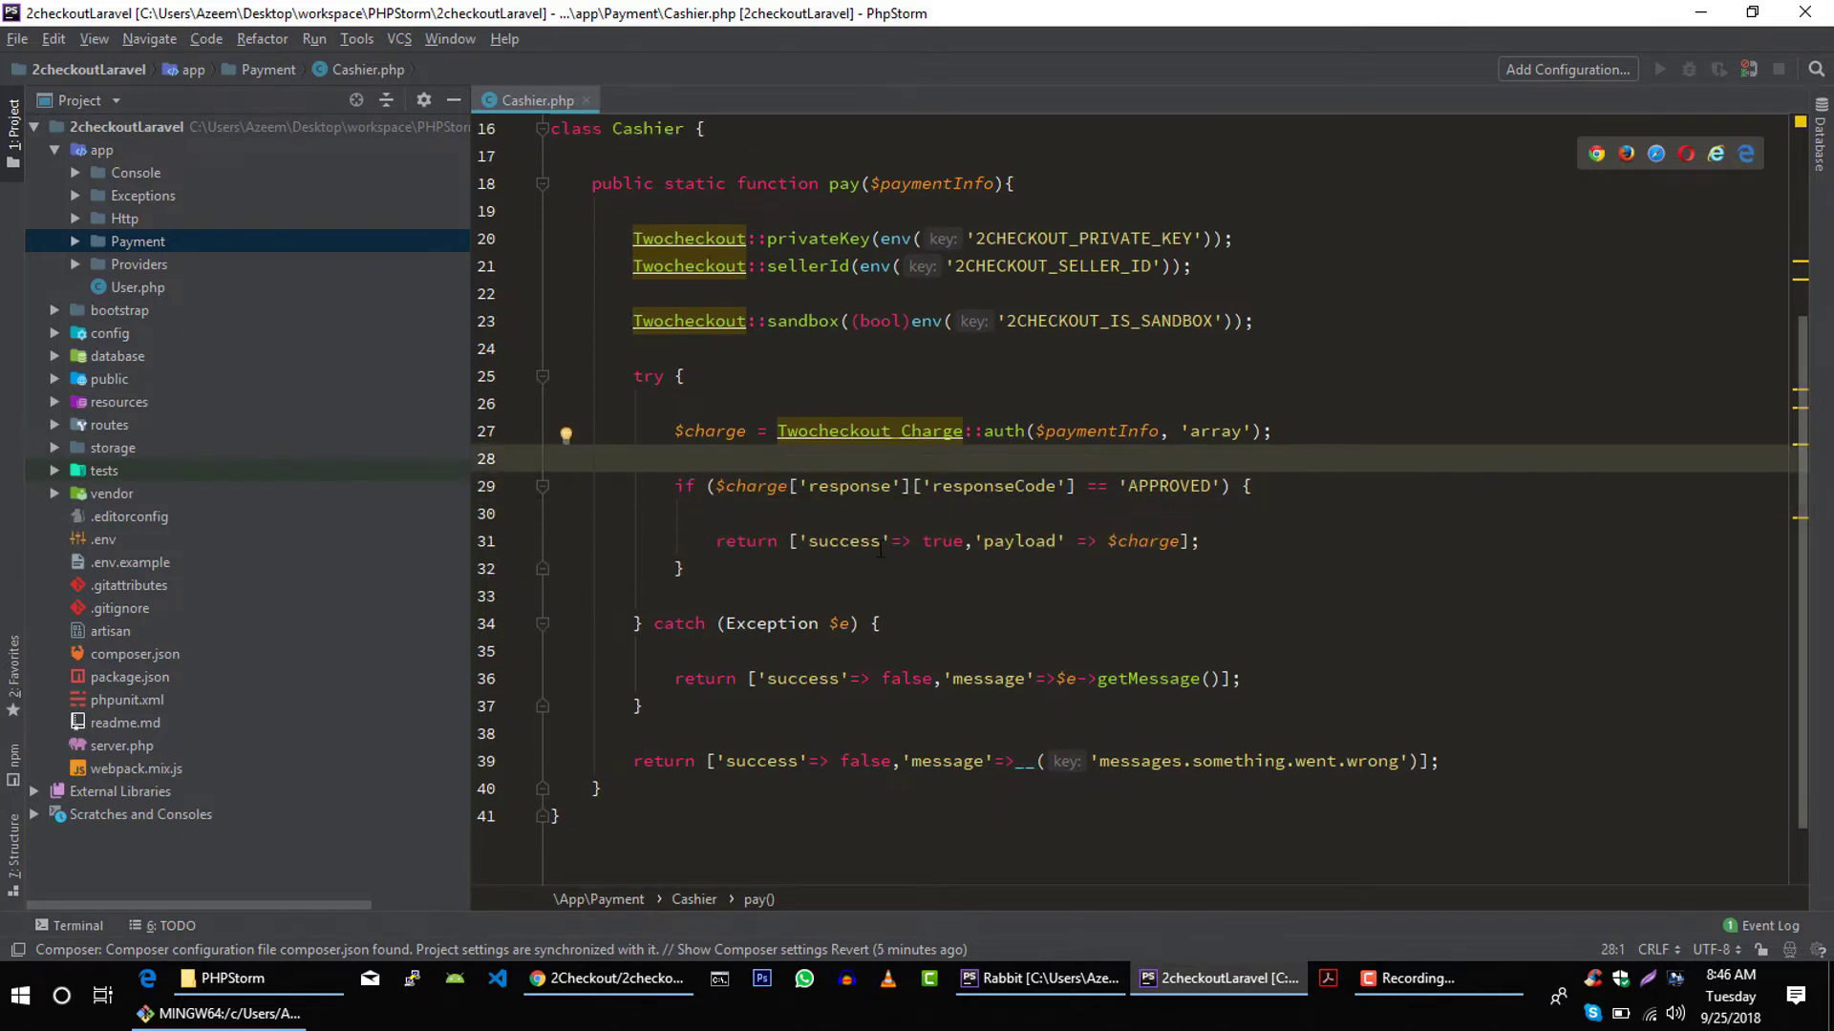
scroll(up, 3)
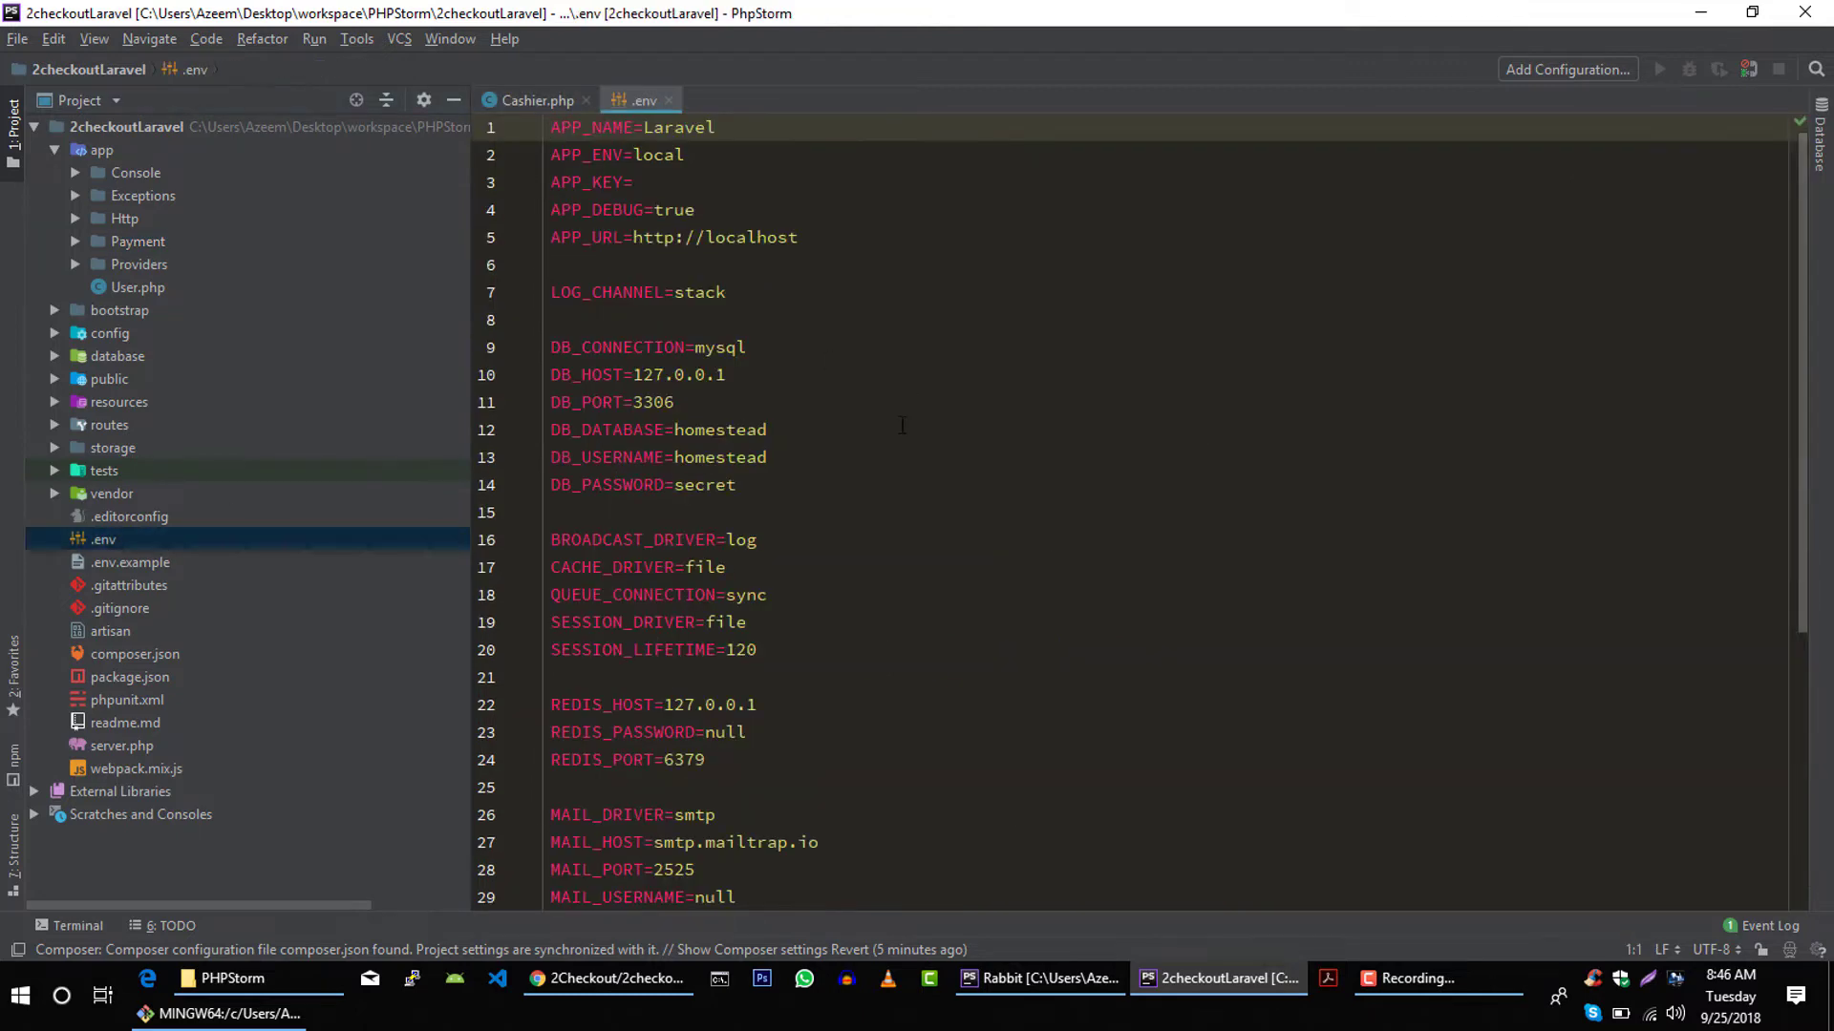
- Set 2CHECKOUT_IS_SANDBOX to 1 on line 44 of the .env file
scroll(down, 3)
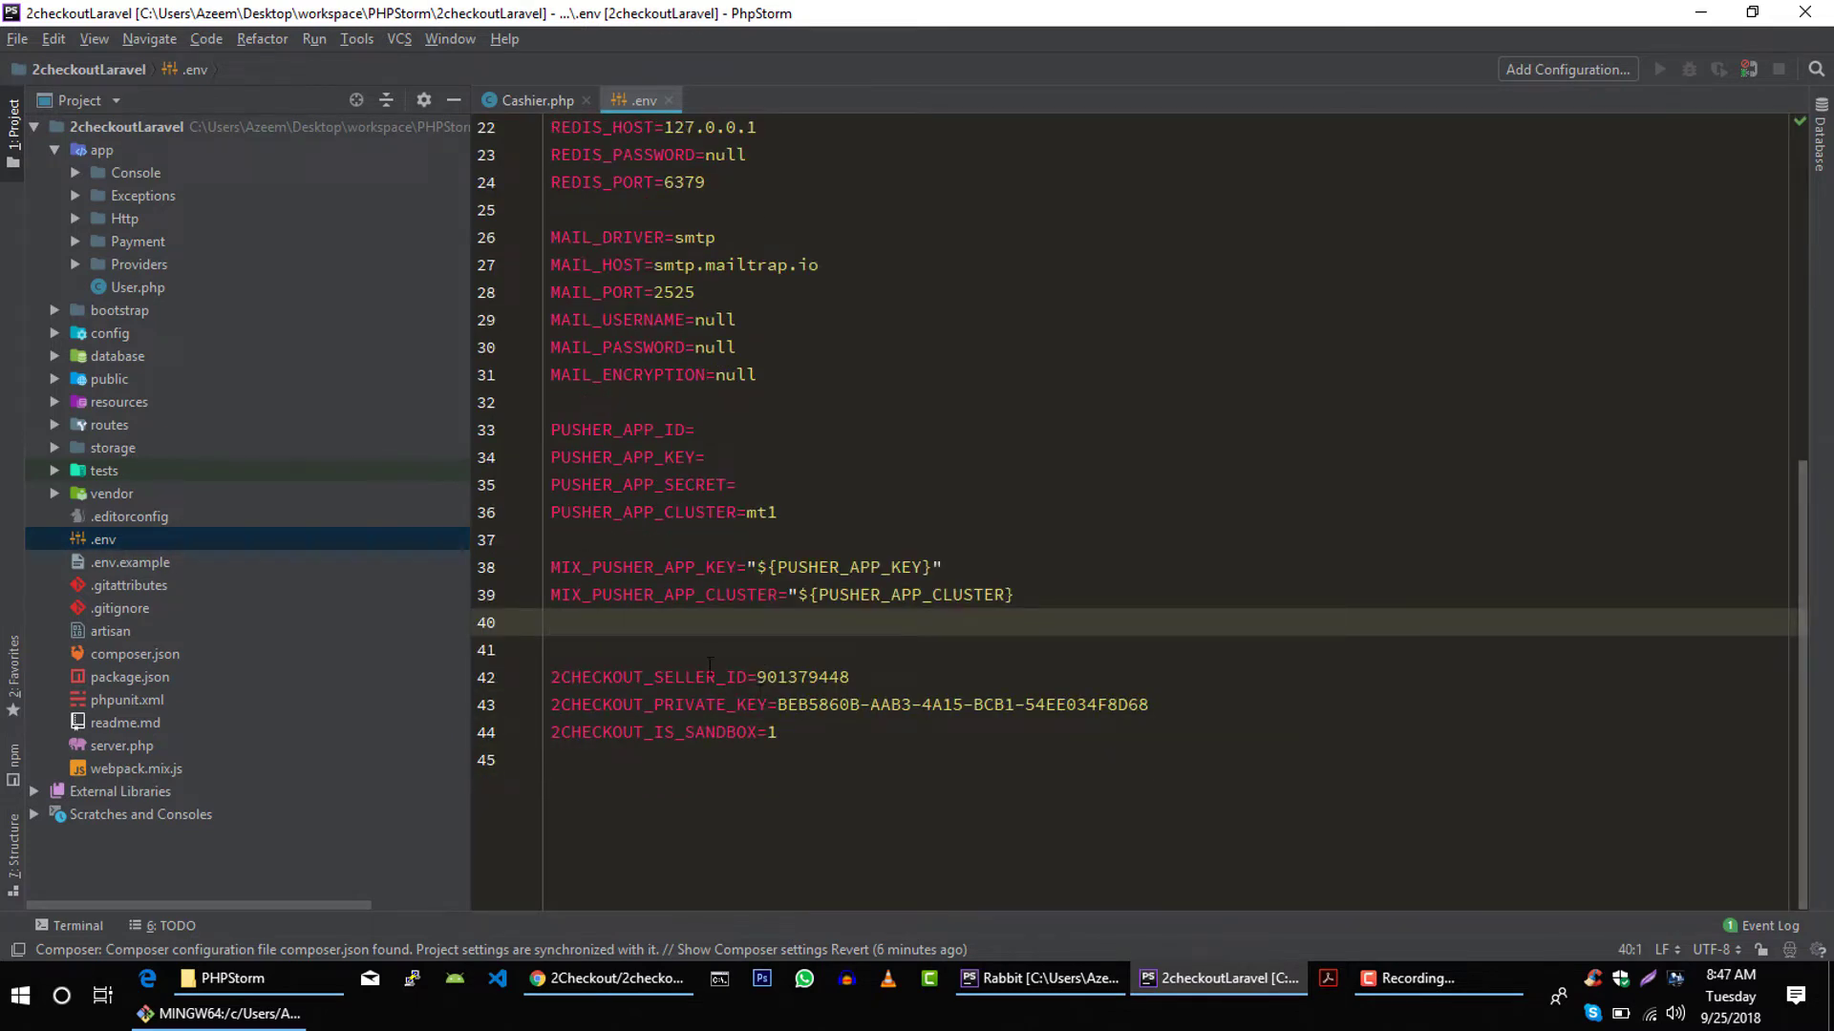
click(775, 733)
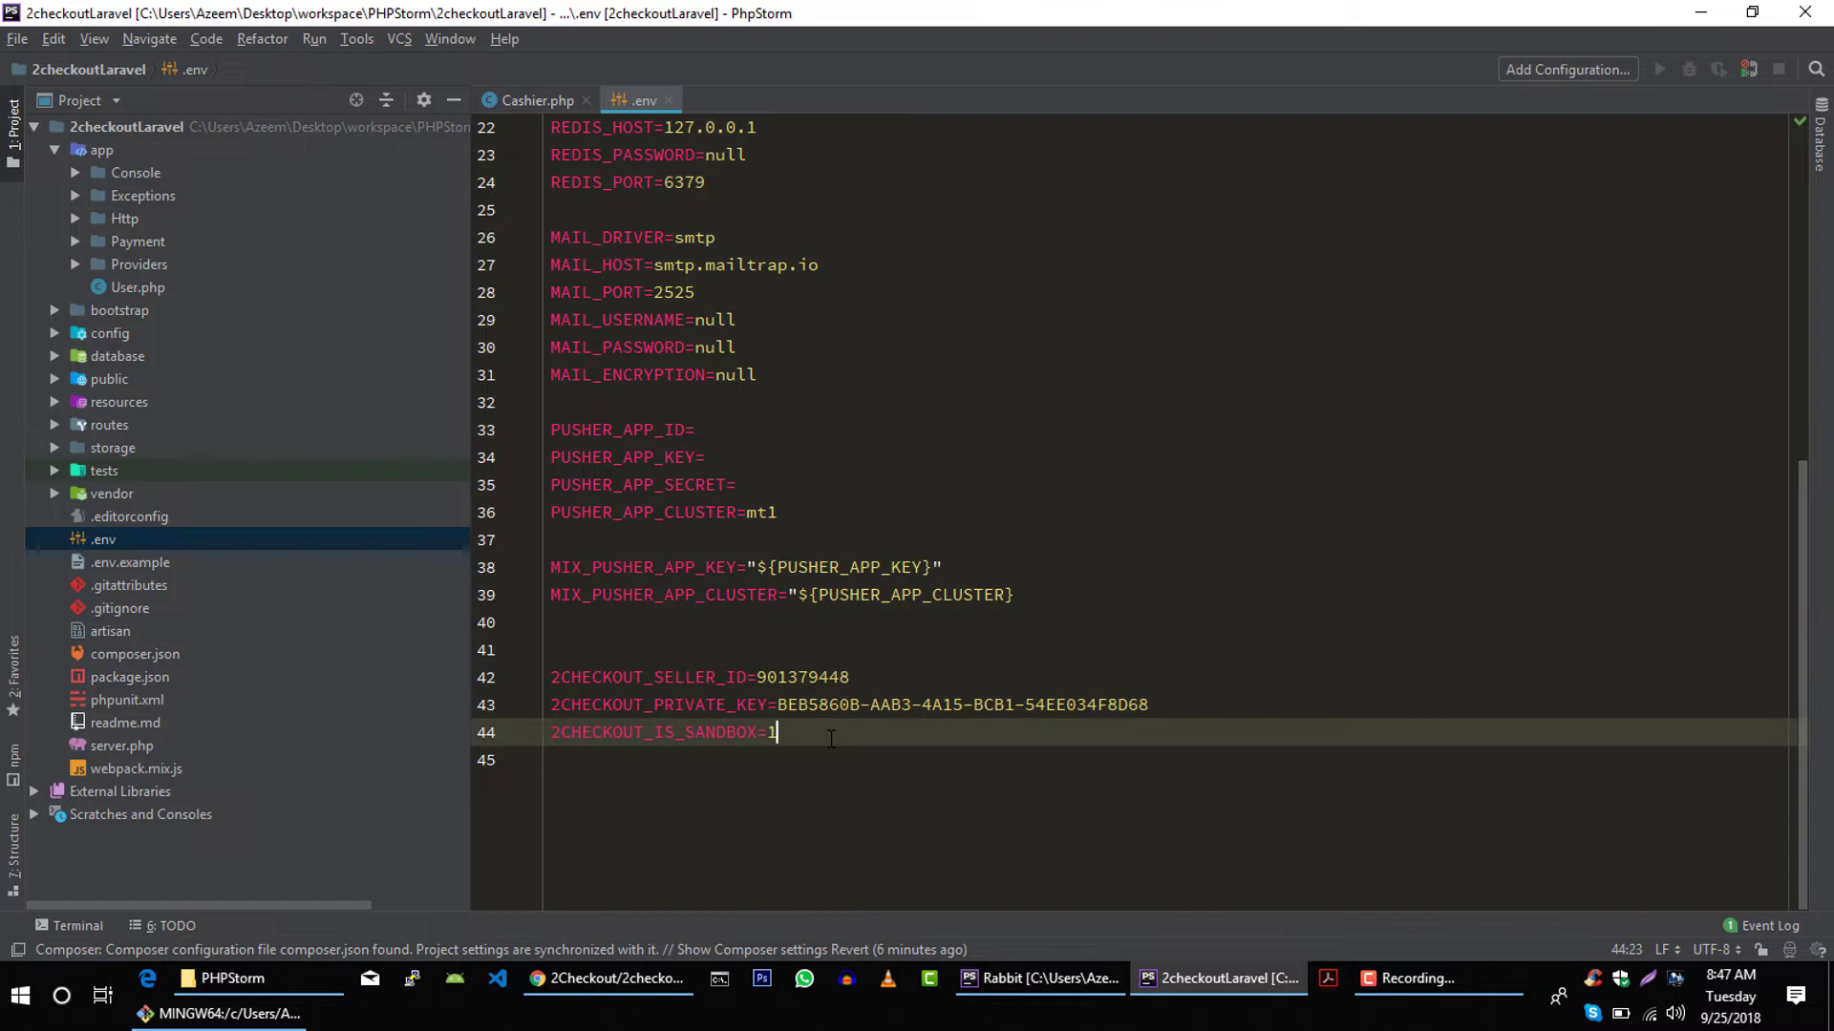
key(Backspace)
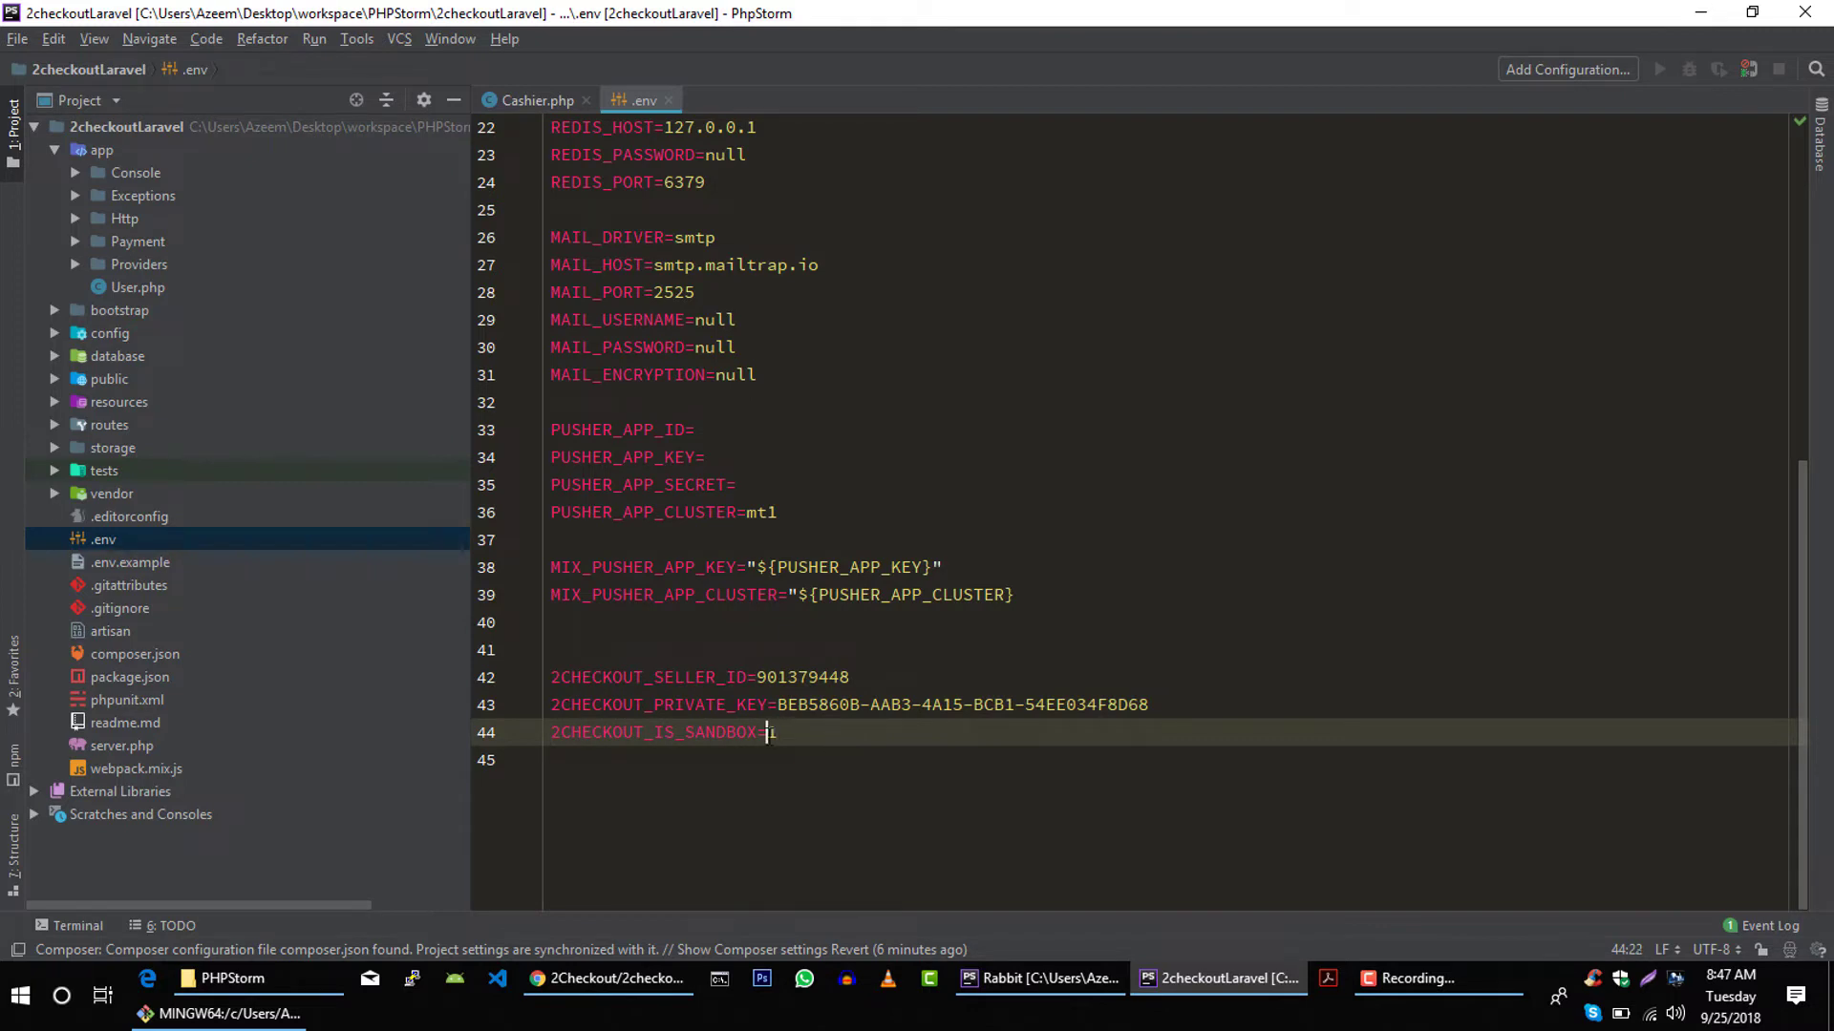
text(1)
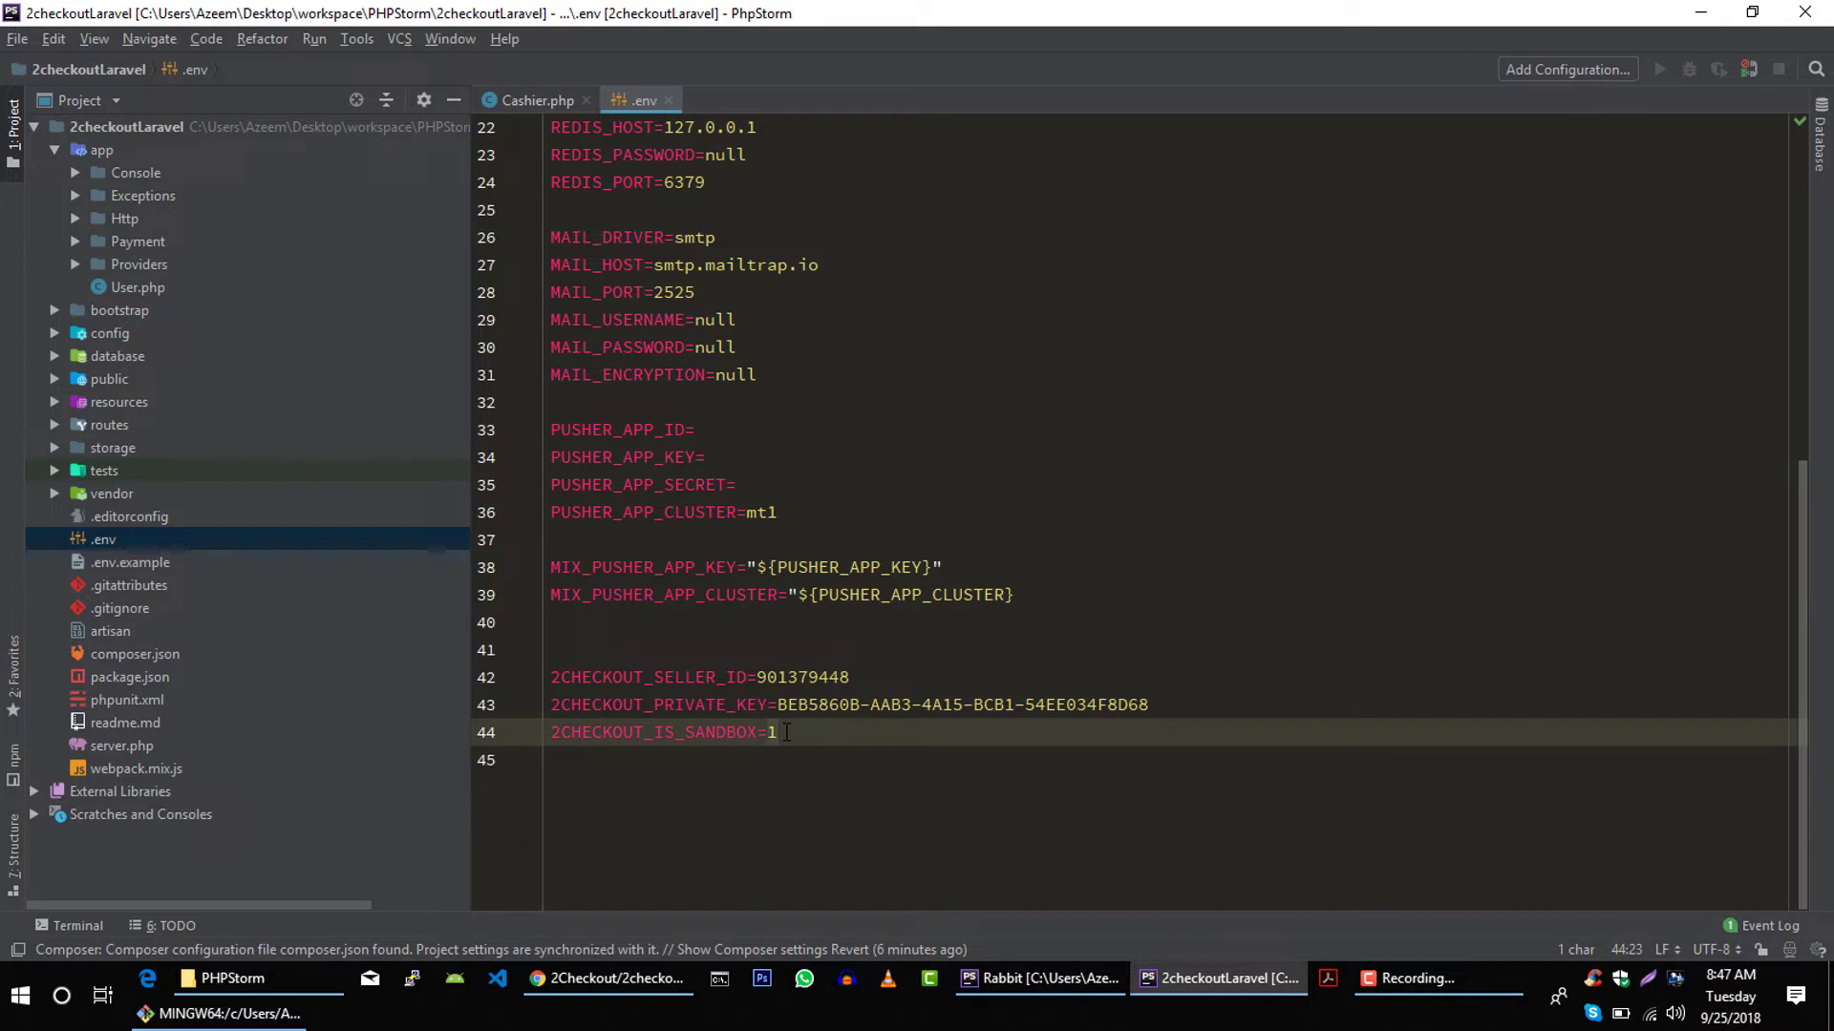
text(0)
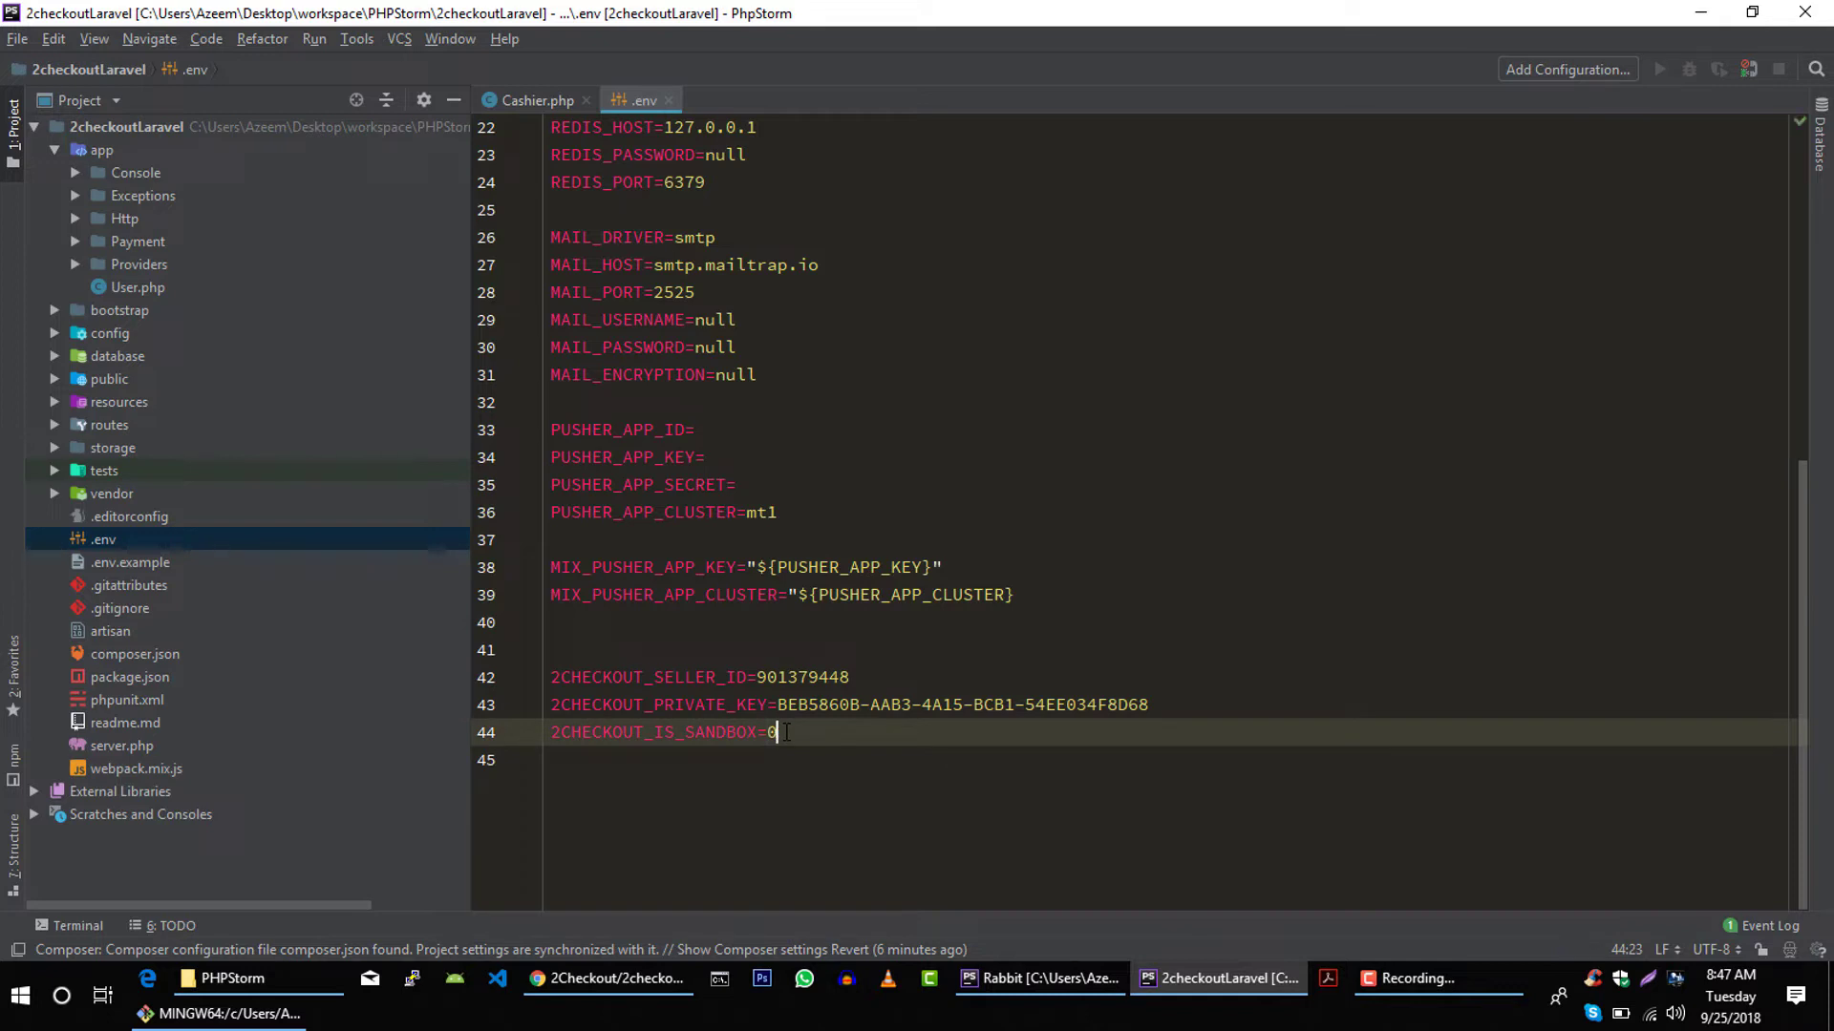
text(1)
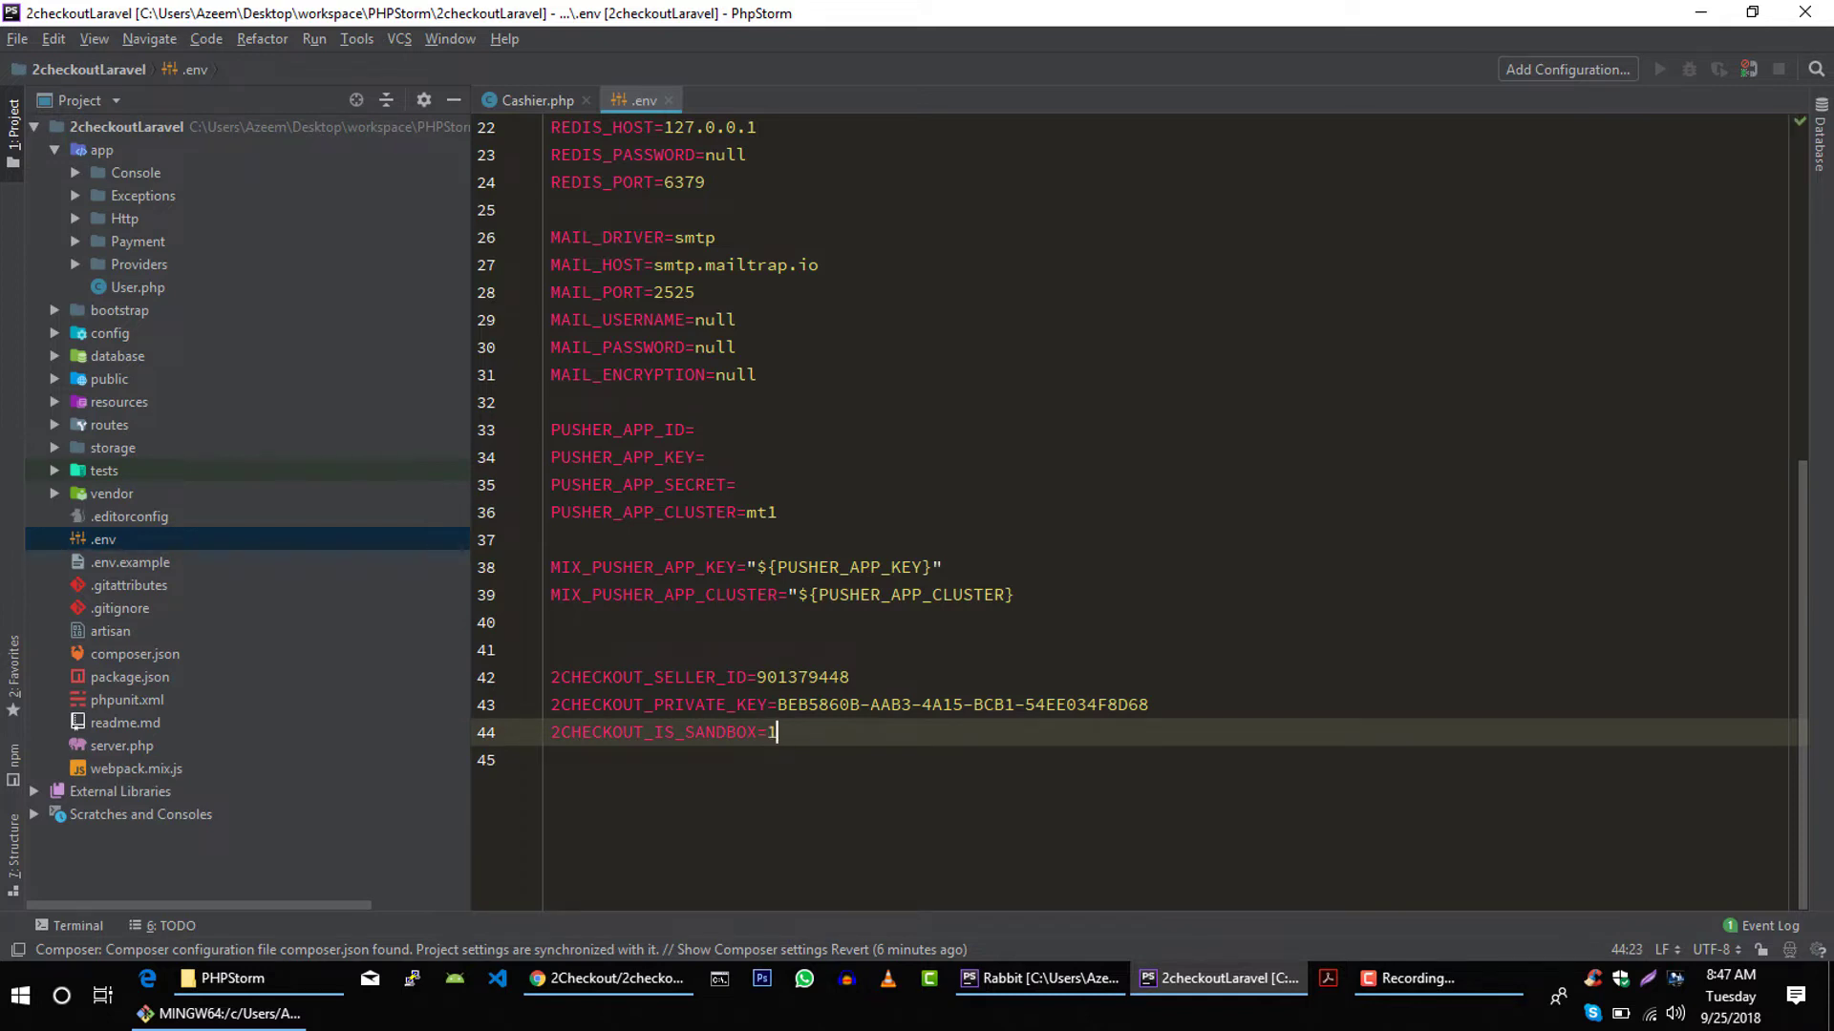
key(Return)
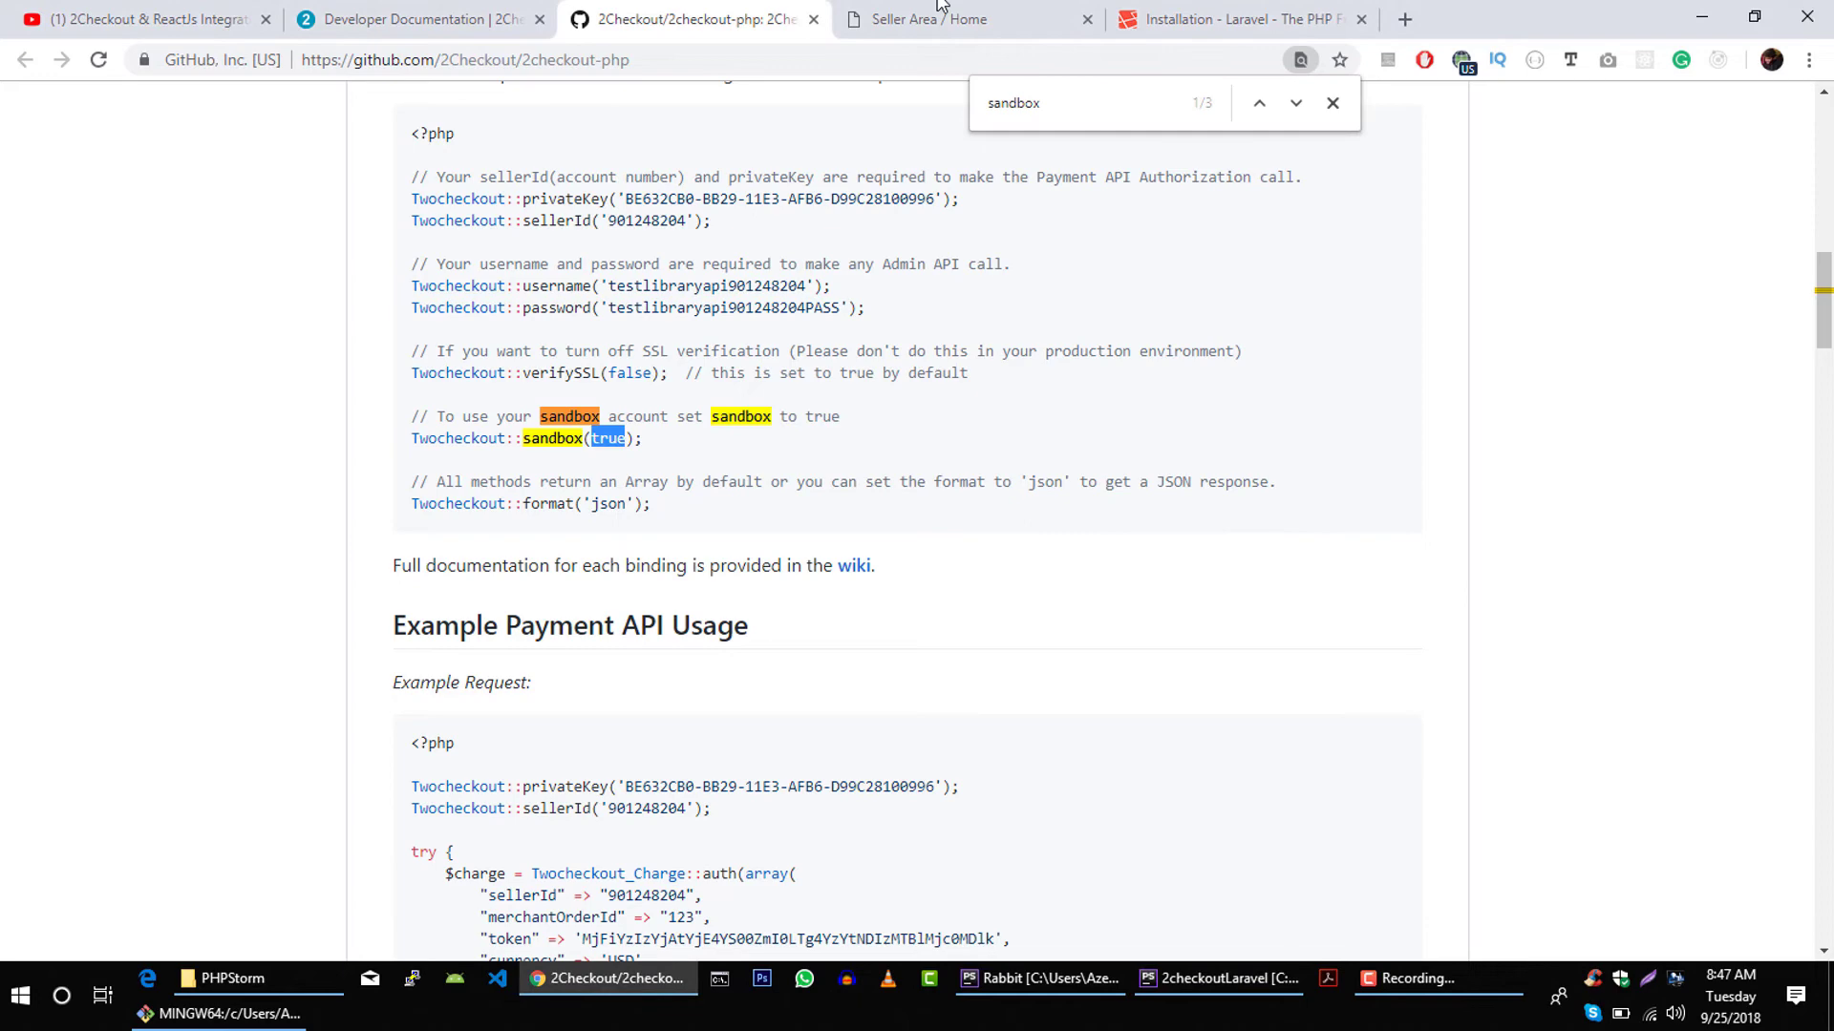
- View the sandbox Seller Area API page's publishable and private keys and account number
click(959, 19)
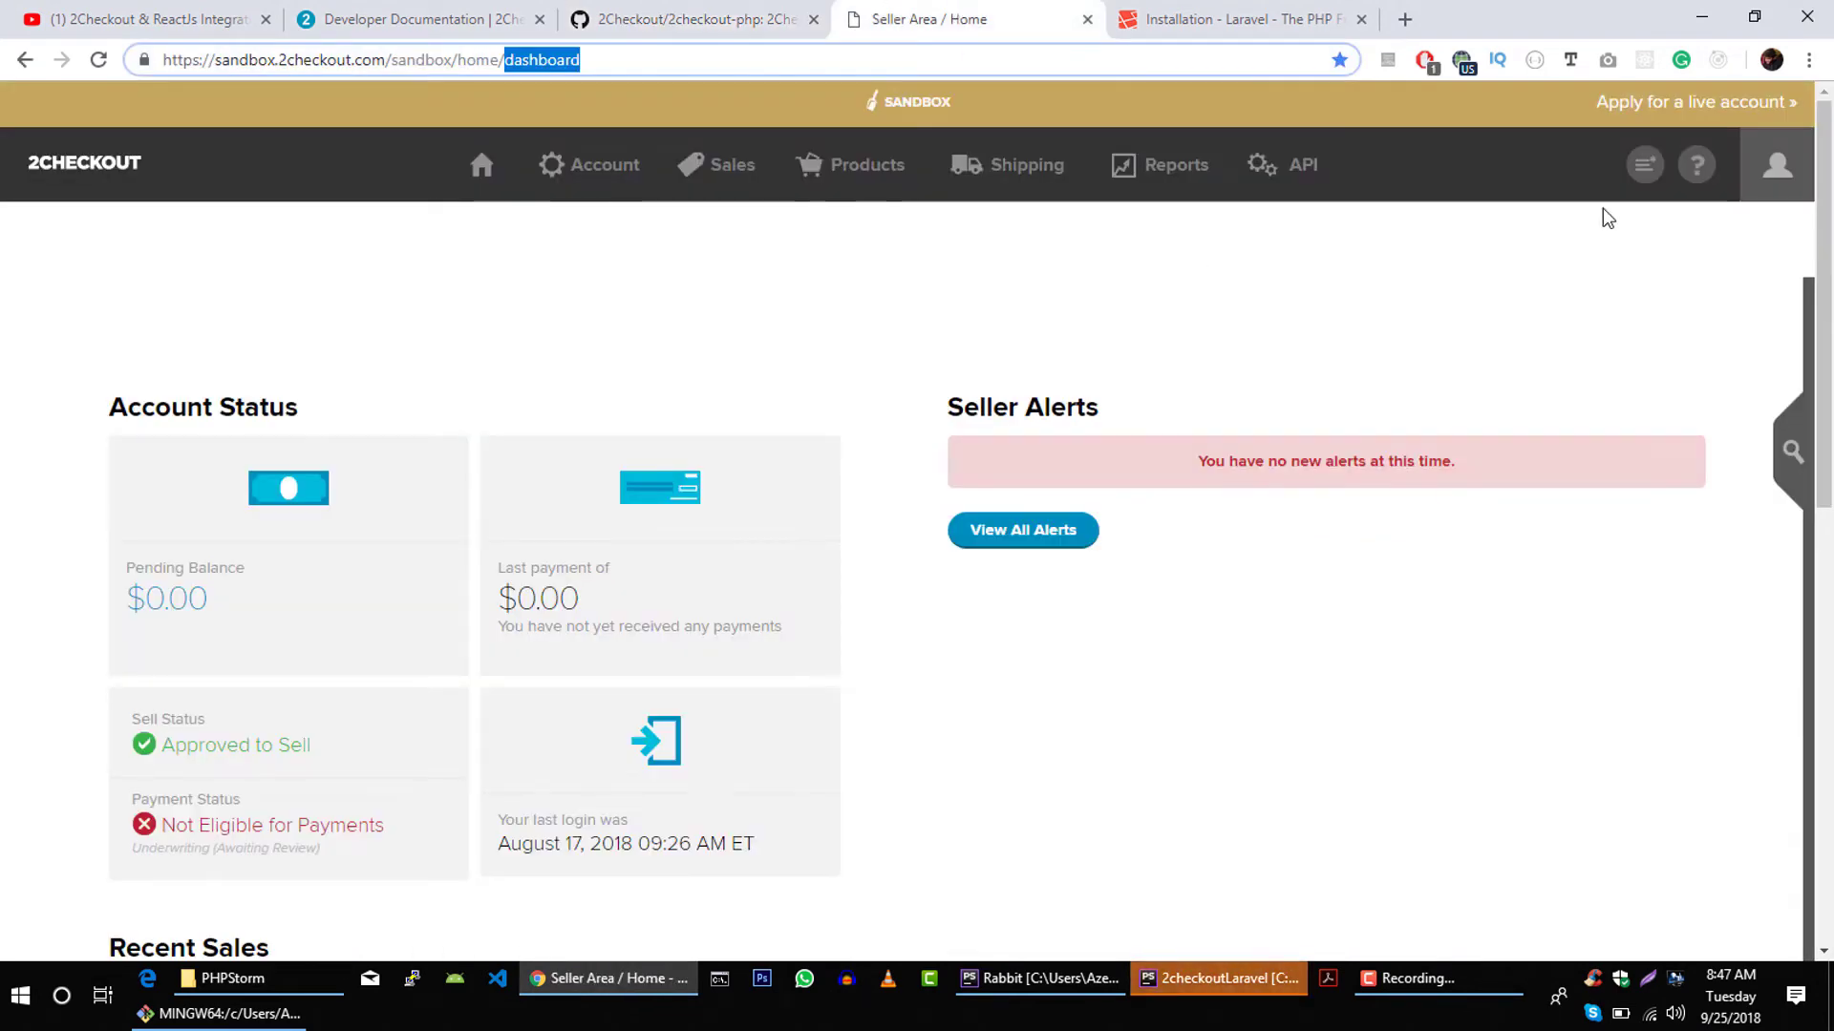
mouse_move(1301, 164)
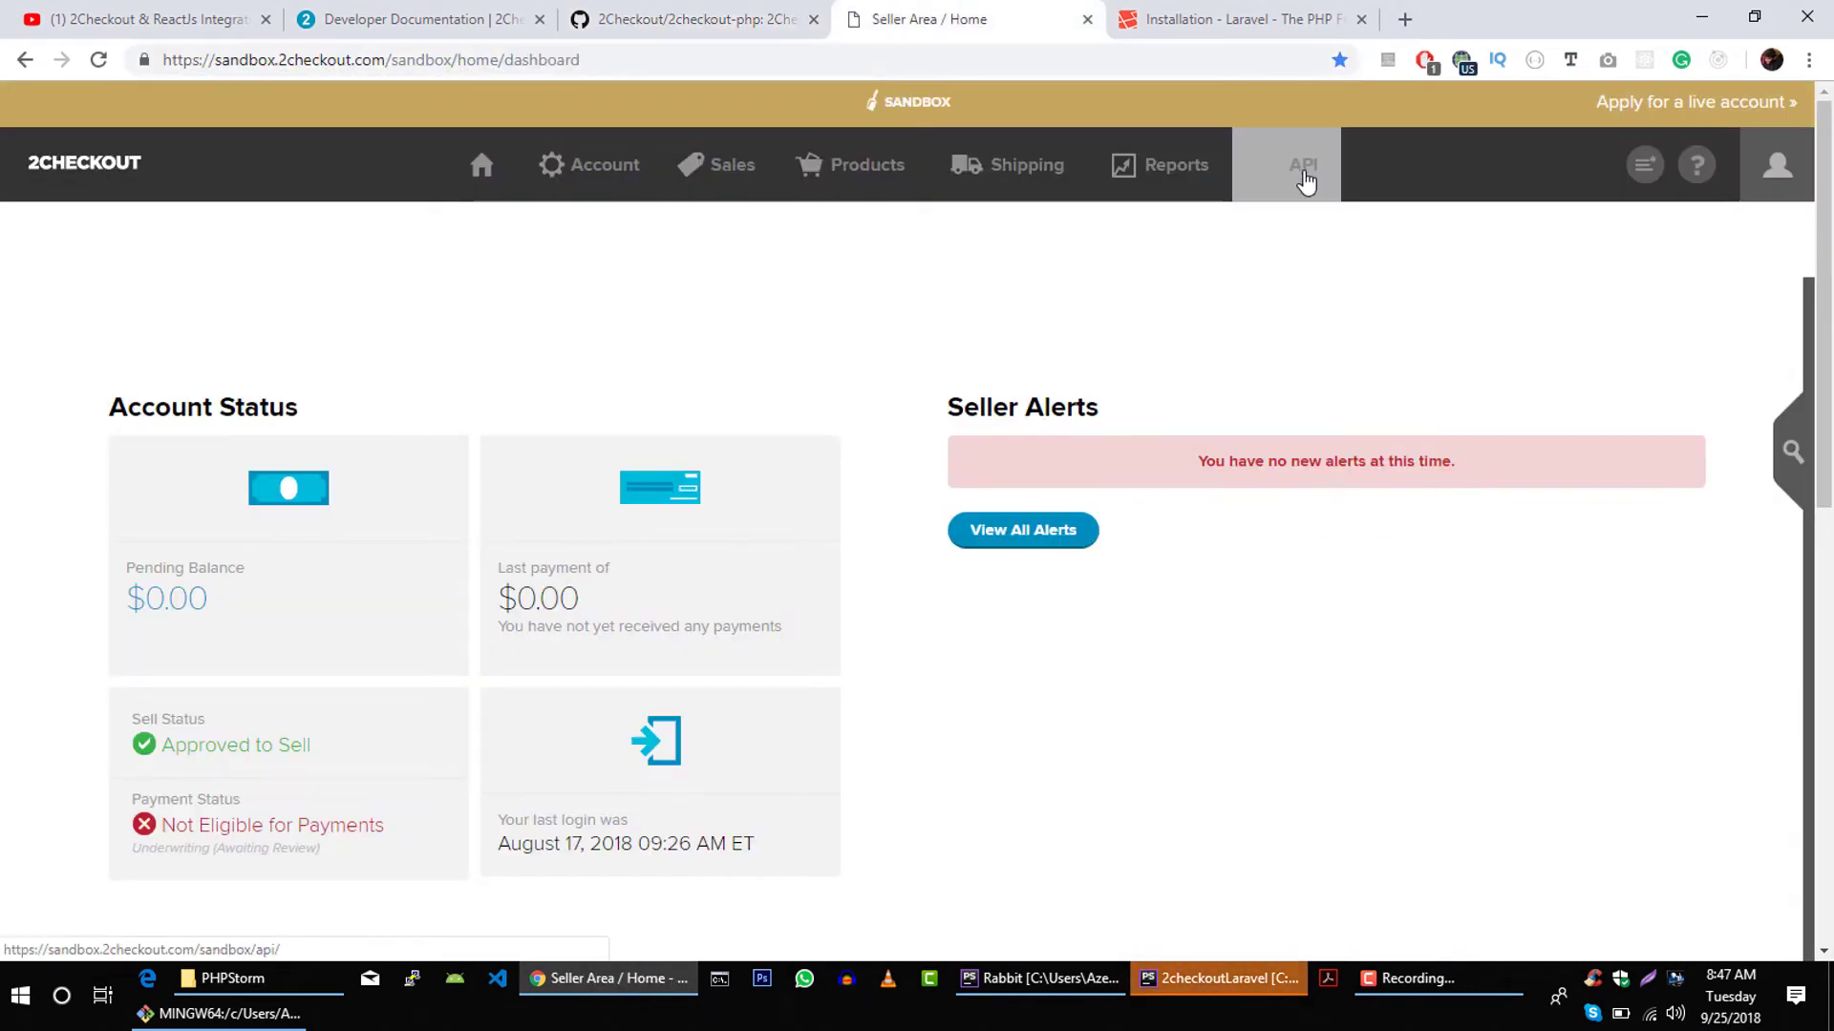
click(1302, 163)
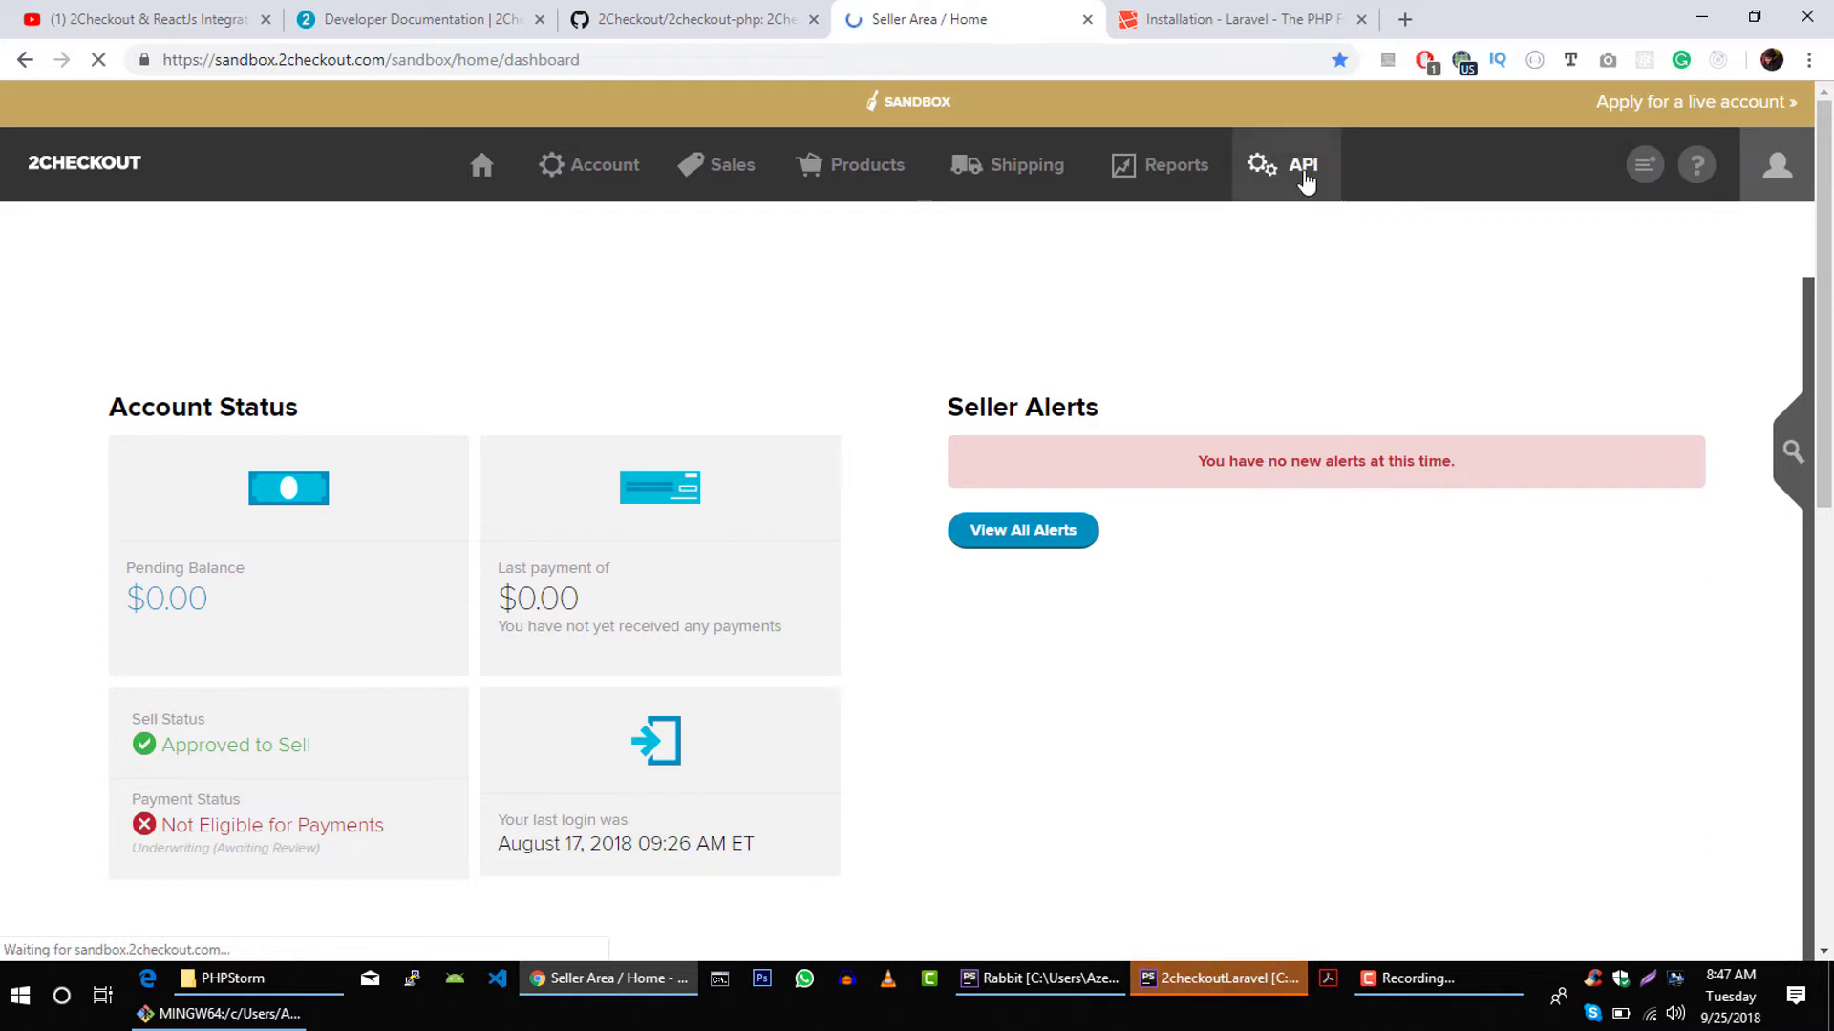
click(1302, 163)
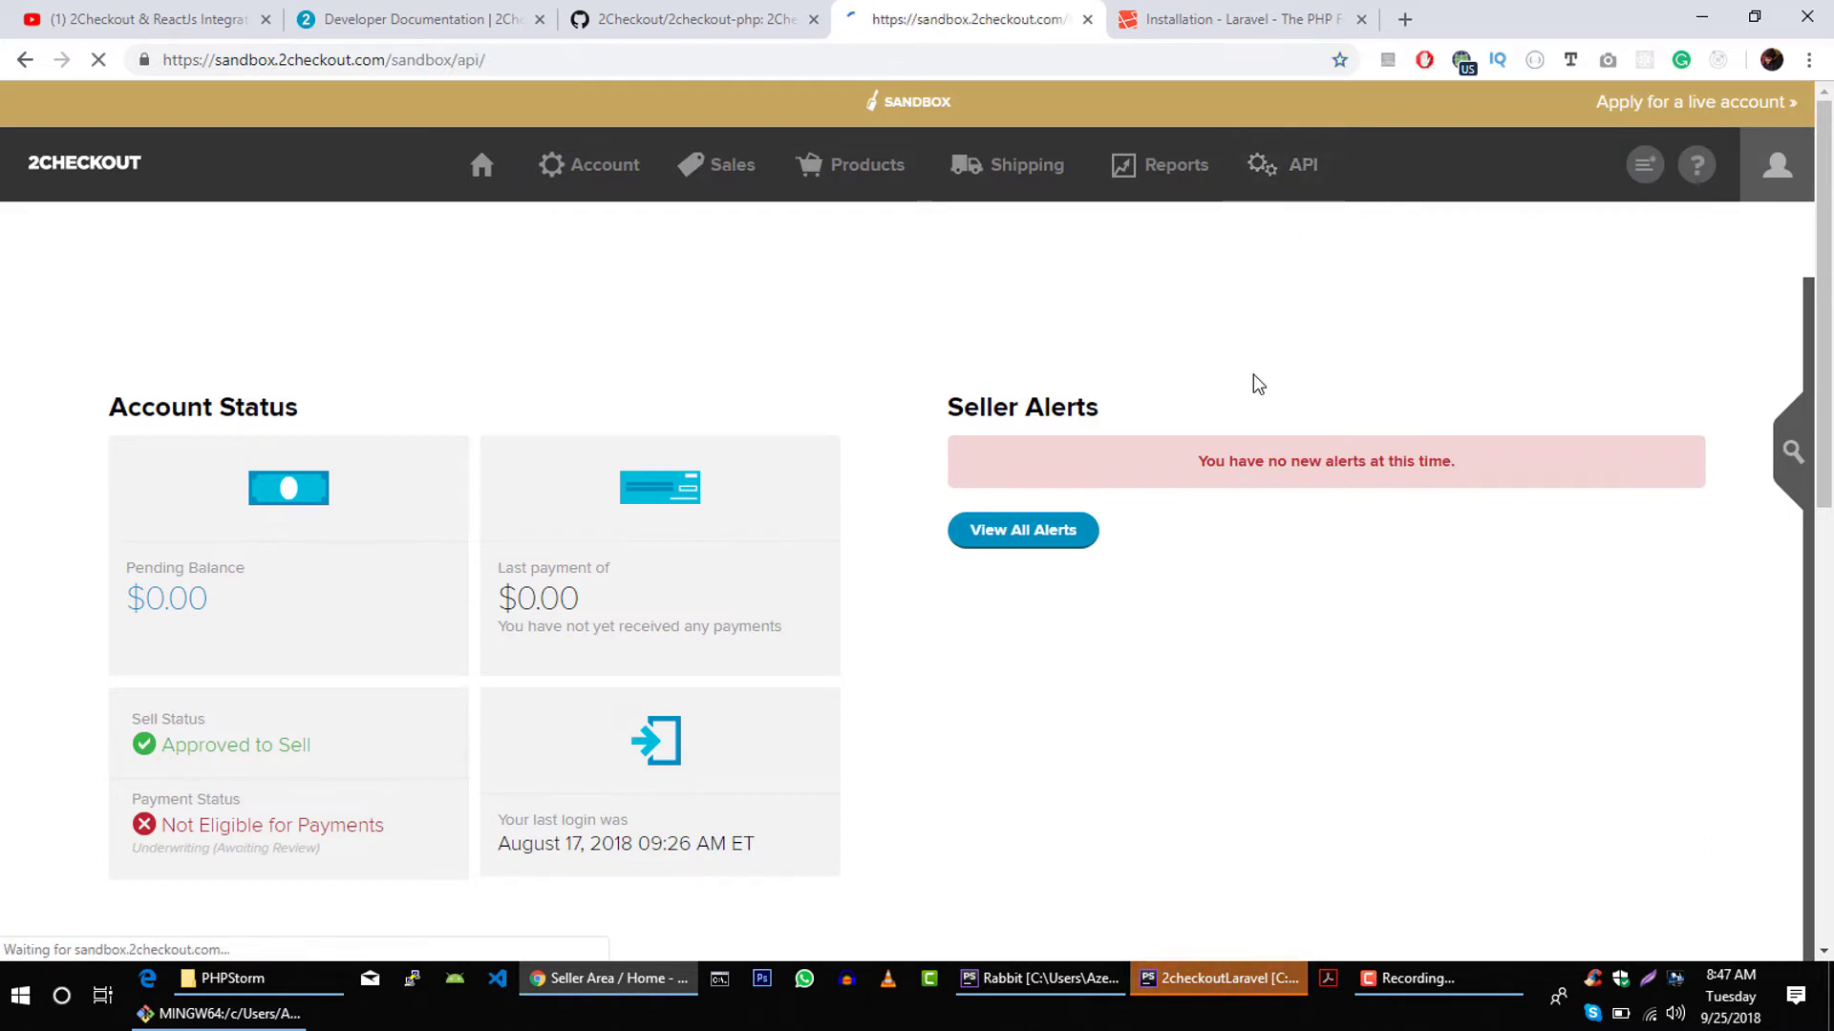
click(1300, 163)
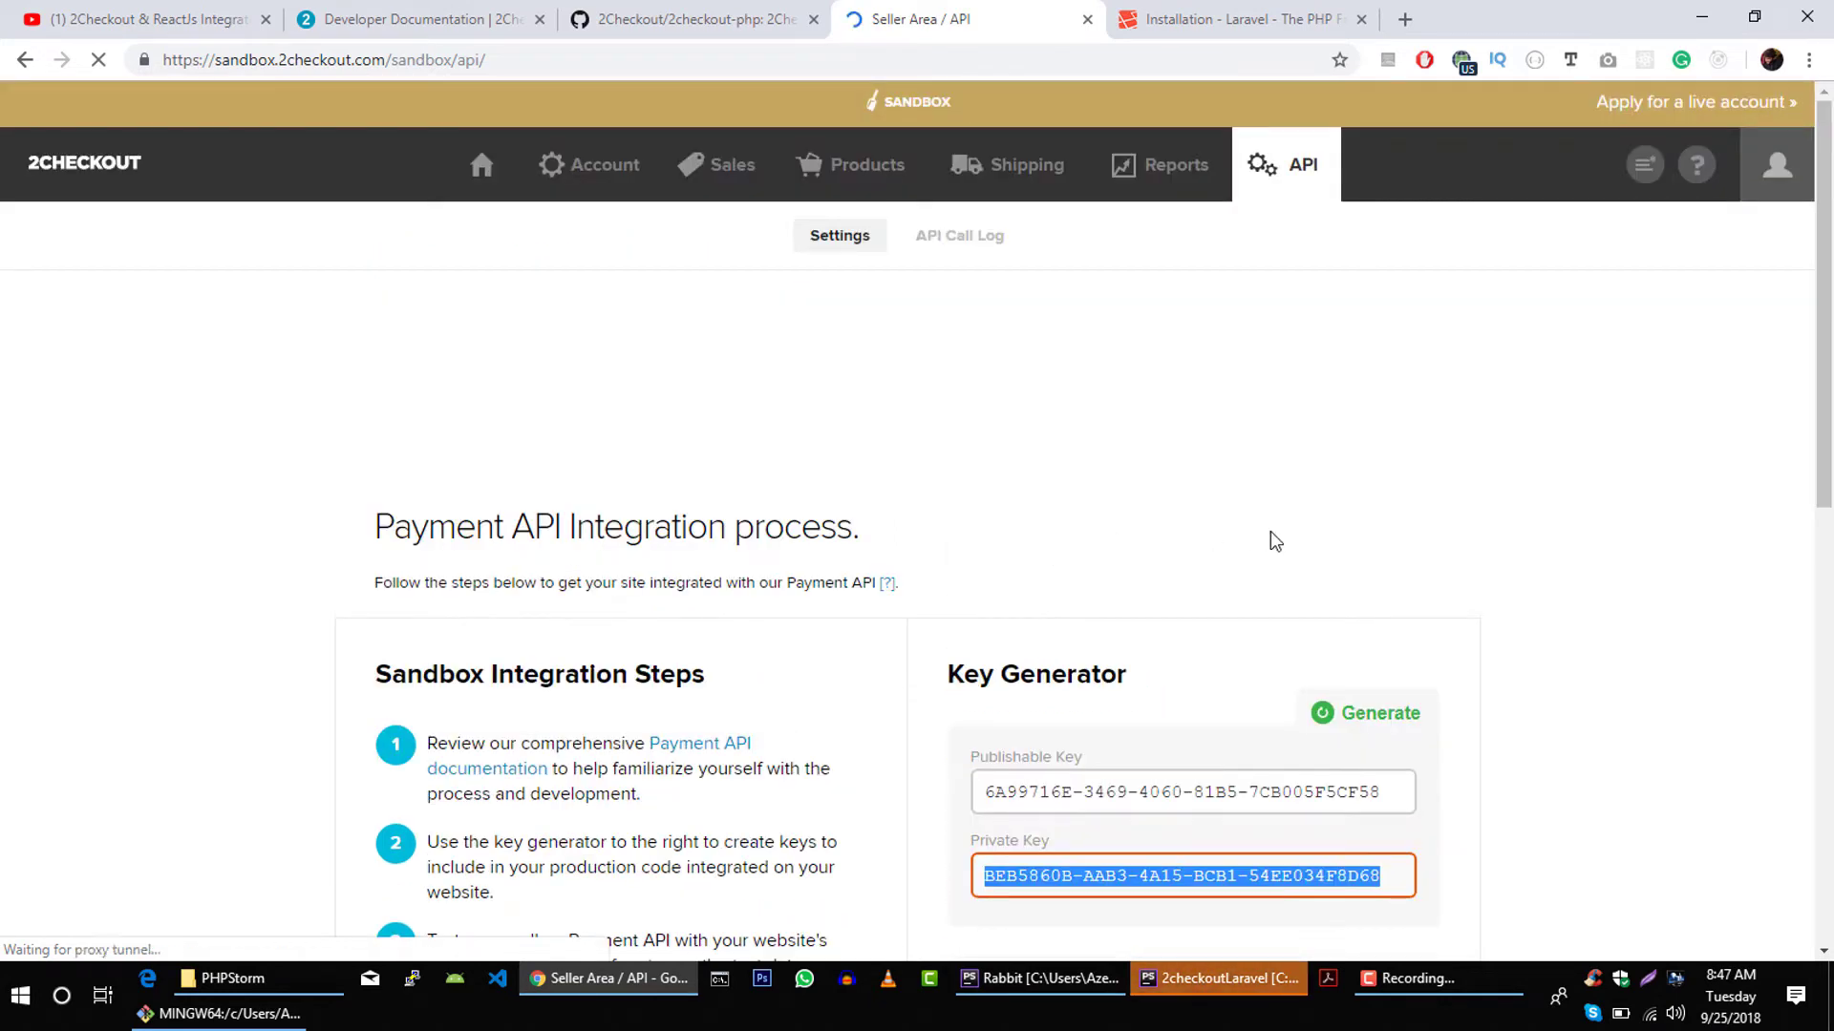
click(1776, 164)
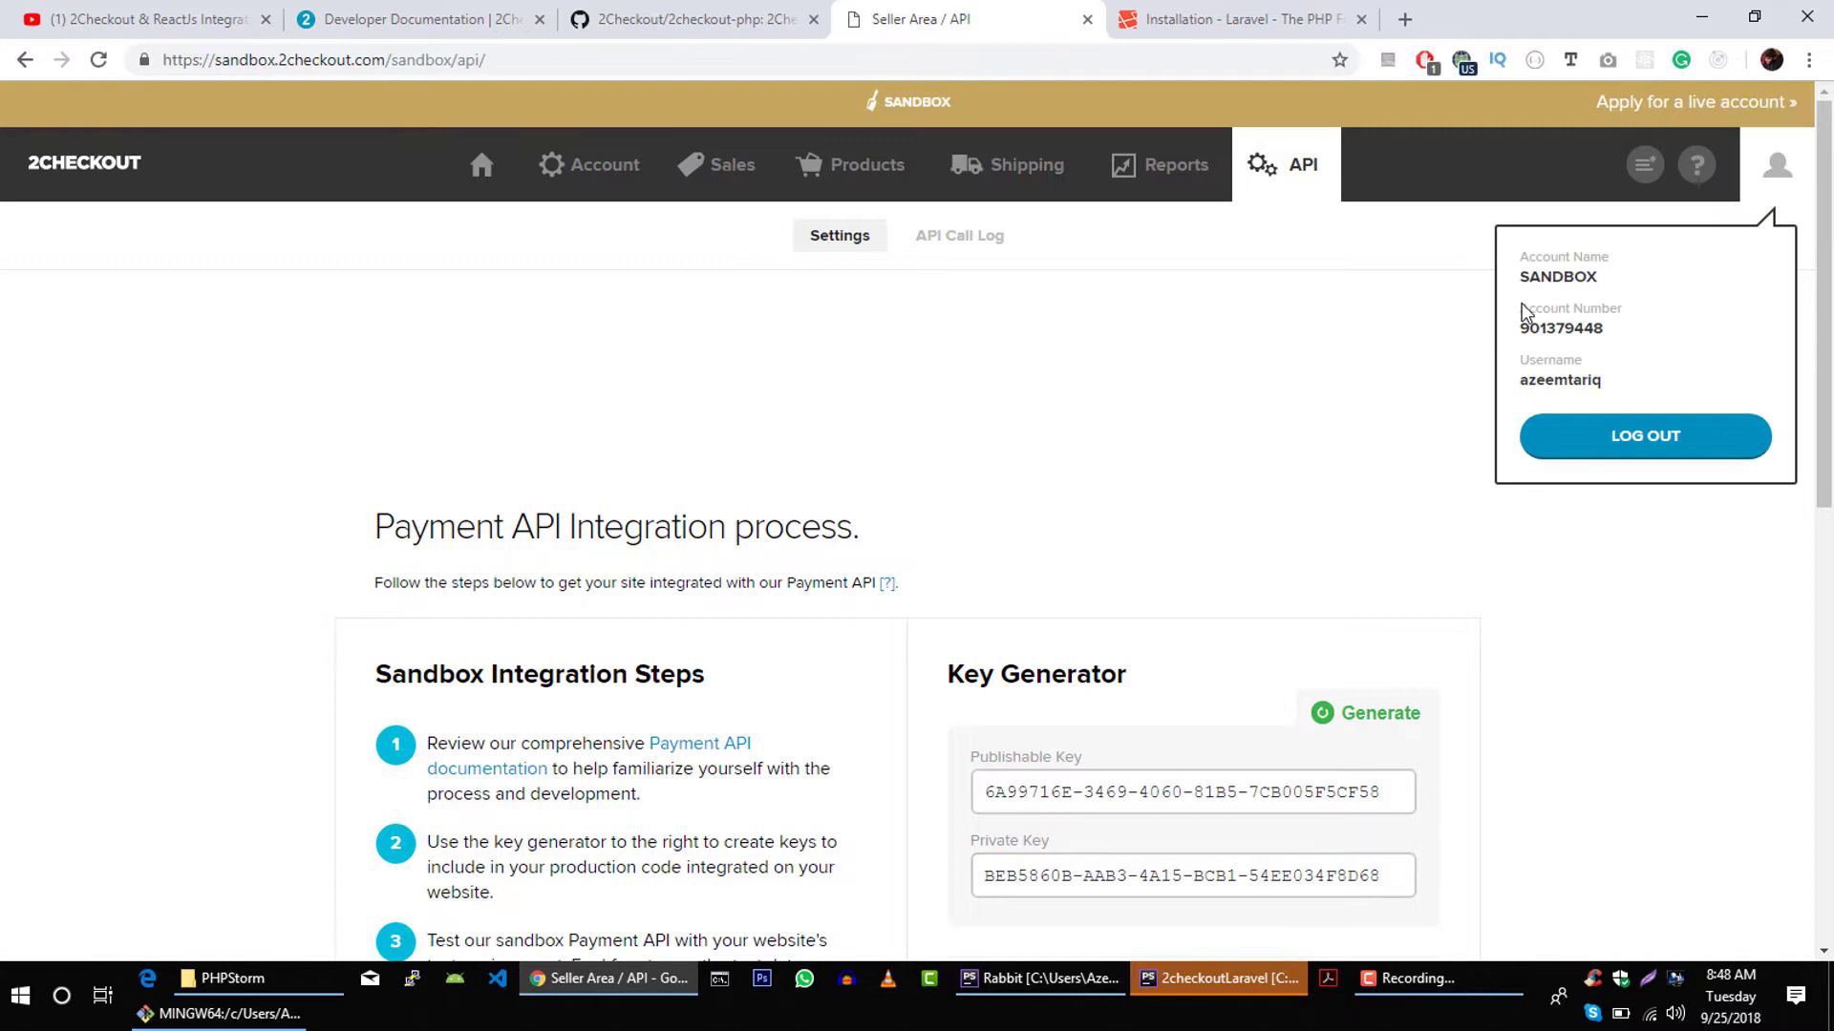
mouse_move(1672, 102)
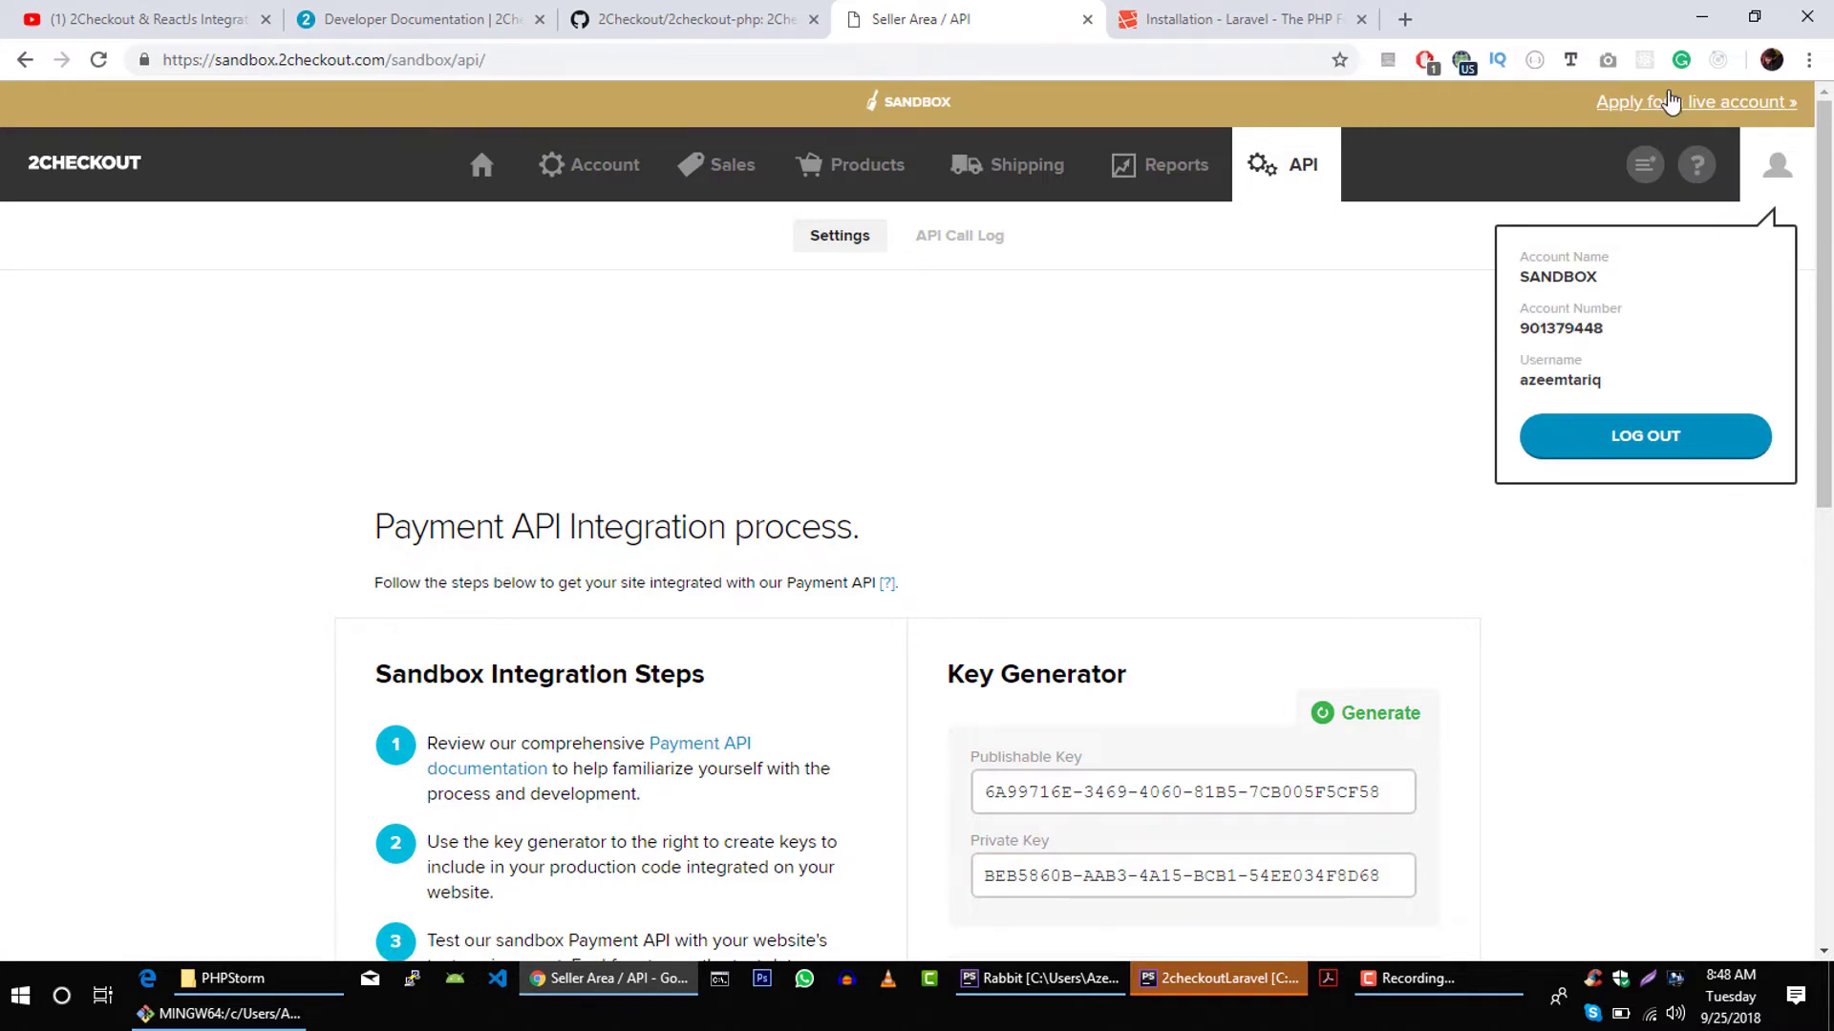
click(1216, 979)
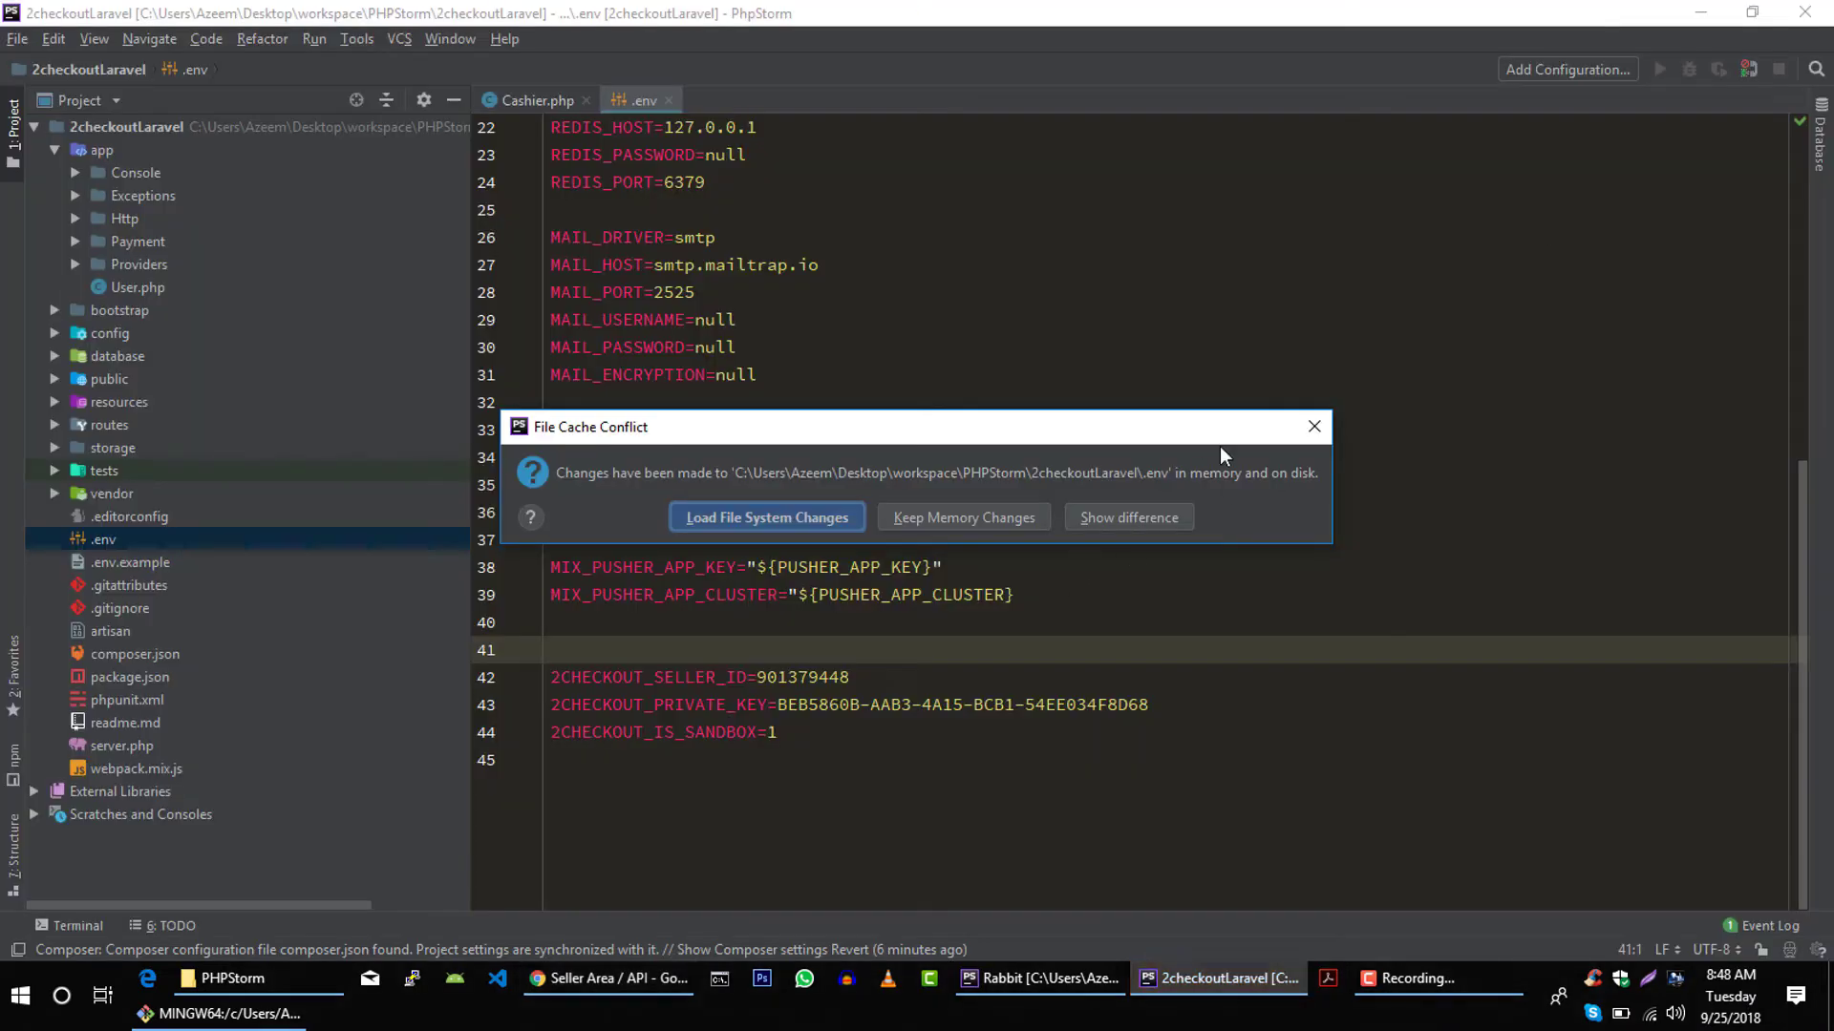
- Load the .env file-system changes, show Cashier.php, and open PhpStorm's built-in terminal
click(766, 517)
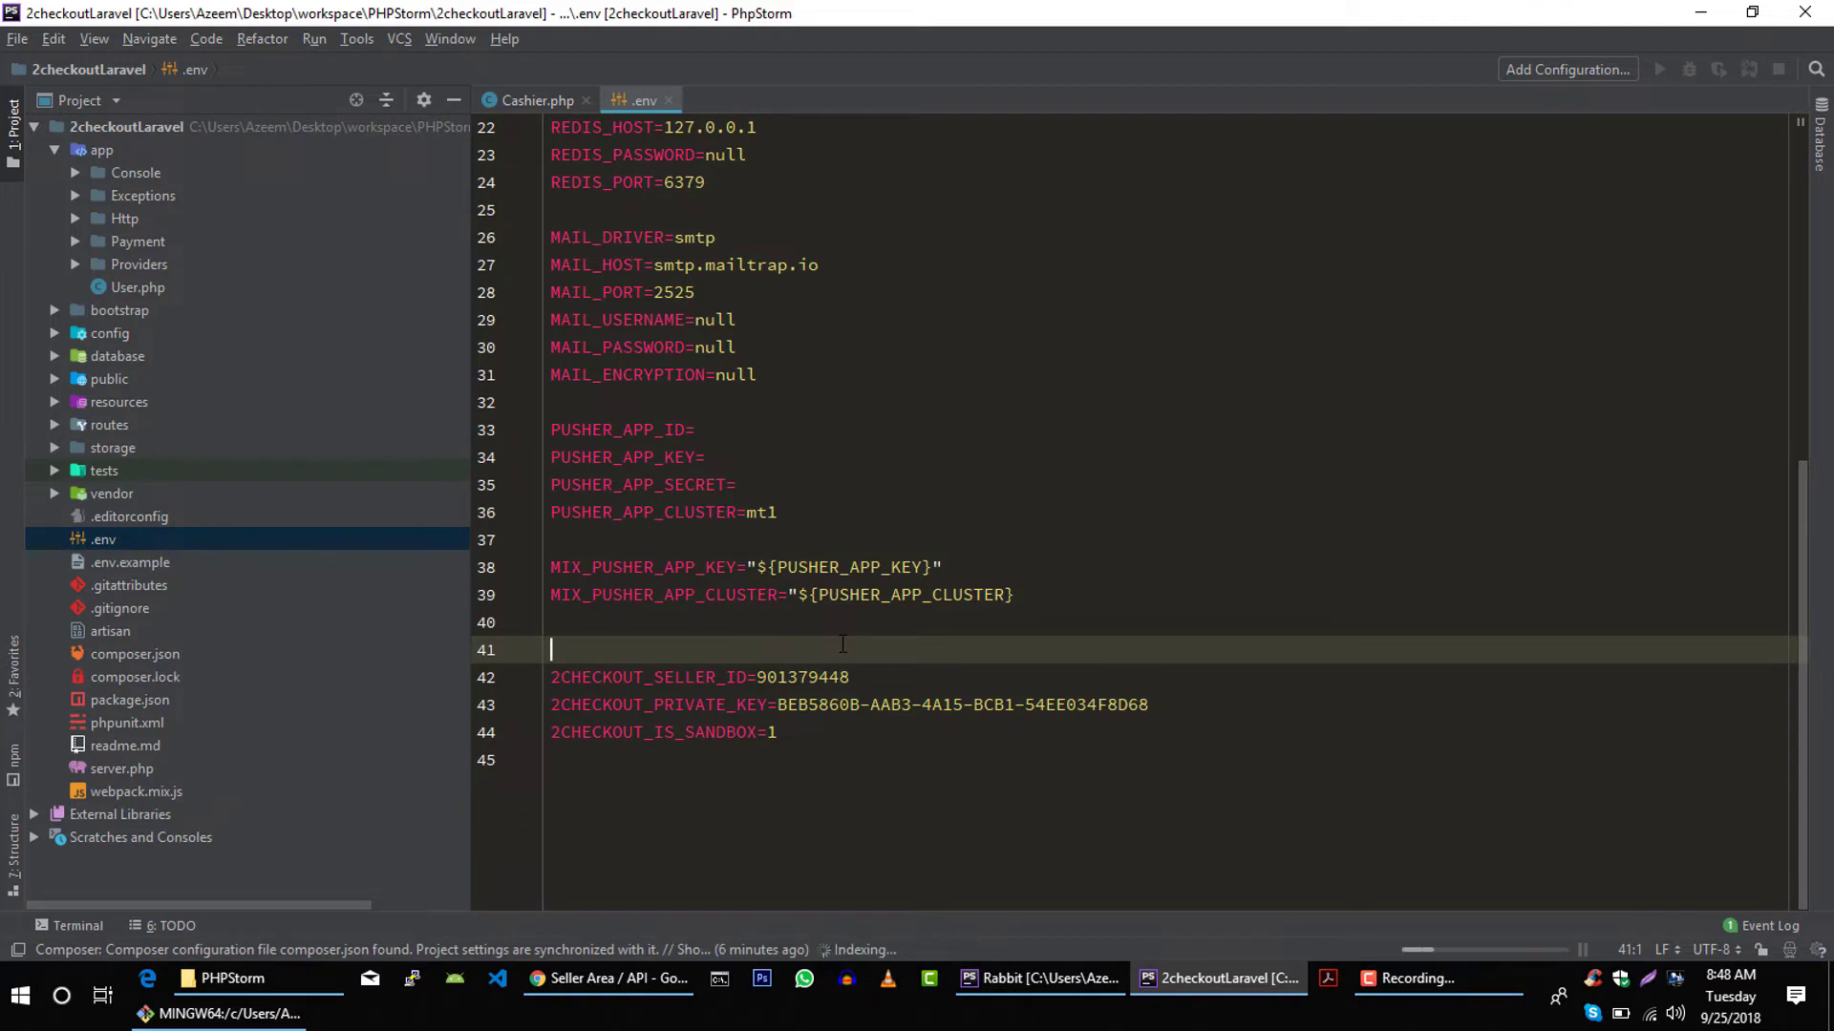
click(533, 100)
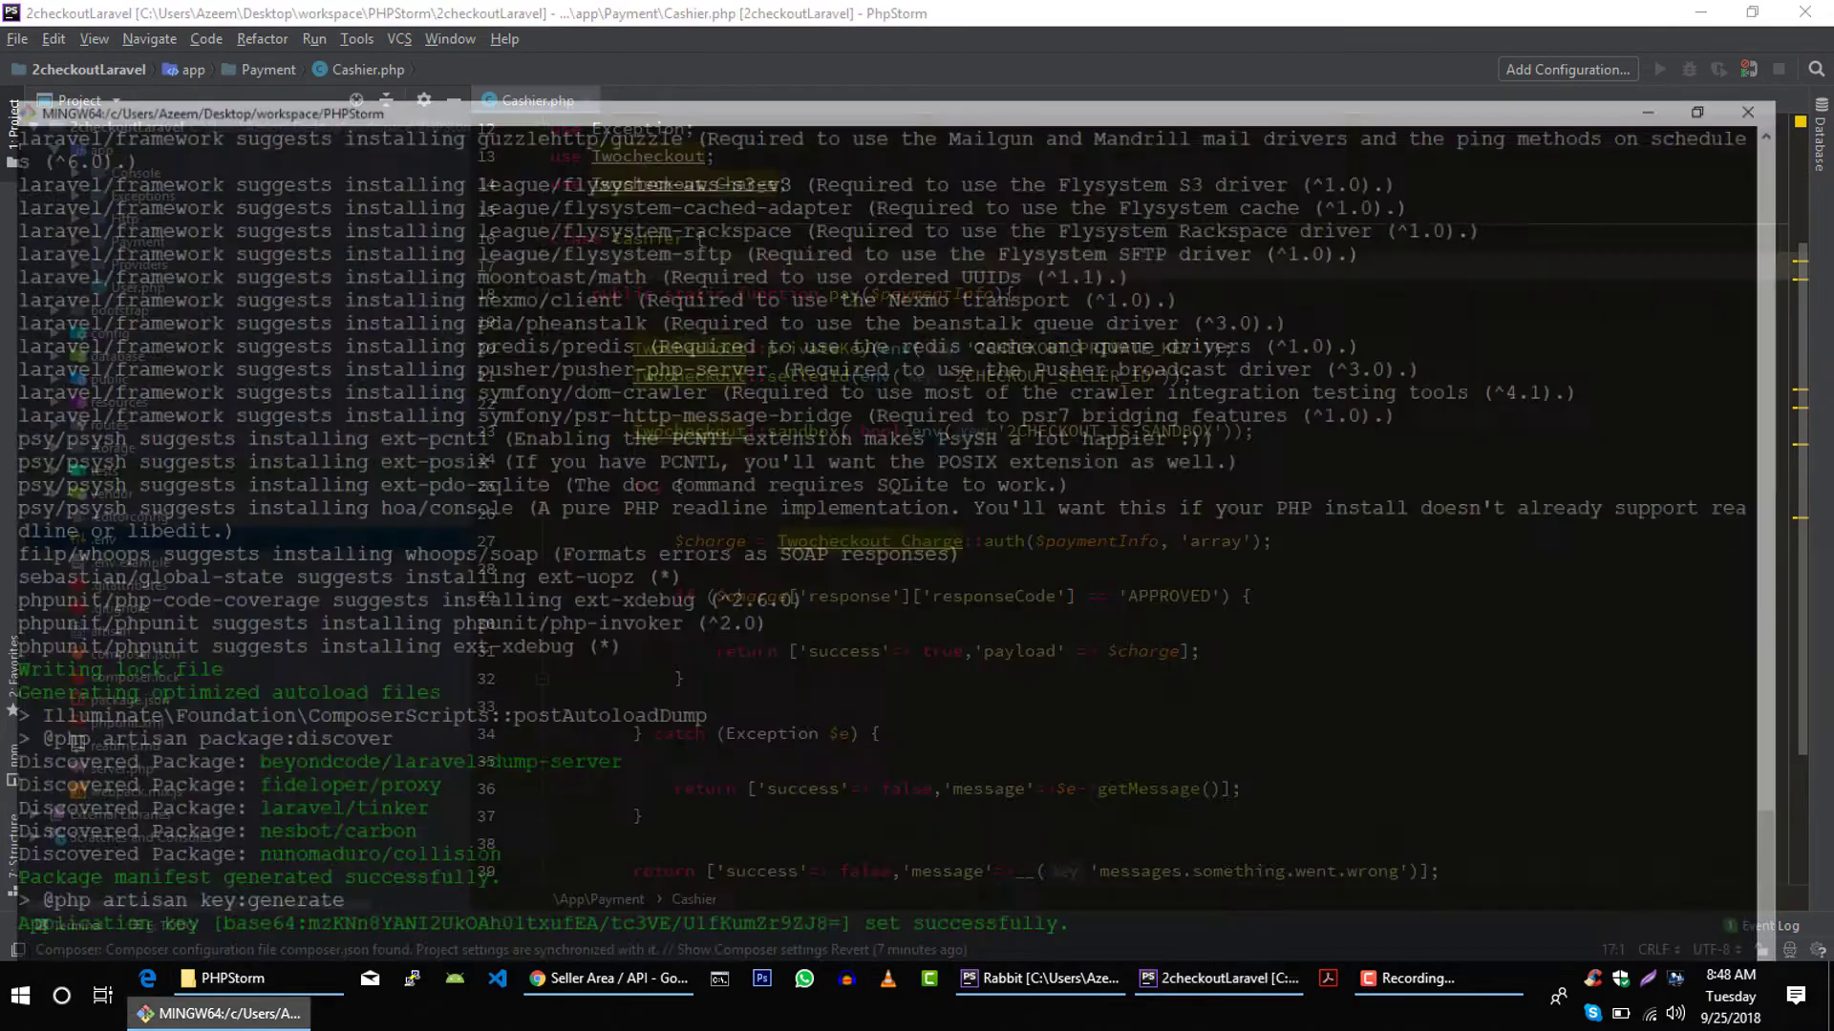
click(1697, 113)
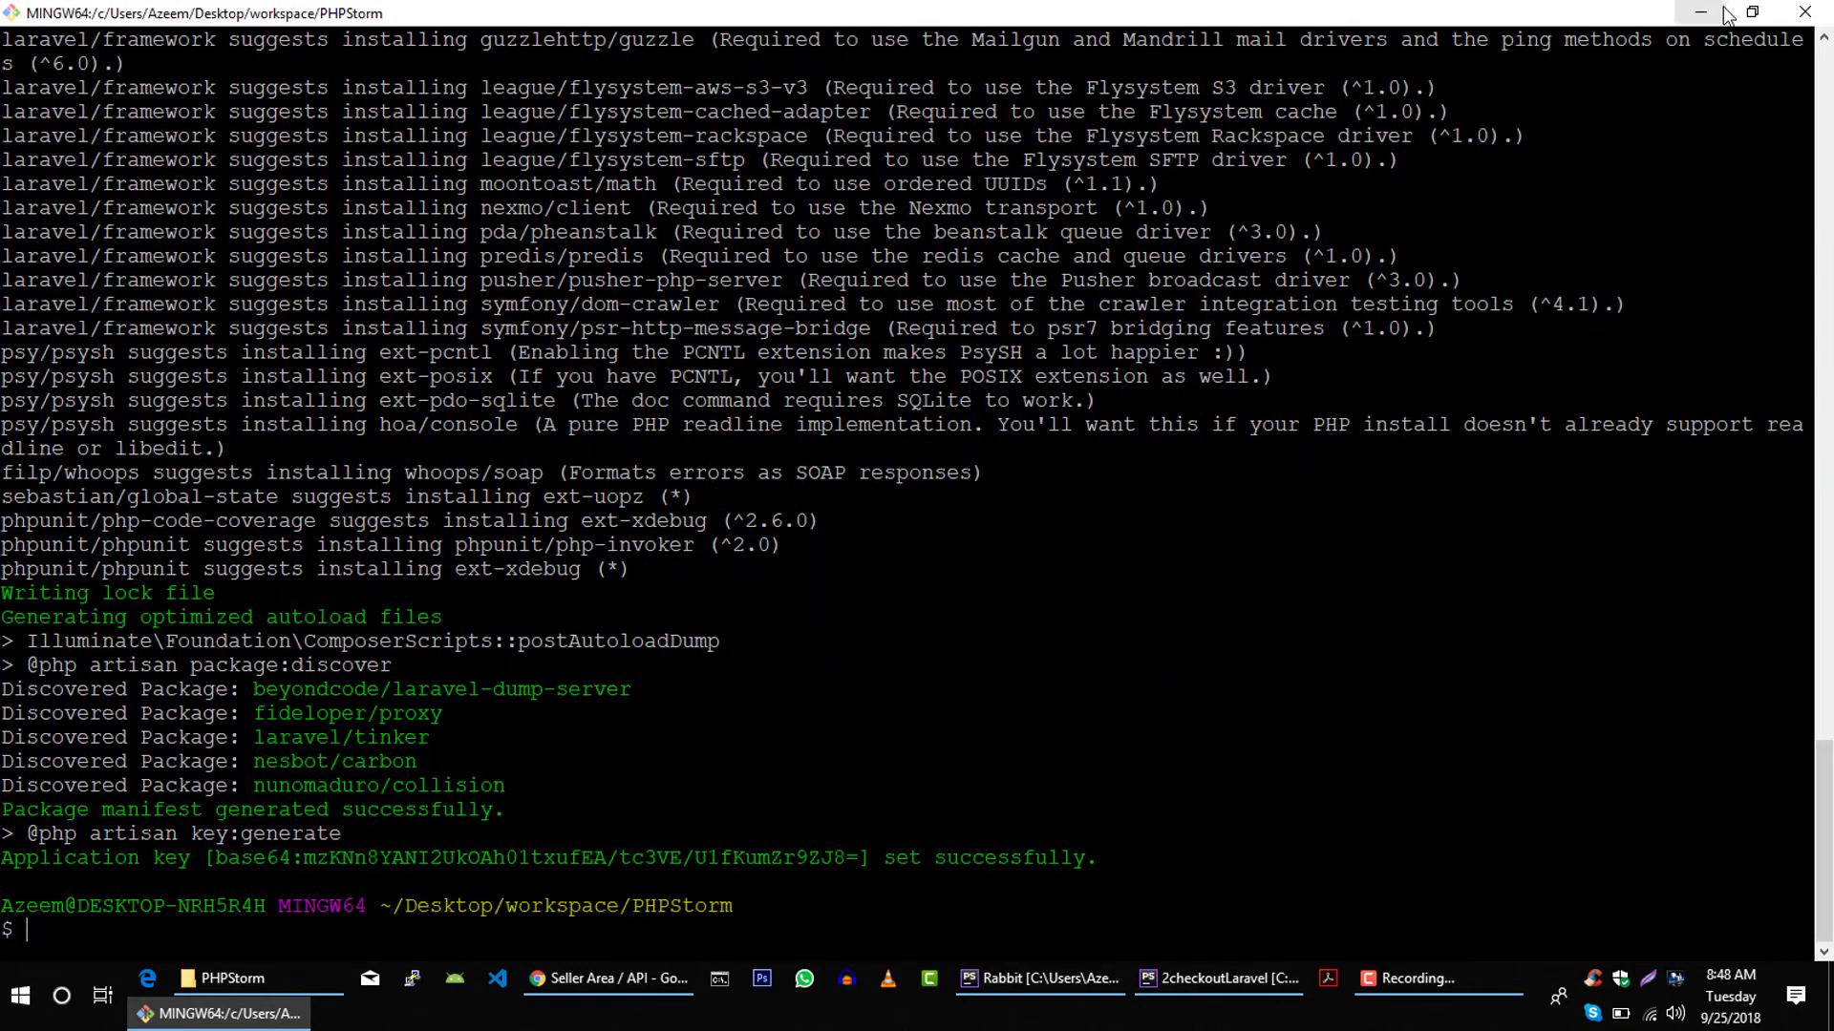
click(1216, 979)
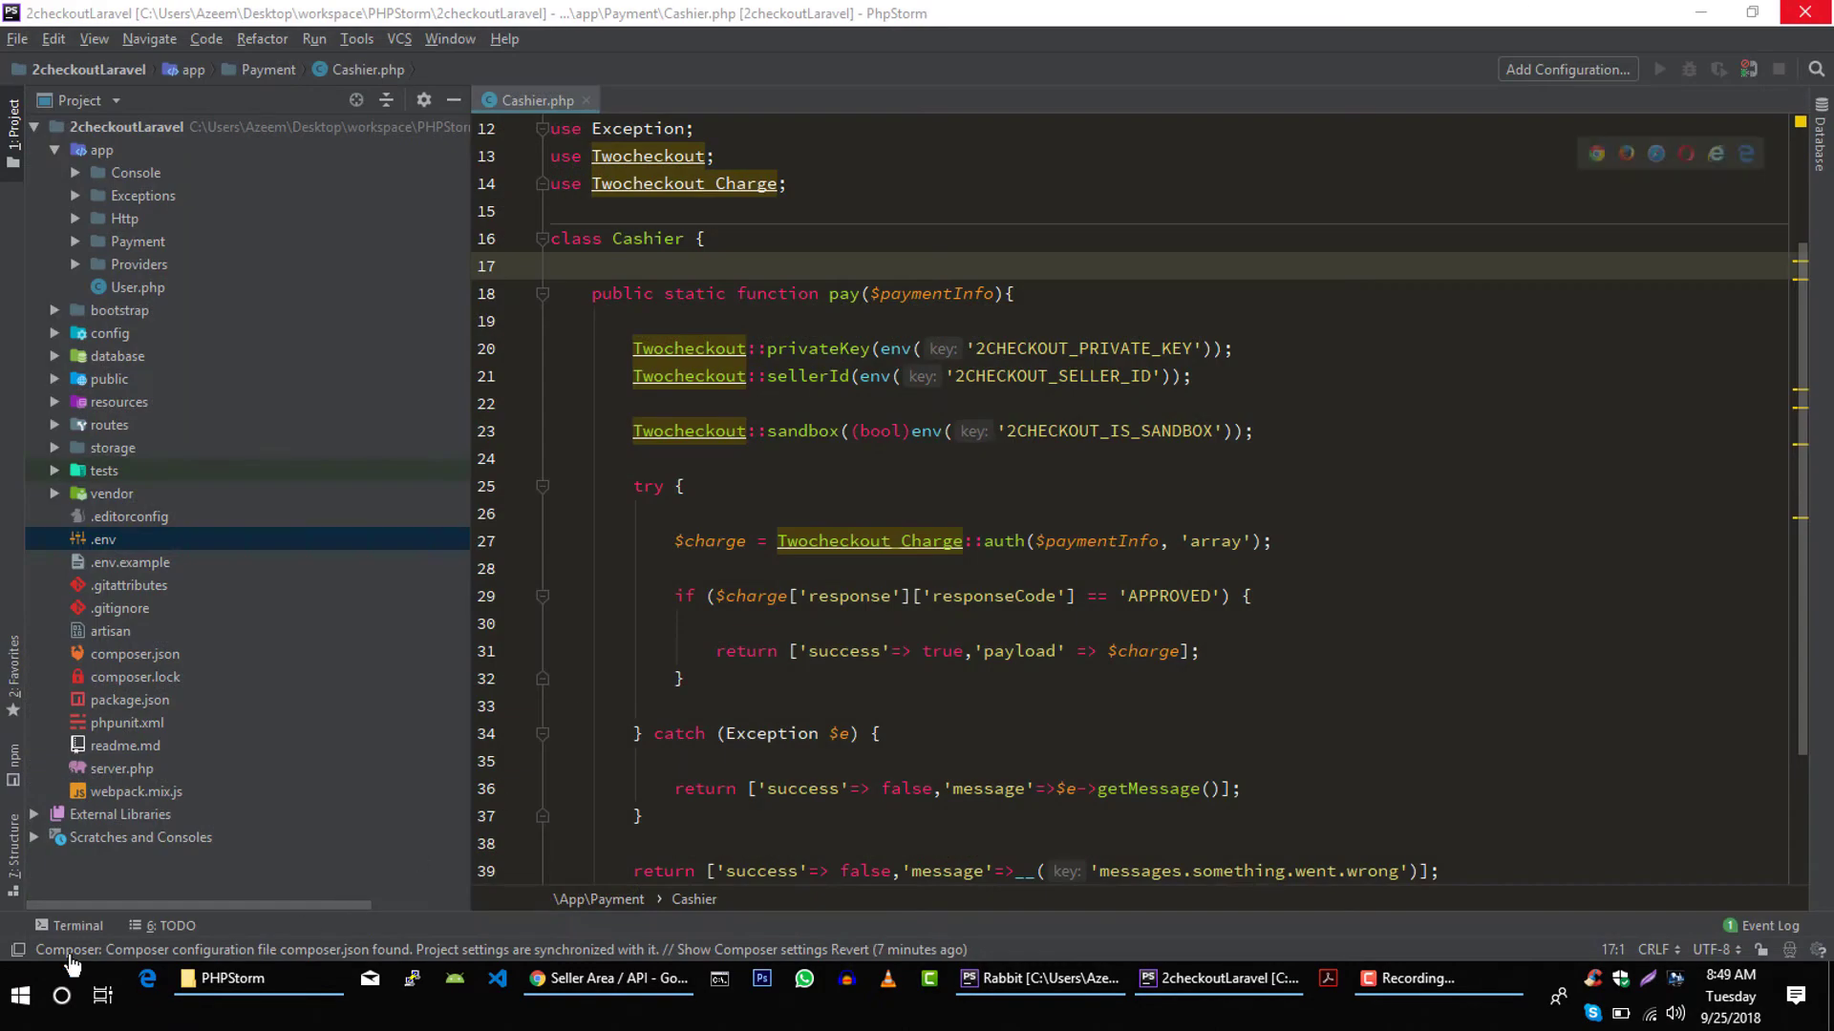
click(76, 926)
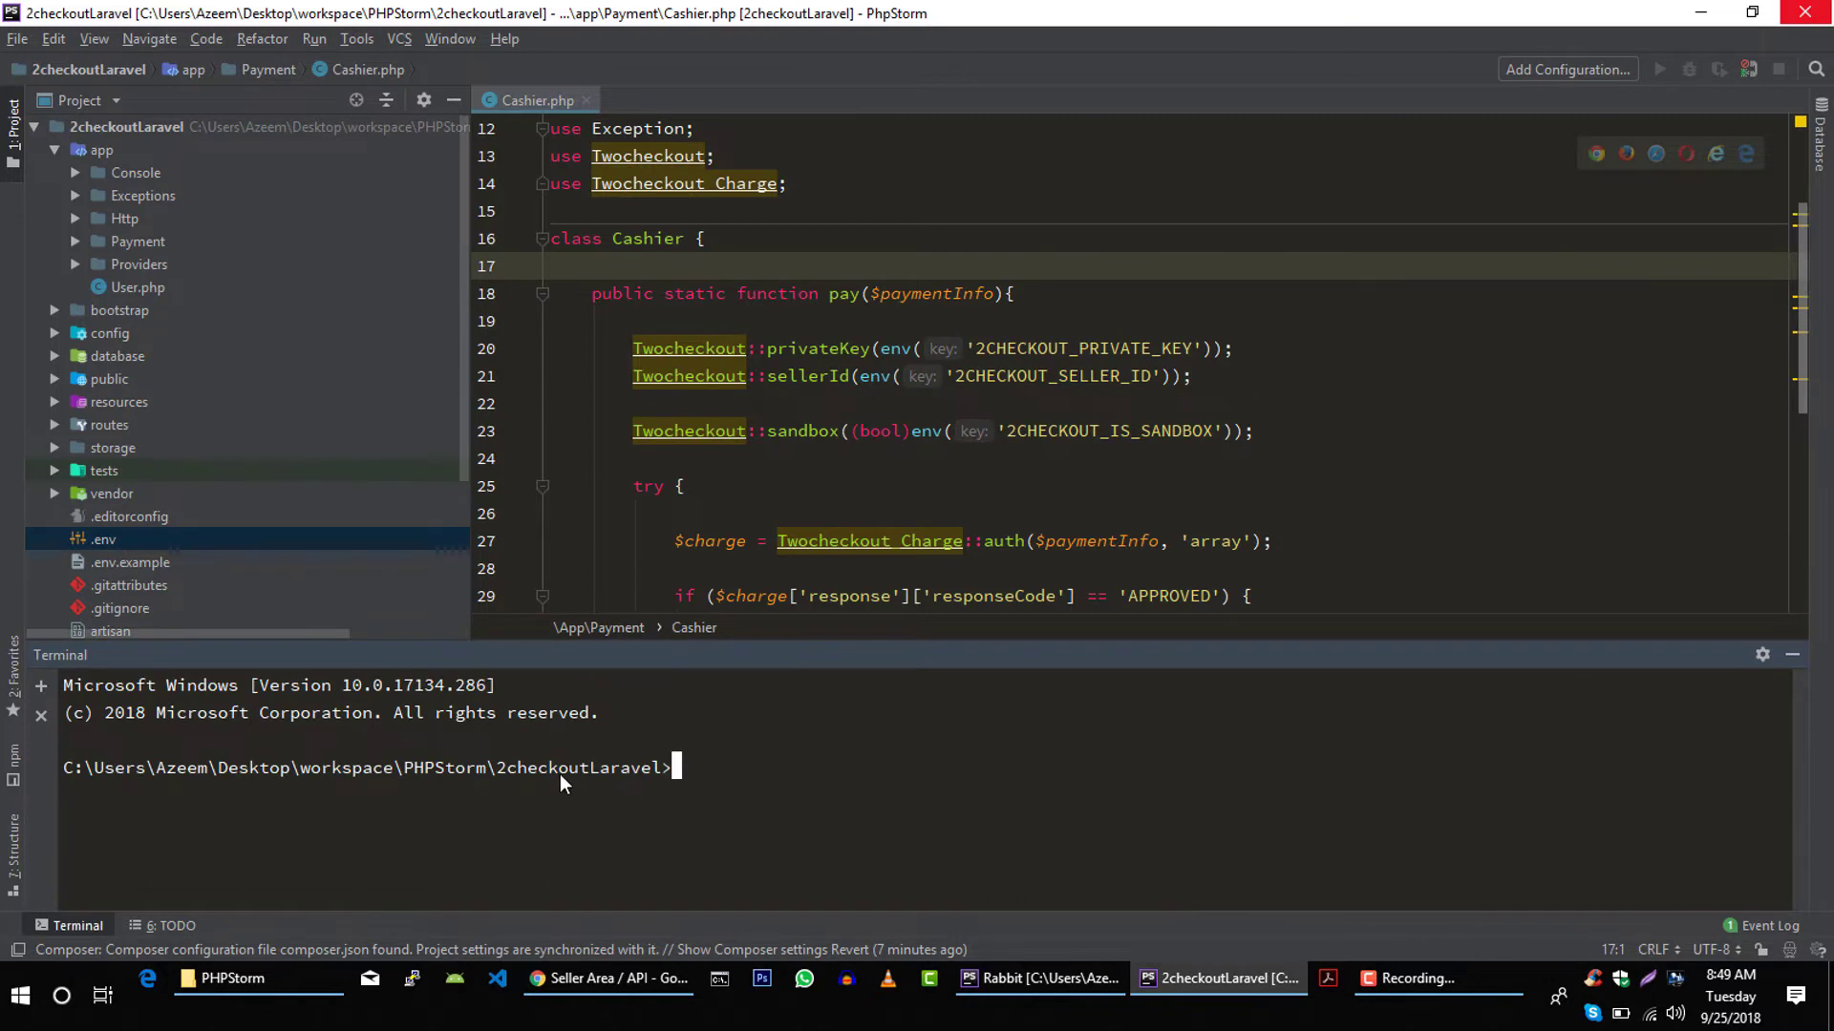
mouse_move(608, 979)
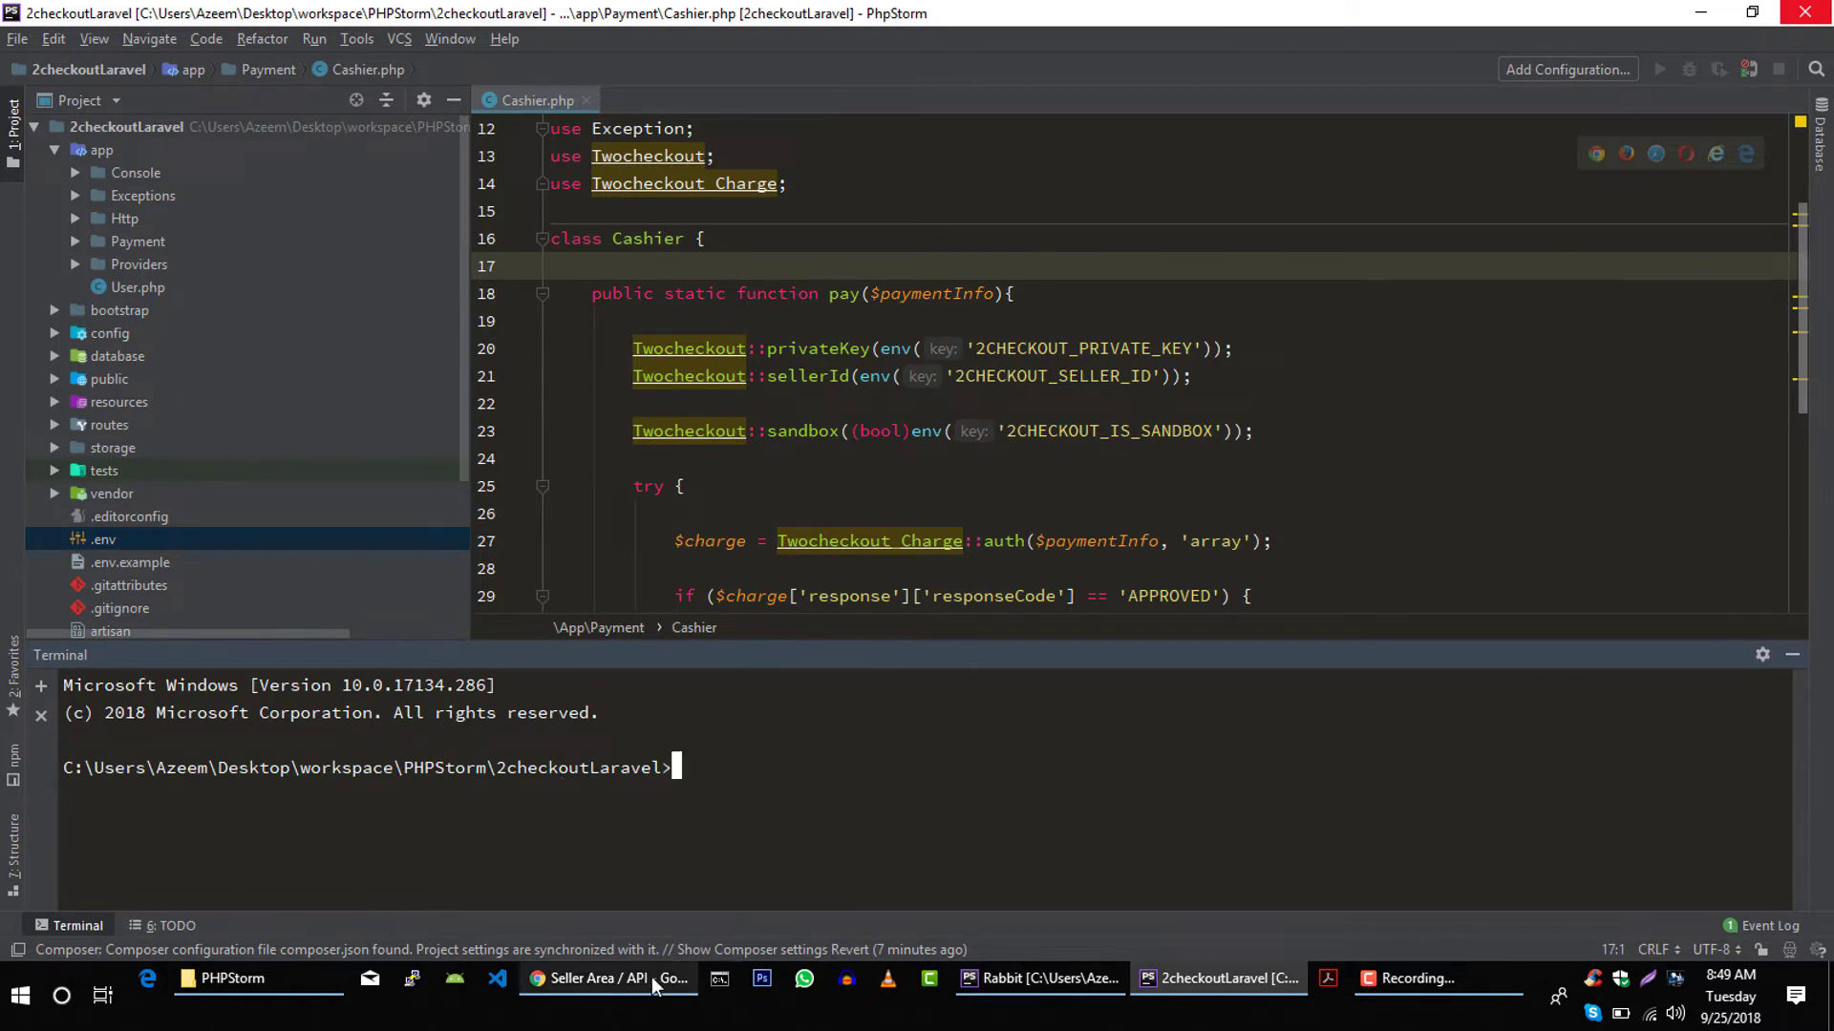
- Run composer require 2Checkout/2checkout-php in the project terminal
click(609, 979)
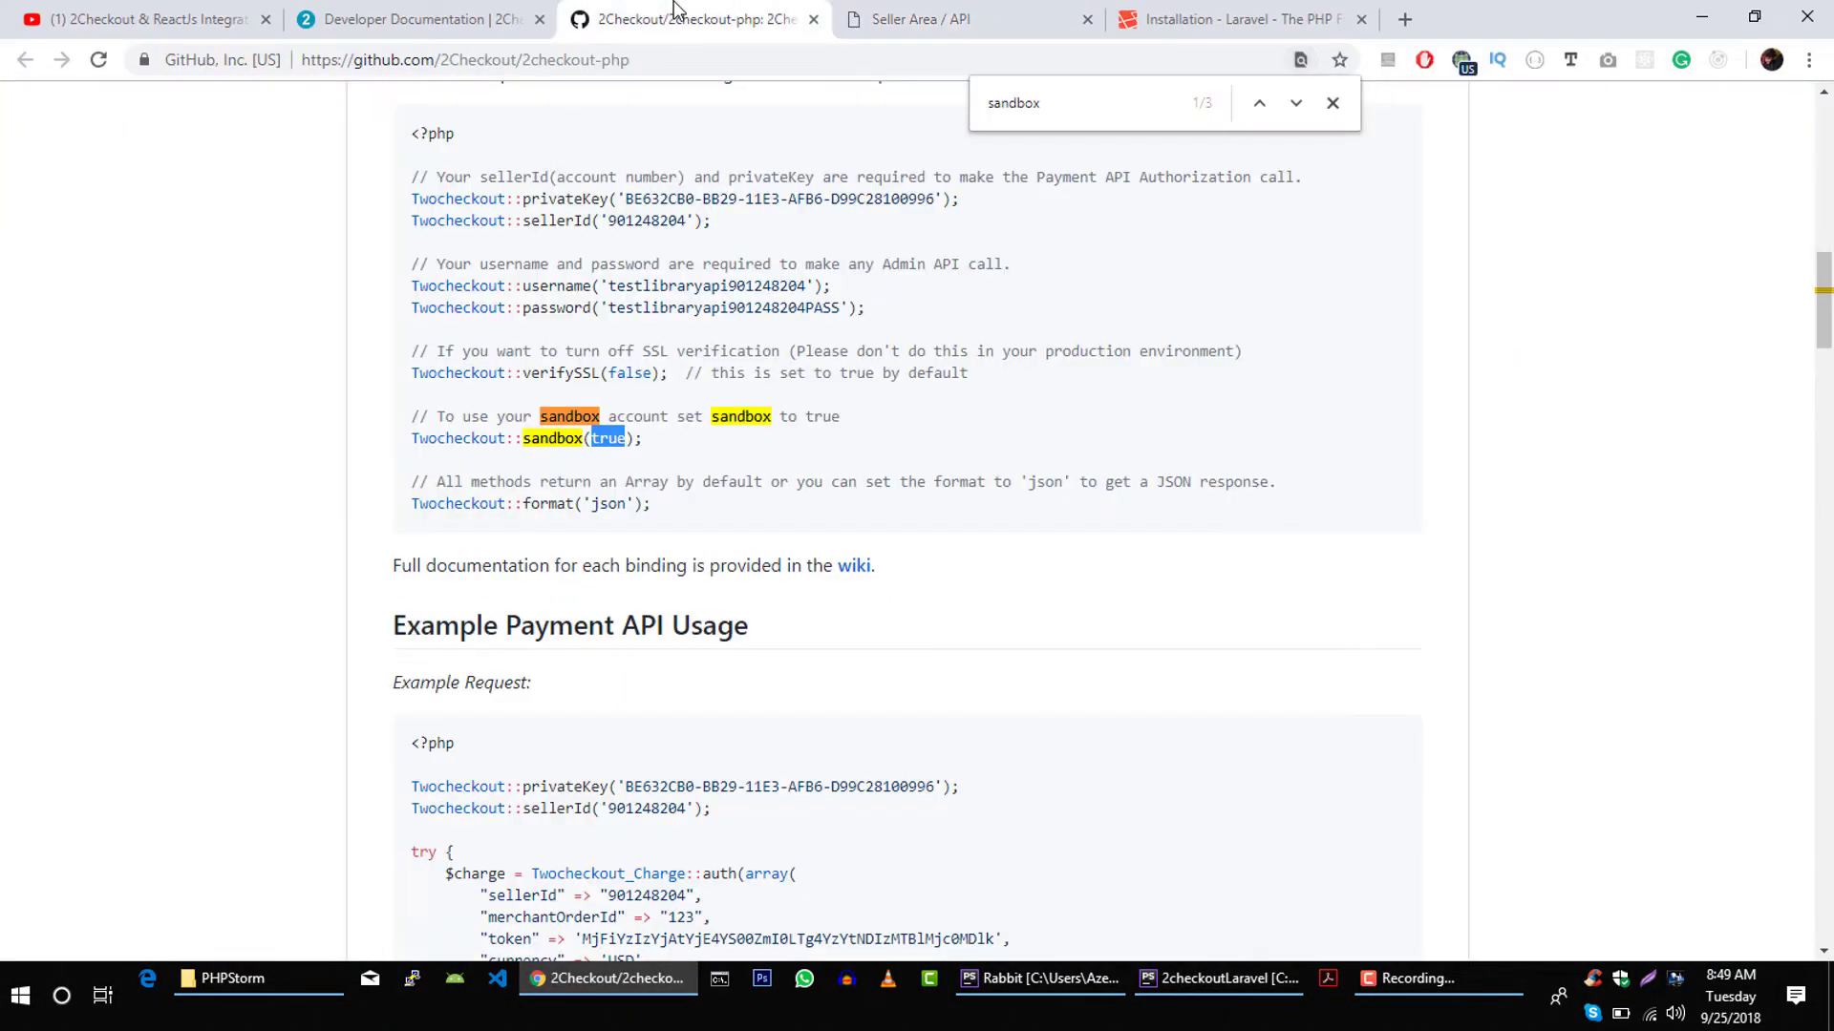
scroll(up, 3)
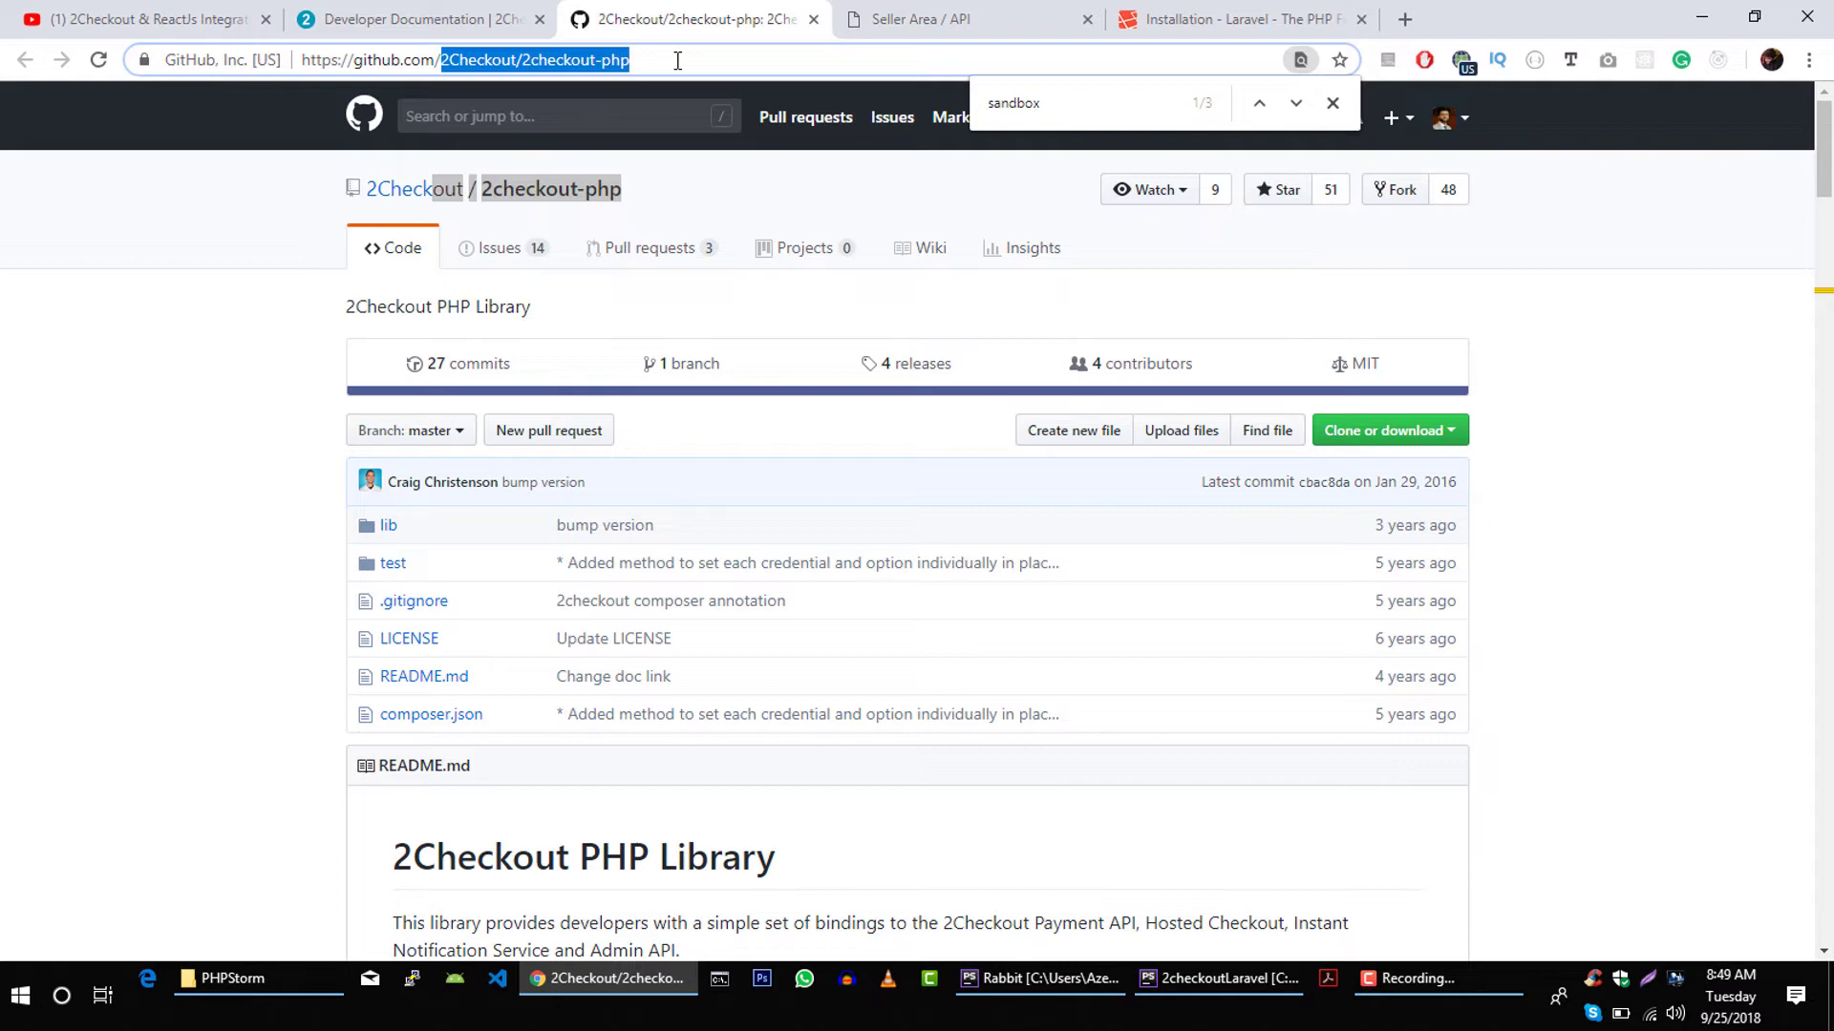
click(1215, 979)
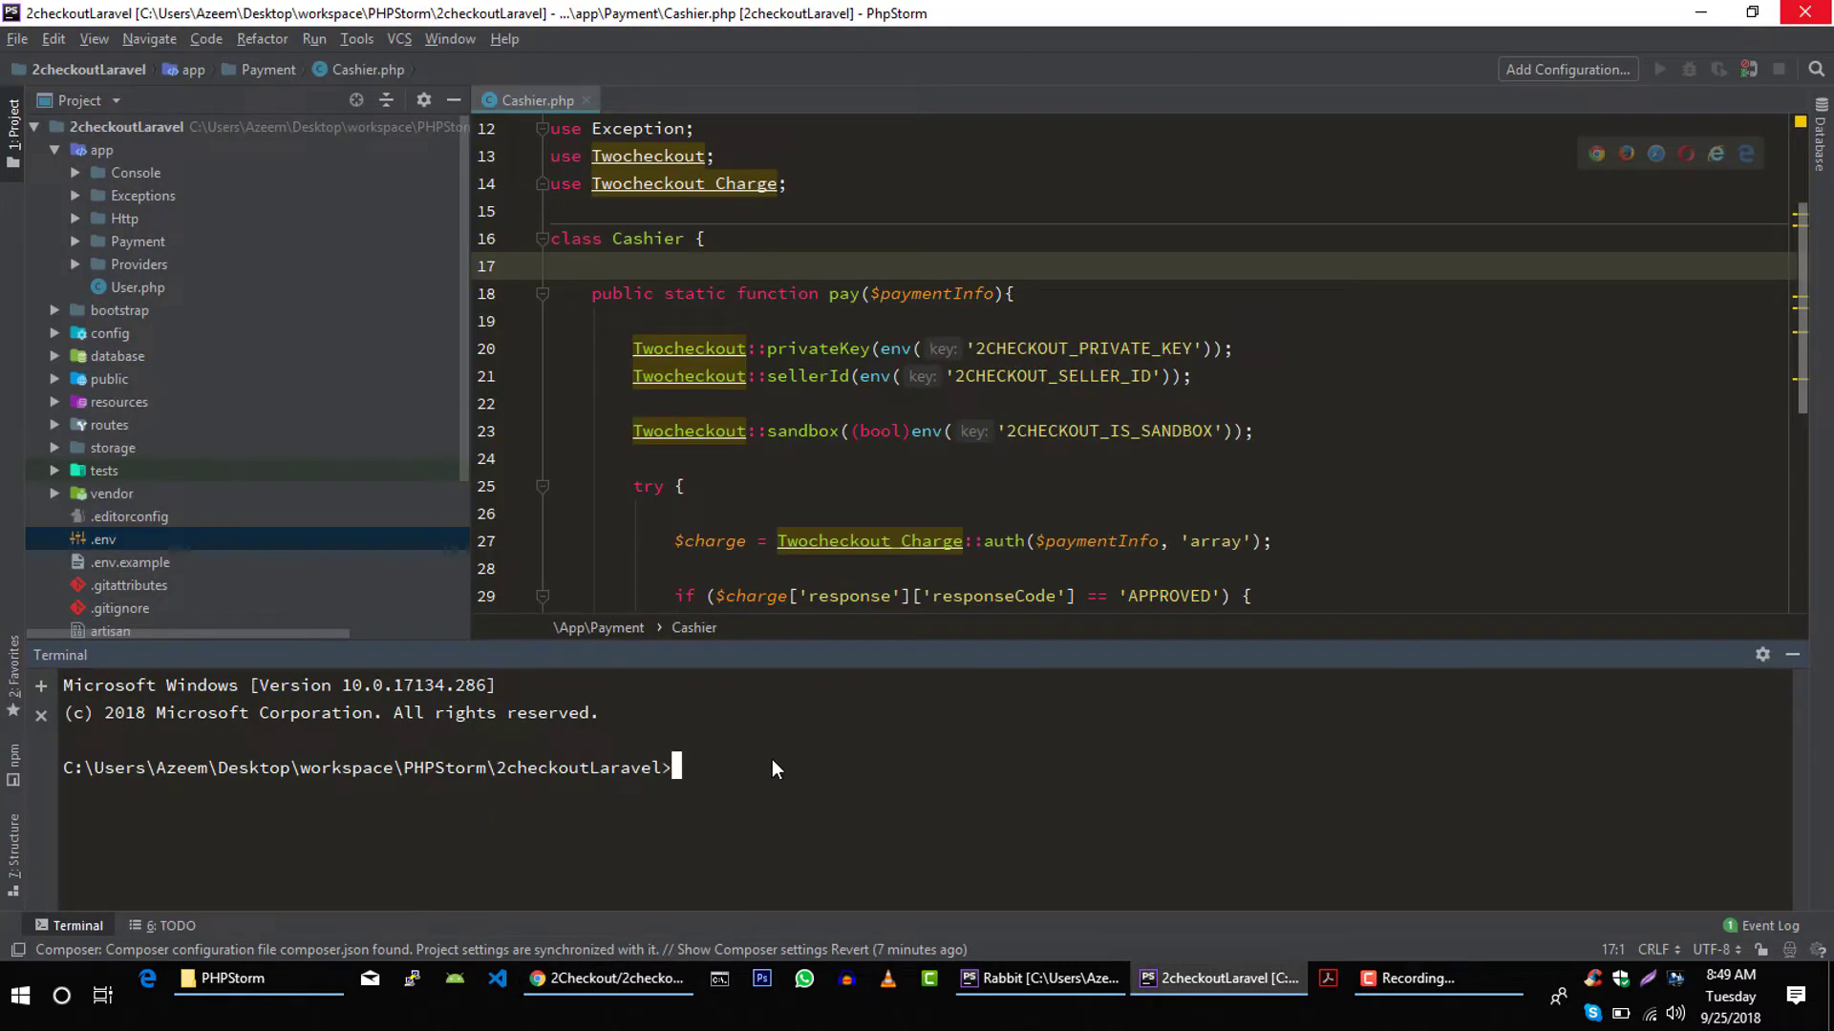
text(composer required)
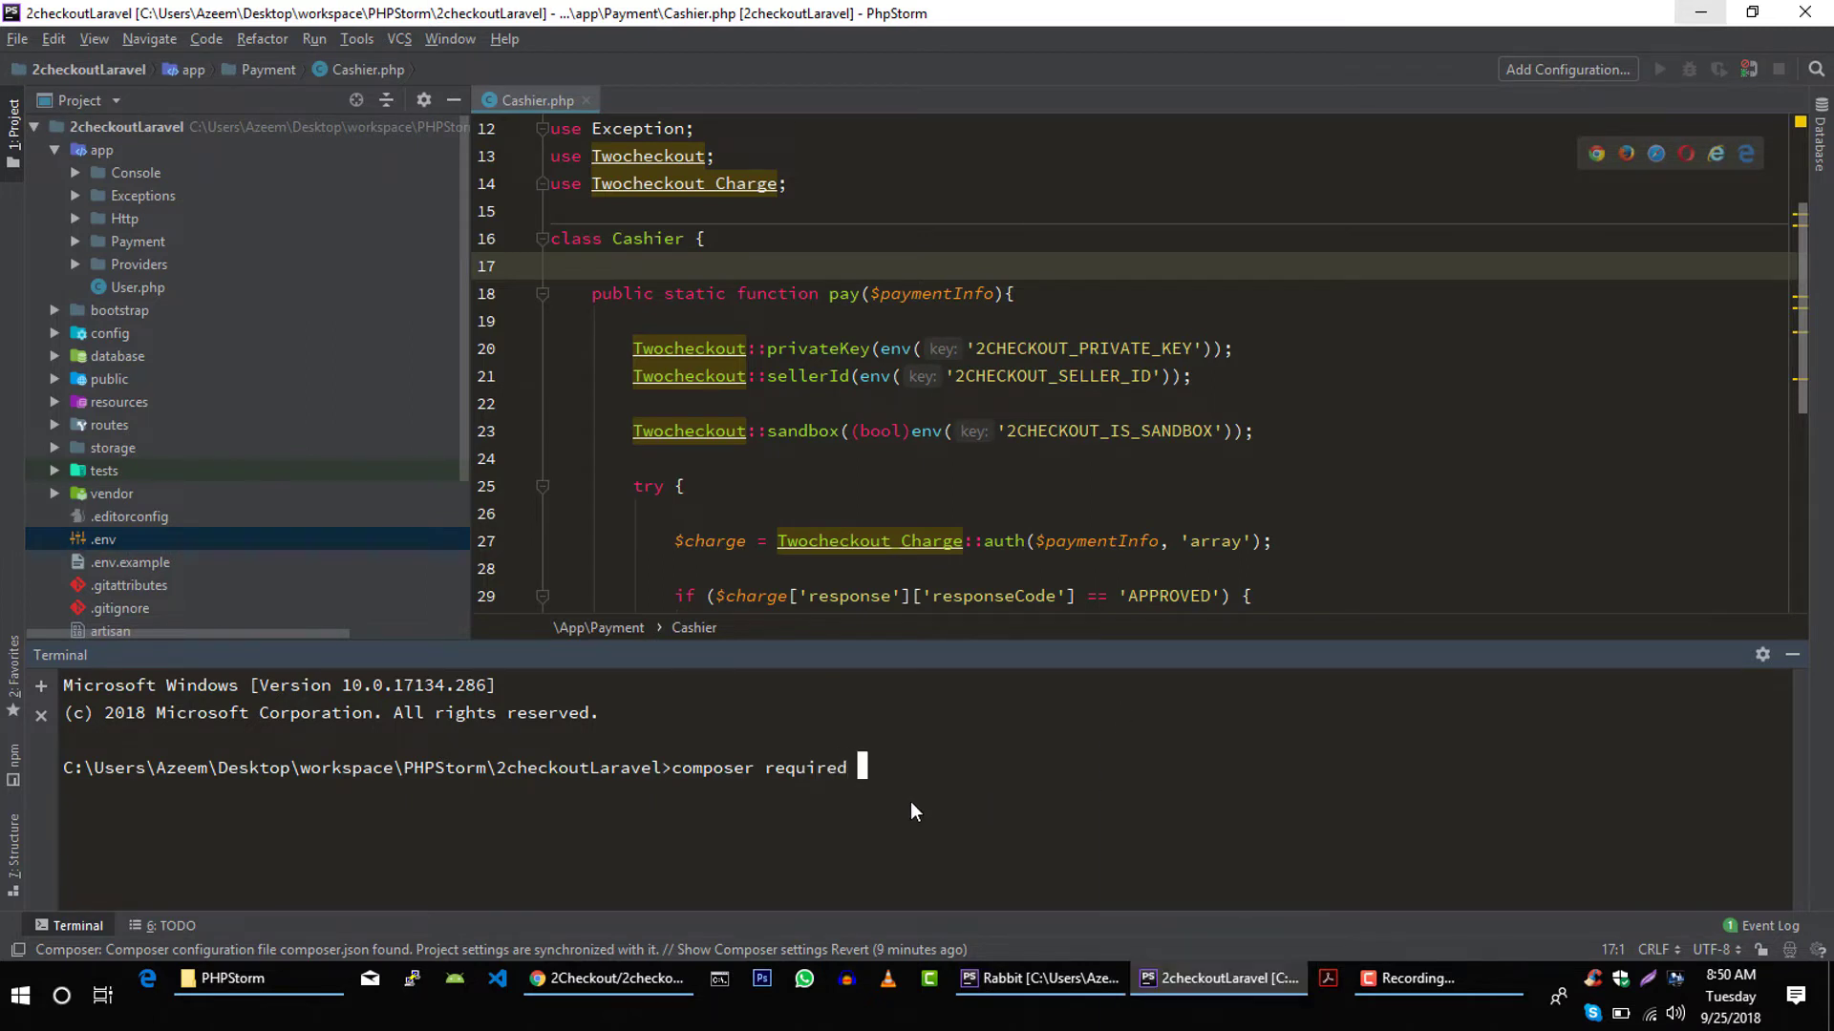
key(Backspace)
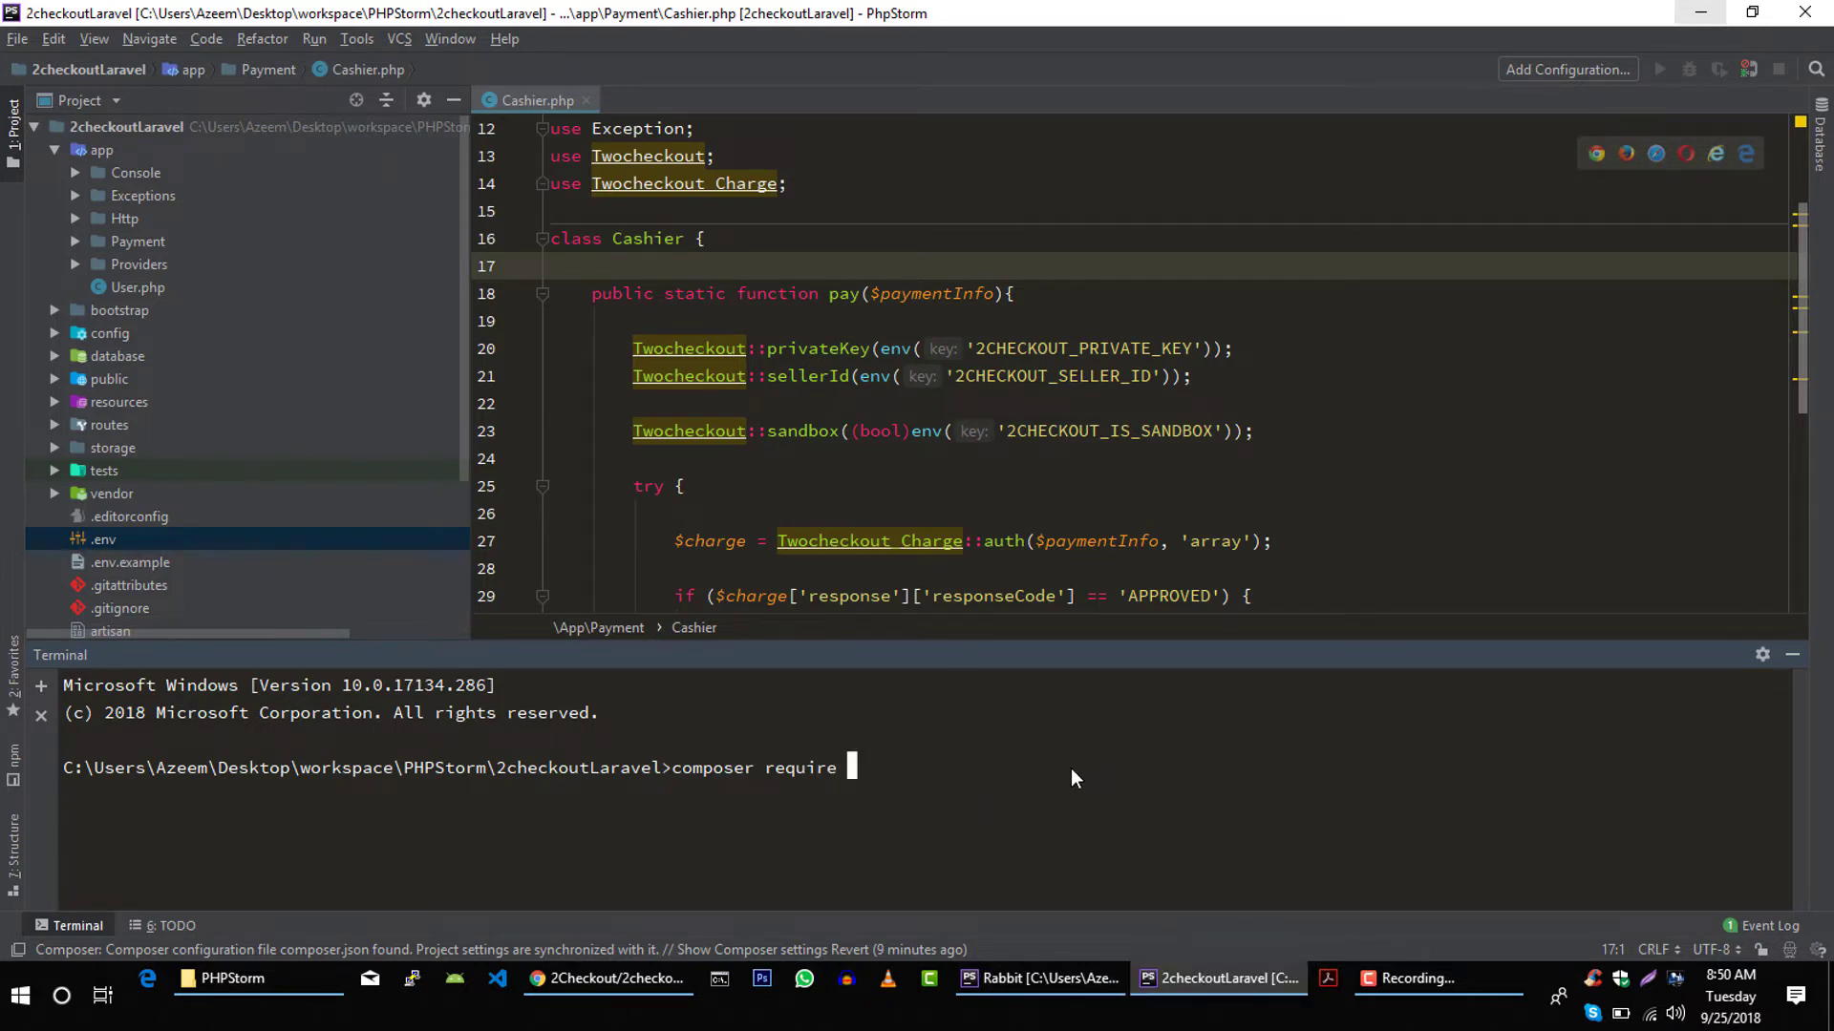
text(2Checkout/2checkout-php)
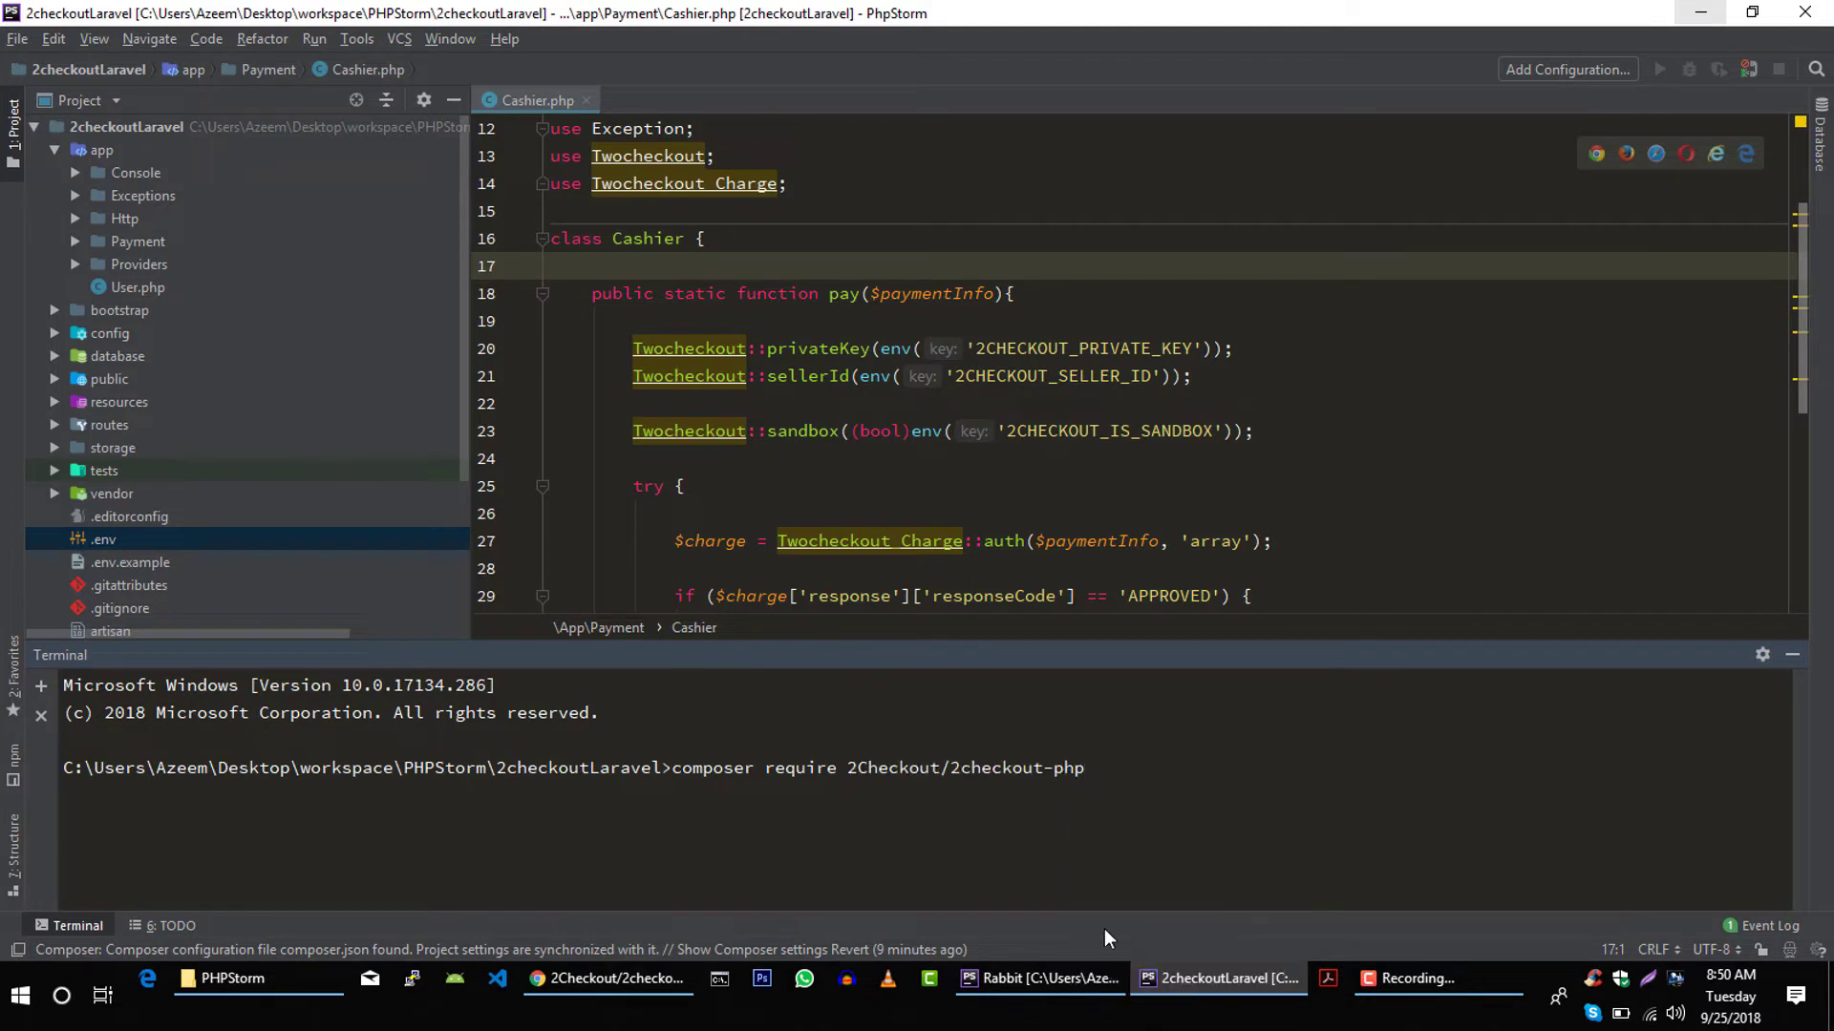
key(Return)
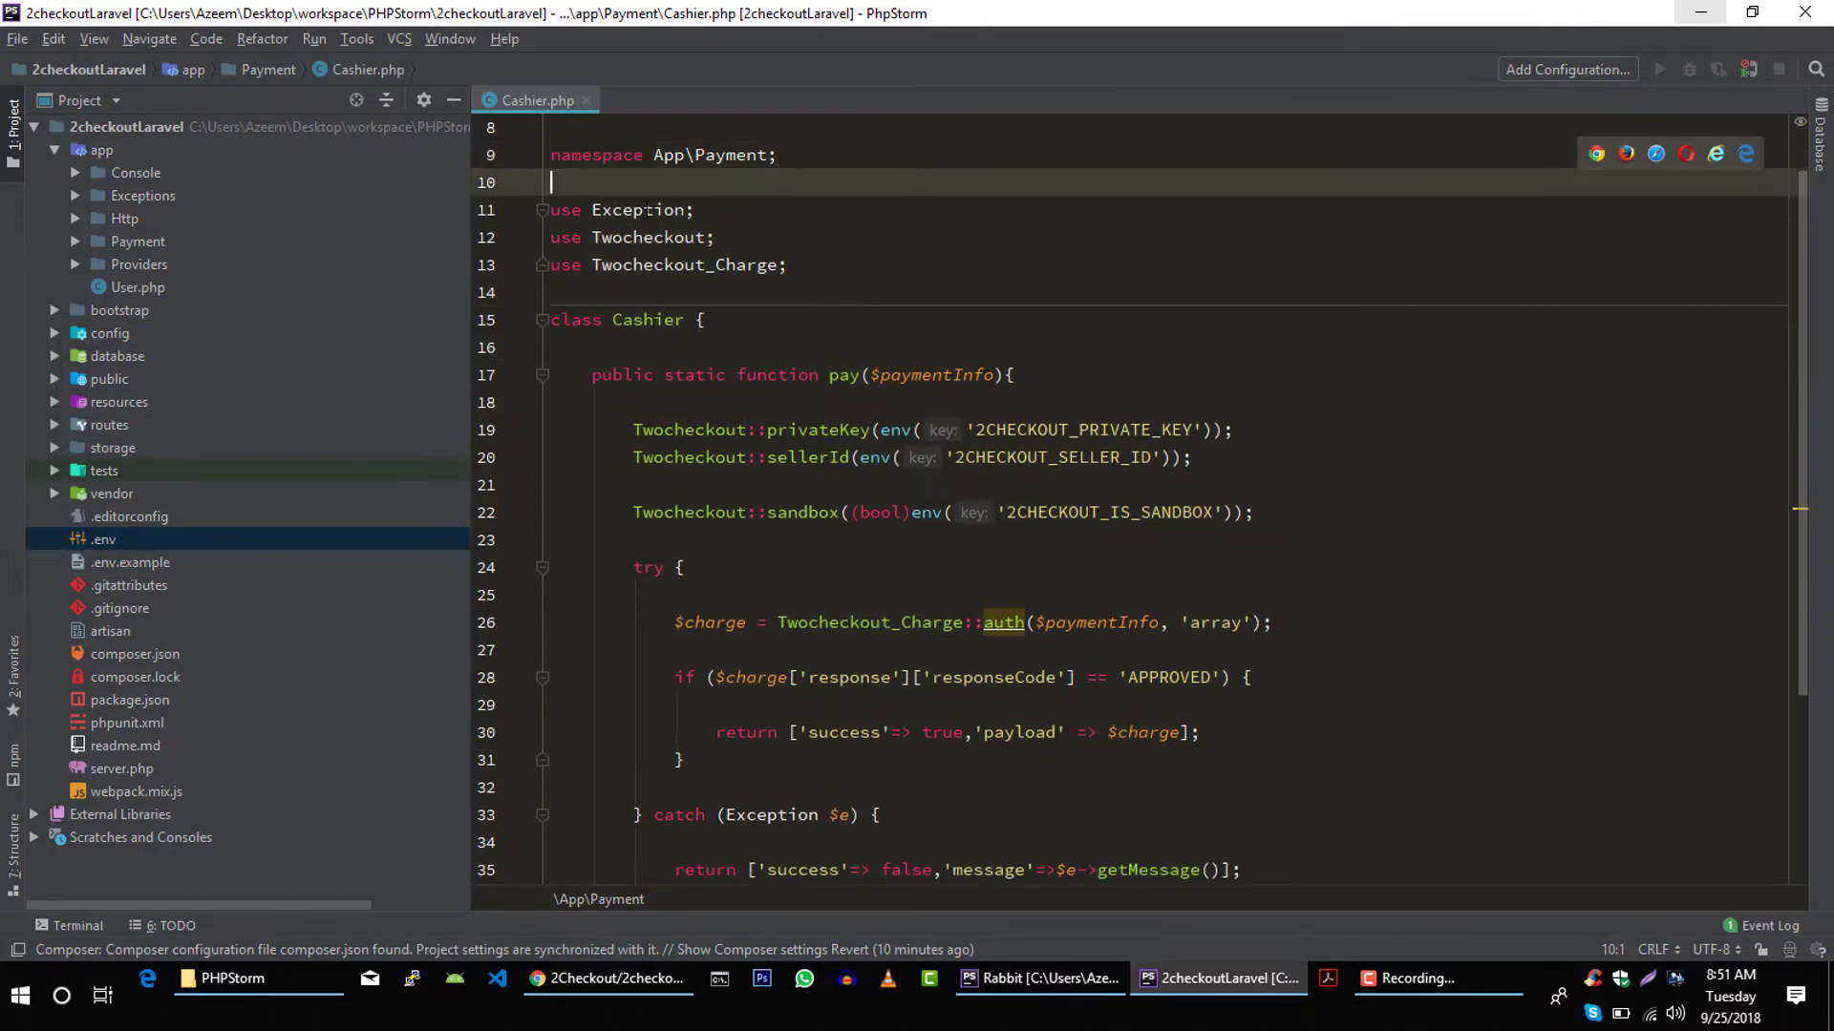
- Close the Cashier.php tab and collapse the app folder in the Project pane
click(585, 99)
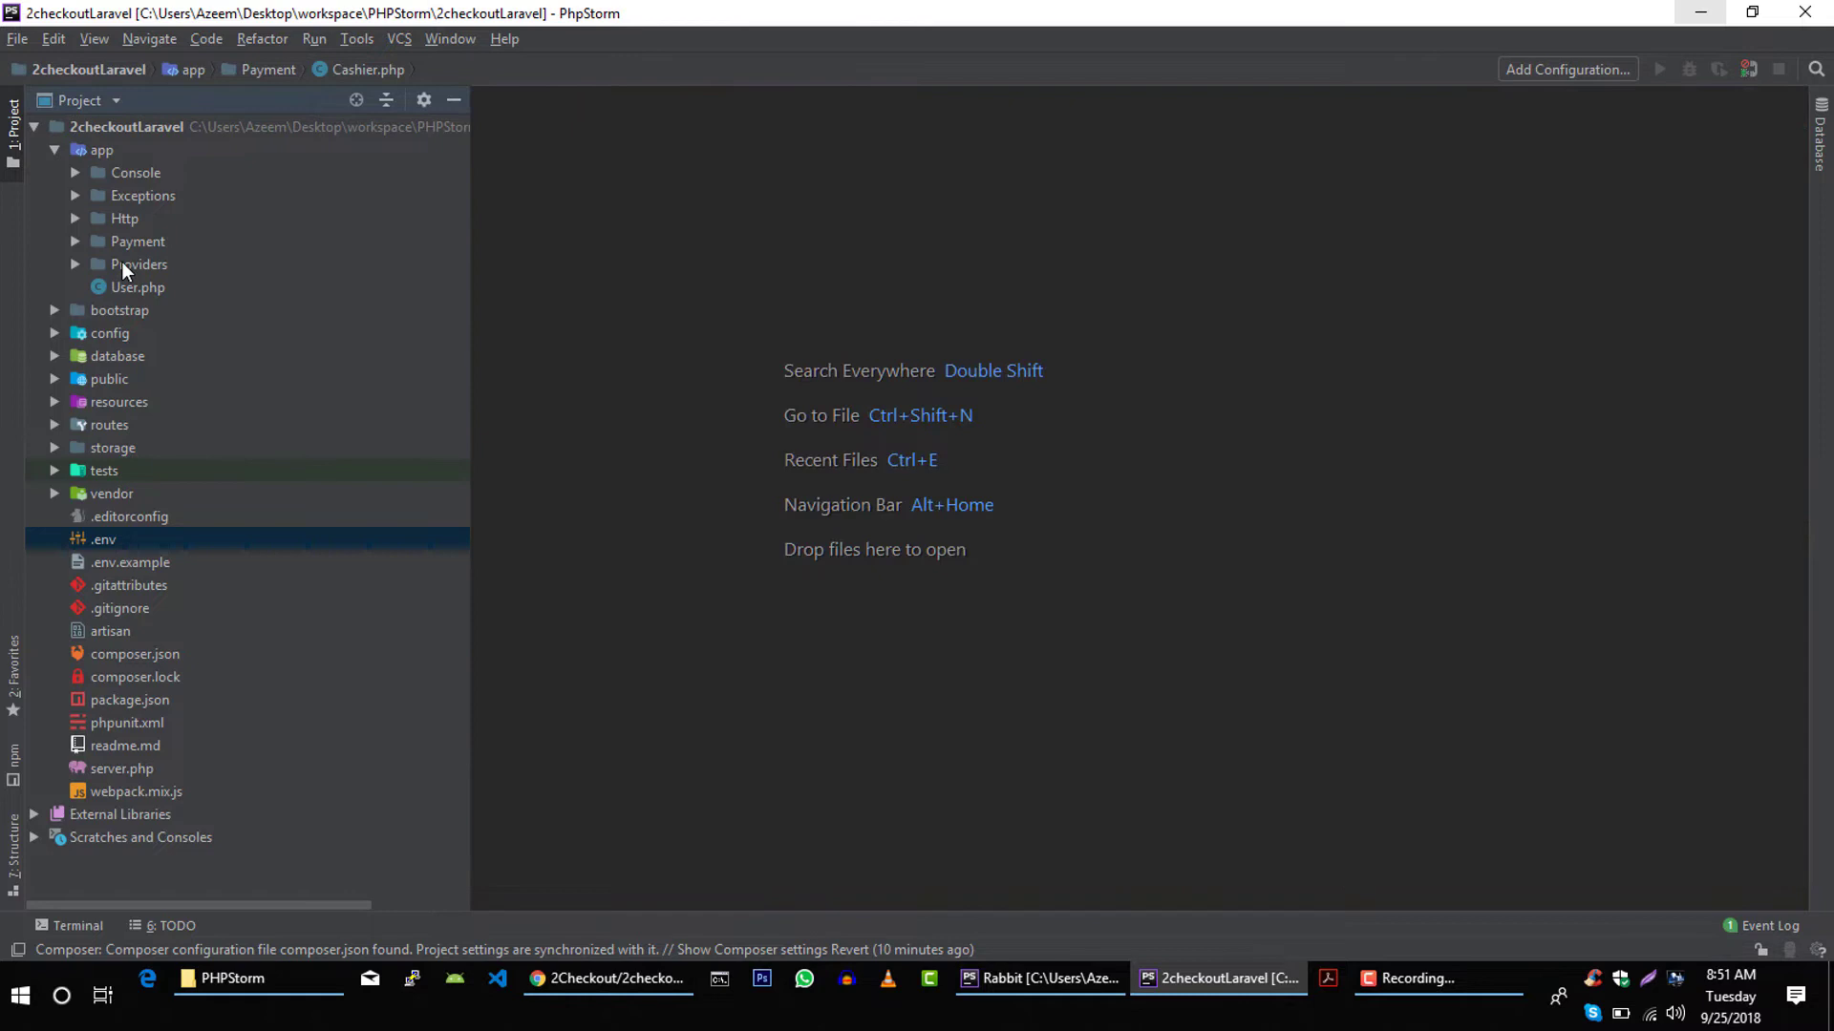
click(53, 150)
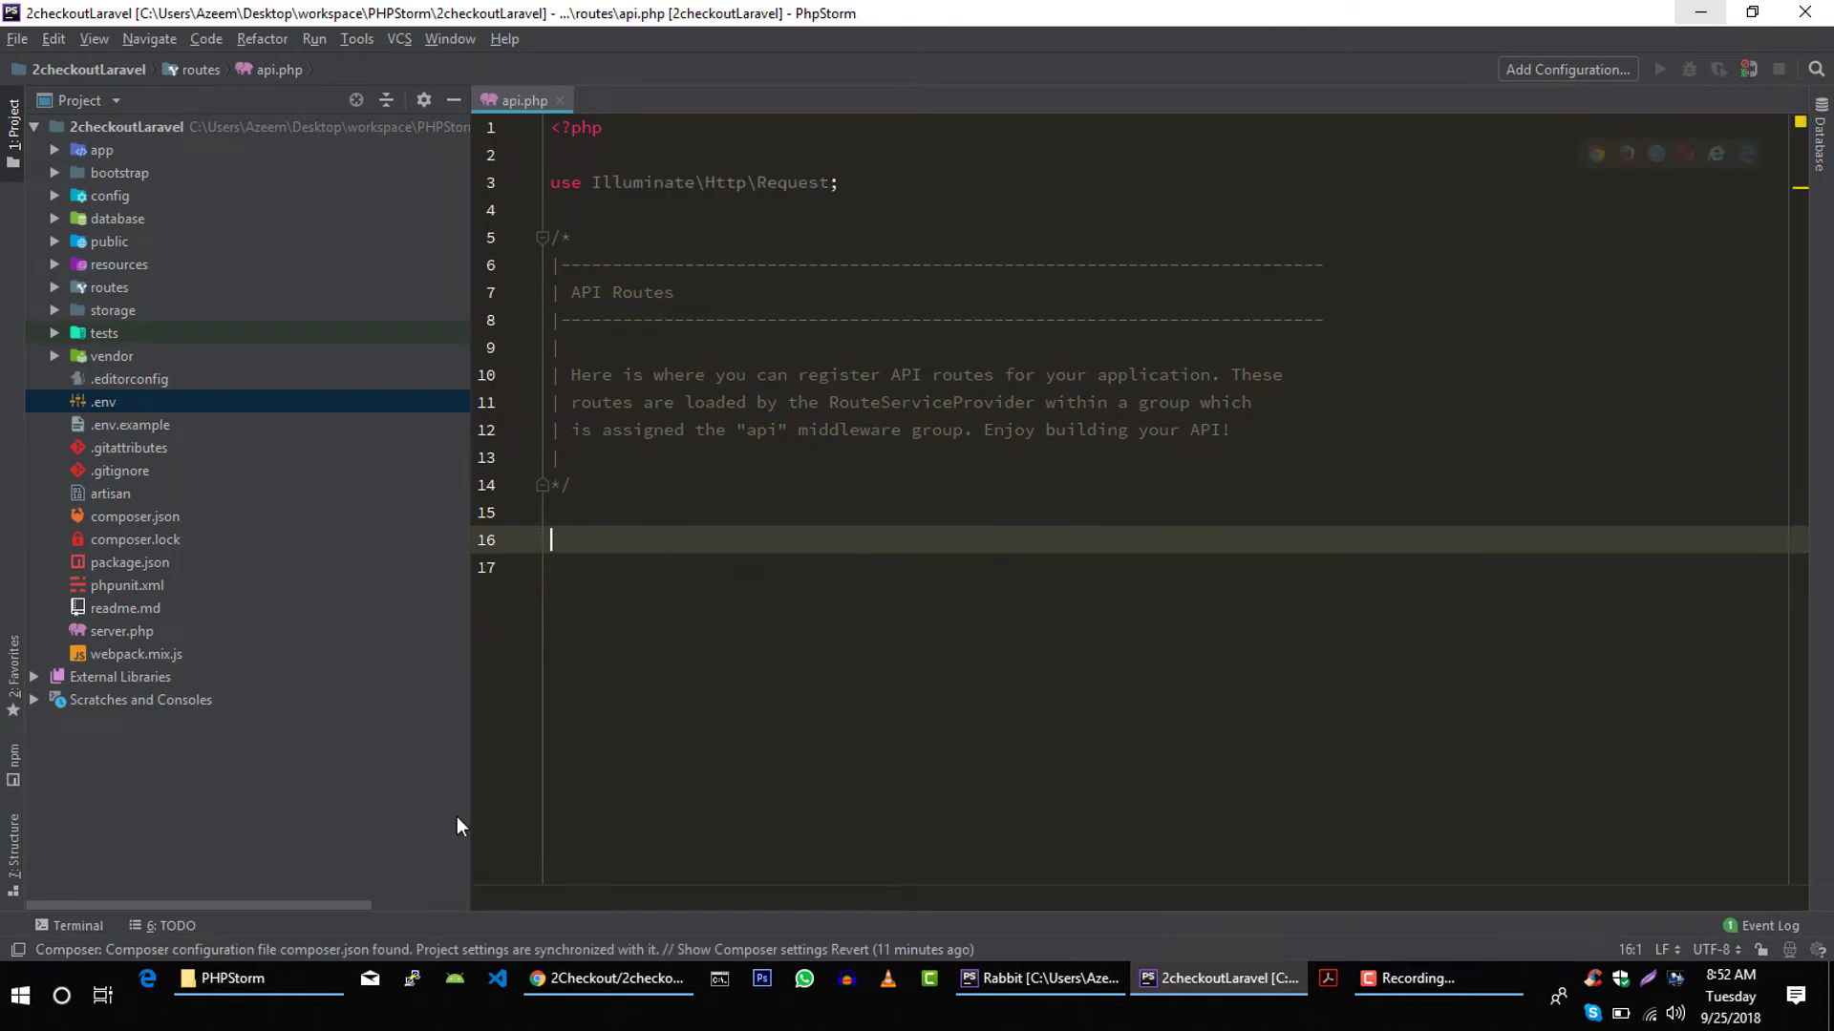
- Run php artisan make:controller PaymentController in the terminal
click(78, 925)
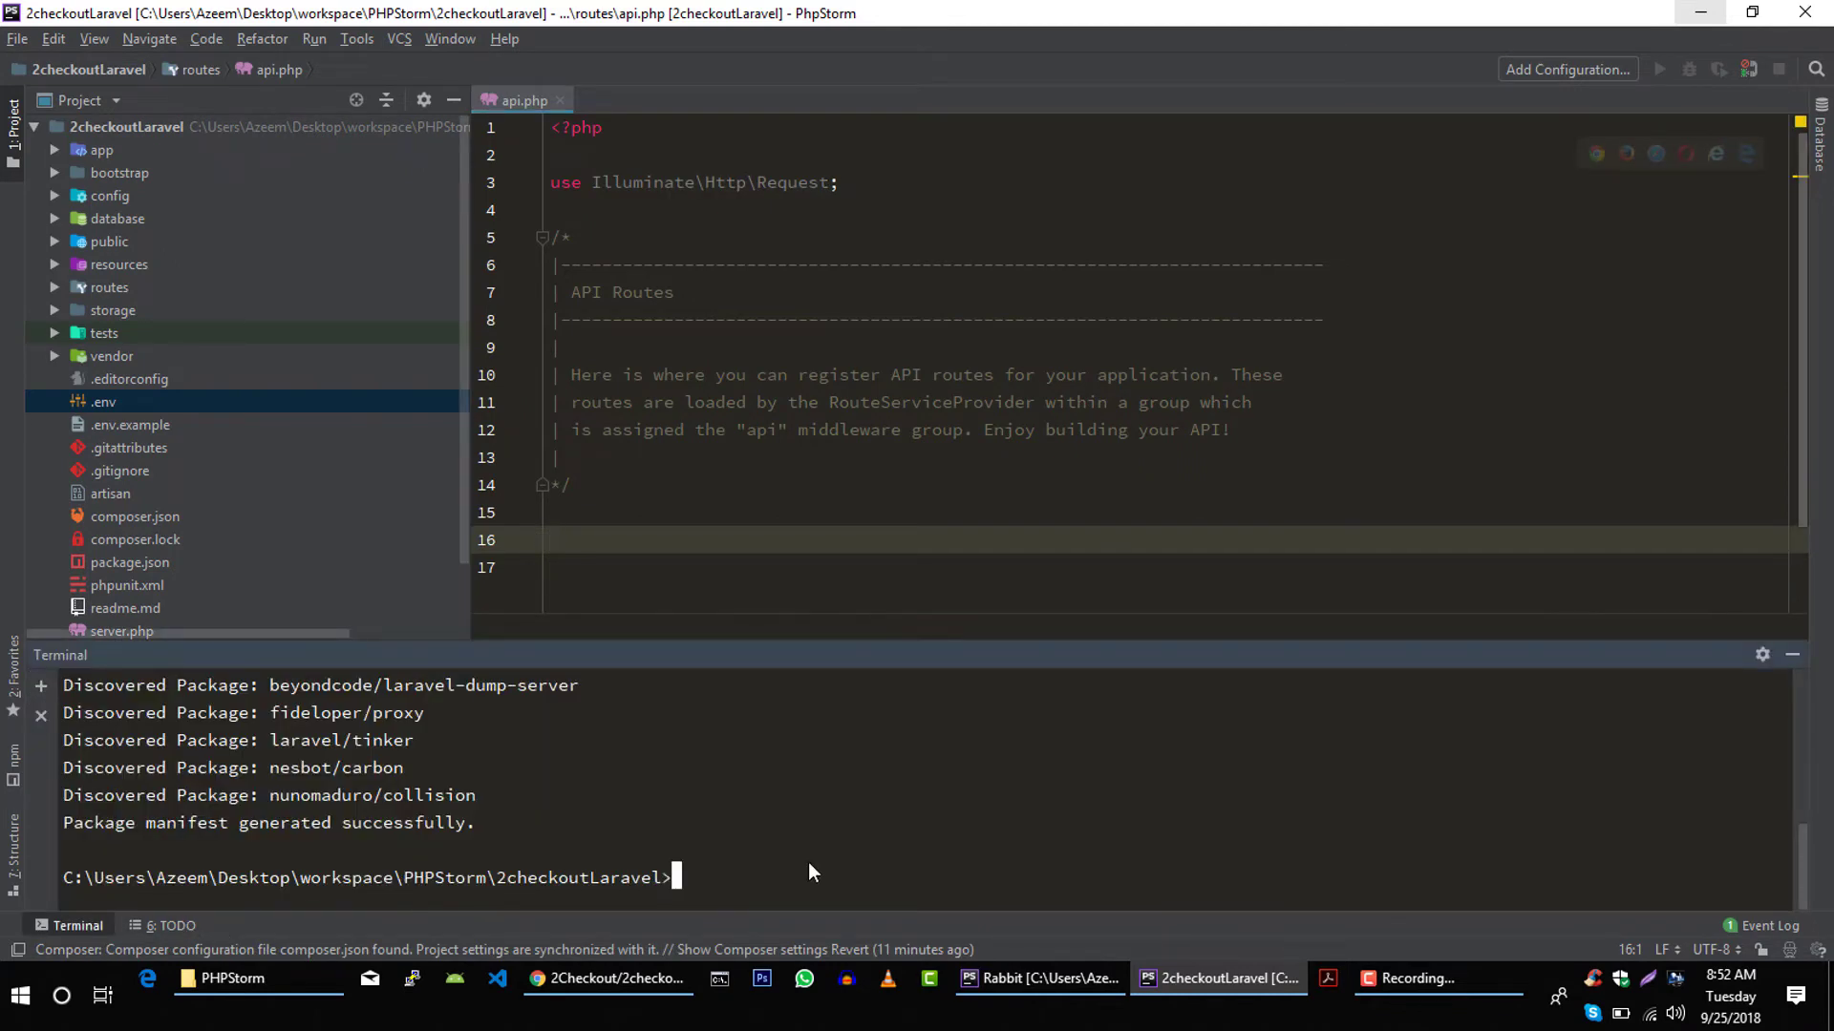
text(php art)
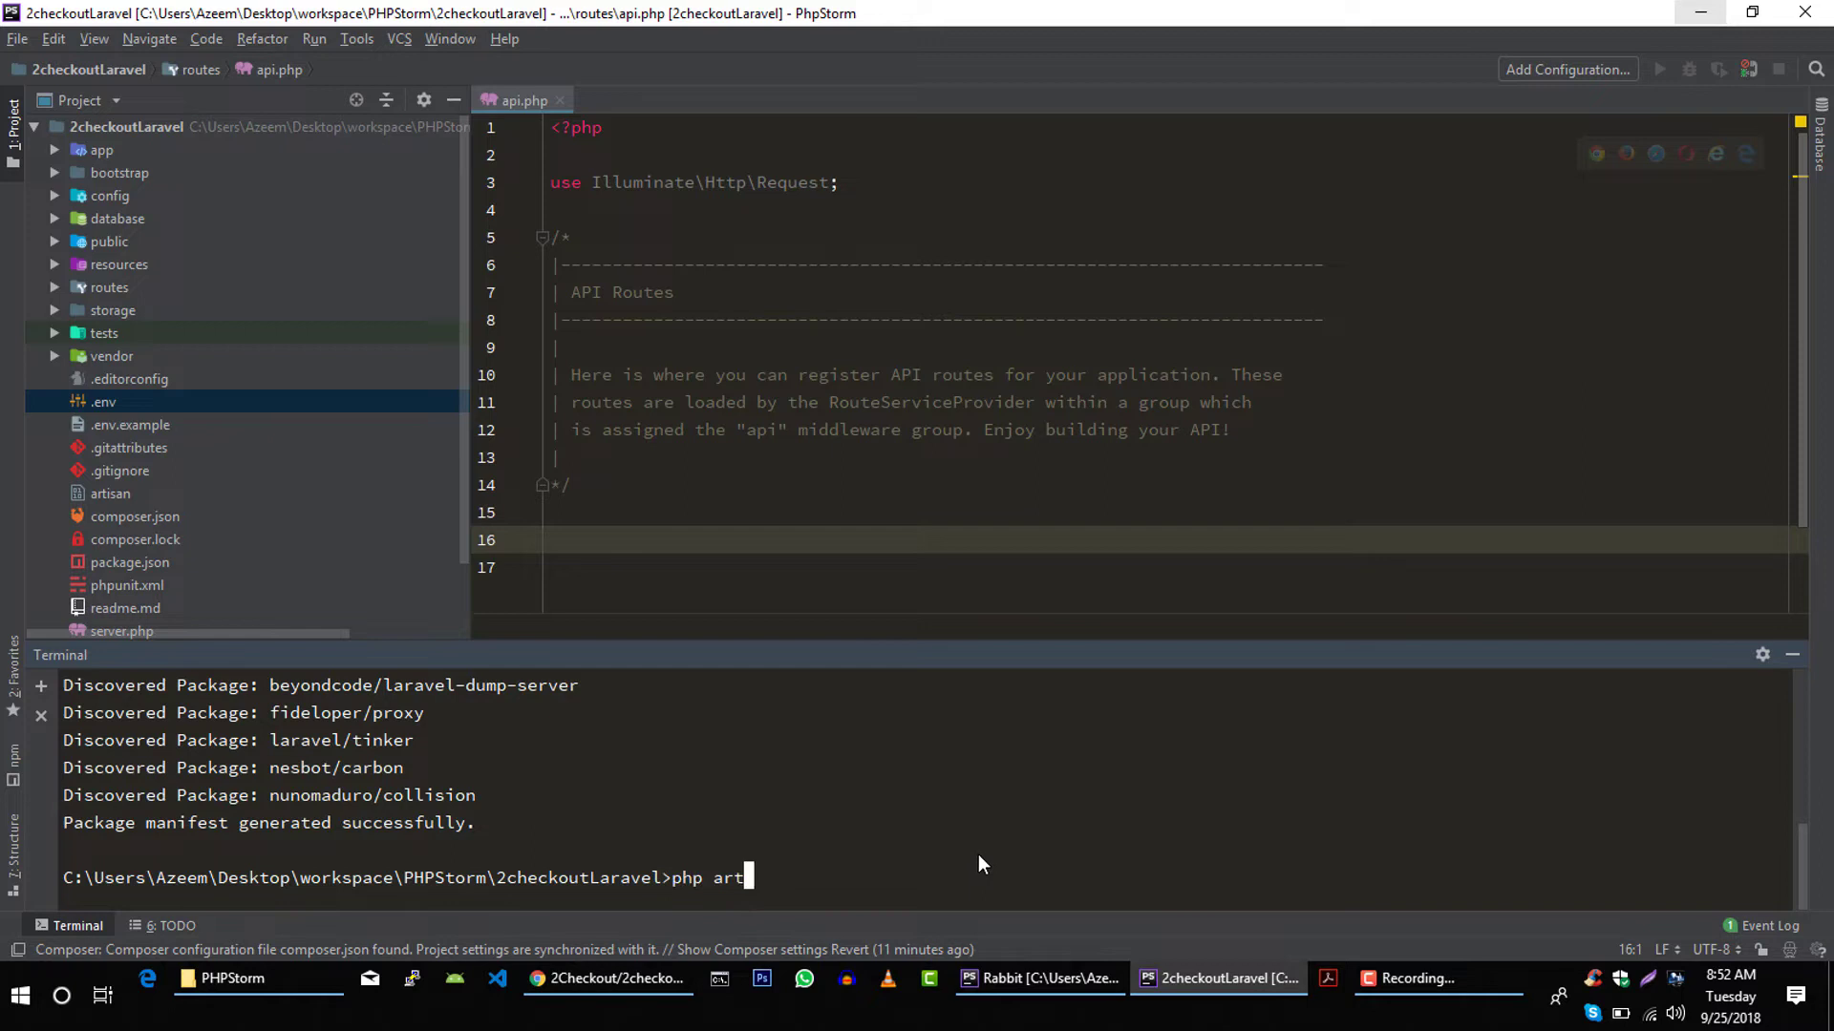
text(isan make:con)
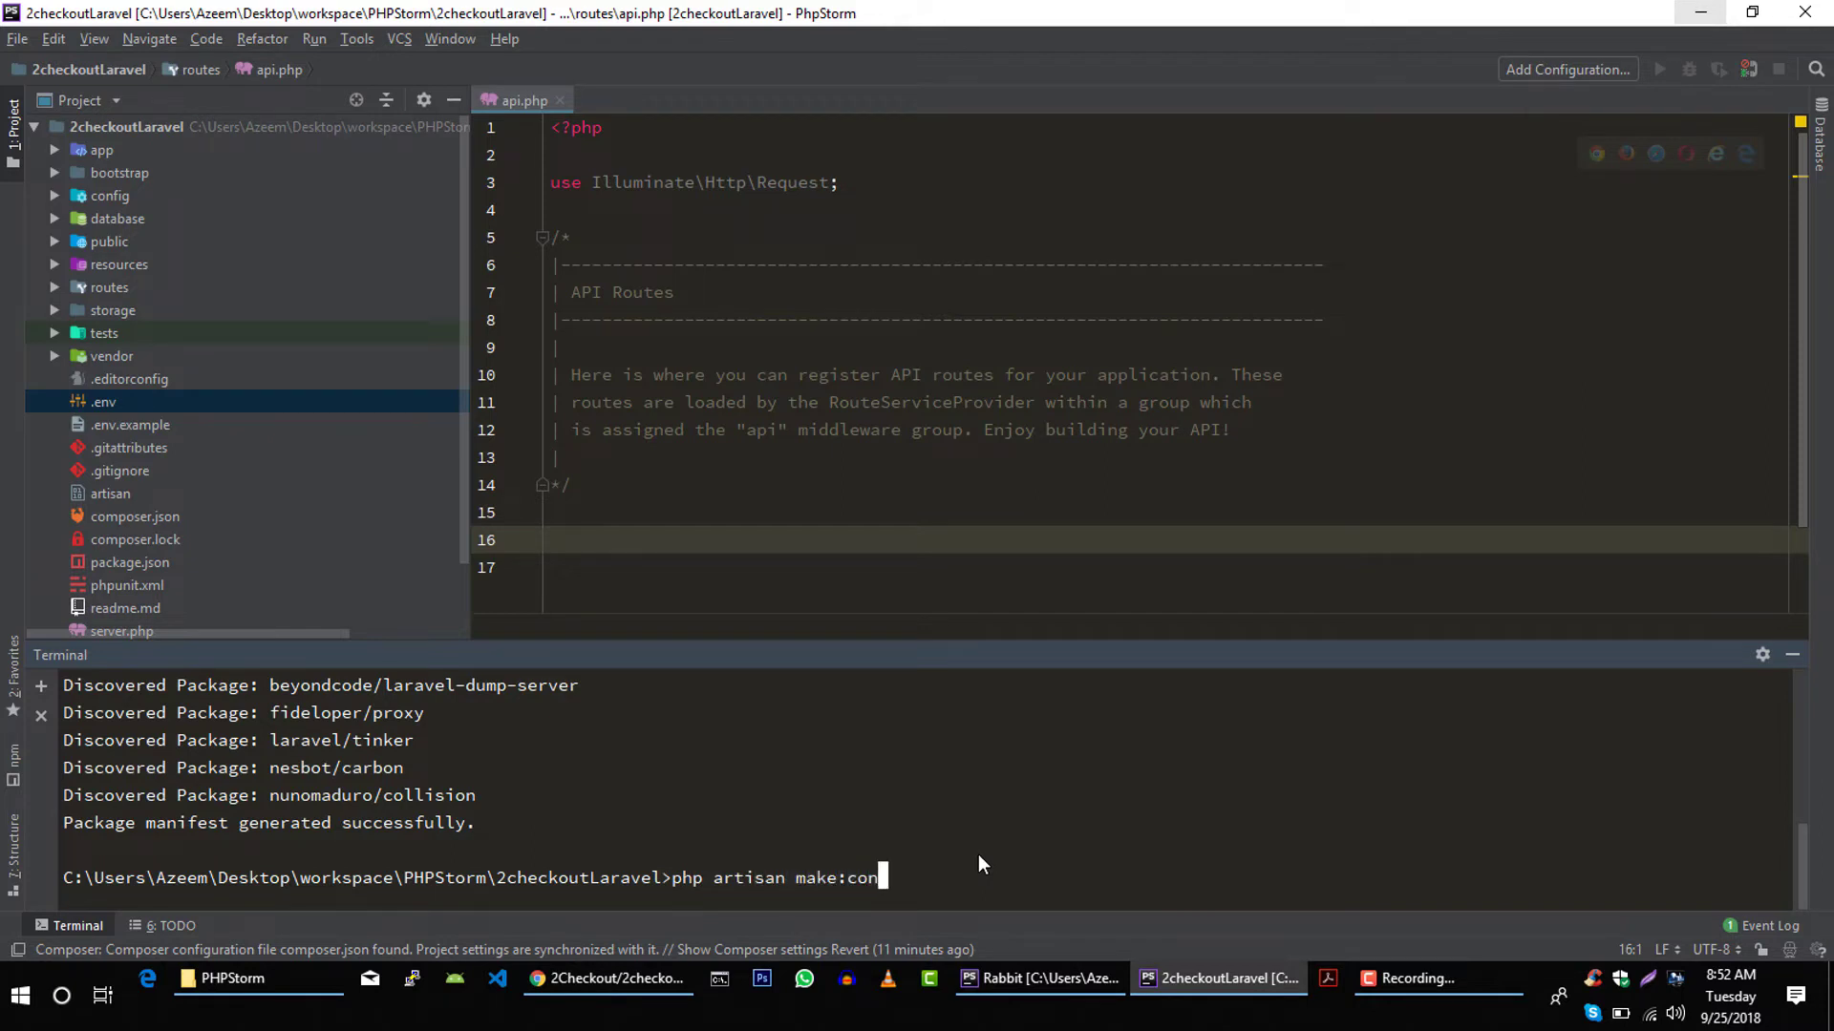
text(troller)
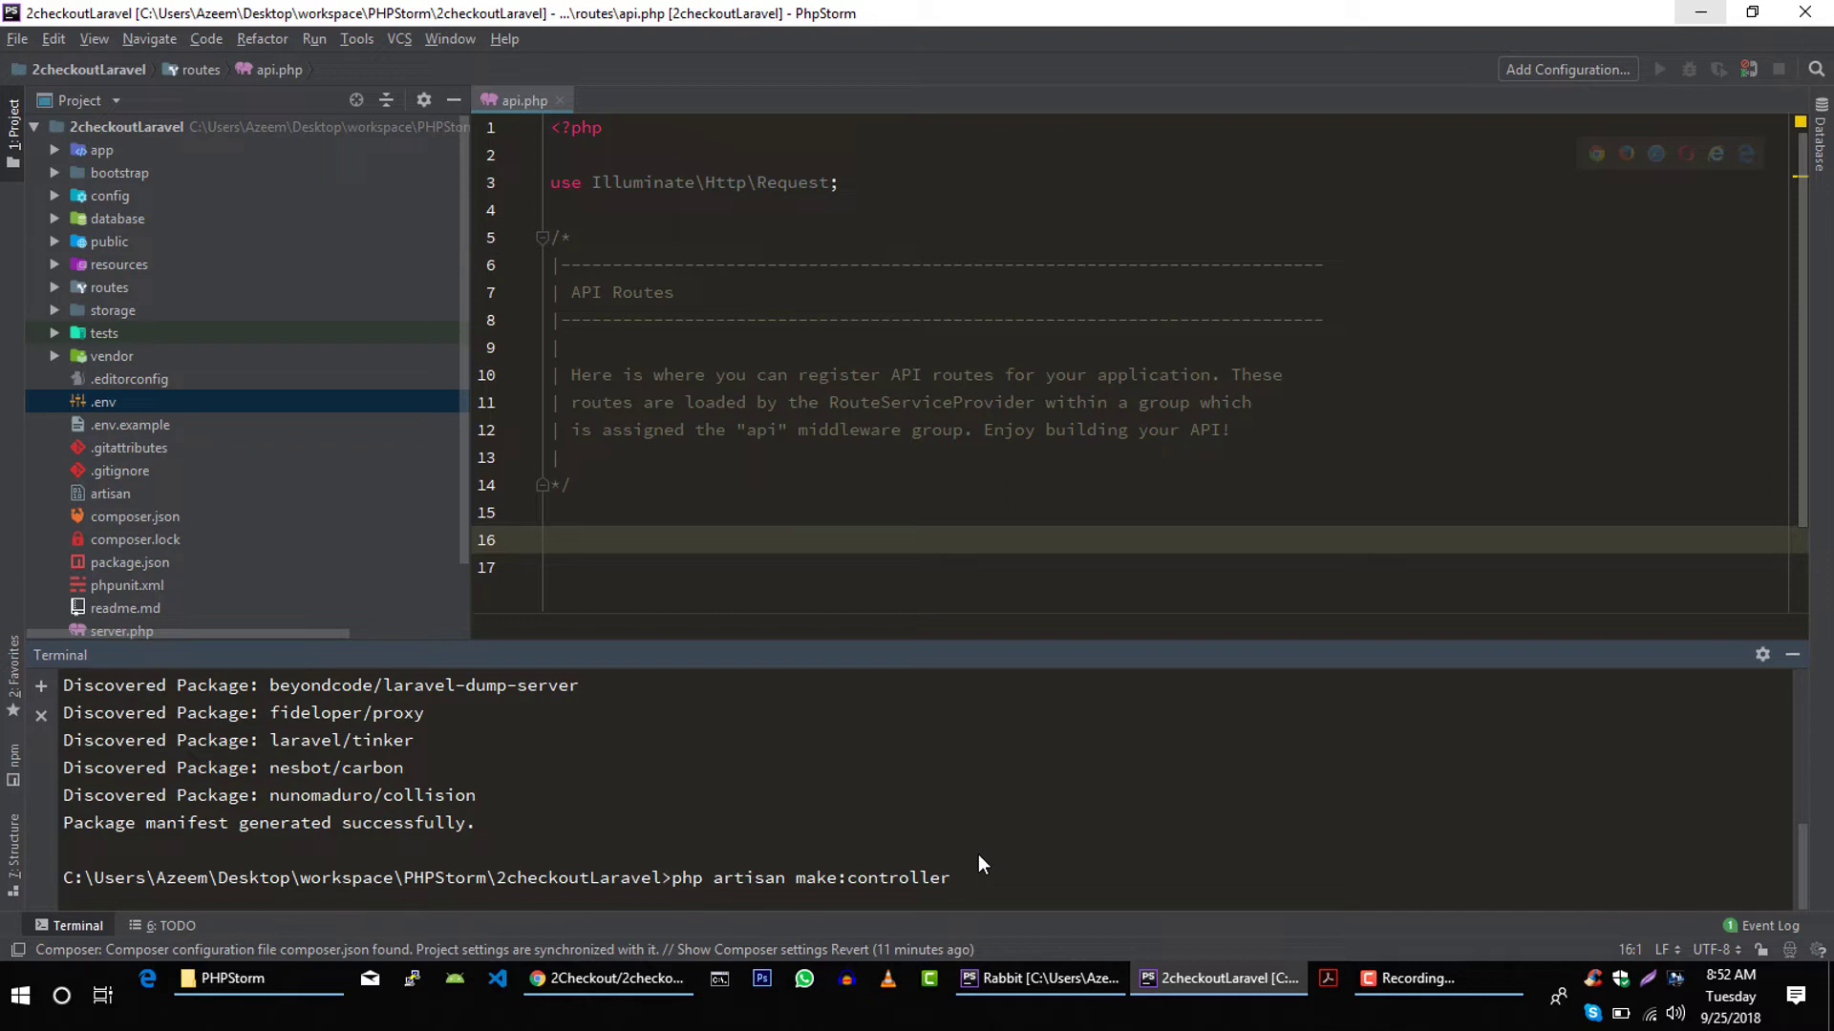
text(PaymentControl)
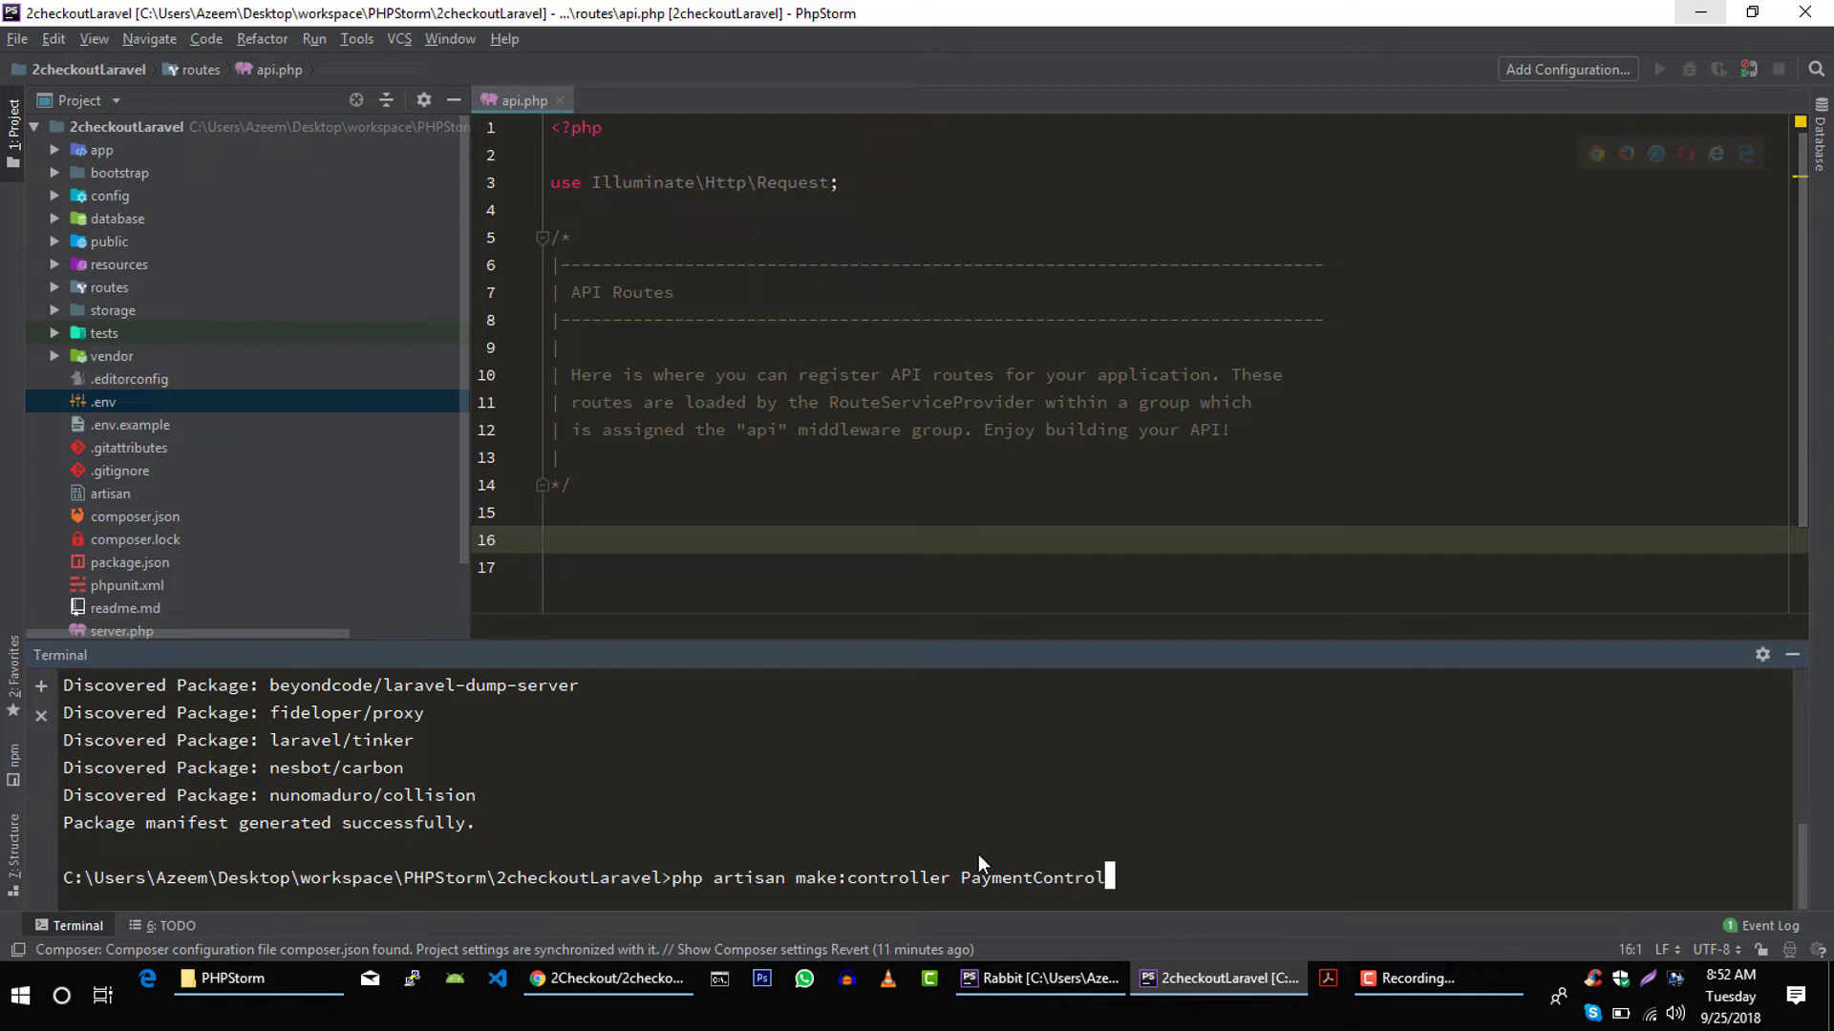
key(Return)
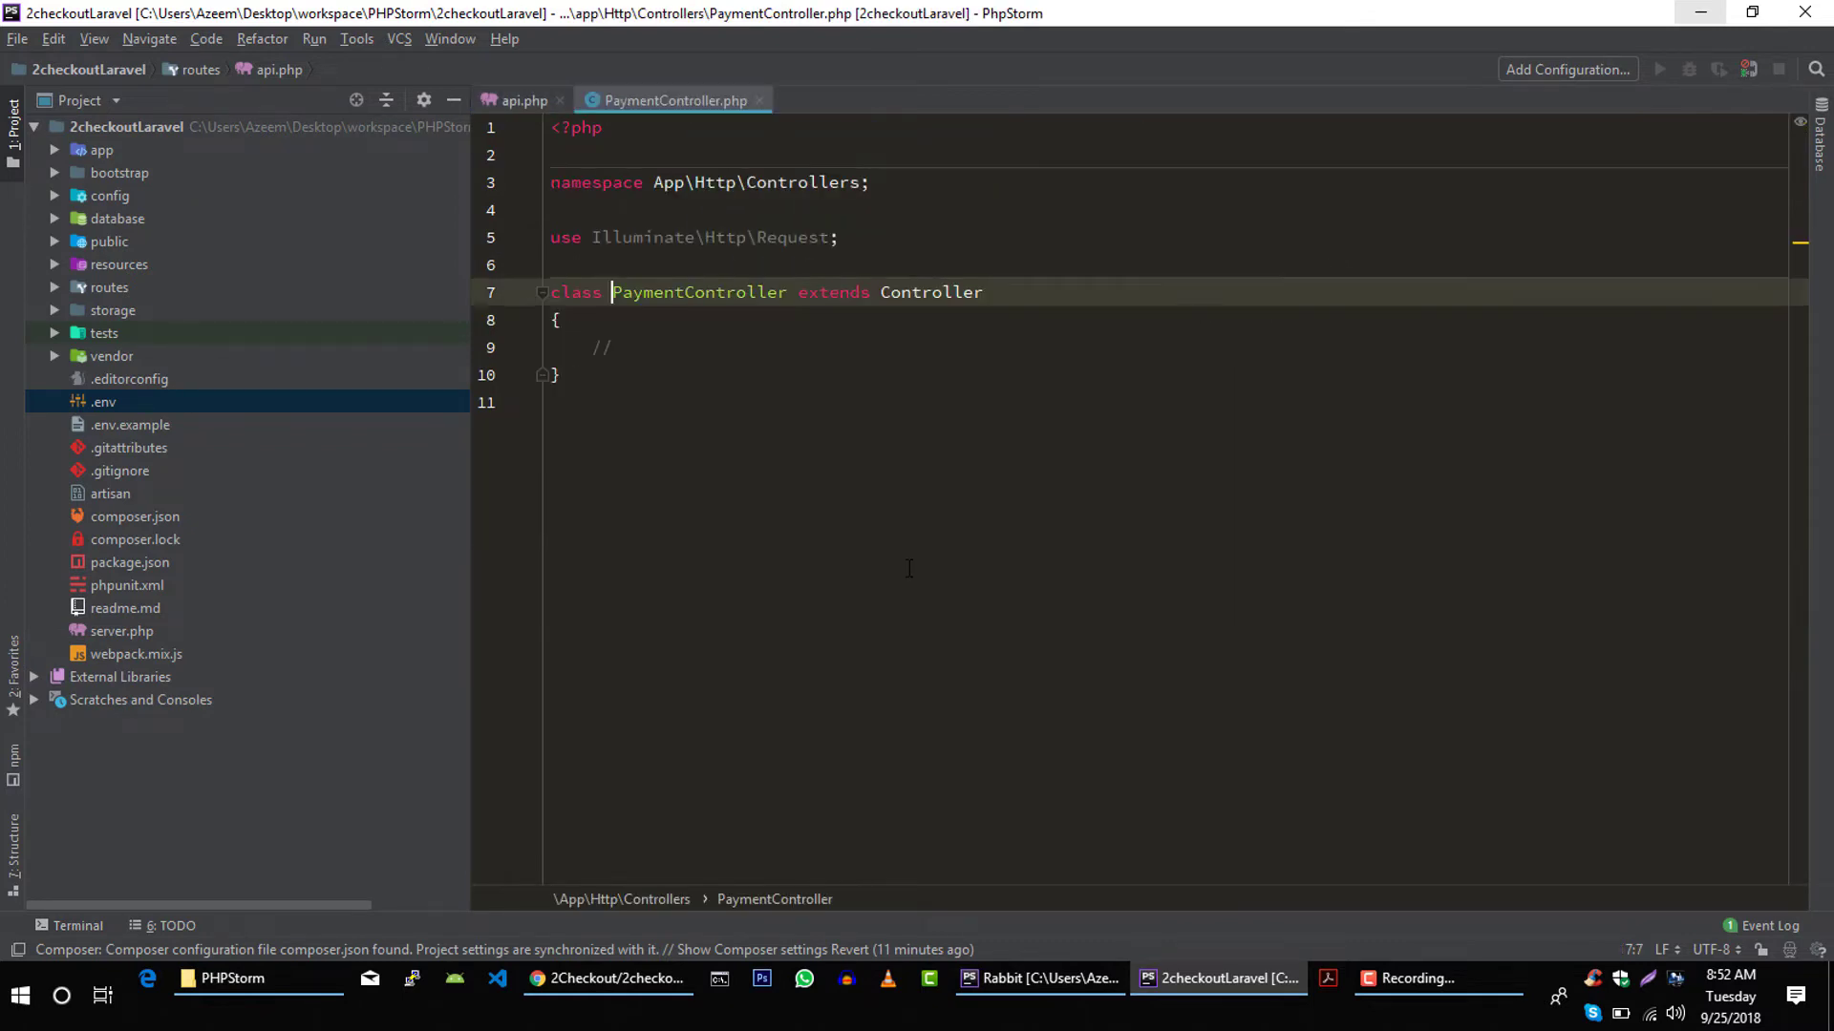
- Declare a public function pay(Request $request) inside the PaymentController class
click(556, 319)
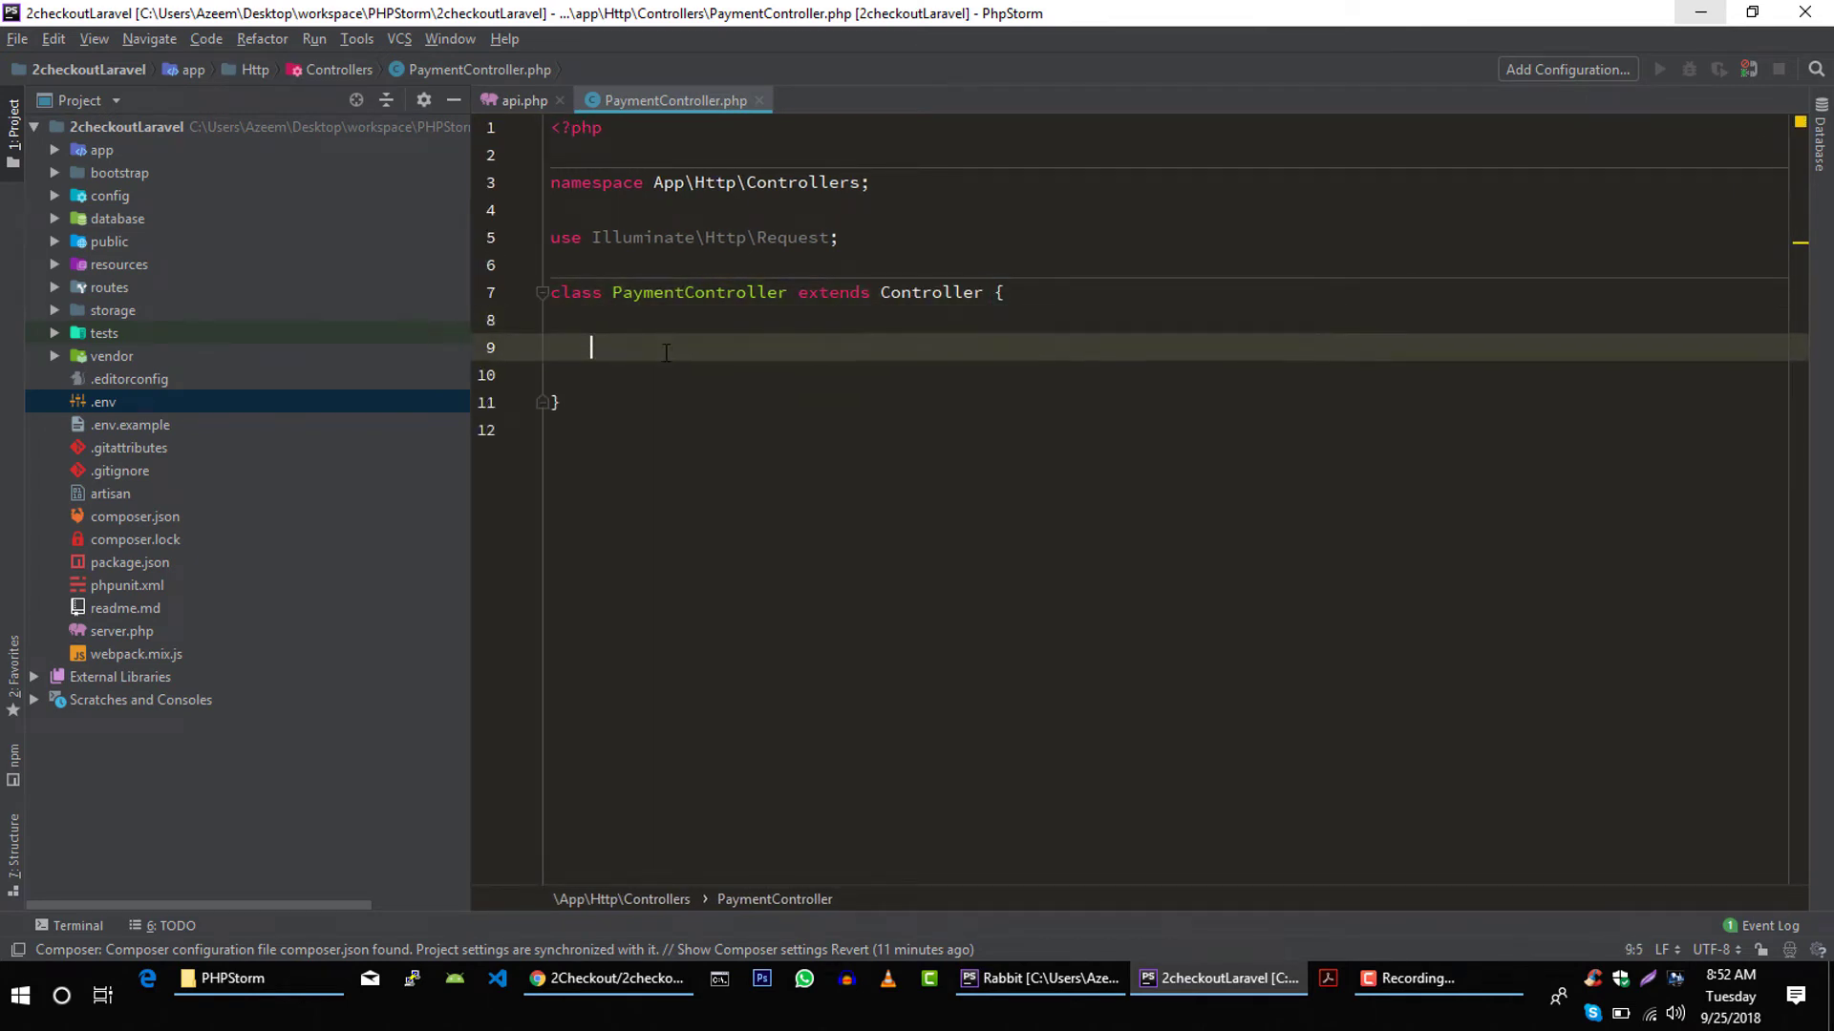
text(public function)
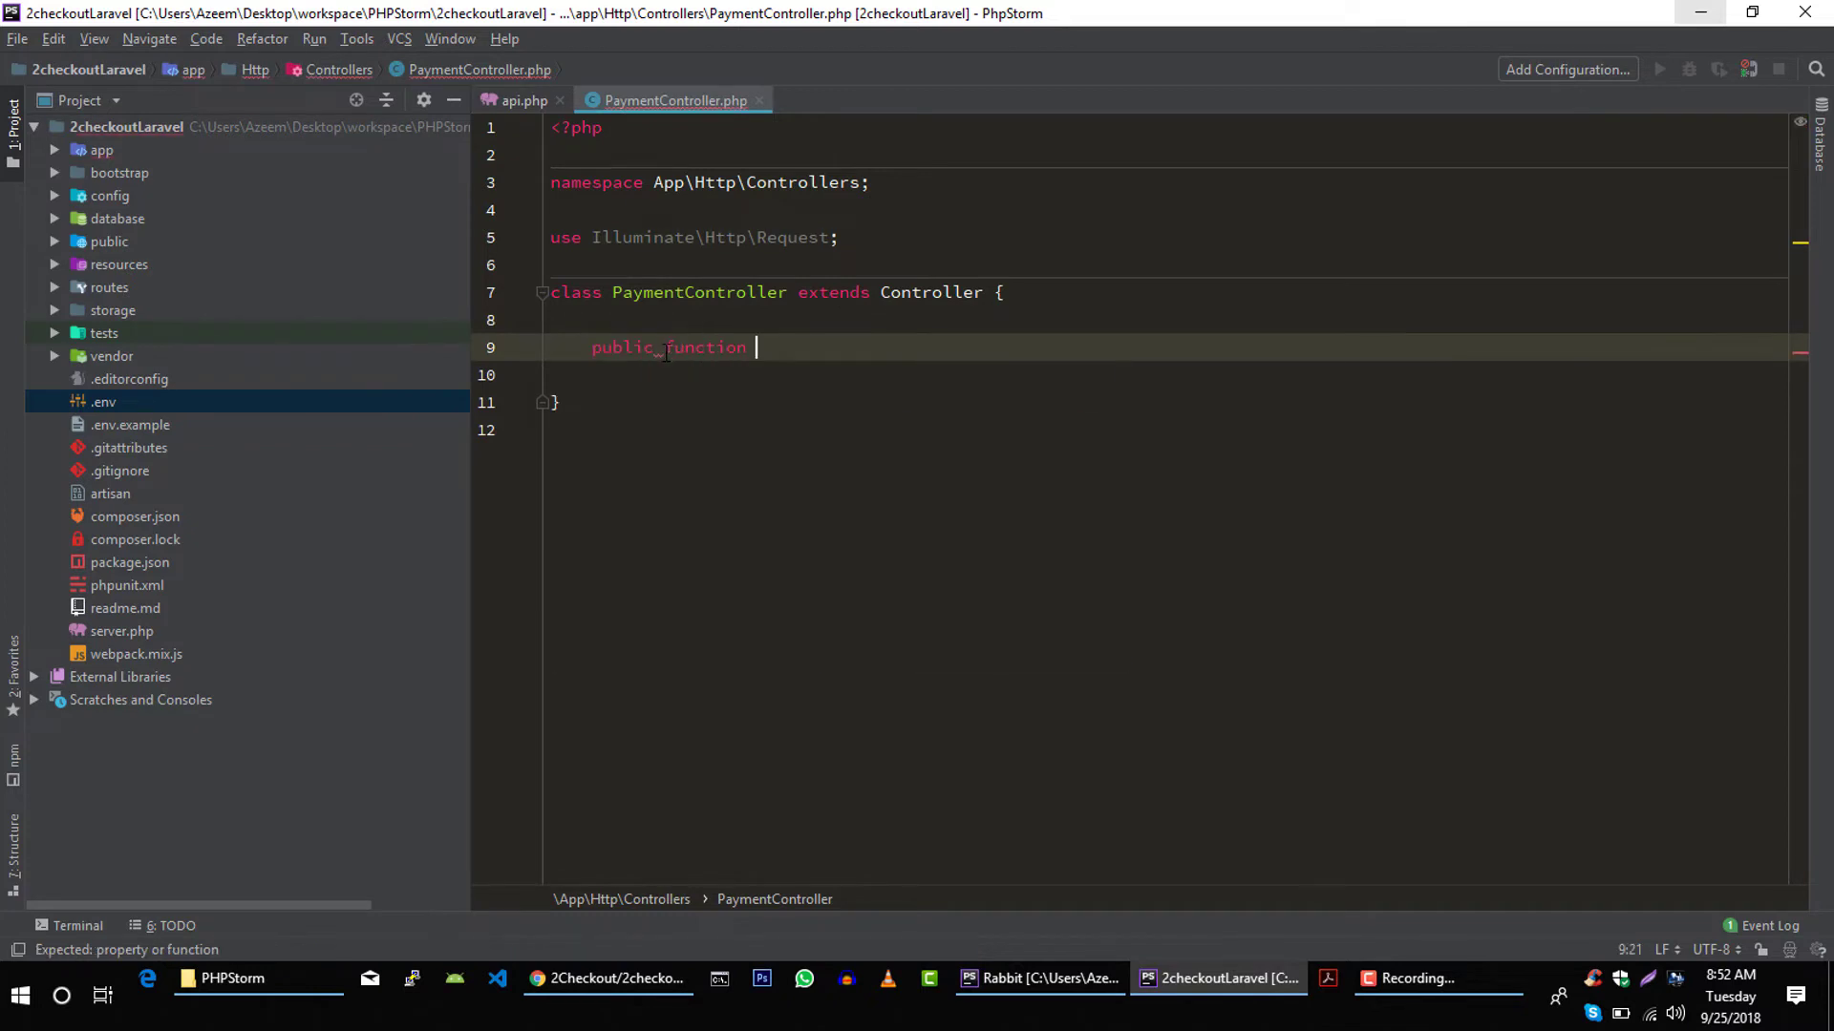
text(pay(){)
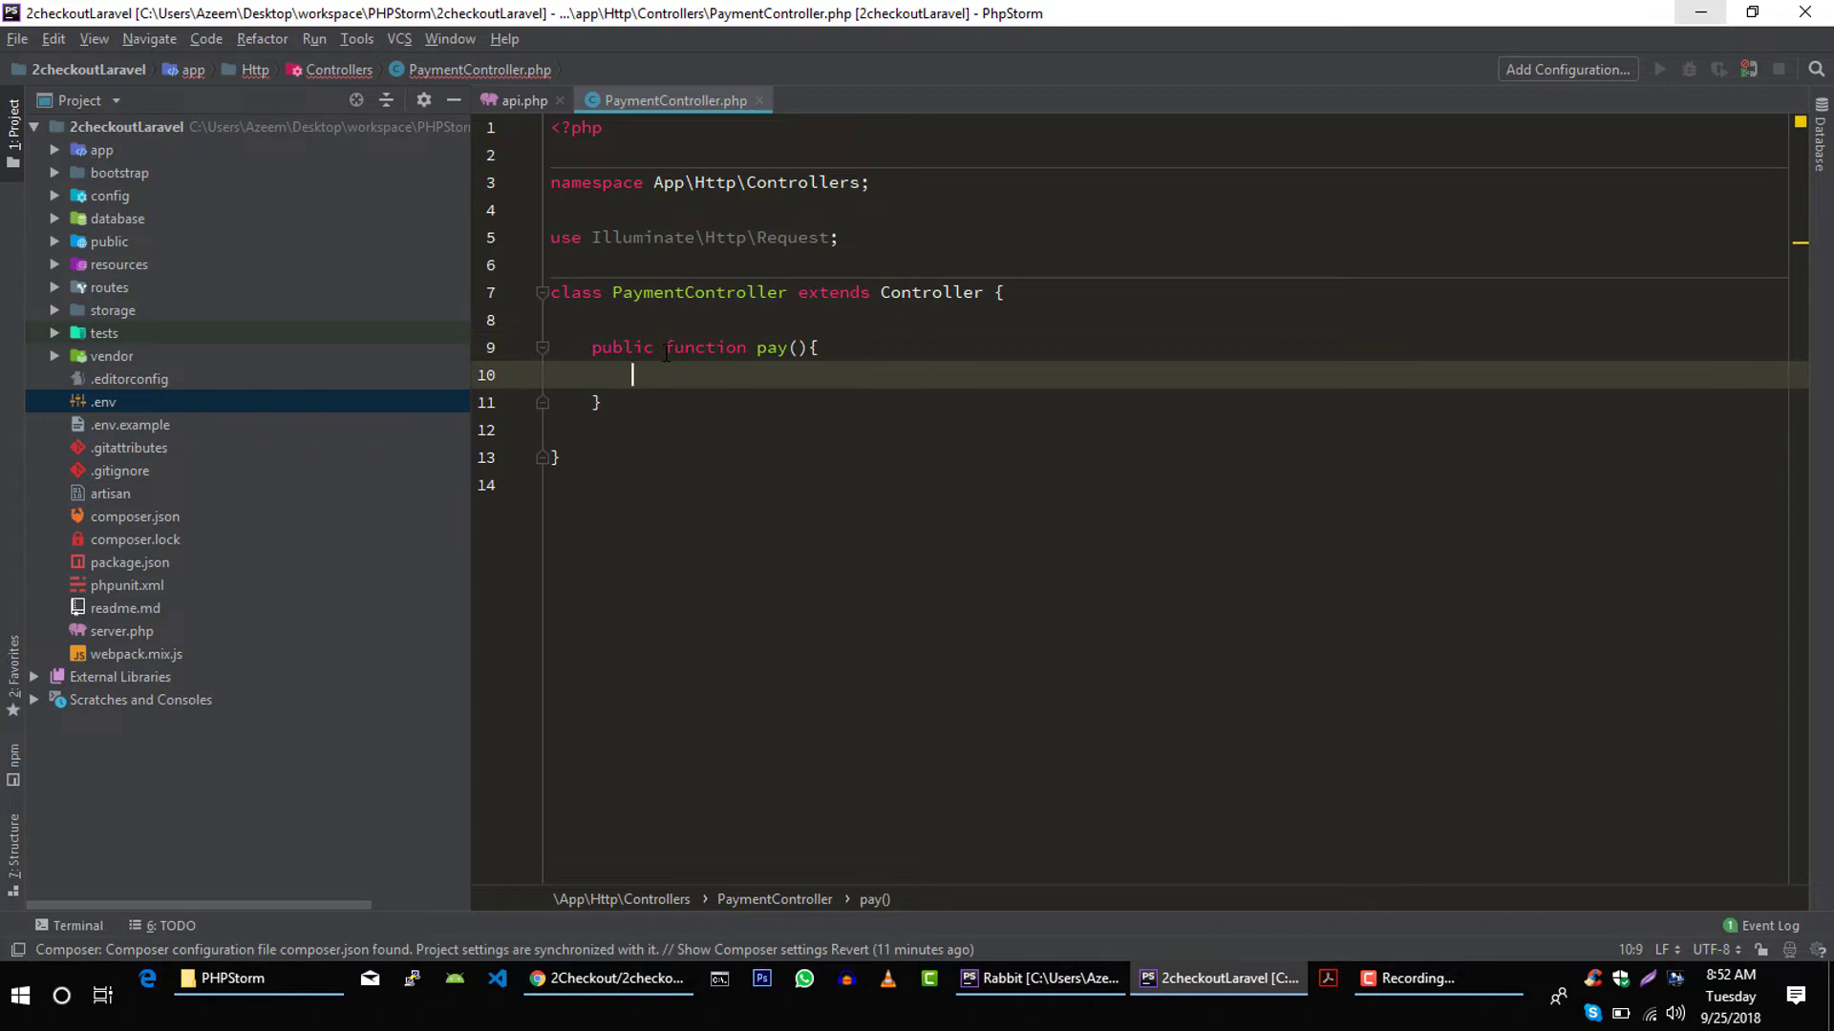
click(798, 348)
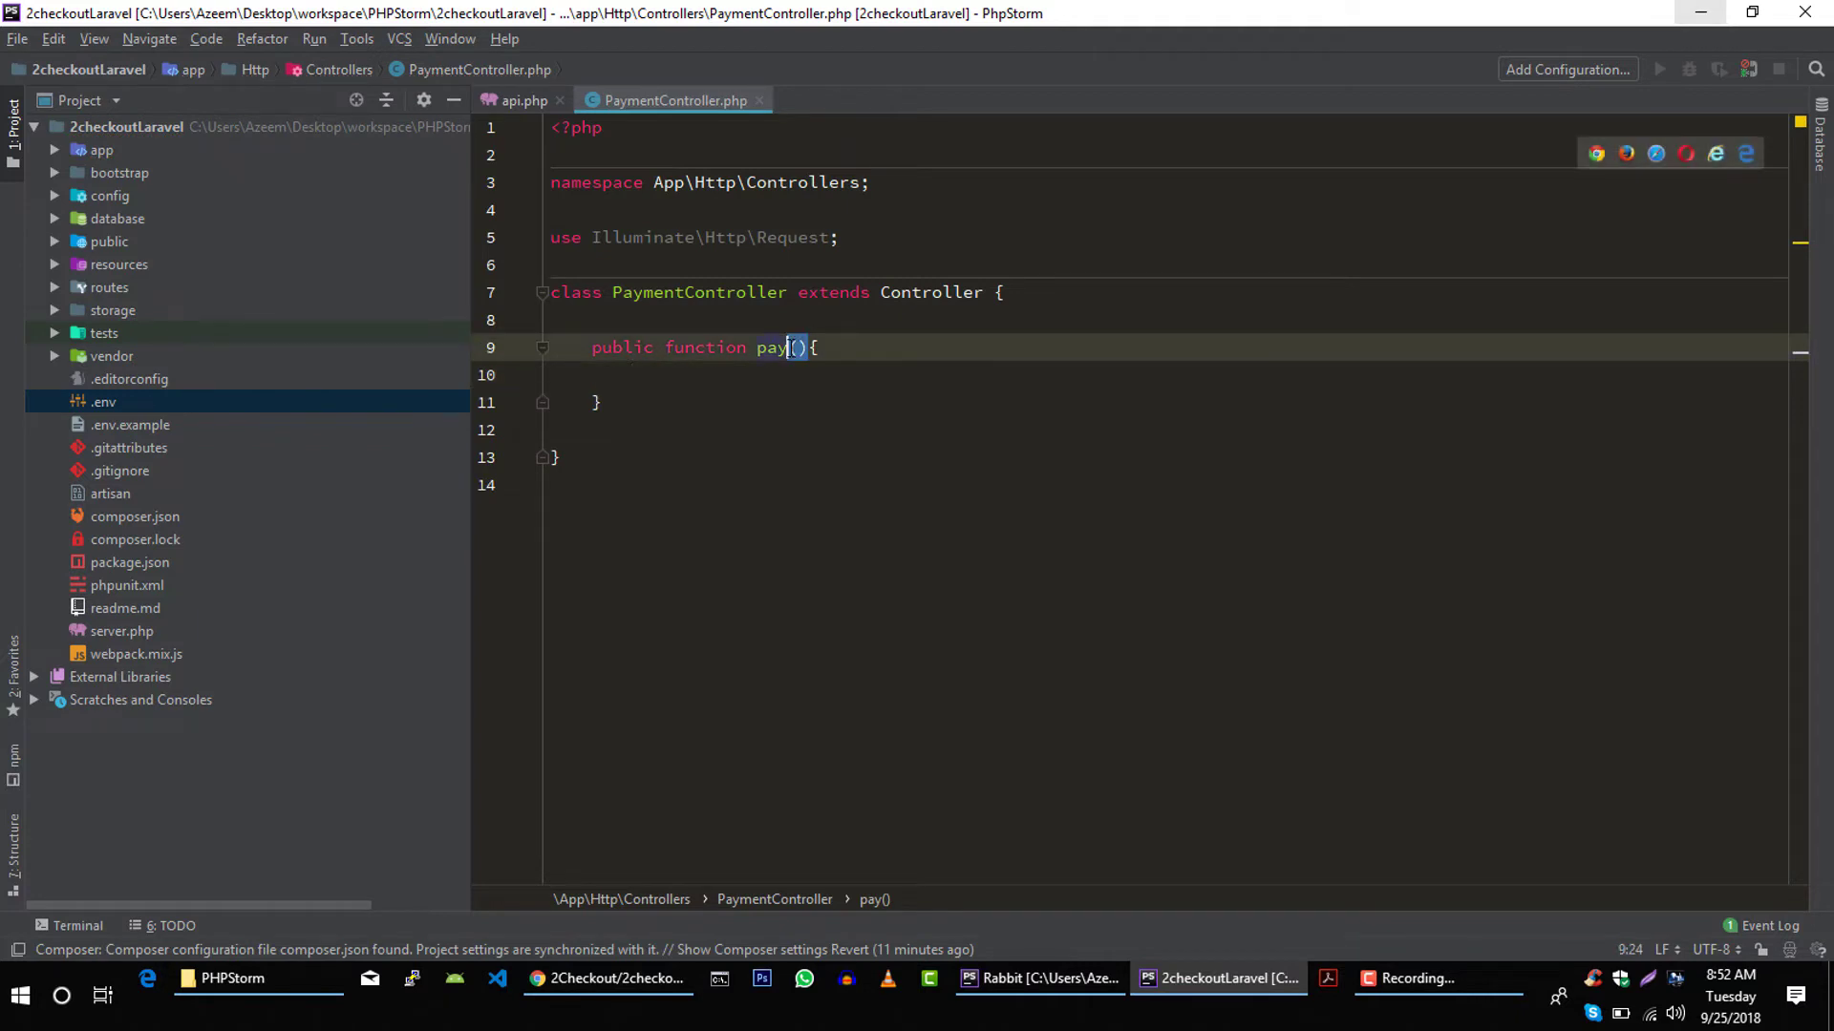
text(Request $request)
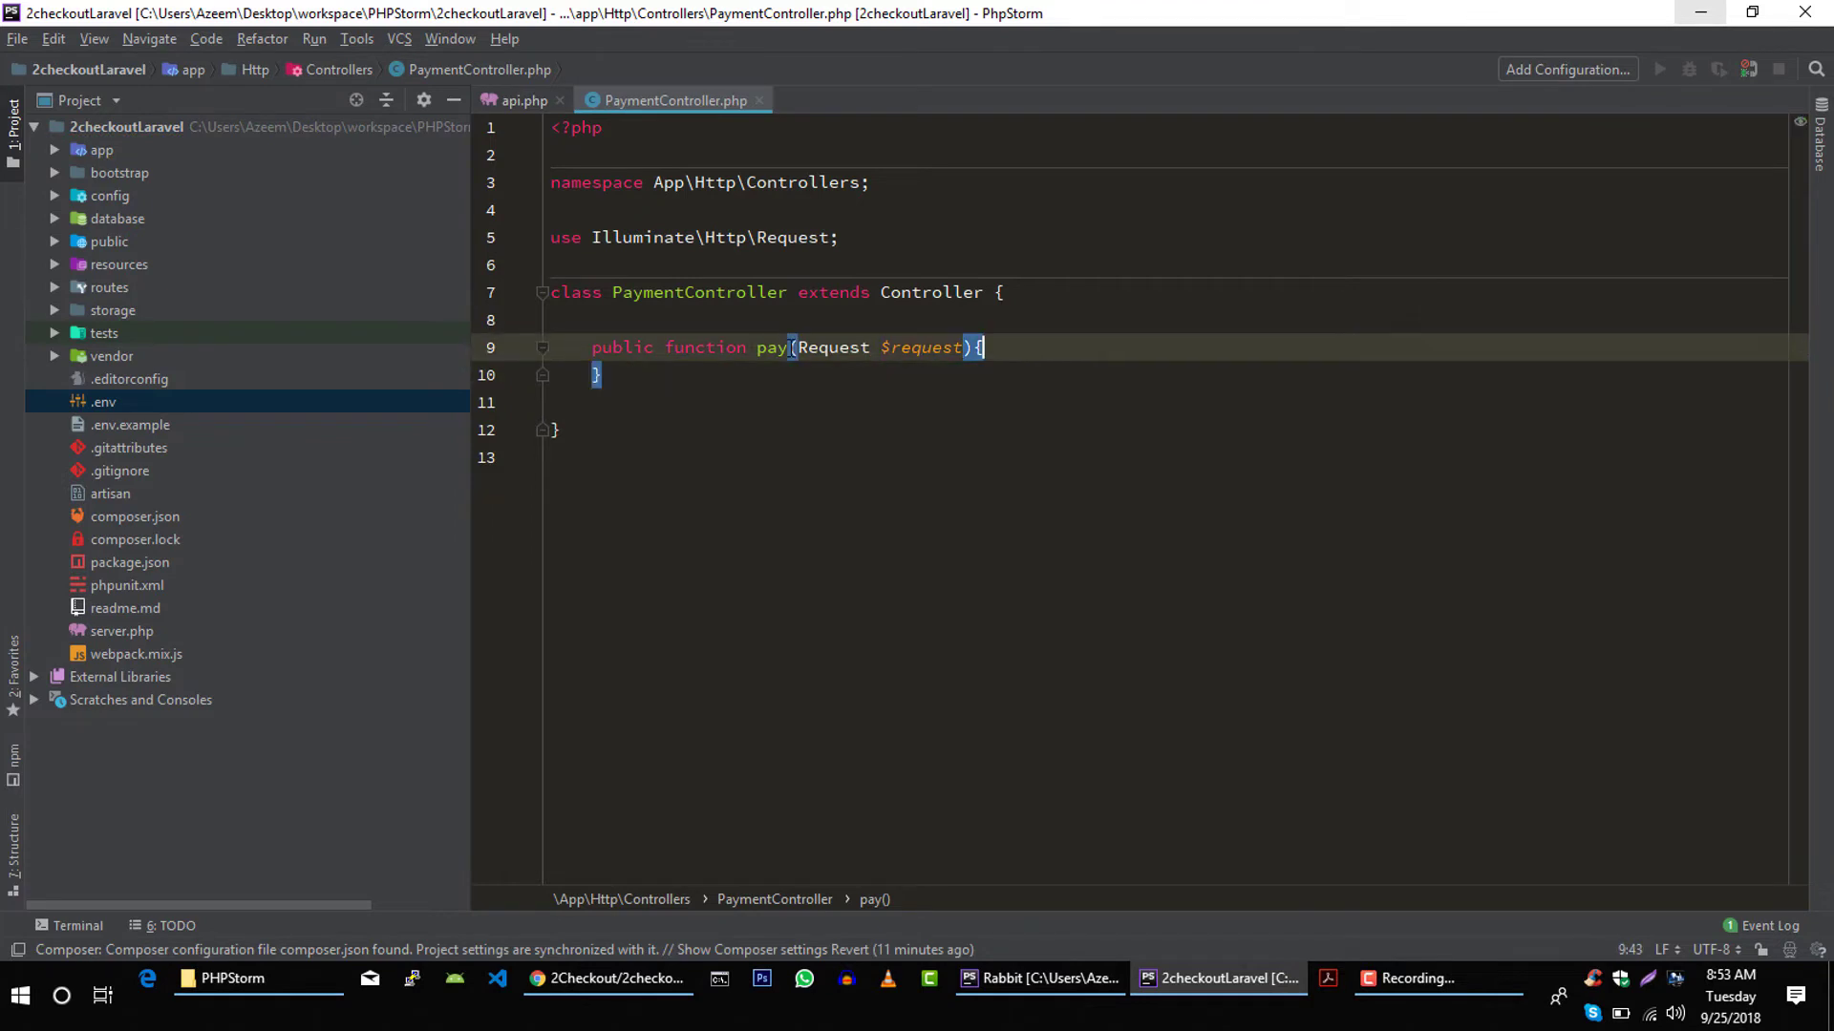
- Add $res = Cashier::pay($request->info) in pay and start an $address line
key(enter)
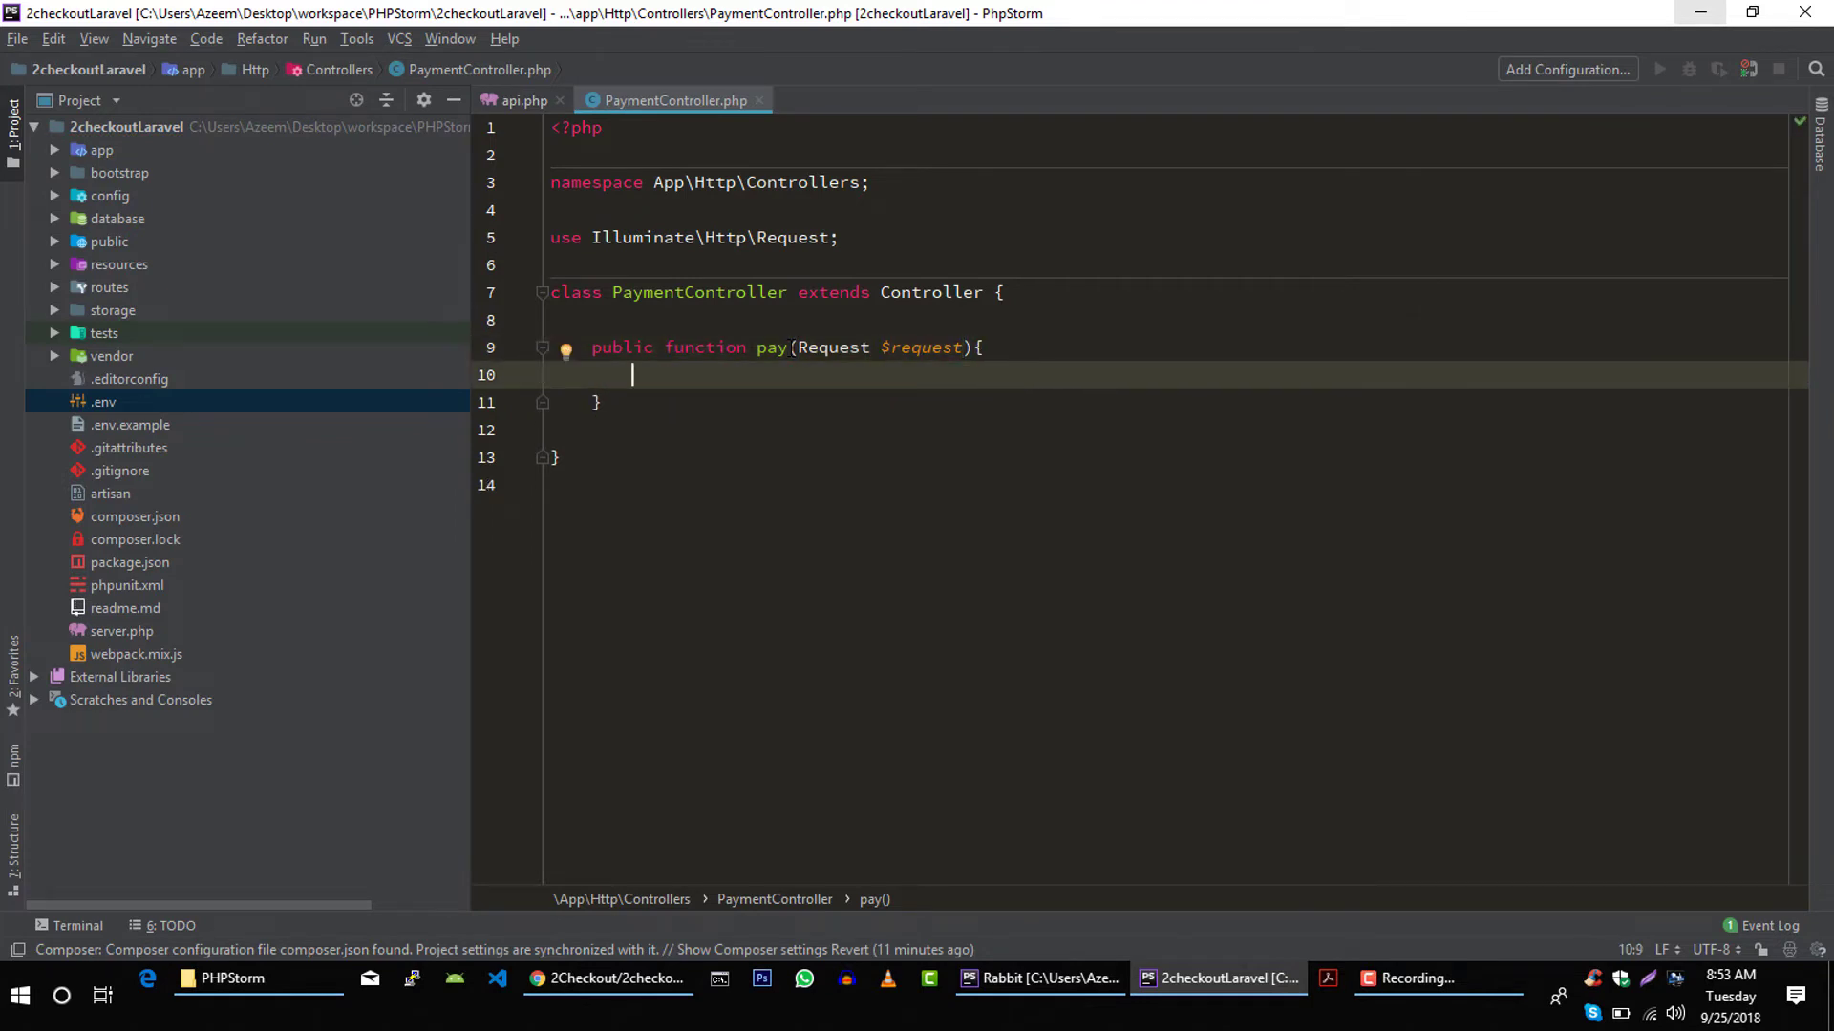
text($res)
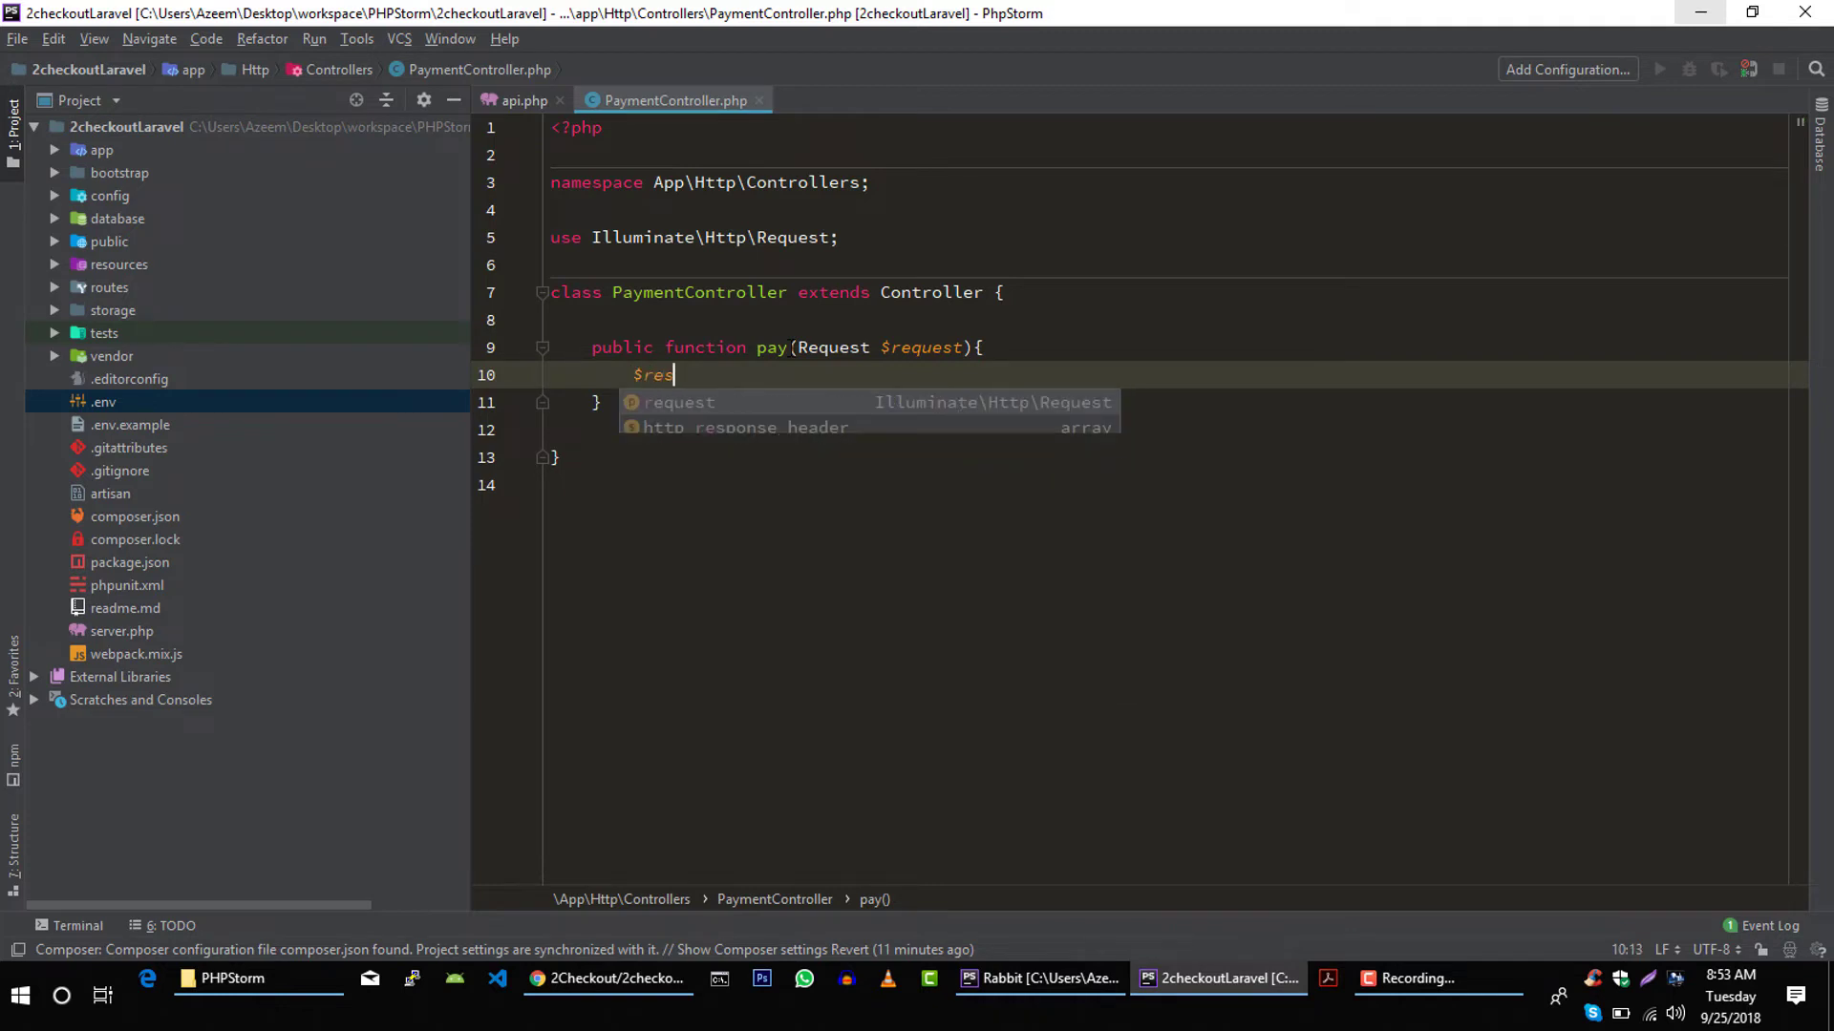
text(=)
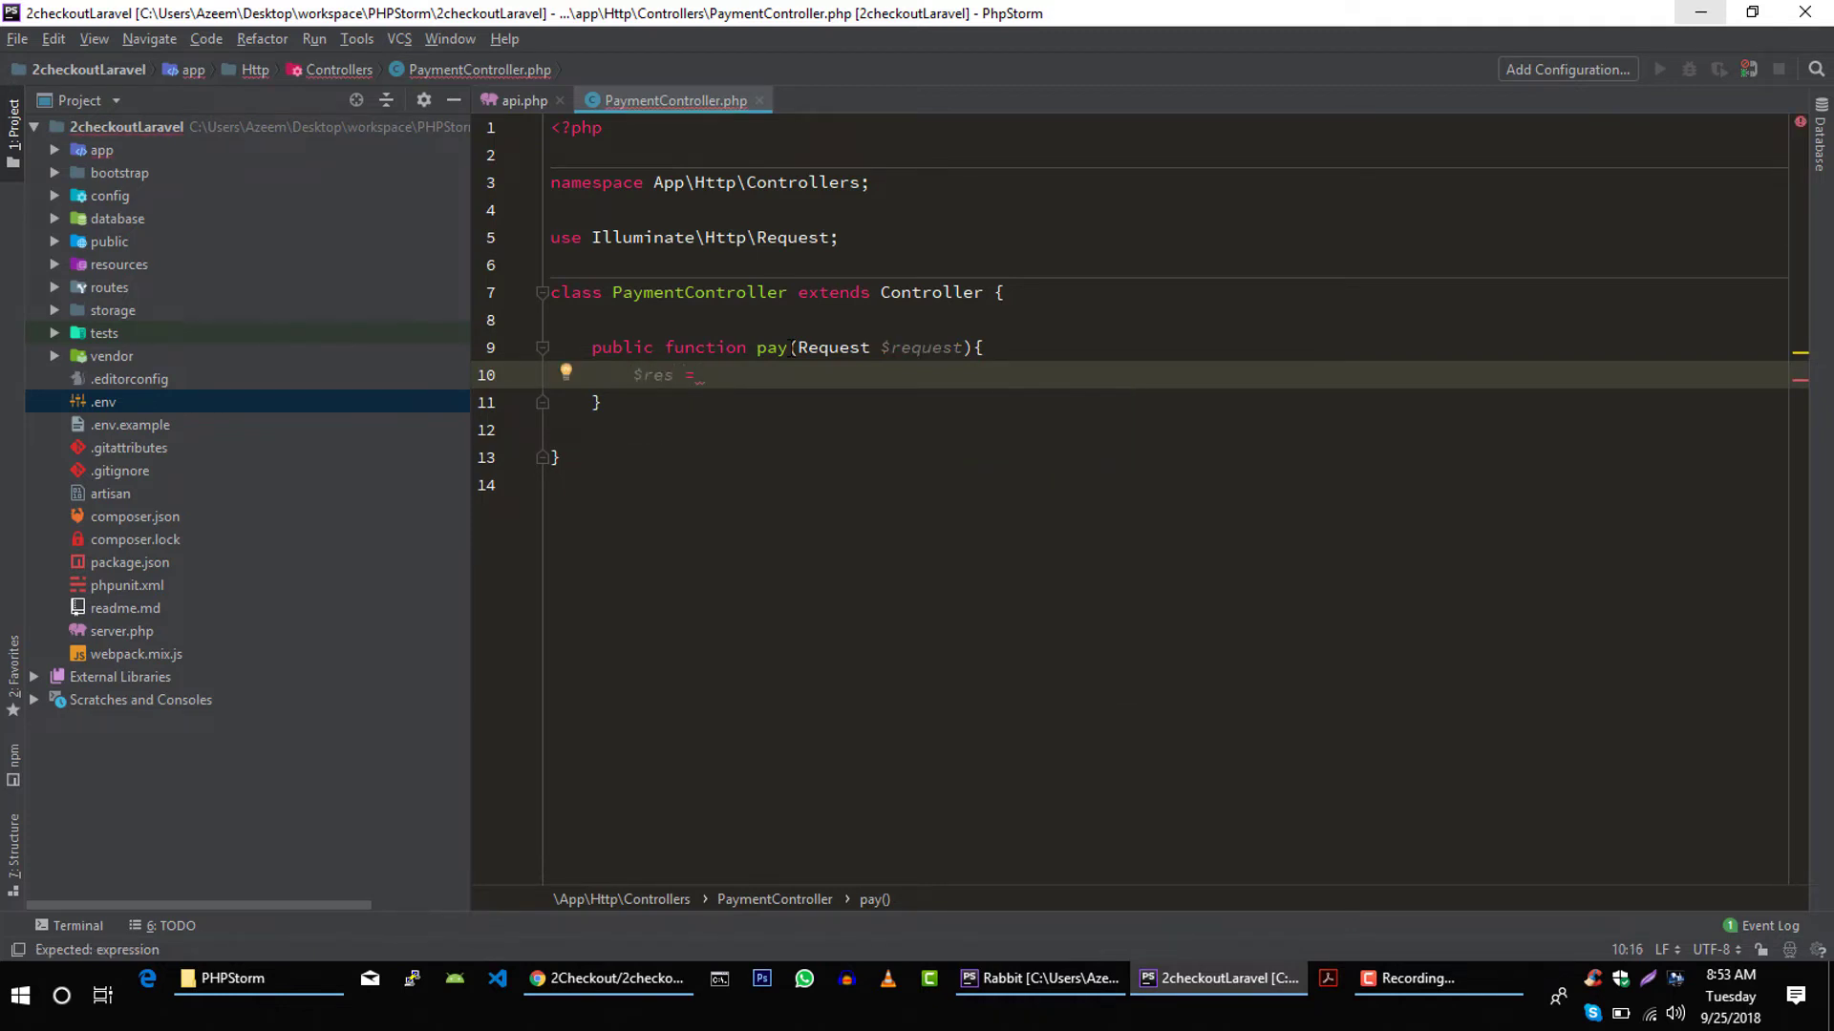
text(Car)
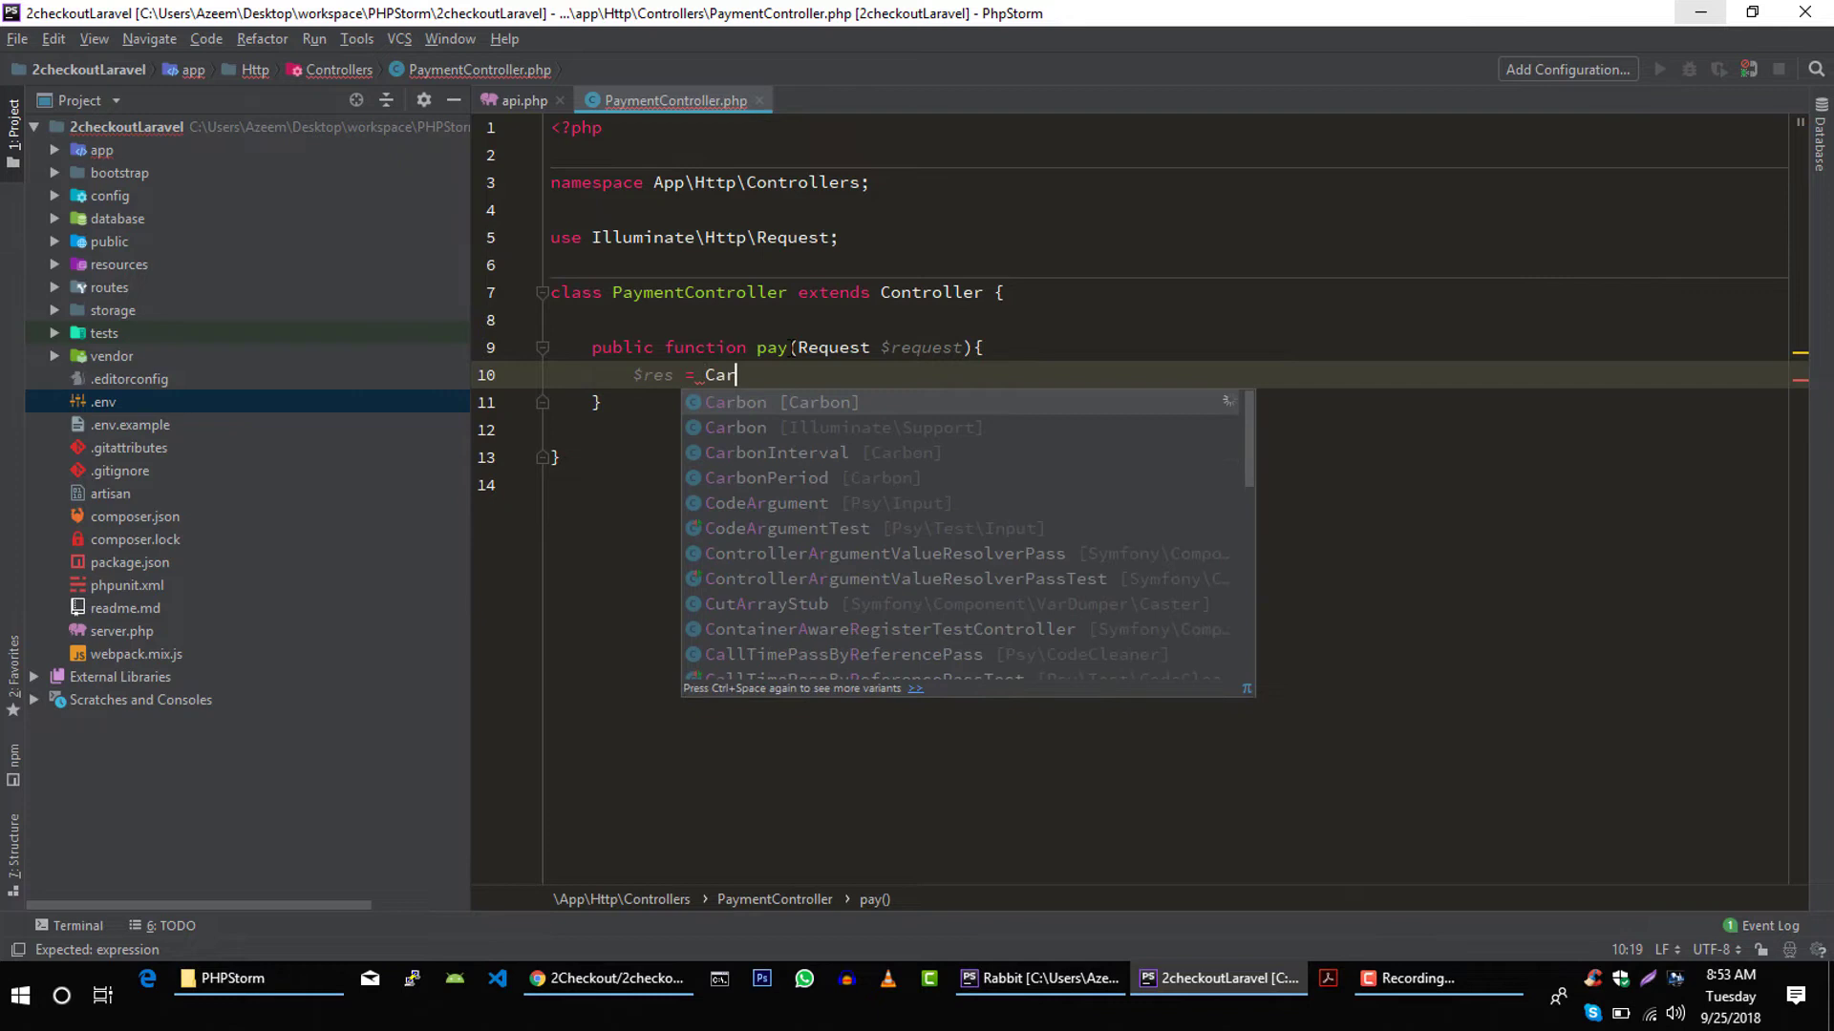
text(shier::pay($request->info);)
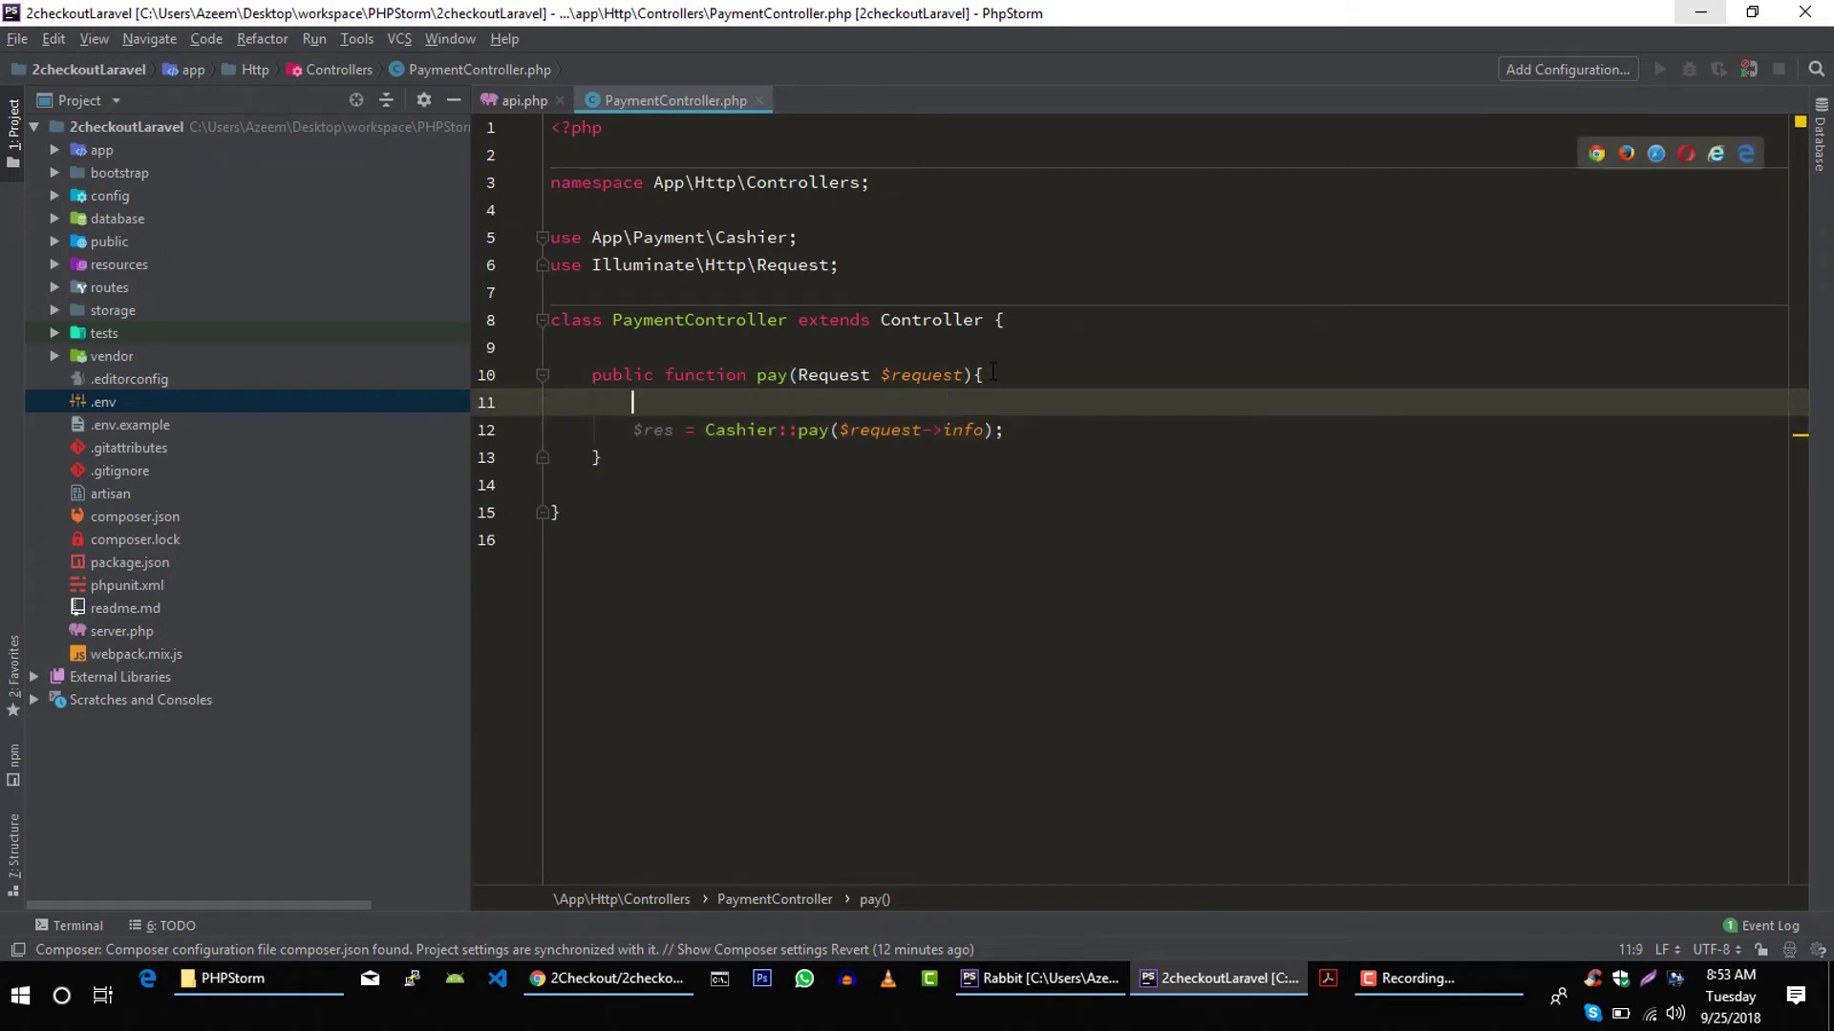
text($address =)
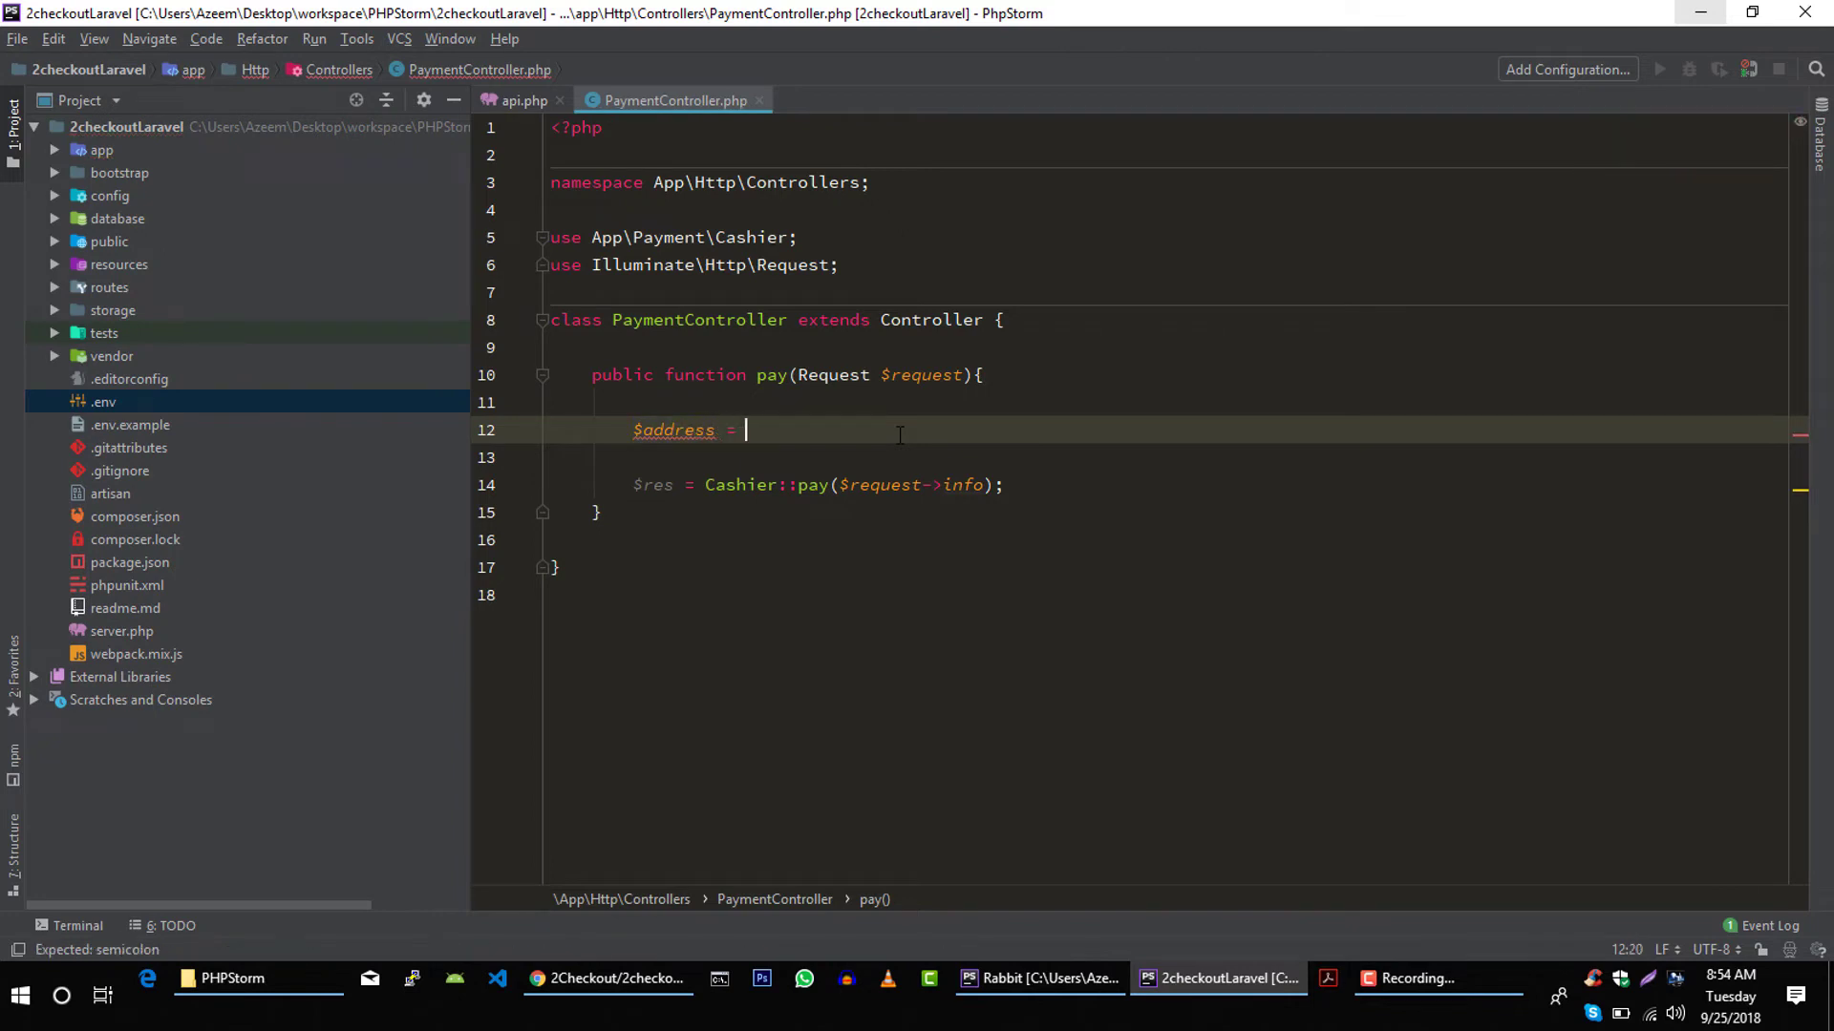
- Add $address = $request->address and $info = [], then pass $info to Cashier::pay
text($request)
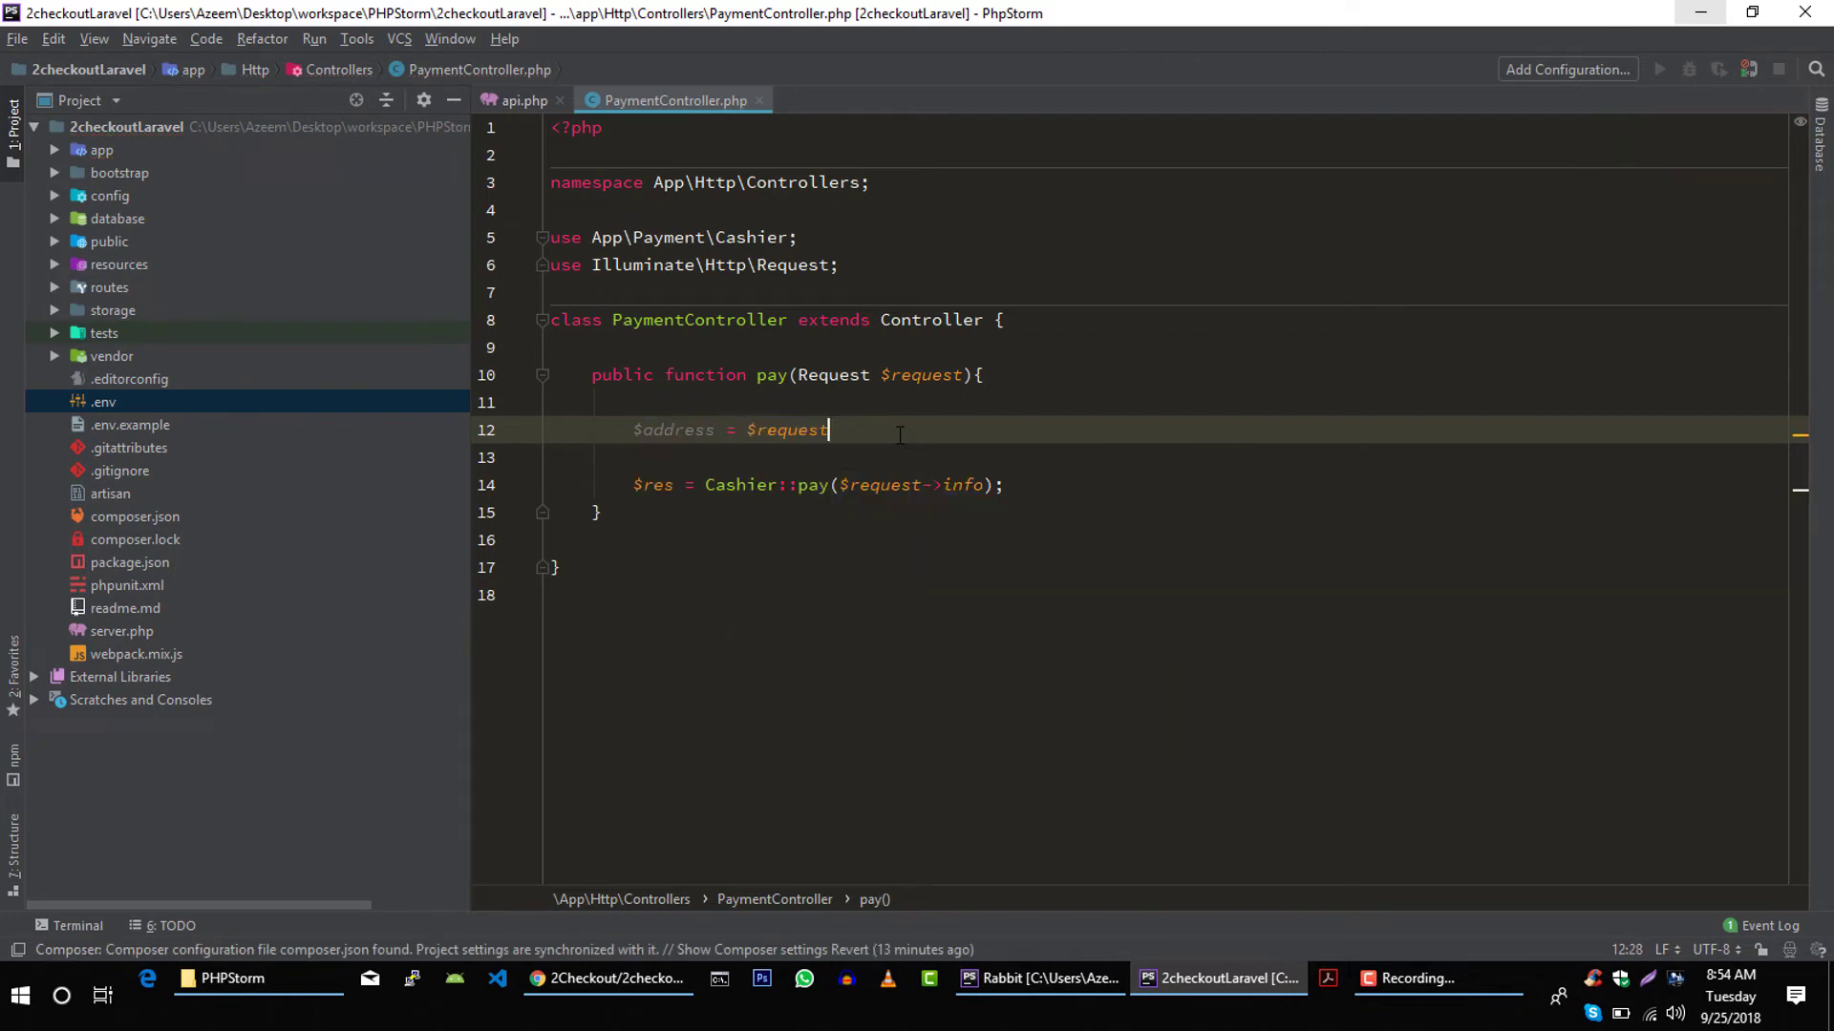
text(->address;)
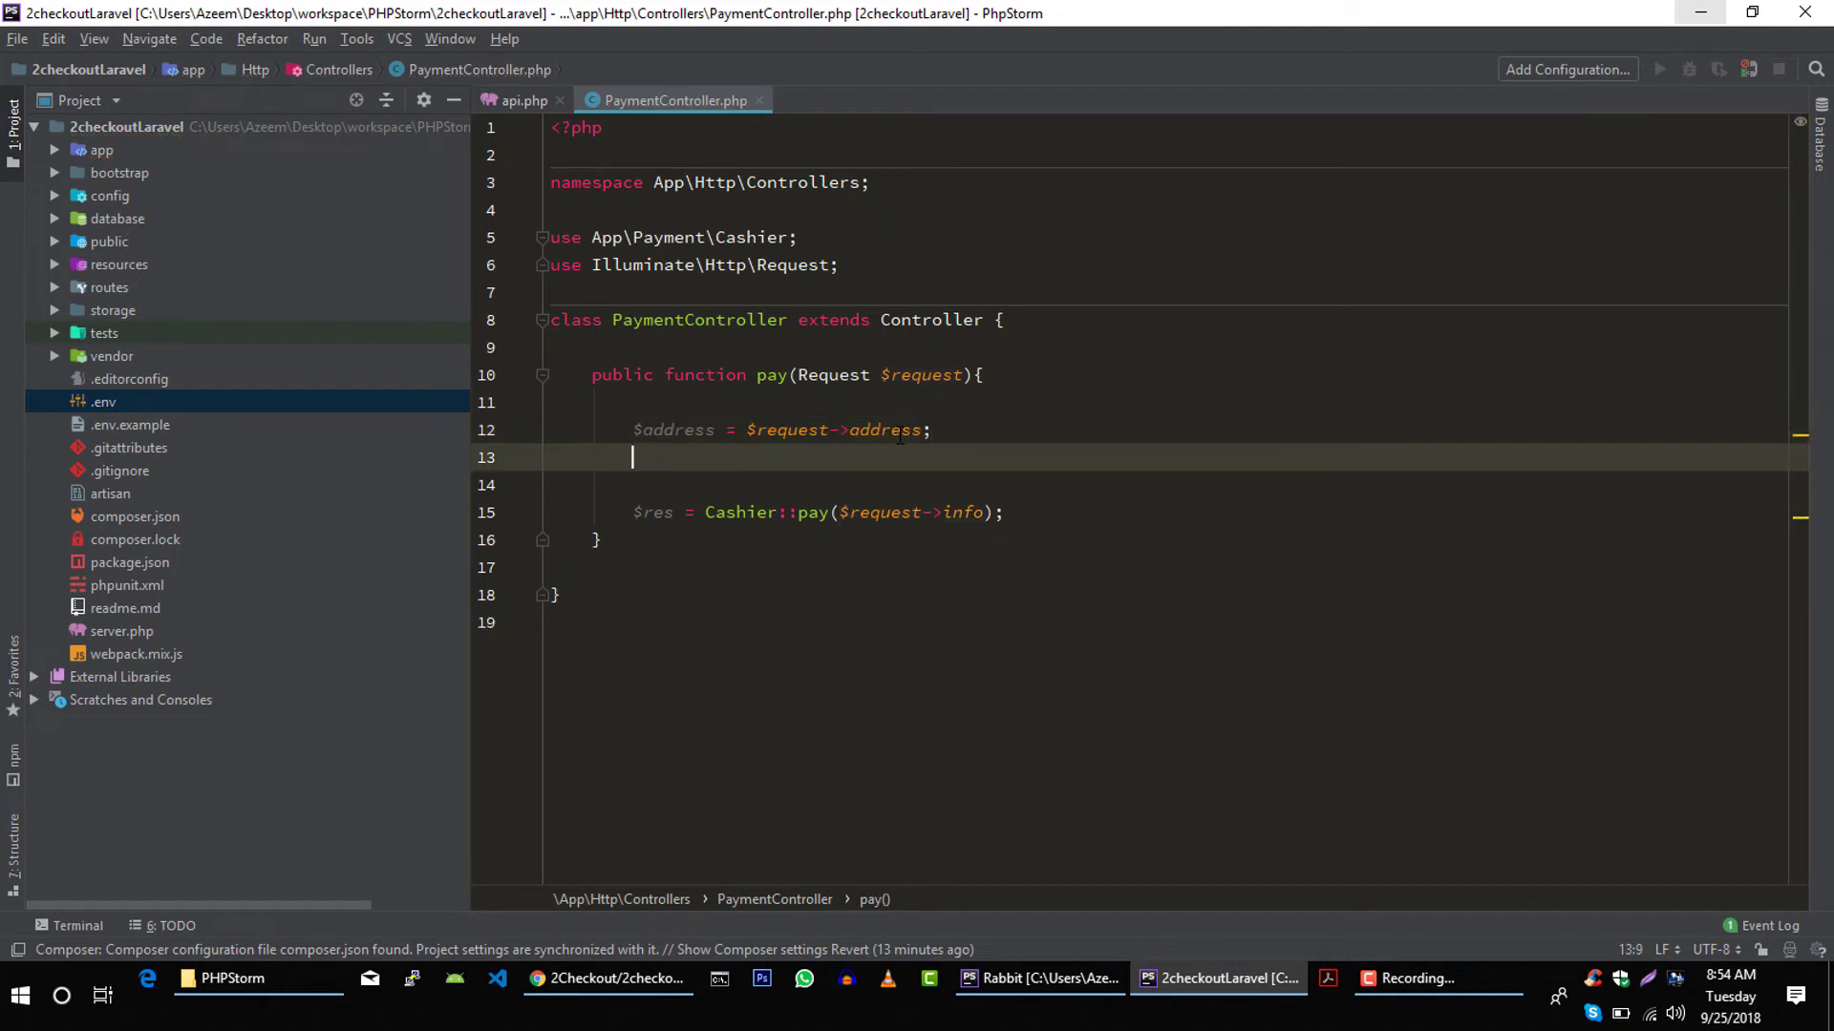
text($info = [)
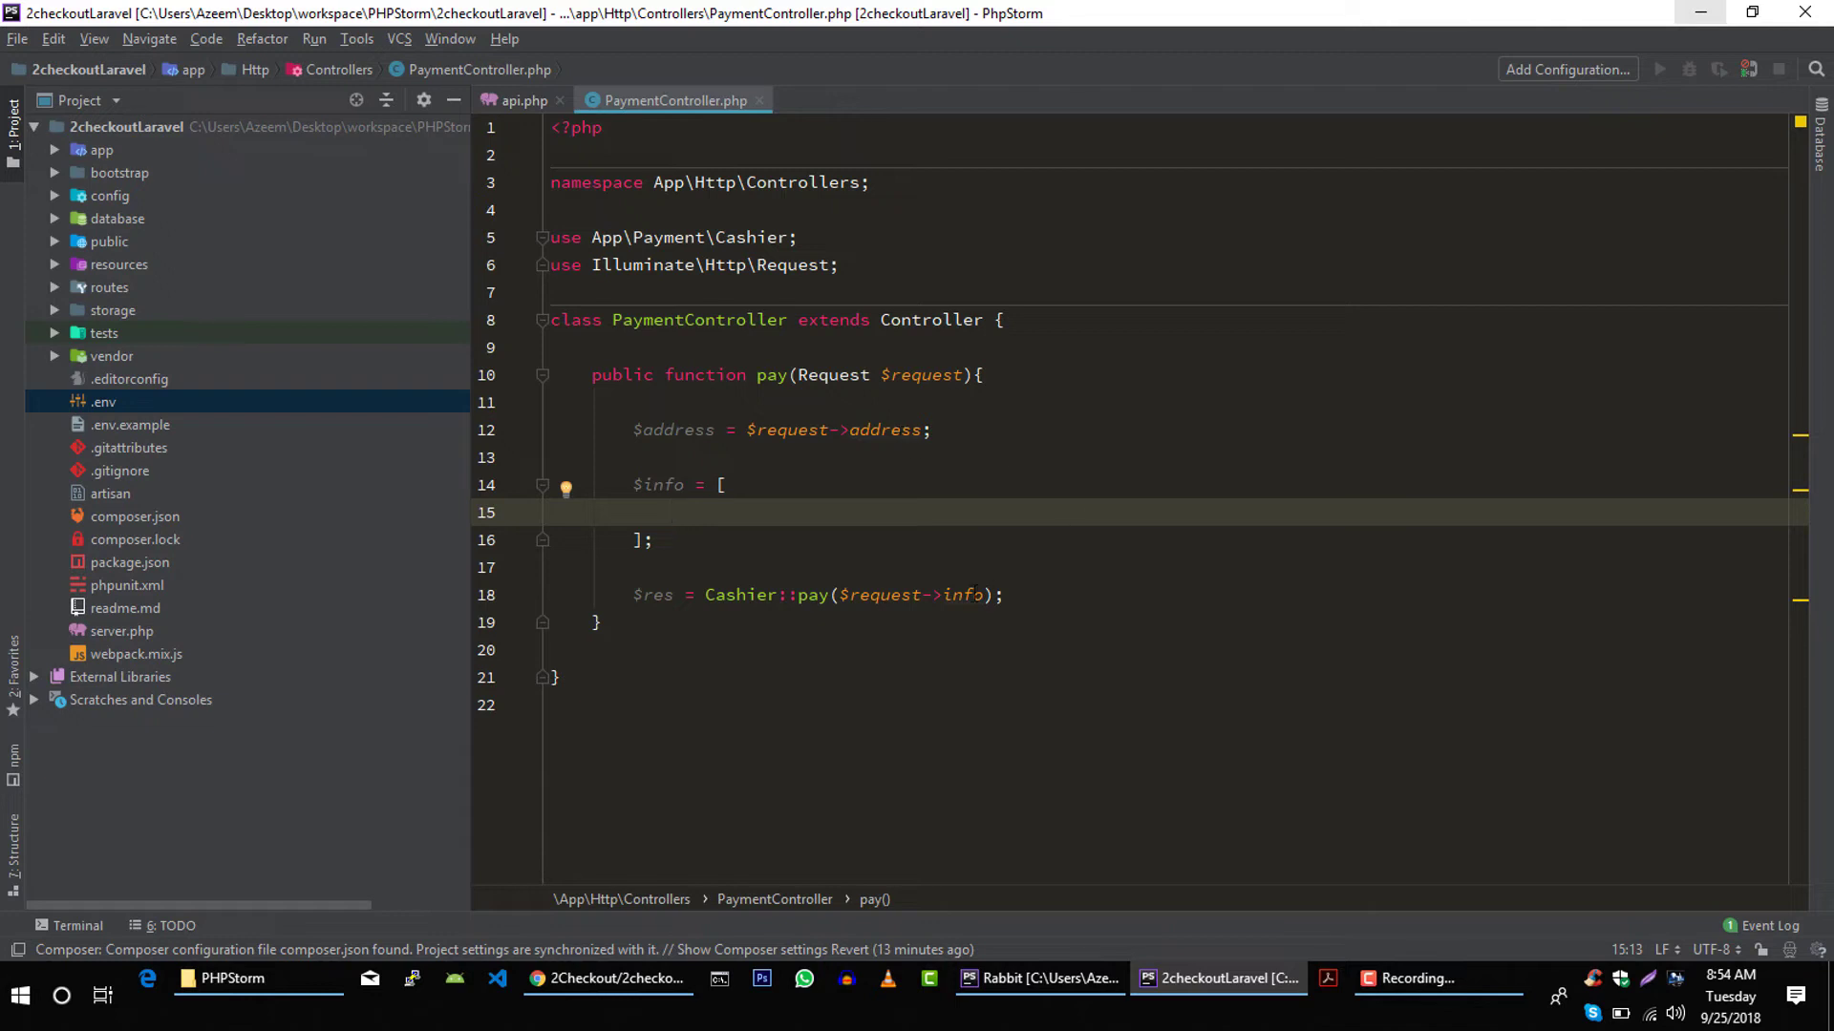
click(844, 594)
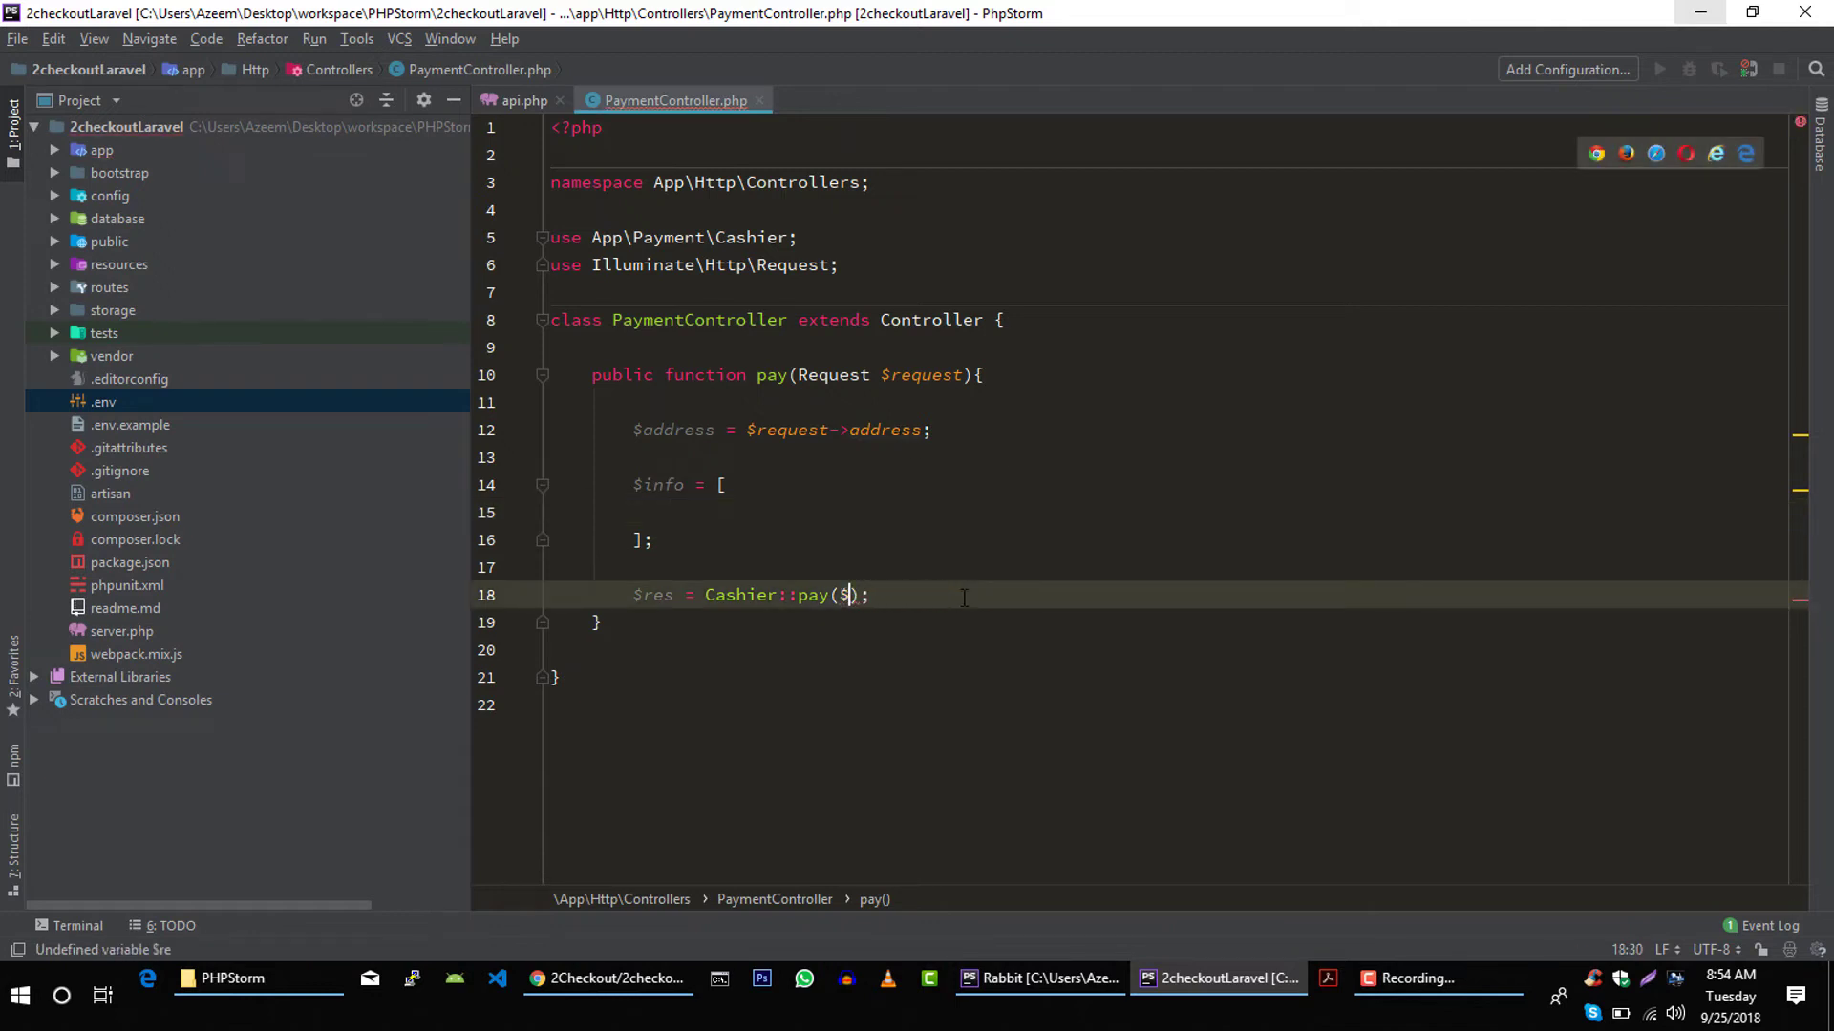
text($info)
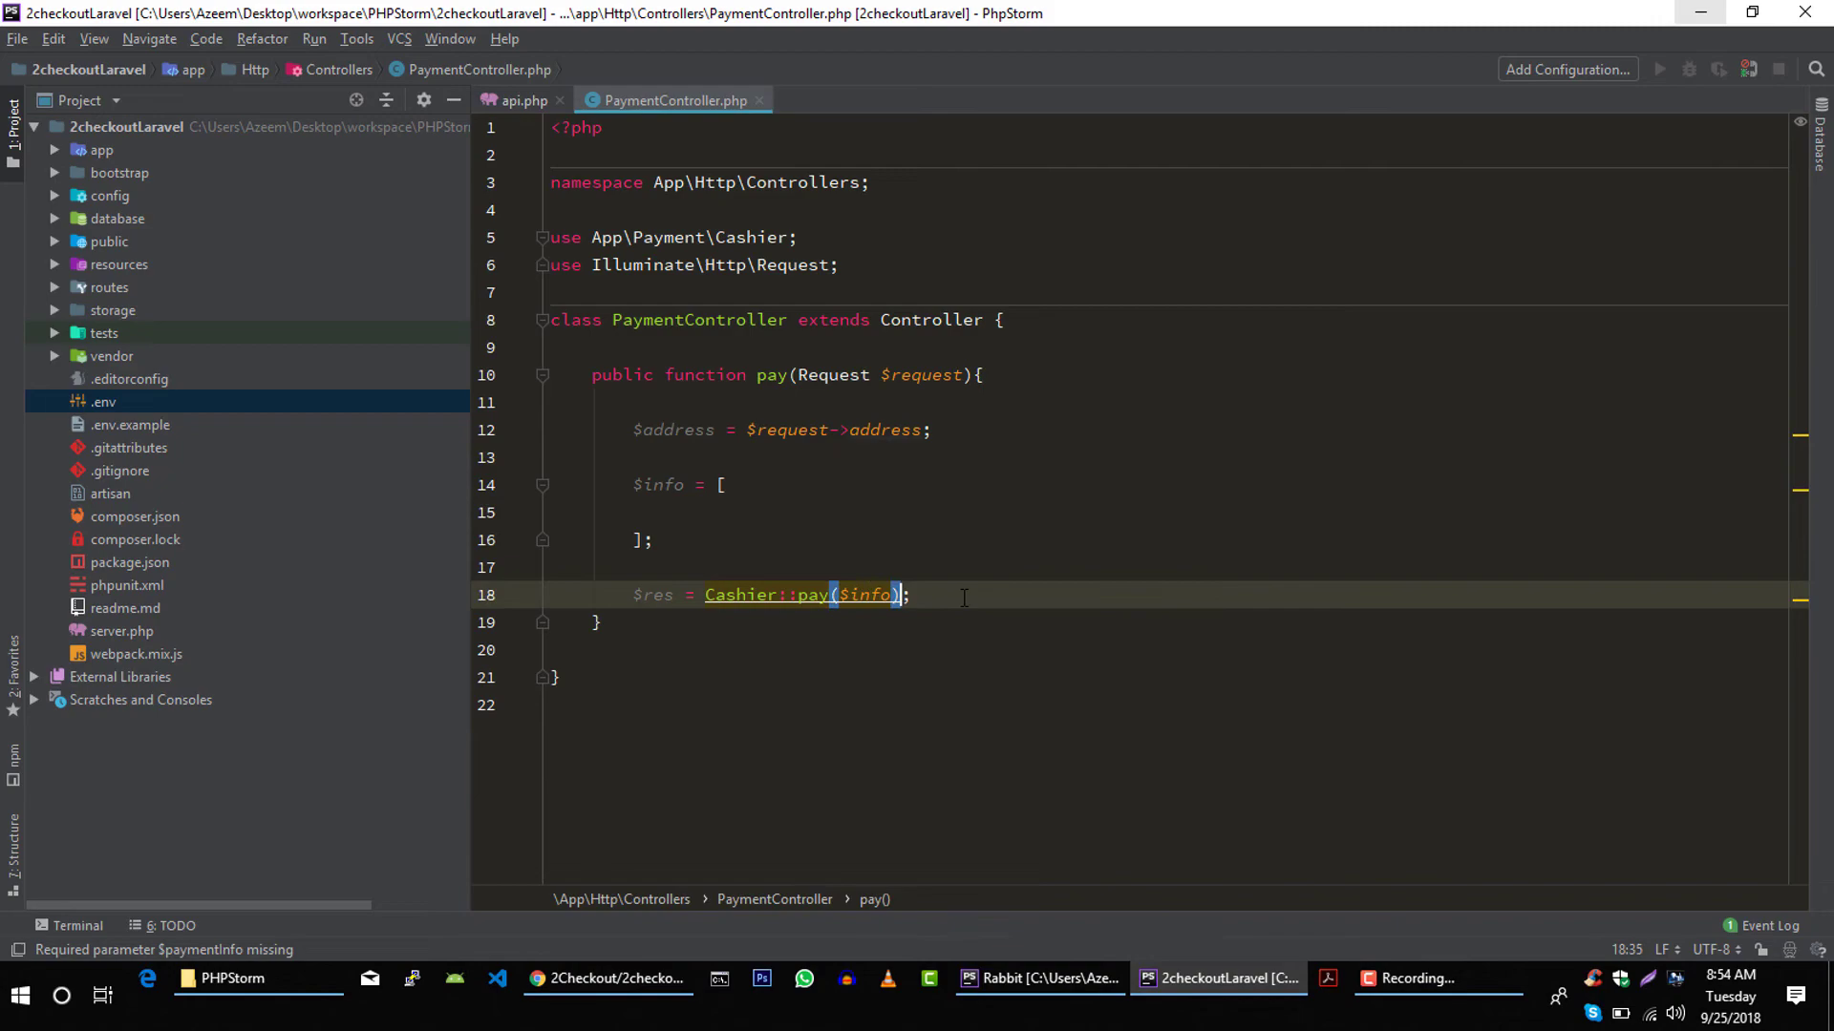
click(608, 979)
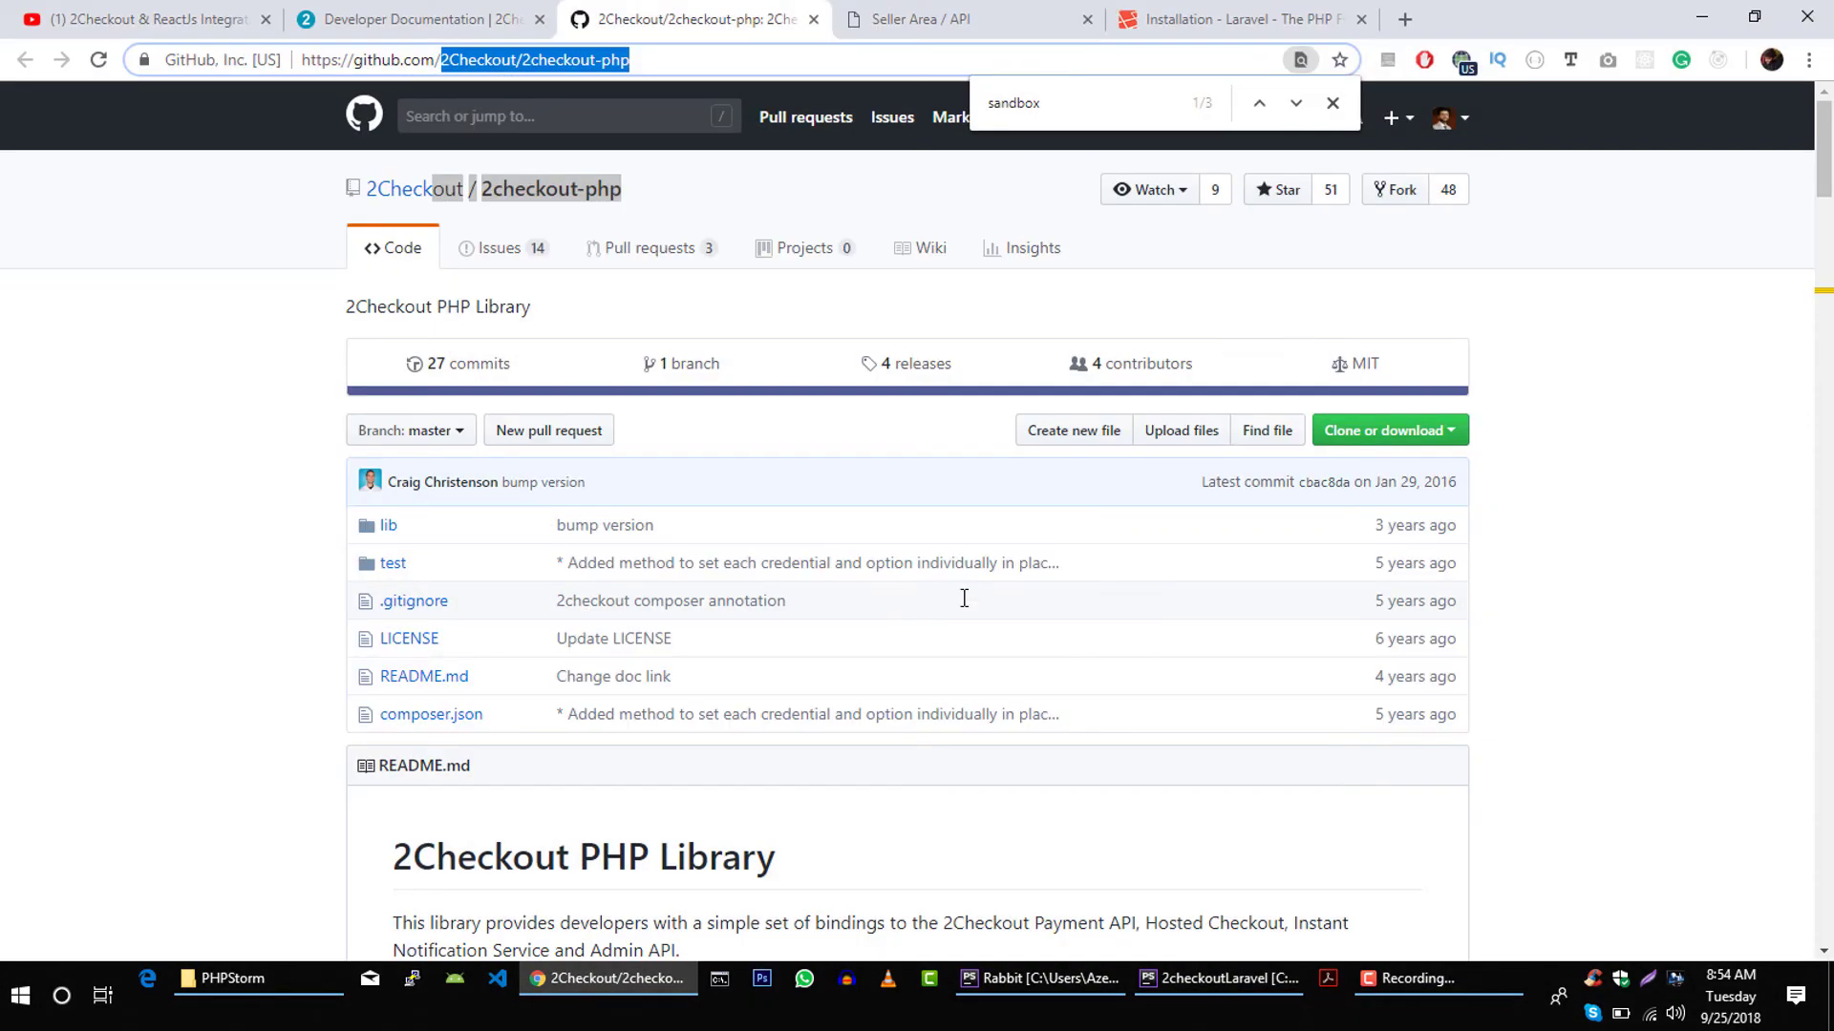
- Copy the sellerId-through-total lines from the 2checkout-php charge example
scroll(down, 3)
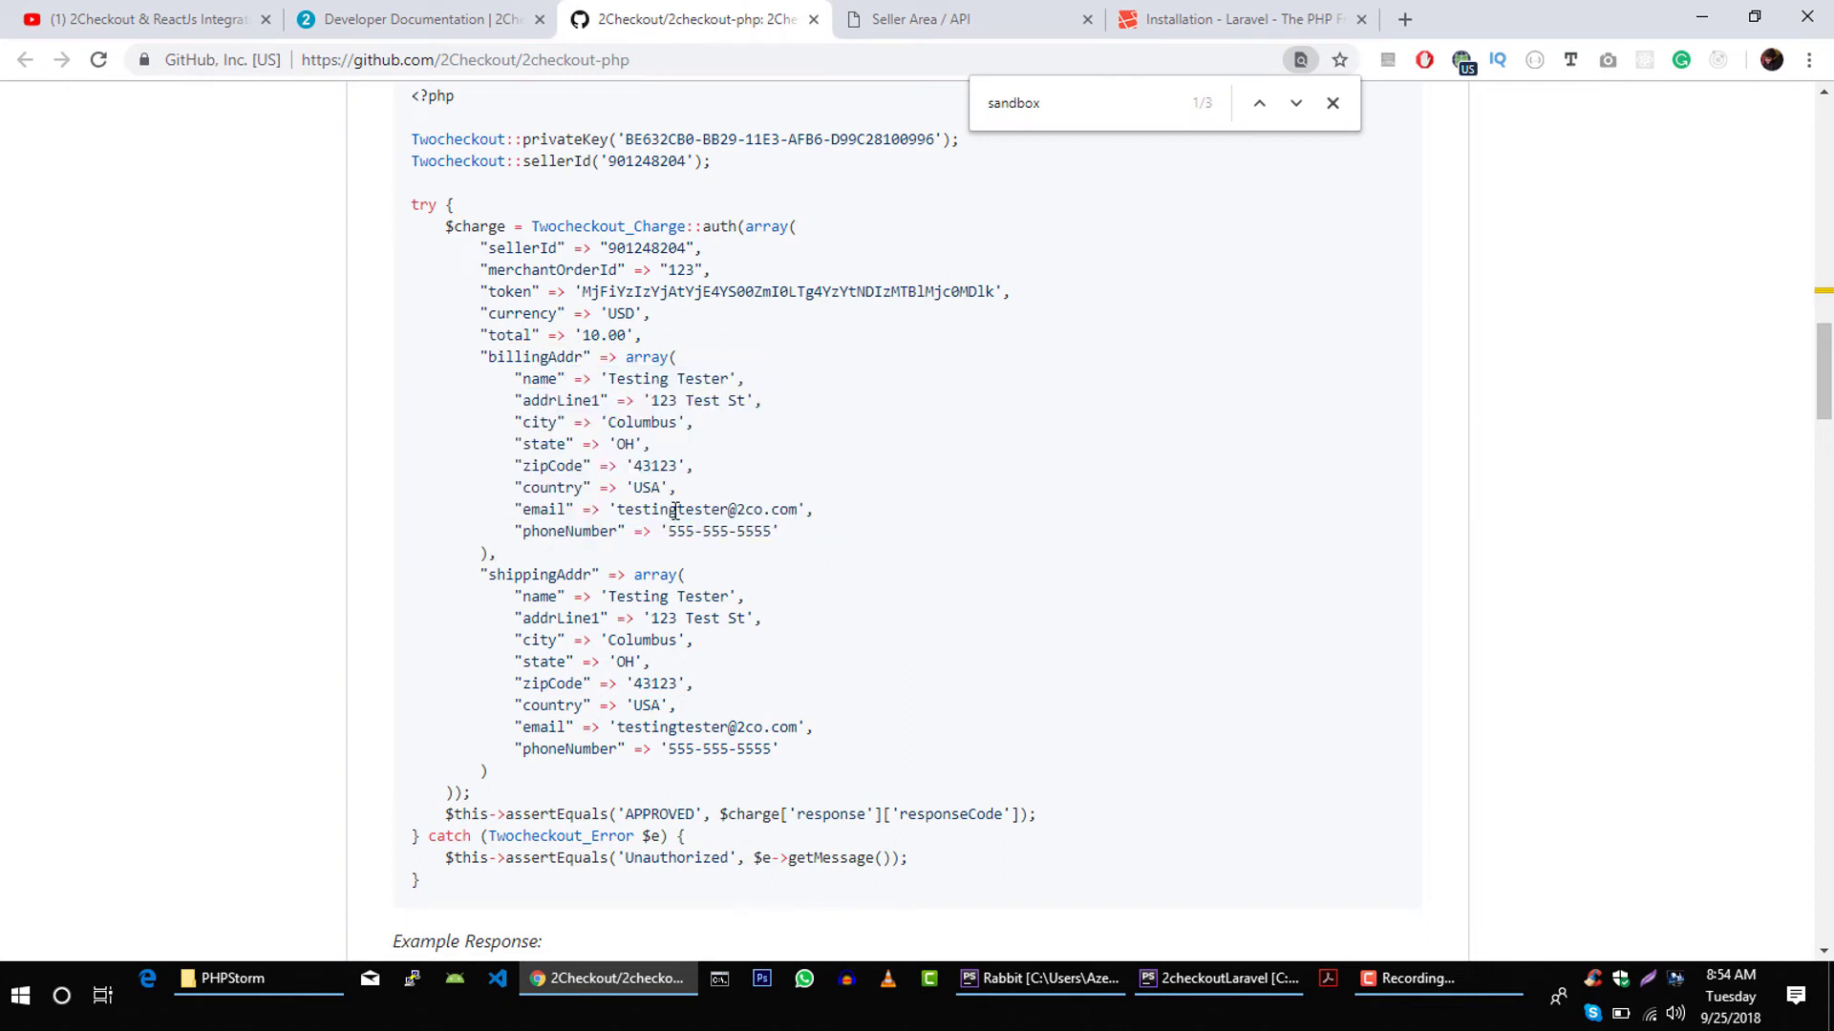
drag(480, 248, 640, 334)
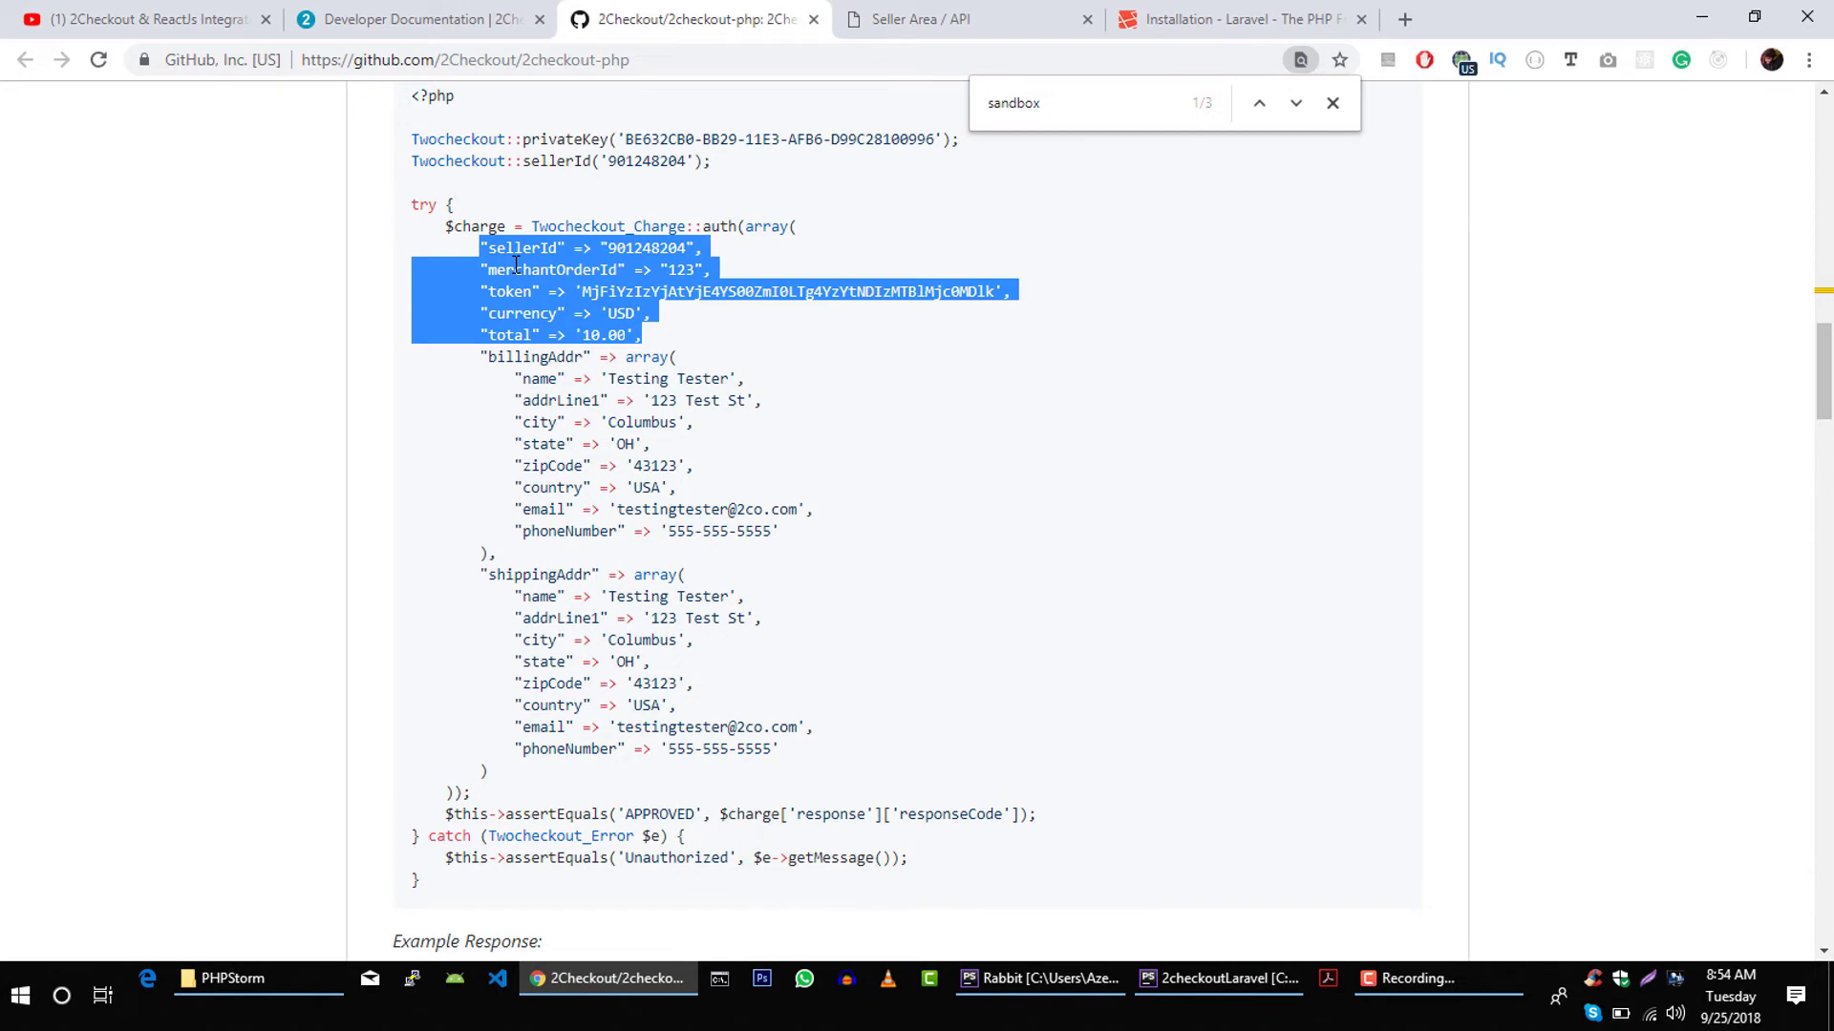
click(1215, 979)
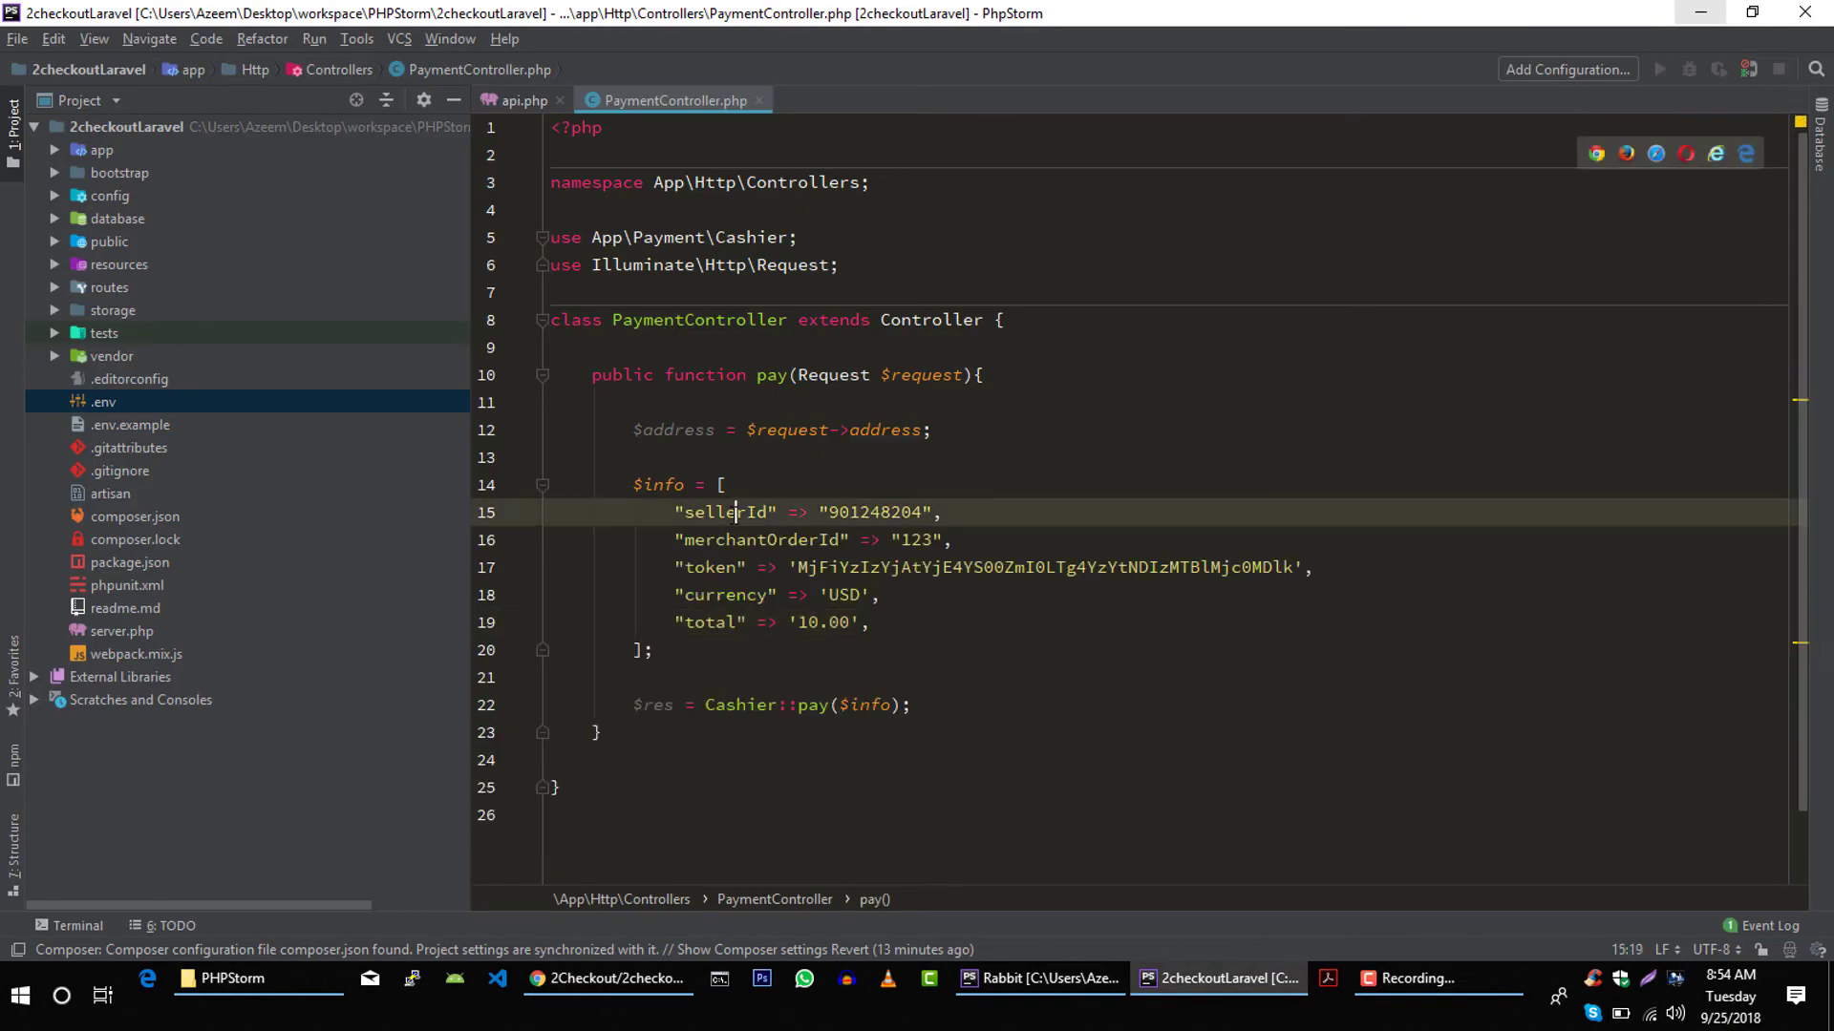
- Replace the hard-coded sellerId with an env 2Checkout seller value
double_click(870, 512)
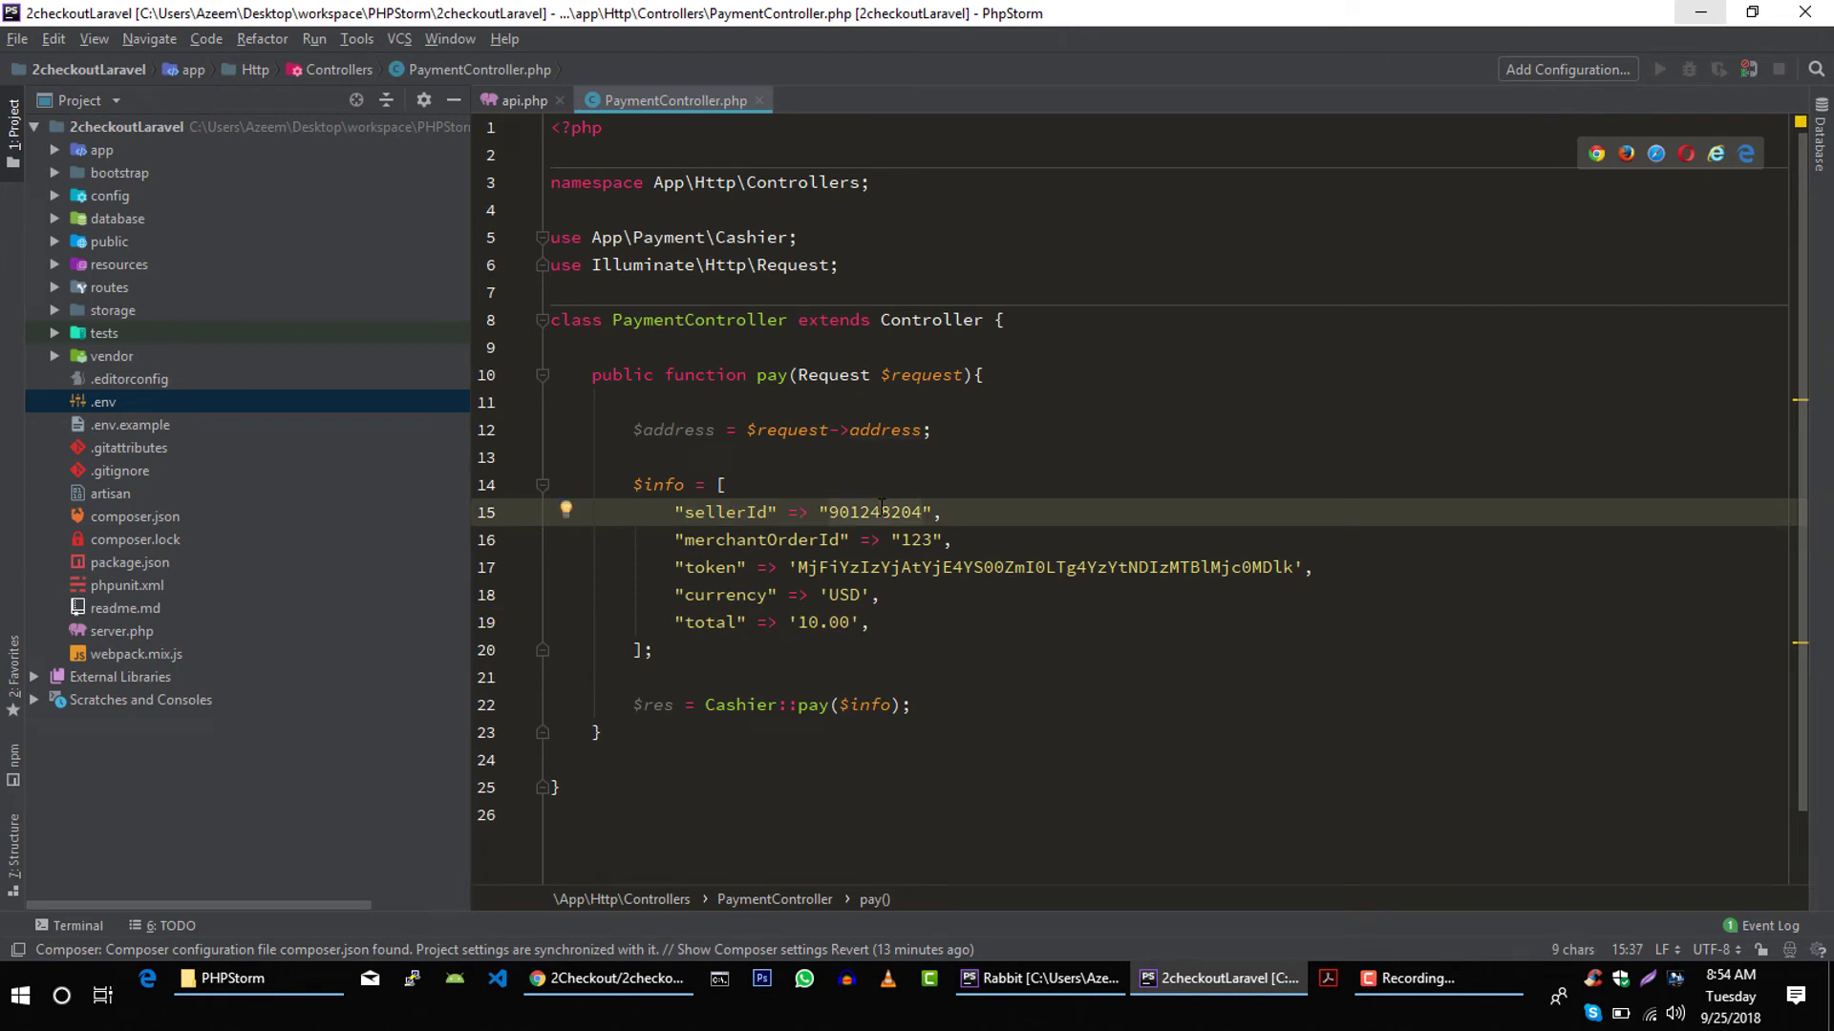
key(Backspace)
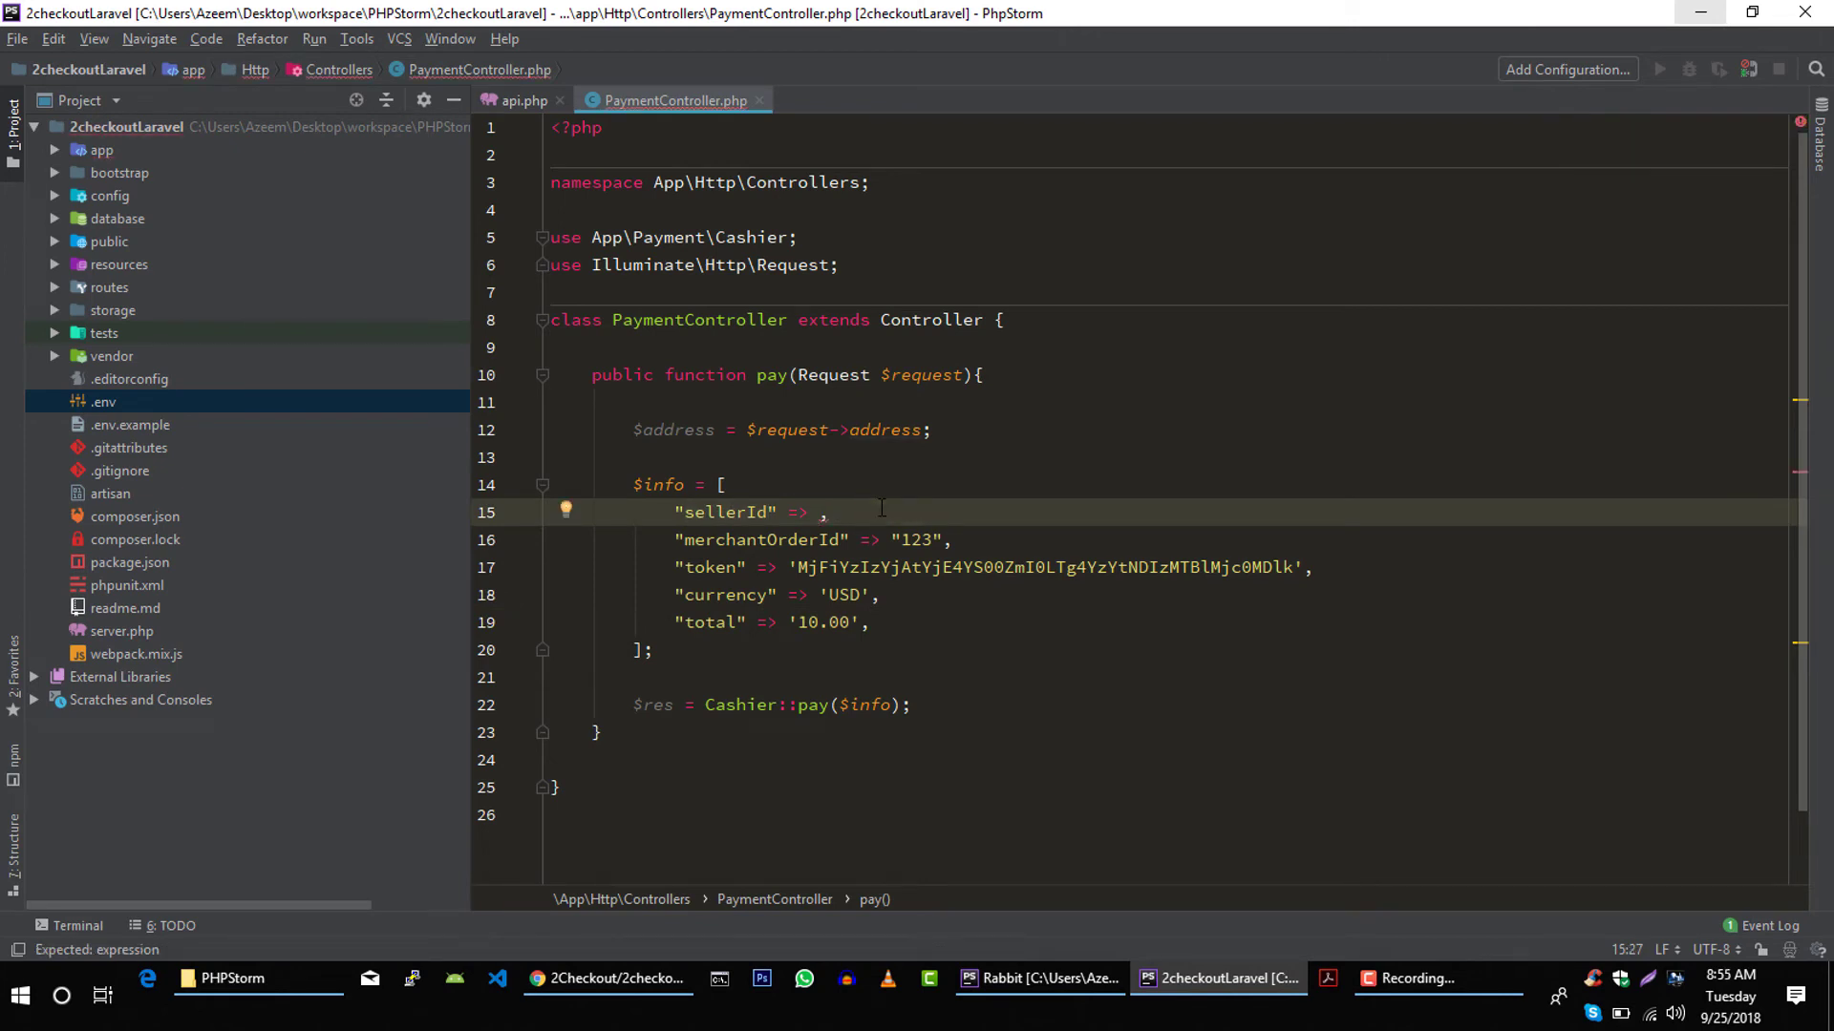
text(env(')
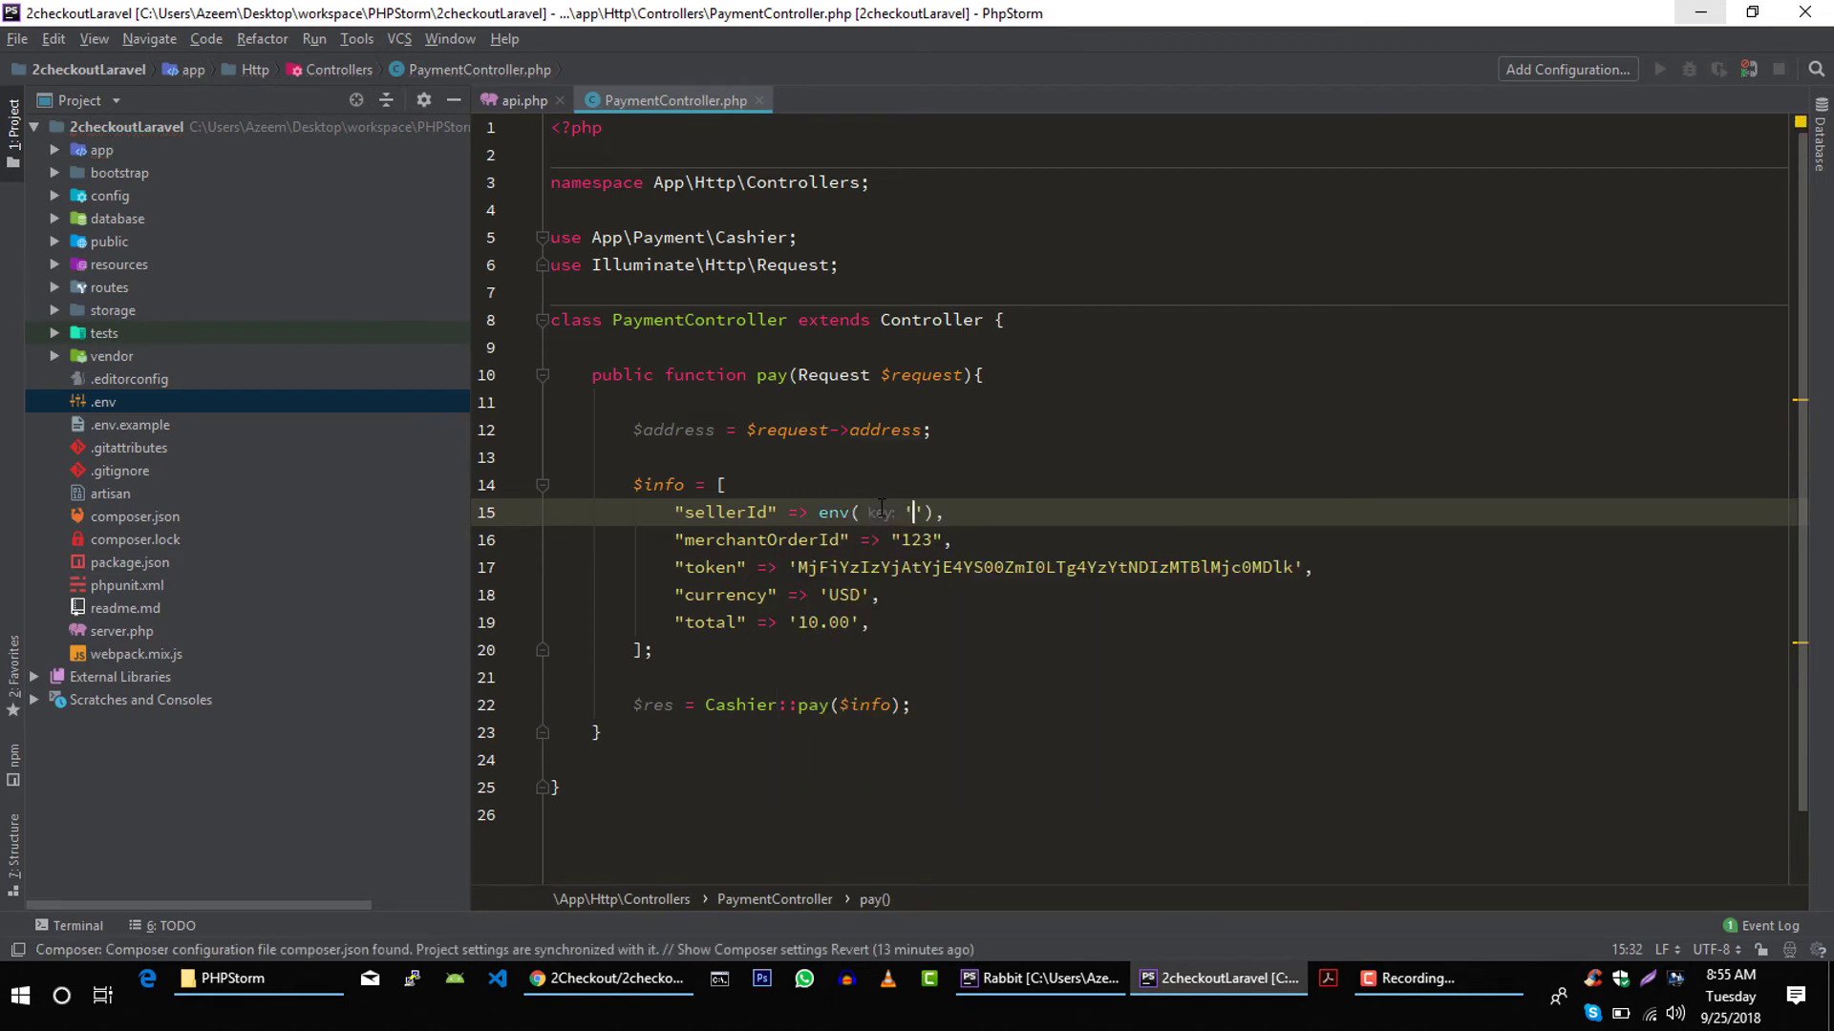
text(2c)
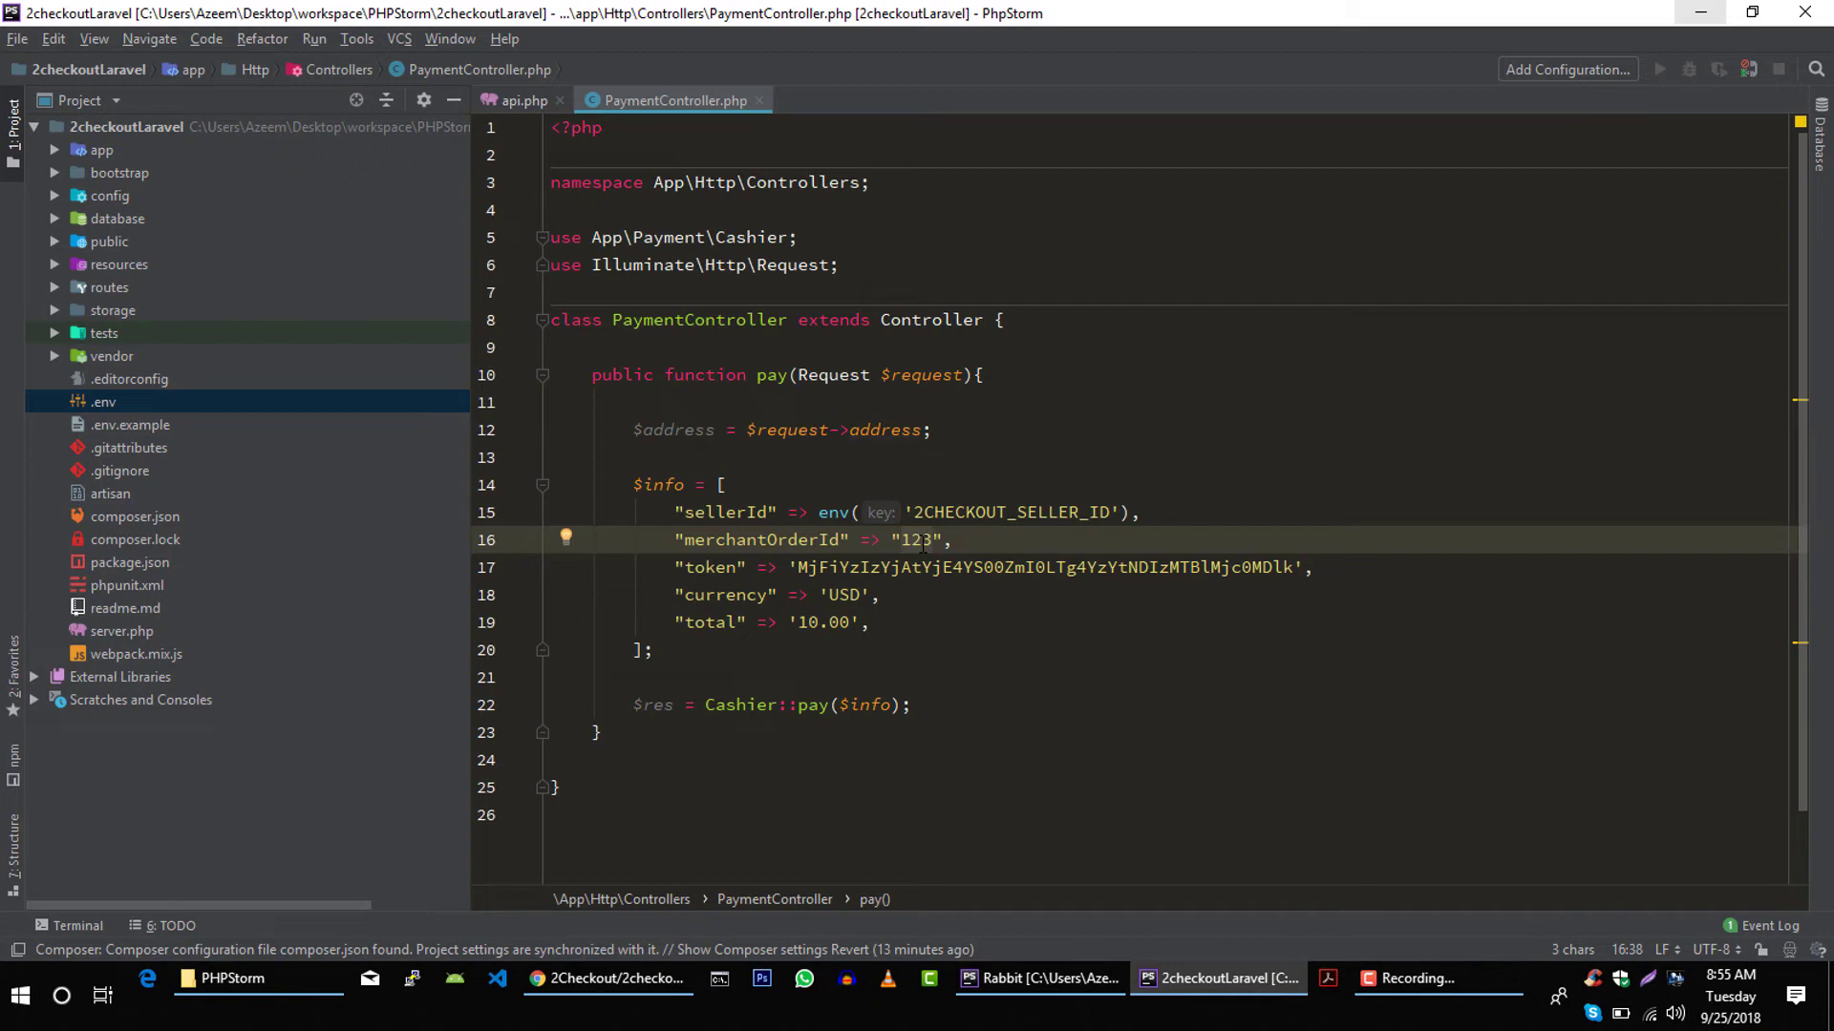
- Set merchantOrderId to rand(1000,100000)
key(Backspace)
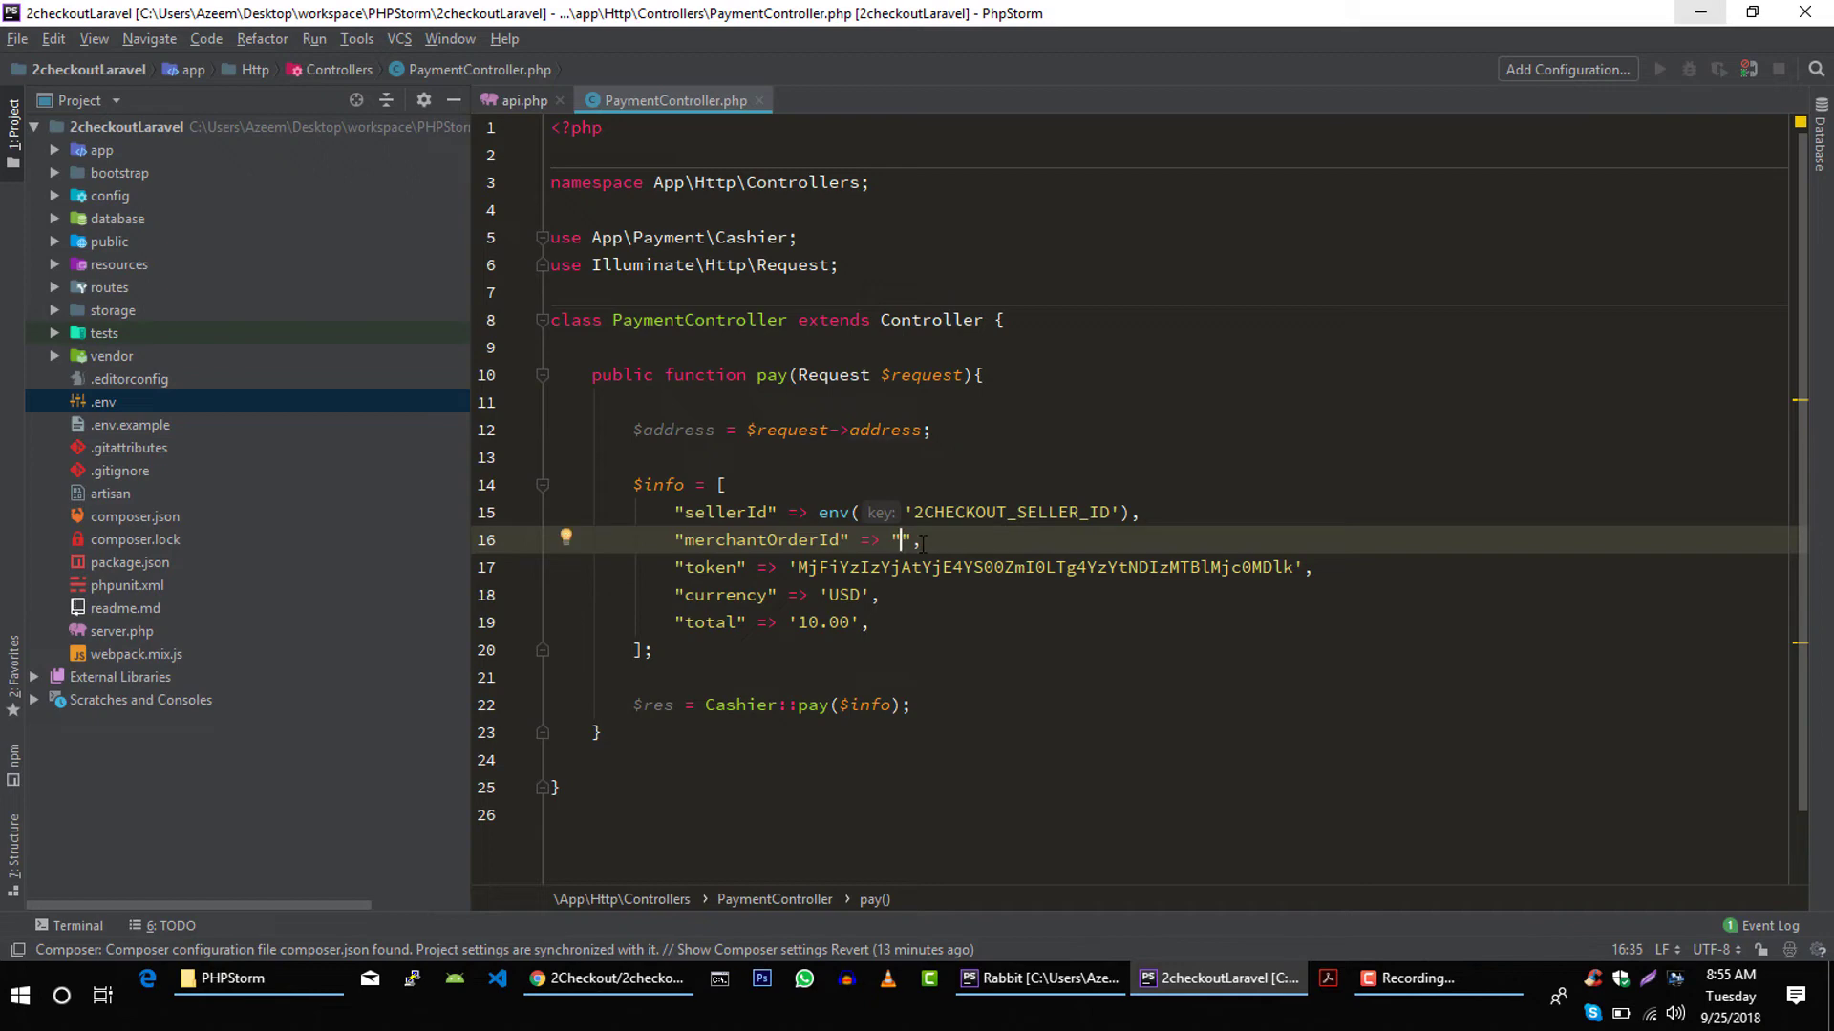
text(rand()
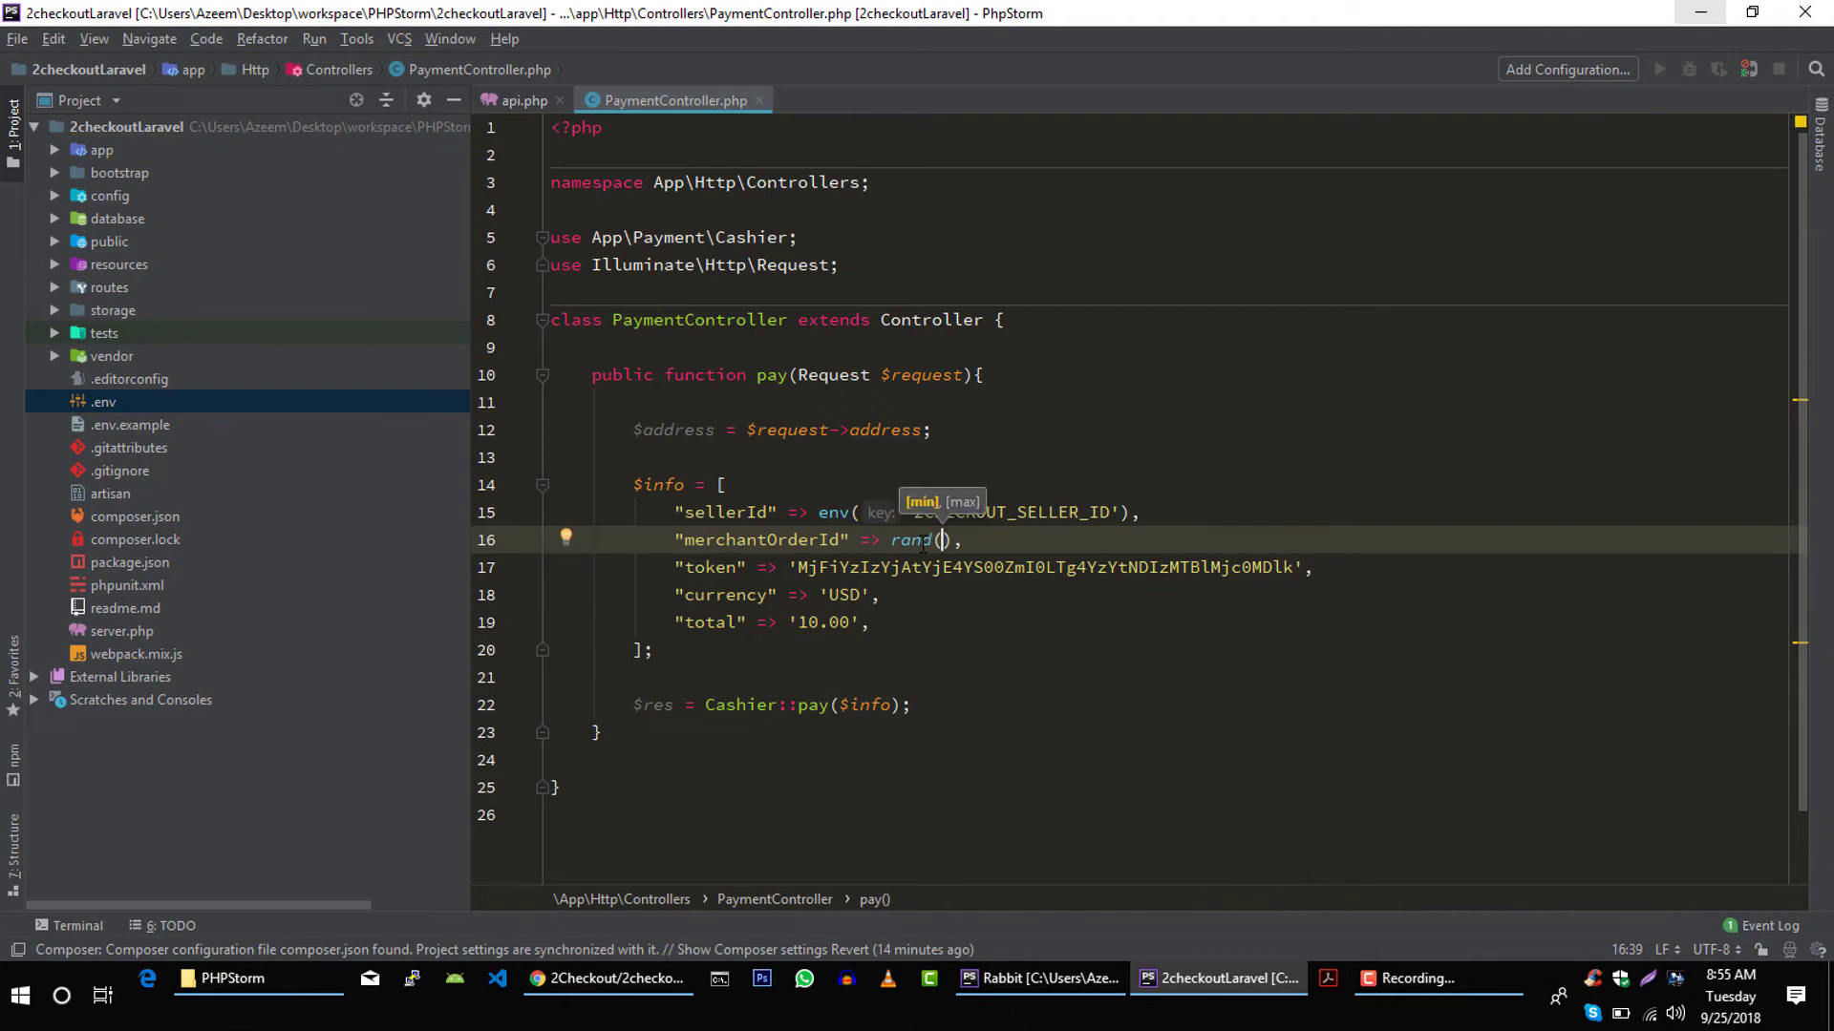
text(1000,)
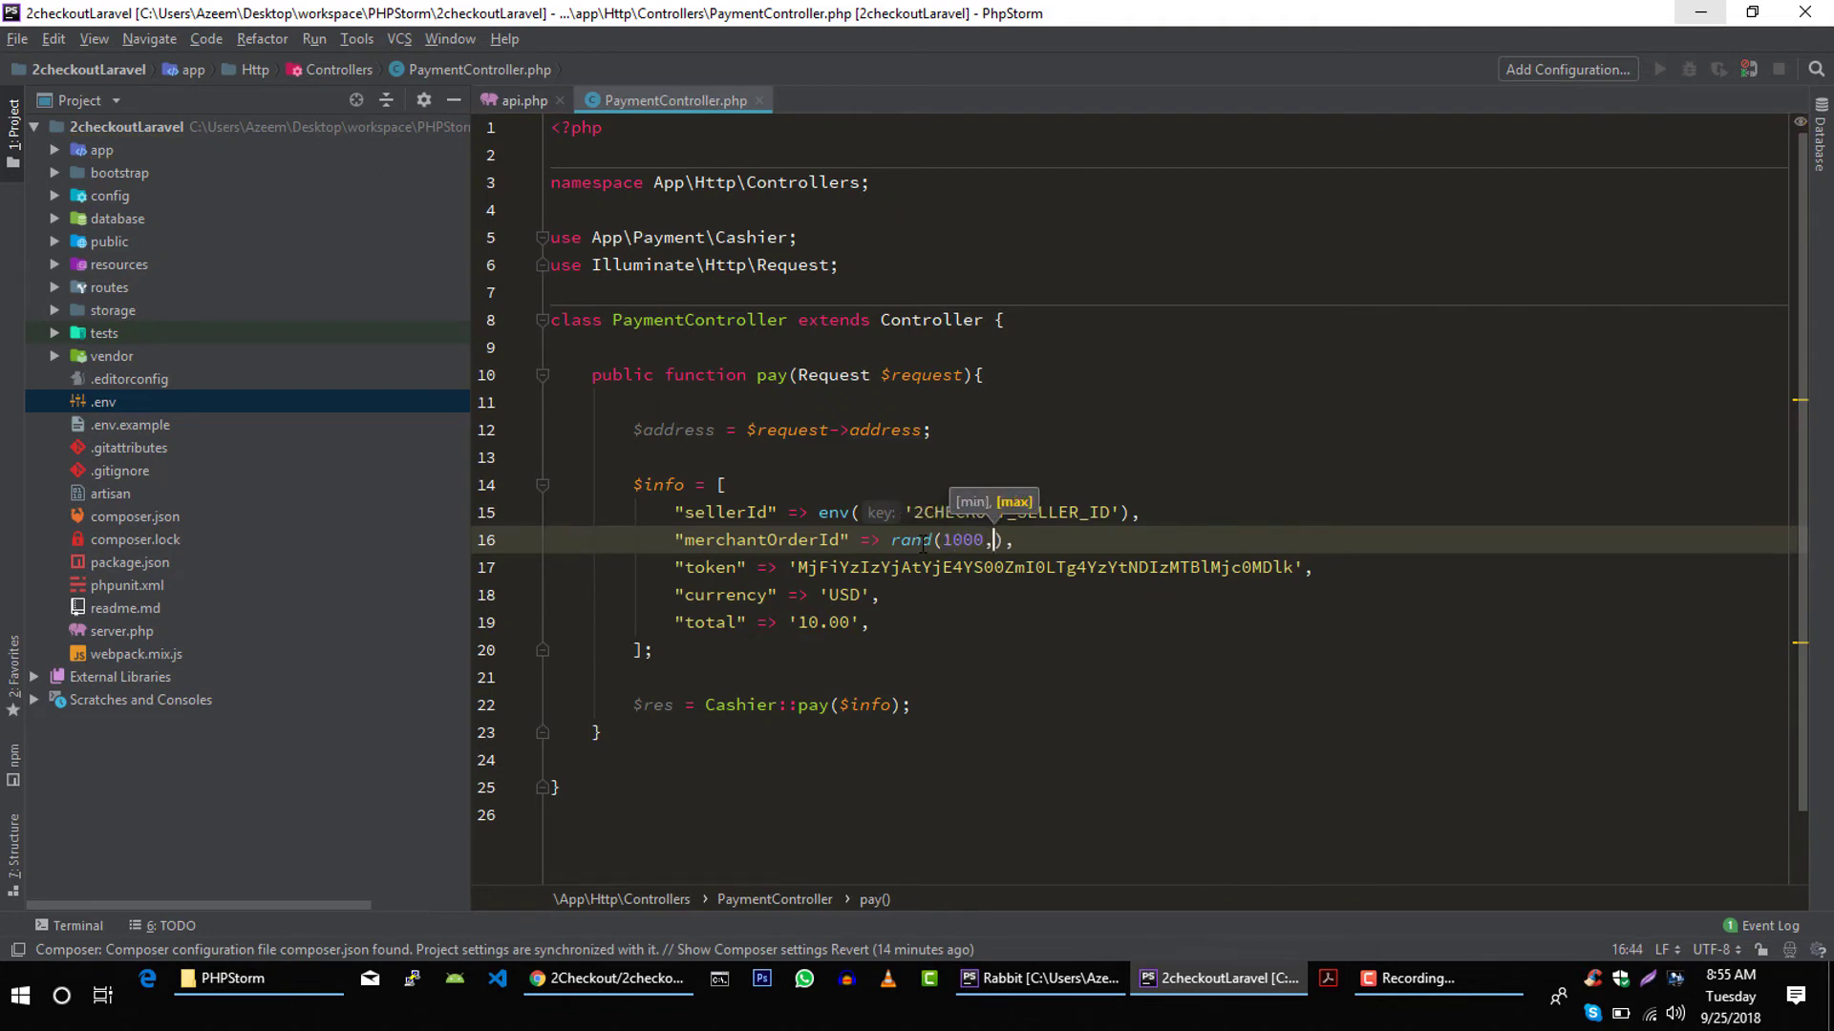
text(1000)
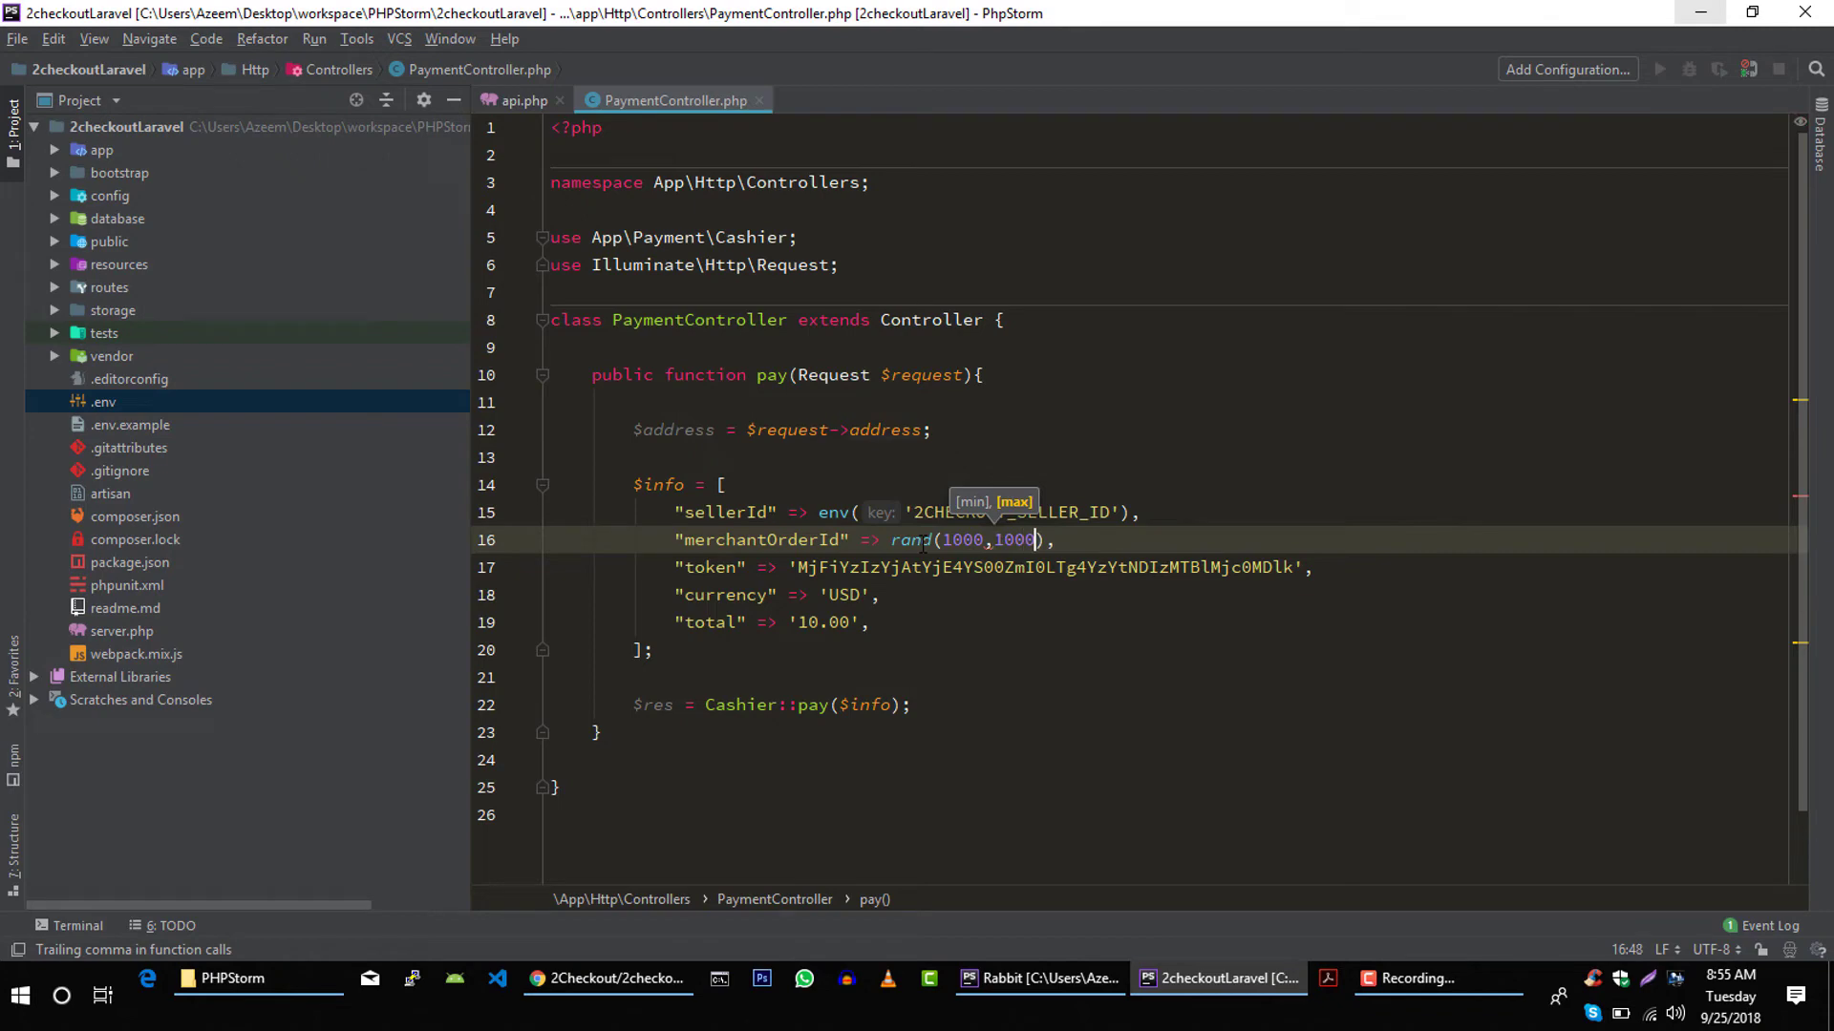
text(00)
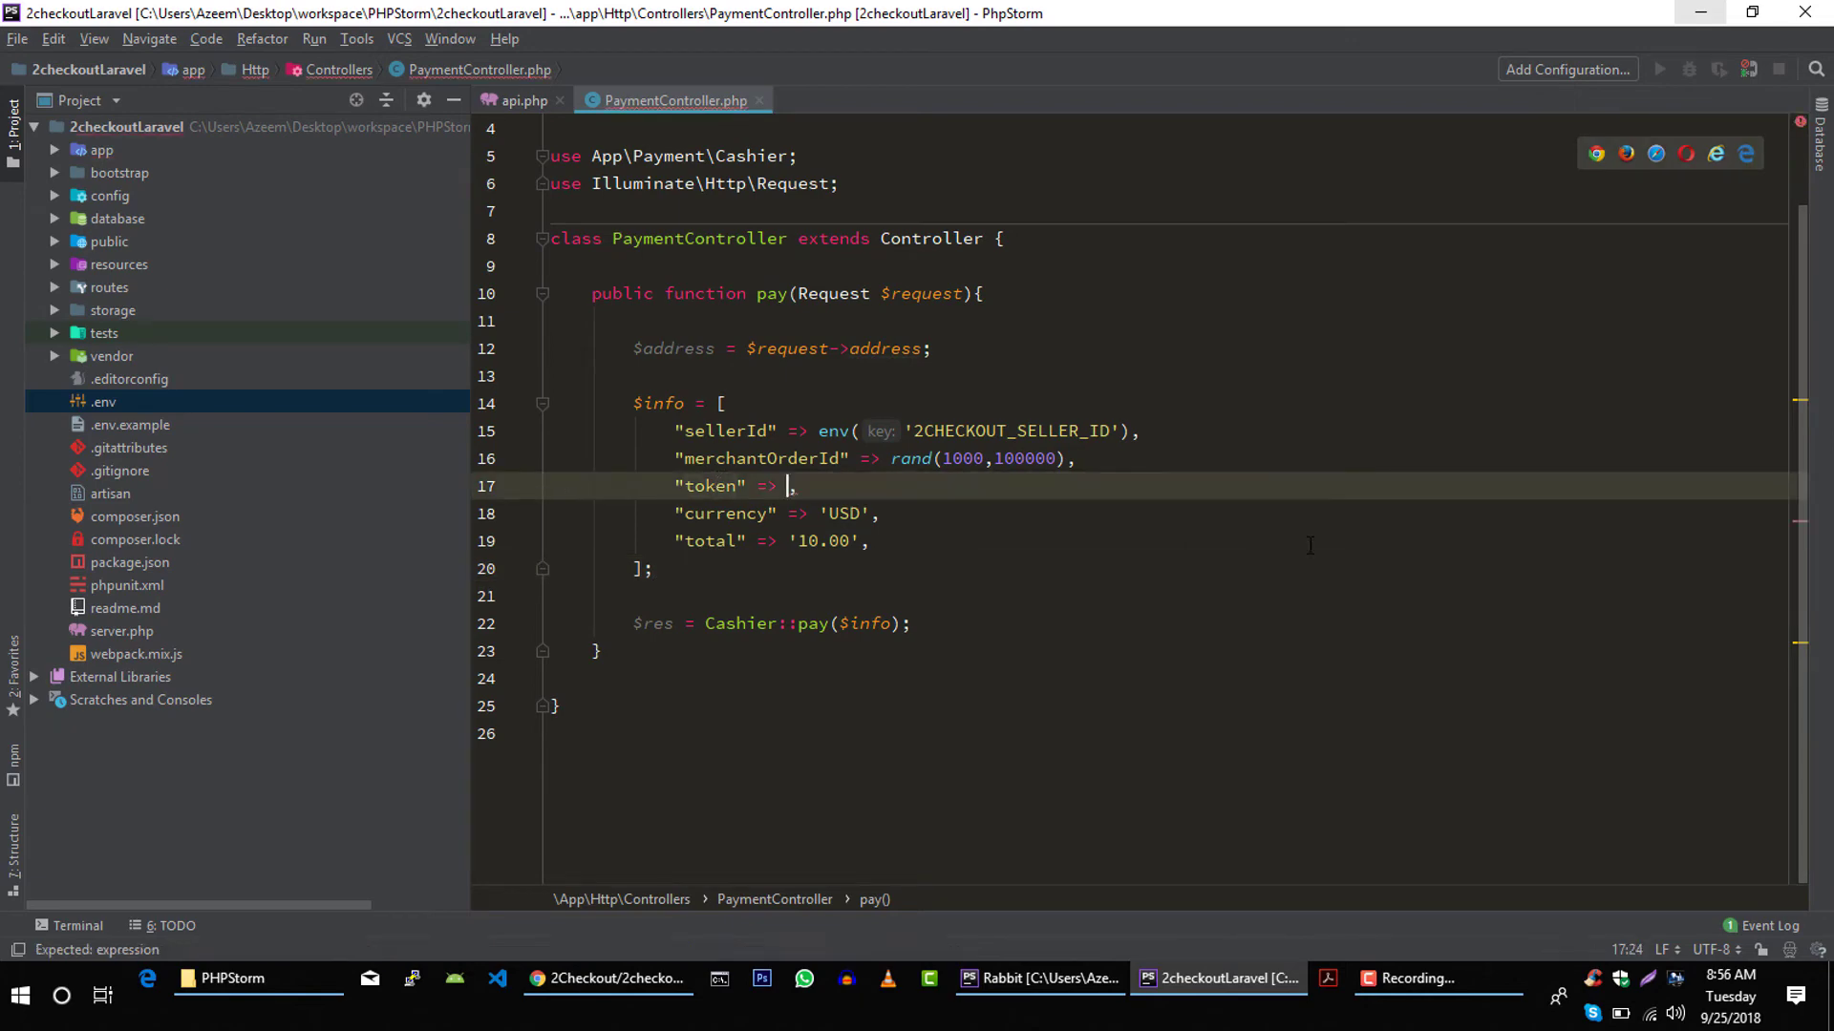
- Take the token from the request and add a new line after the Cashier::pay call
text($request)
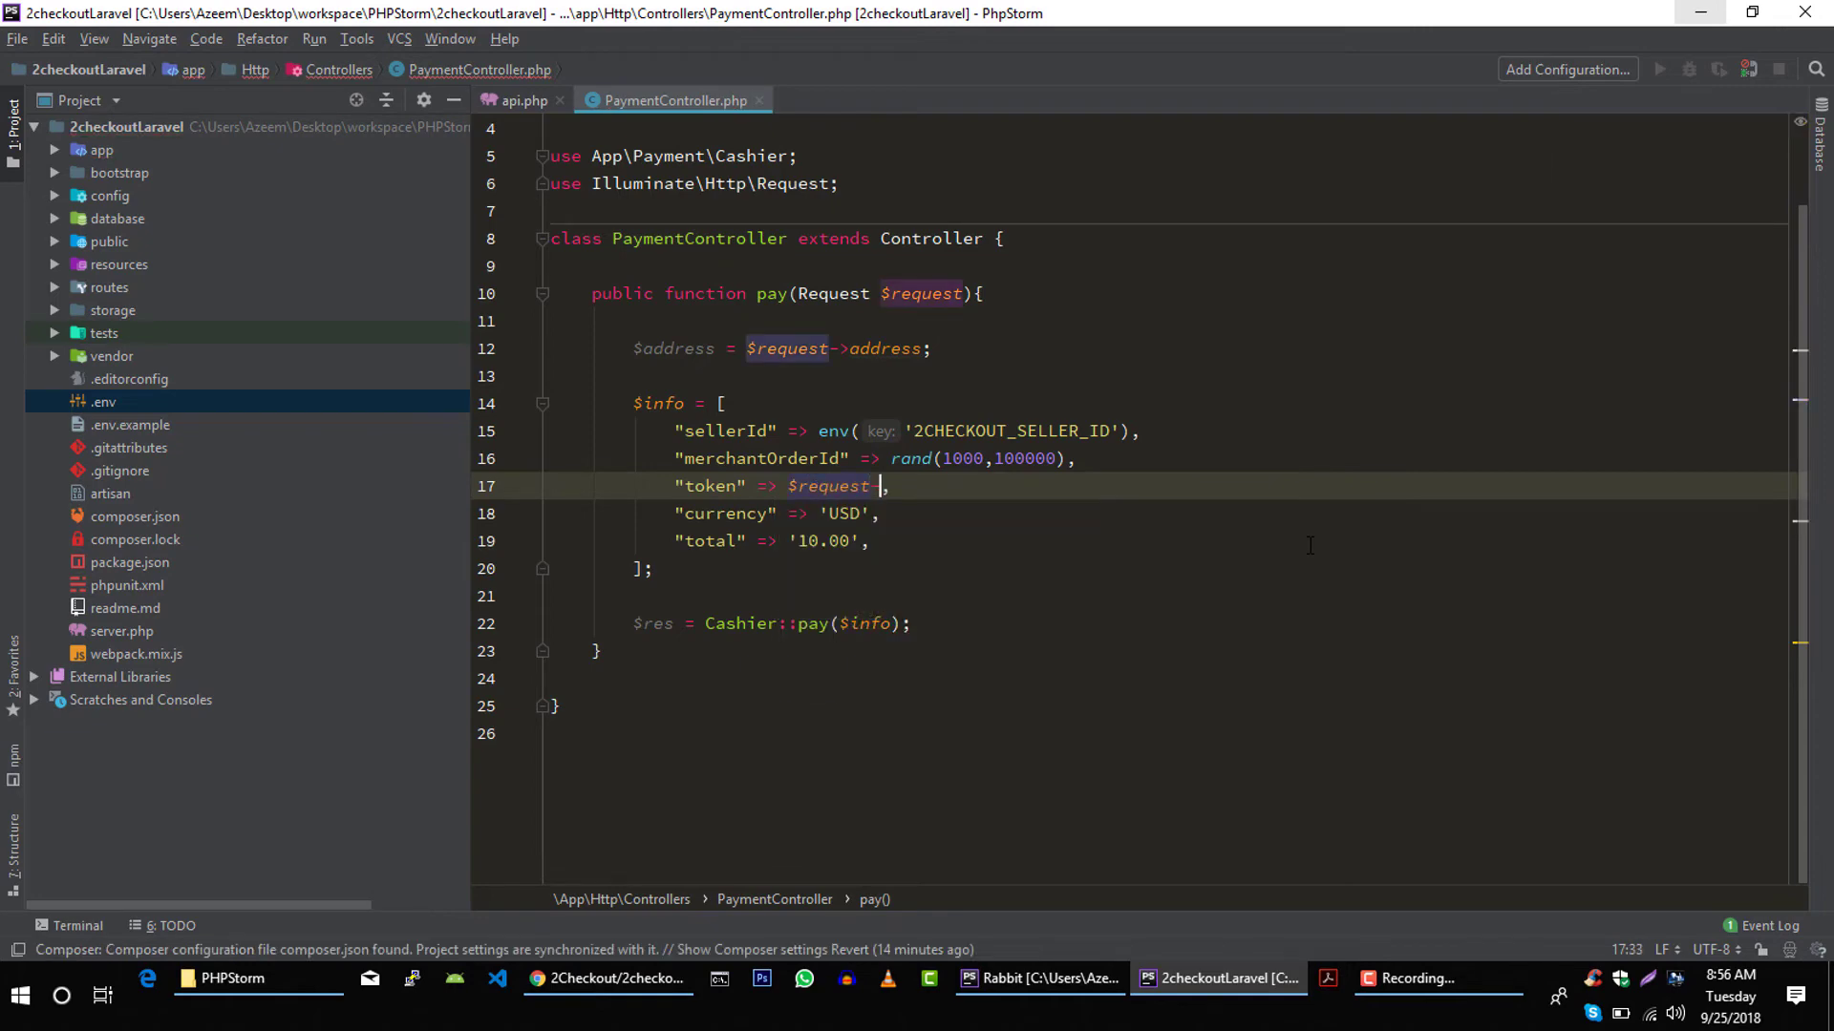
text(->accessT)
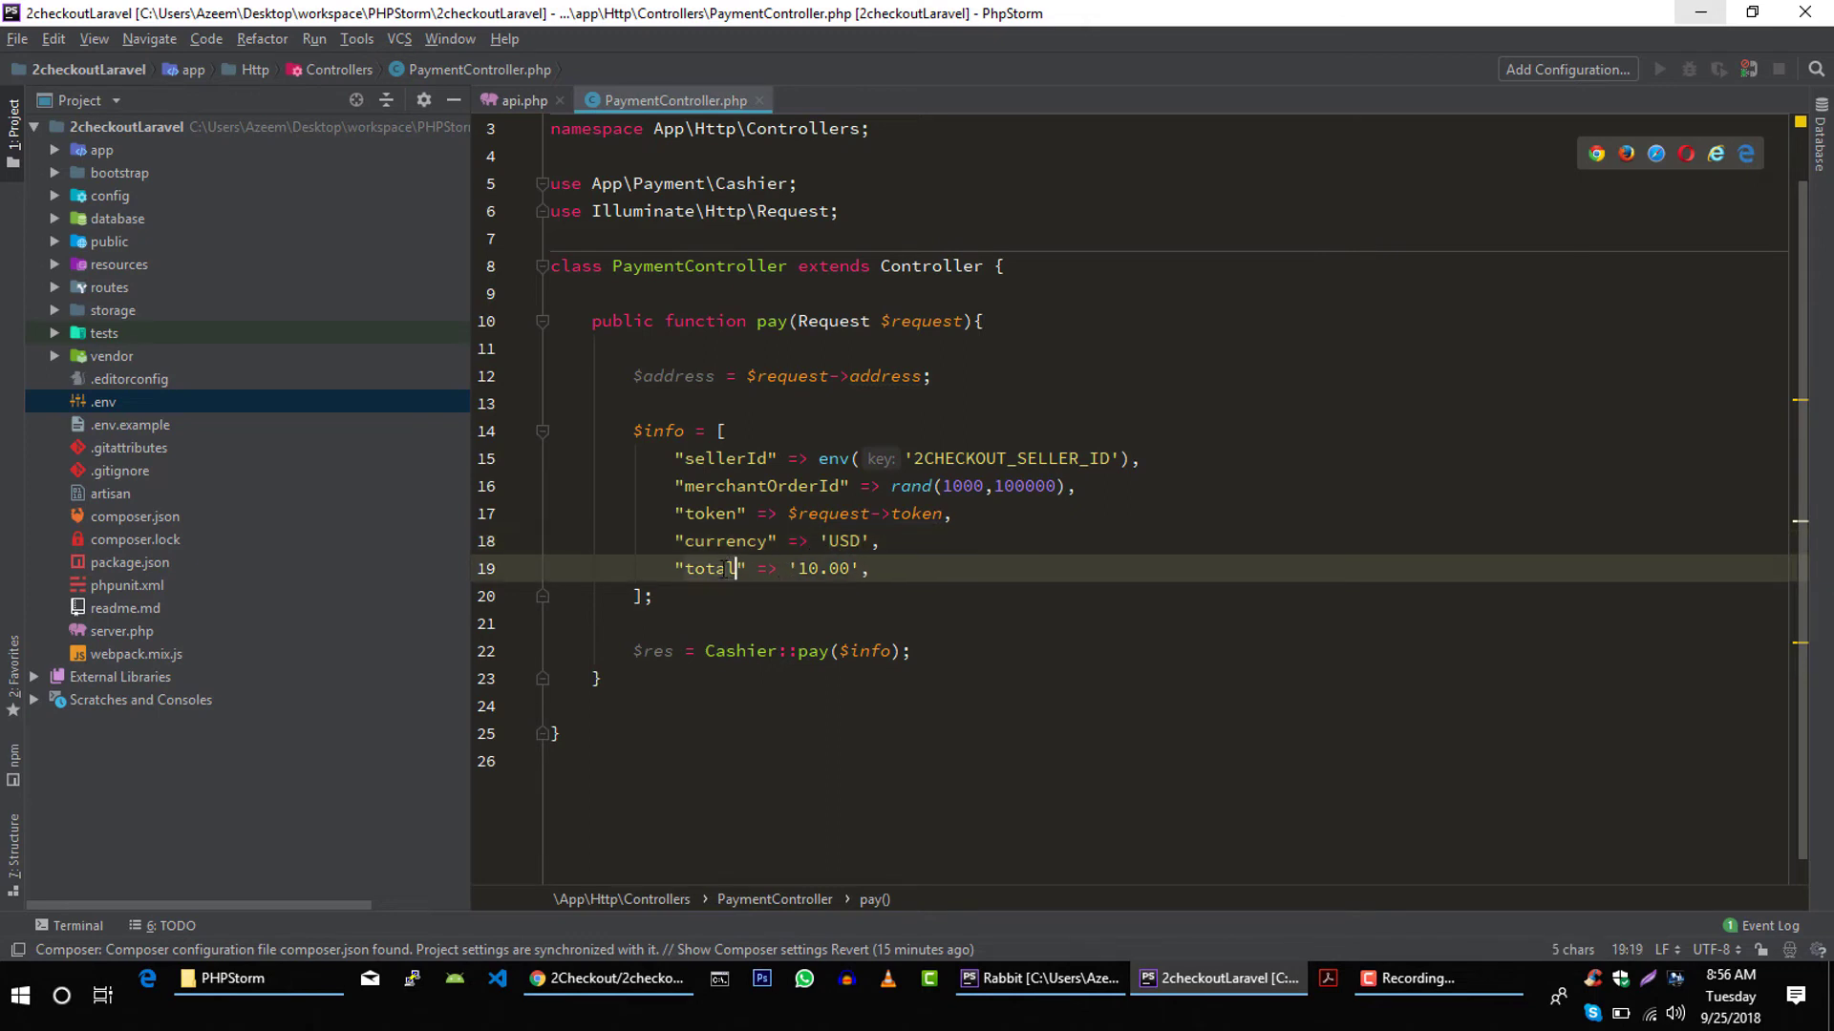
click(656, 596)
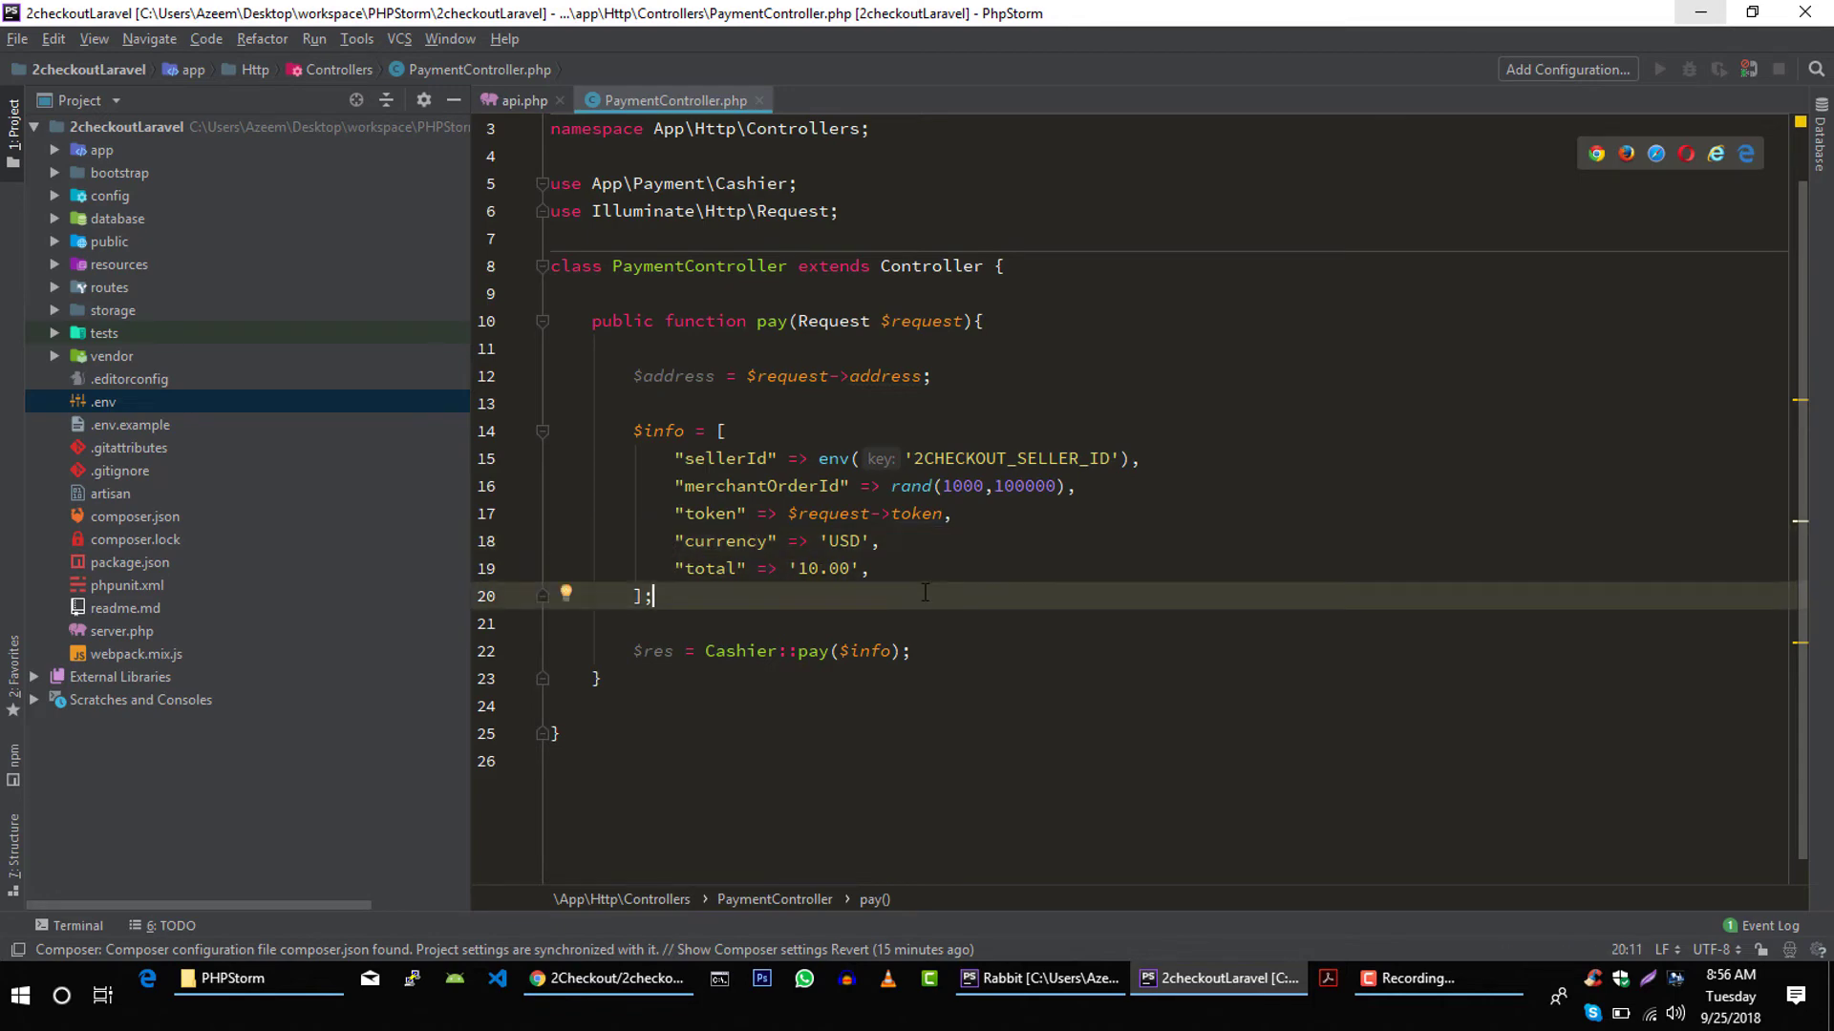
mouse_move(847, 585)
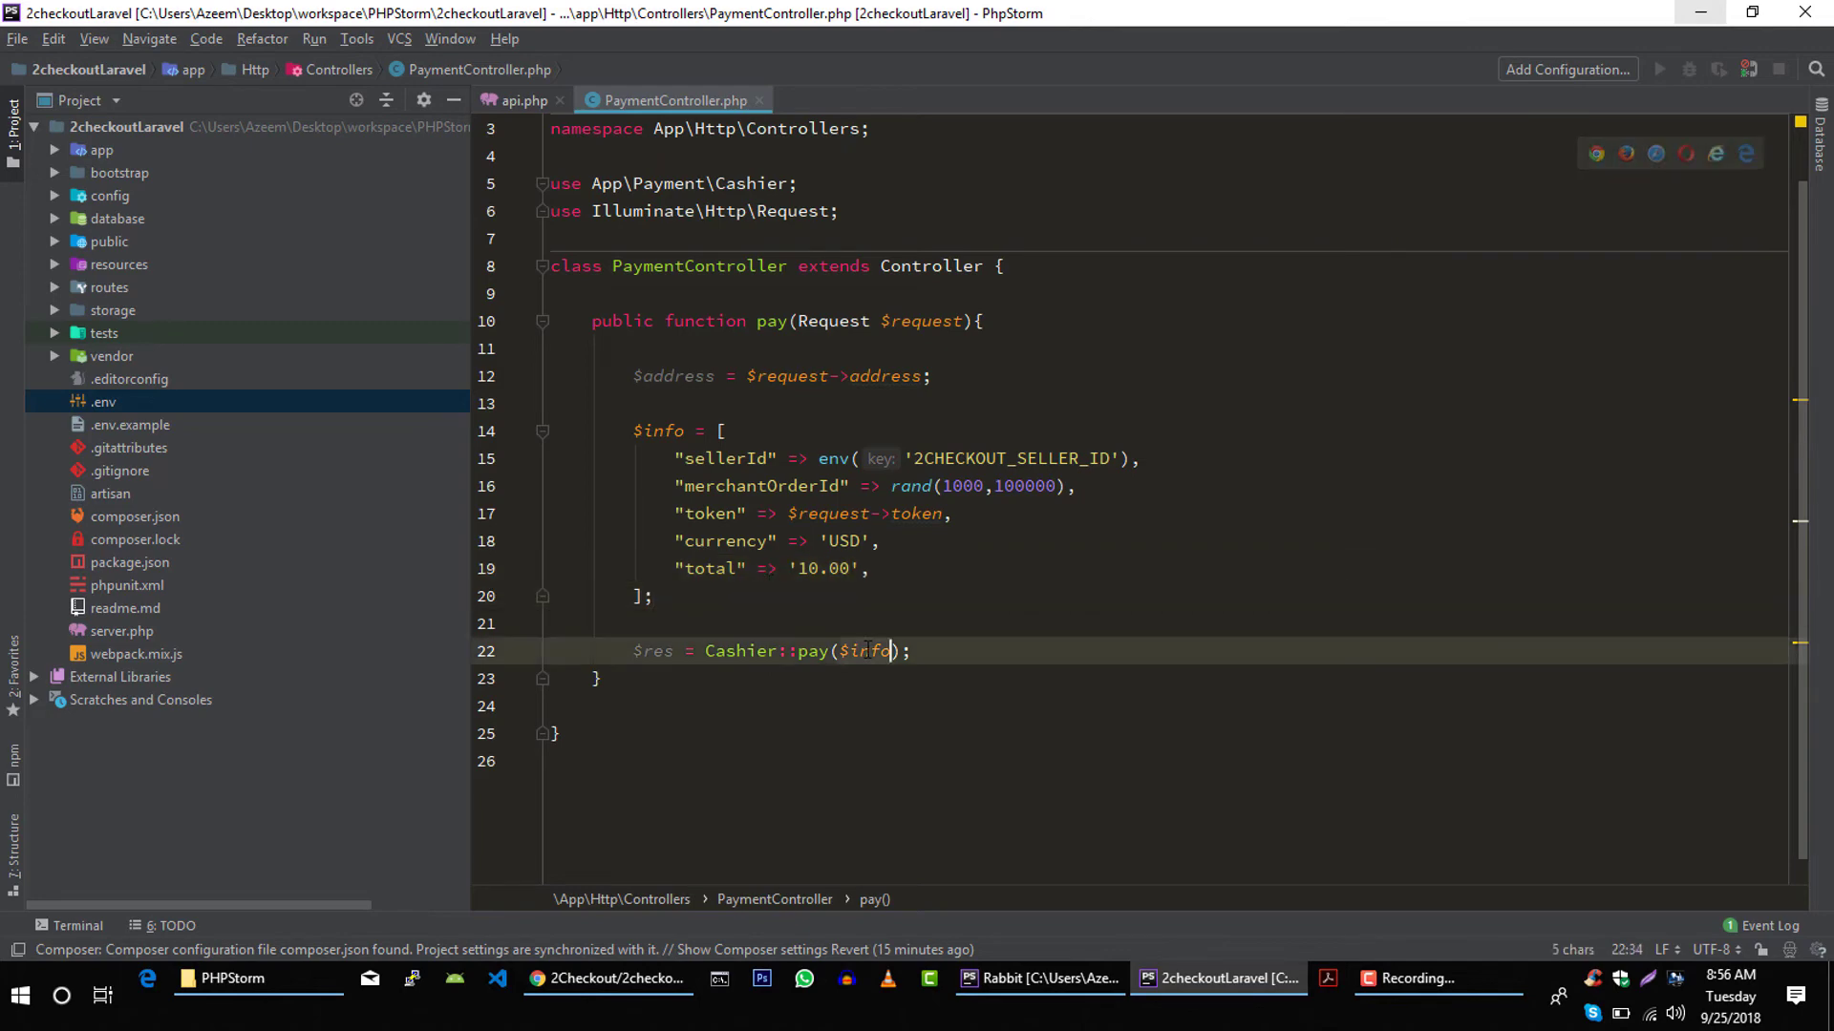
key(enter)
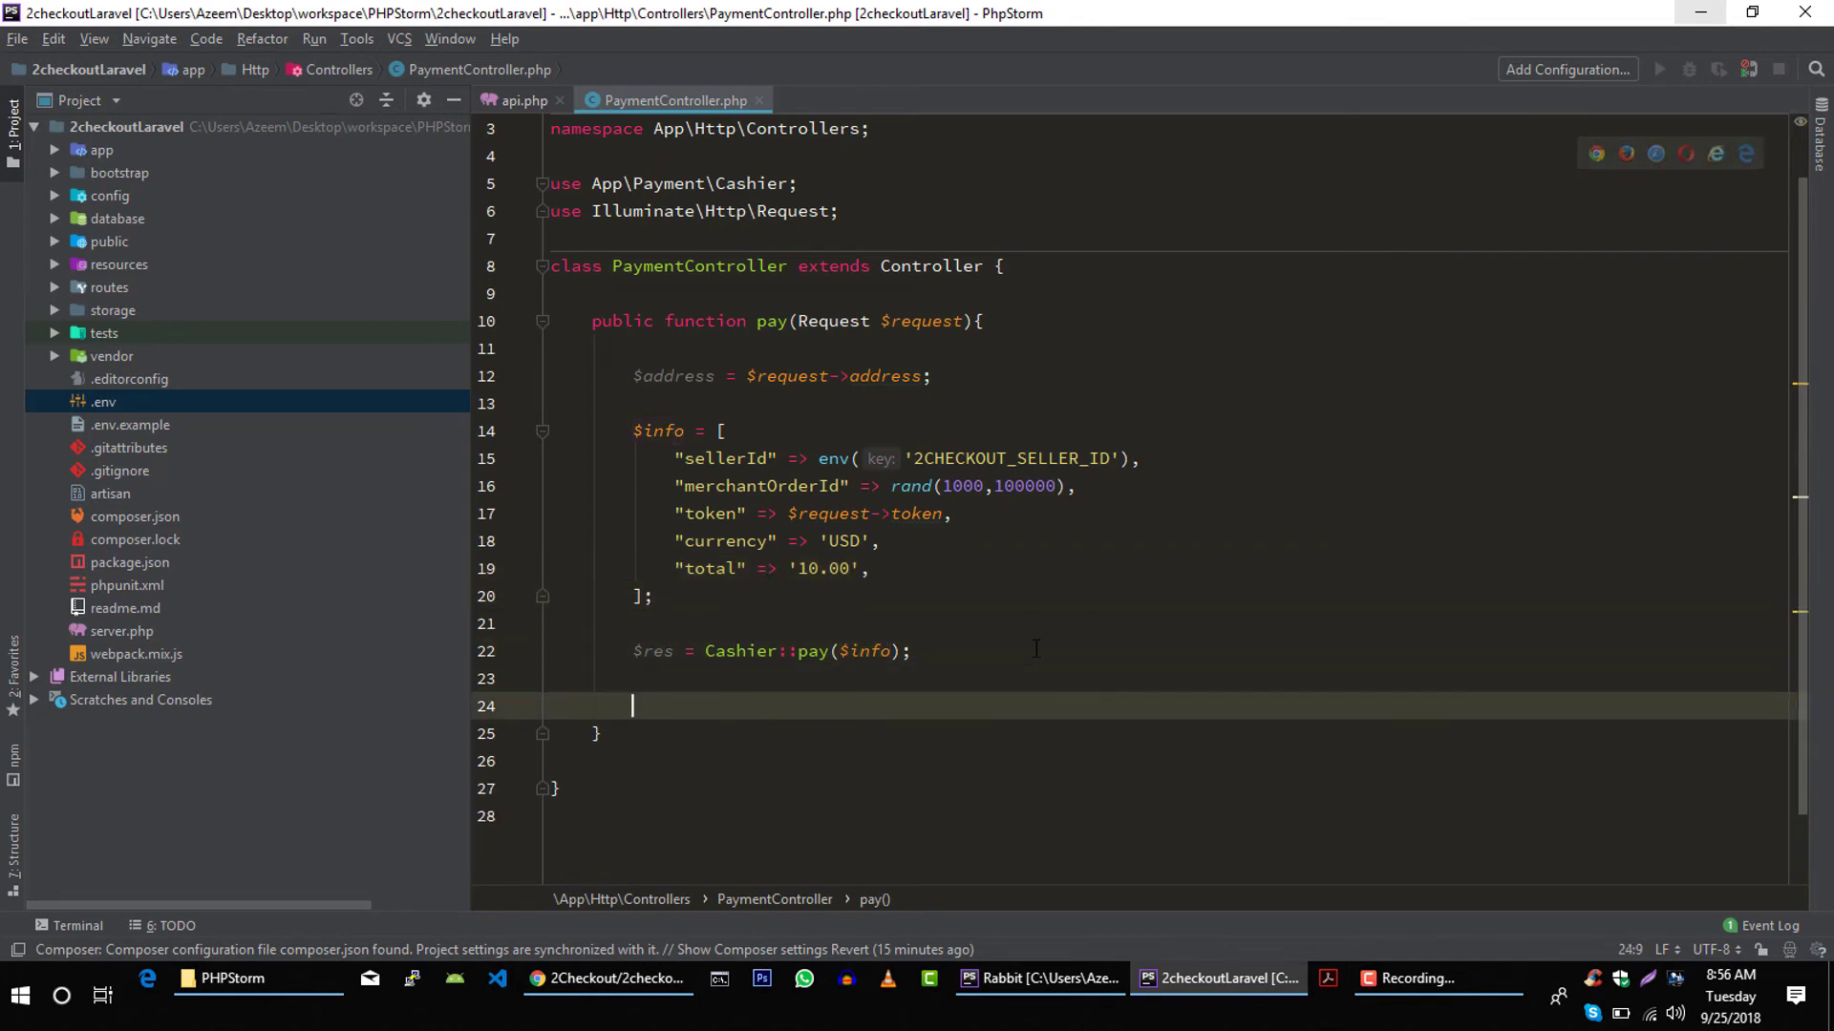
click(607, 979)
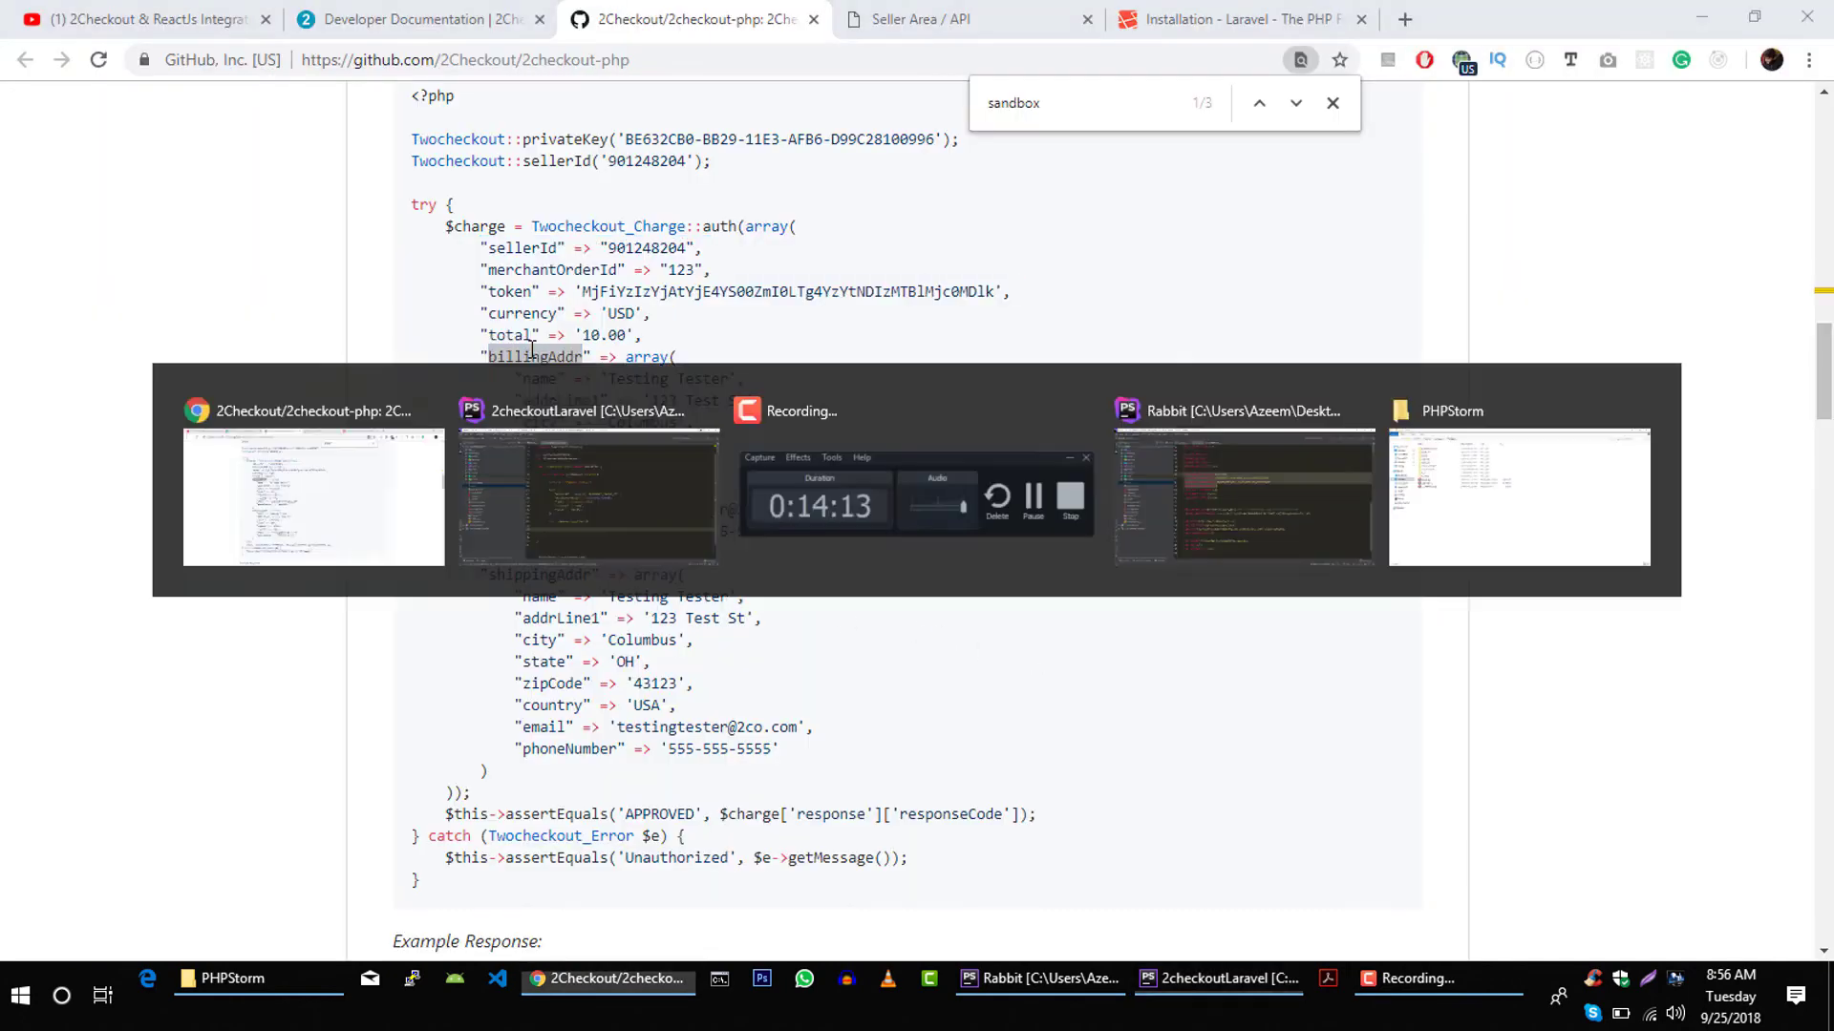
- Add 'billingAddr' => $address and 'shippingAddr' => $address entries after the total entry
click(587, 497)
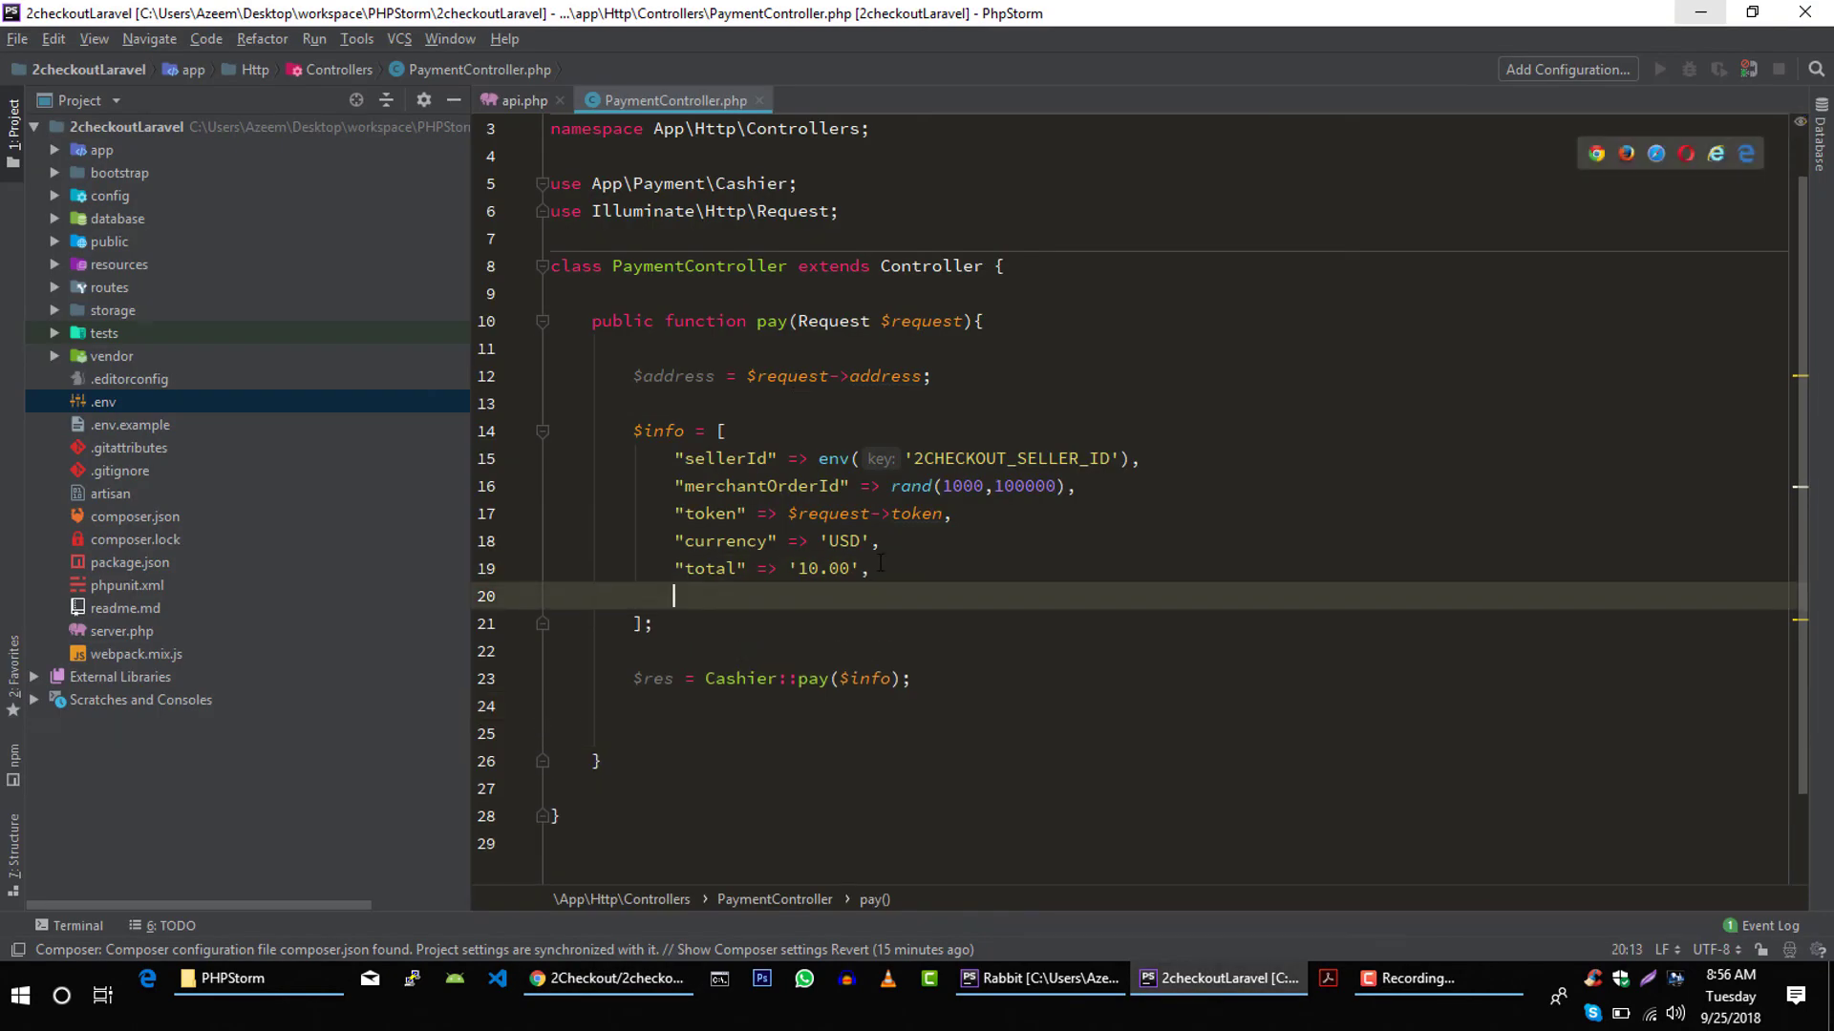
text(')
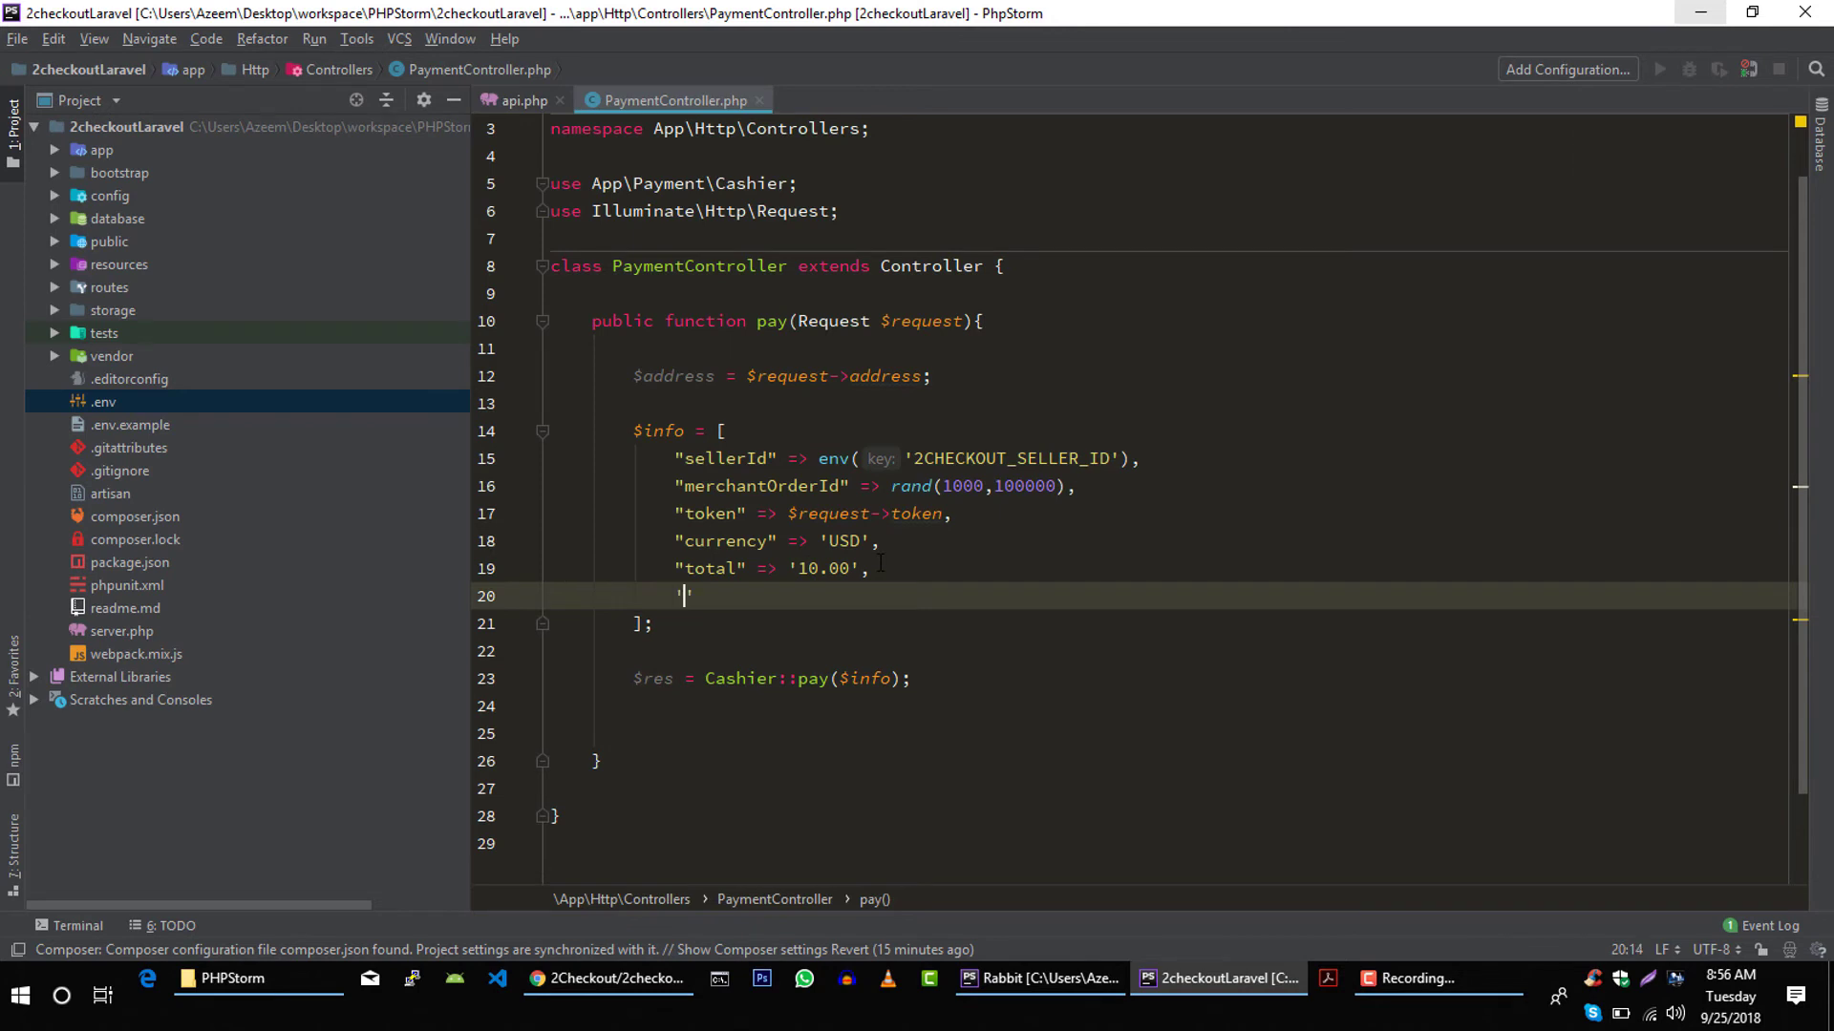
text('billingAddr' =>)
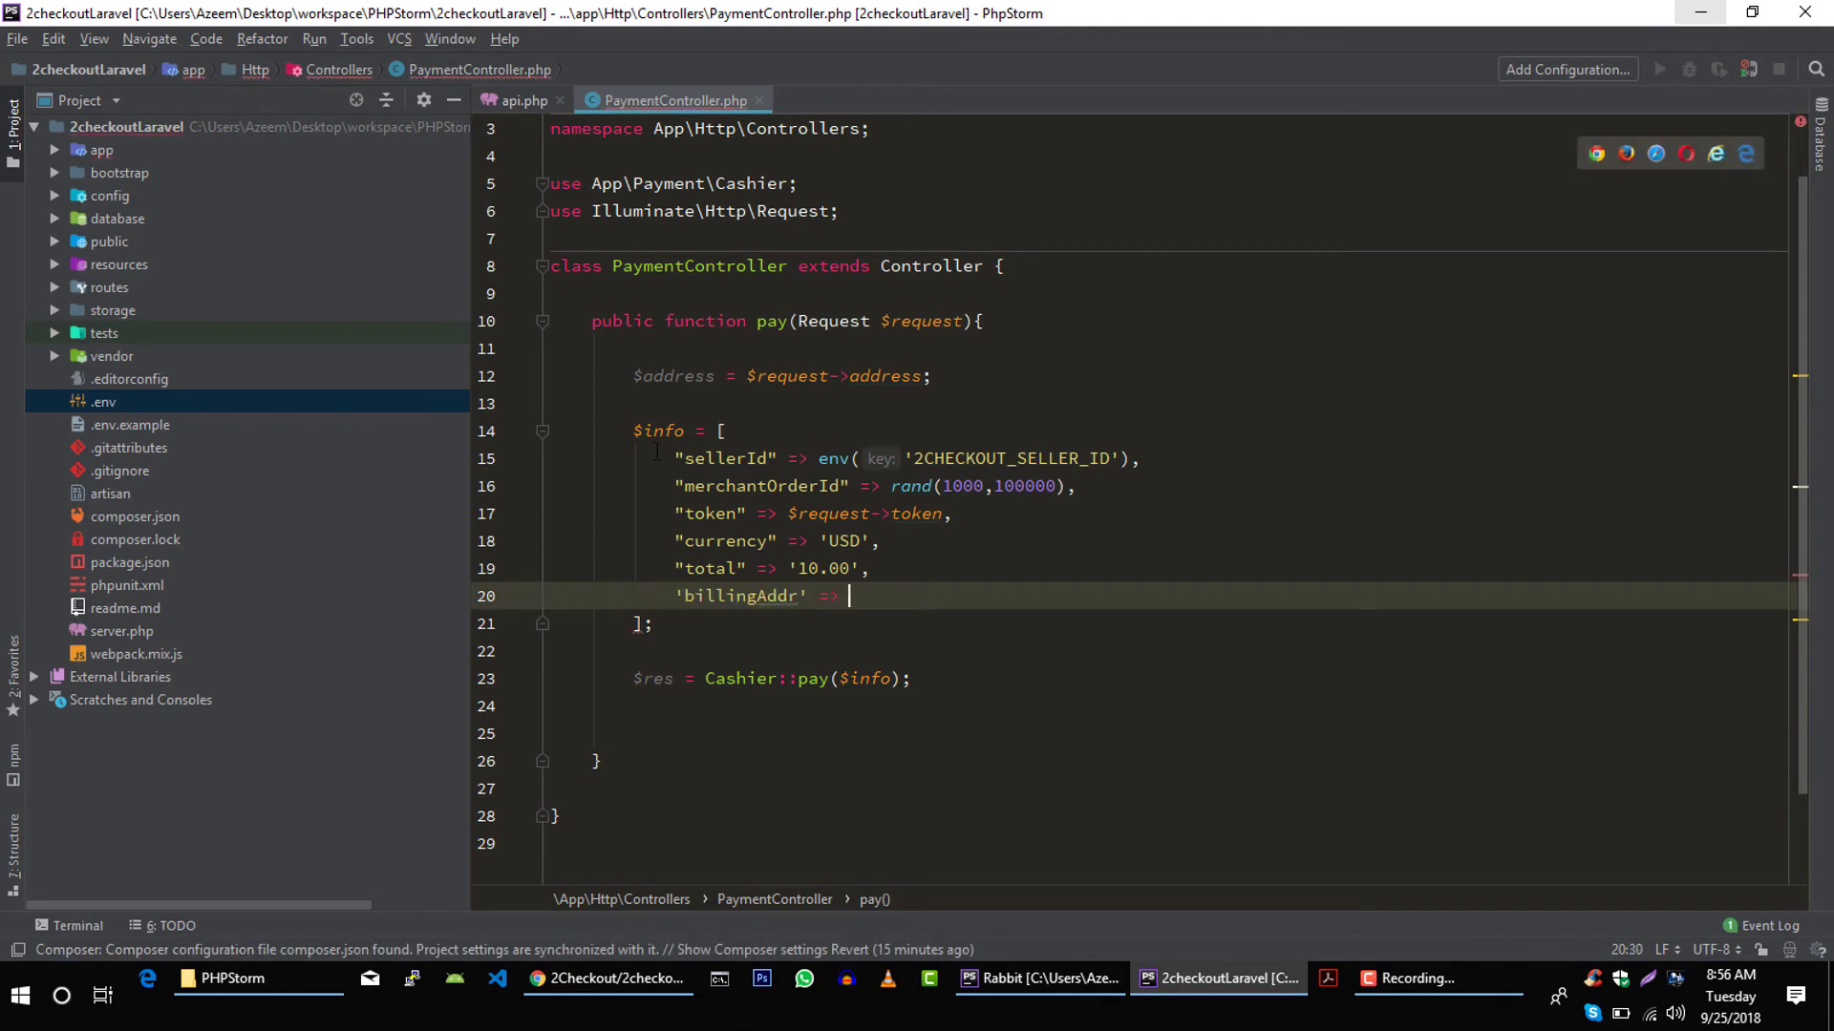
text($address,)
text(')
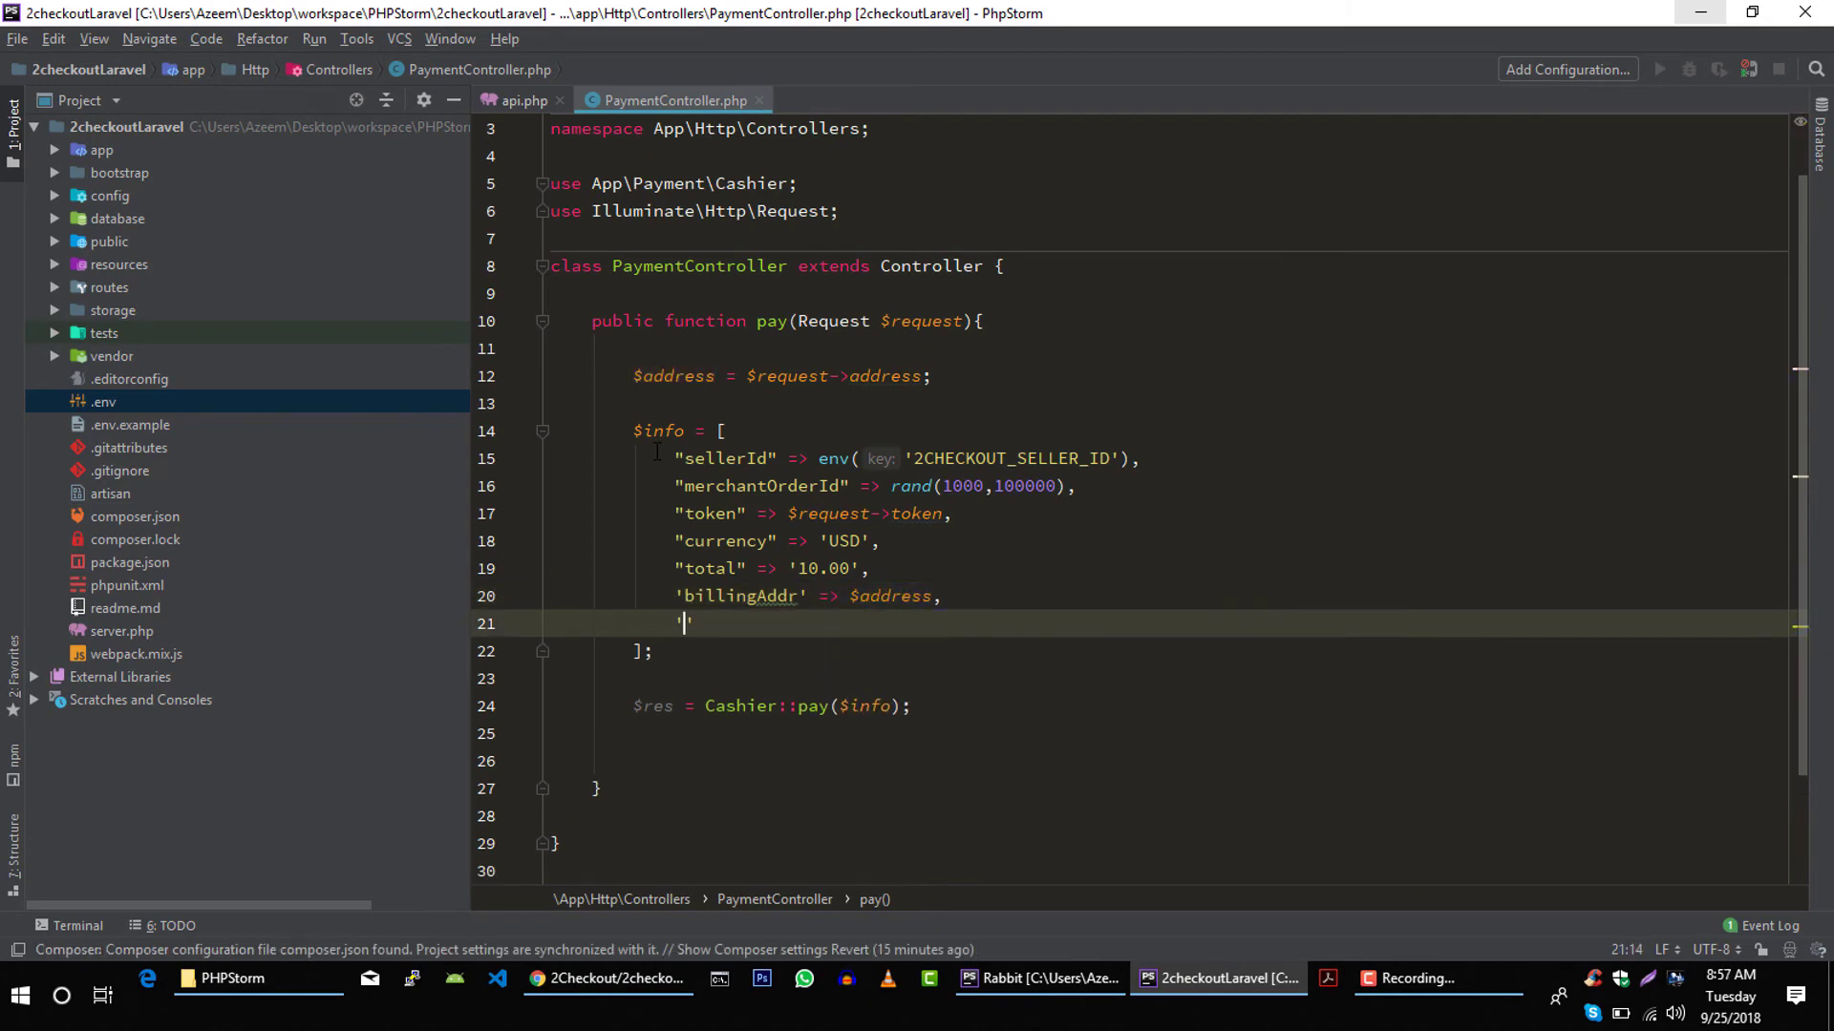
click(608, 978)
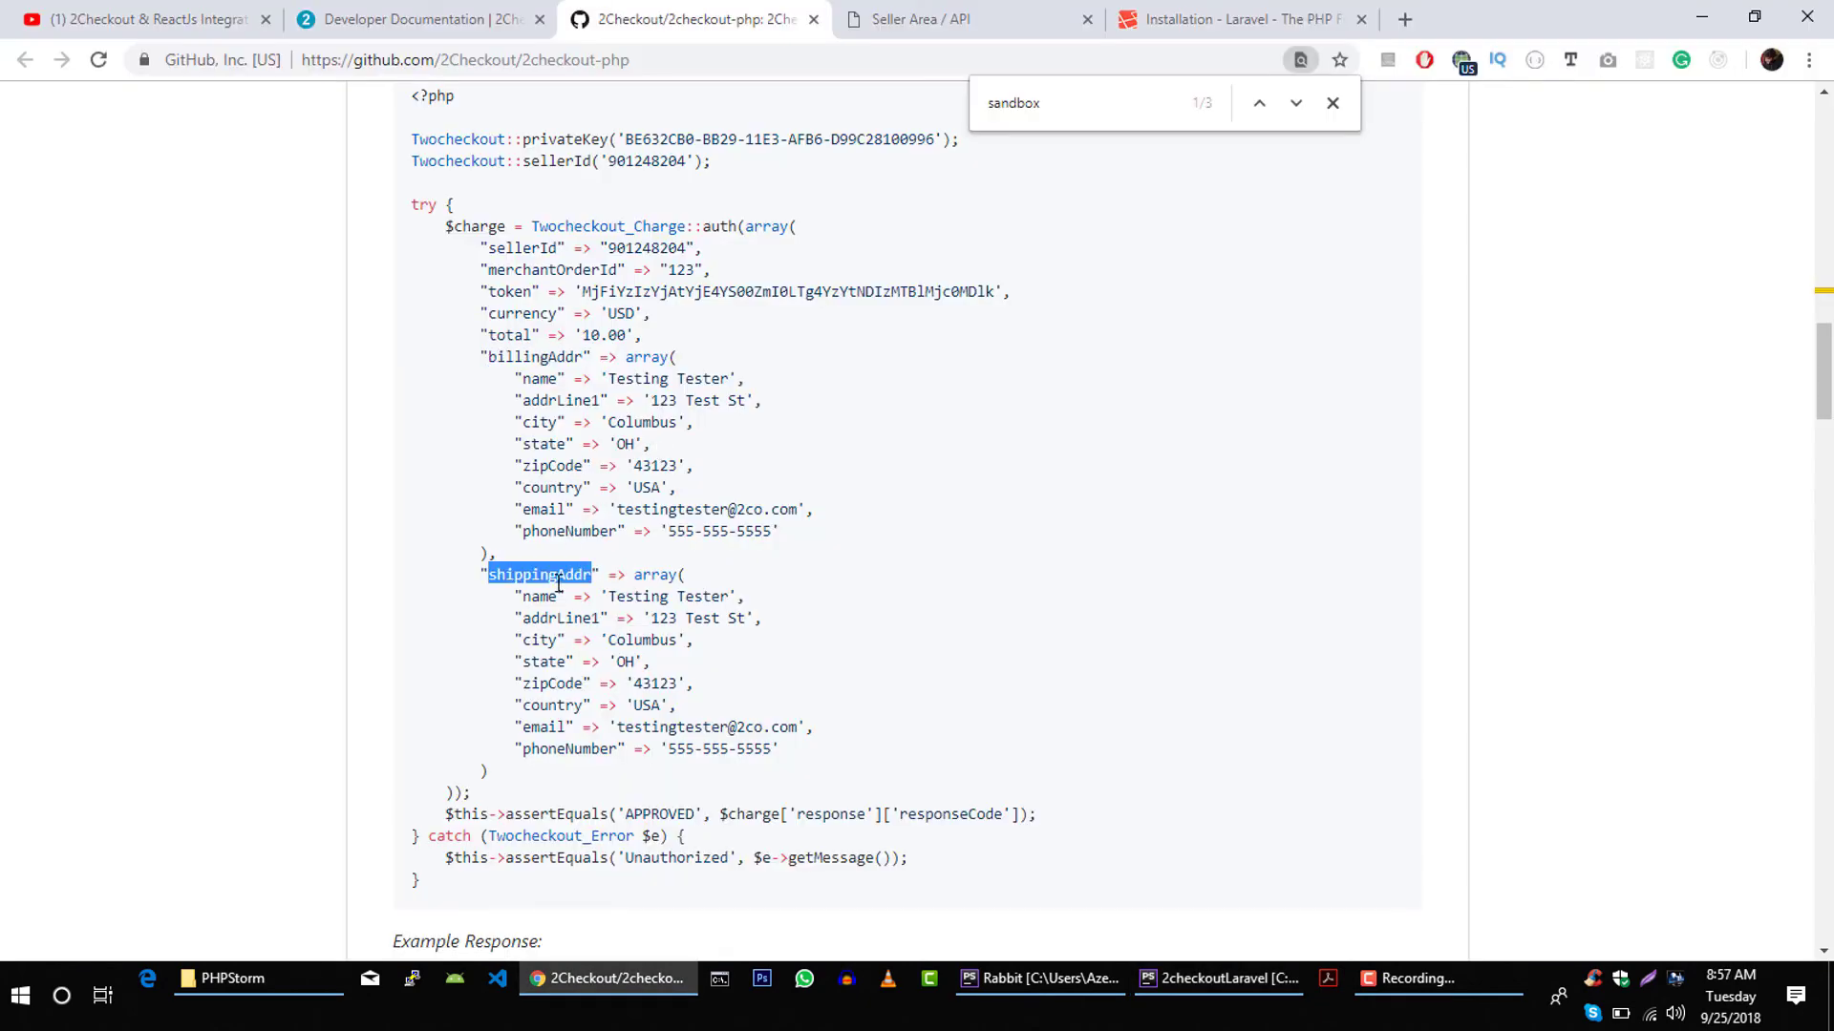
click(1220, 979)
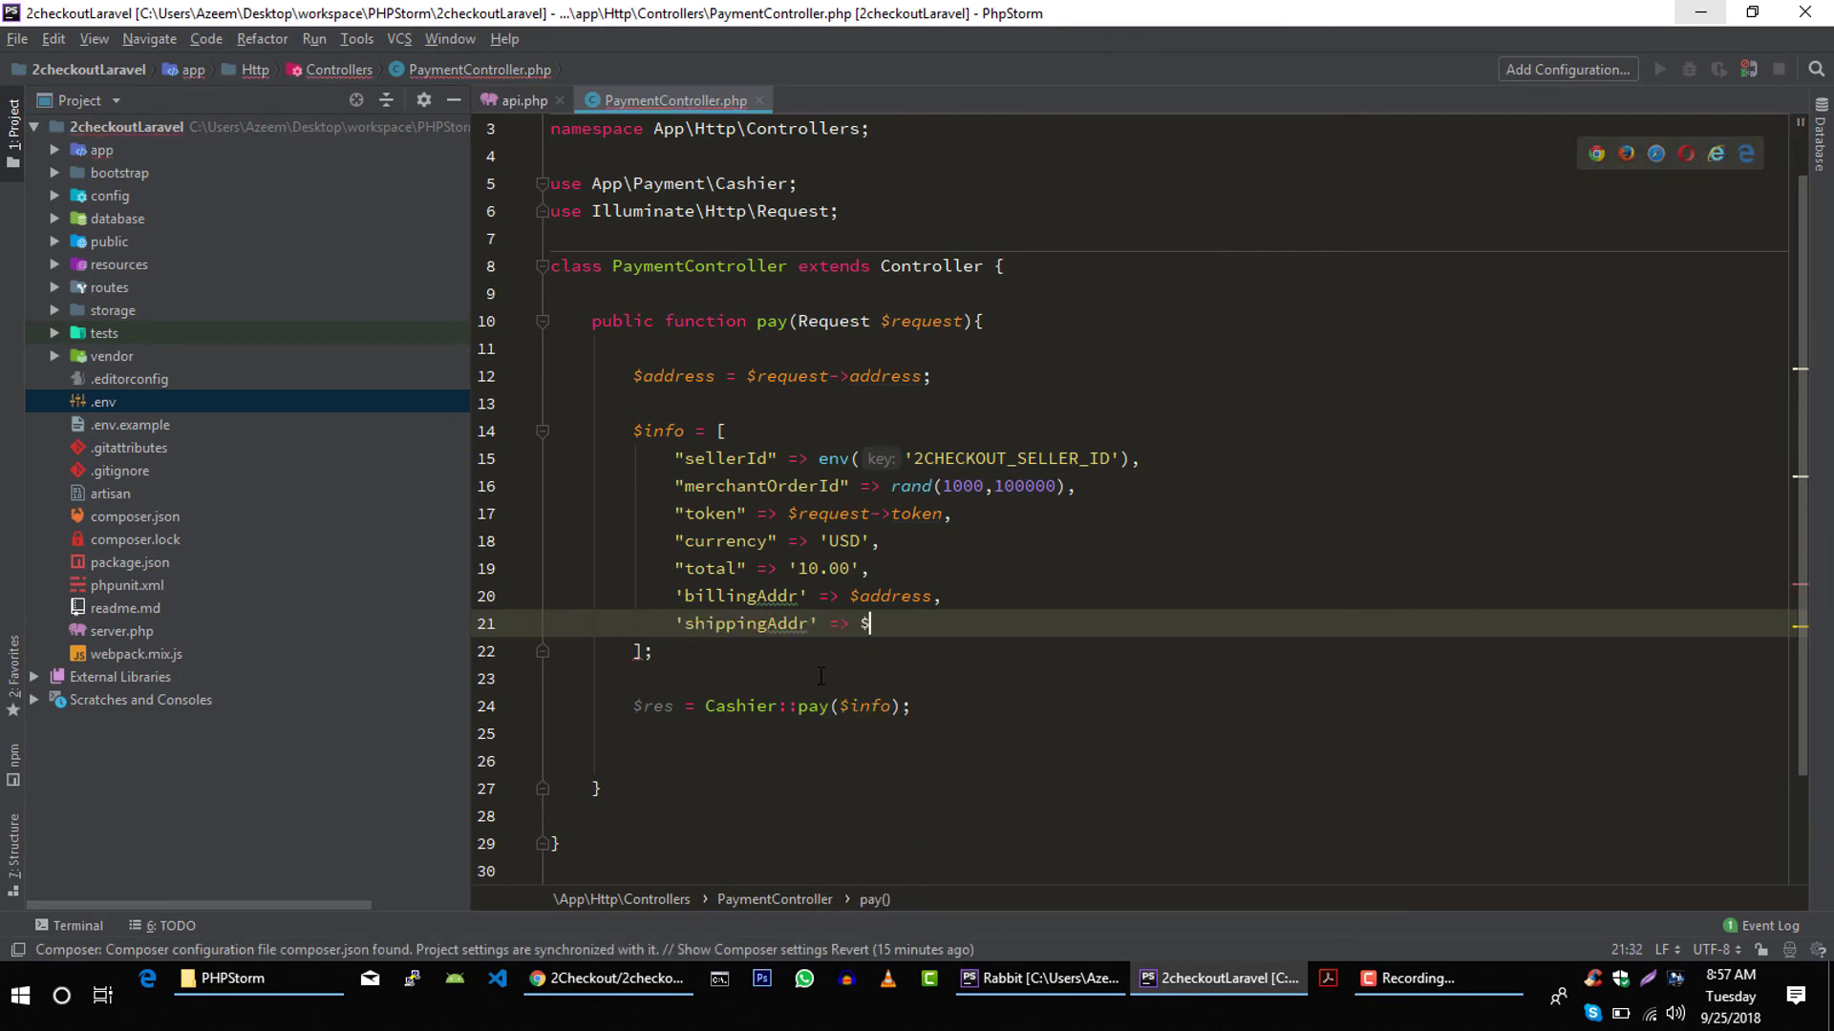
text(address)
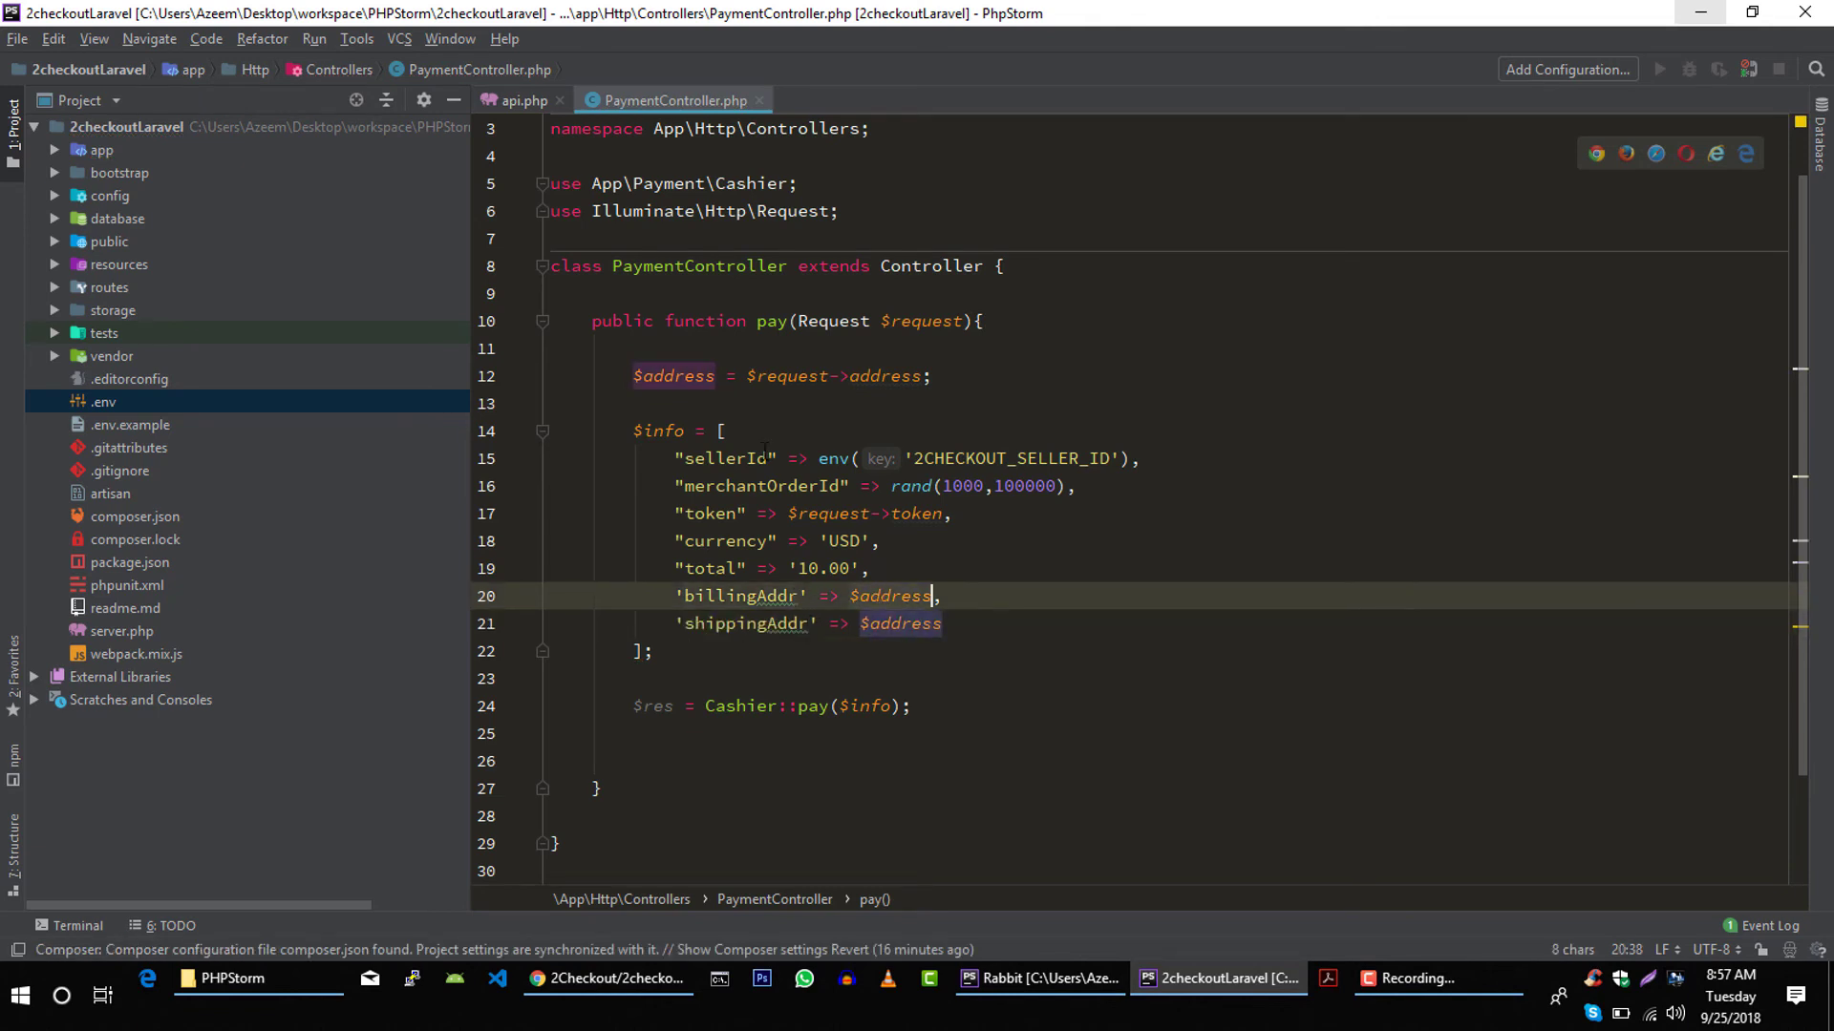
click(891, 595)
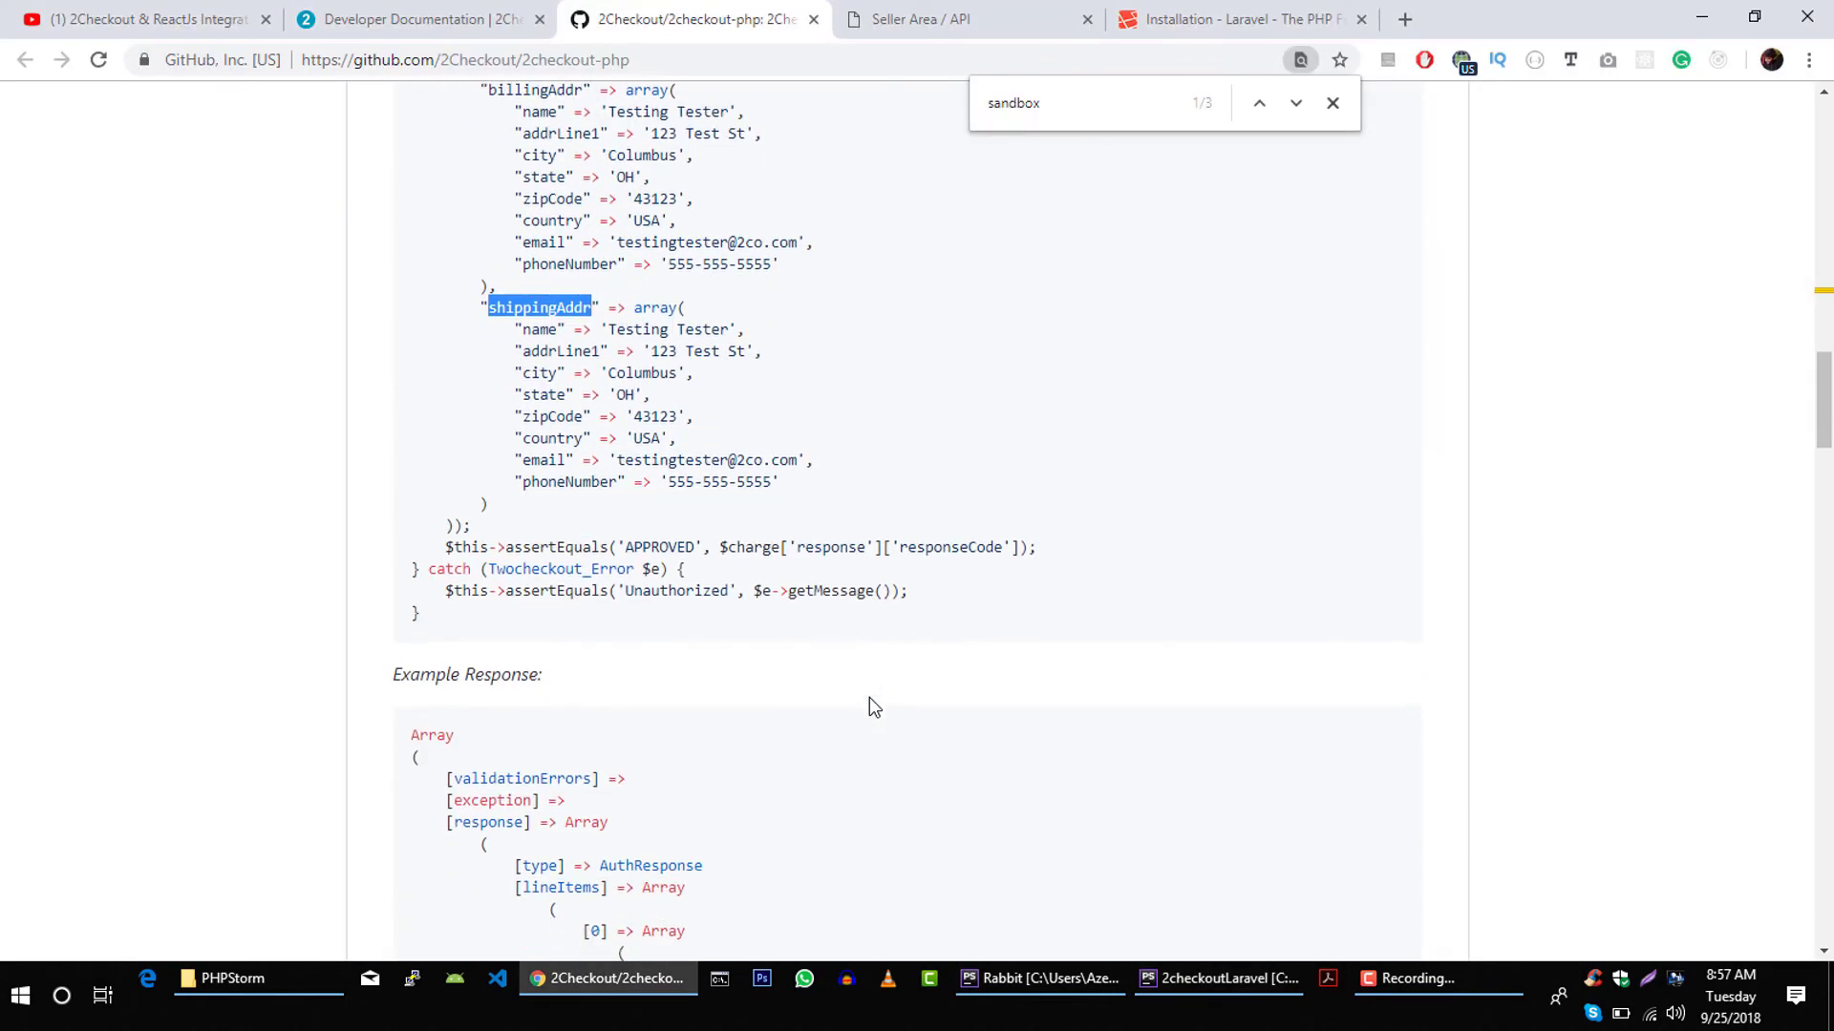
click(1216, 979)
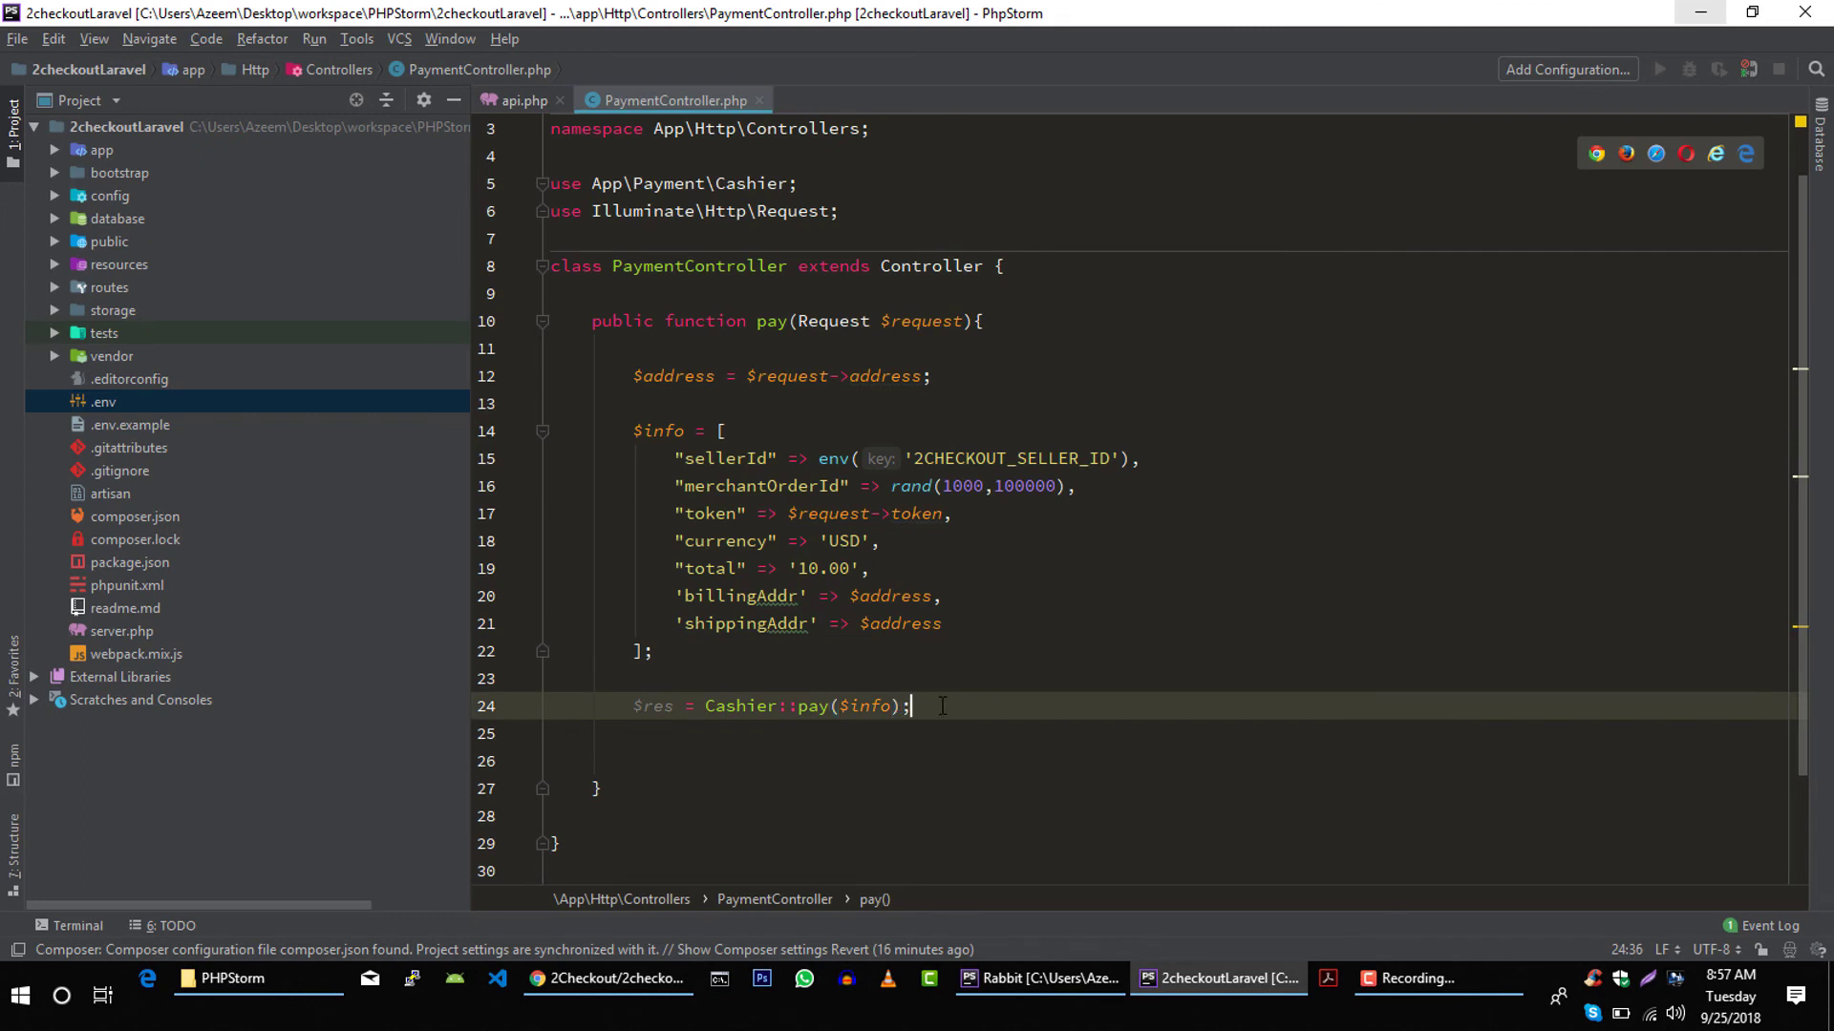
- Add an if block checking that the payment result's 'success' is false
key(enter)
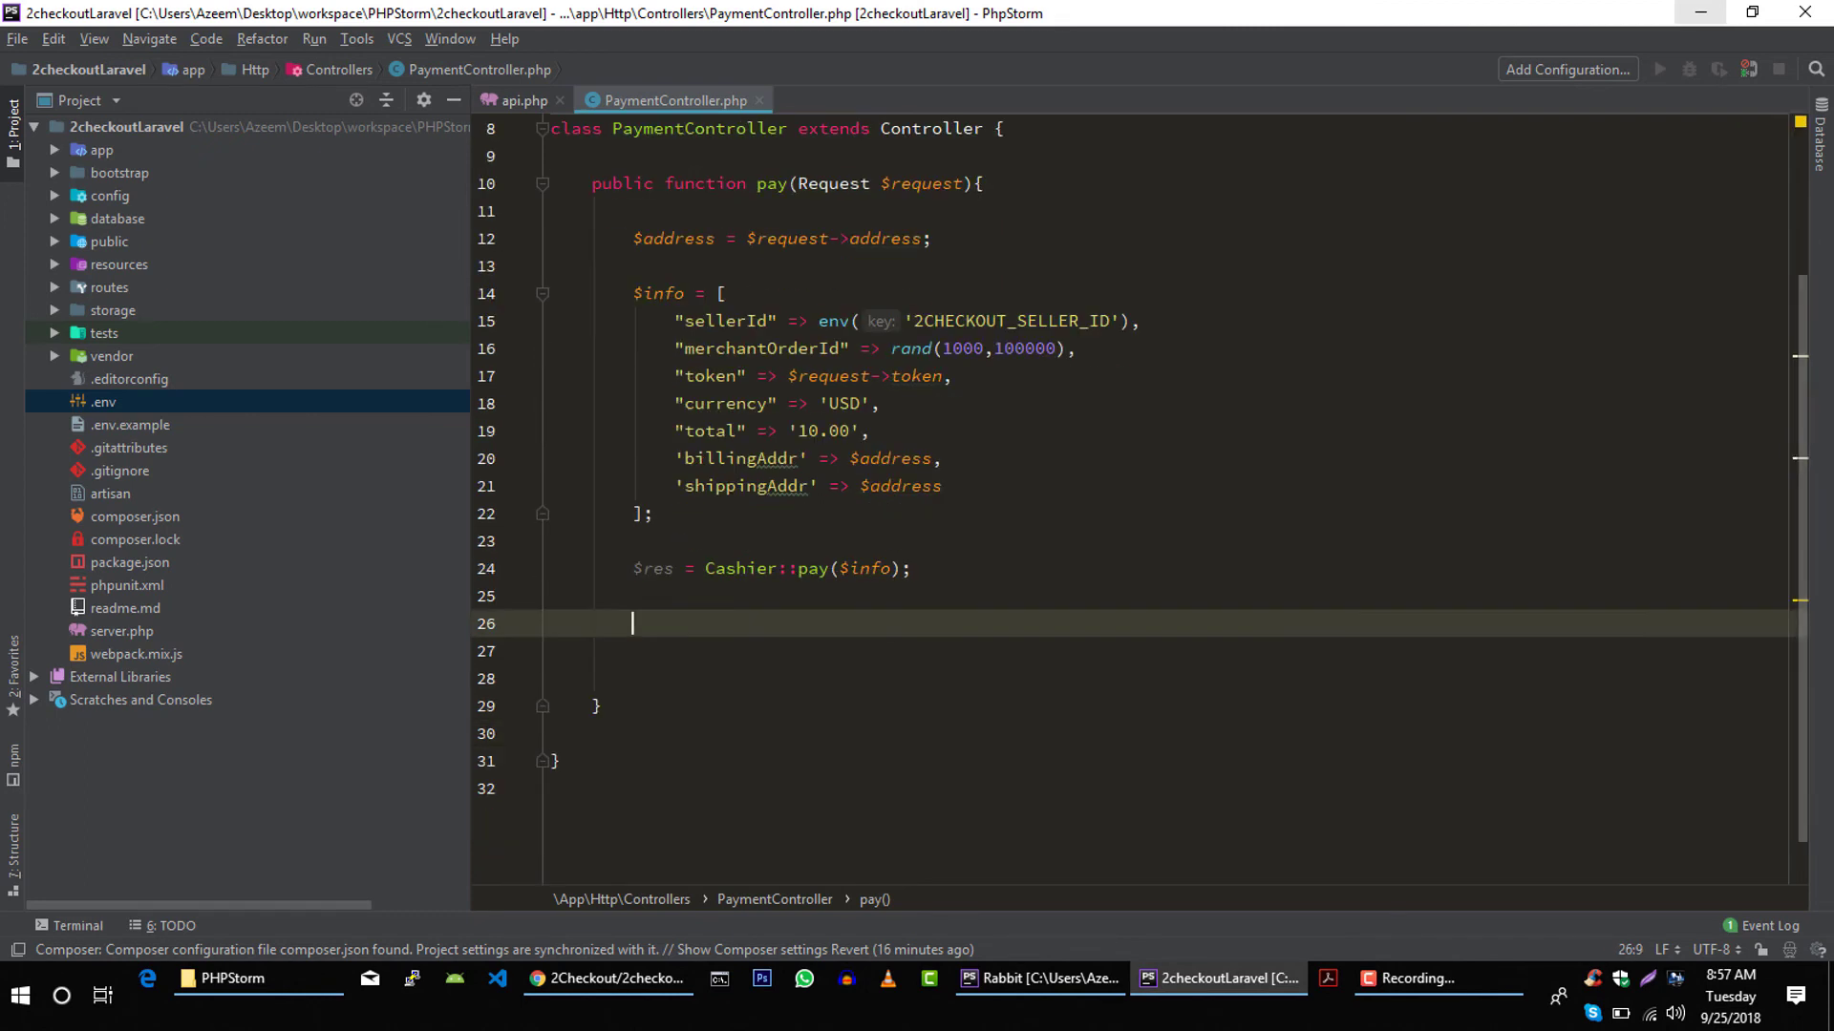
text(if()
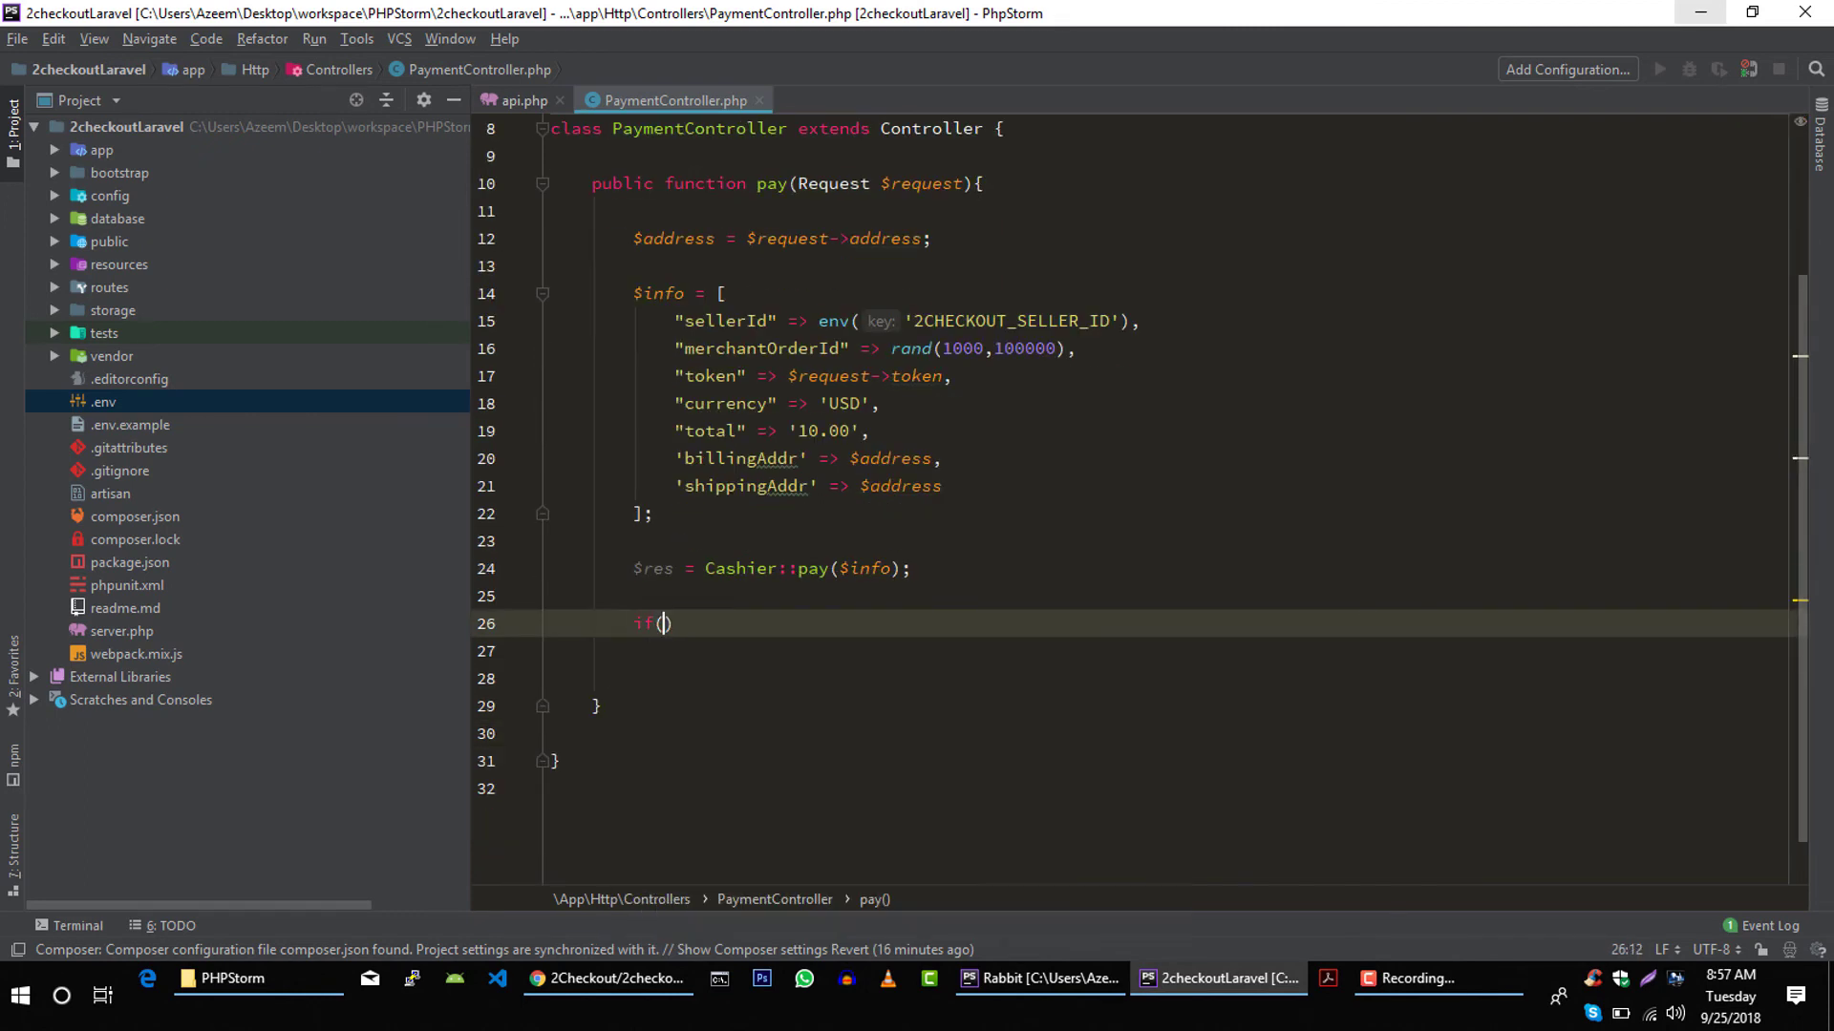
text(res)
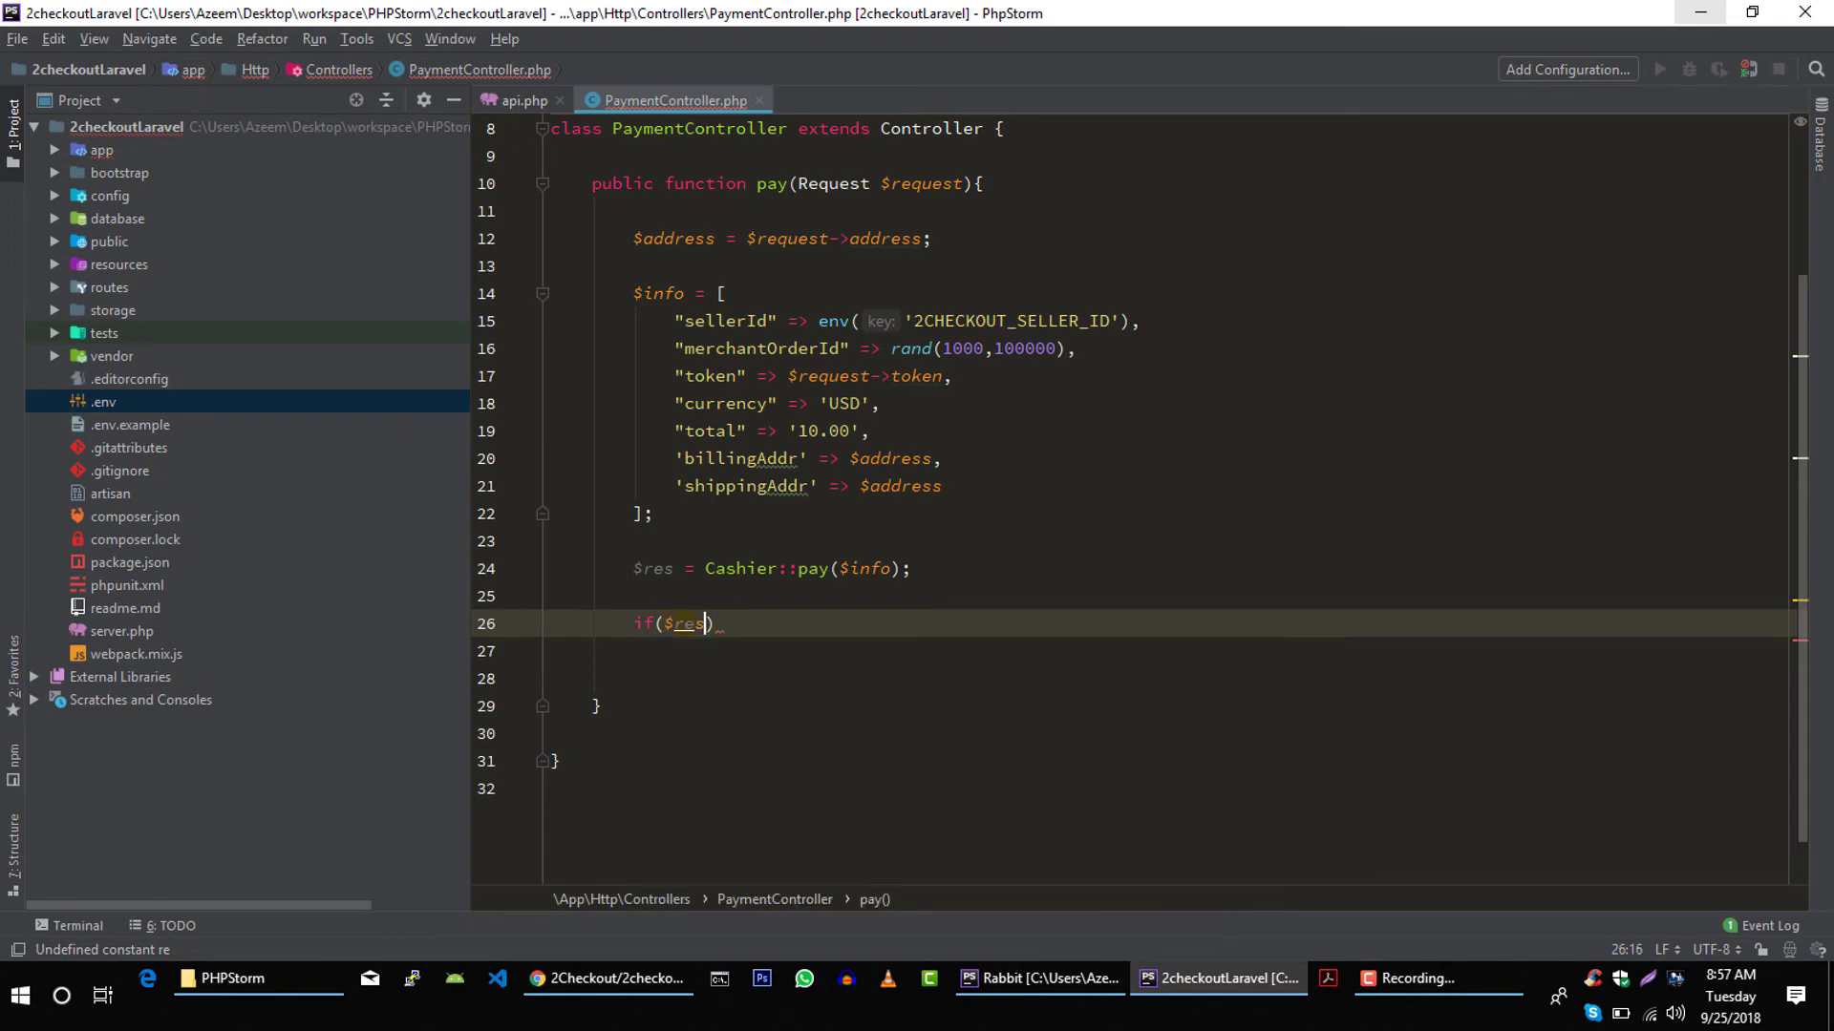
text([''])
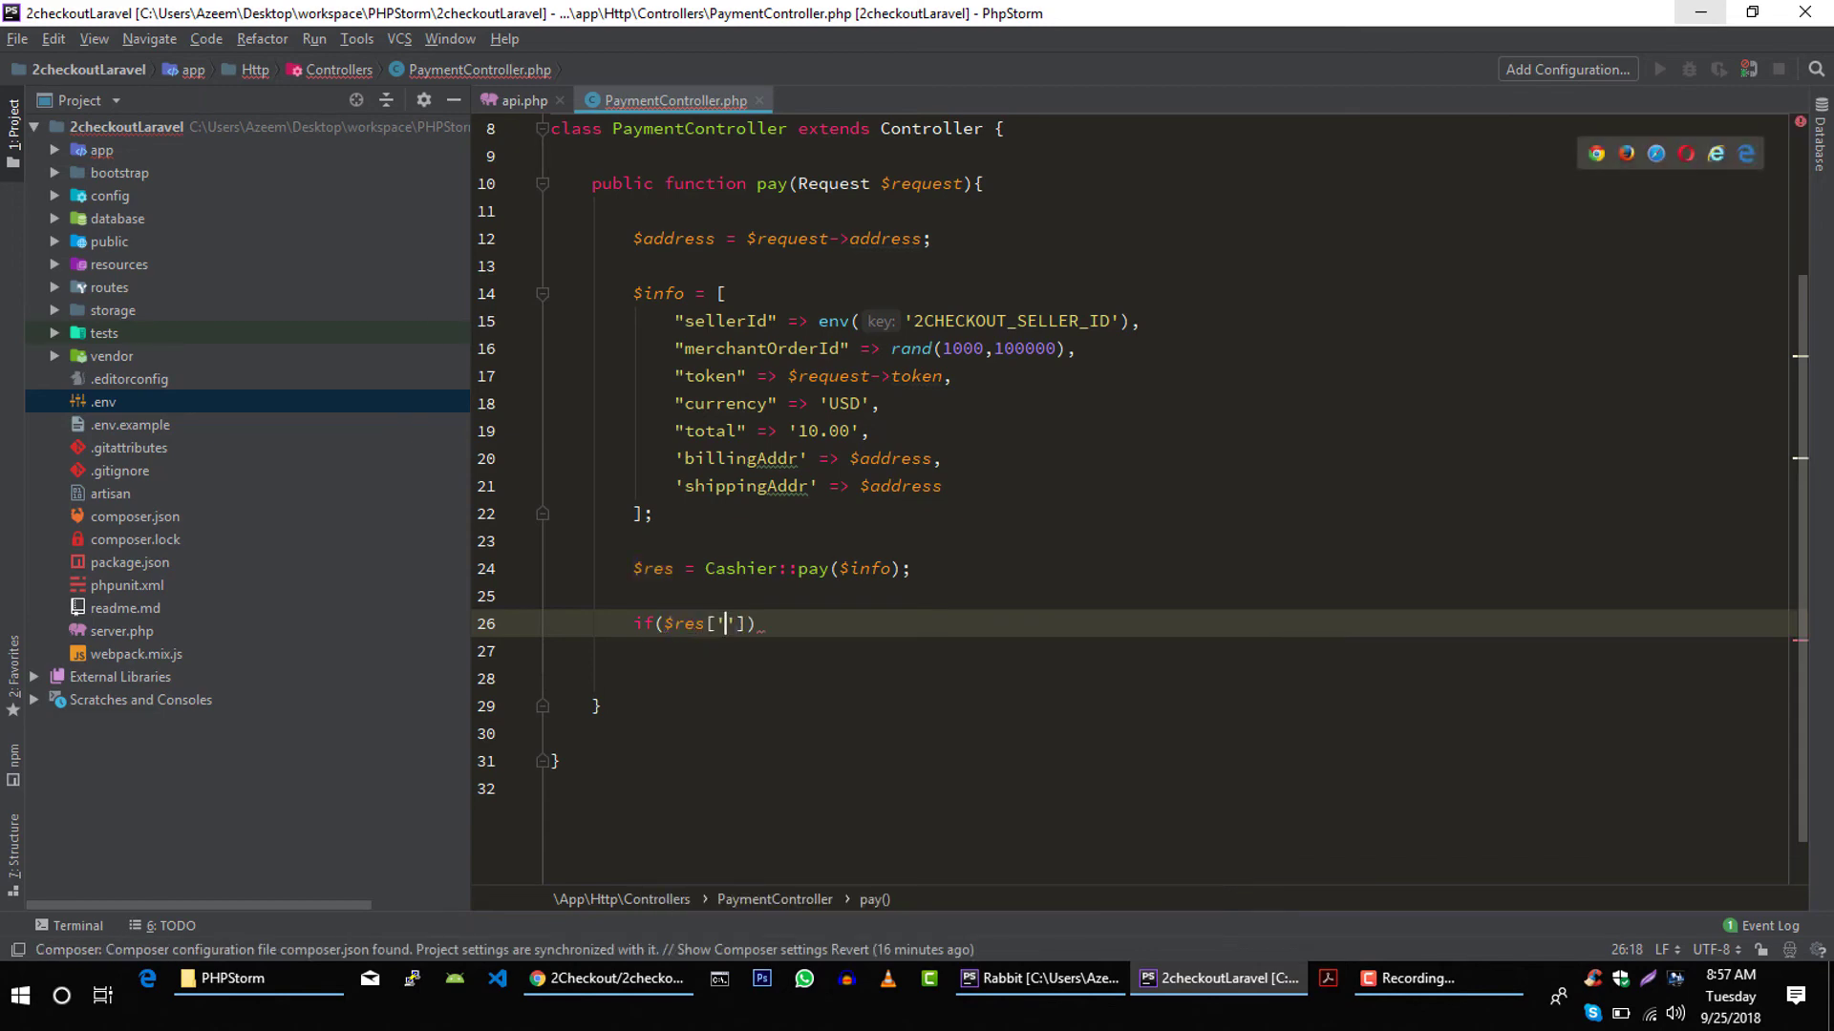
text(success)
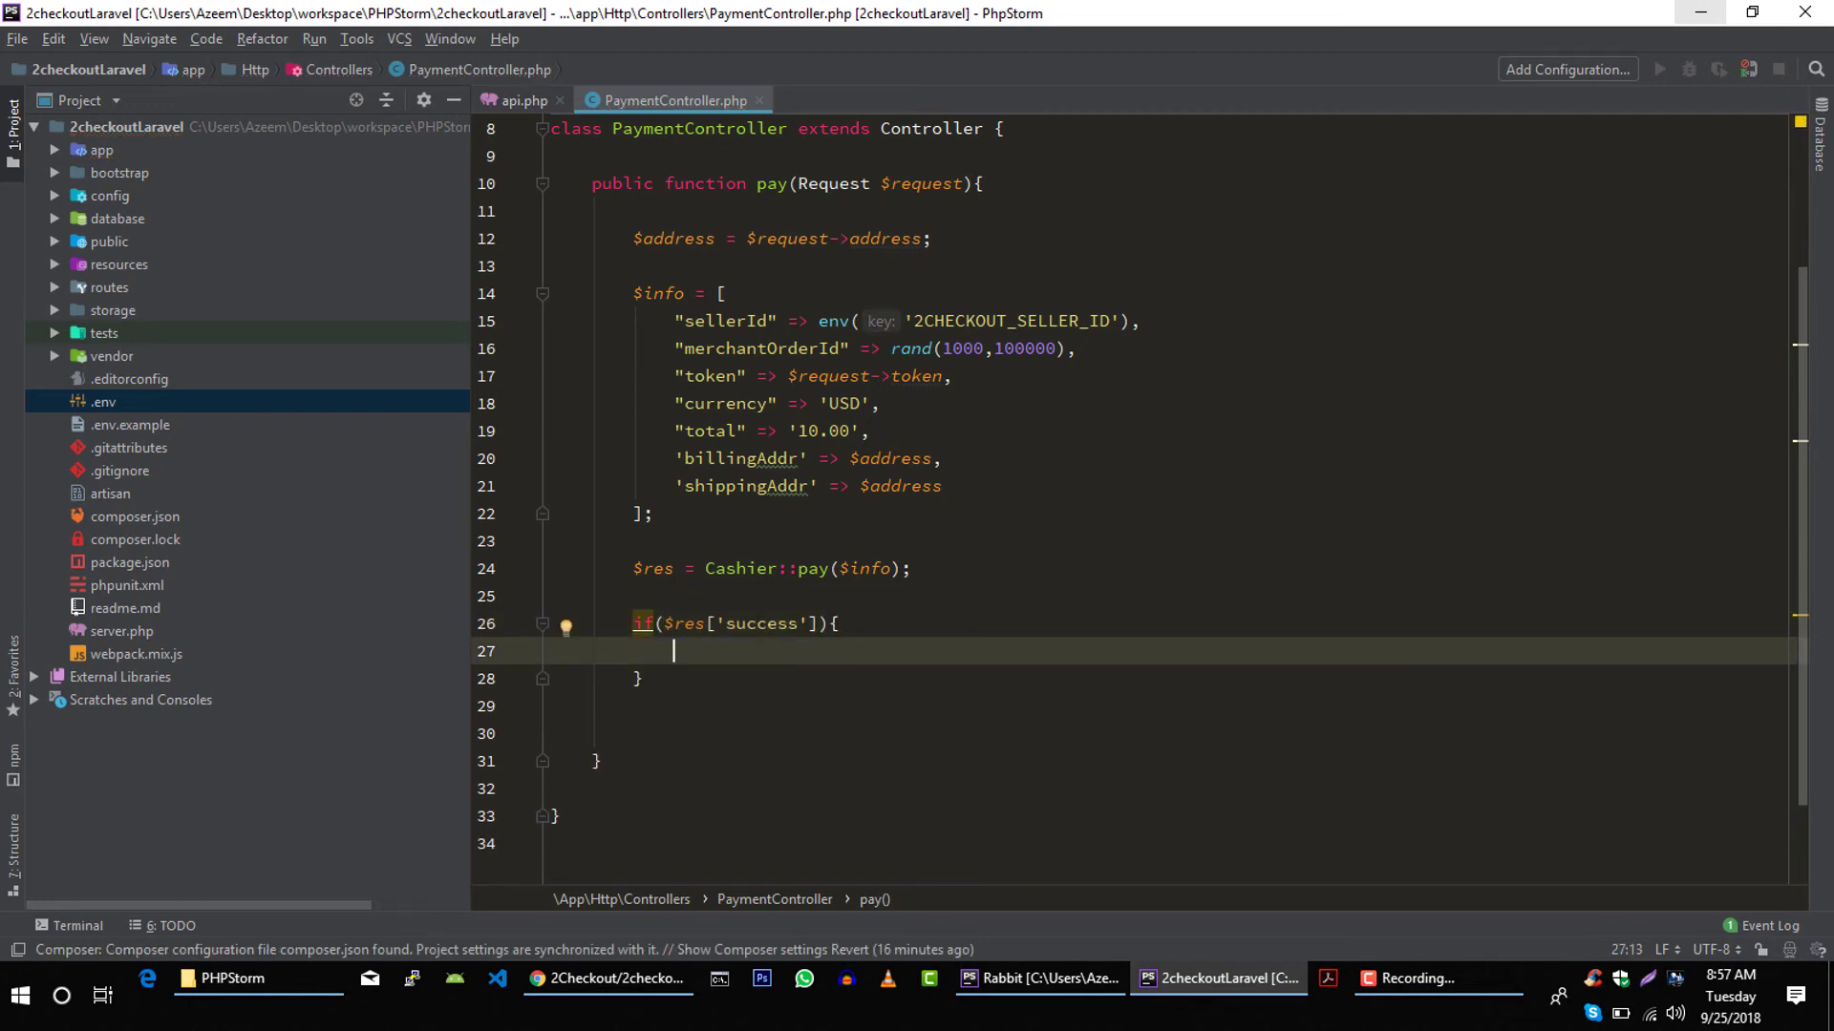
click(664, 624)
text(!)
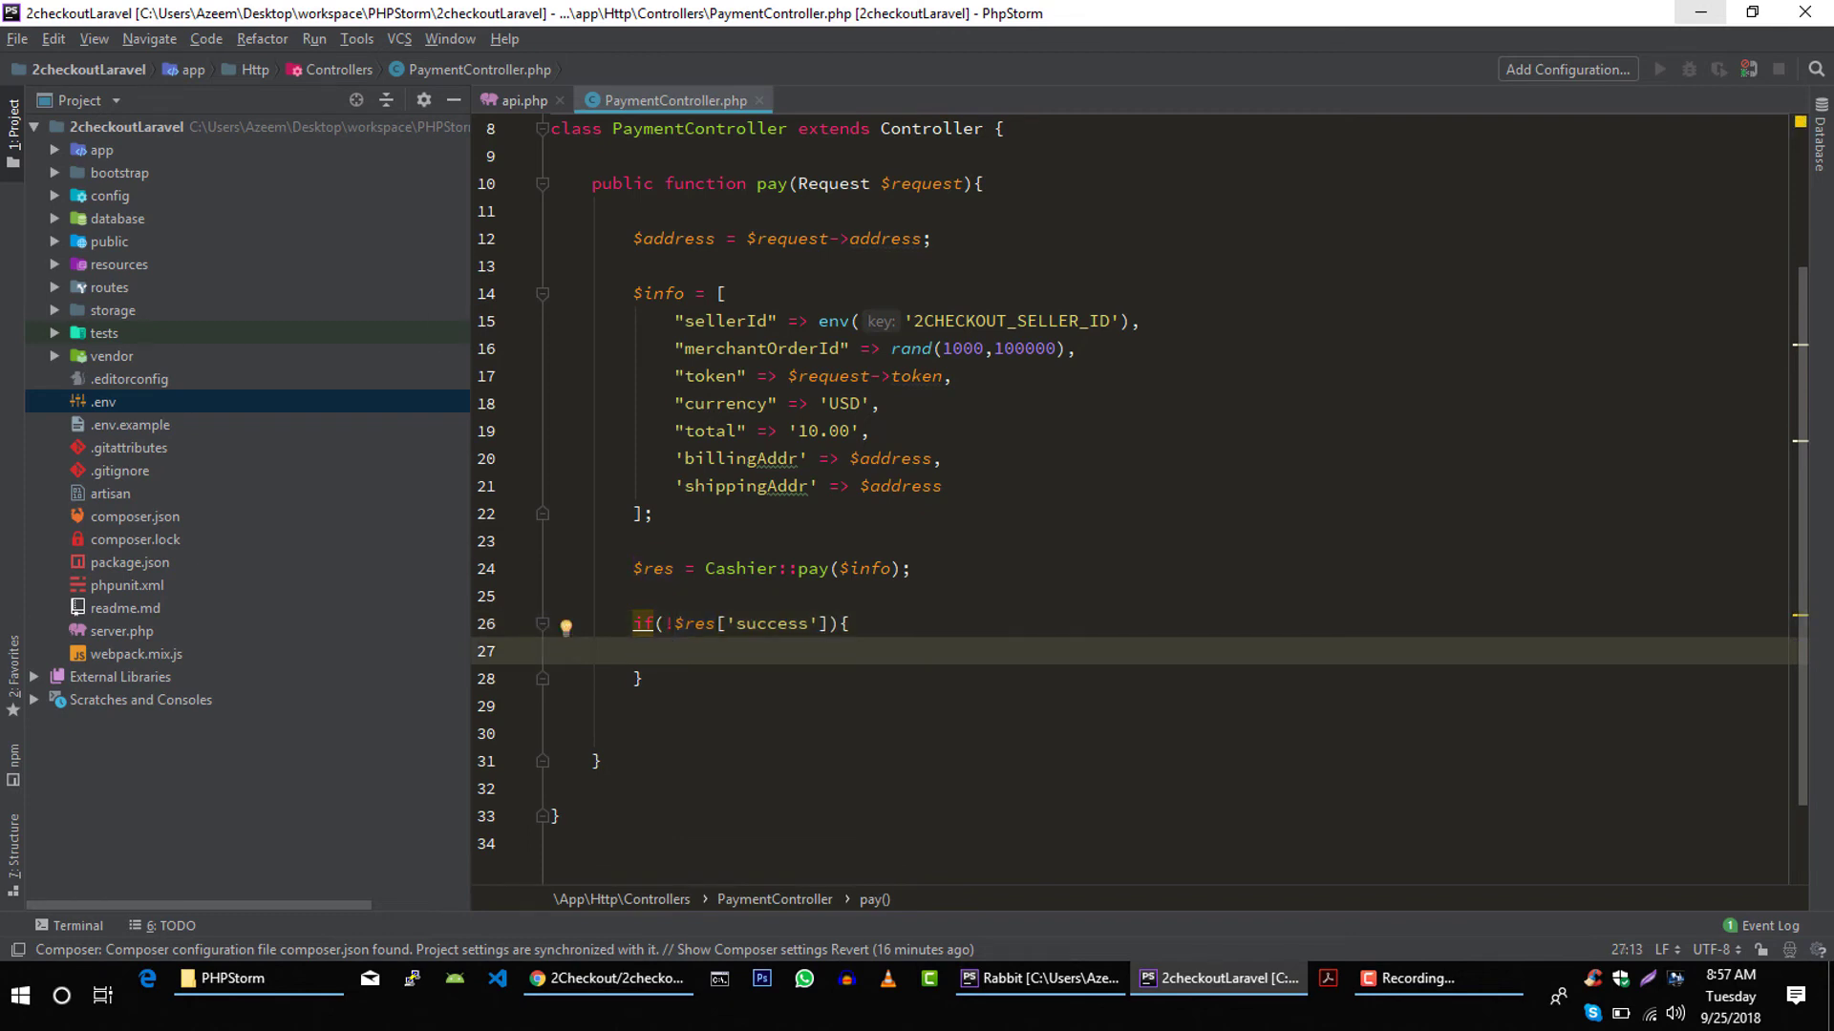
- Inside it, return response('Unable to pay, please try again', 400)
text(r)
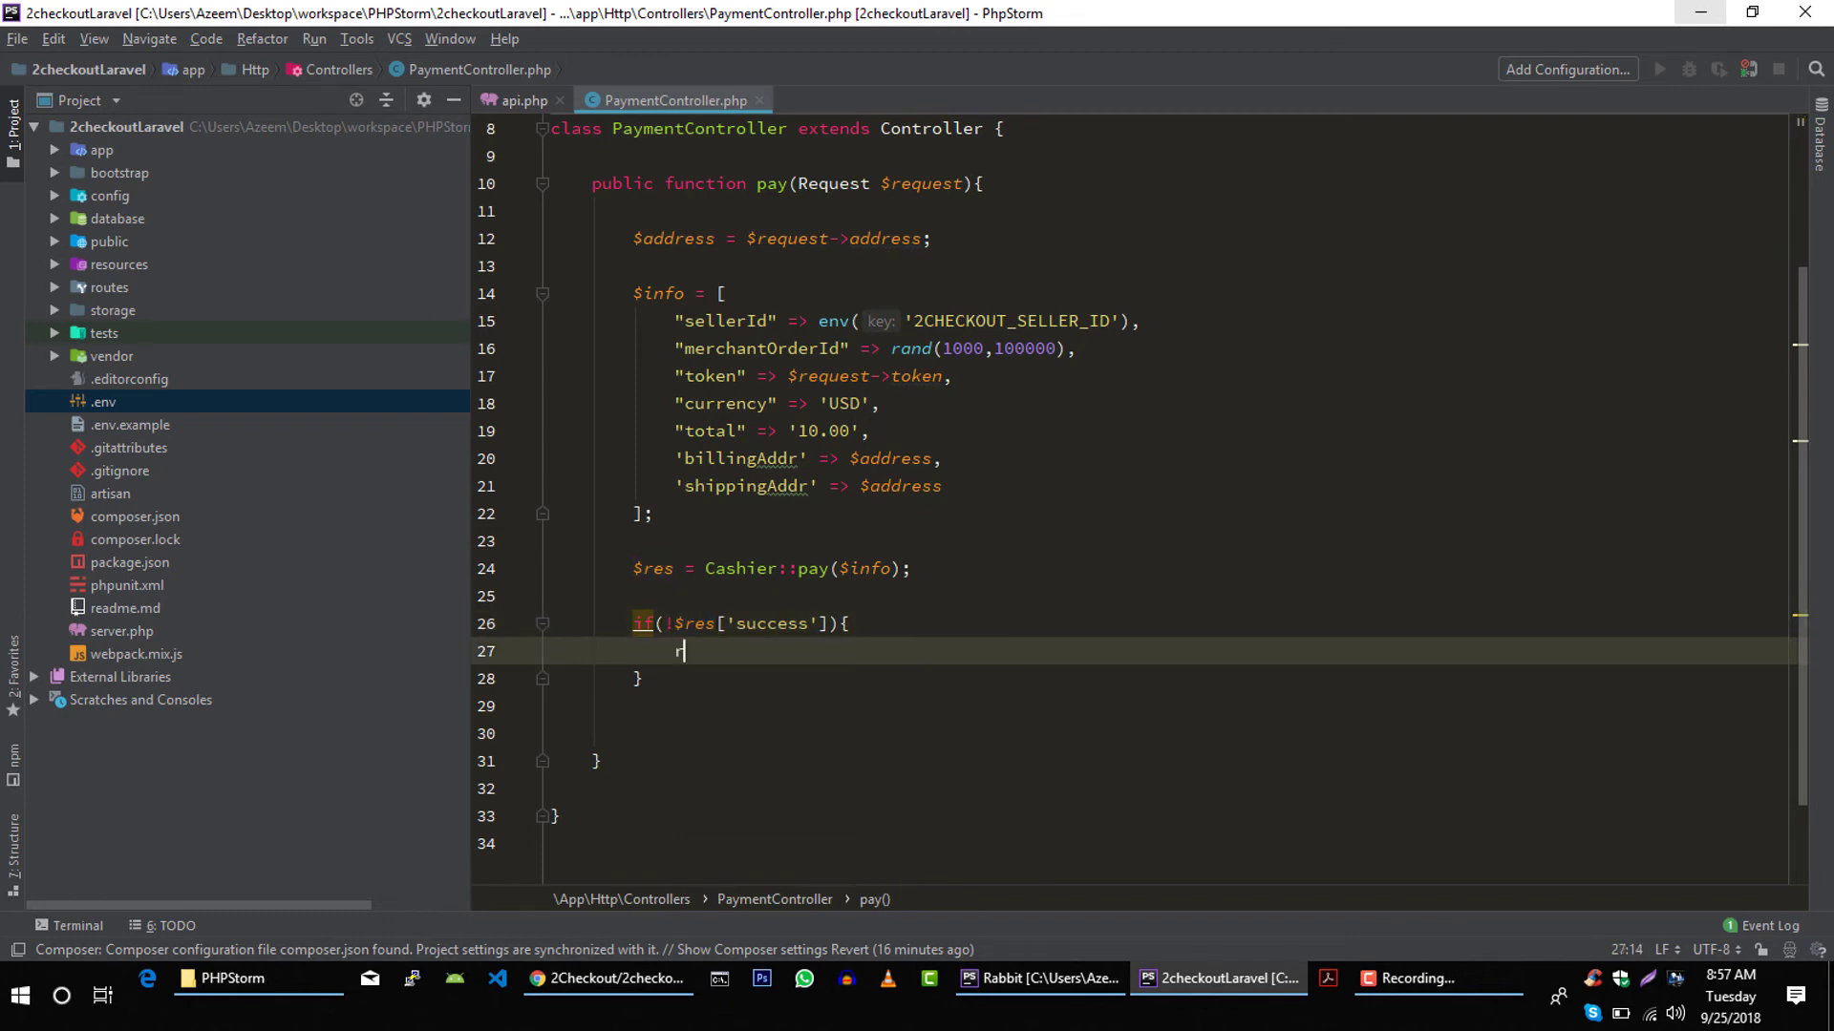
text(eturn [];)
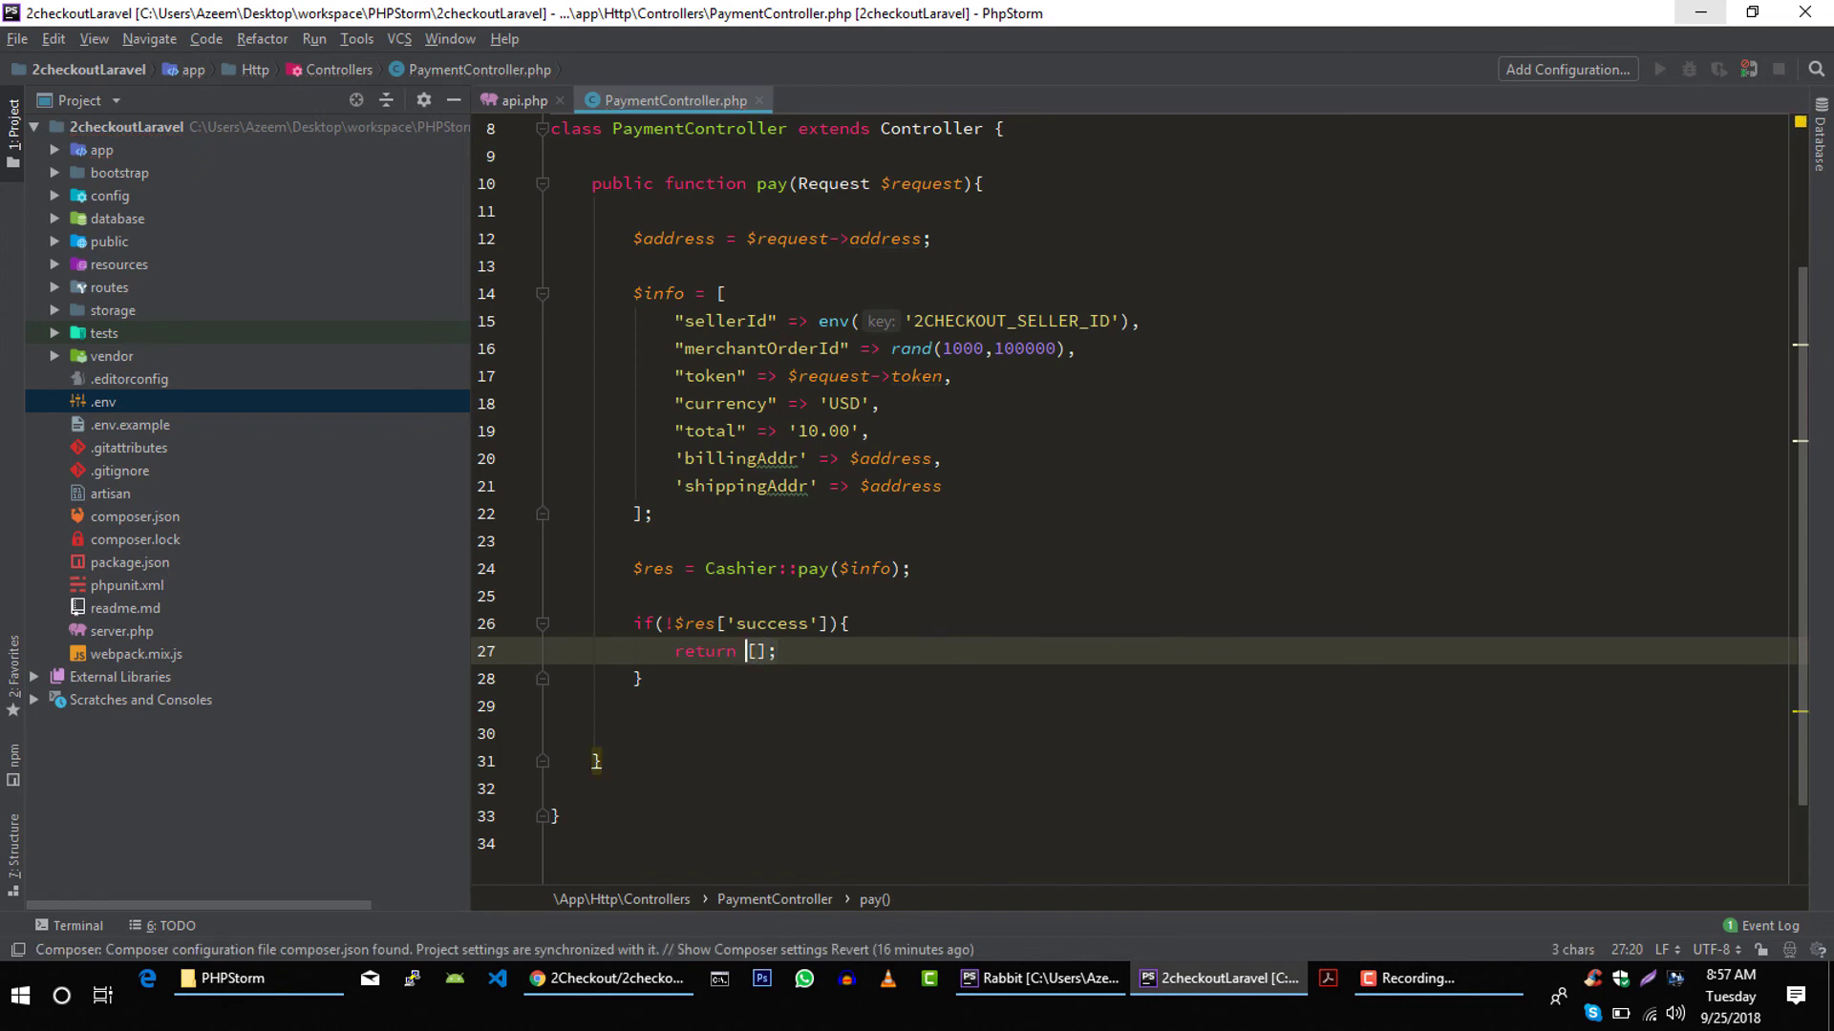
text(response()
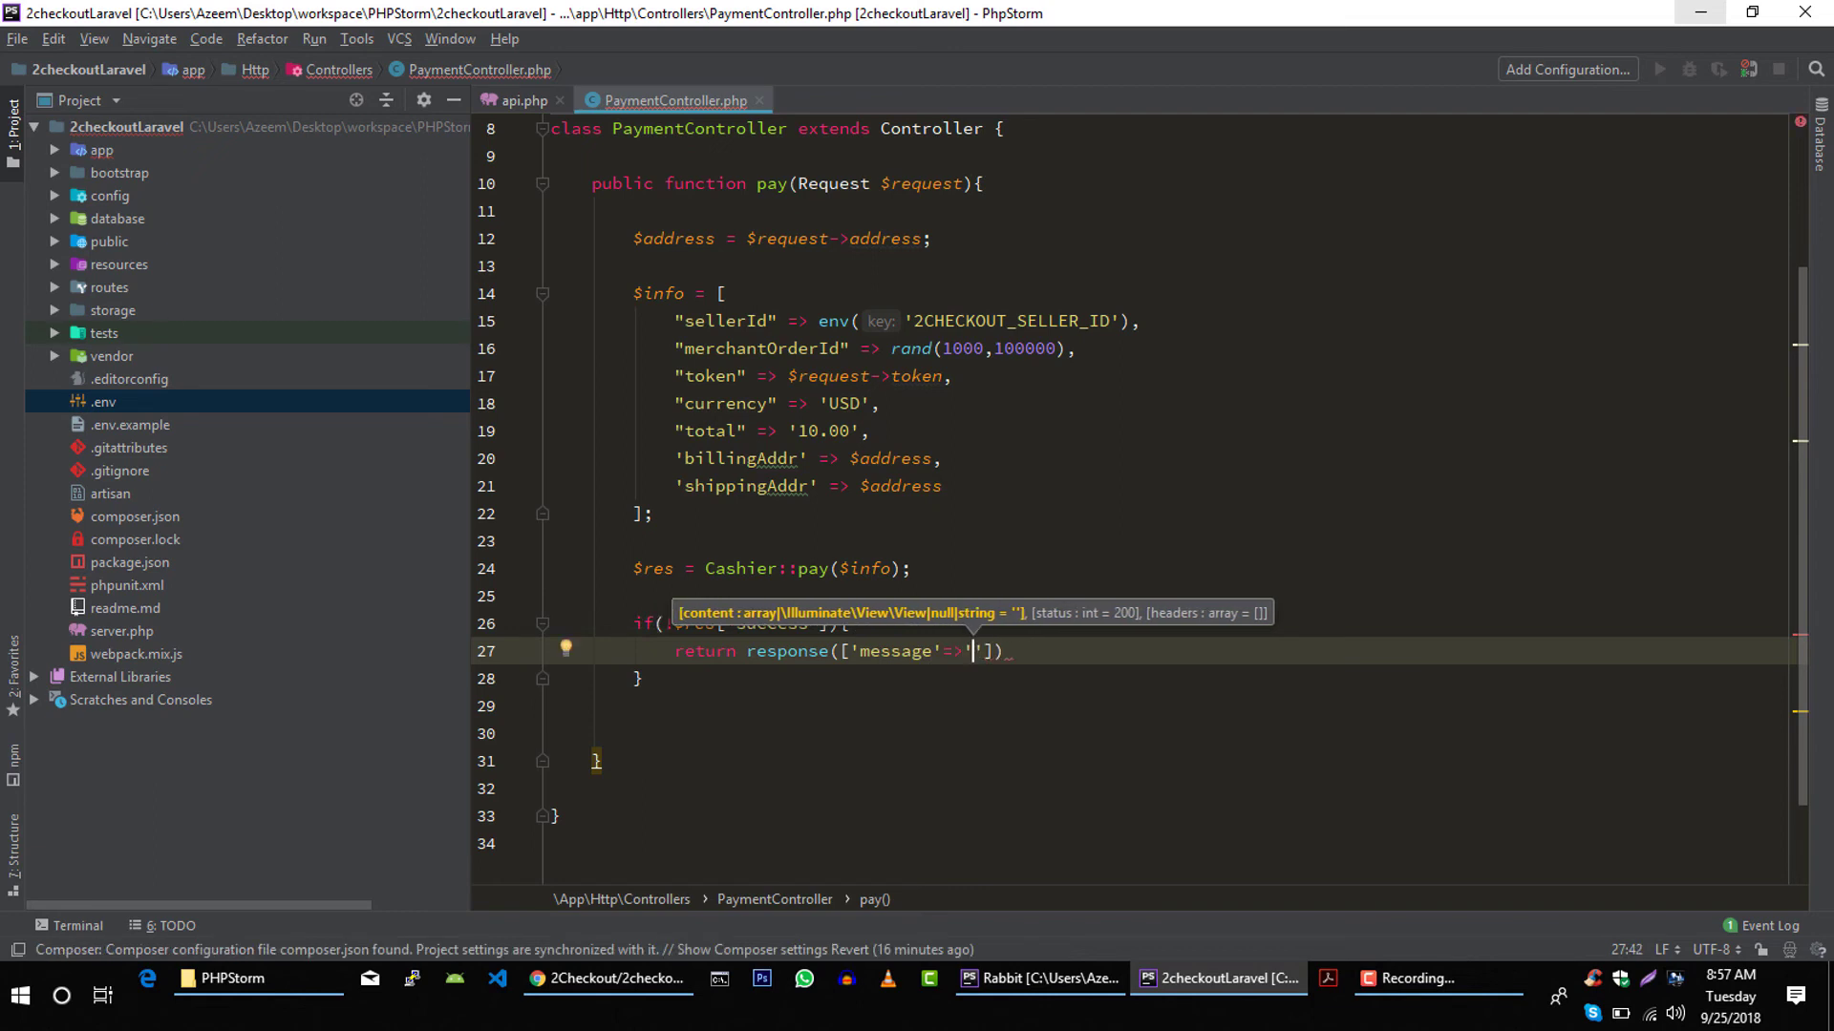
text(Una)
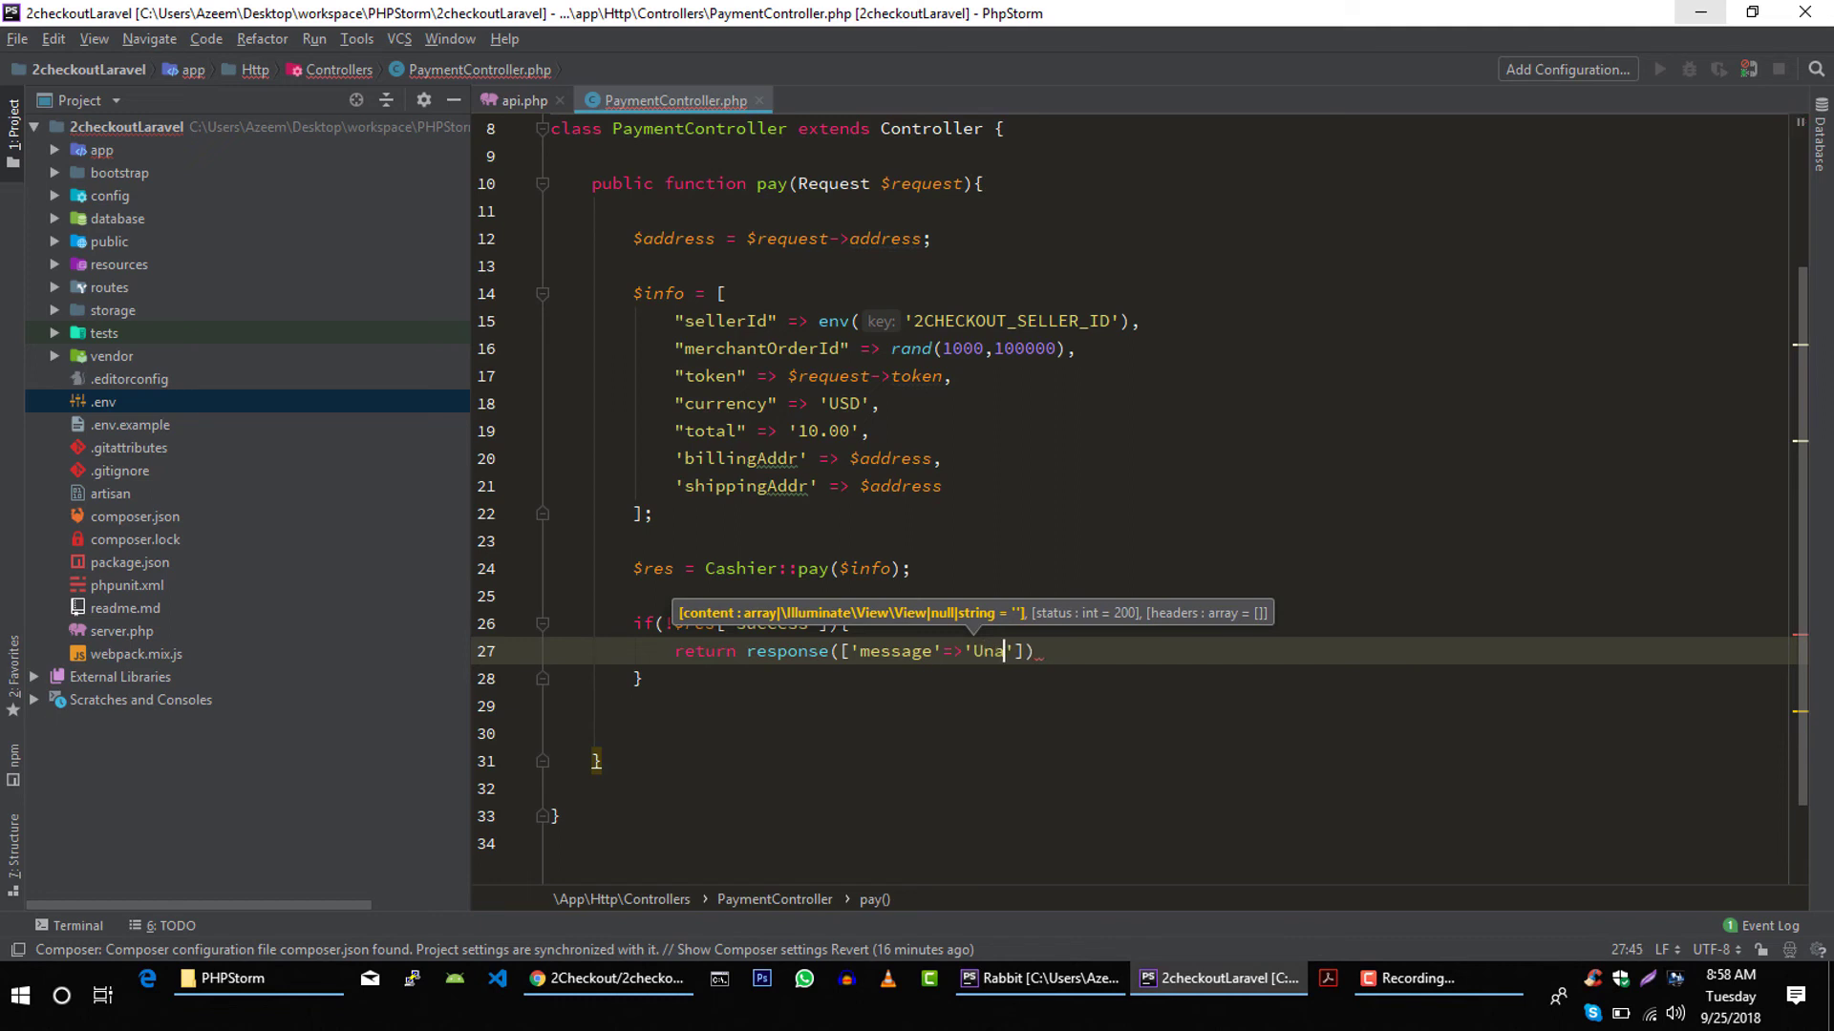
text(ble t)
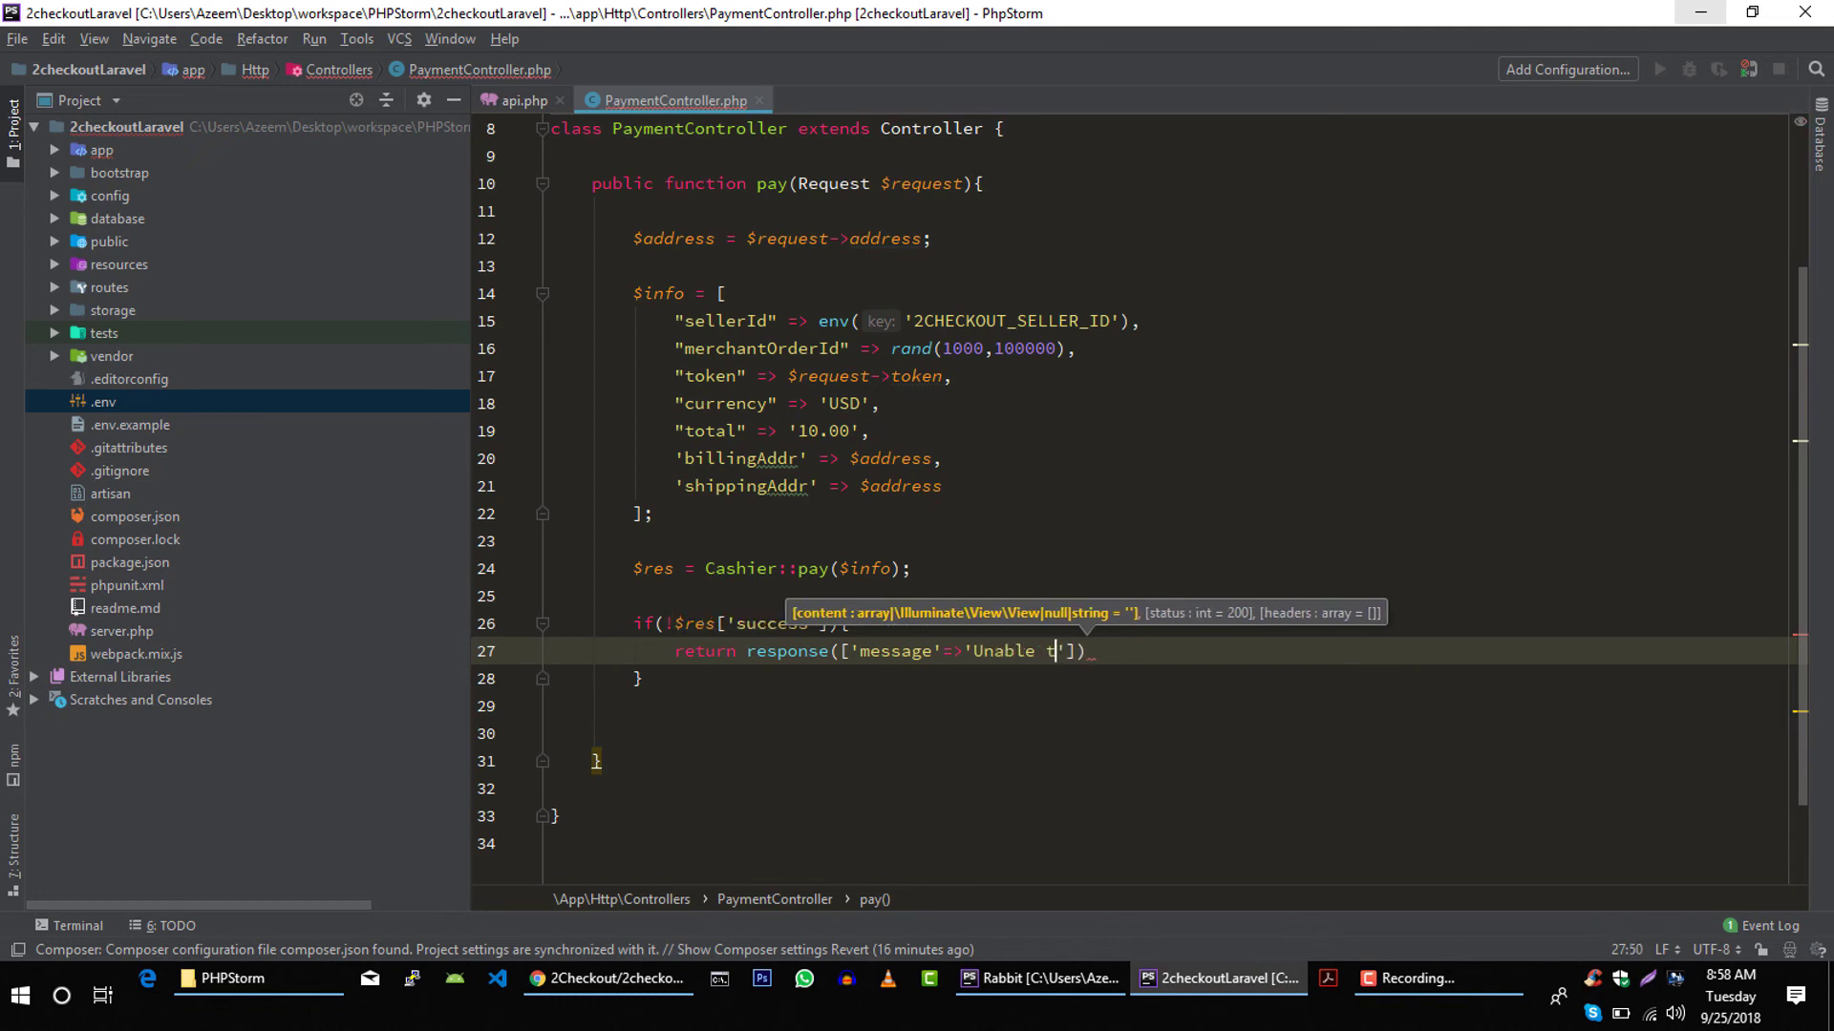
text(o)
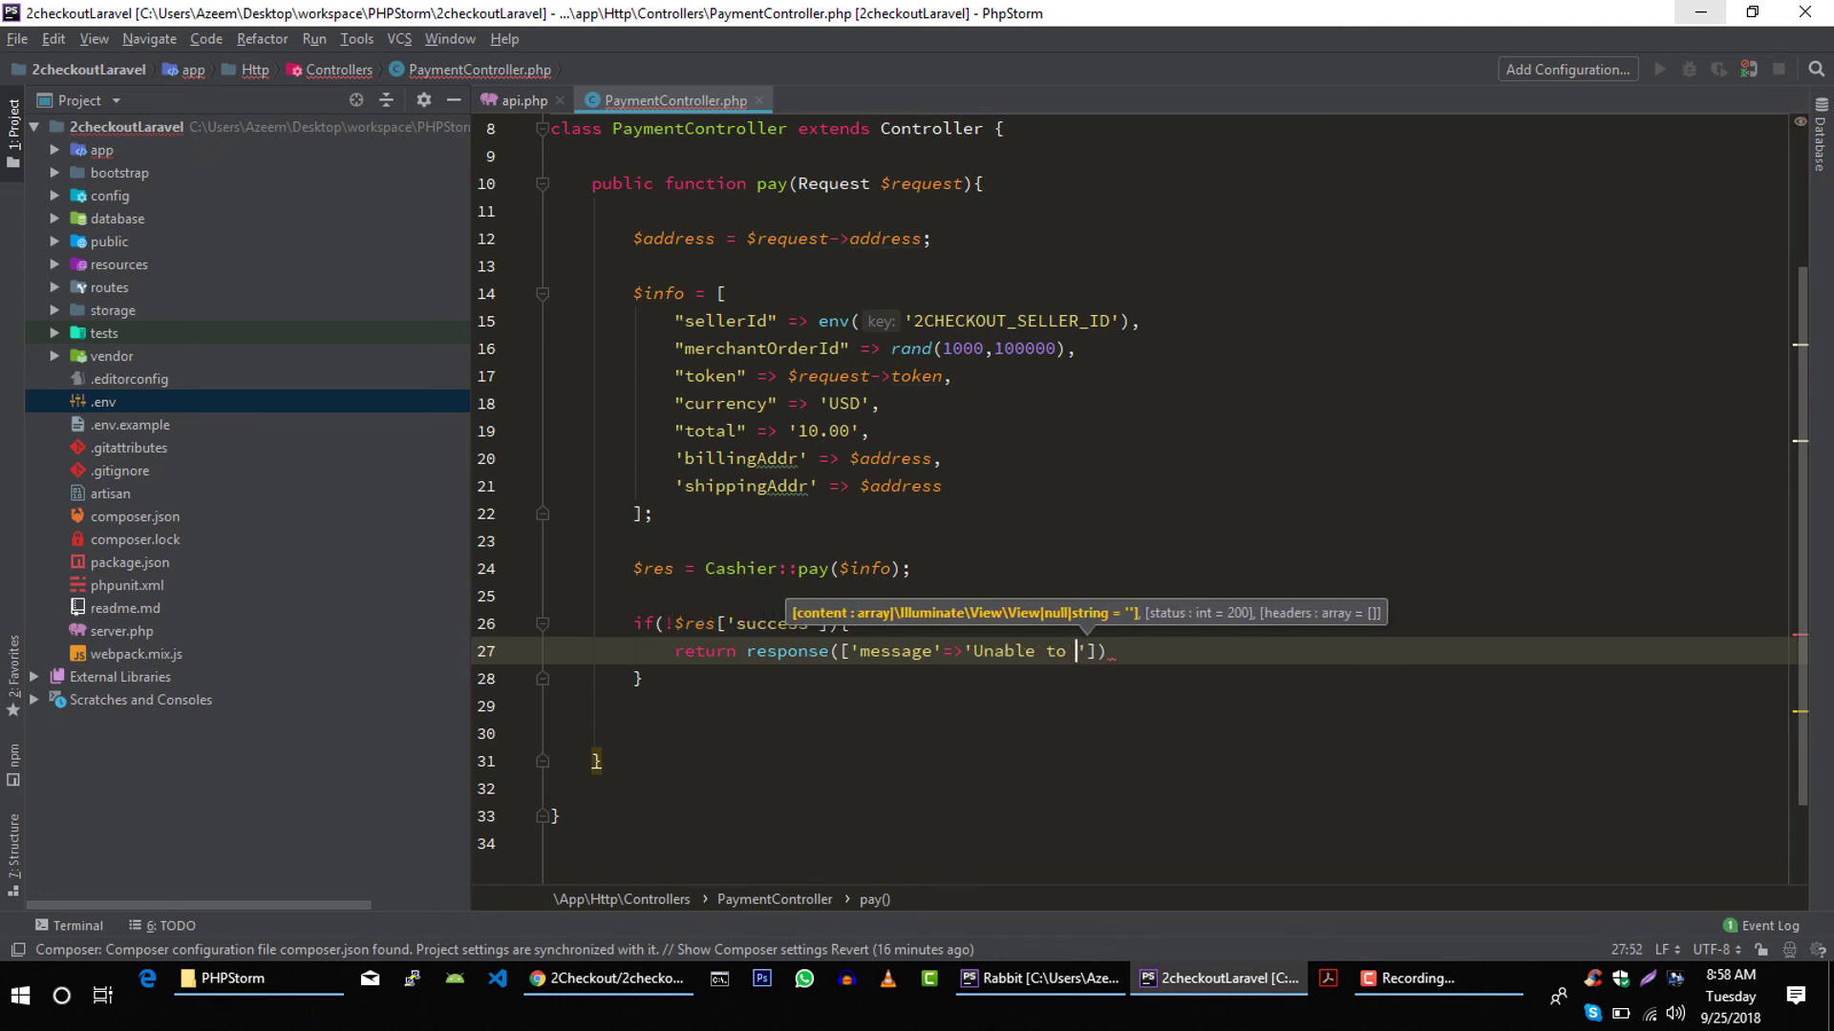
text(pay,)
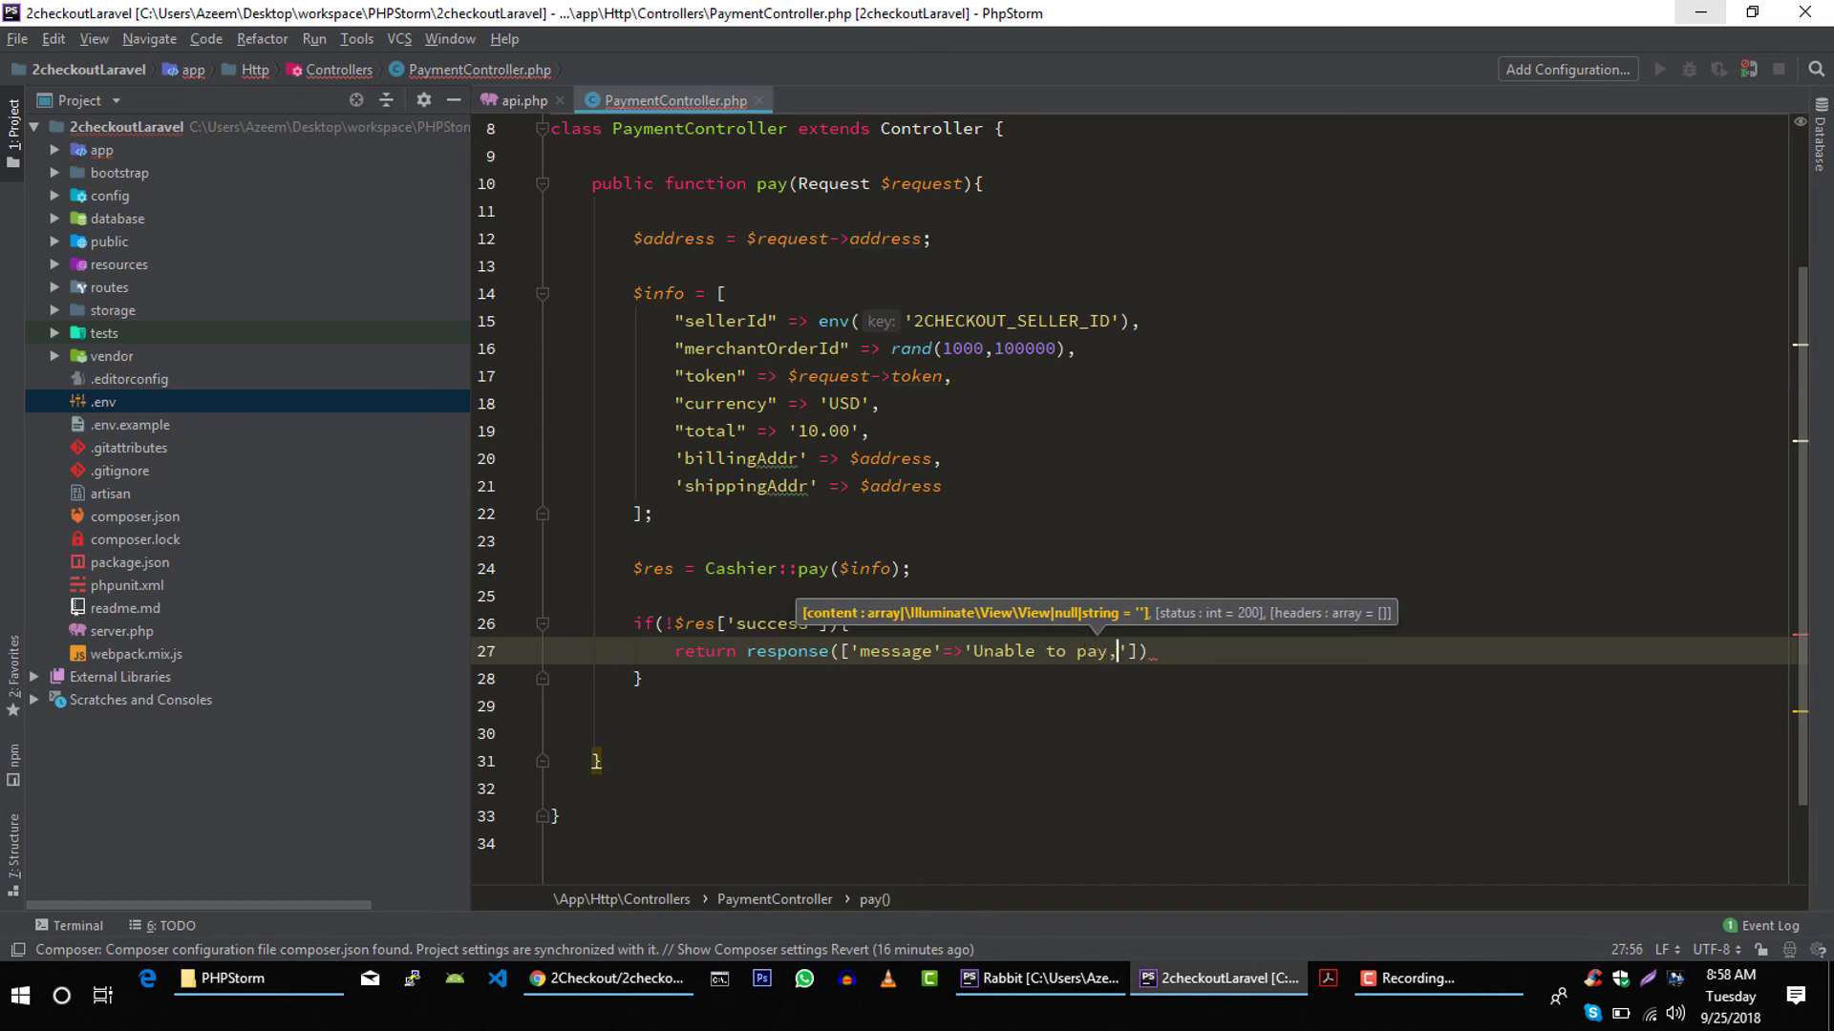
text(please)
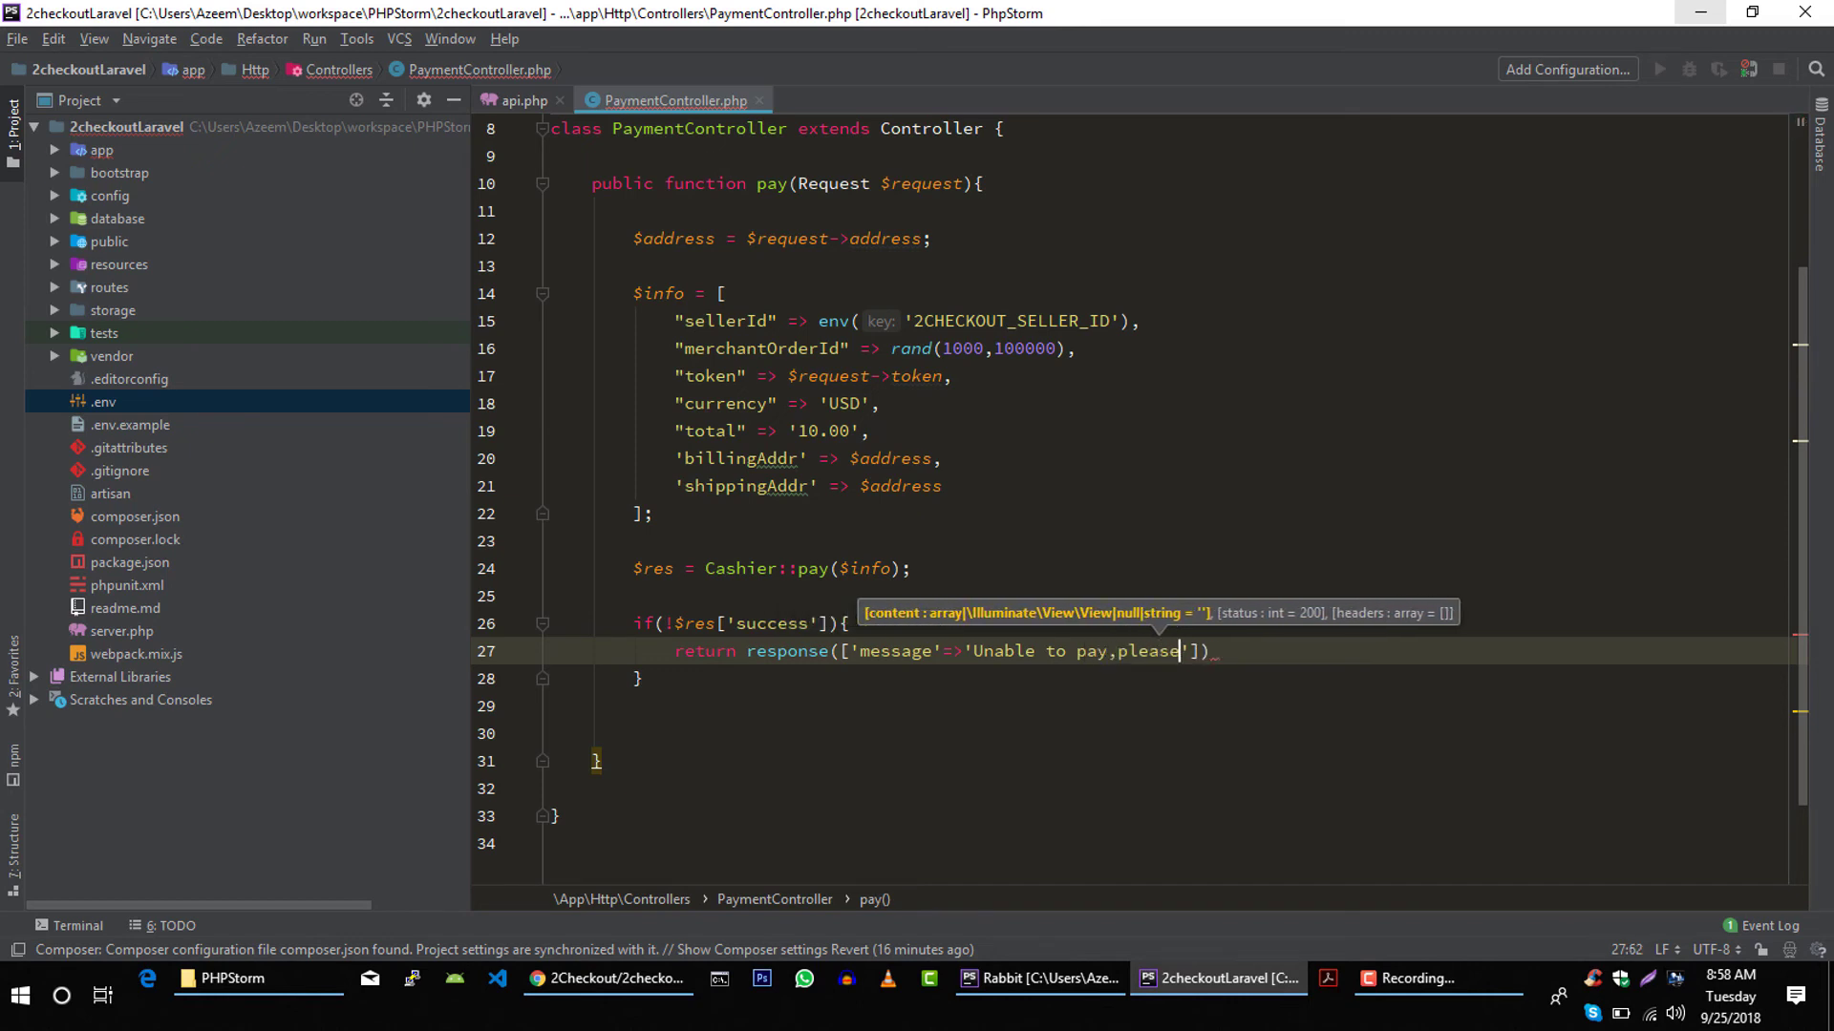
text(try aga)
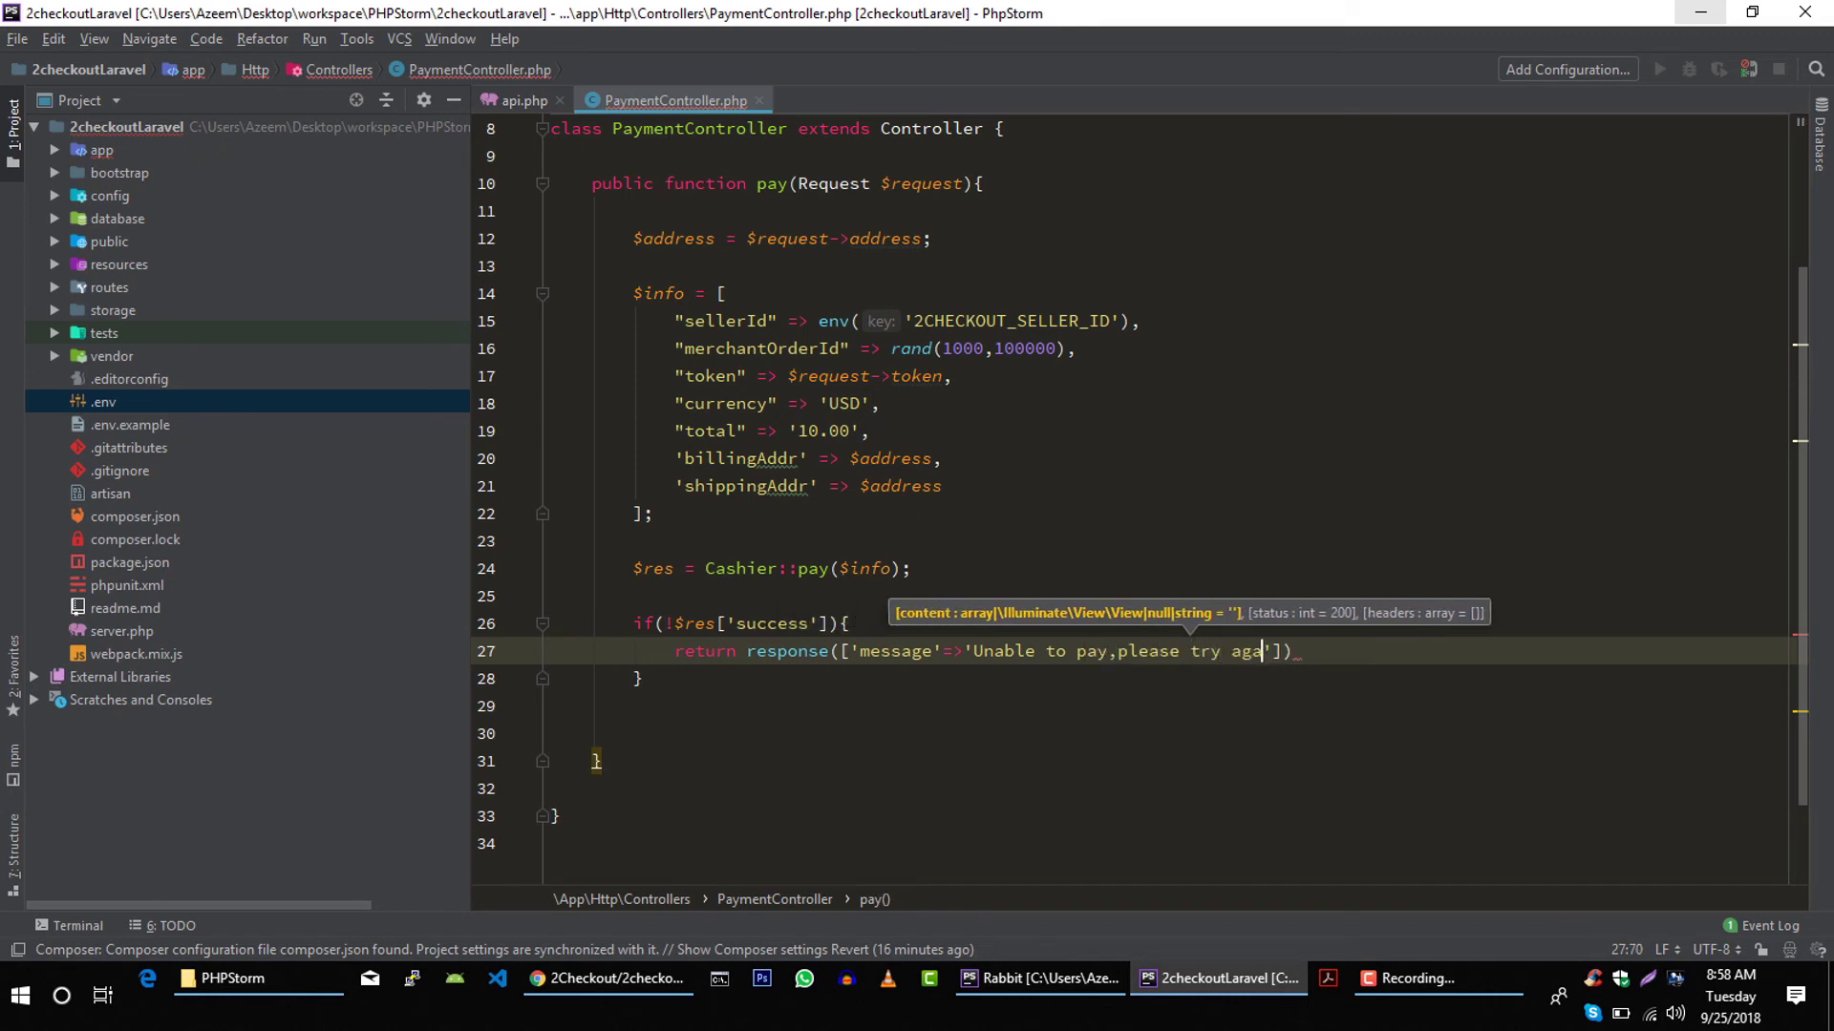
text(in)
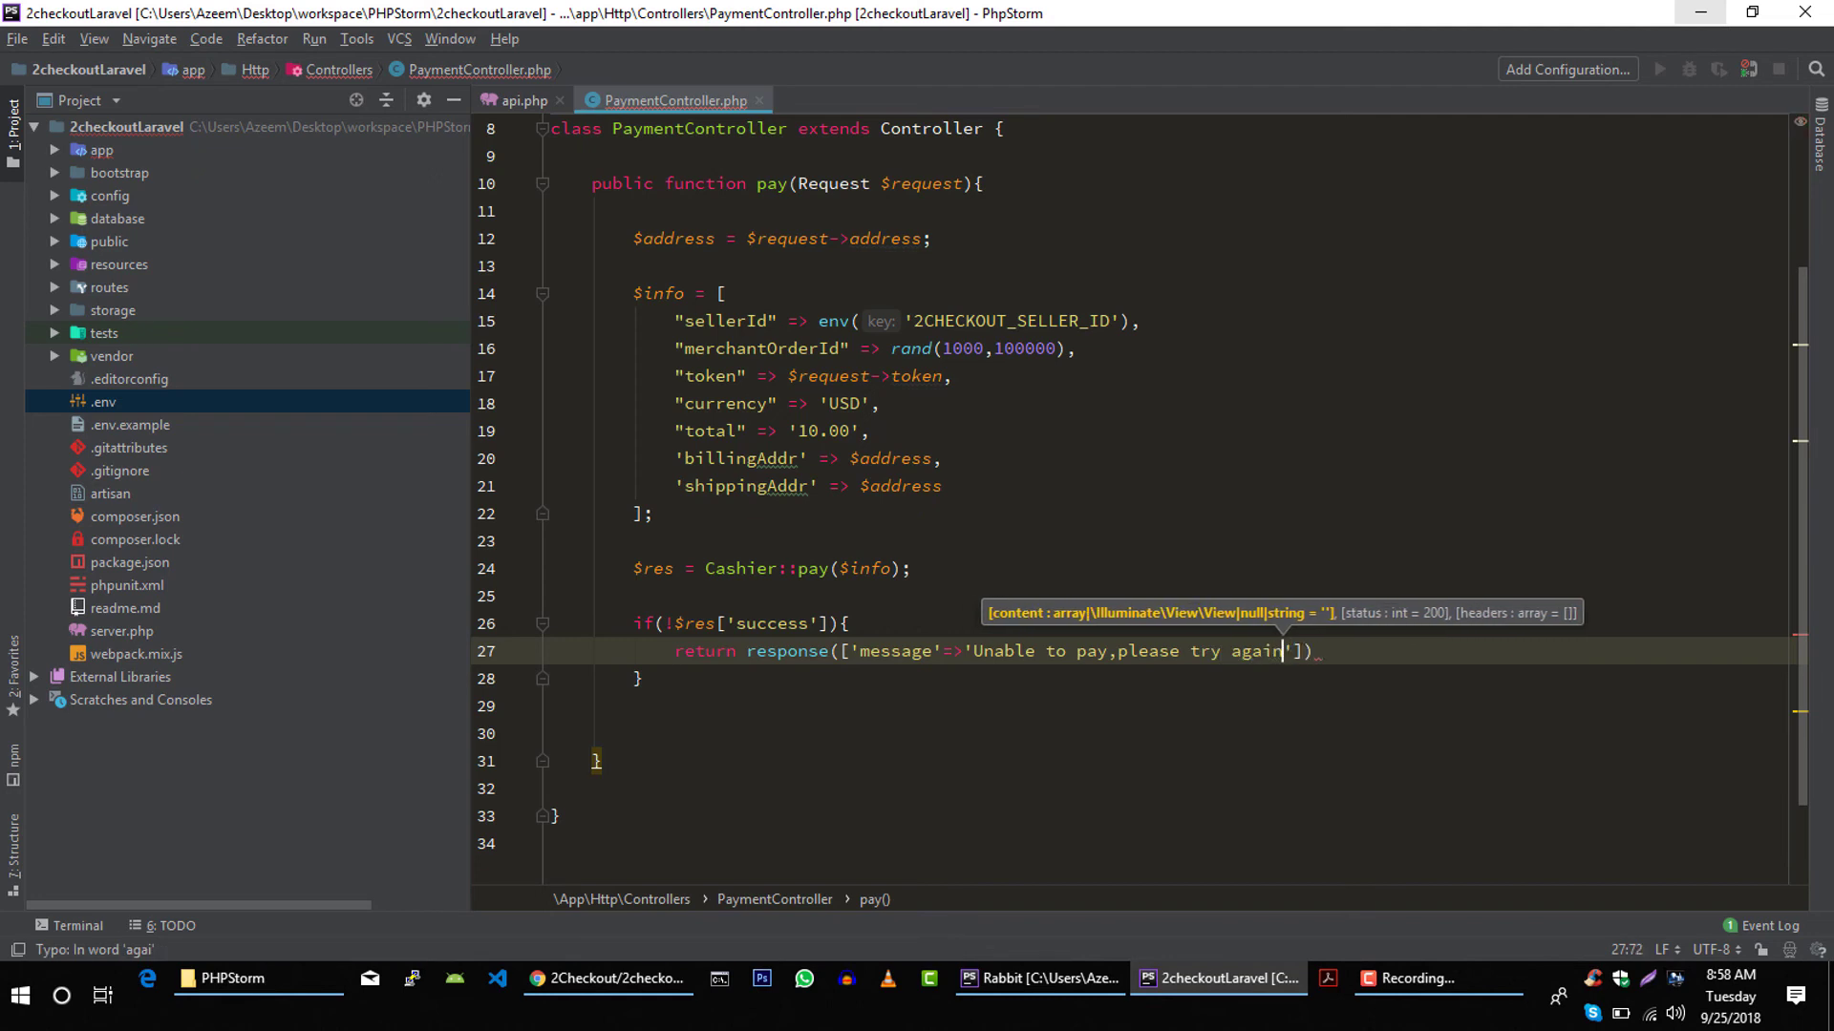
text(,)
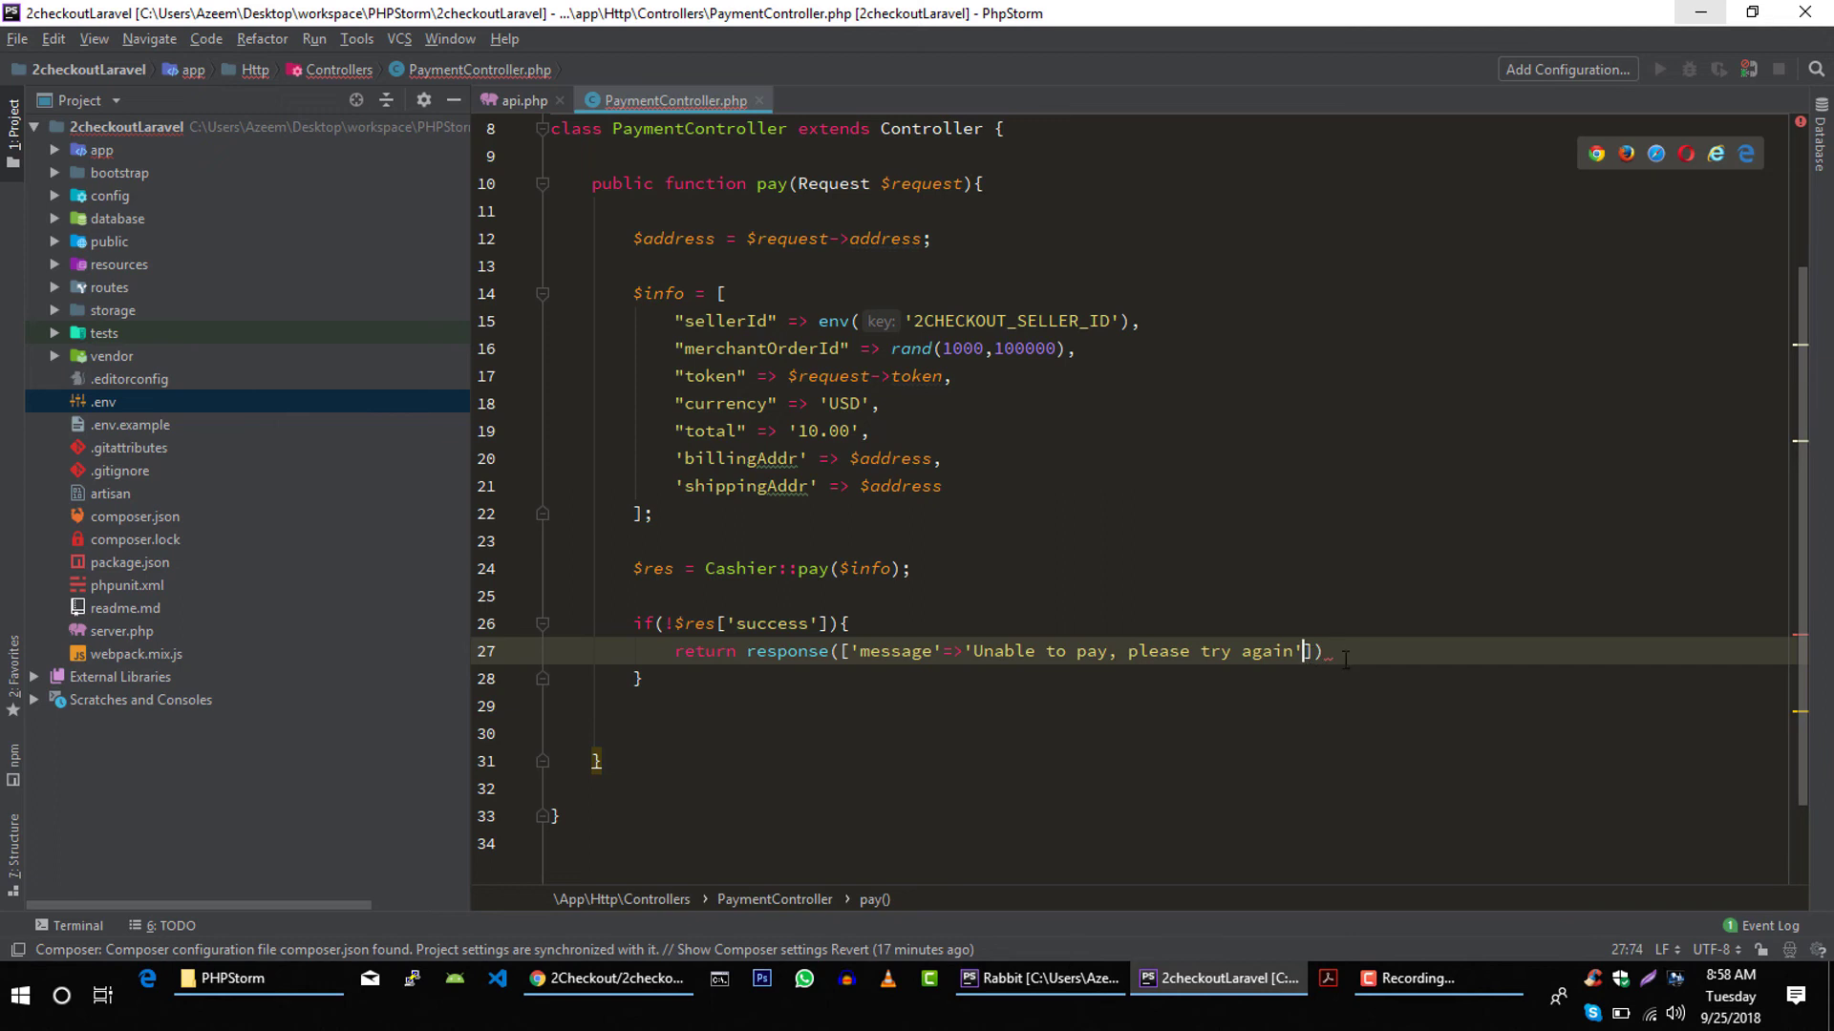
text(,)
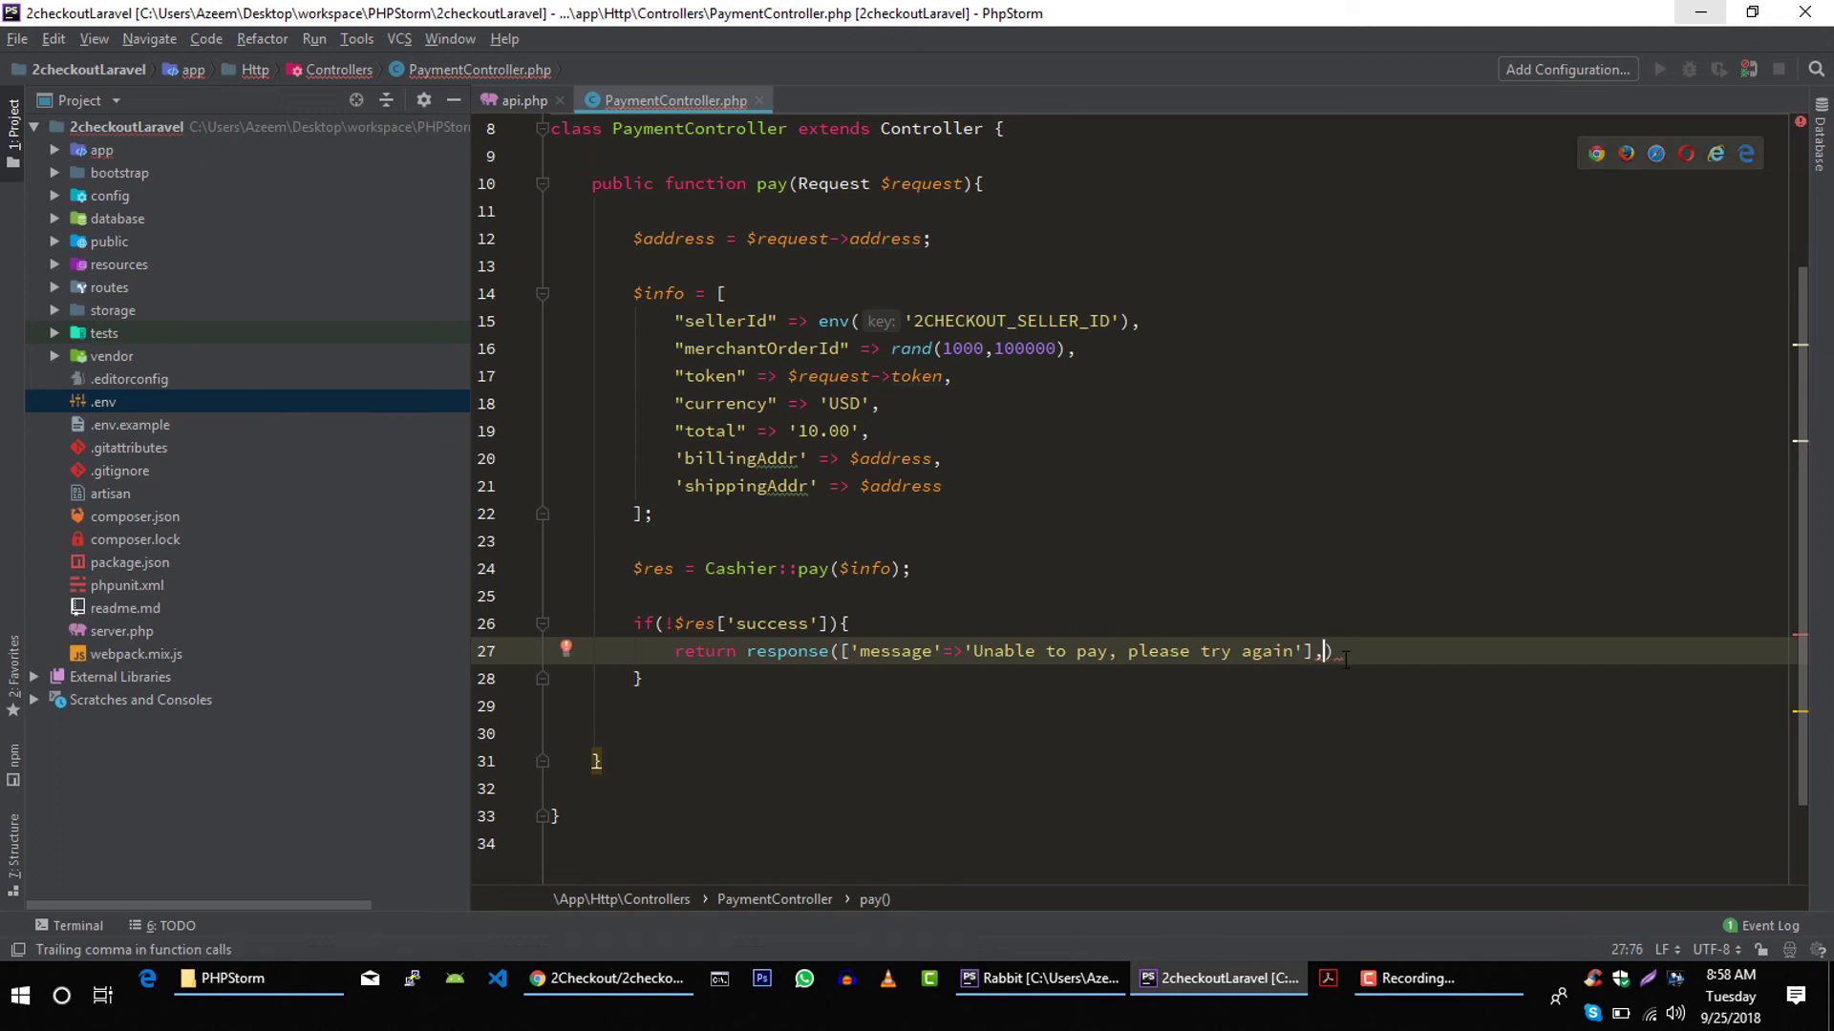
mouse_move(1325, 651)
text( 400)
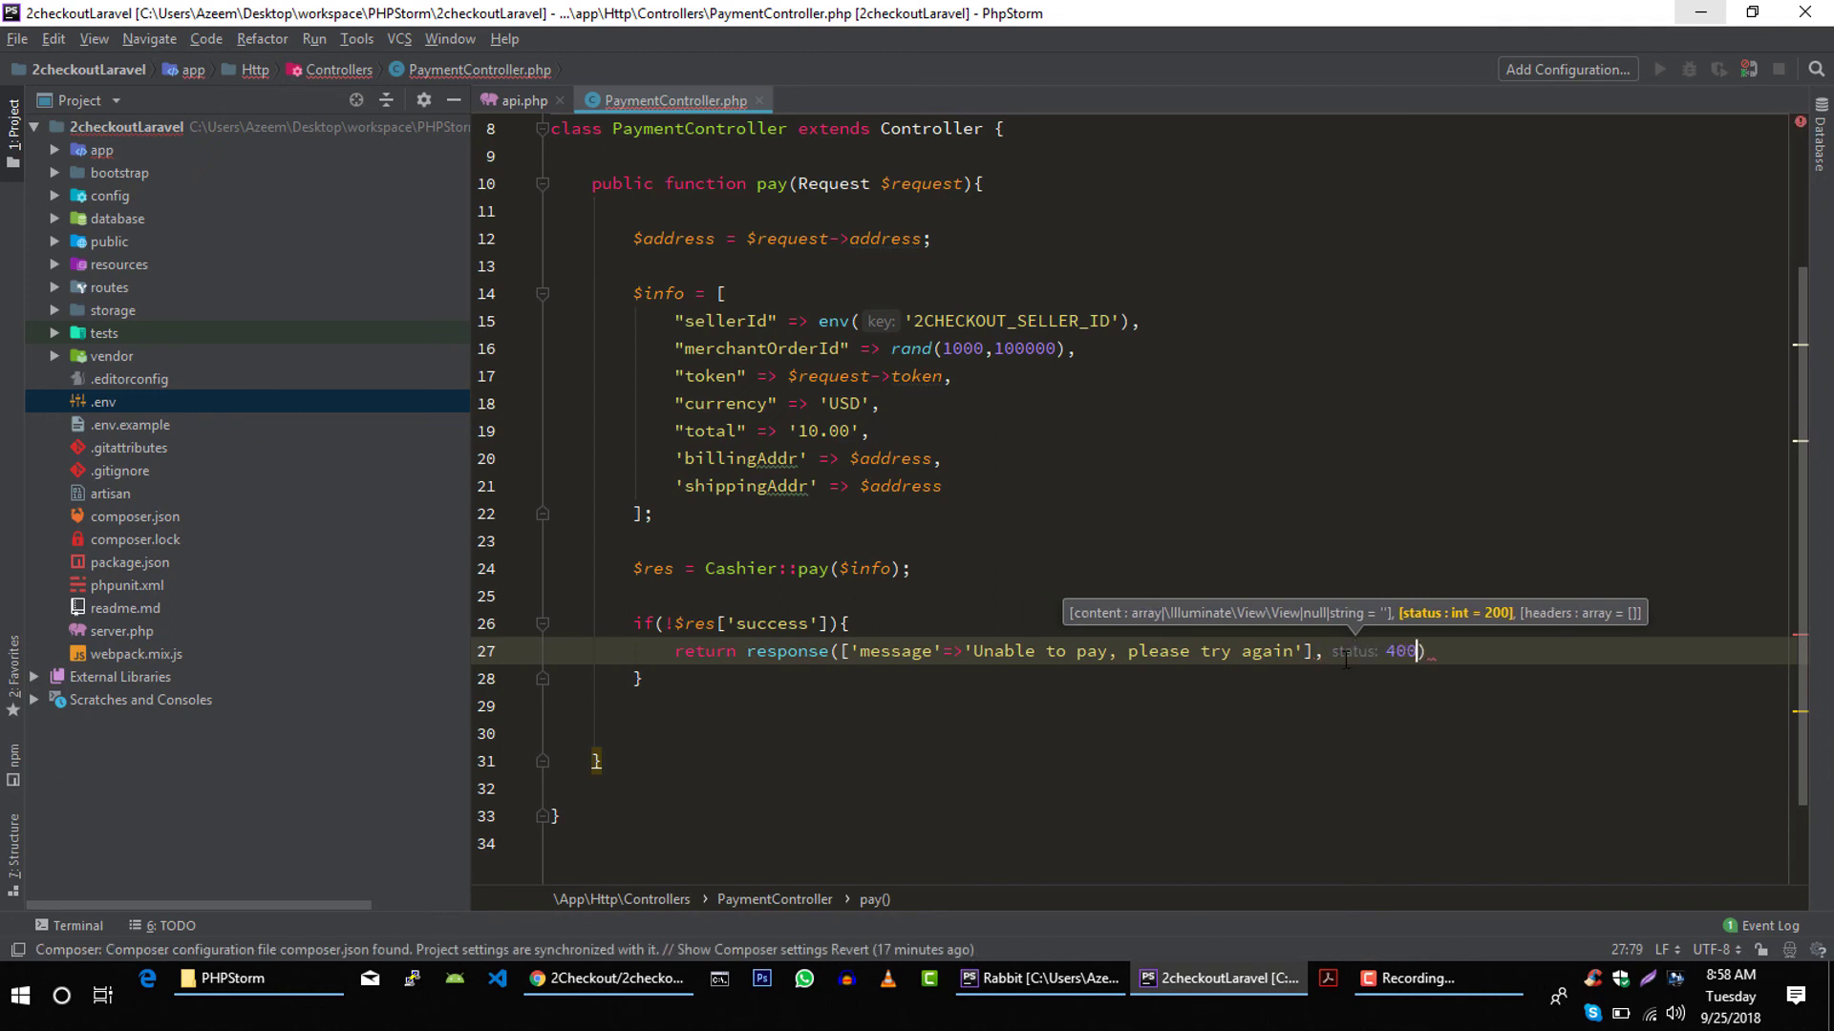
text();)
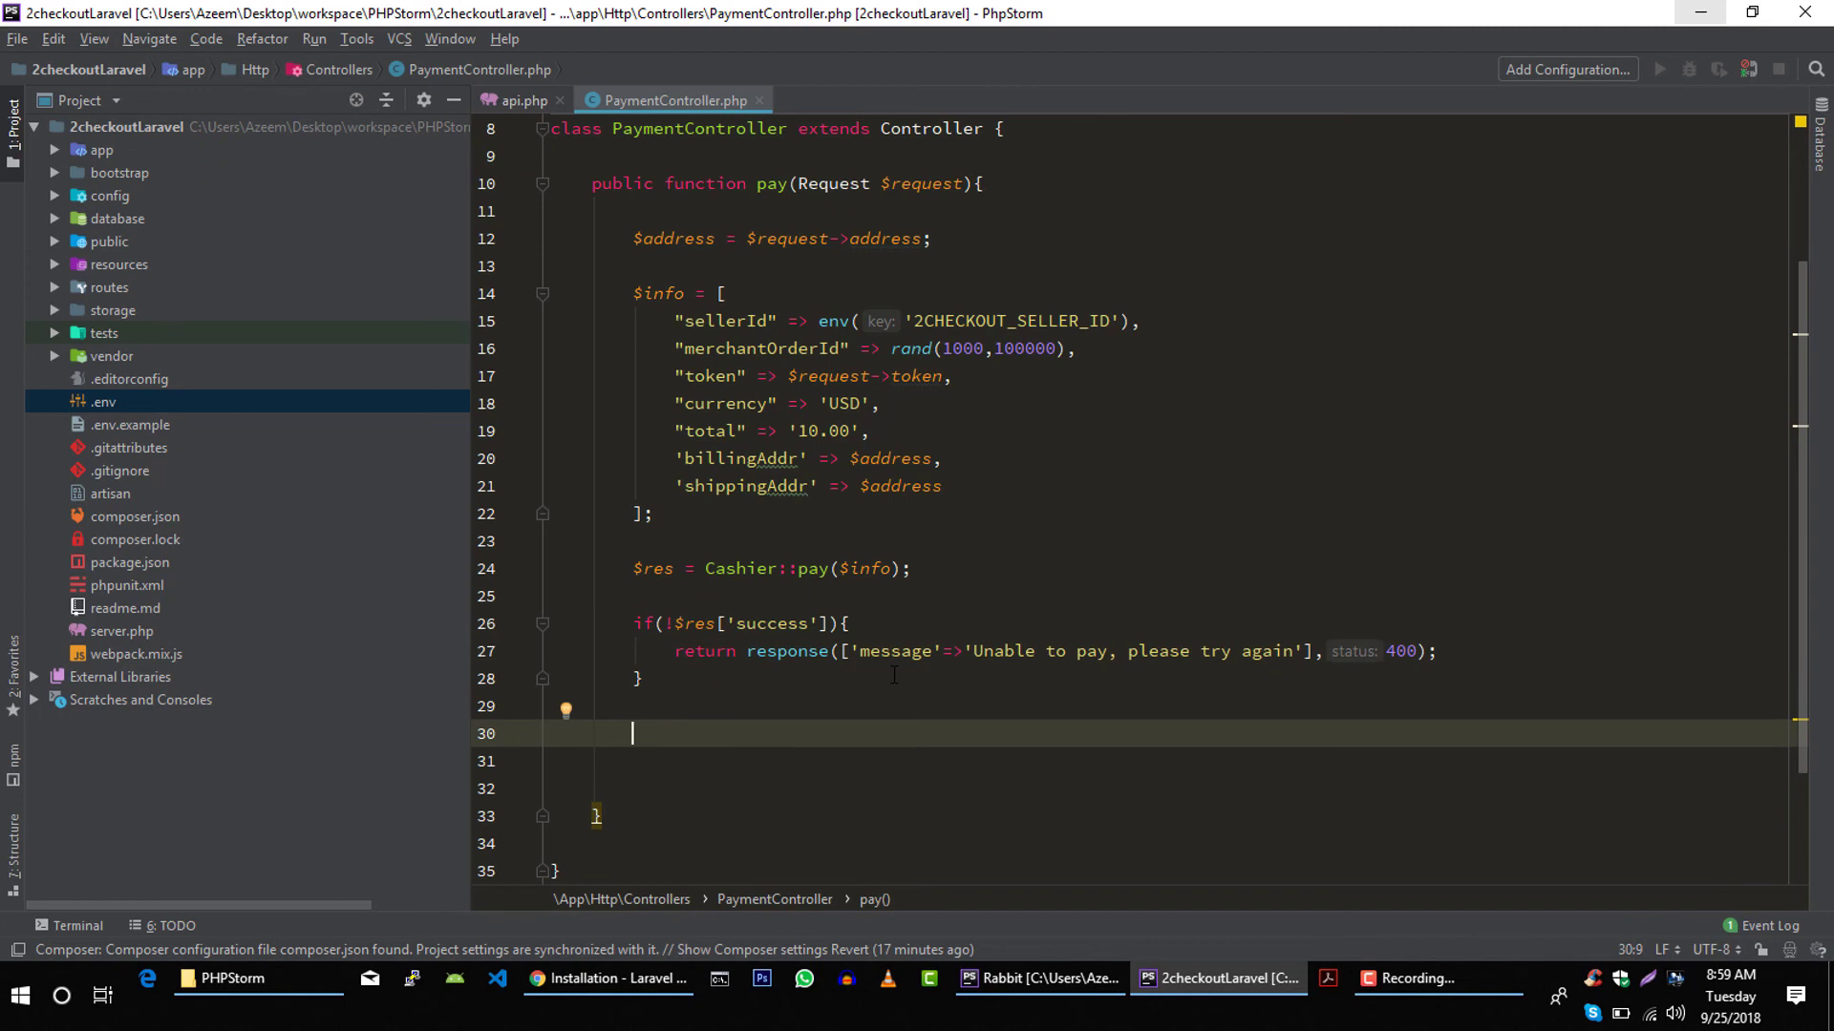
- Below the if block, return ['message' => 'Paid Successfully']
text(return ['message'=];)
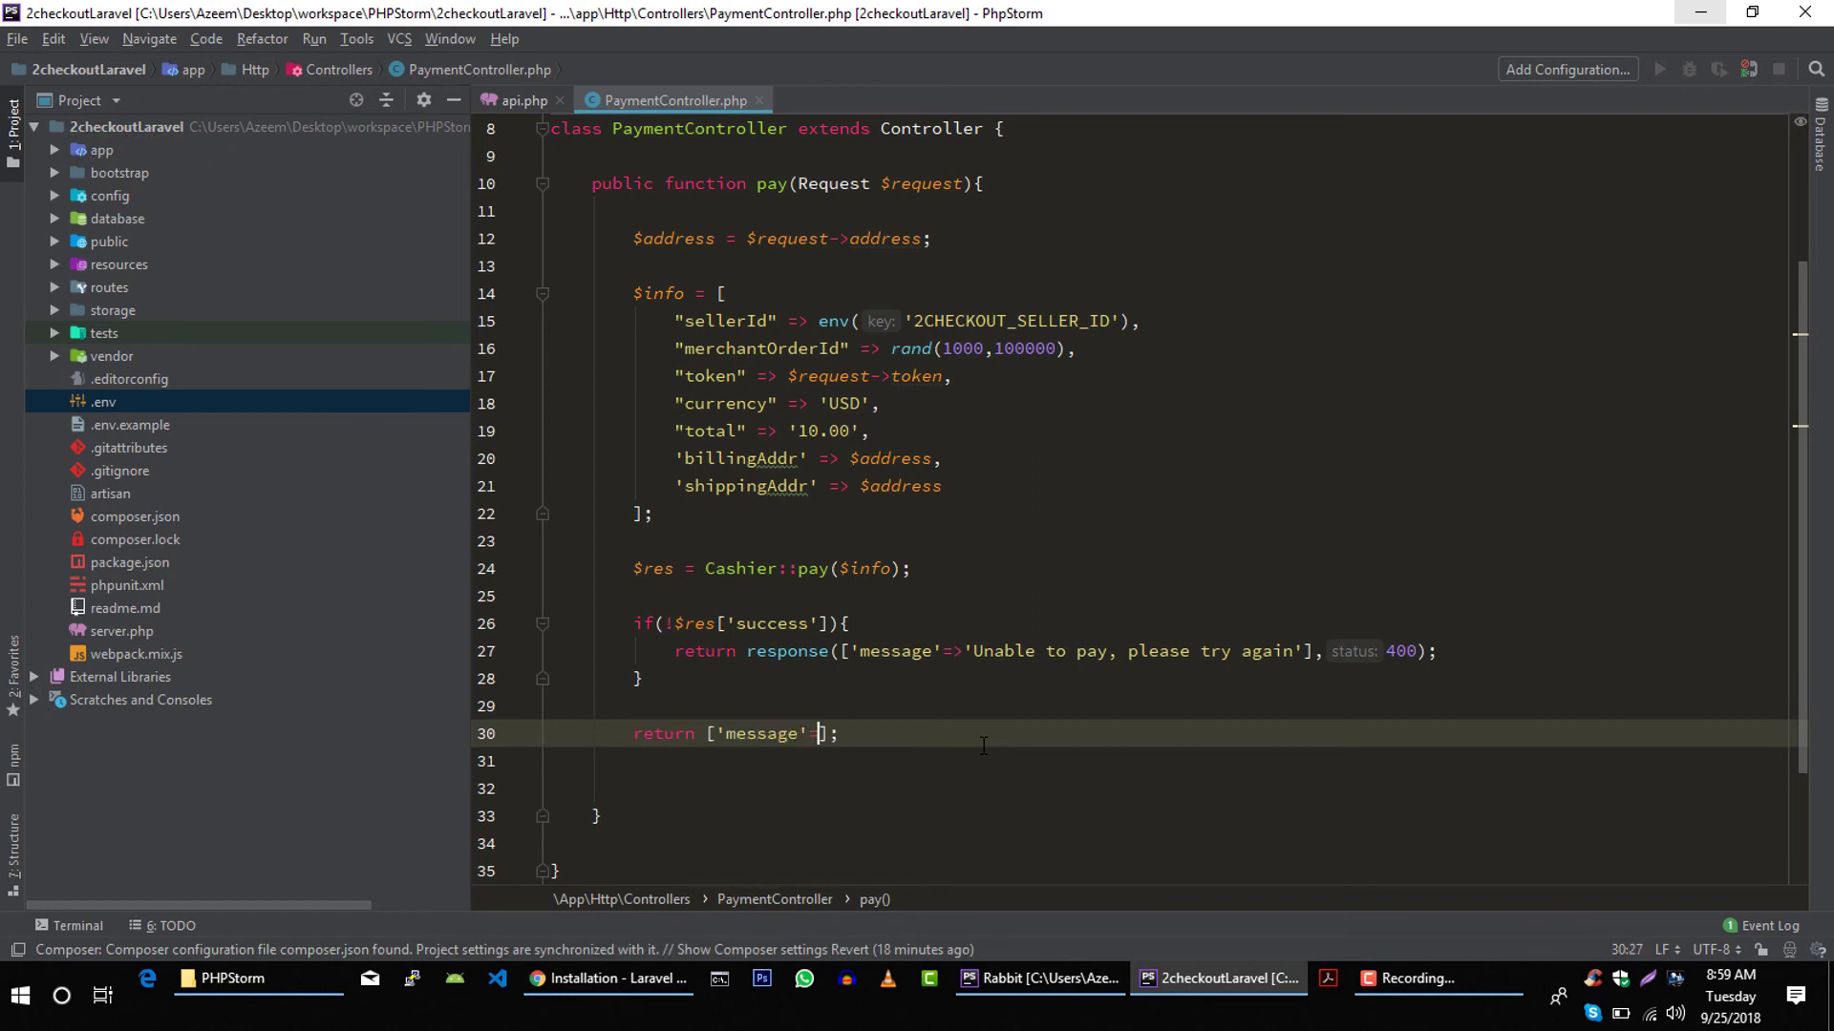
text(>'Paid Successfully)
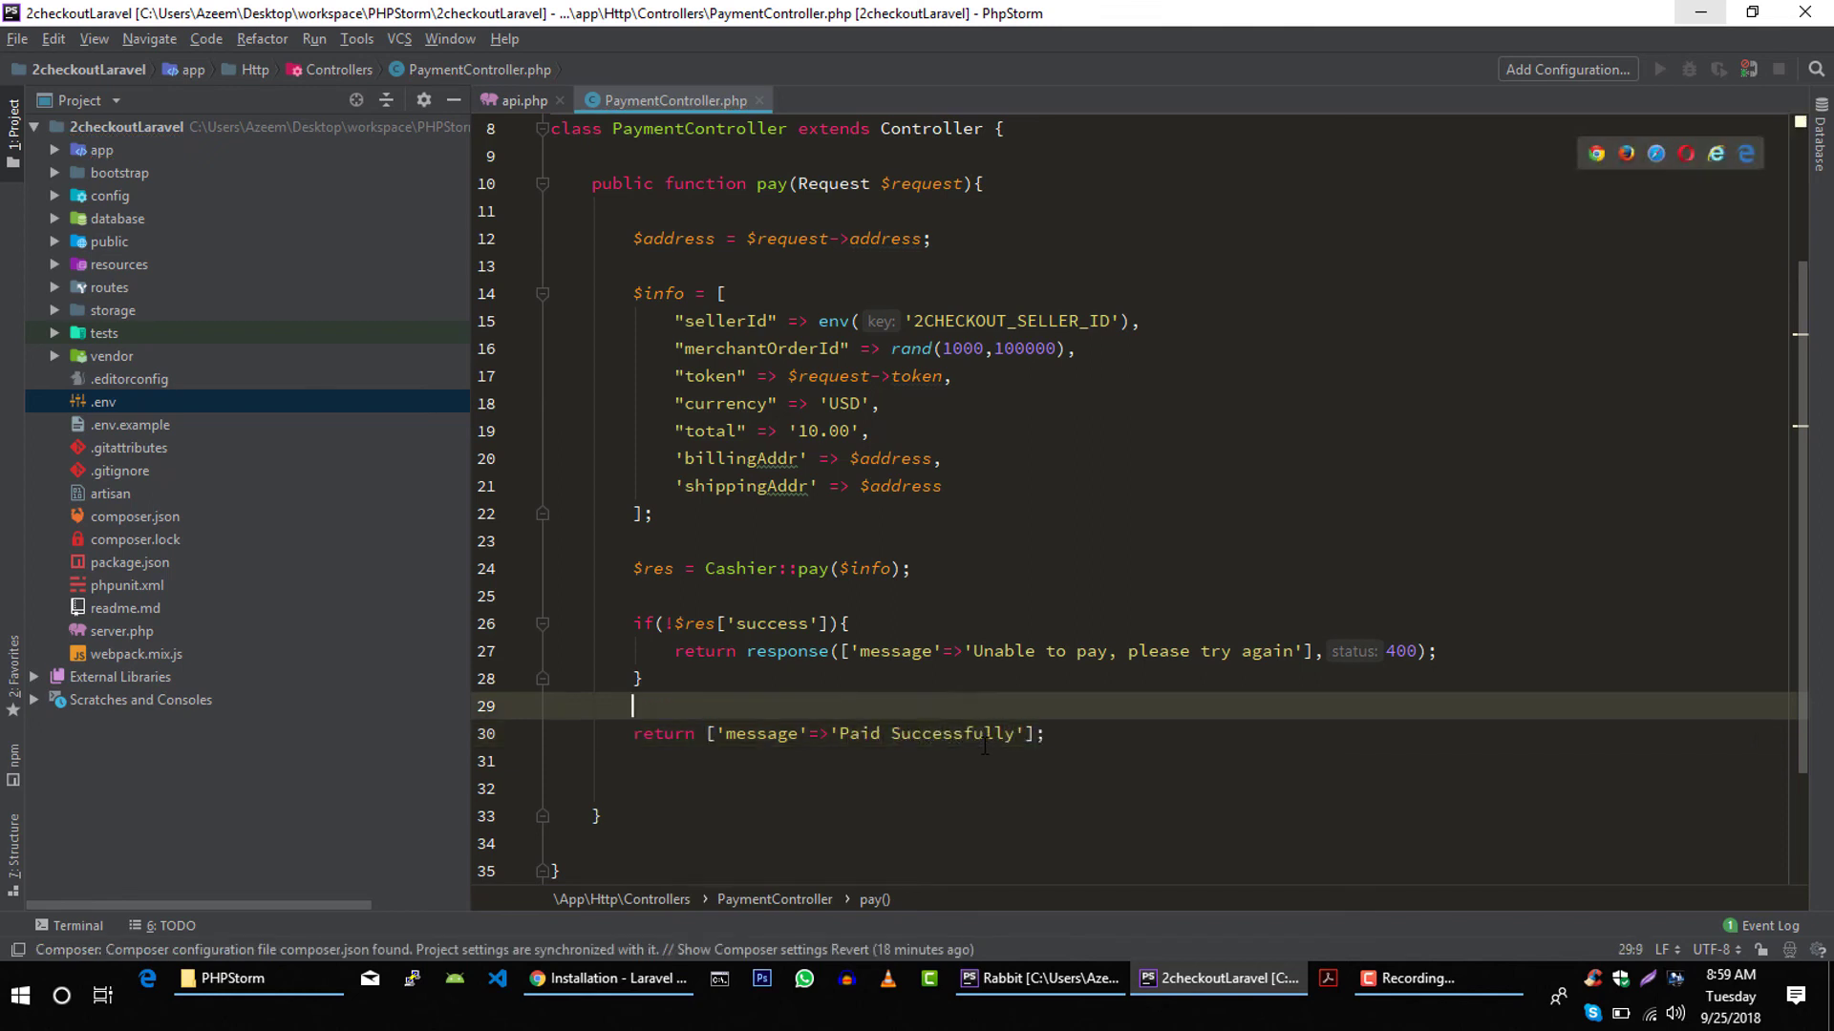
scroll(up, 3)
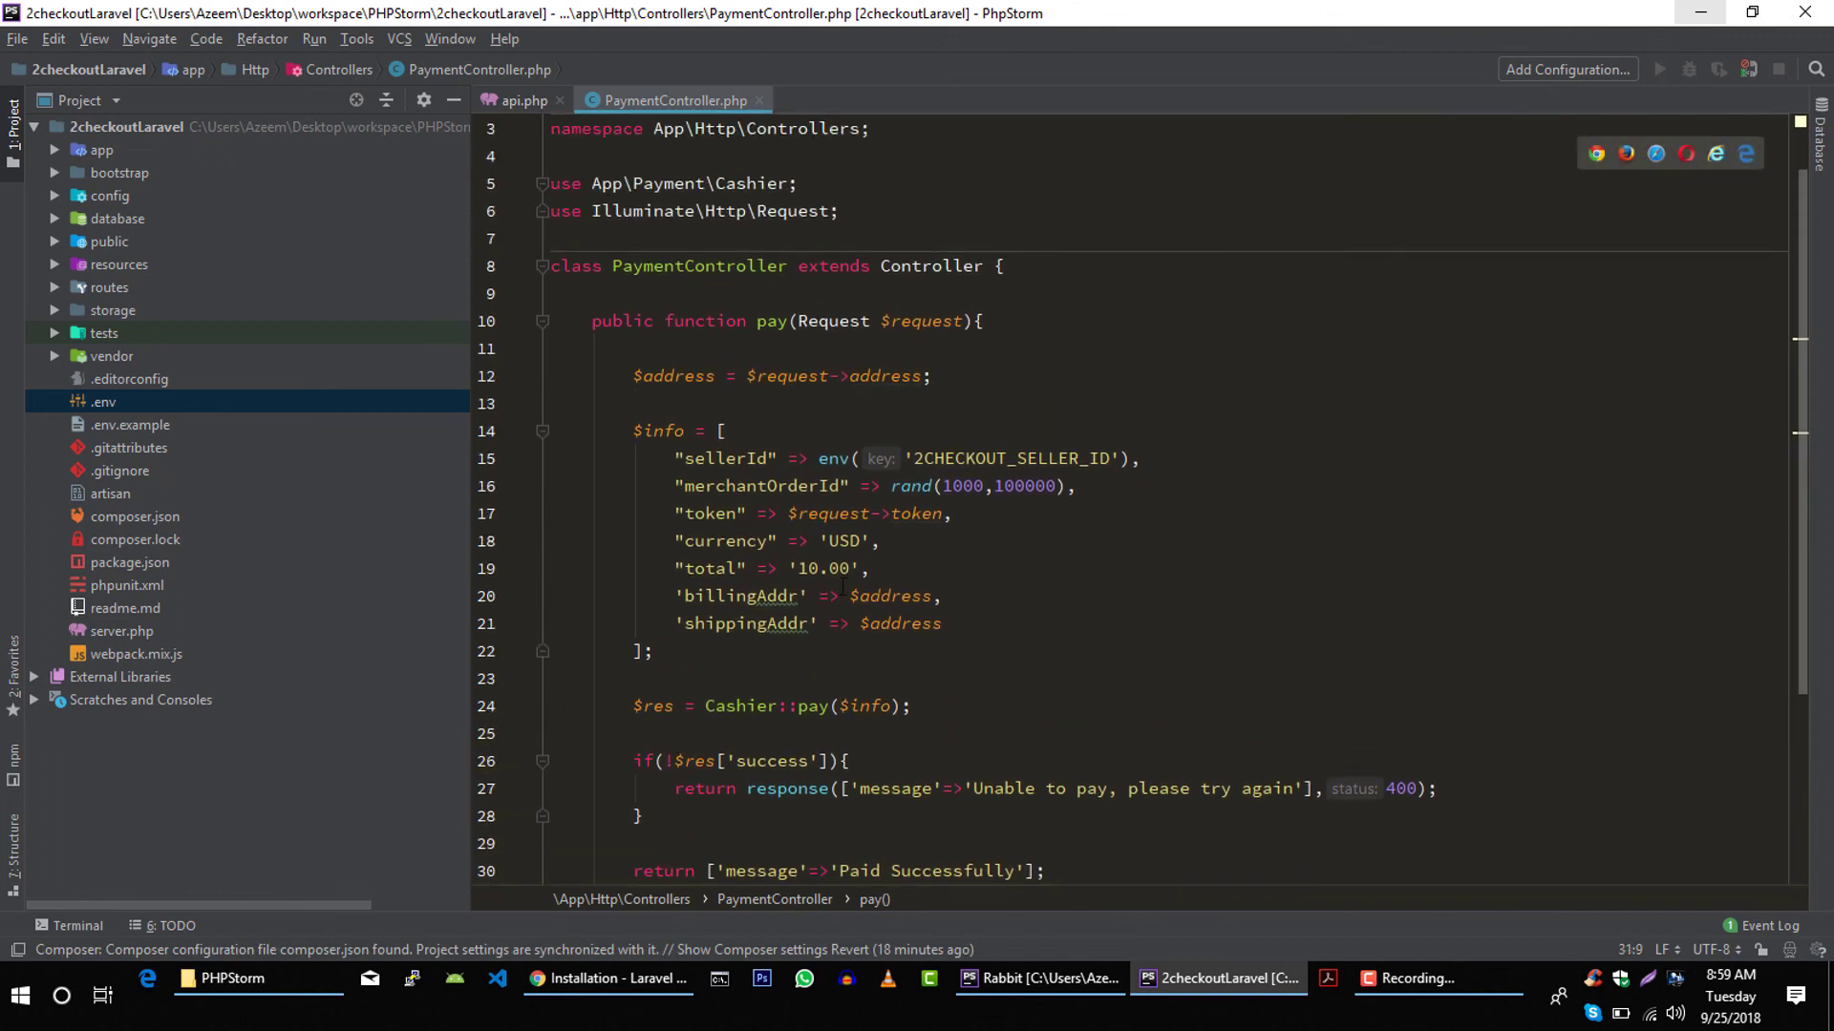
- In api.php, add Route::post('/payment/pay', 'PaymentController@pay')
click(515, 101)
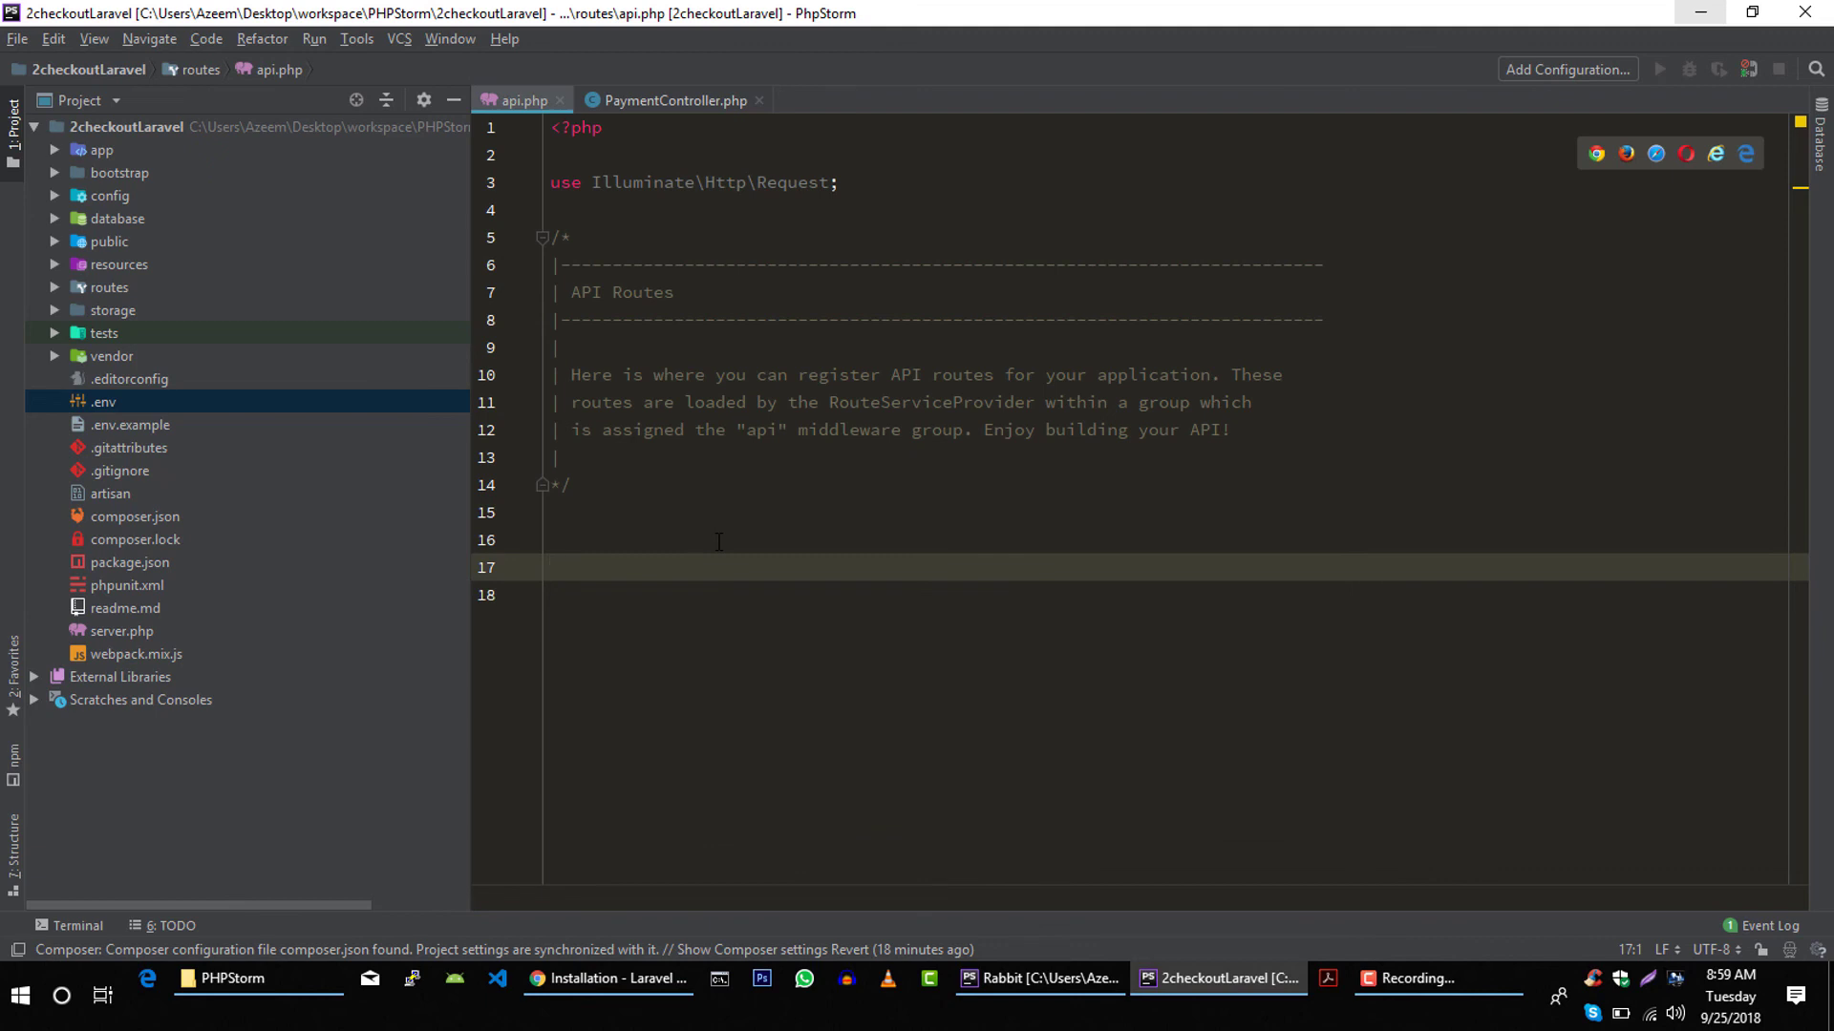
text(Route)
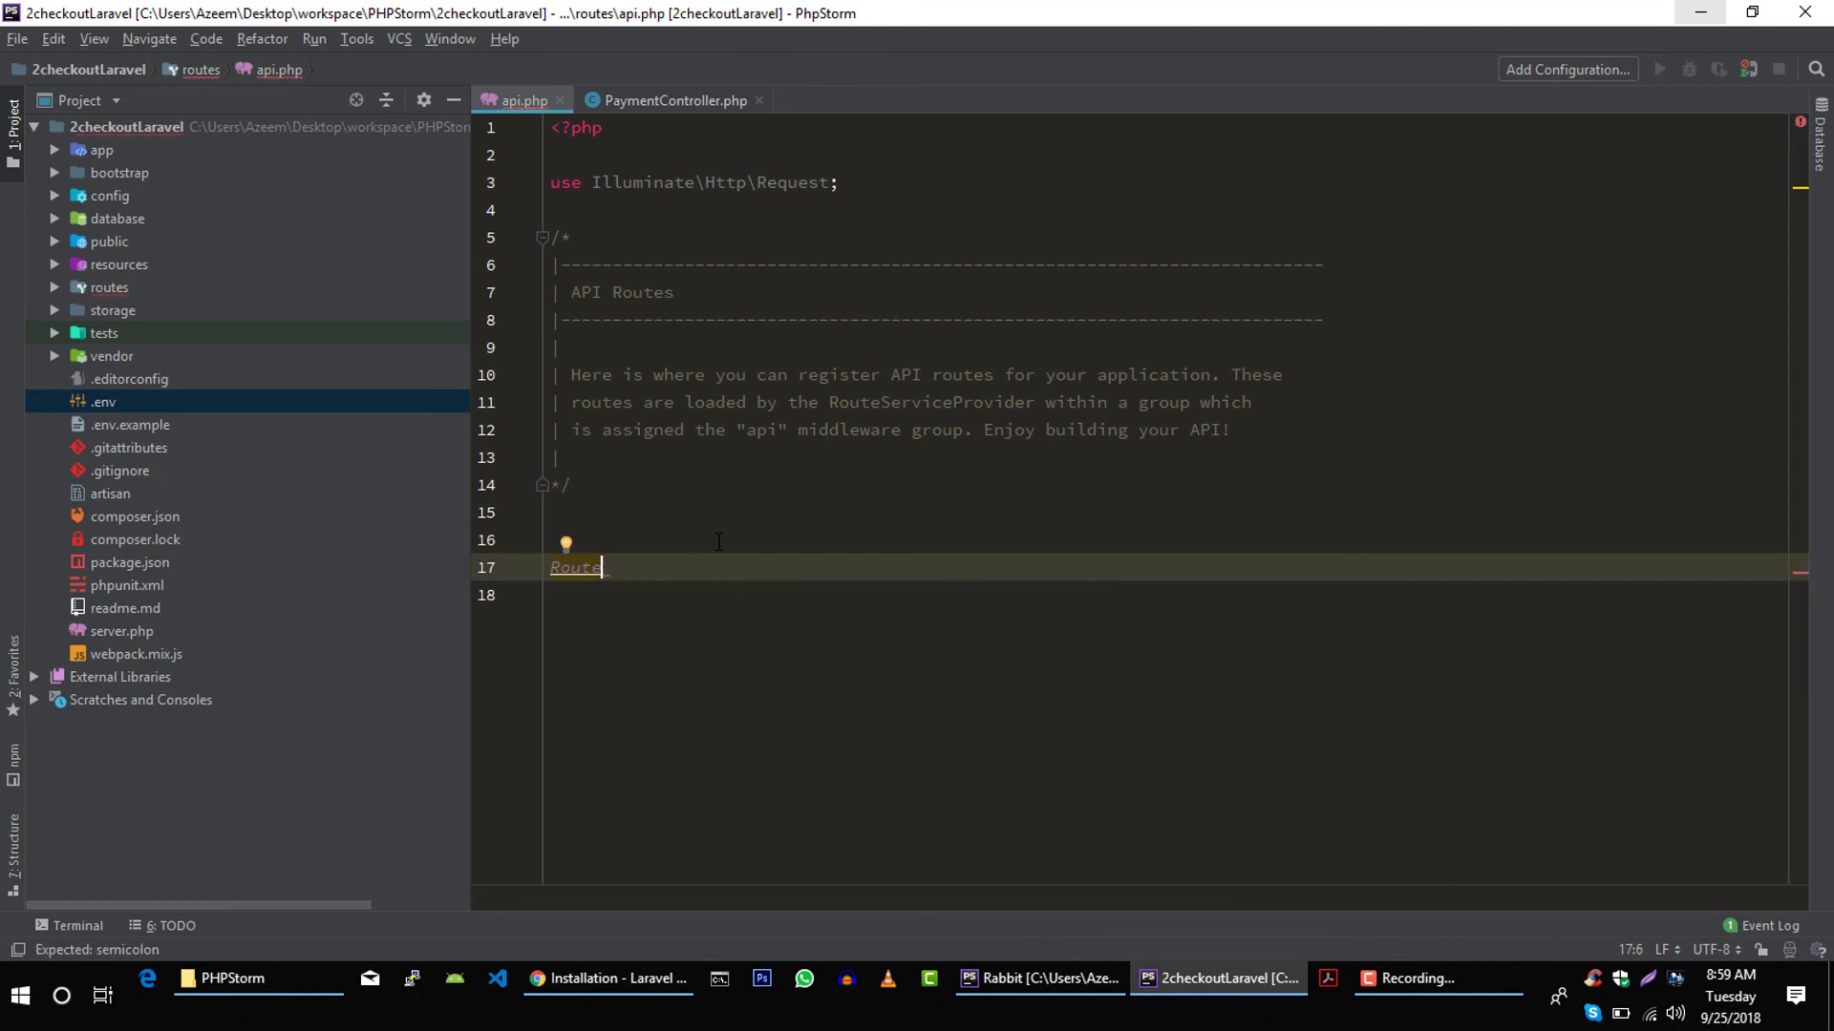
text(::get())
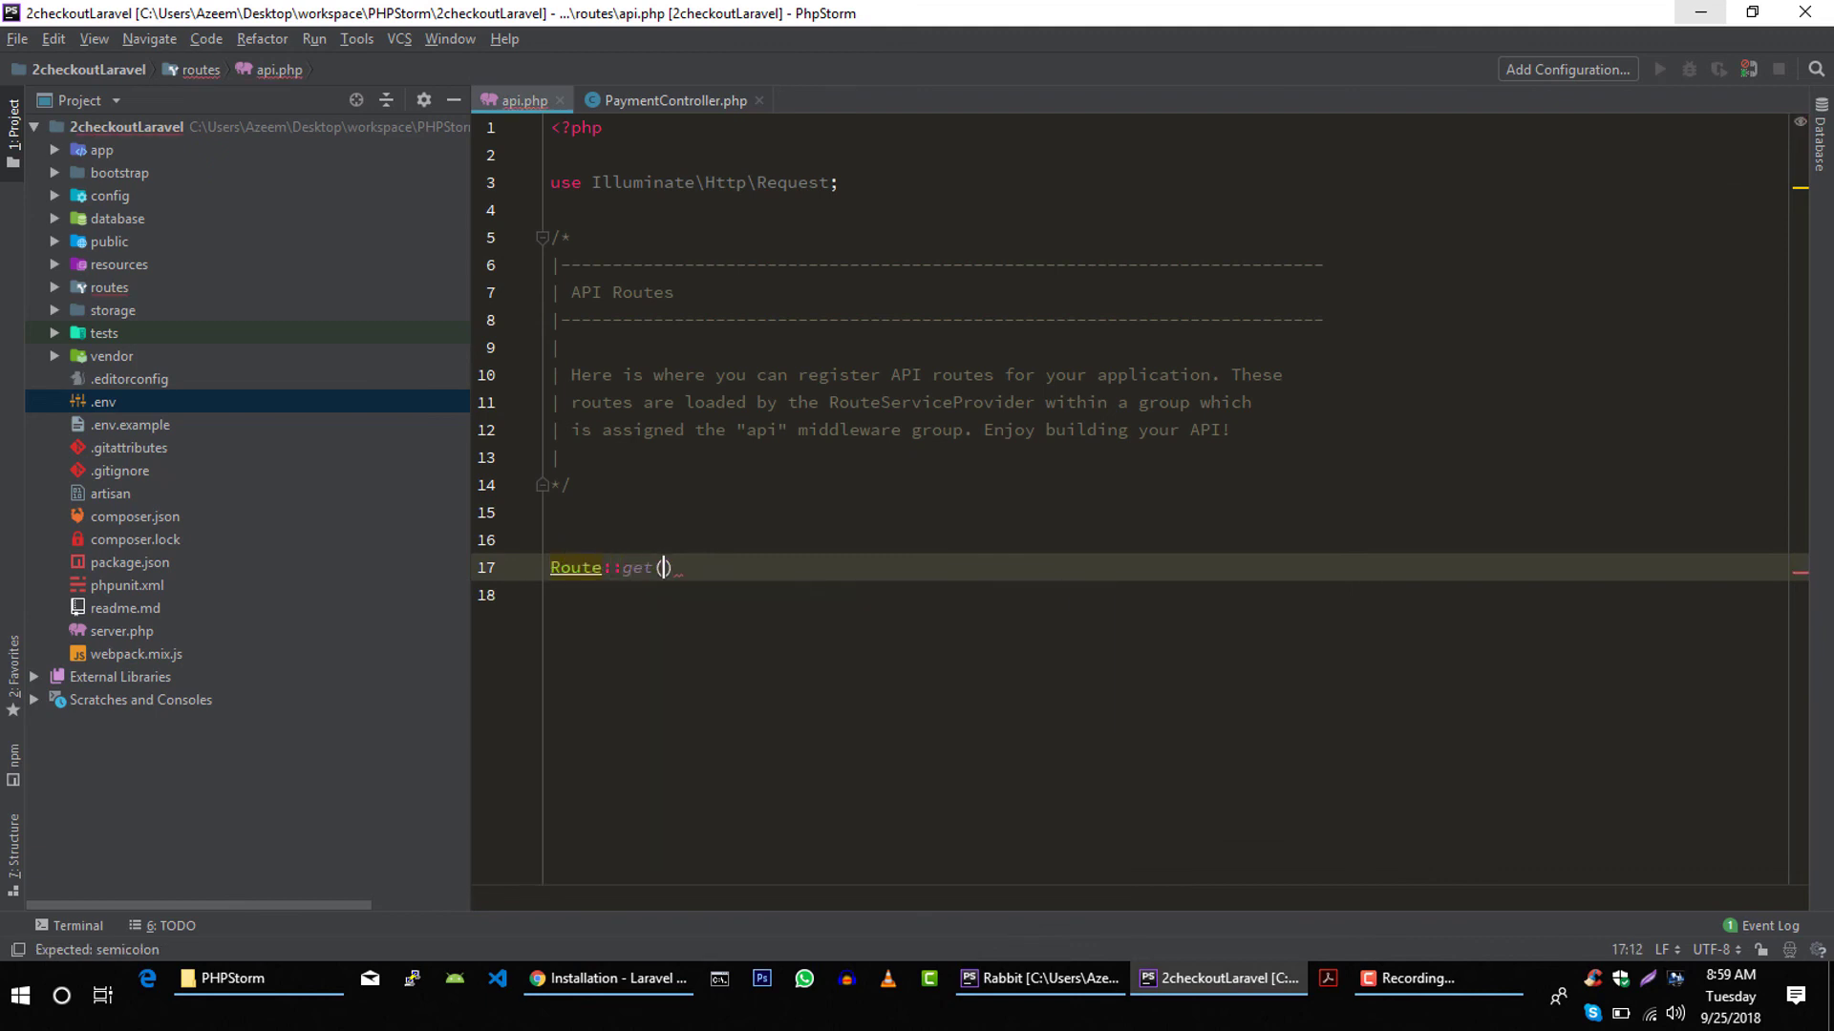
text(')
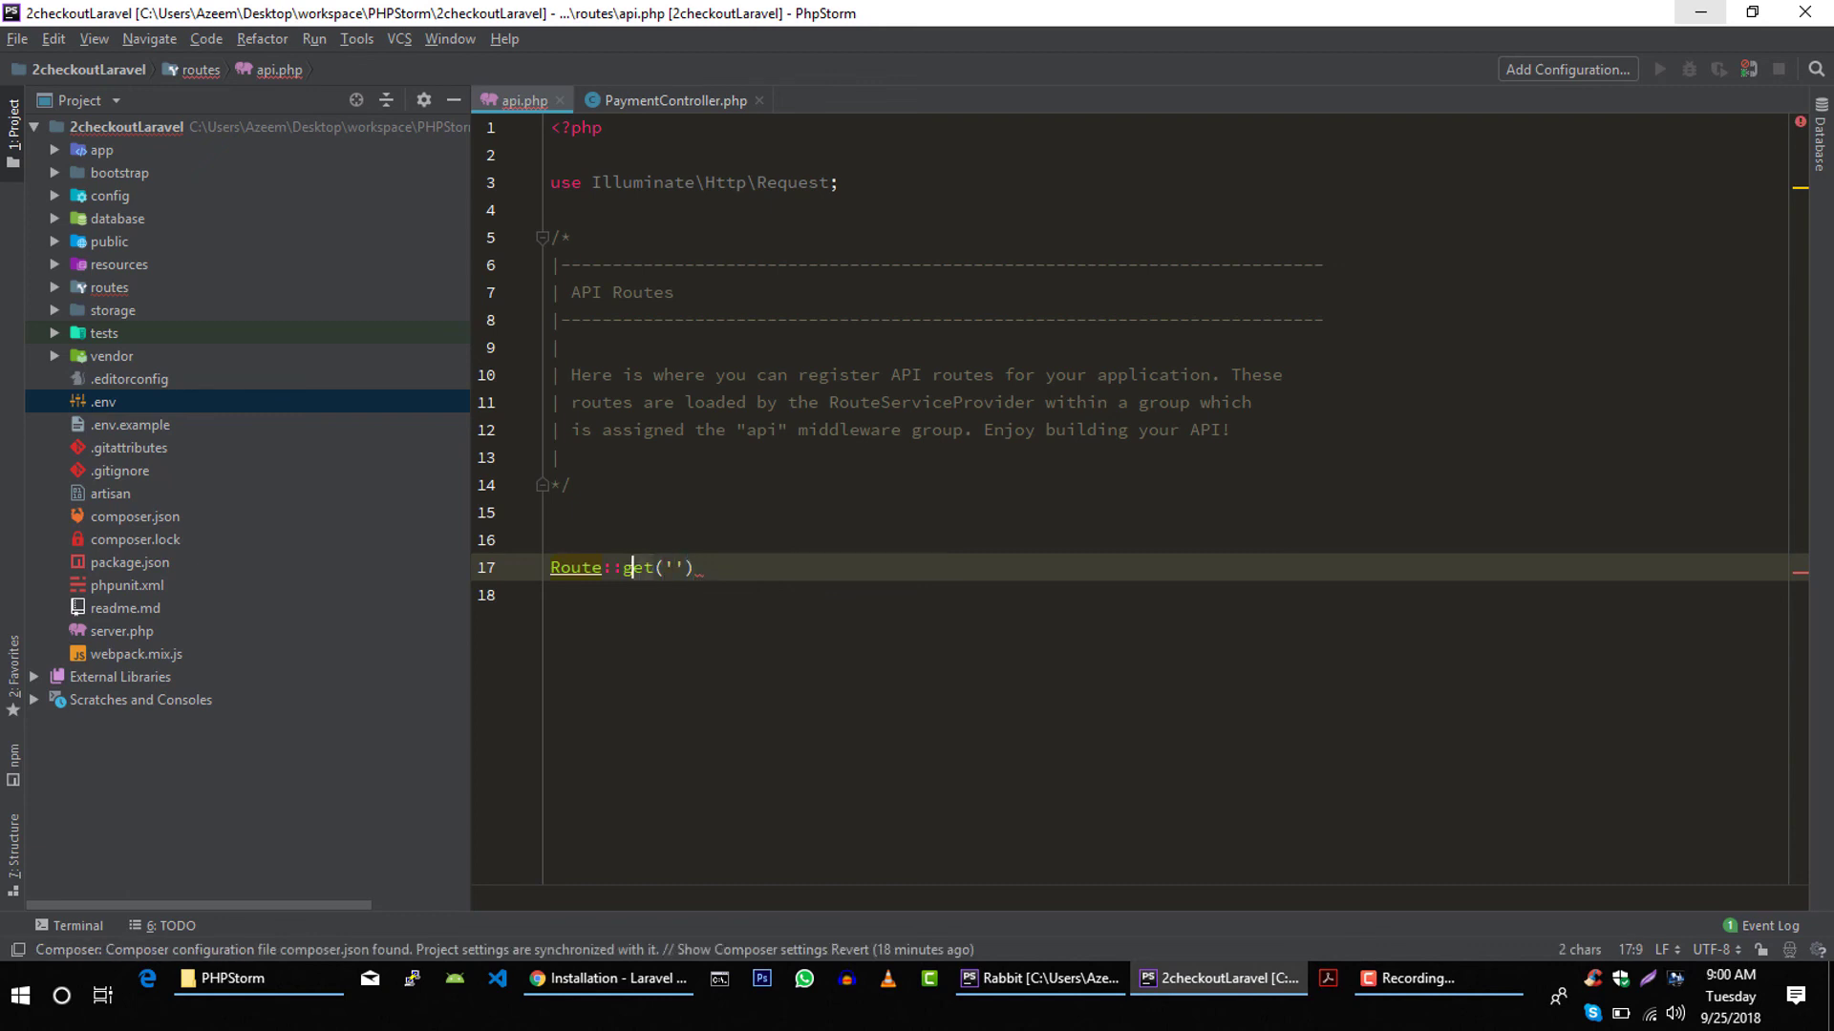
text(post)
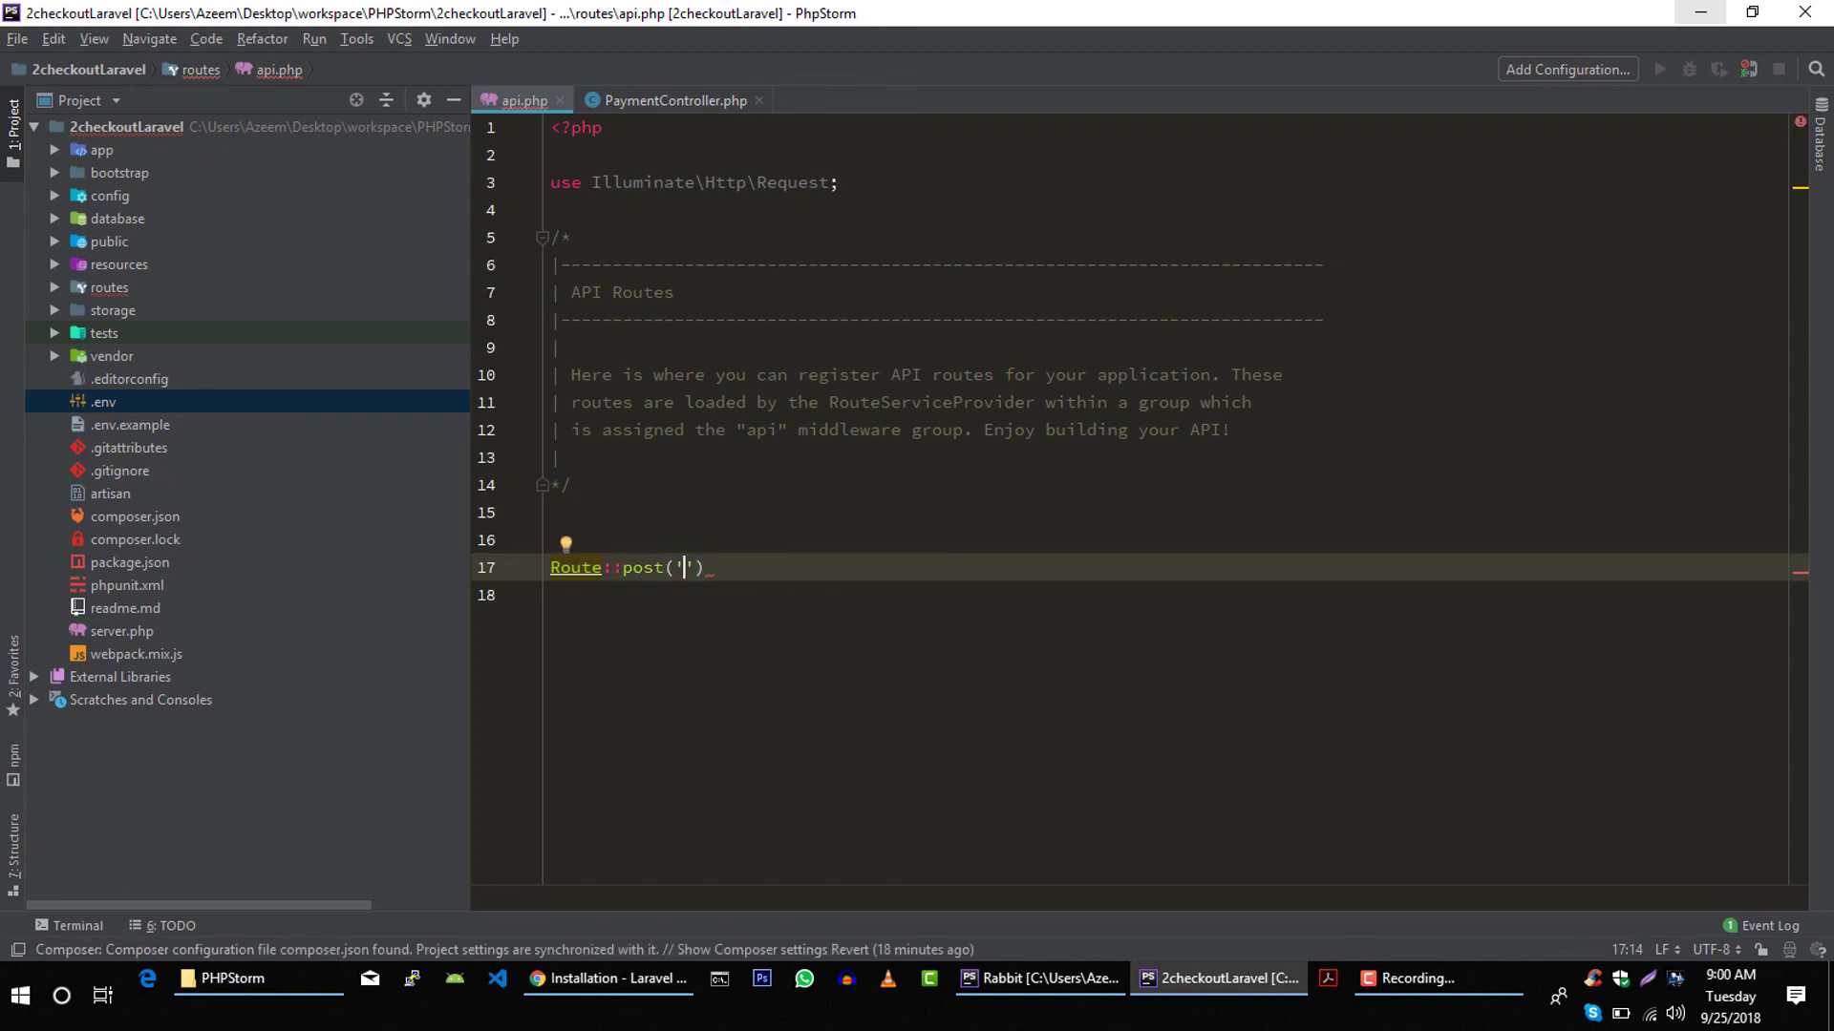
text(/pay)
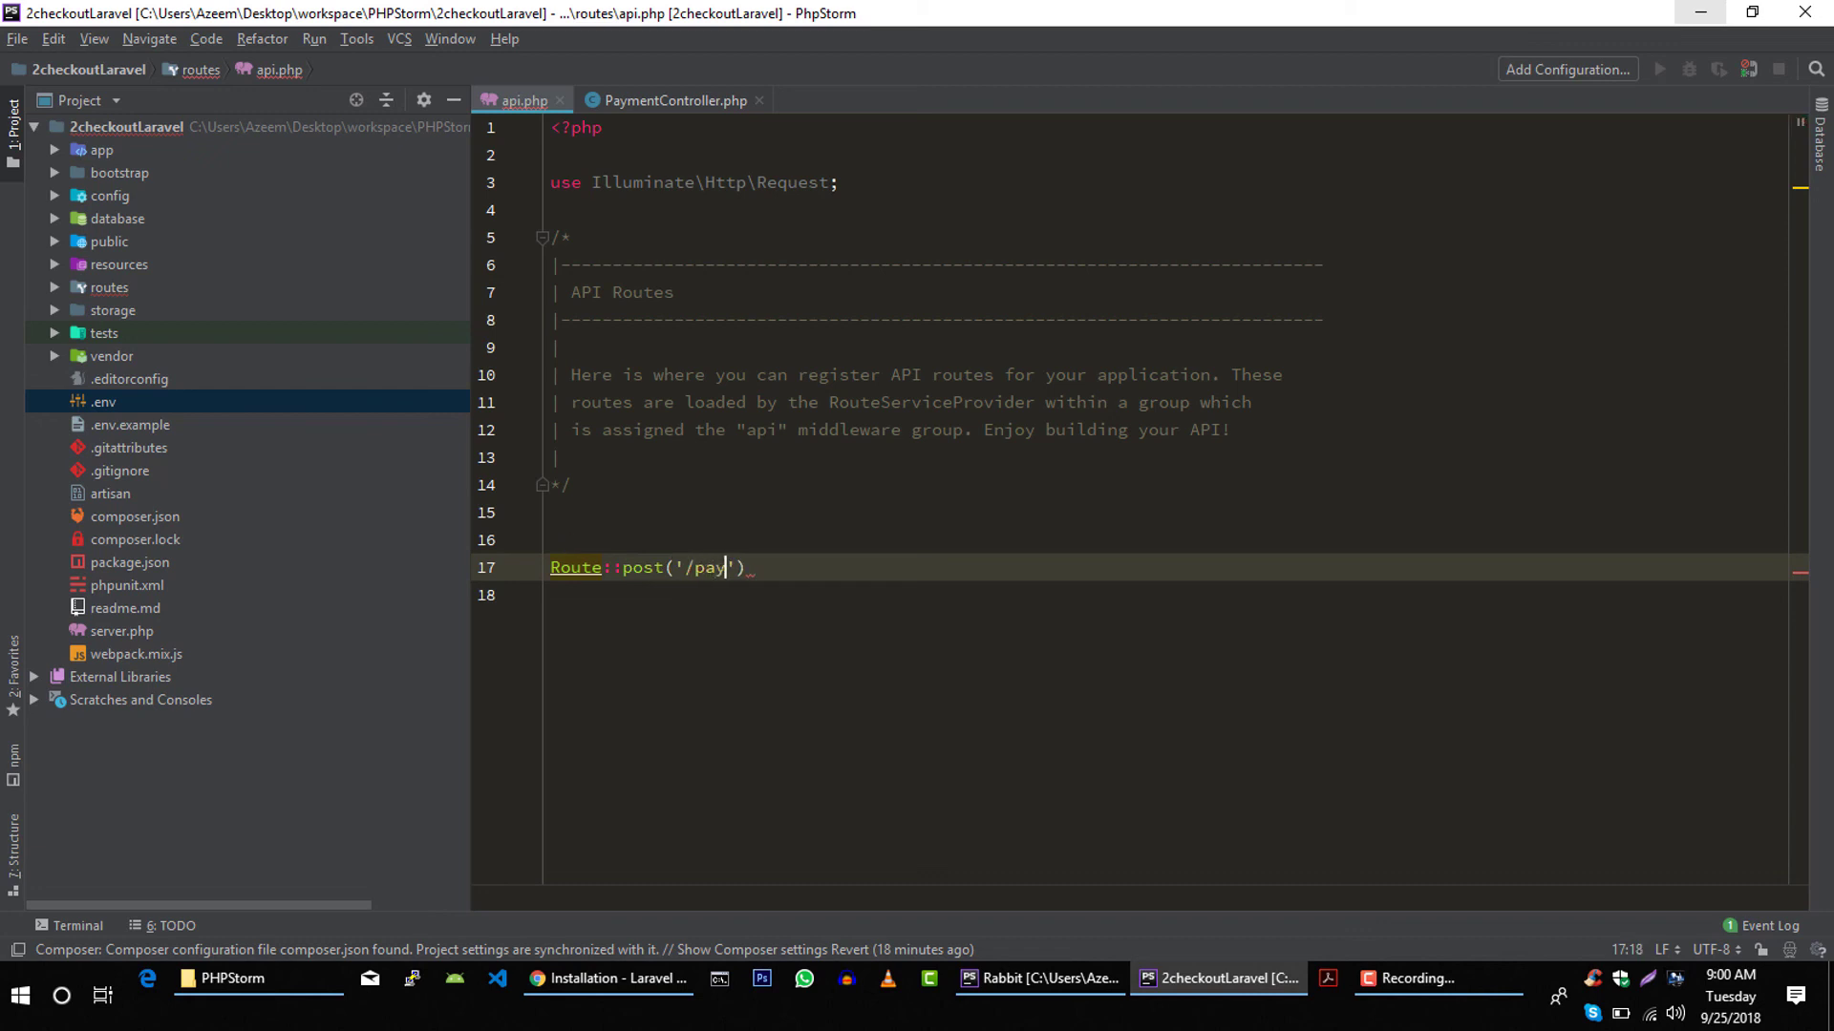
text(ment/pa)
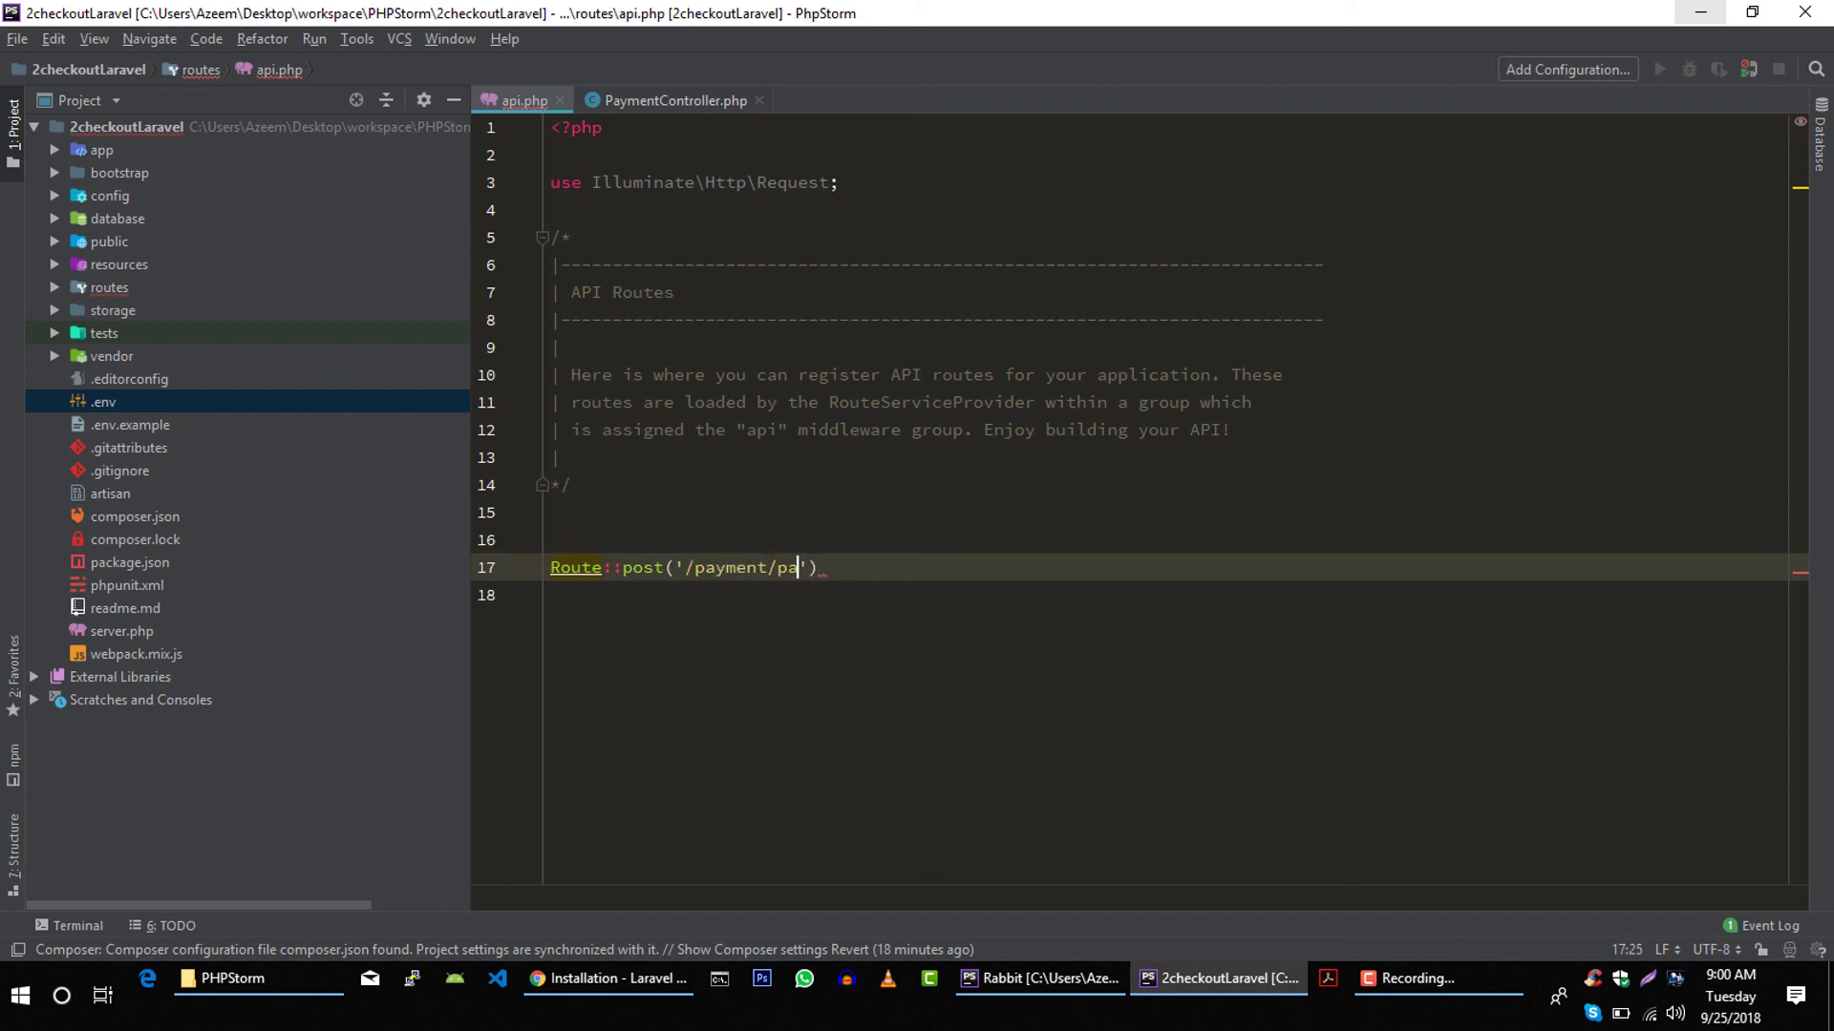
text(y', ')
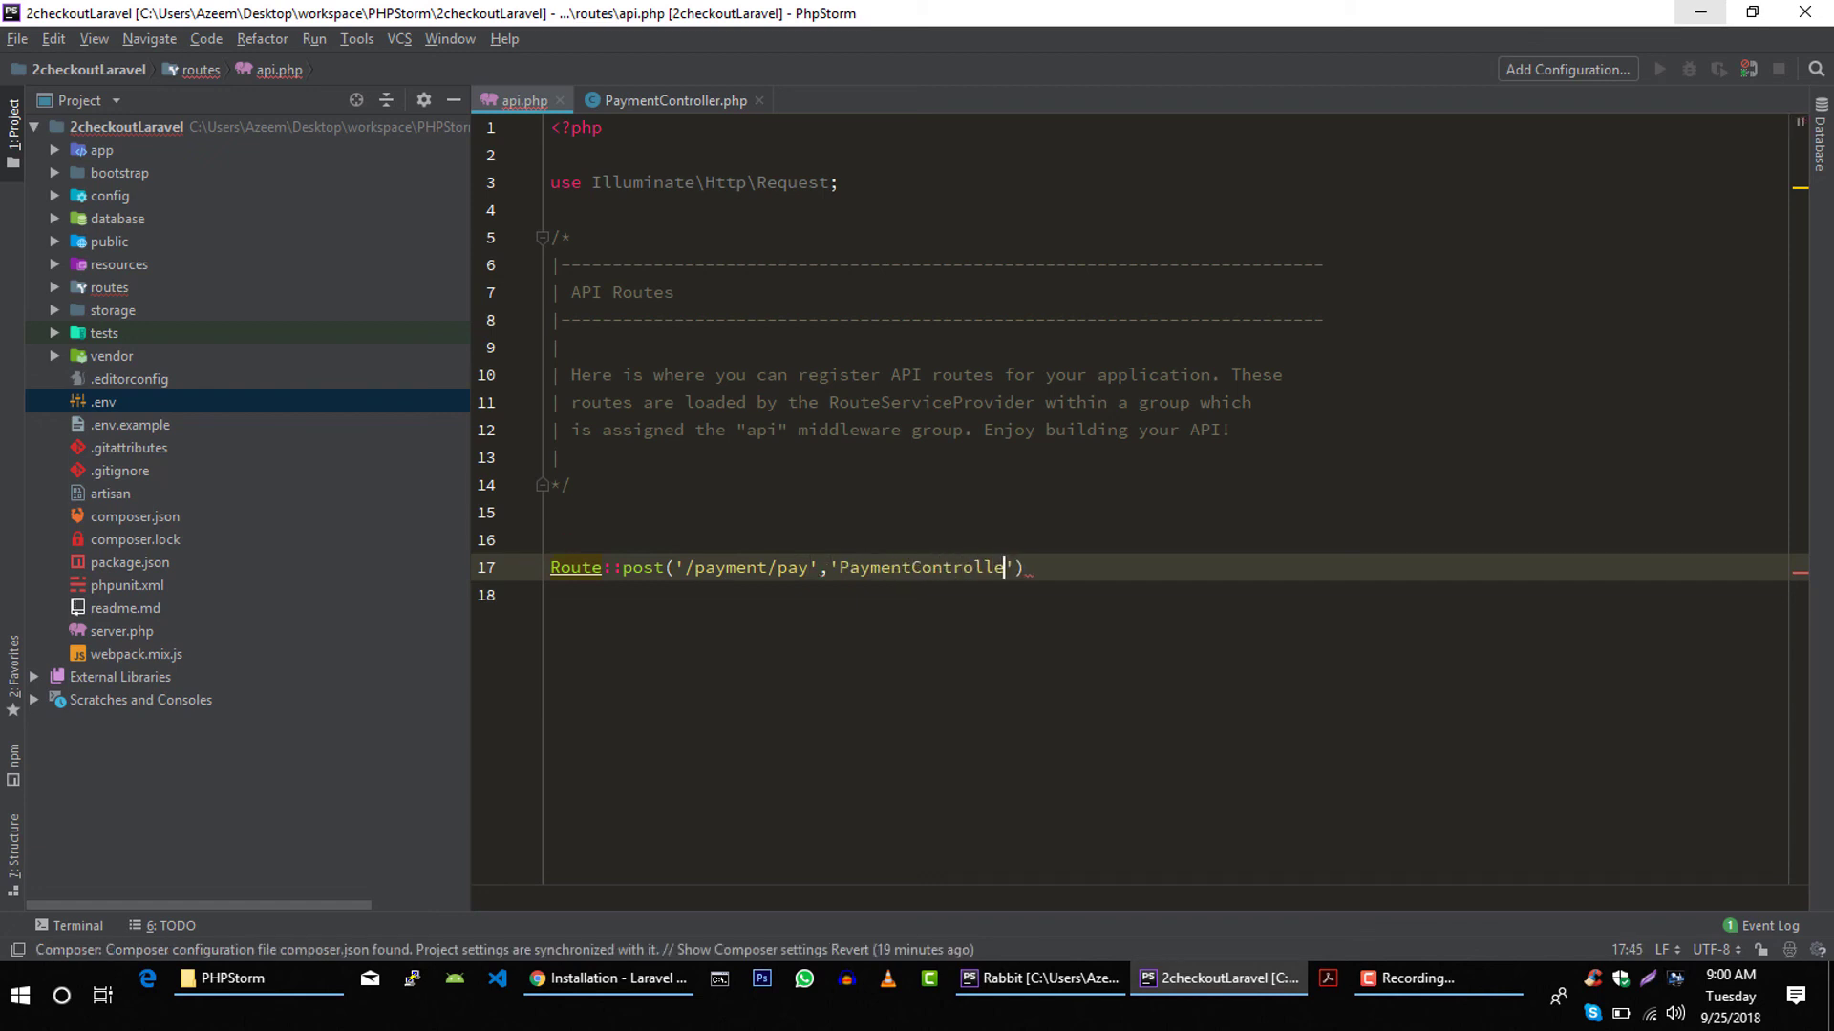
text(@pay)
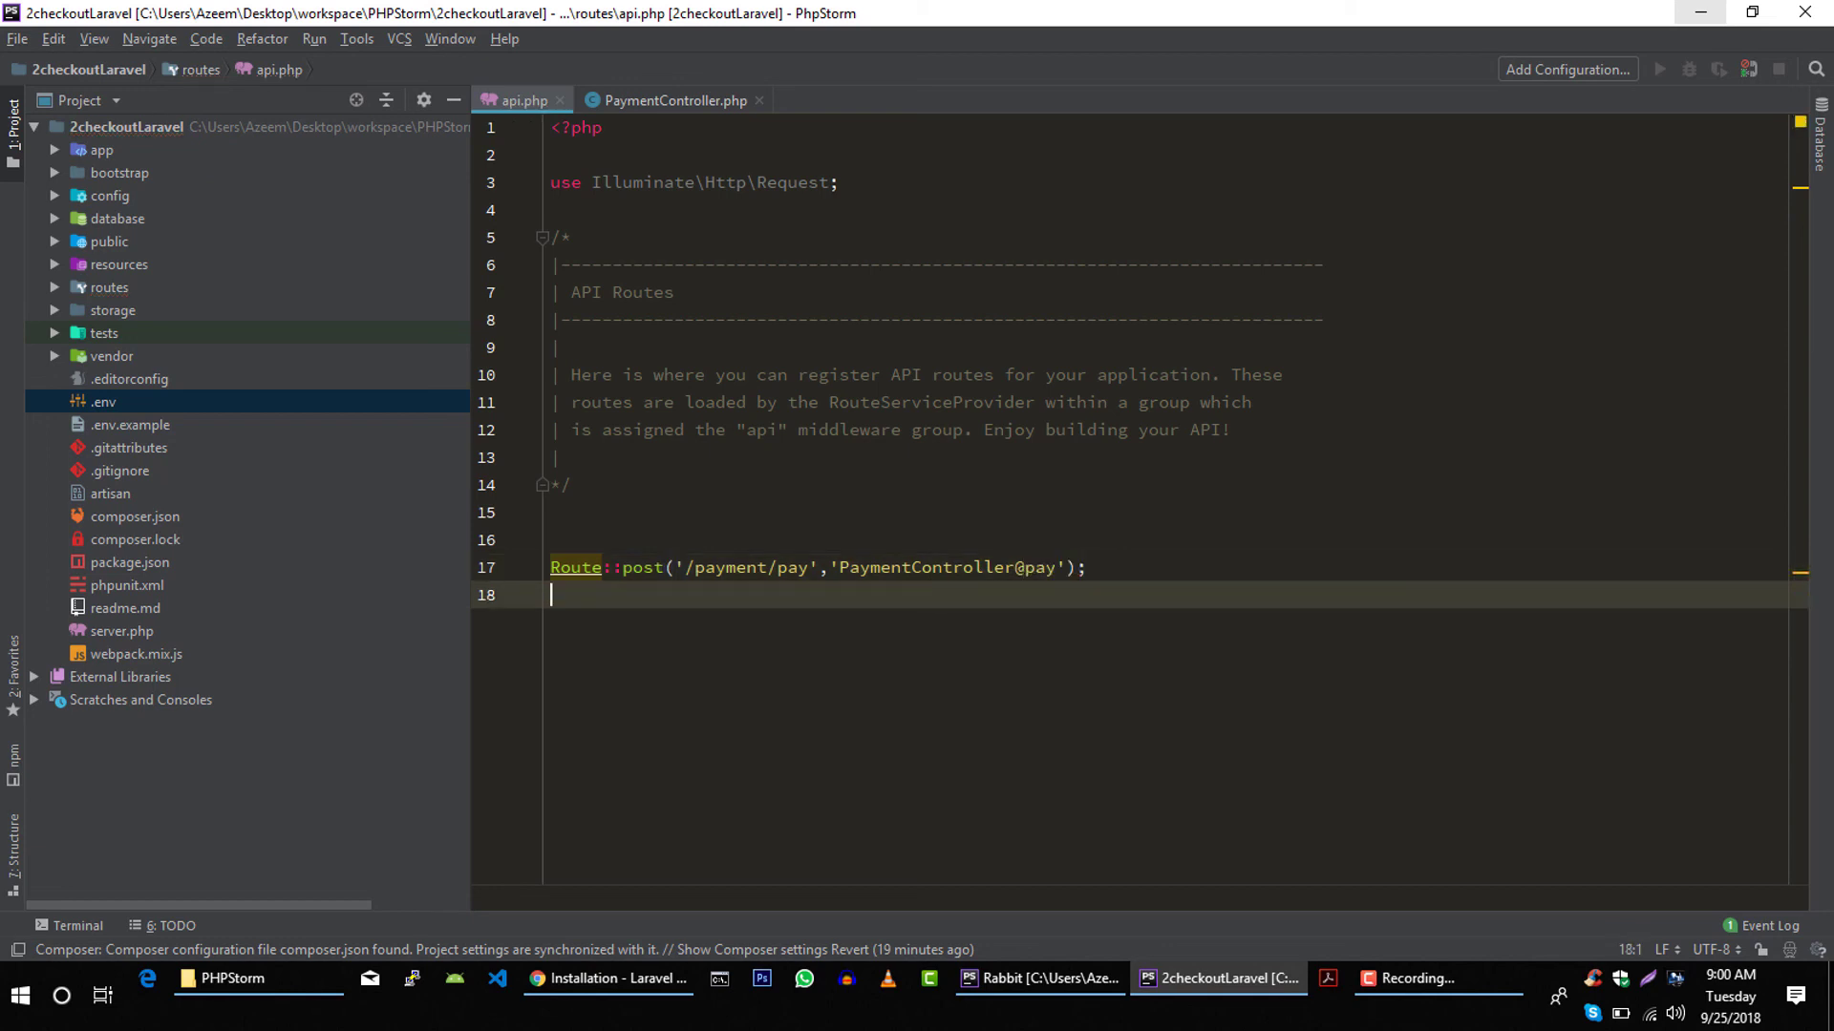
click(674, 101)
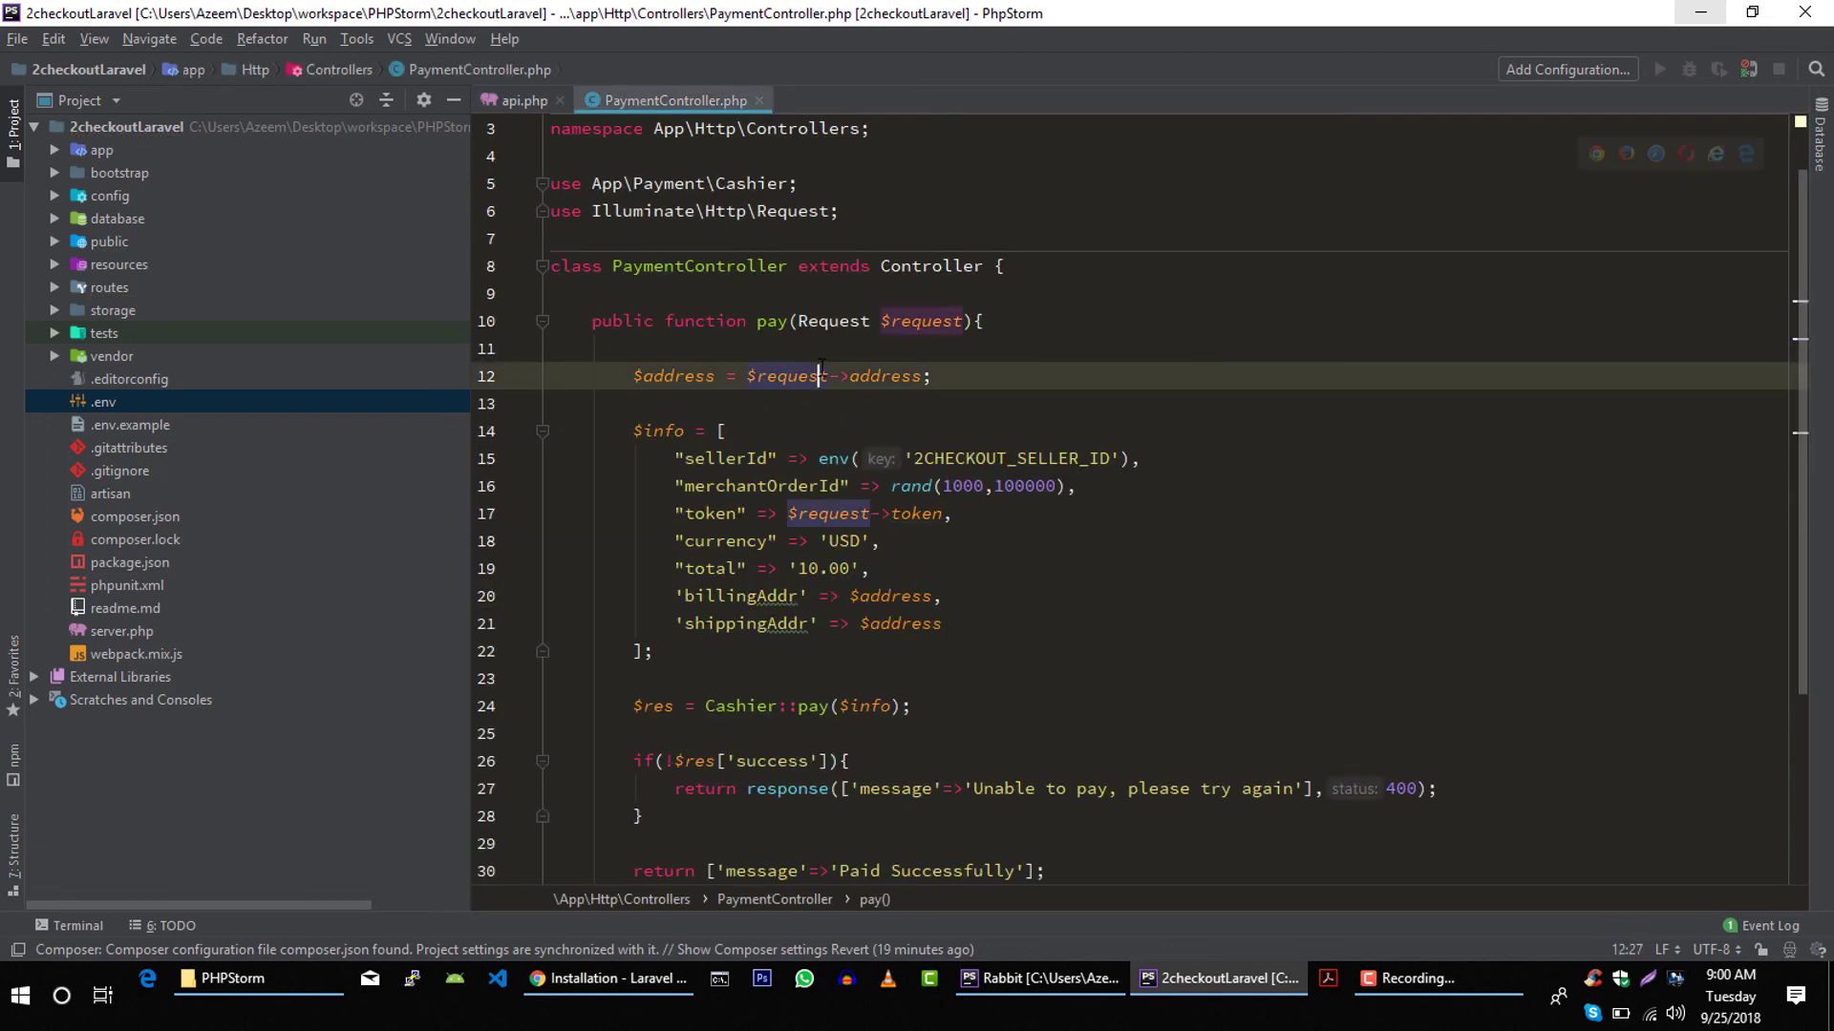
scroll(down, 3)
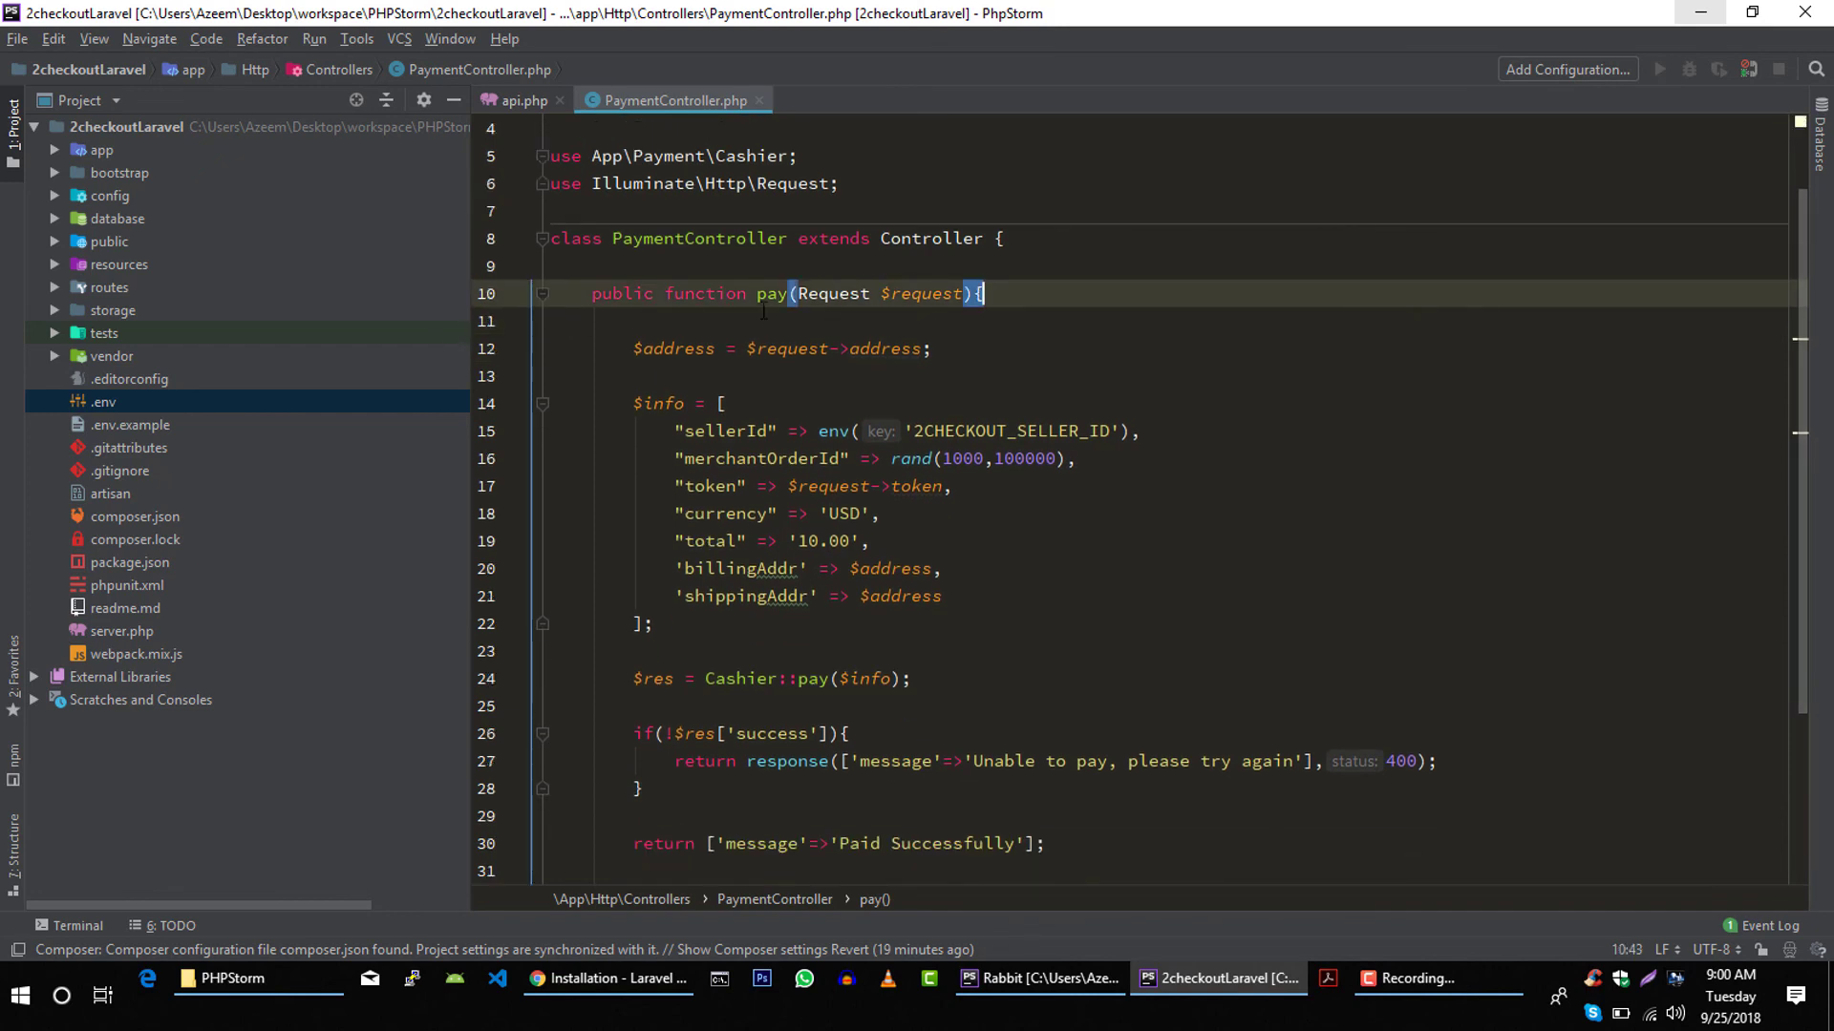
mouse_move(77, 926)
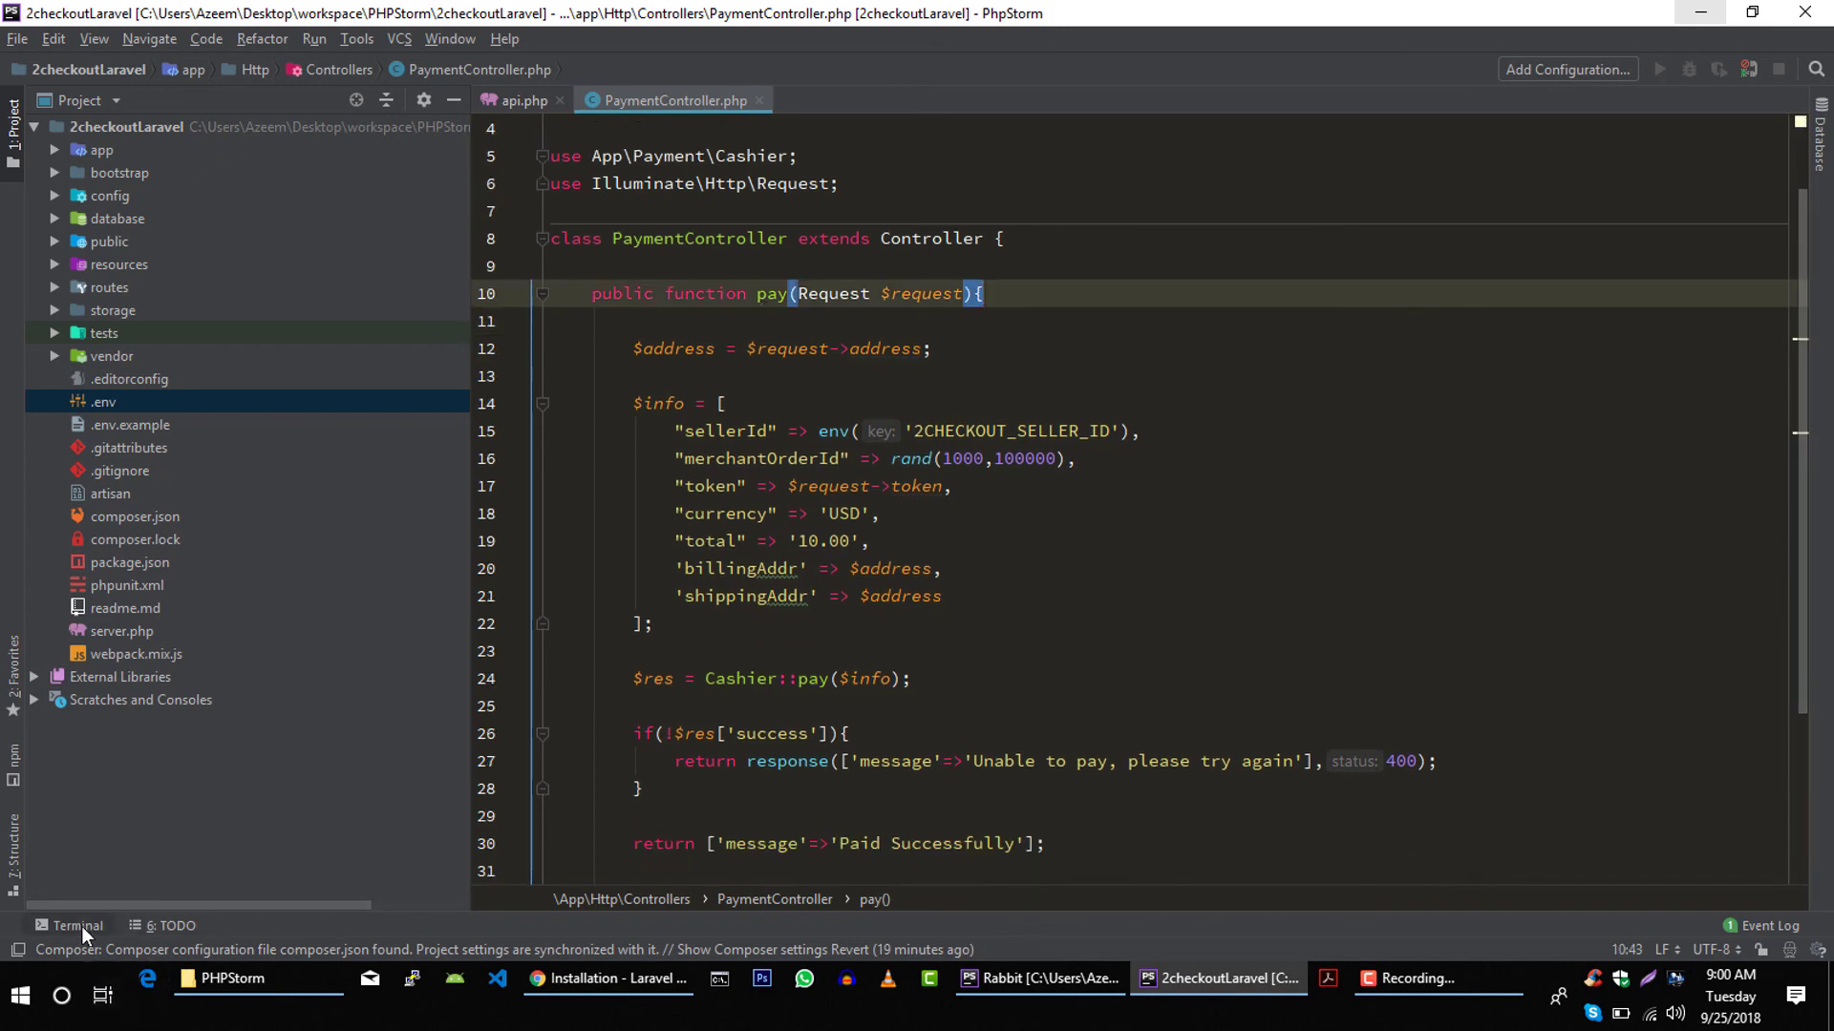
- Run php artisan serve in the project terminal to serve at 127.0.0.1:8000
click(78, 926)
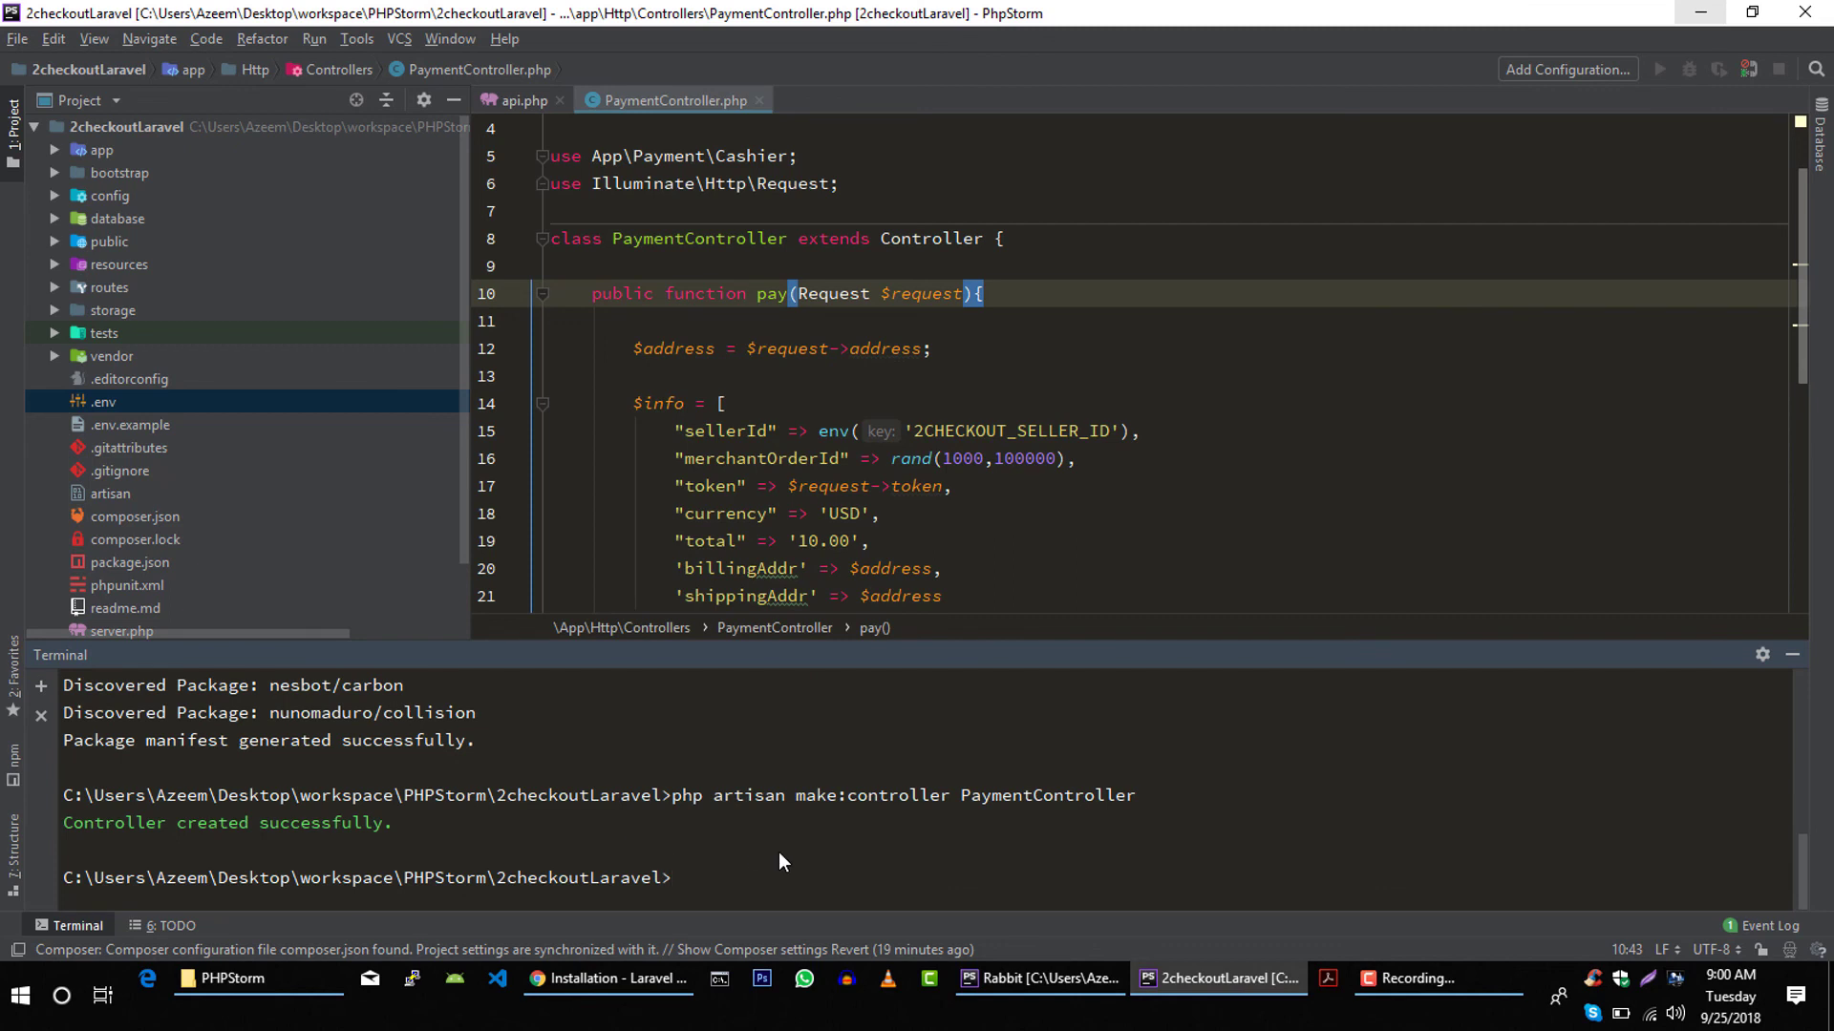
text(php art)
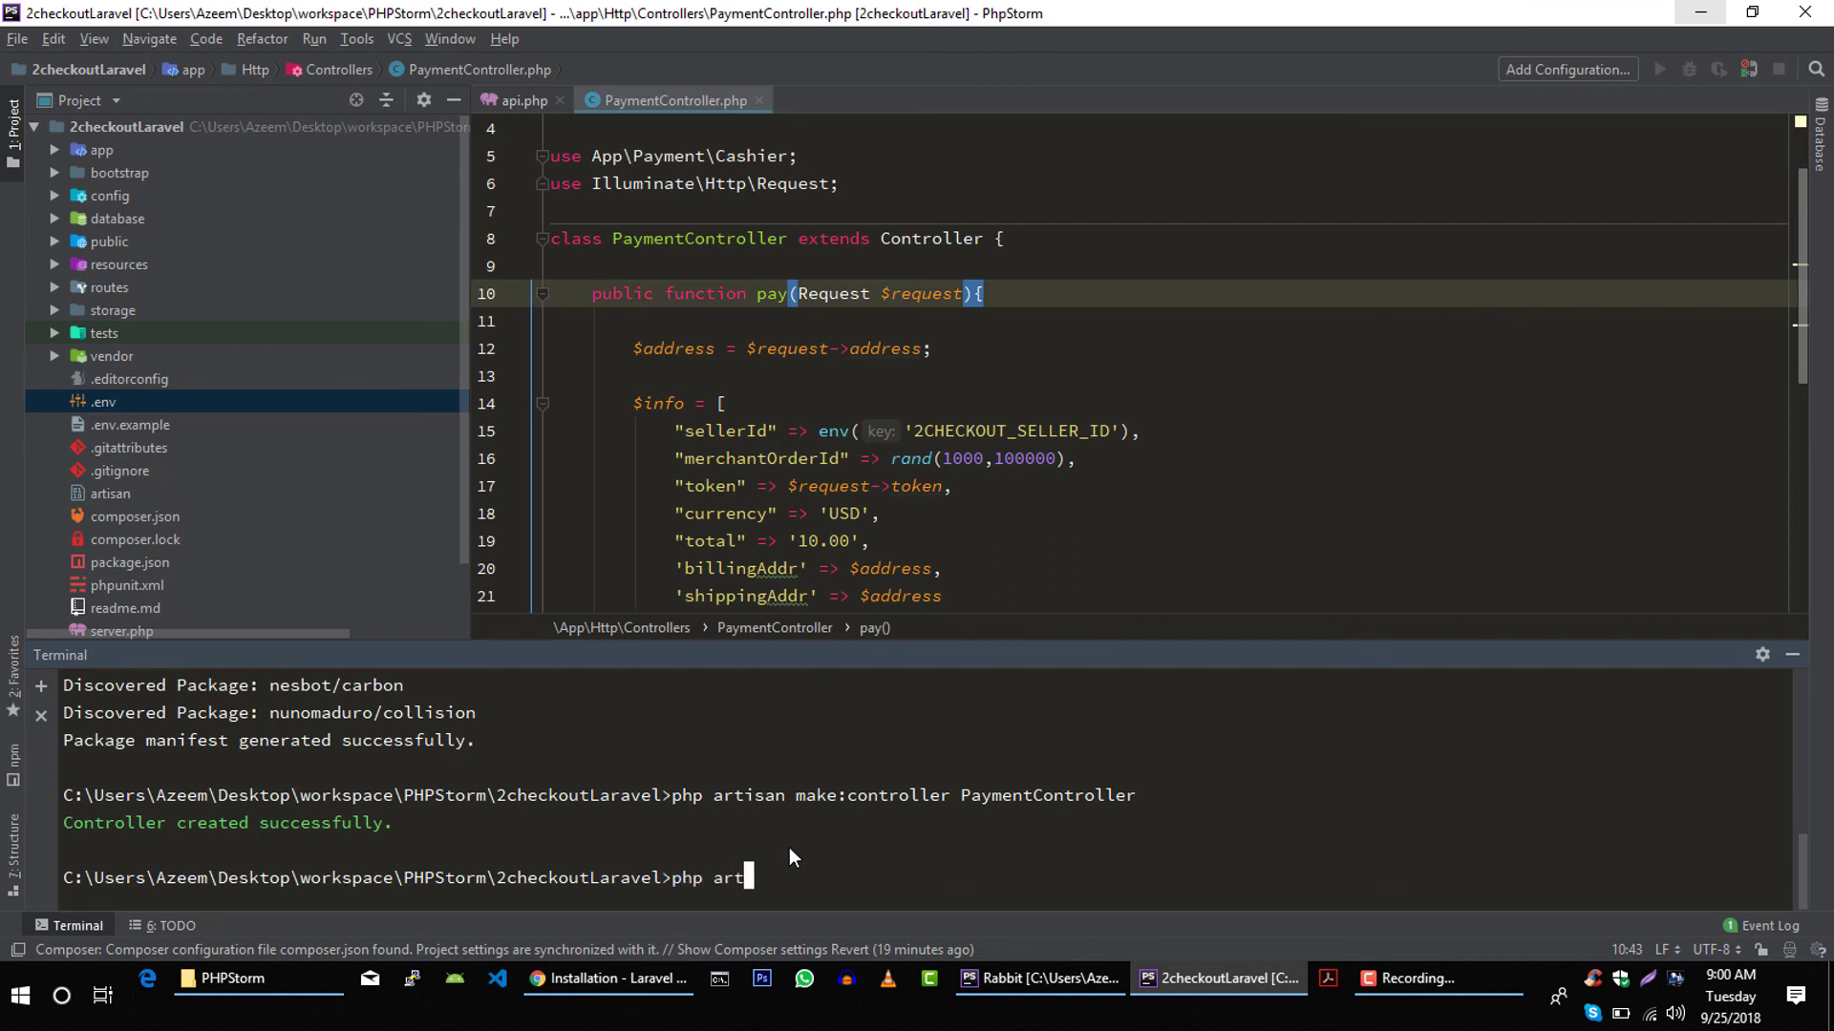
text(isan serve)
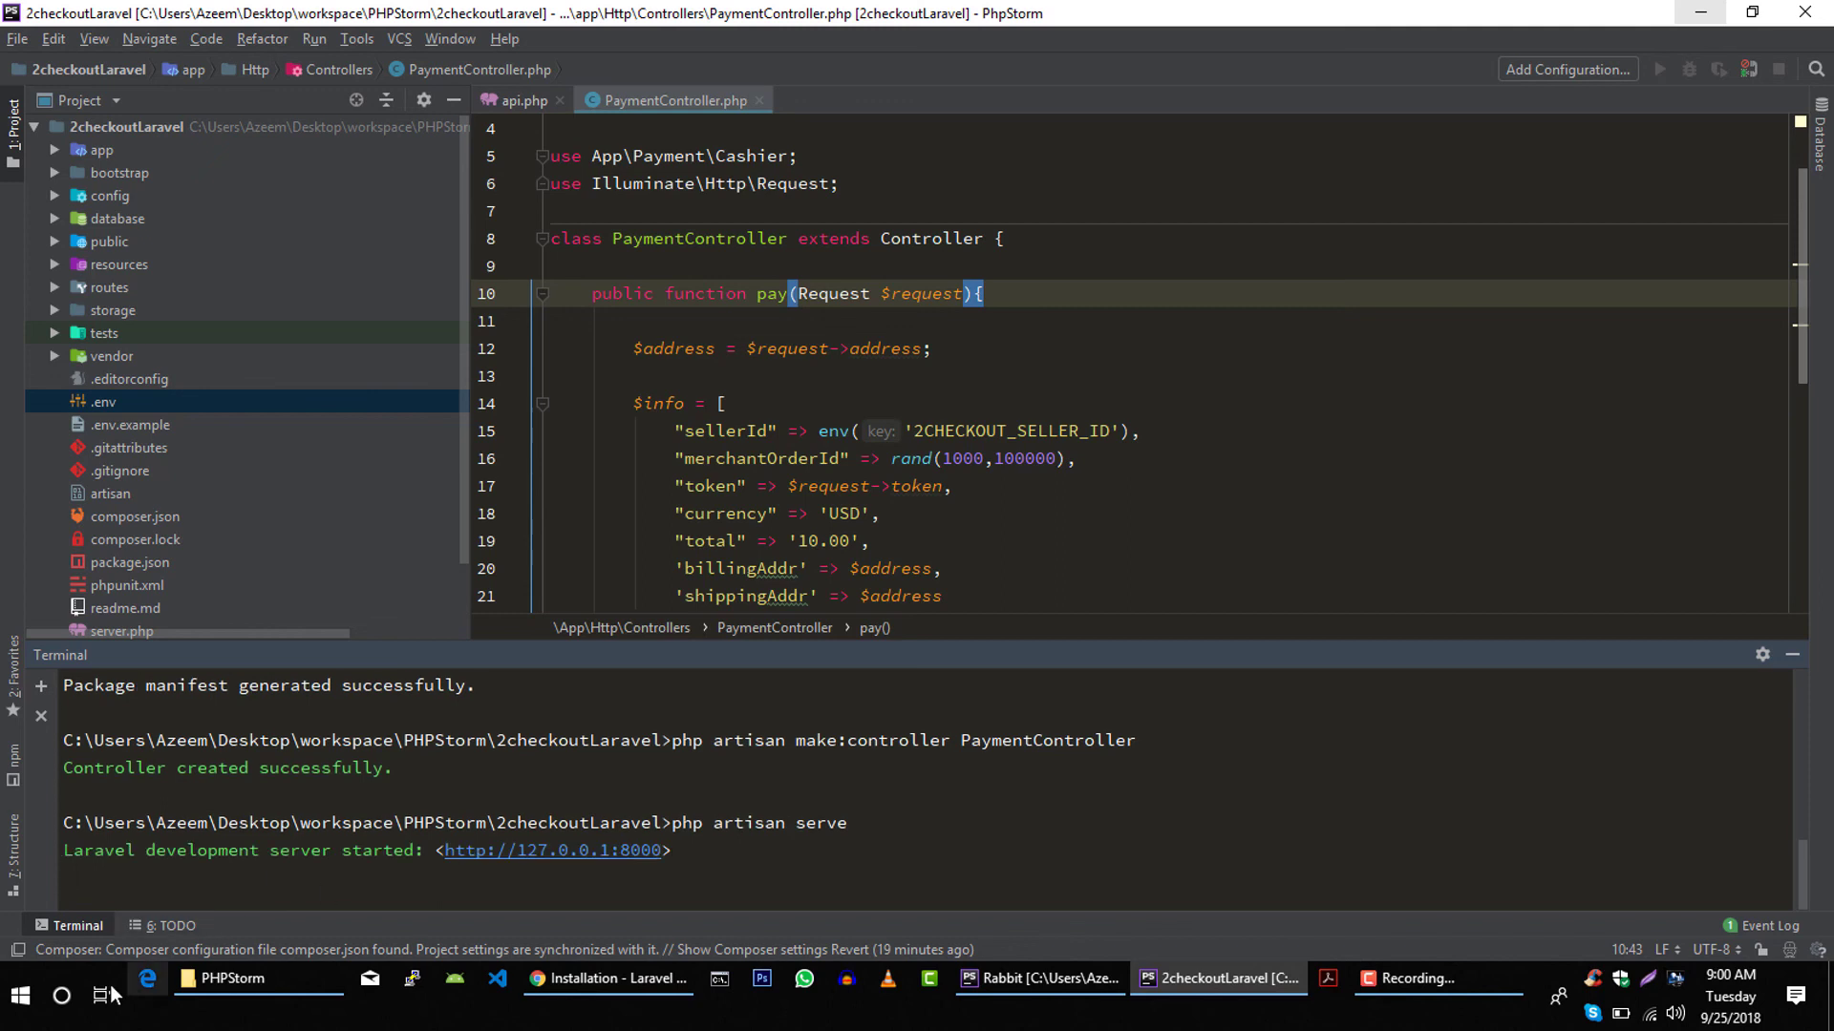
click(62, 996)
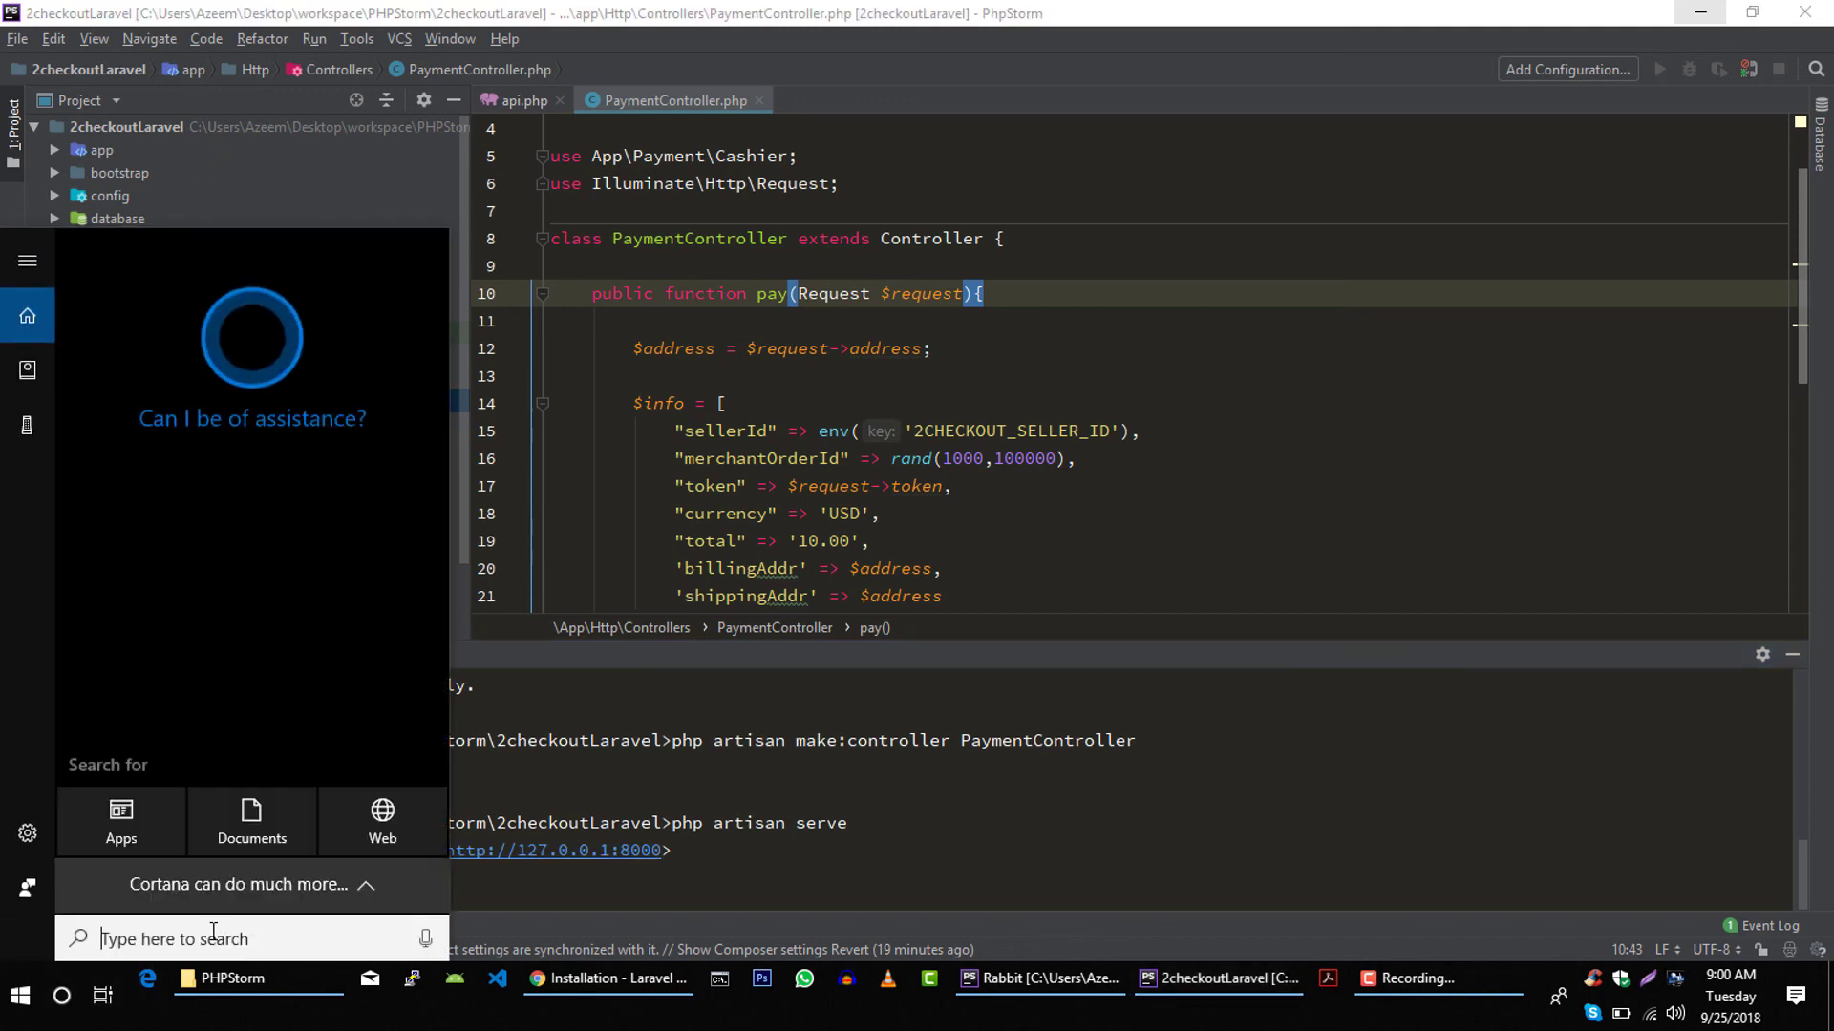